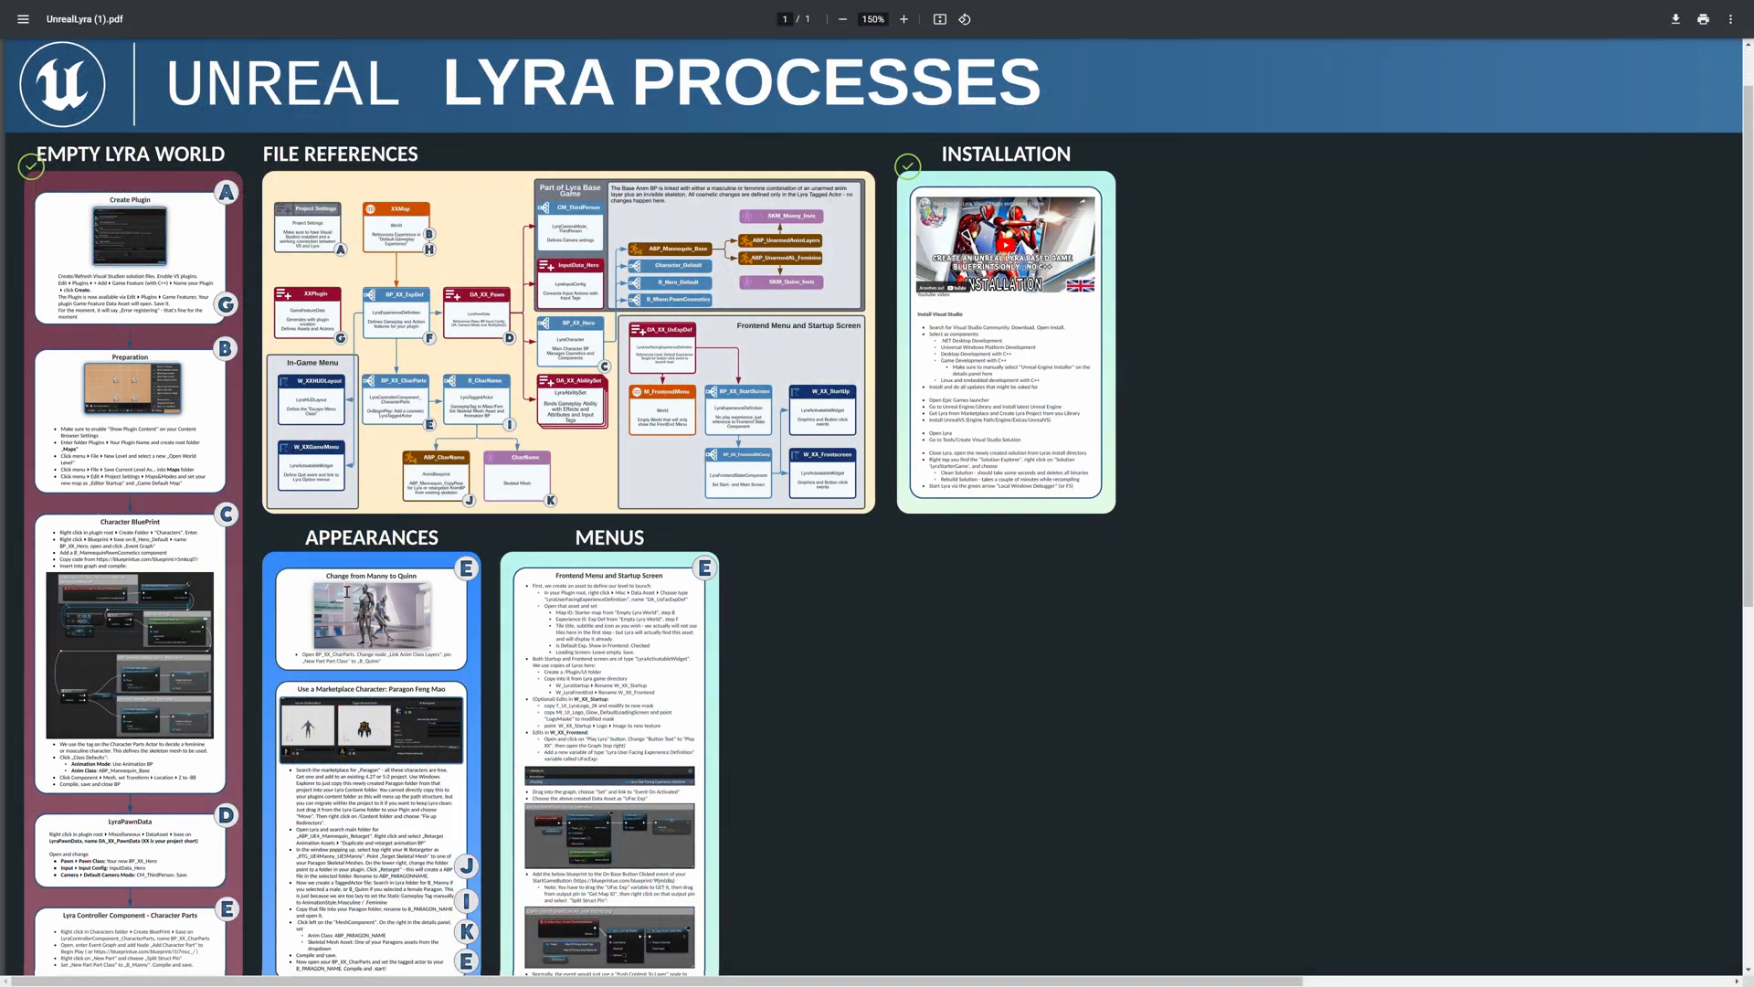
Zoom the Lyra Processes PDF to 250% and scroll to the Appearances section
scroll(down, 3)
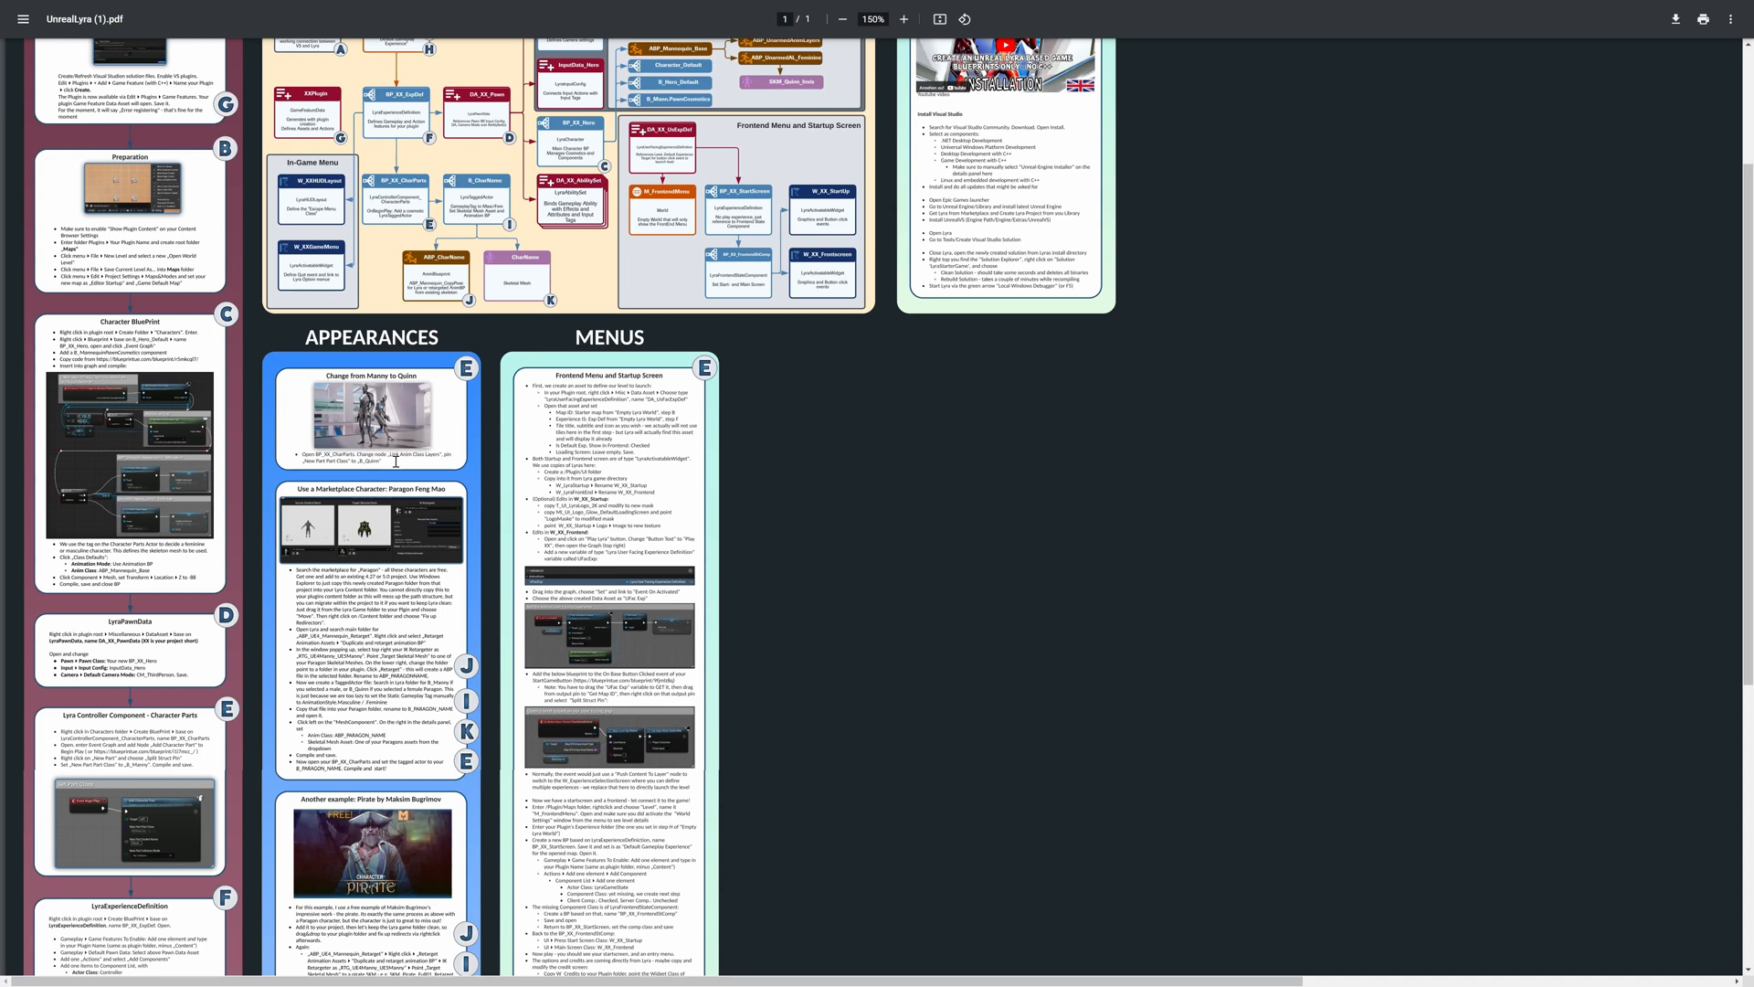
scroll(down, 3)
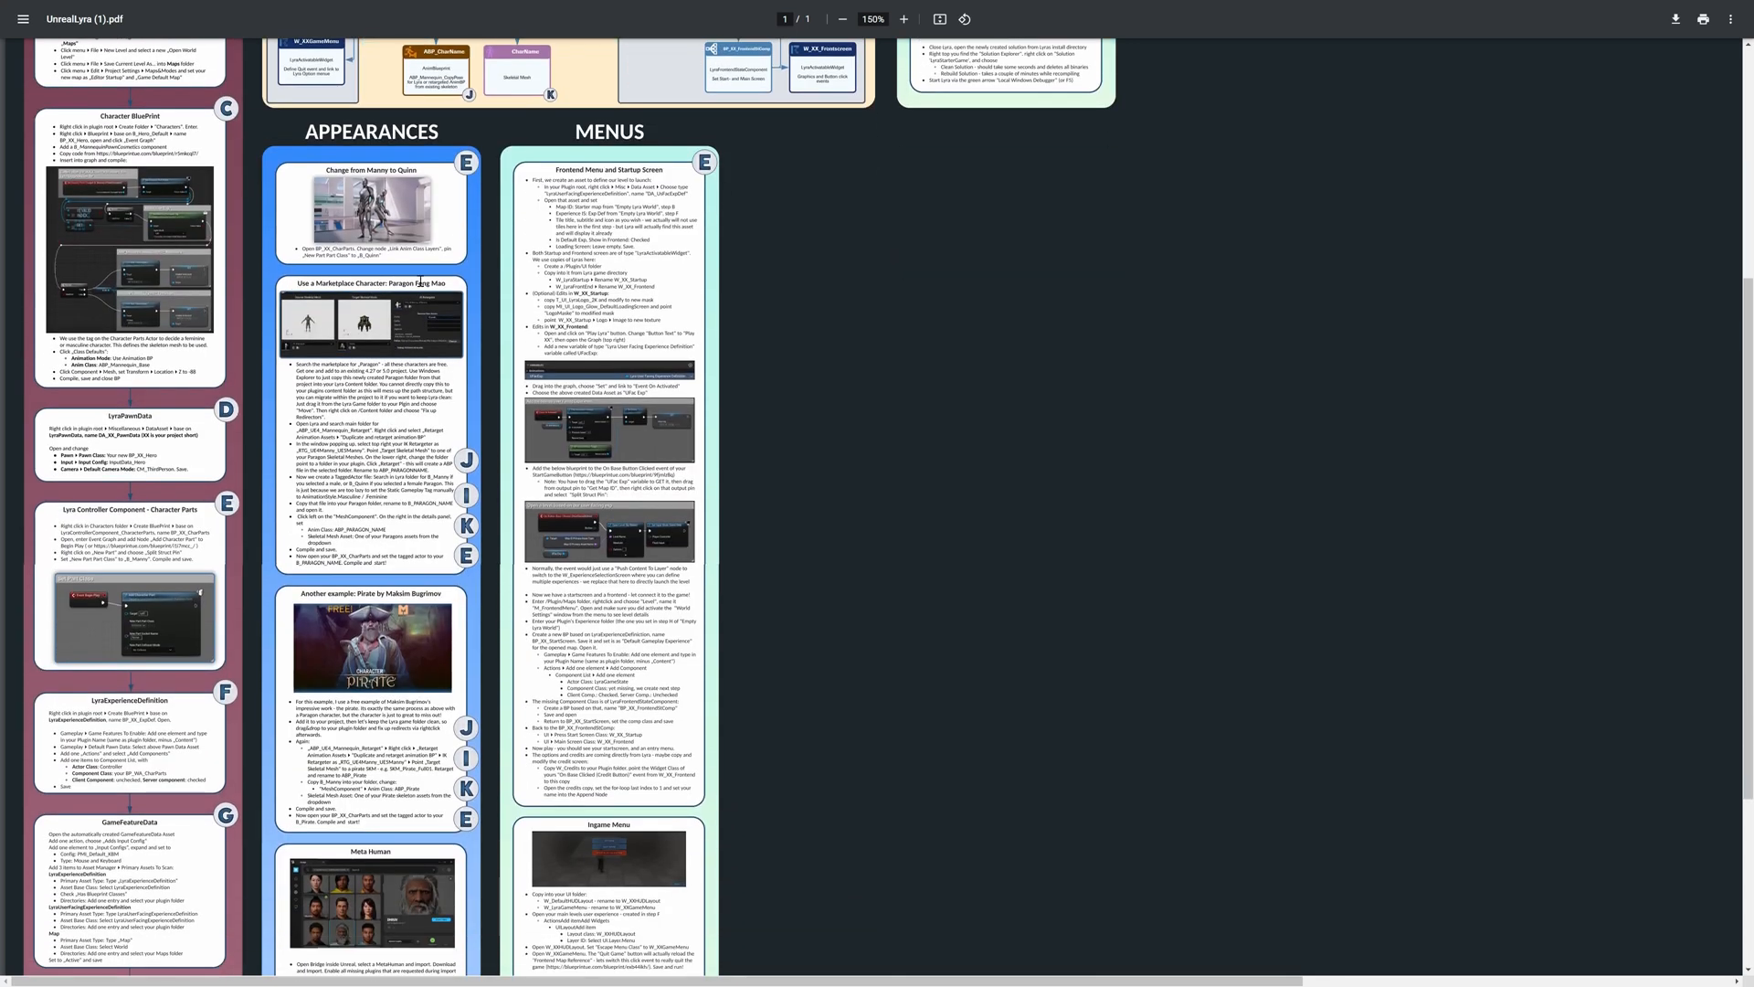
scroll(down, 3)
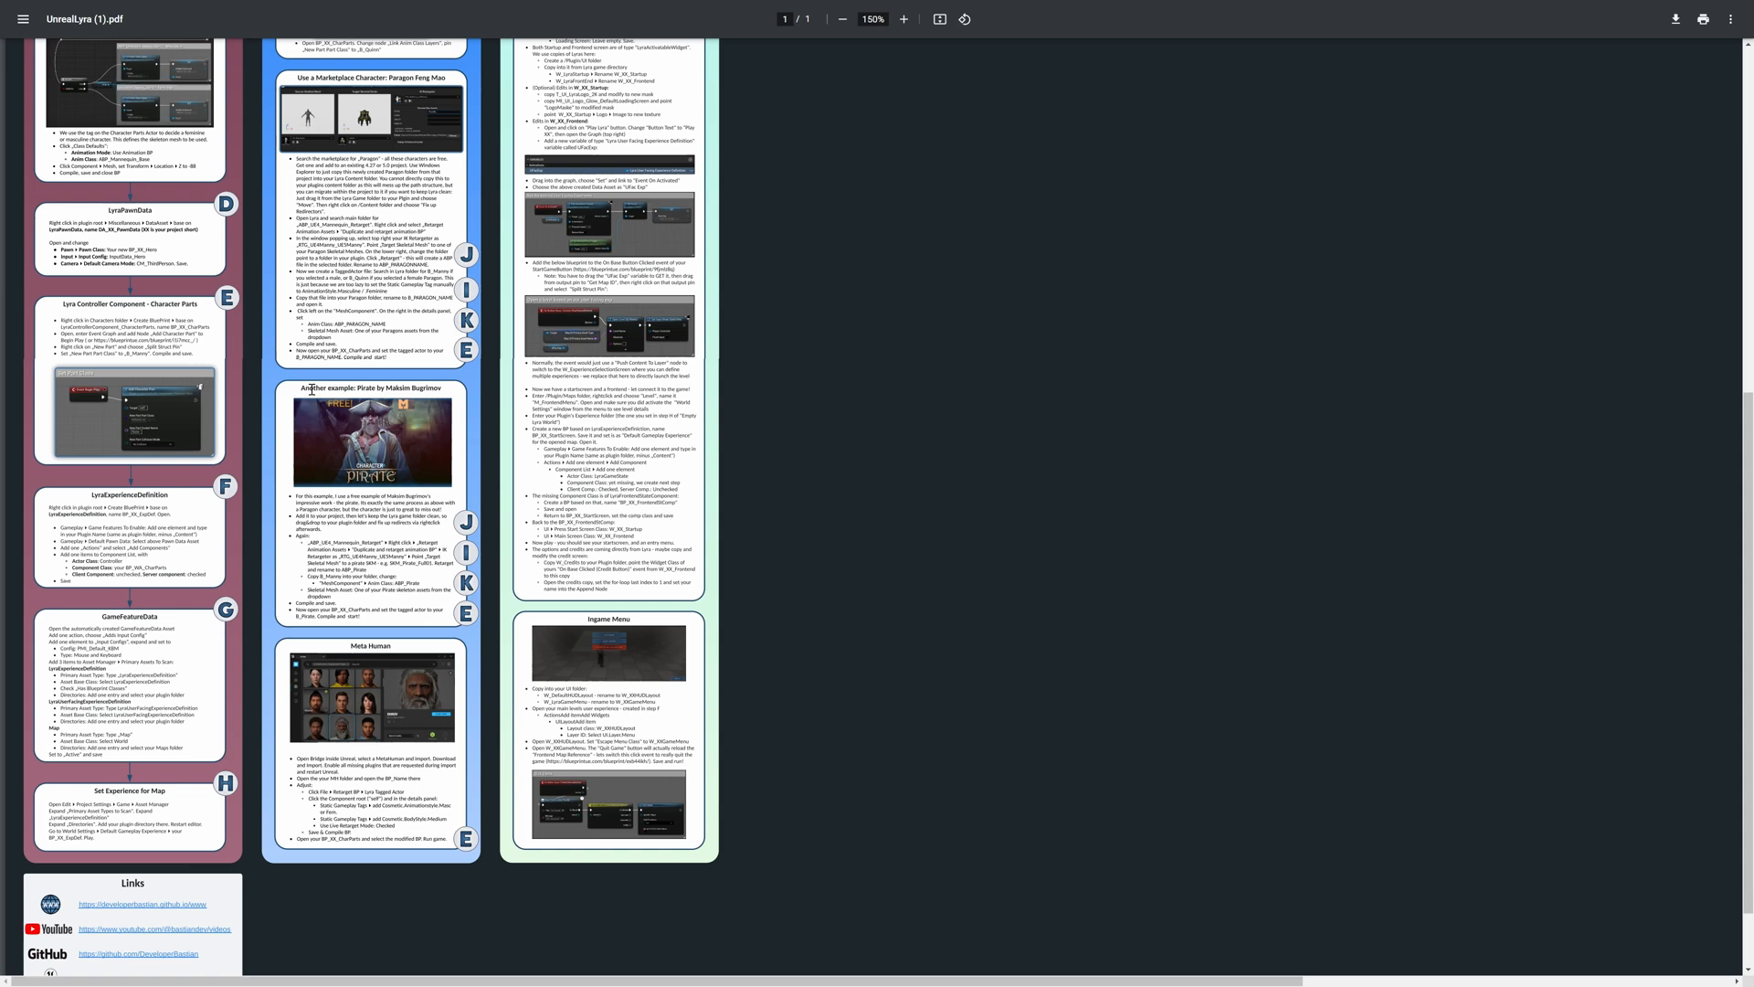
scroll(down, 3)
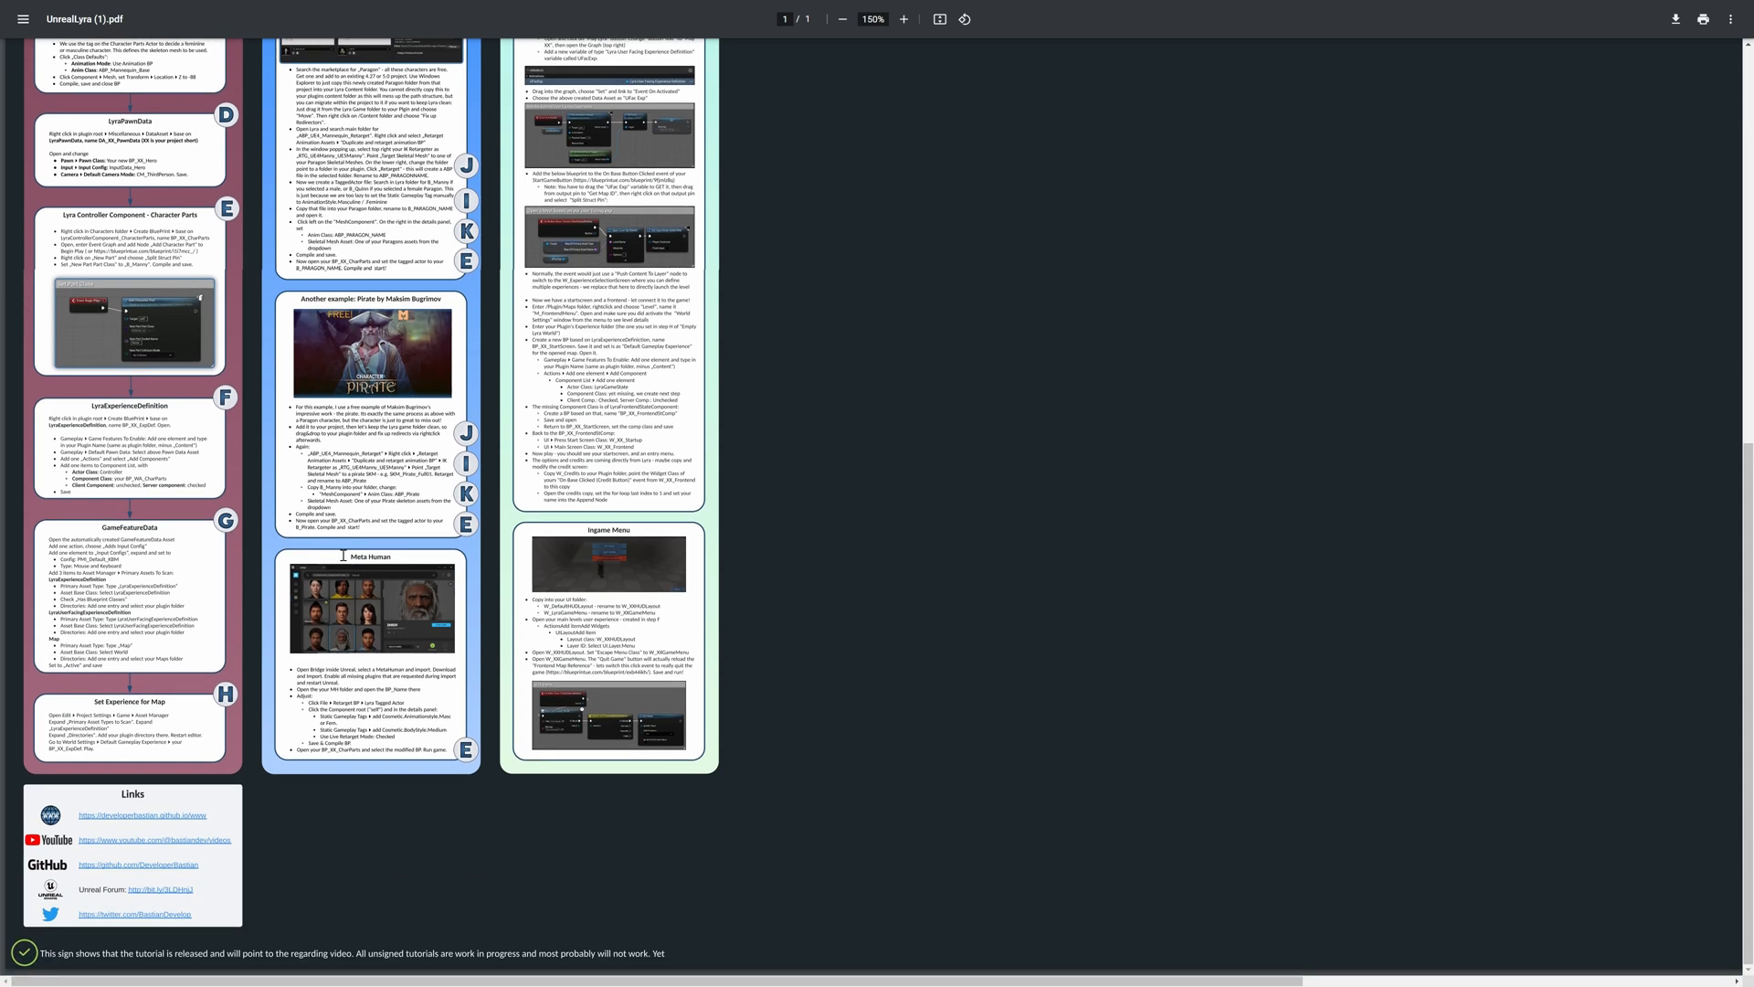
mouse_move(479, 375)
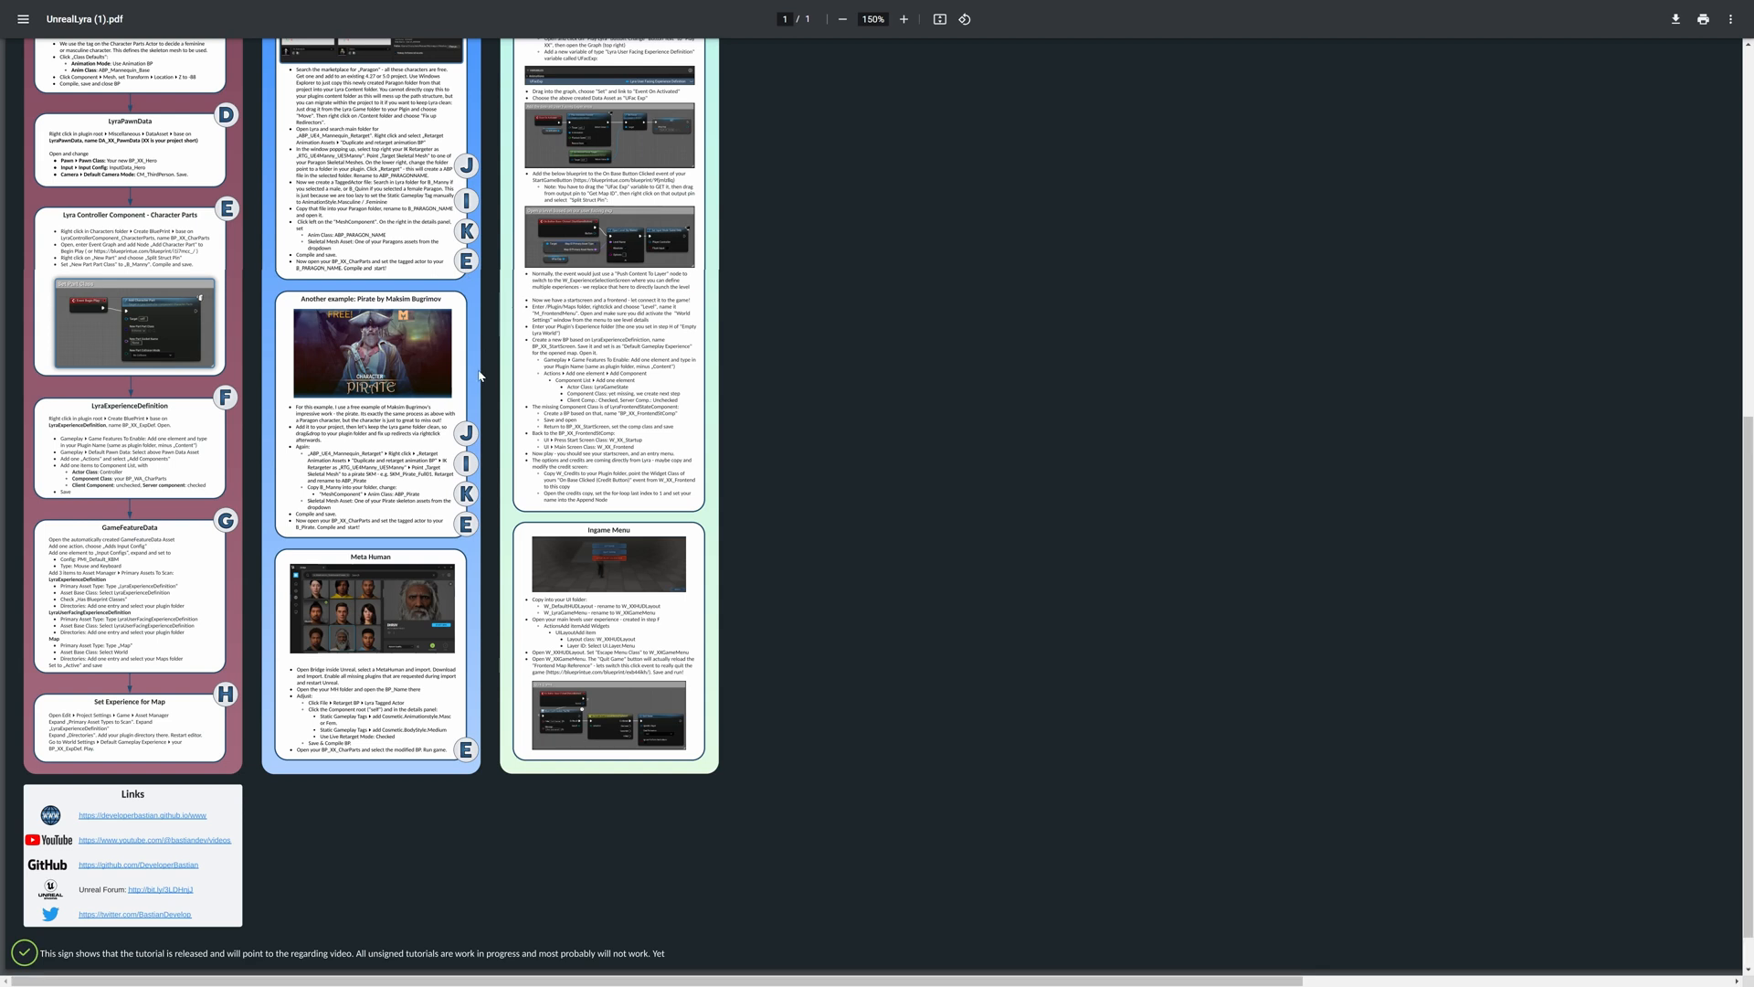
click(903, 20)
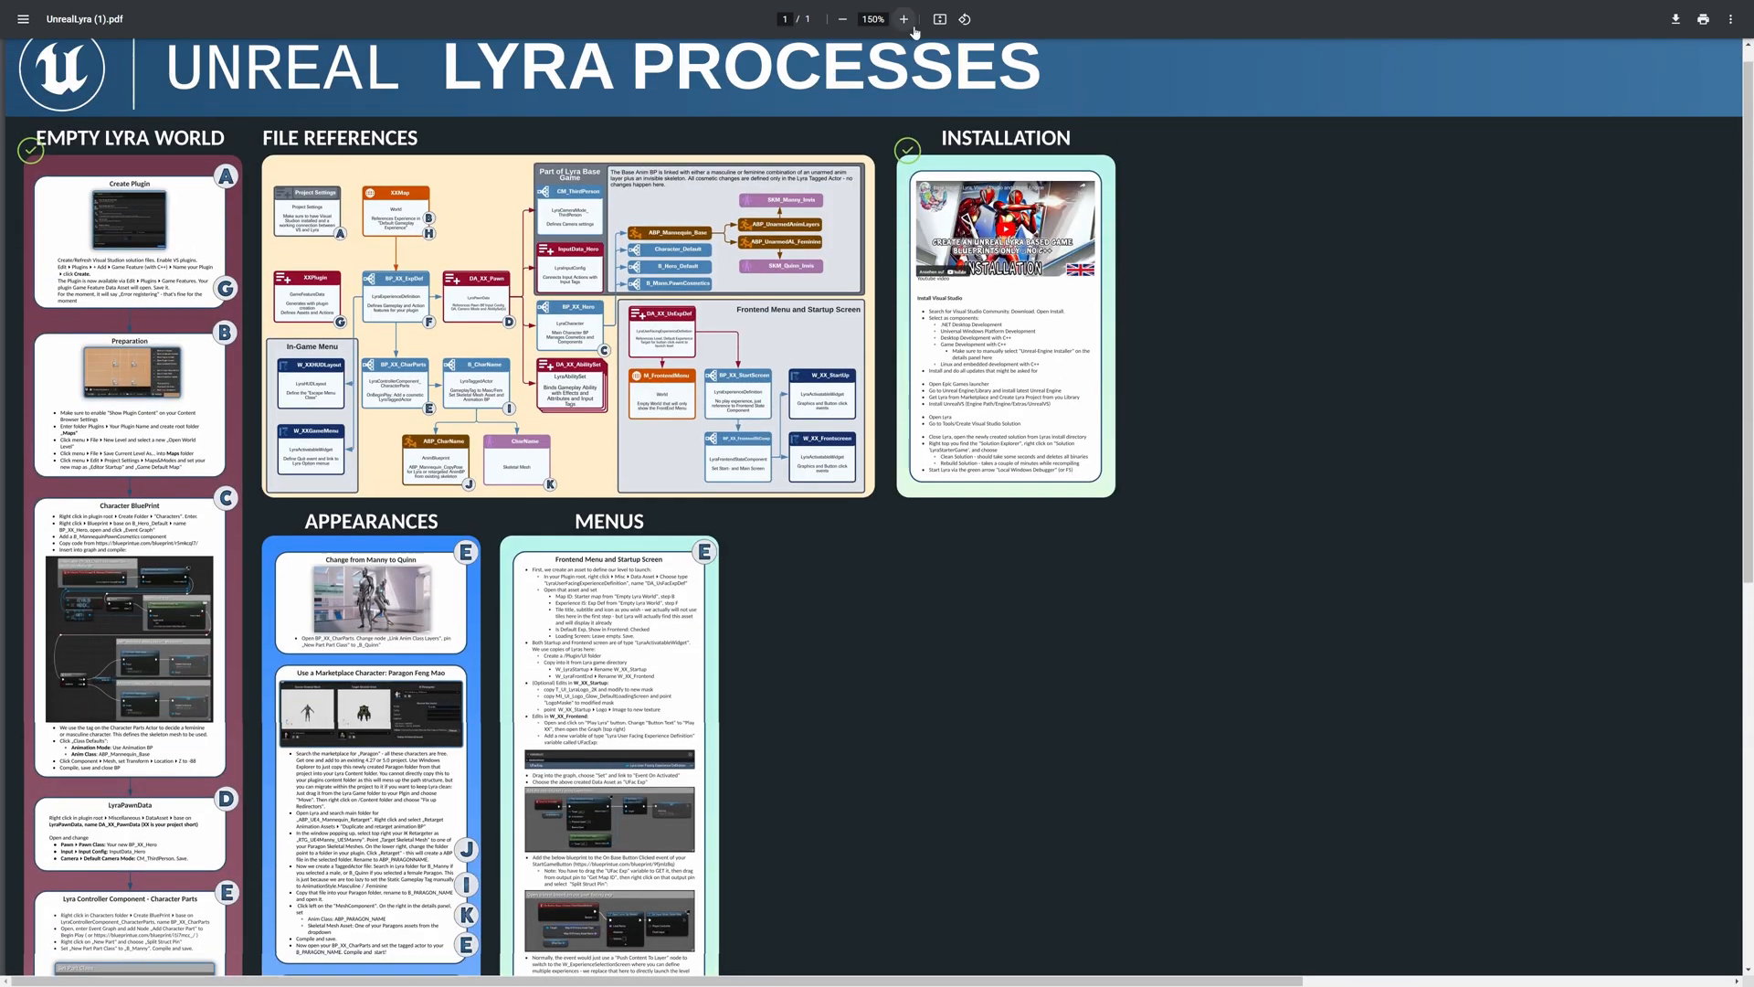
click(903, 19)
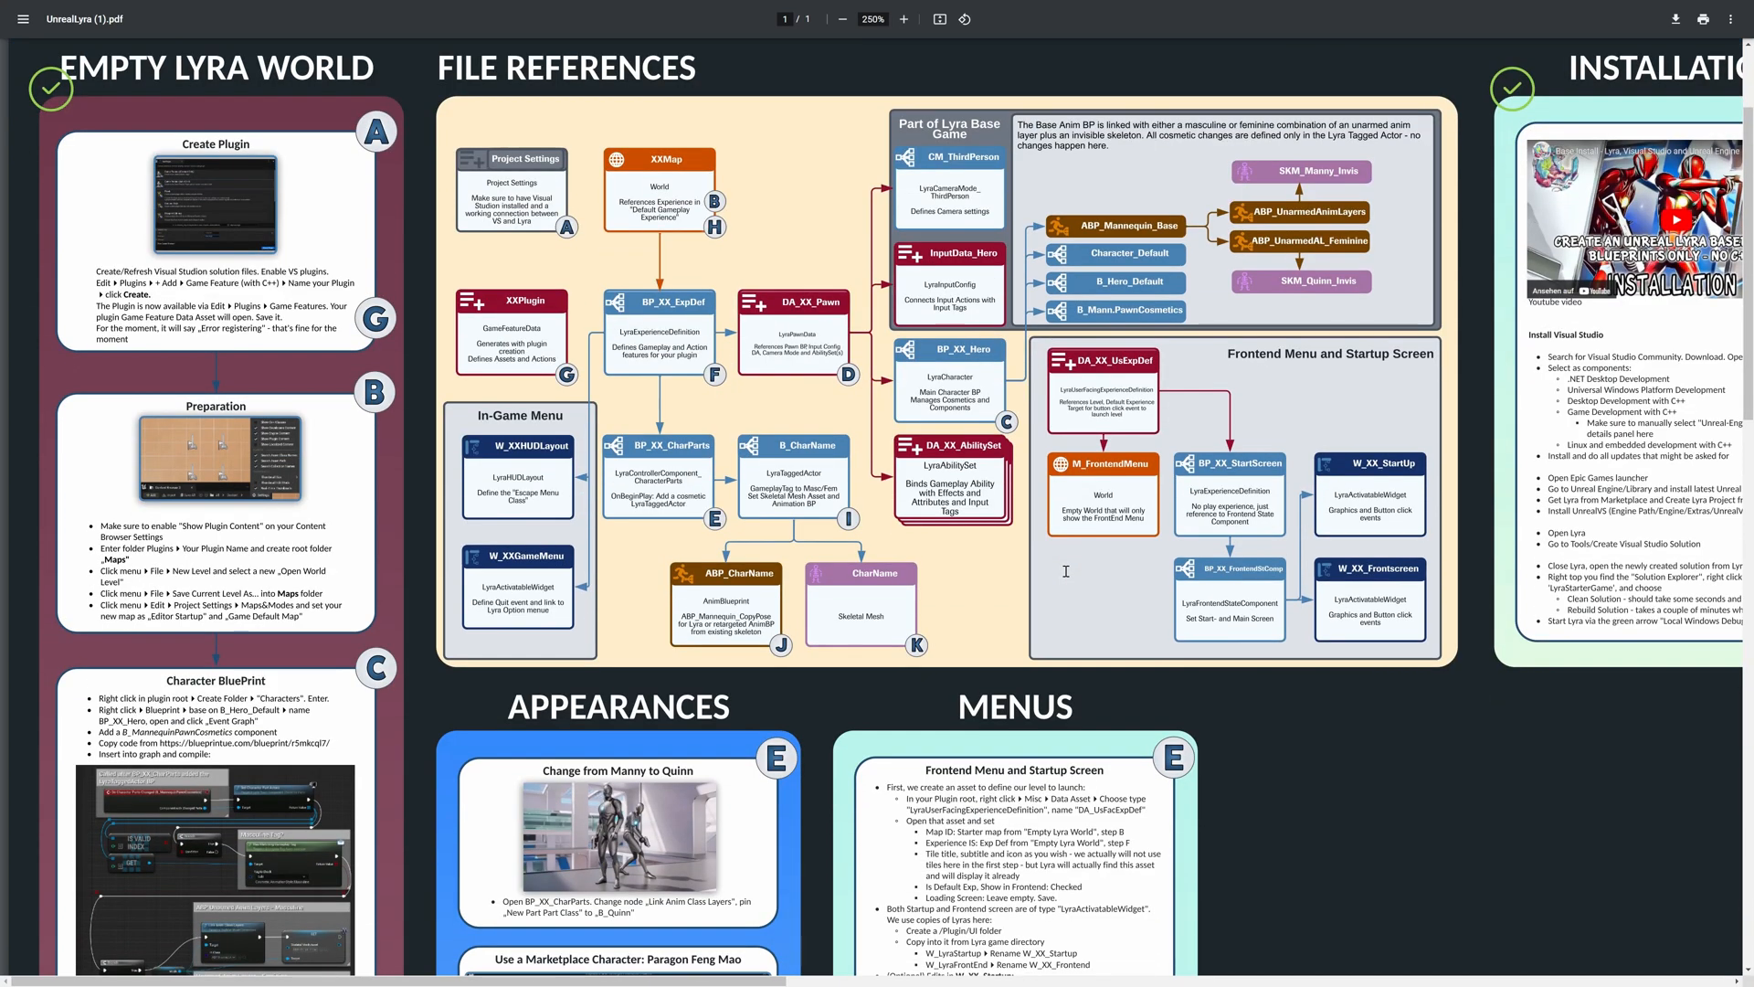
scroll(down, 3)
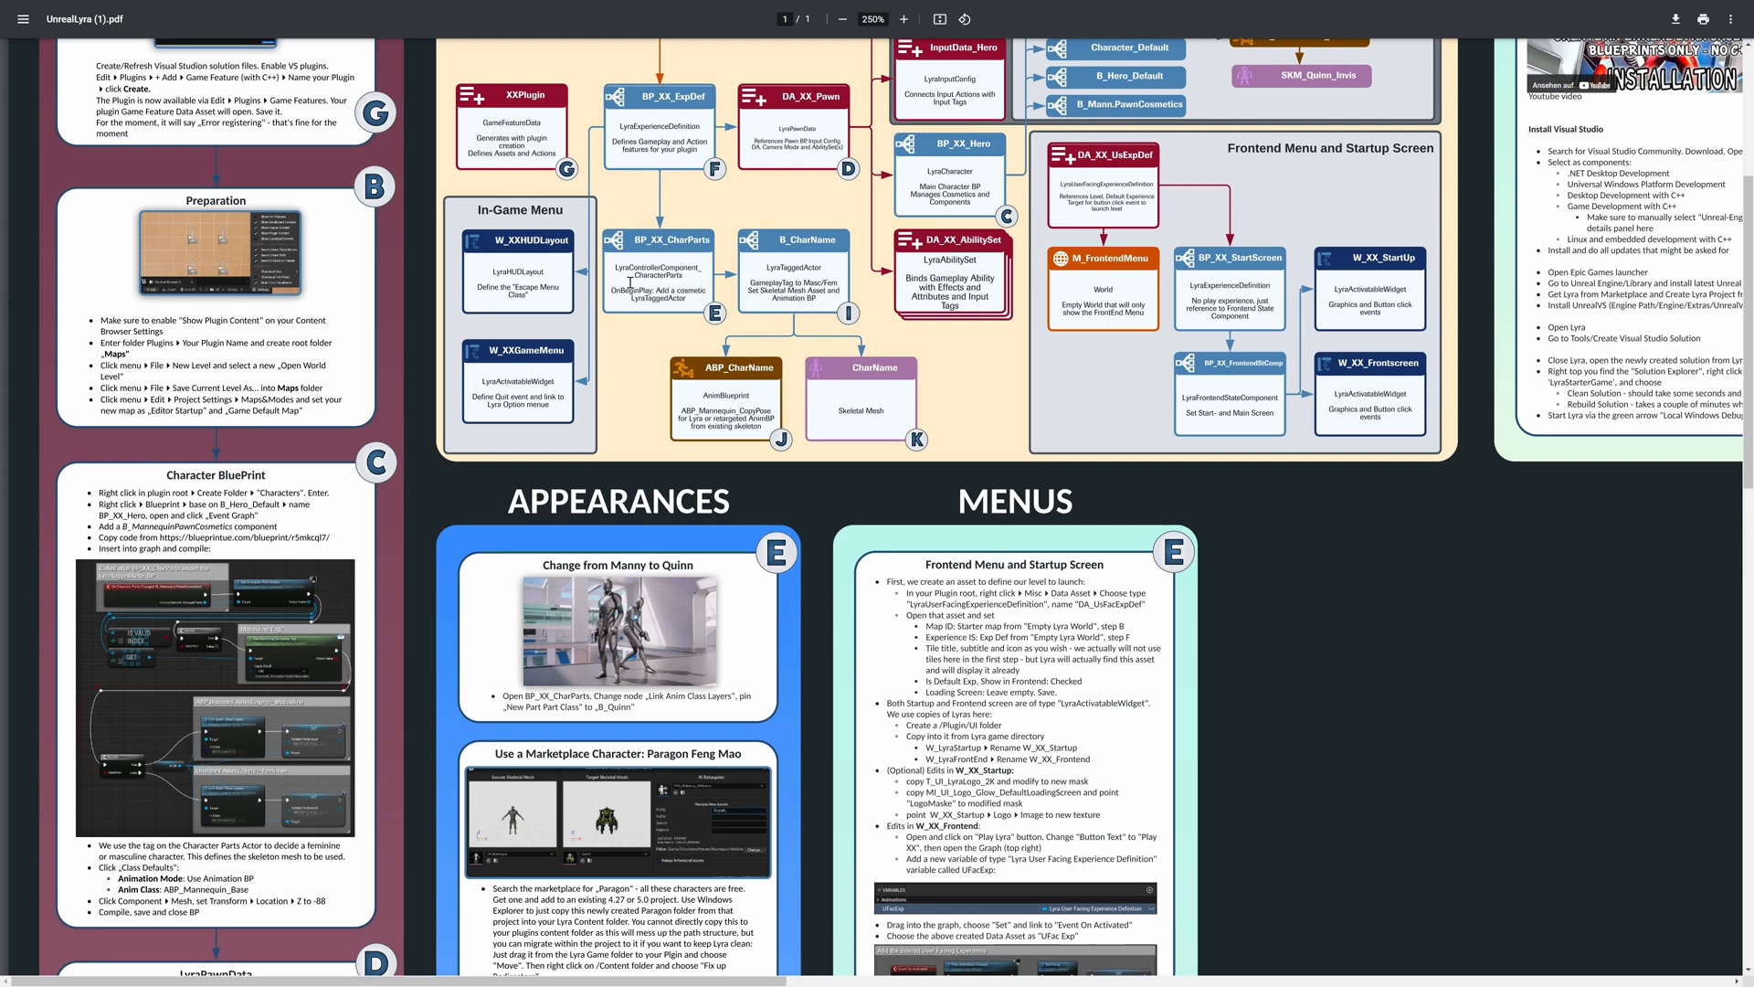
mouse_move(816, 268)
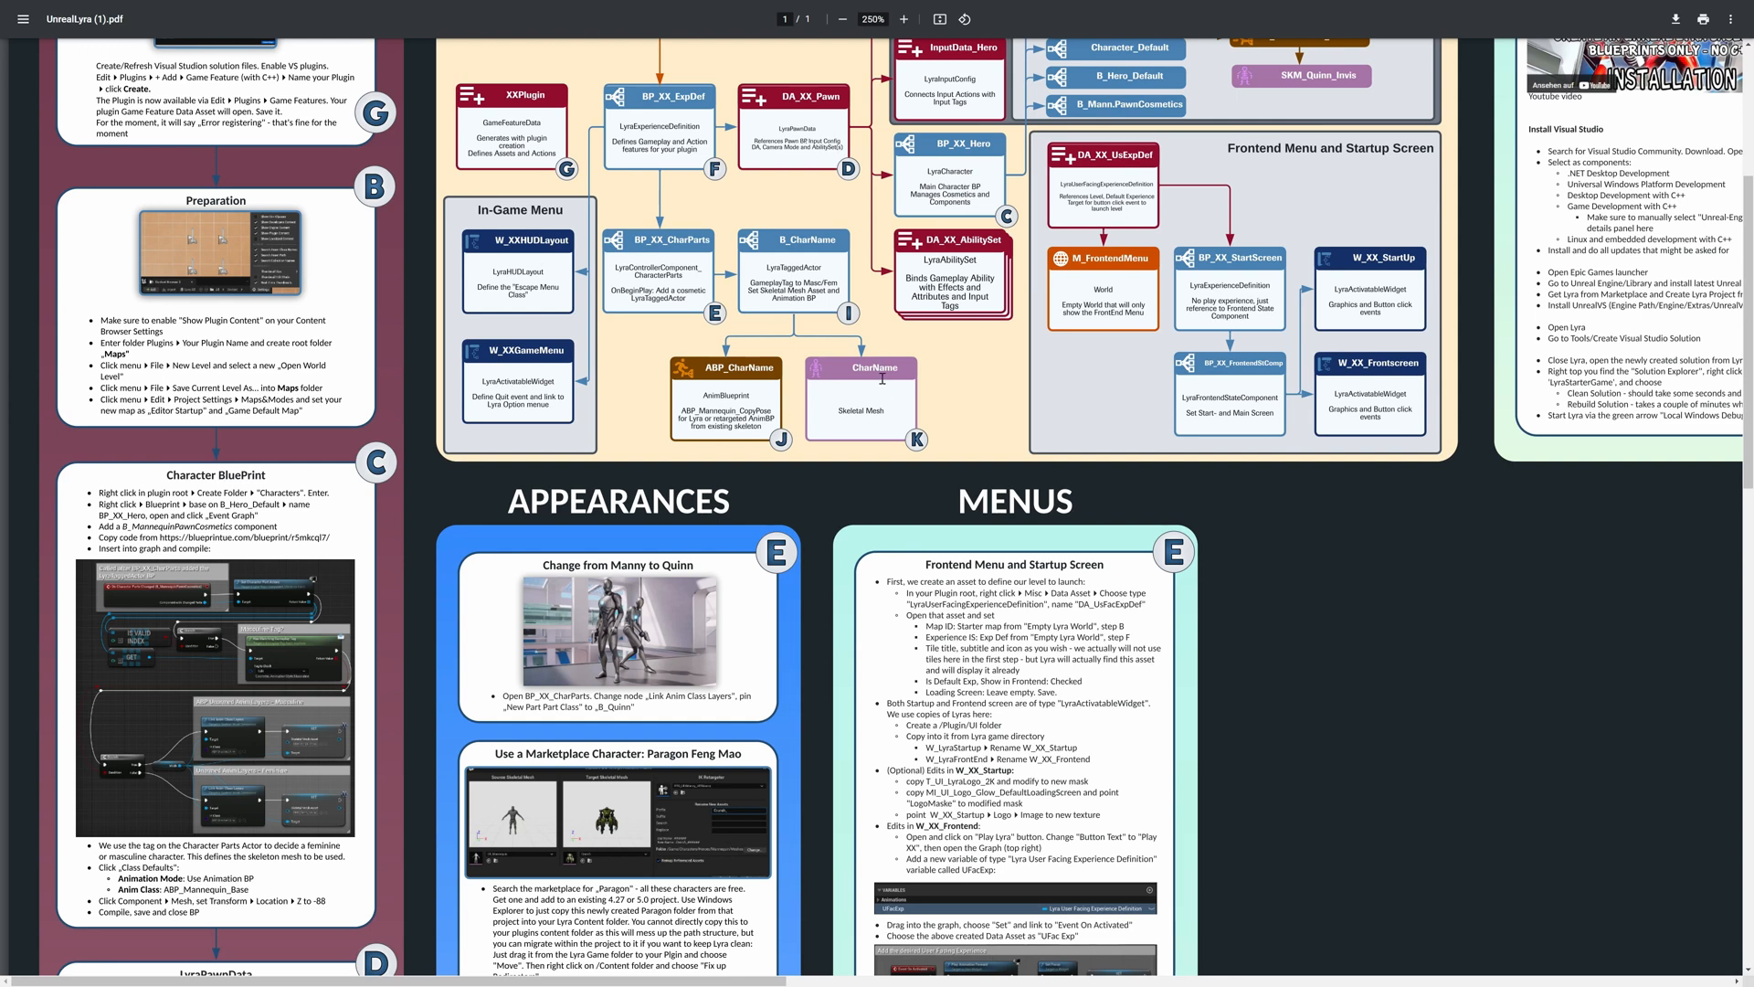
scroll(down, 3)
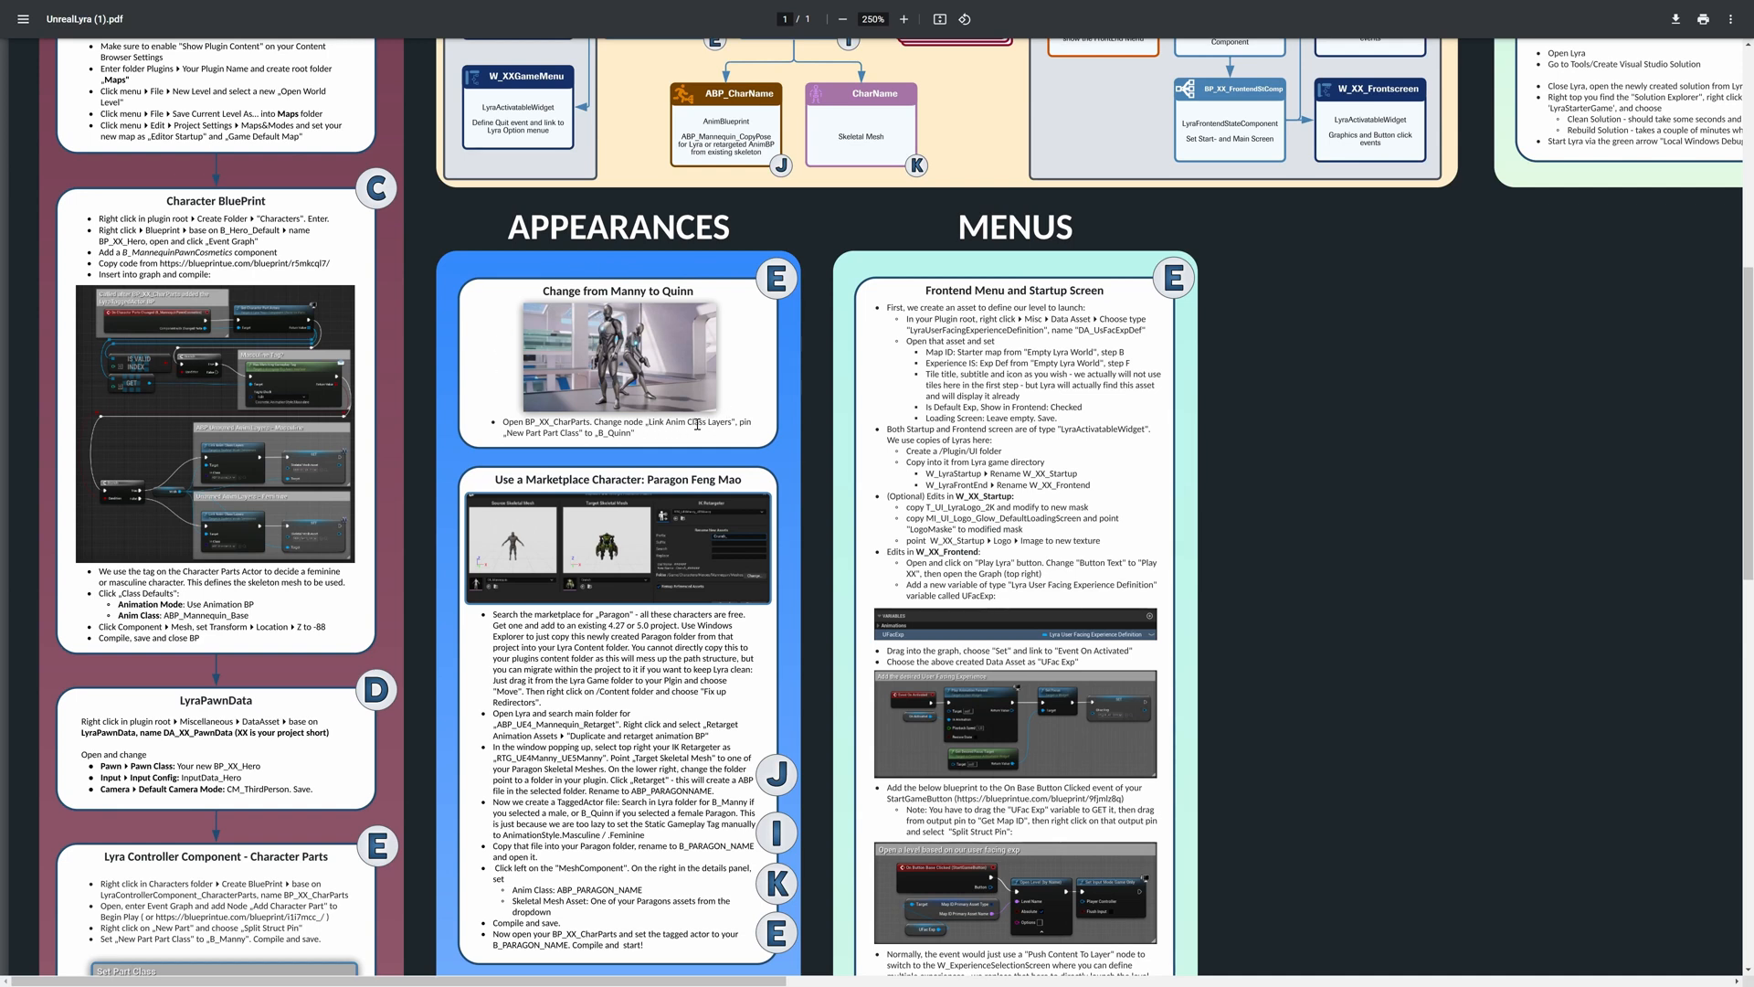
mouse_move(784, 372)
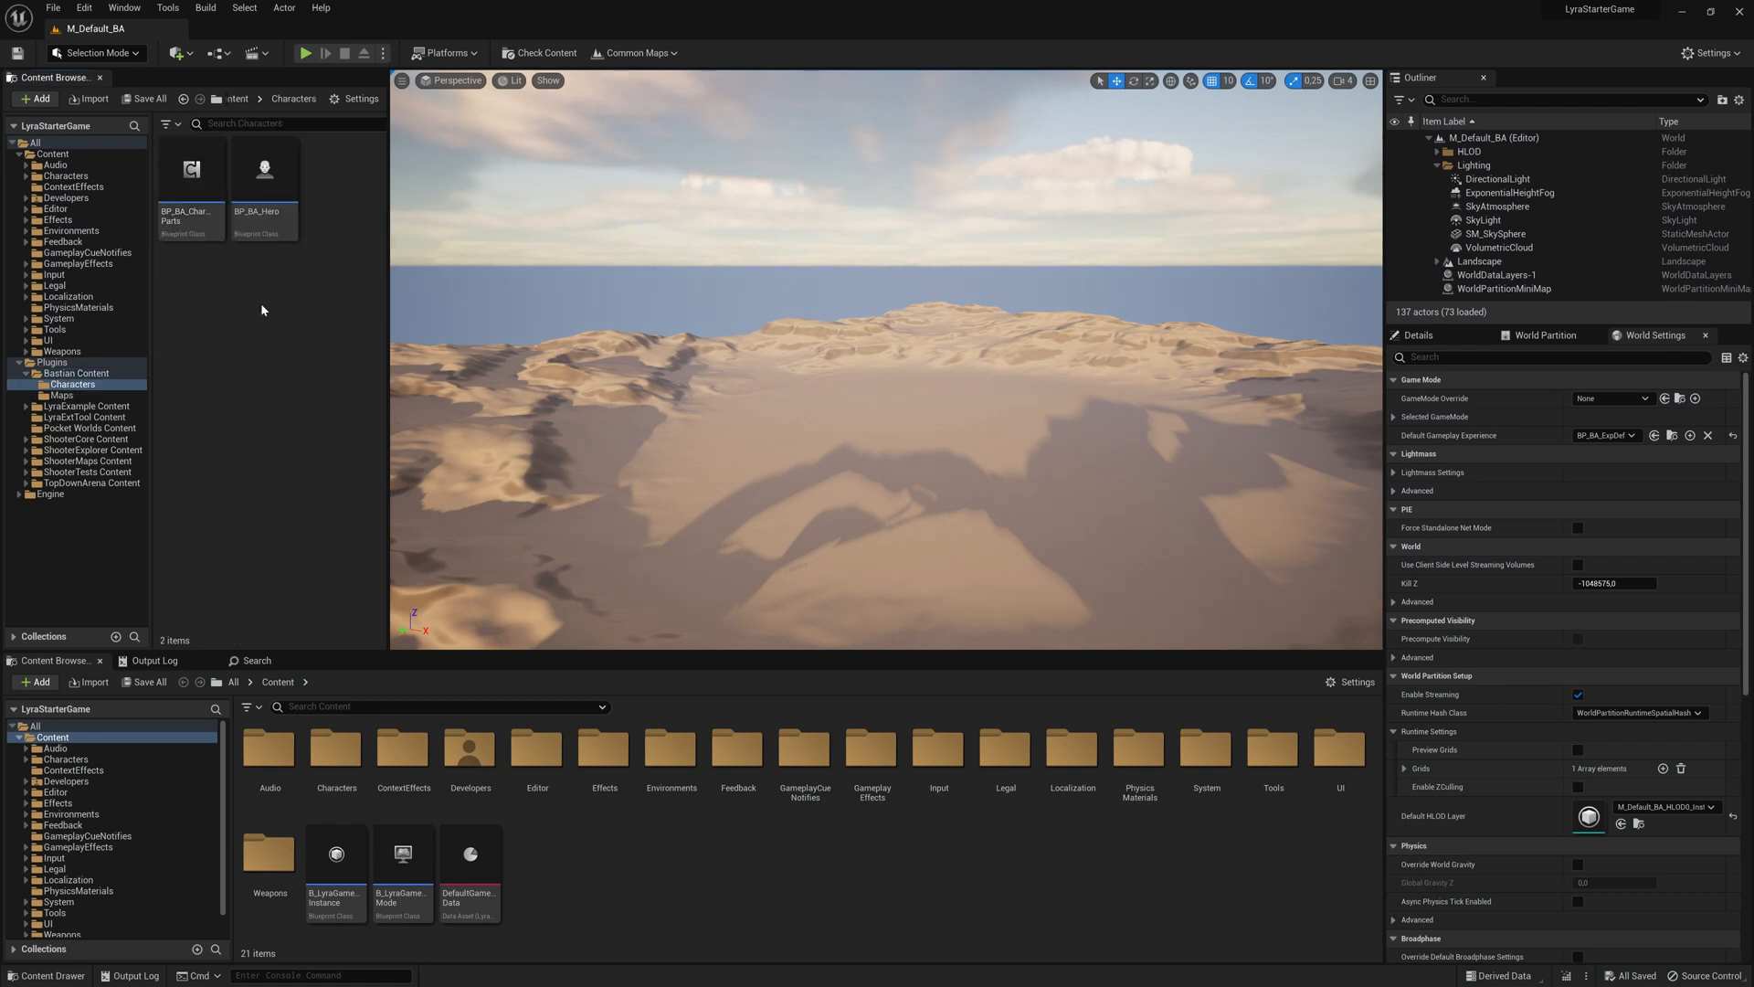
Open BP_BA_CharParts and set the Add Character Part node's New Part Class to B_Quinn
click(190, 179)
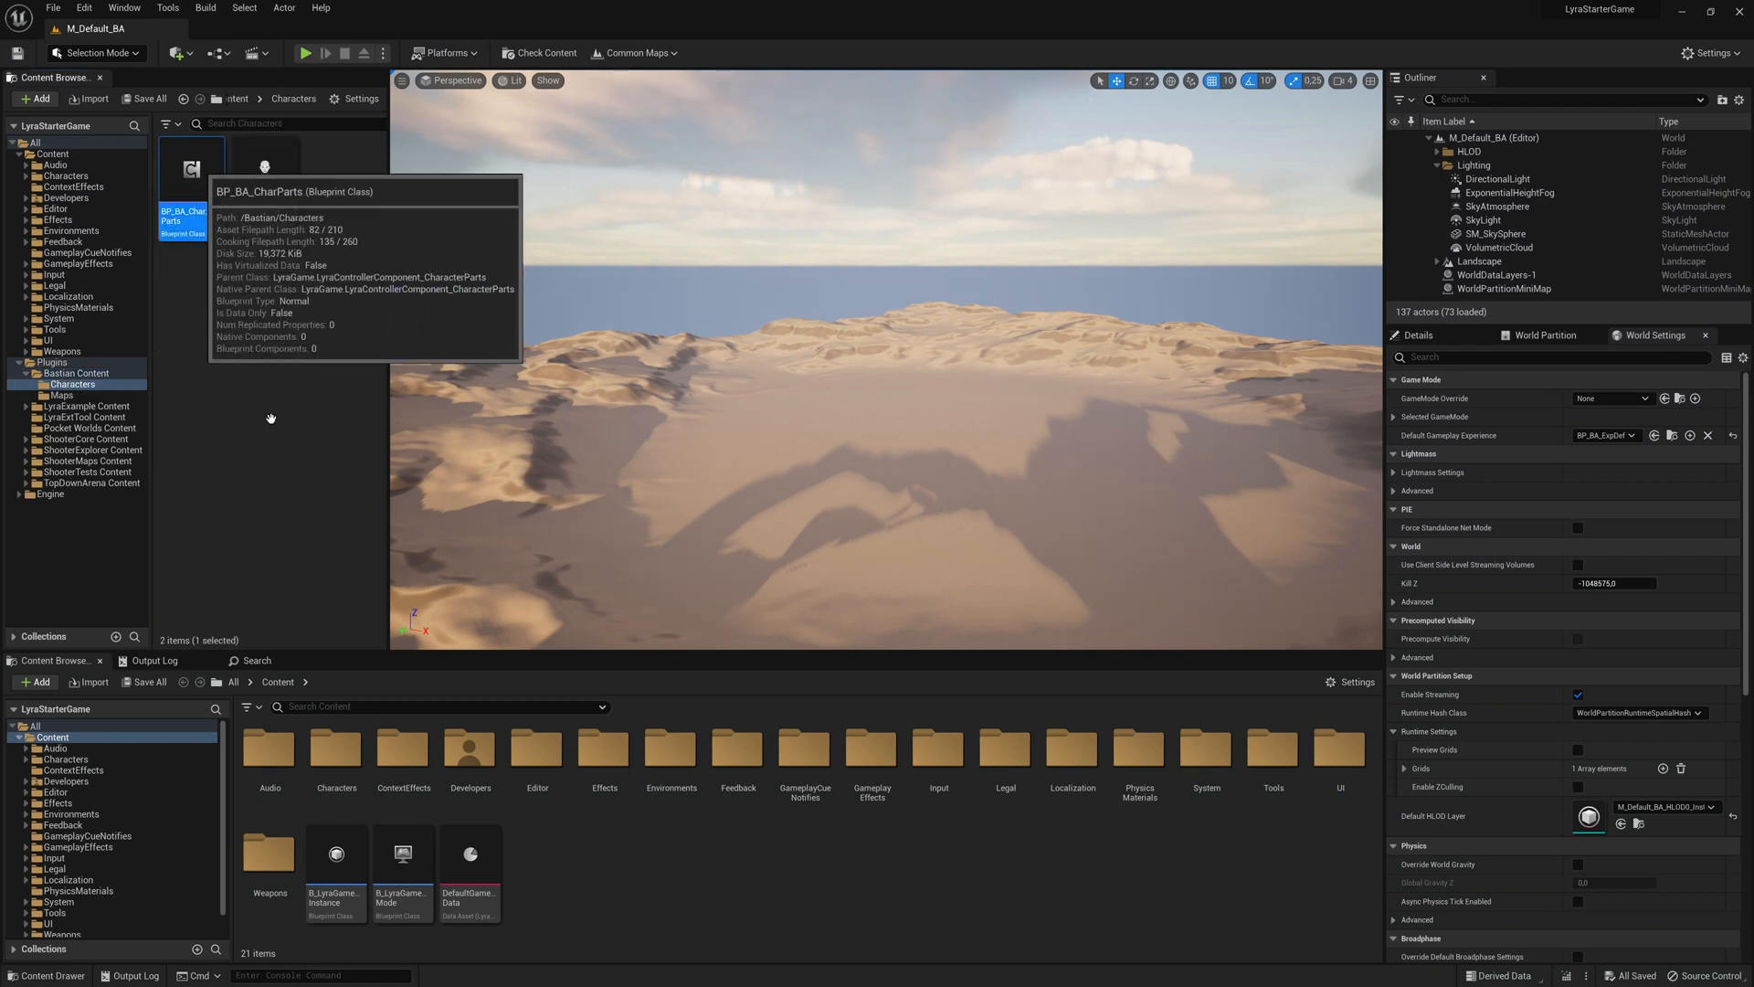
double_click(180, 213)
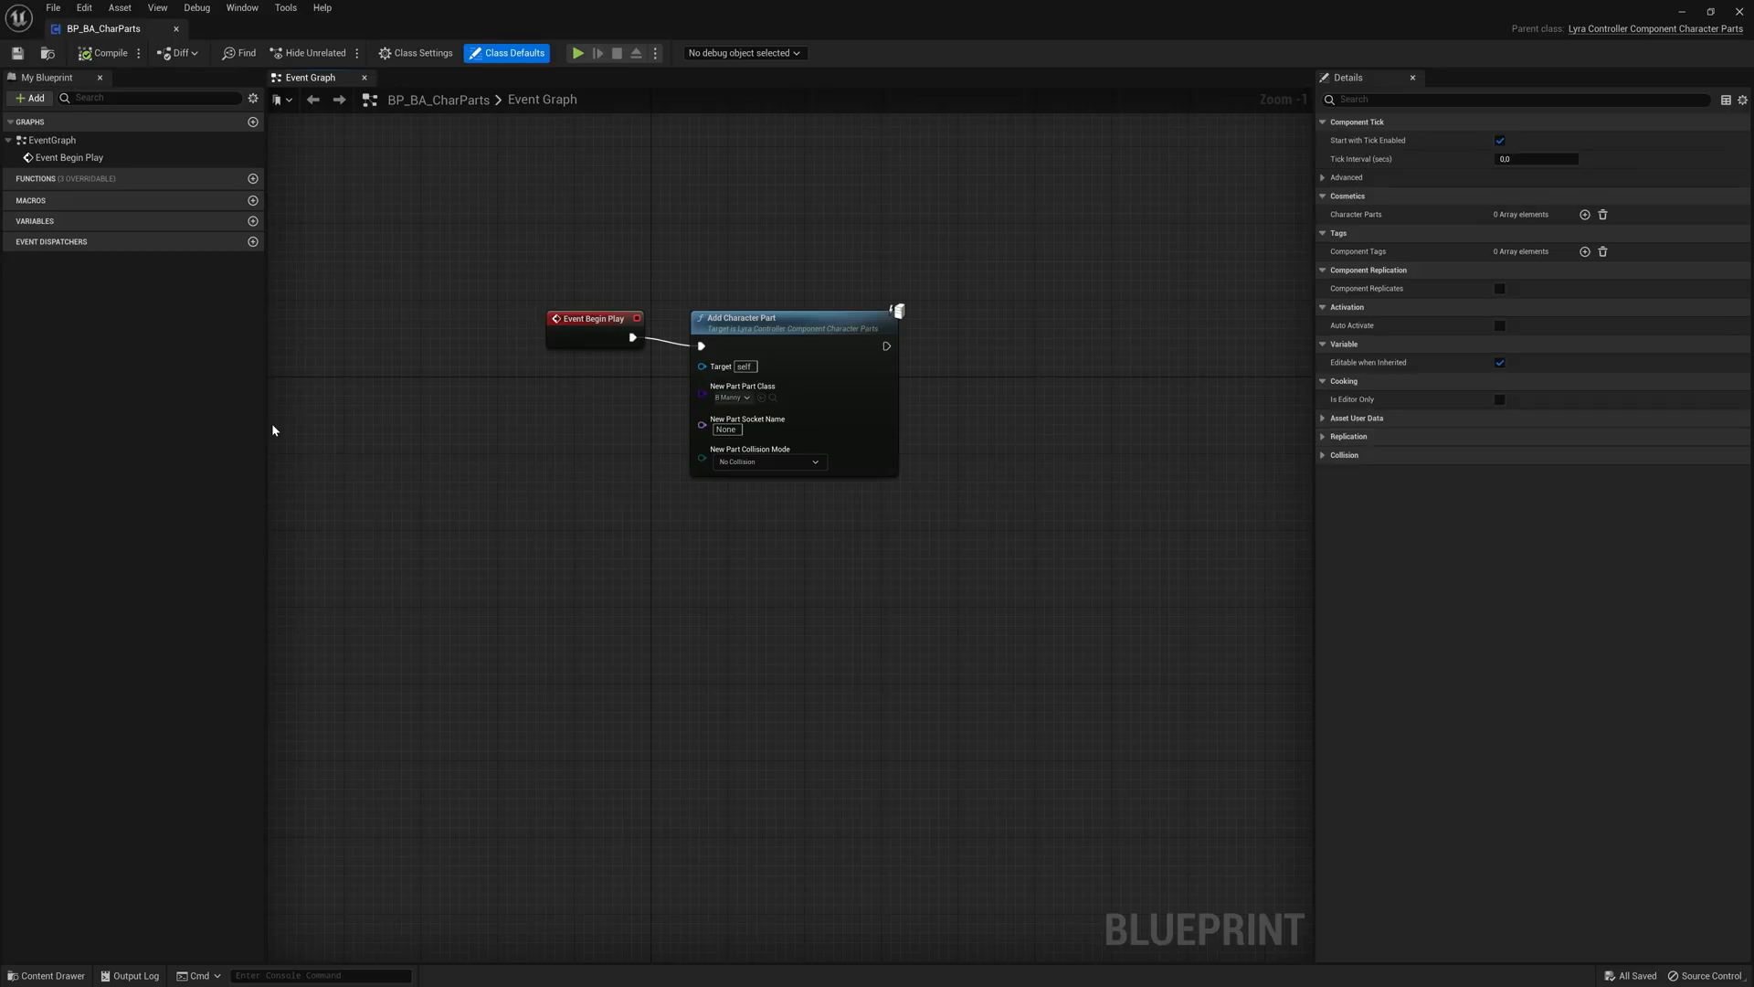
mouse_move(733, 397)
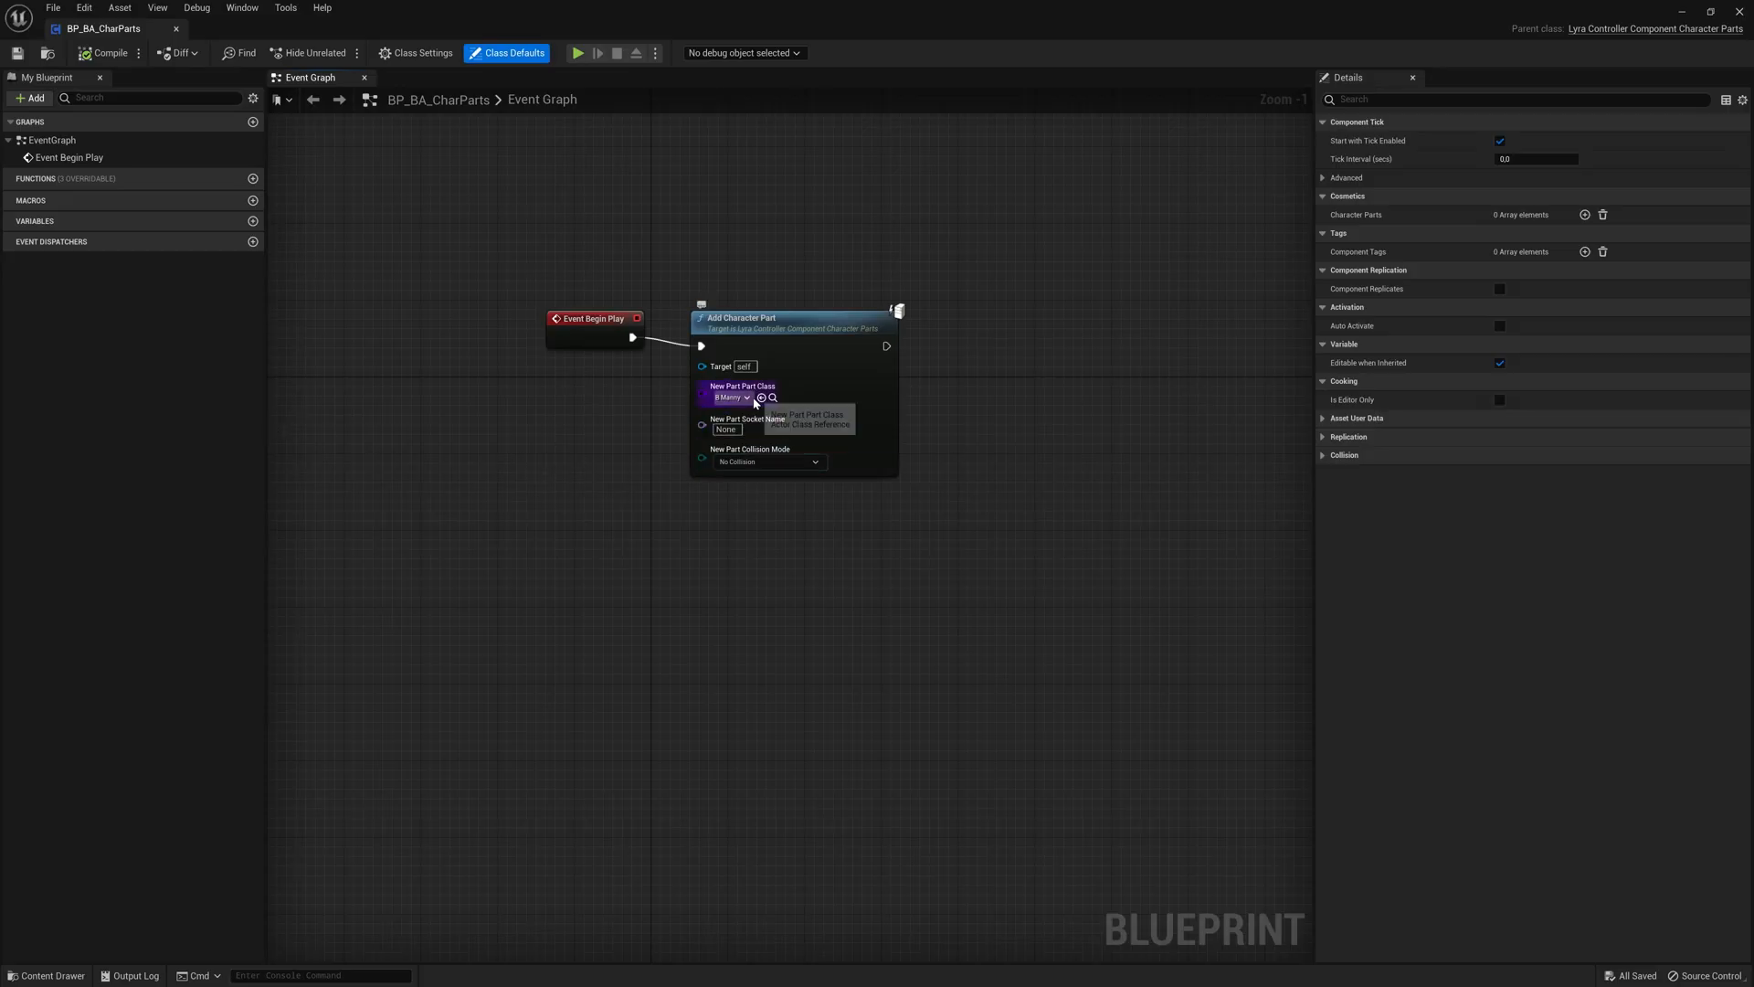
click(734, 397)
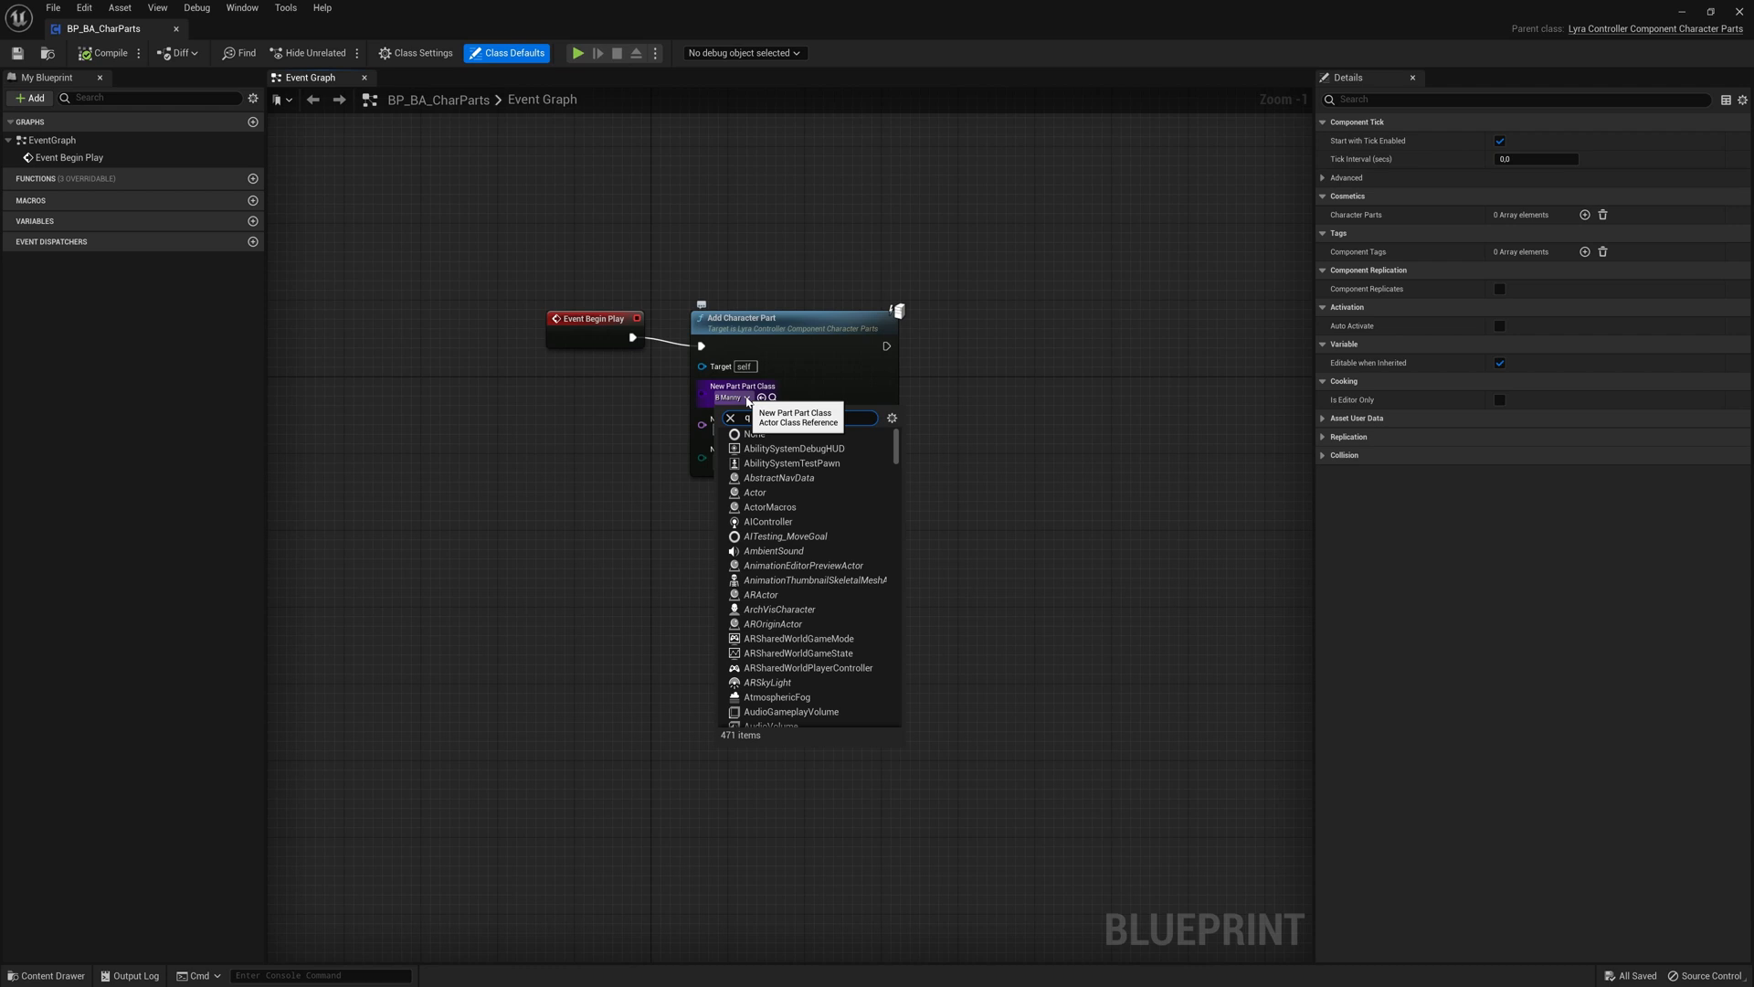
text(quin)
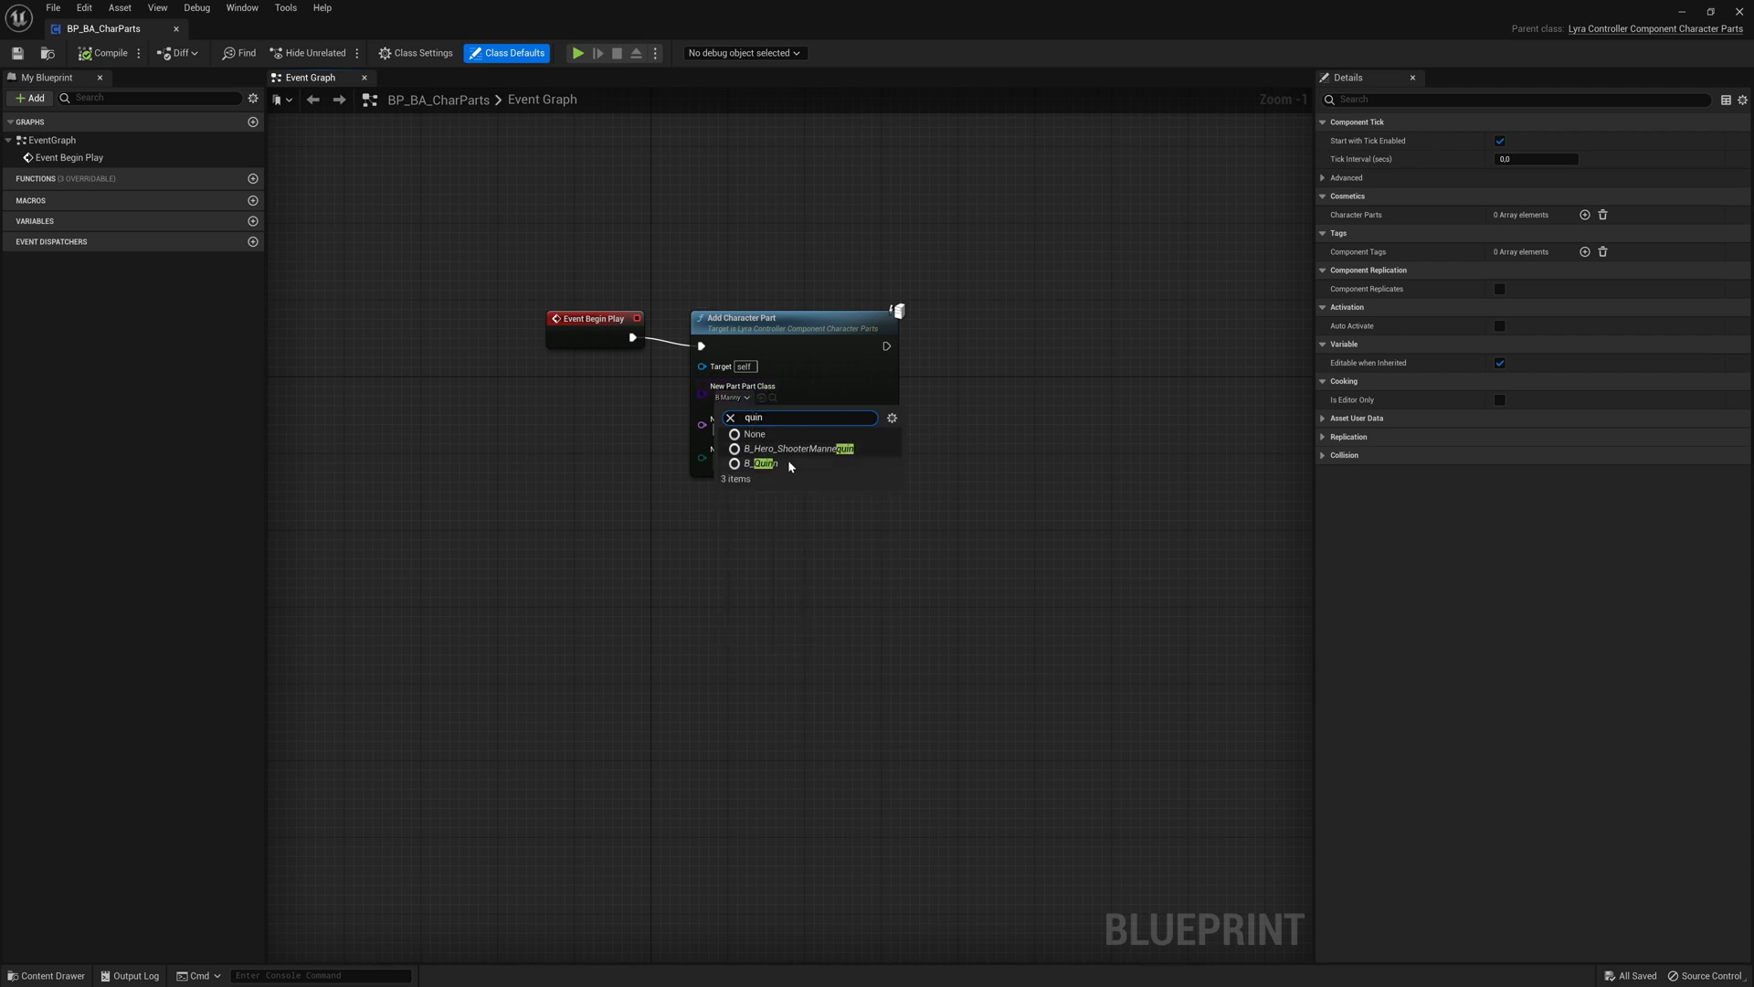
click(763, 463)
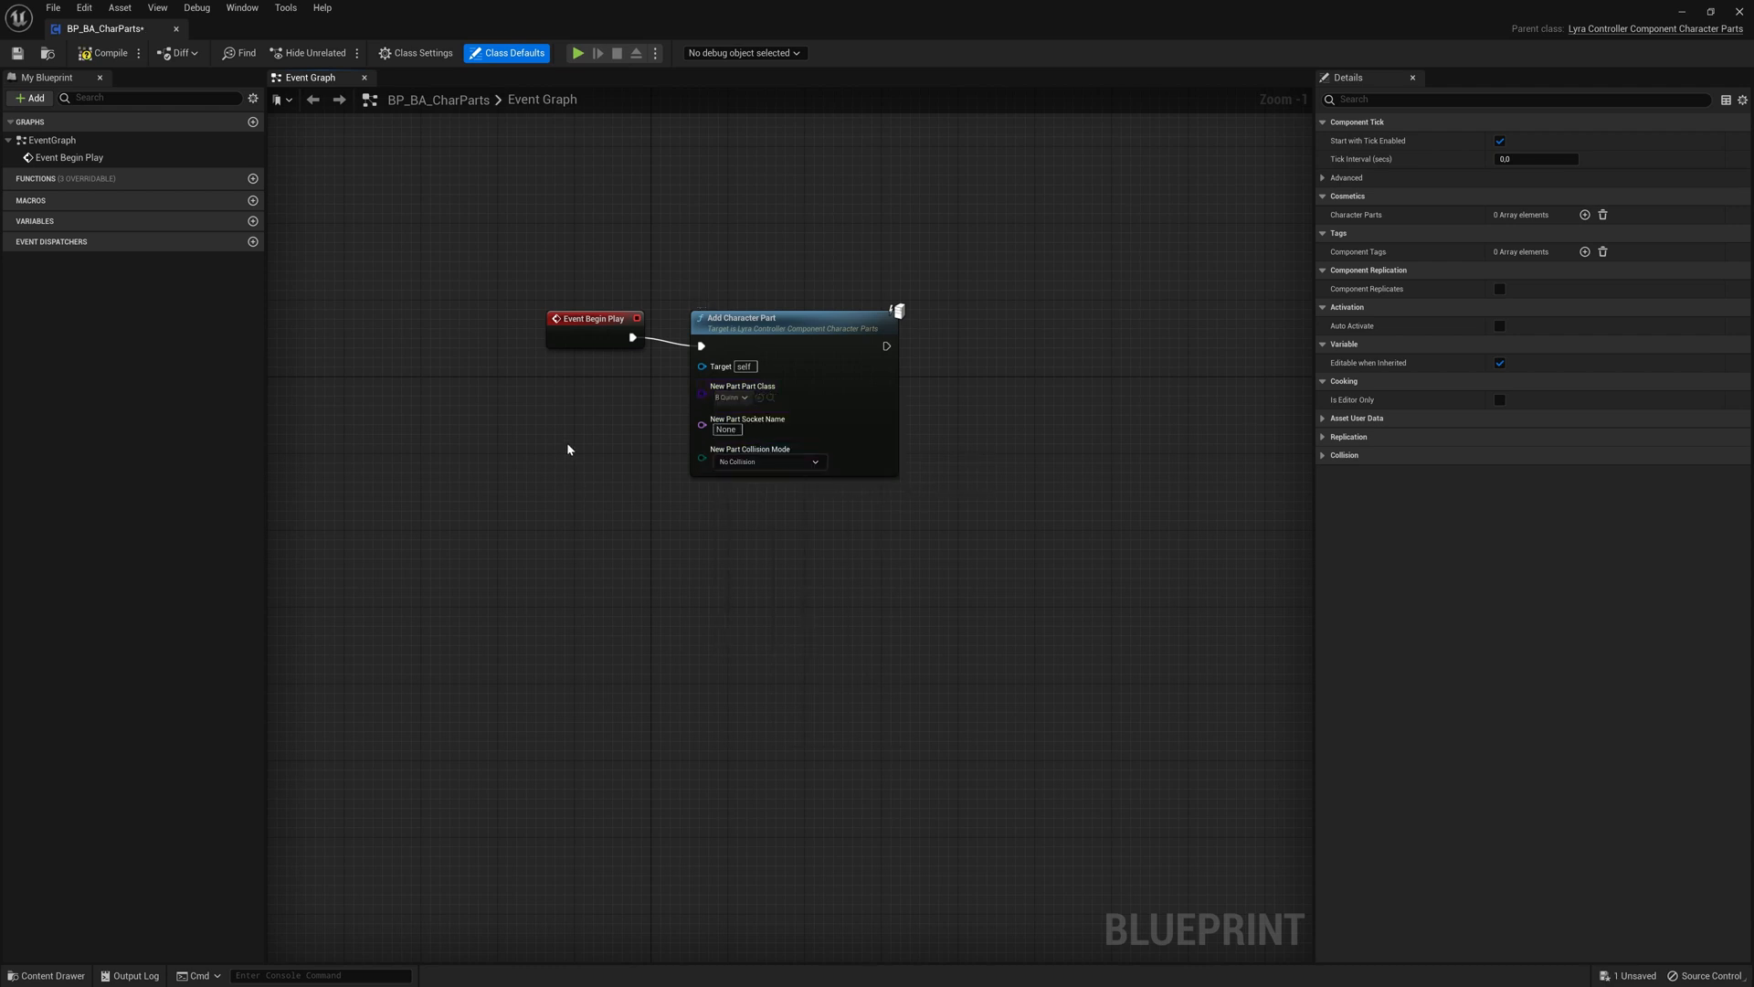
mouse_move(17, 53)
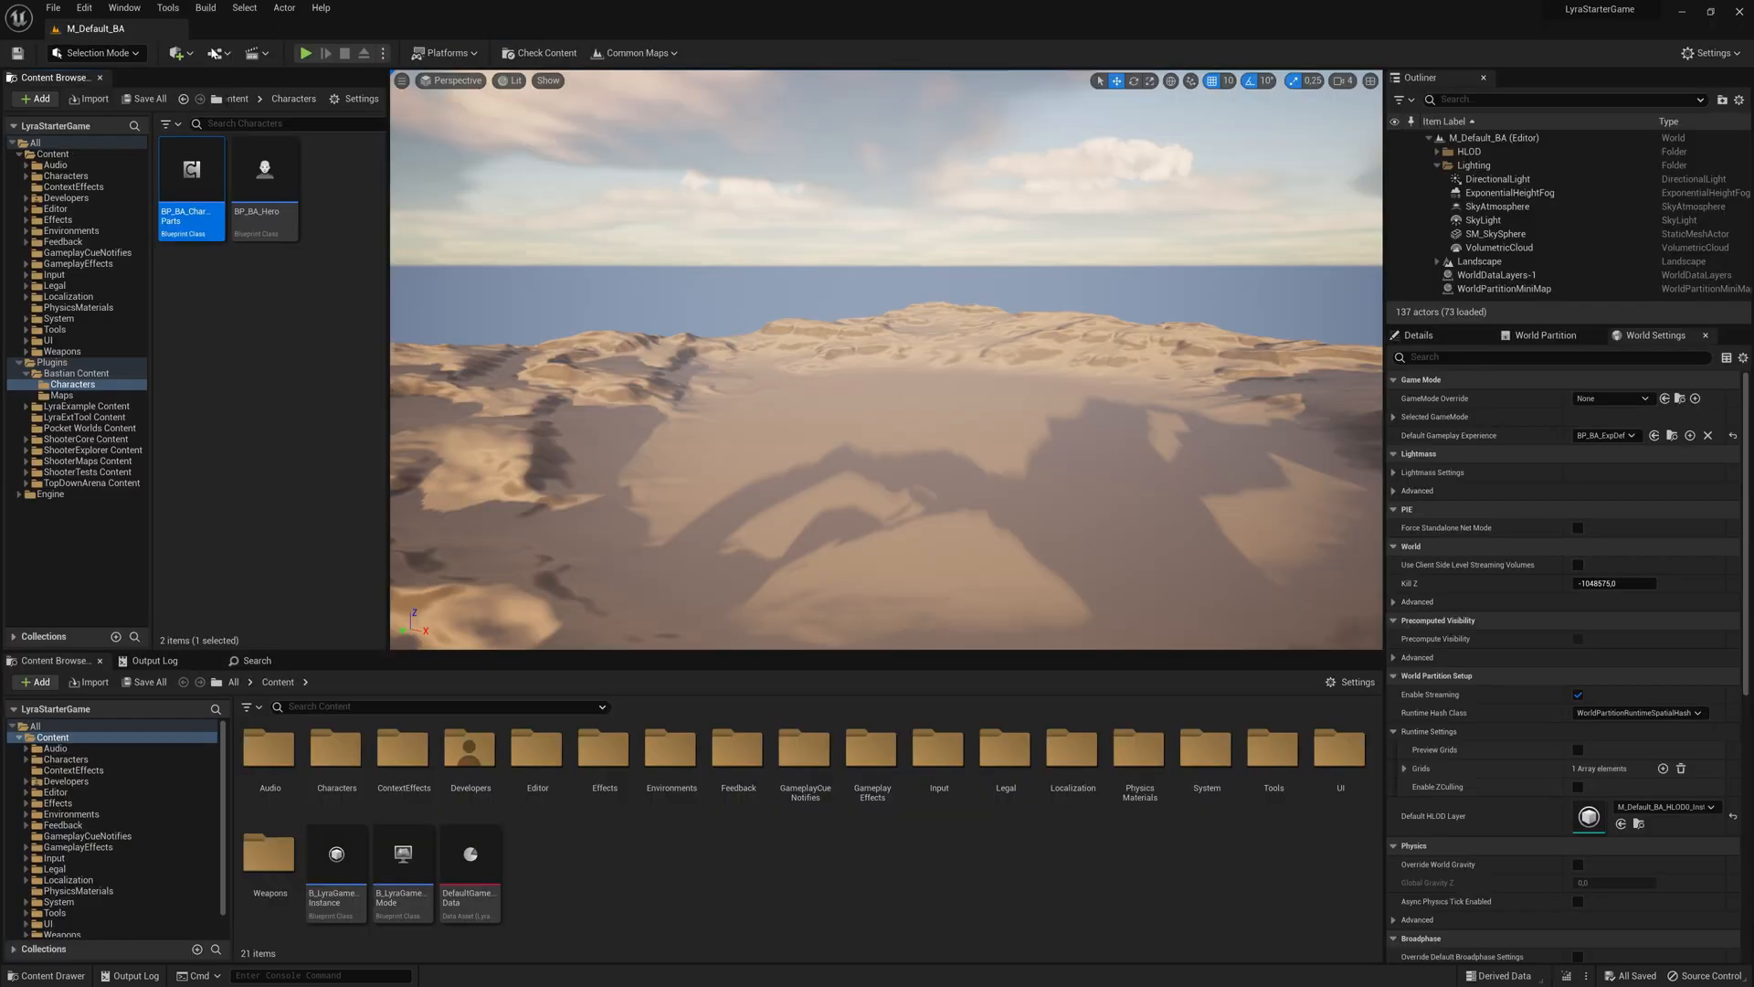
mouse_move(558, 223)
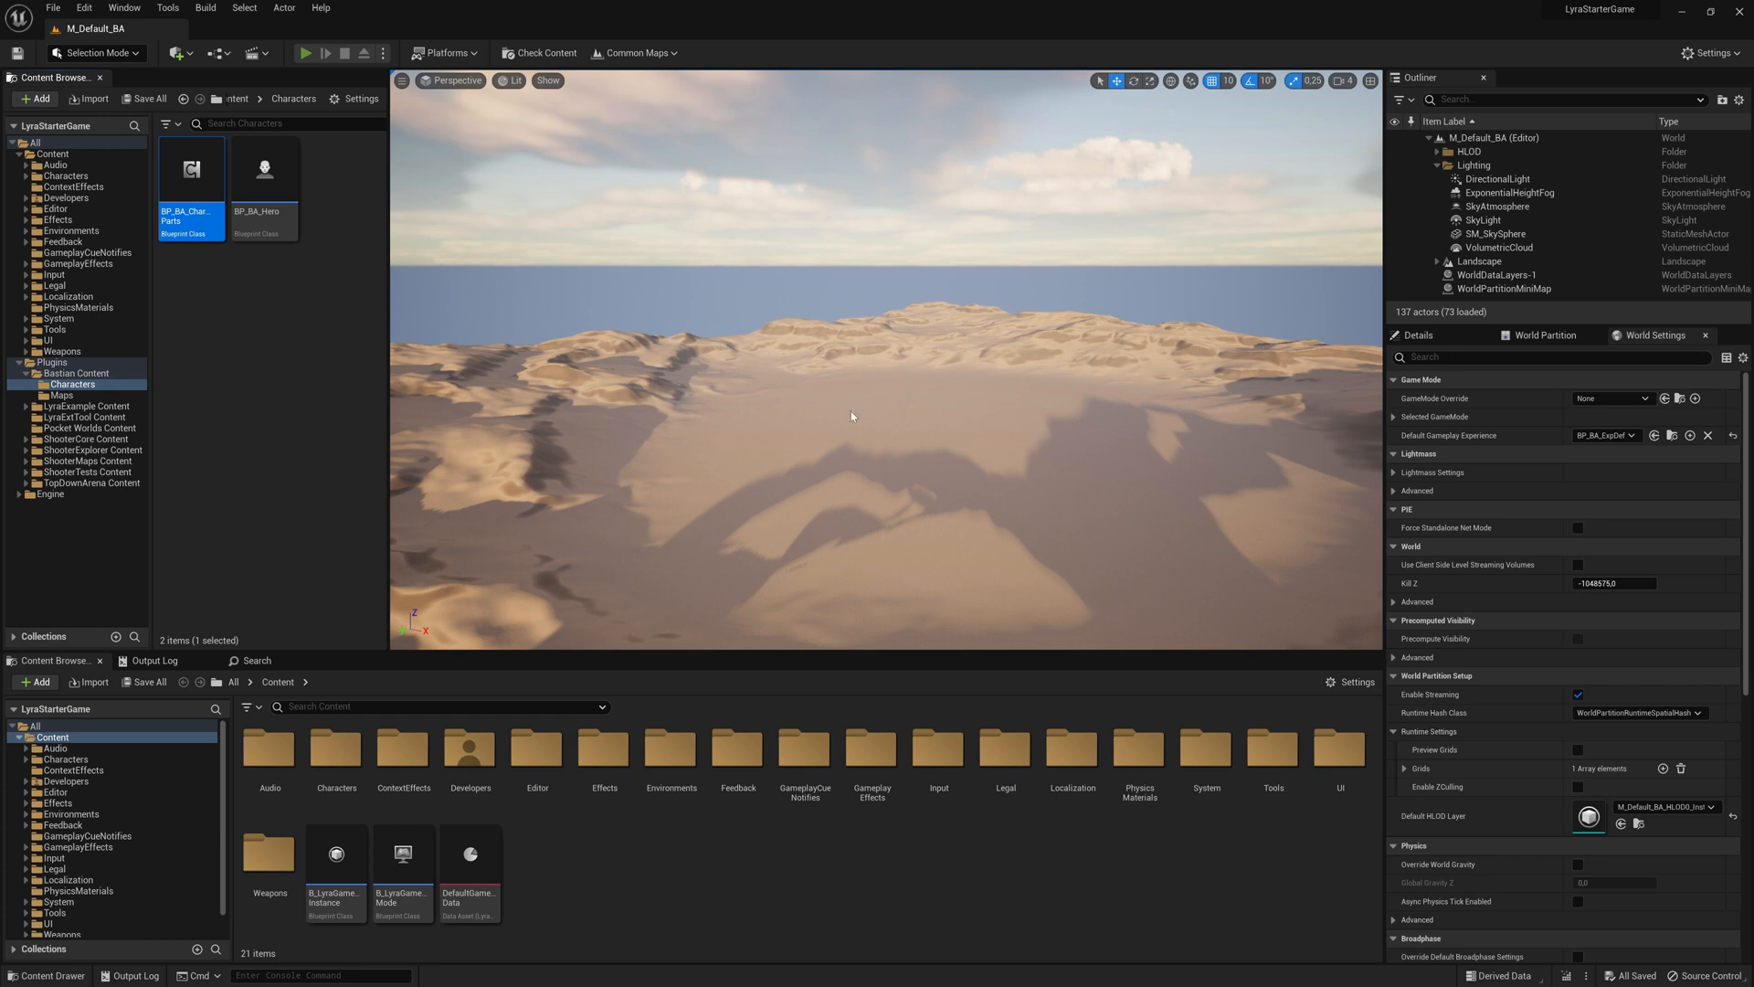
Start a Play In Editor session of the desert level from the toolbar
click(306, 53)
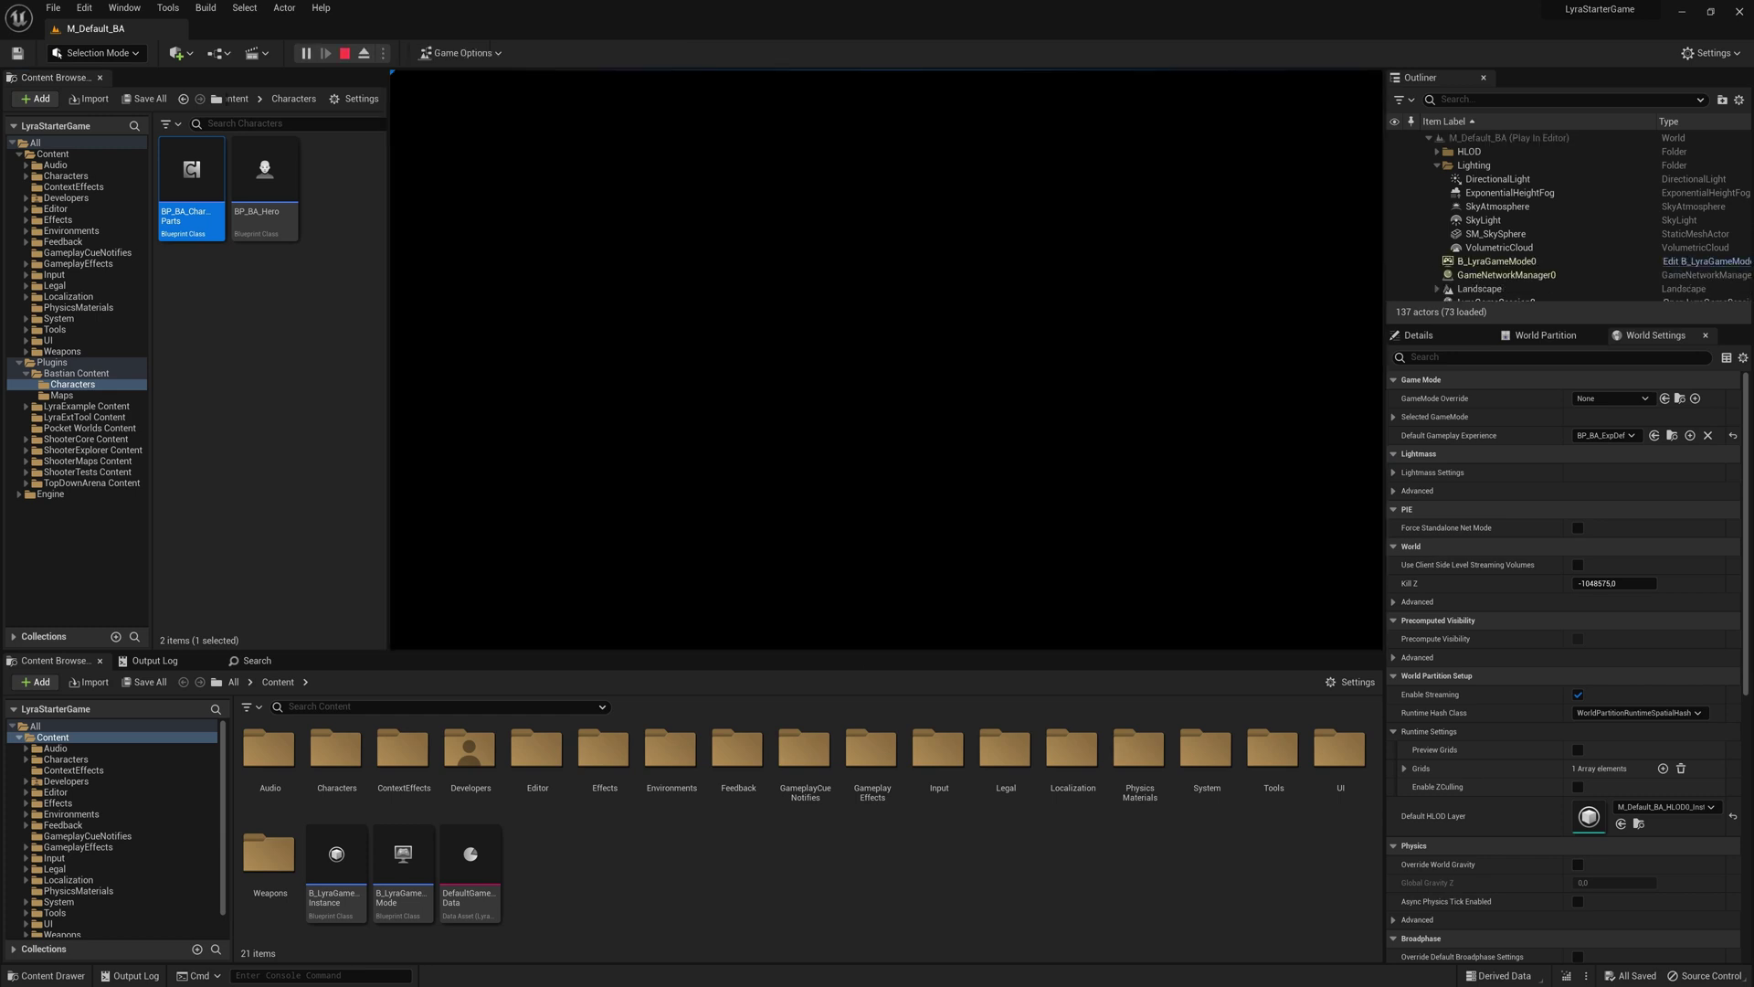
click(325, 53)
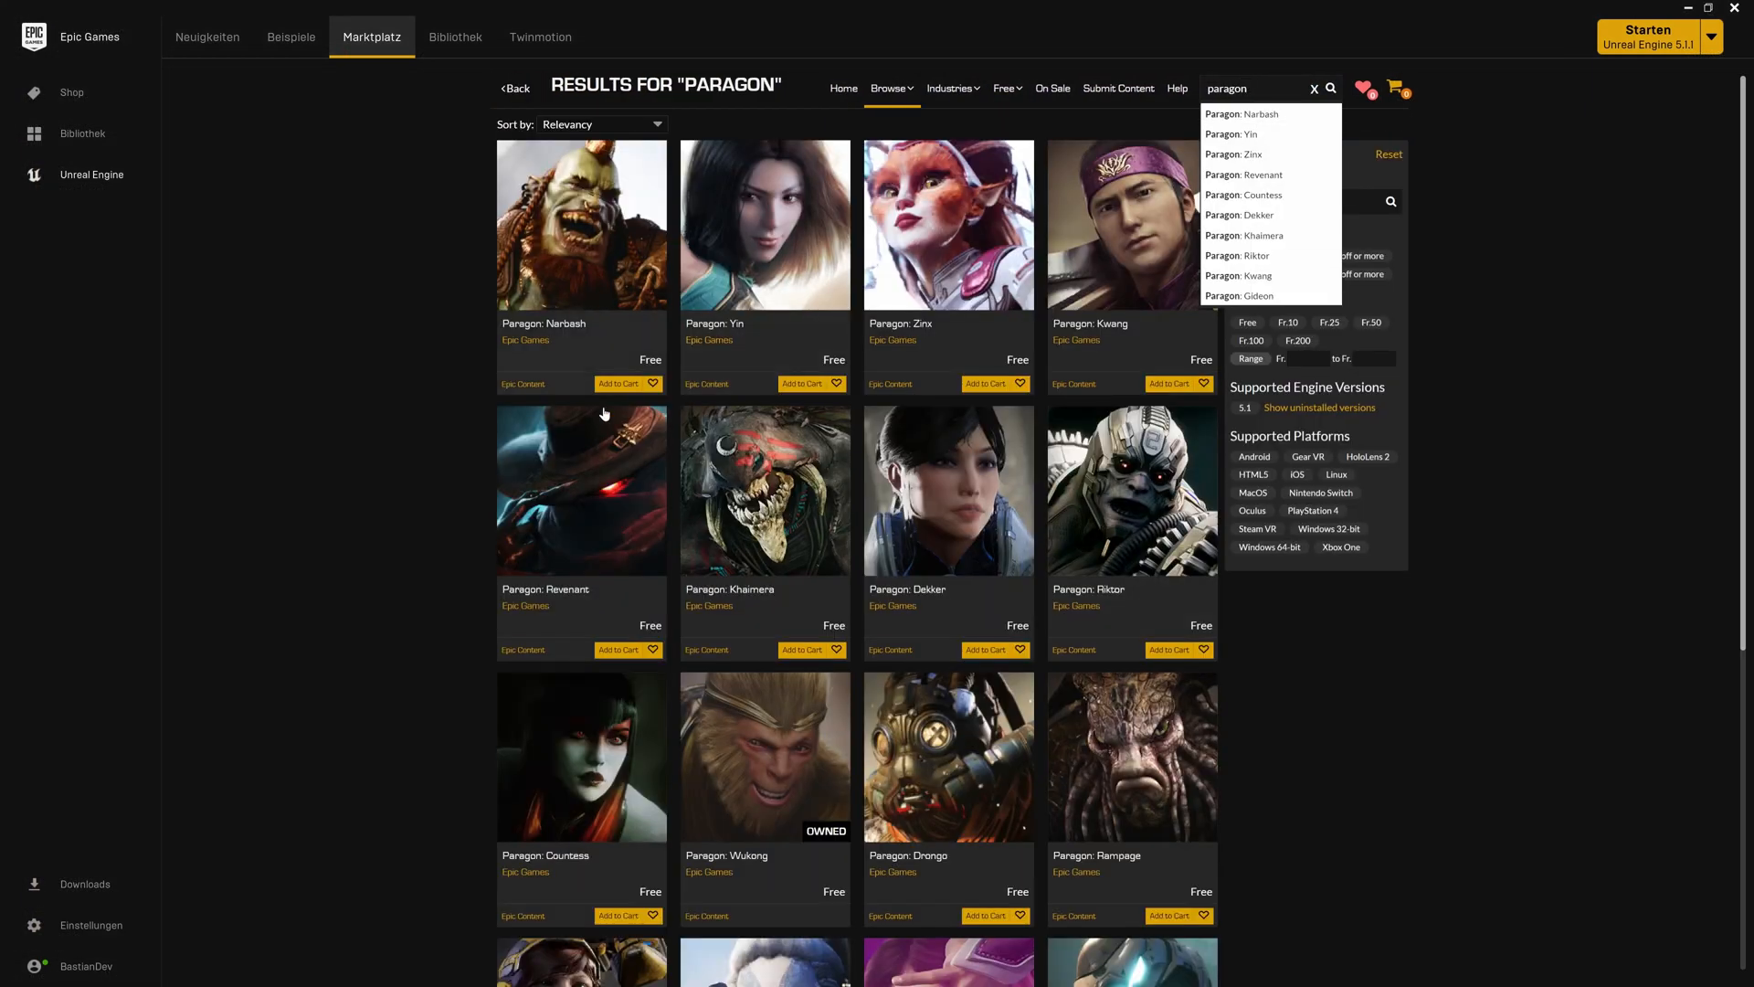
Add Paragon: Terra from the 'paragon' Marketplace results to the cart and open the cart
scroll(down, 3)
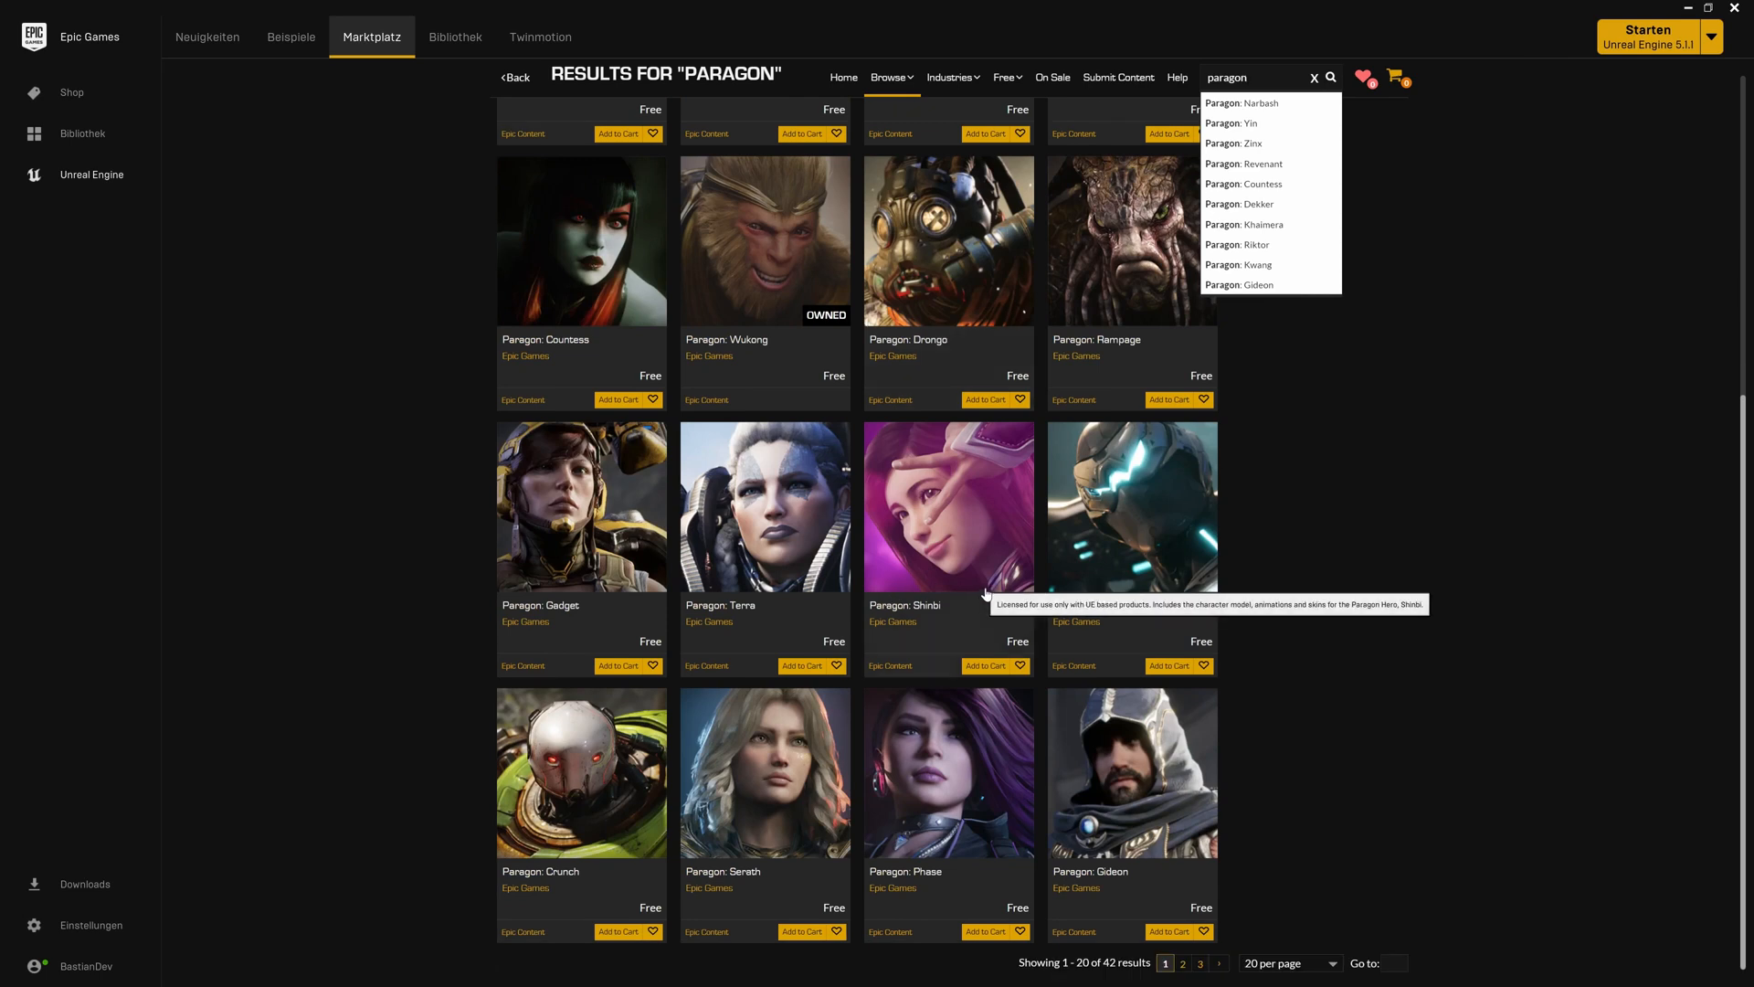
mouse_move(1032, 552)
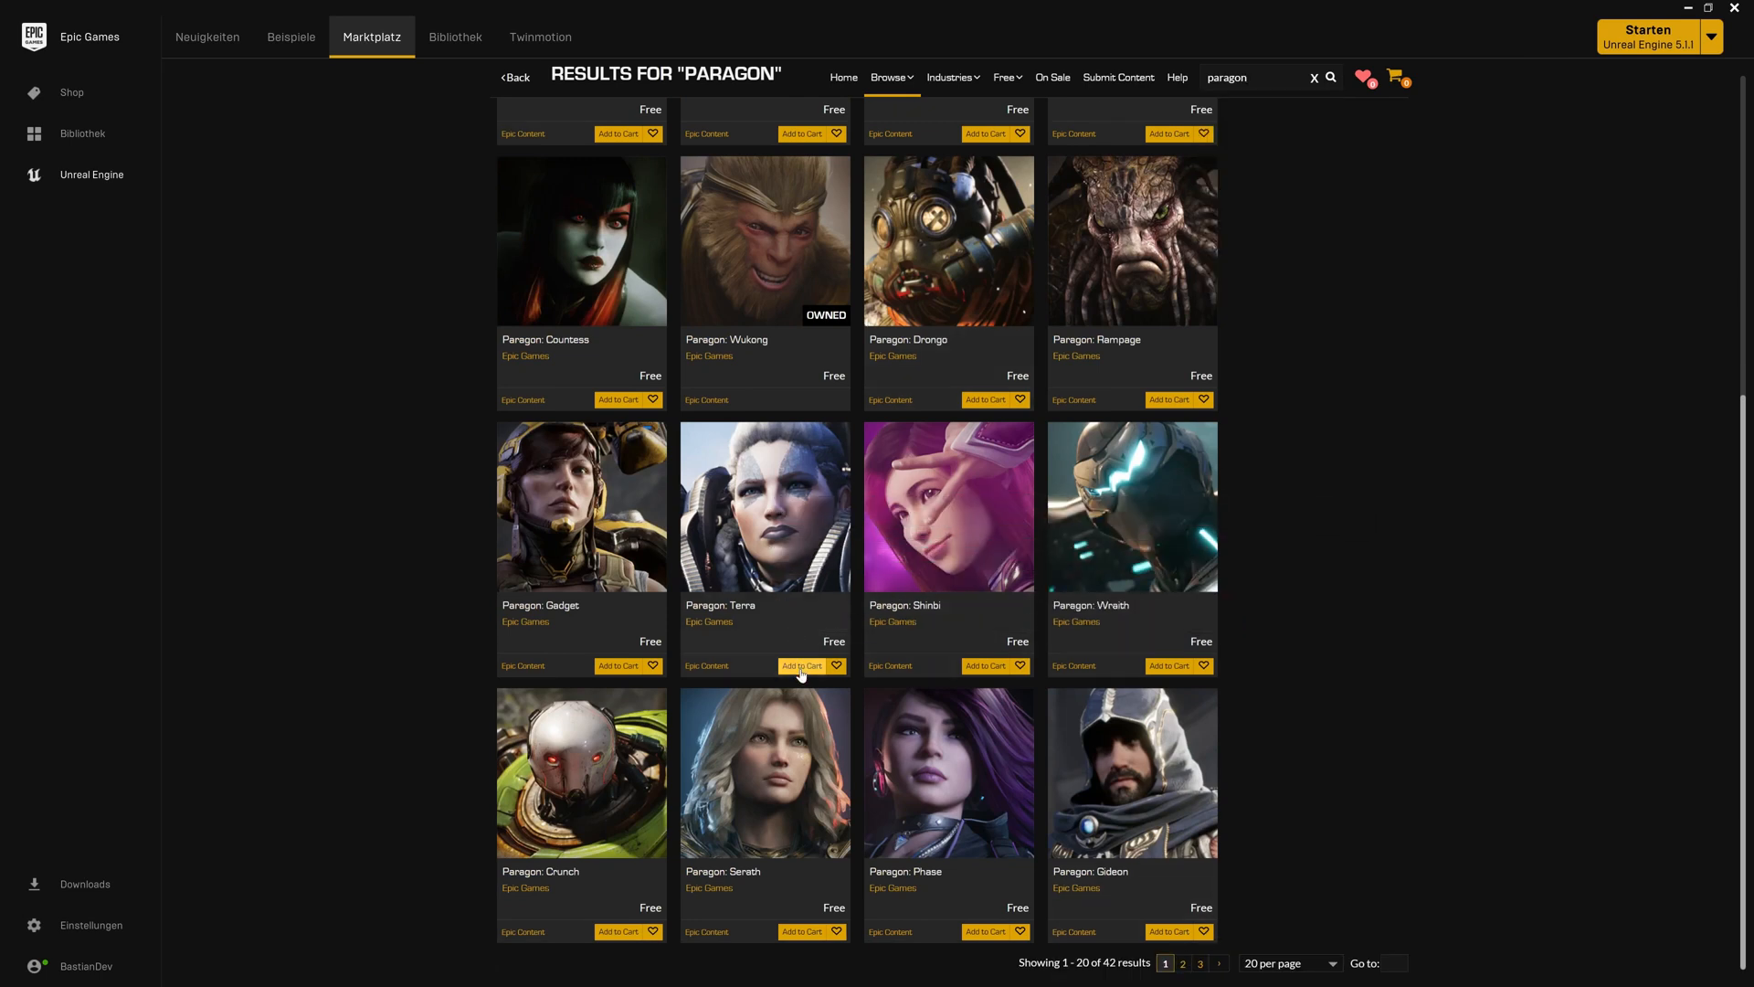
click(801, 664)
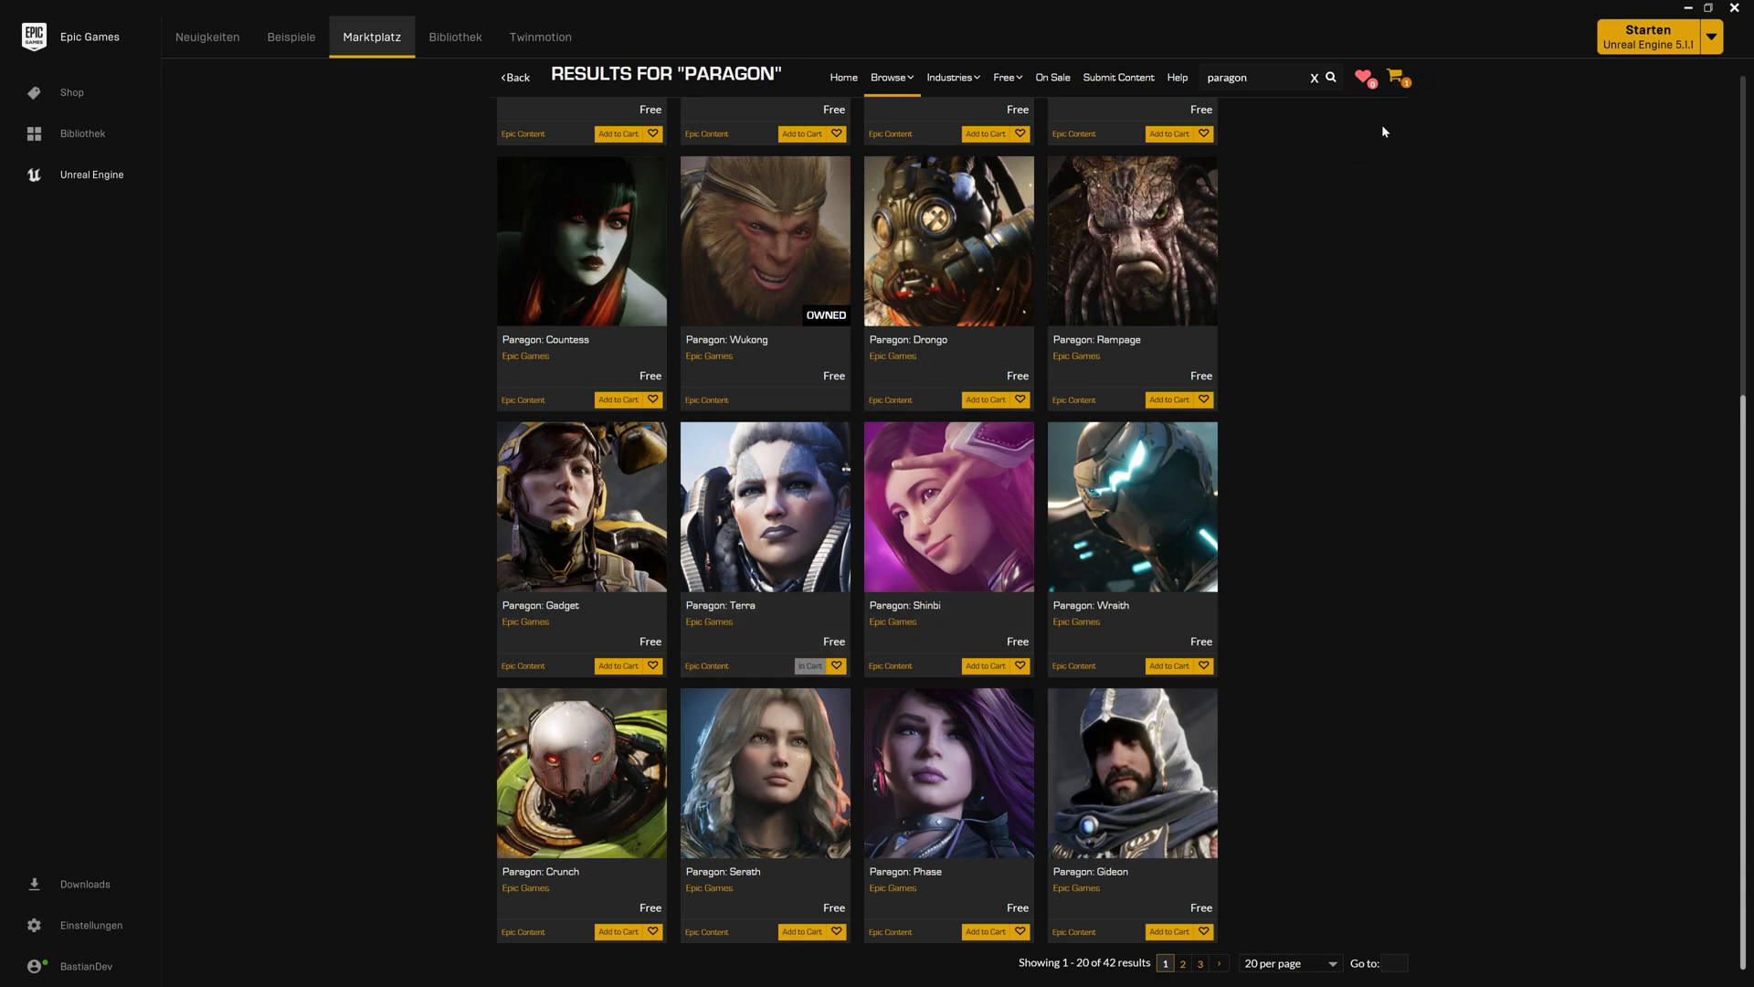
click(1396, 76)
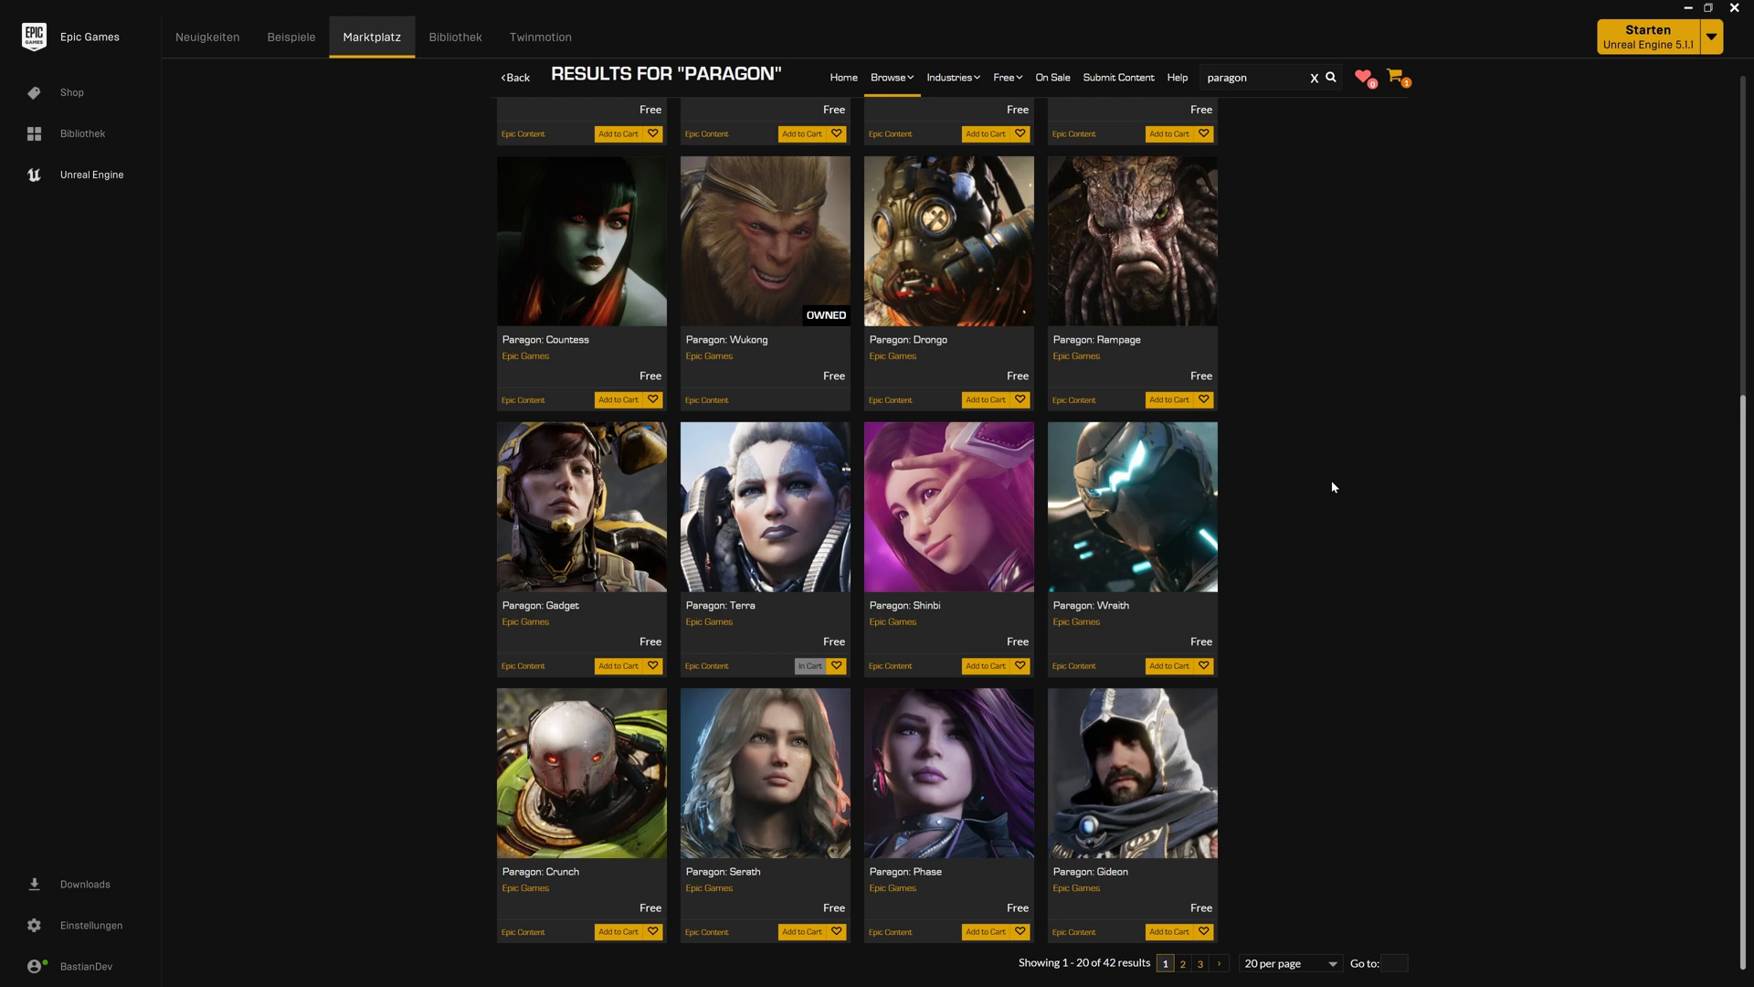
mouse_move(1444, 99)
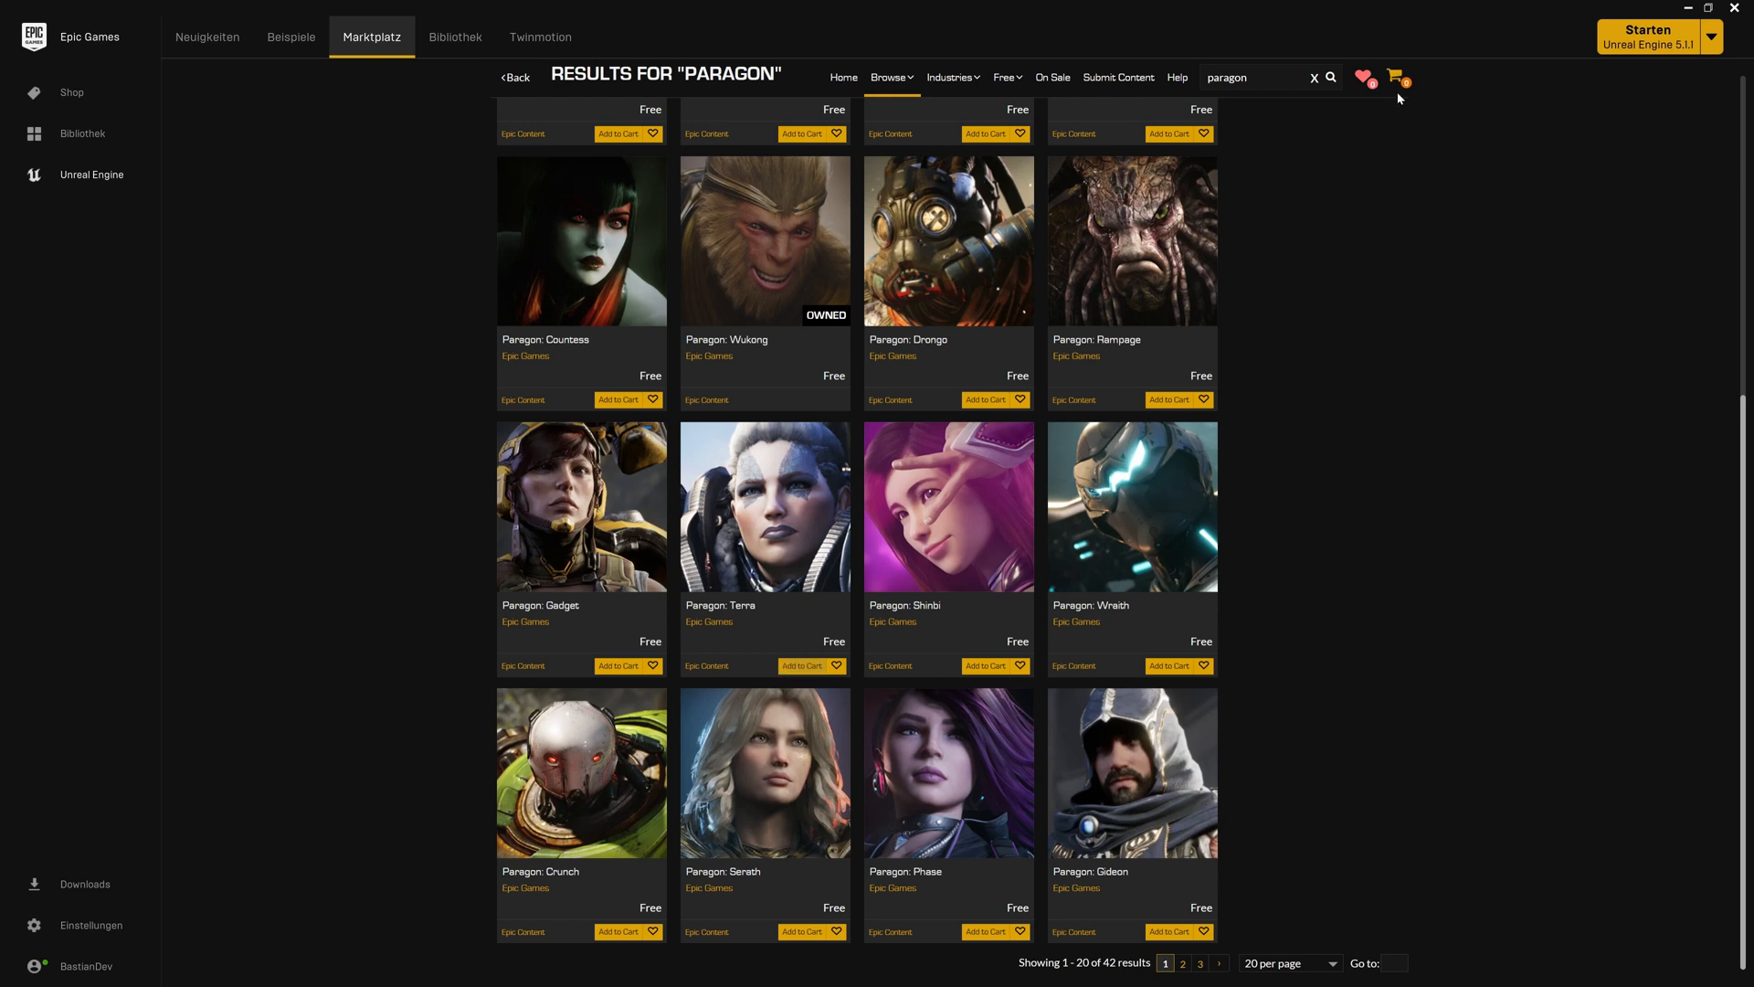
mouse_move(454, 37)
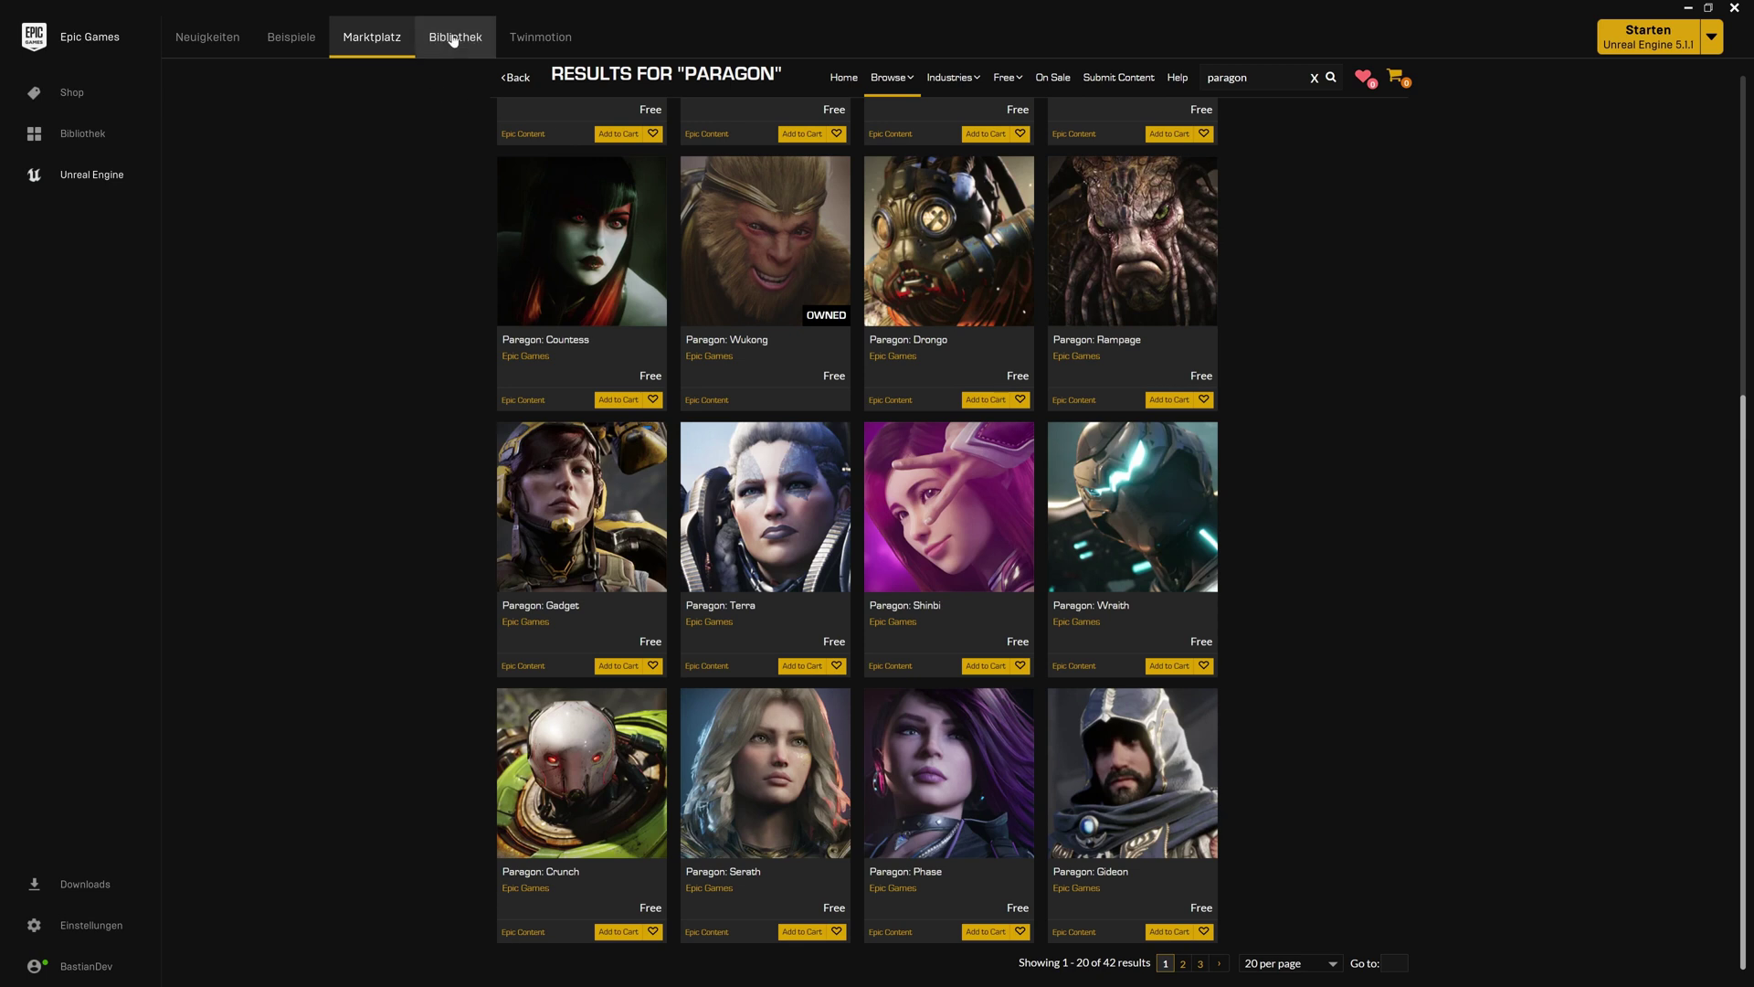
From the Library vault, add Paragon: Terra to the MixamoToUE project
click(454, 36)
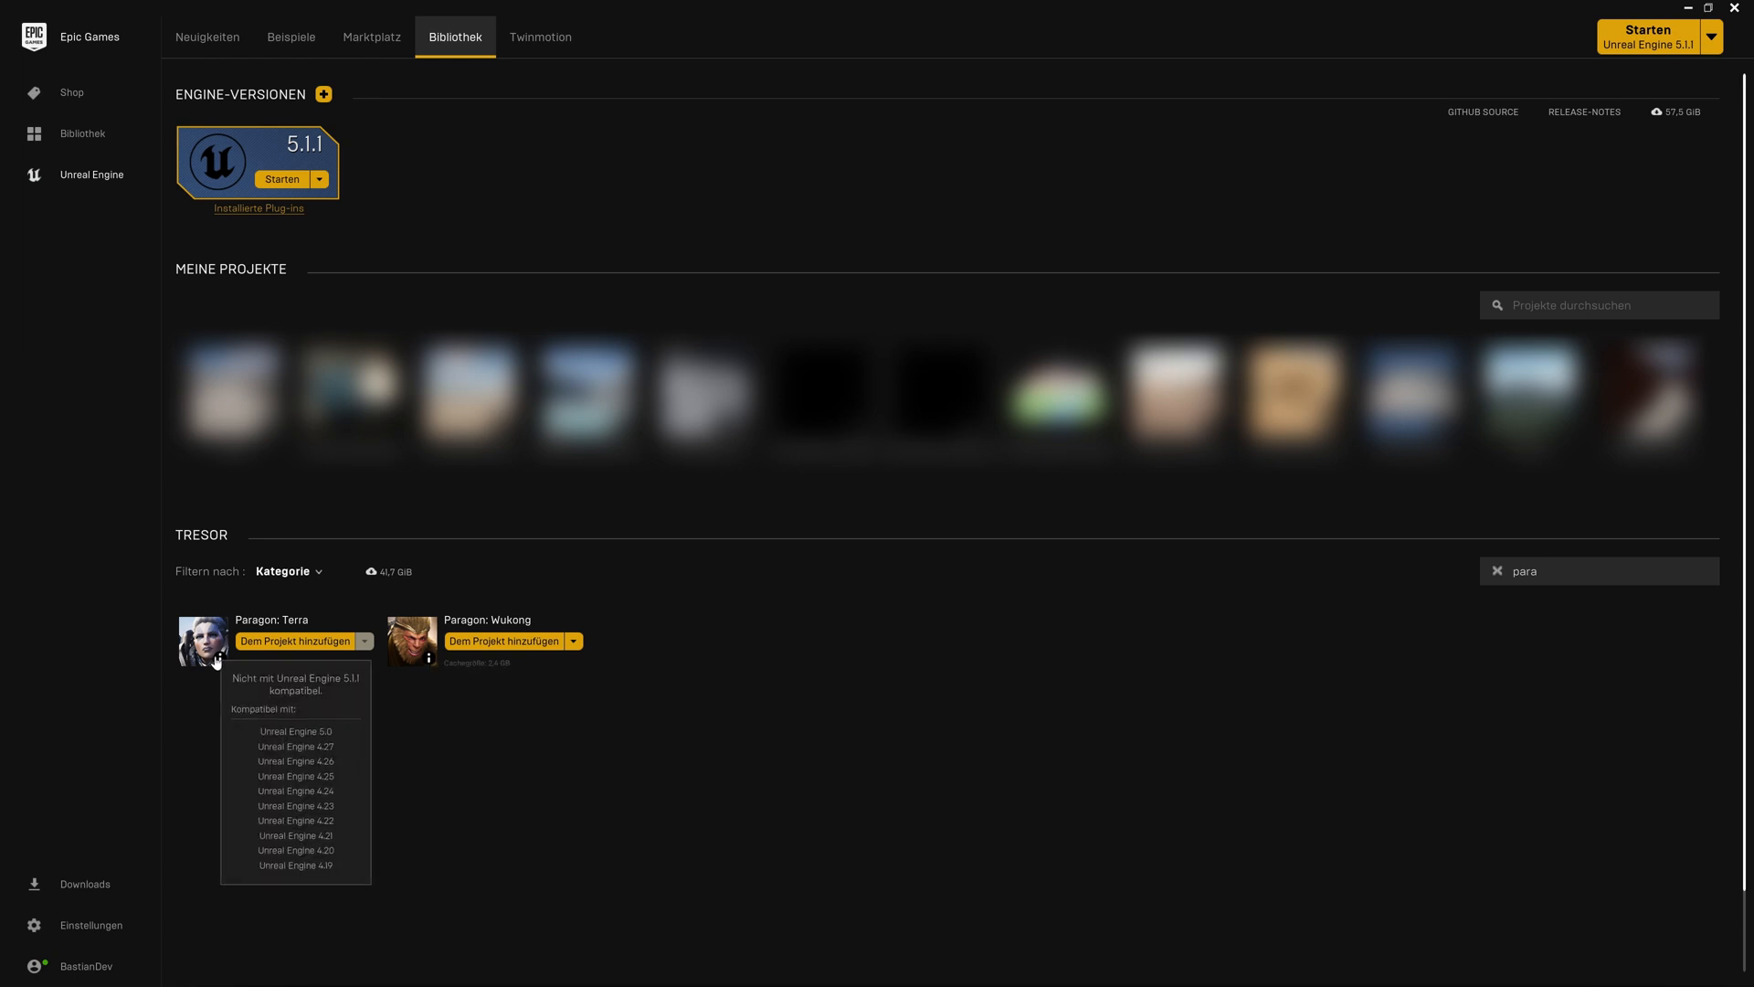
click(294, 642)
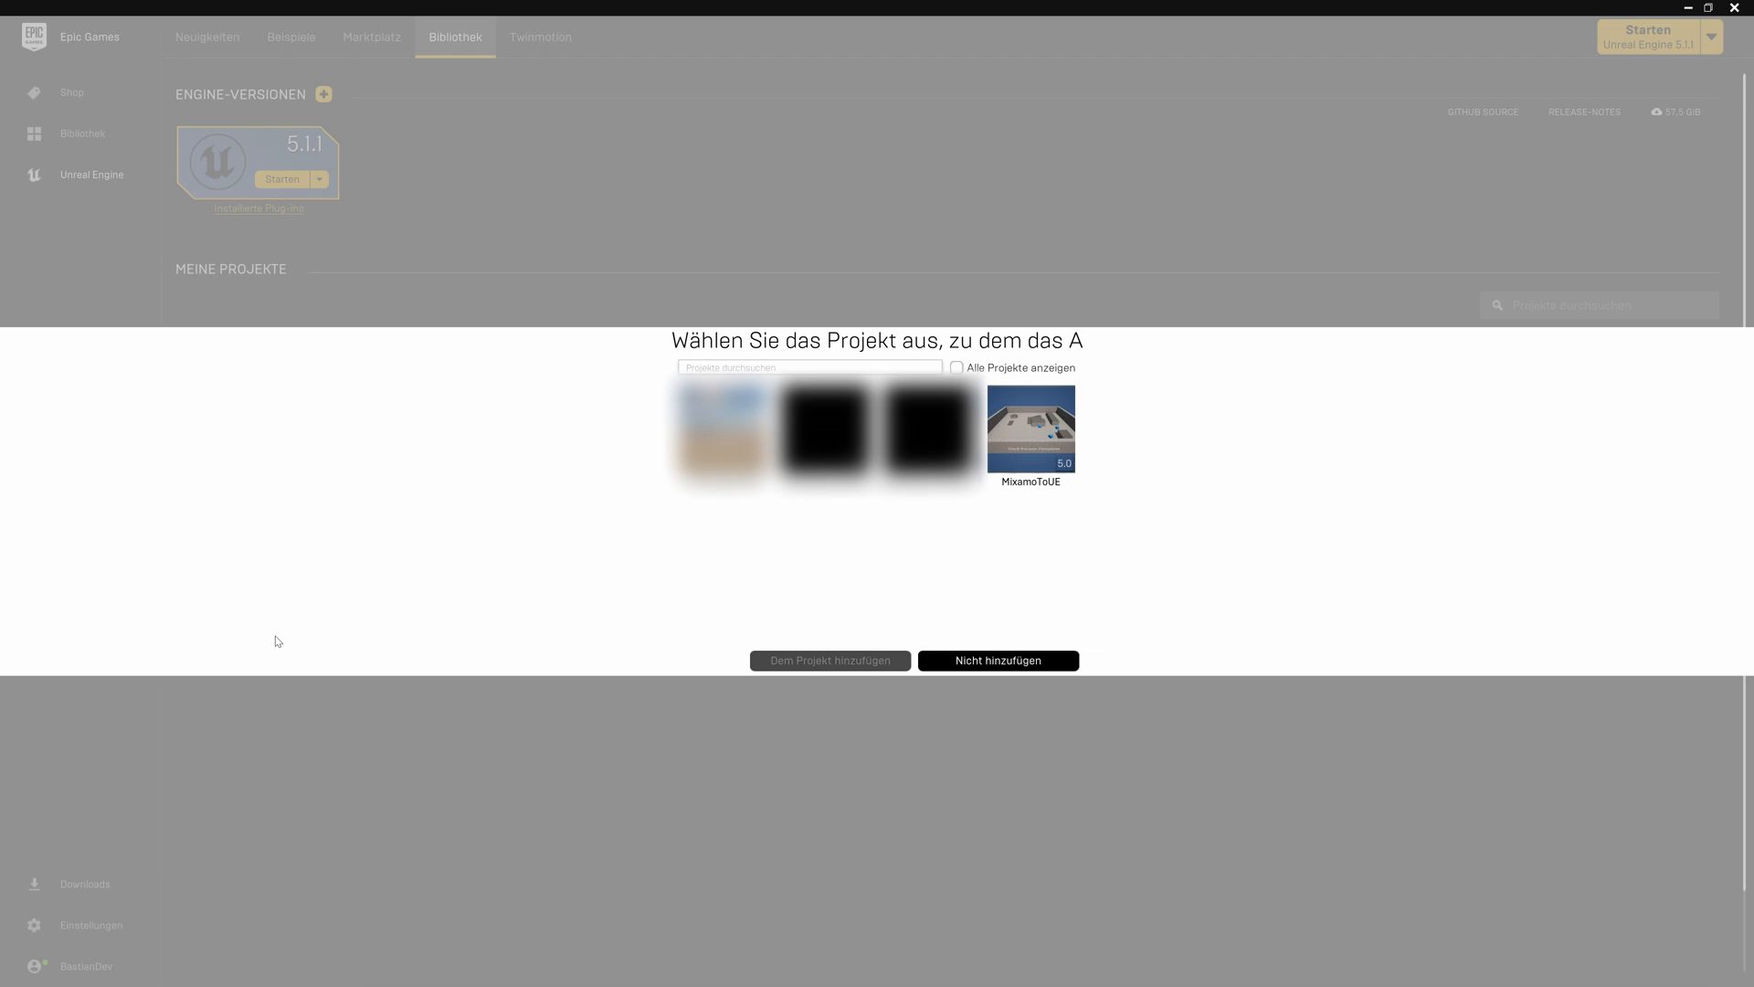
mouse_move(1032, 429)
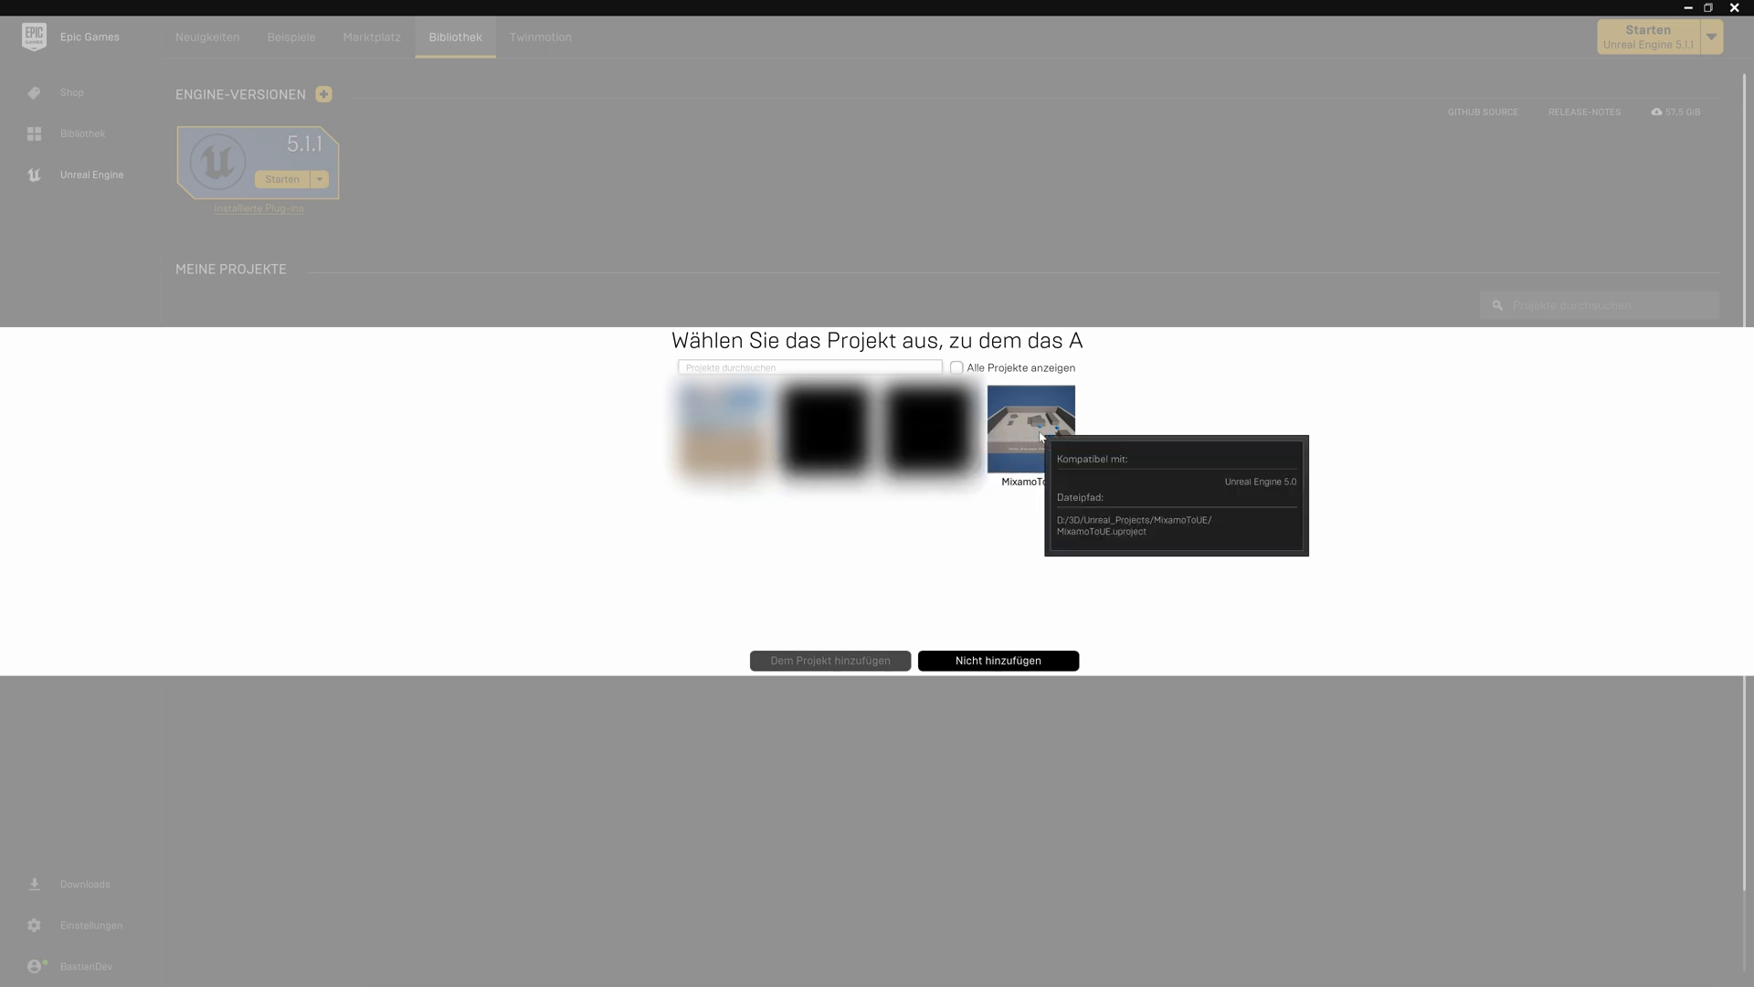
click(1031, 432)
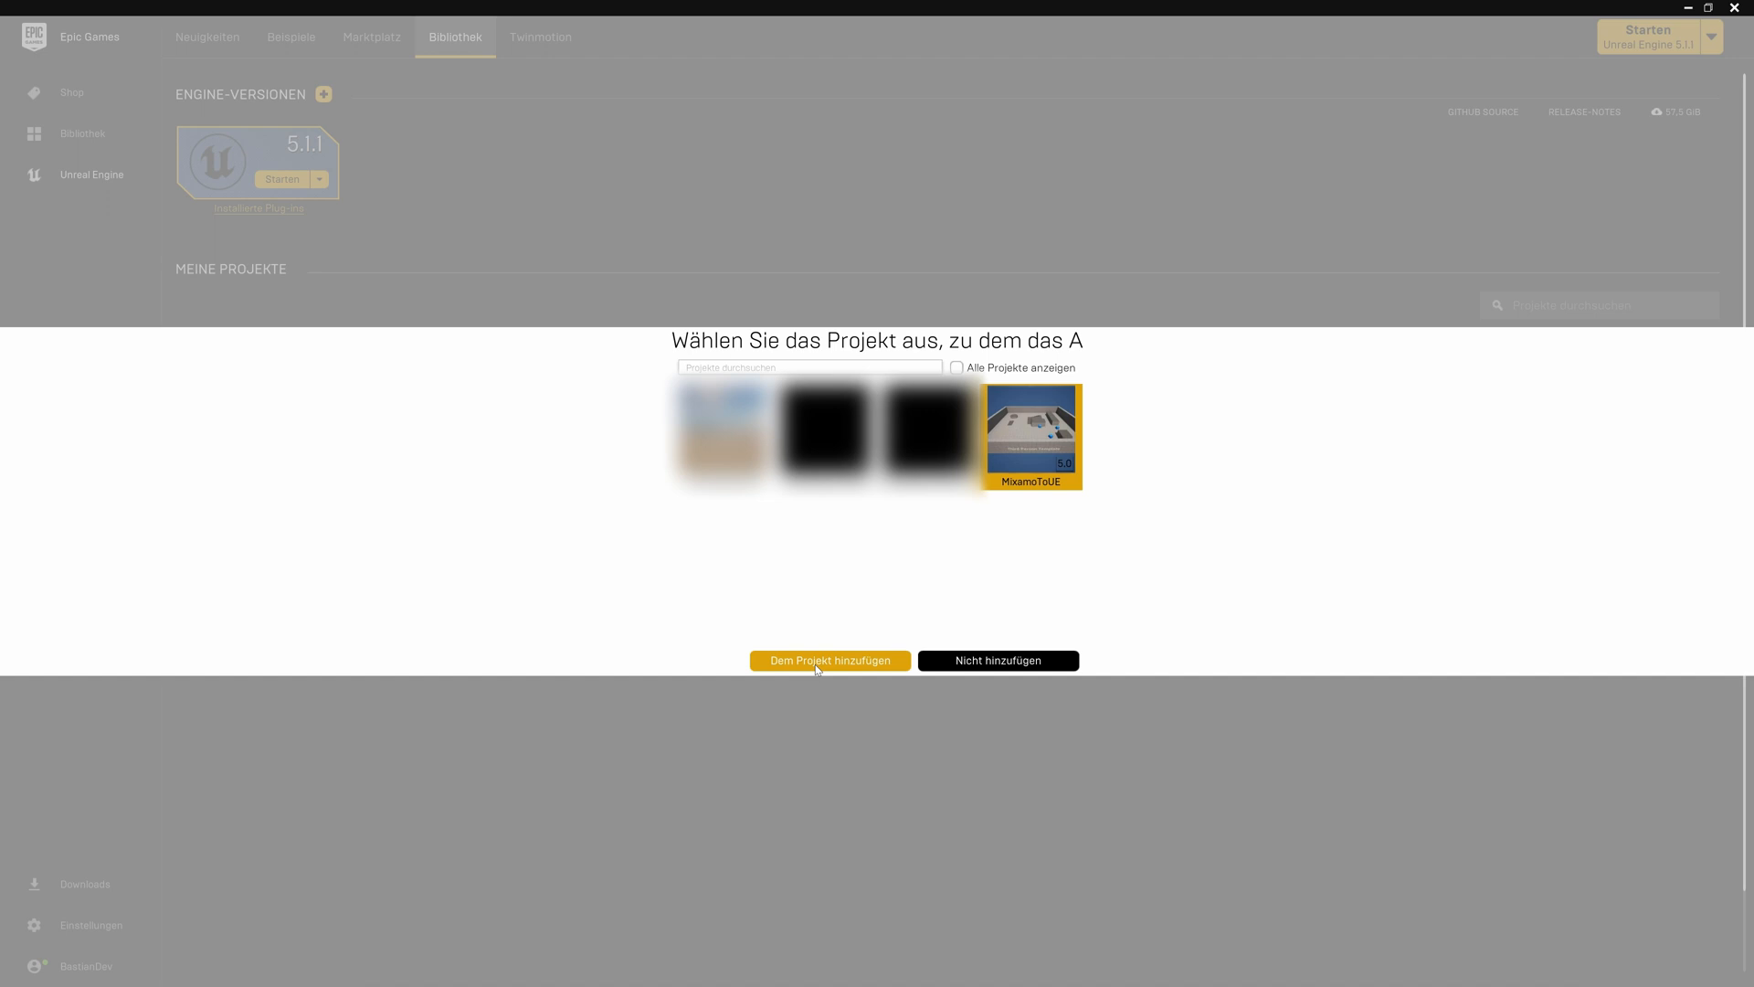
click(831, 660)
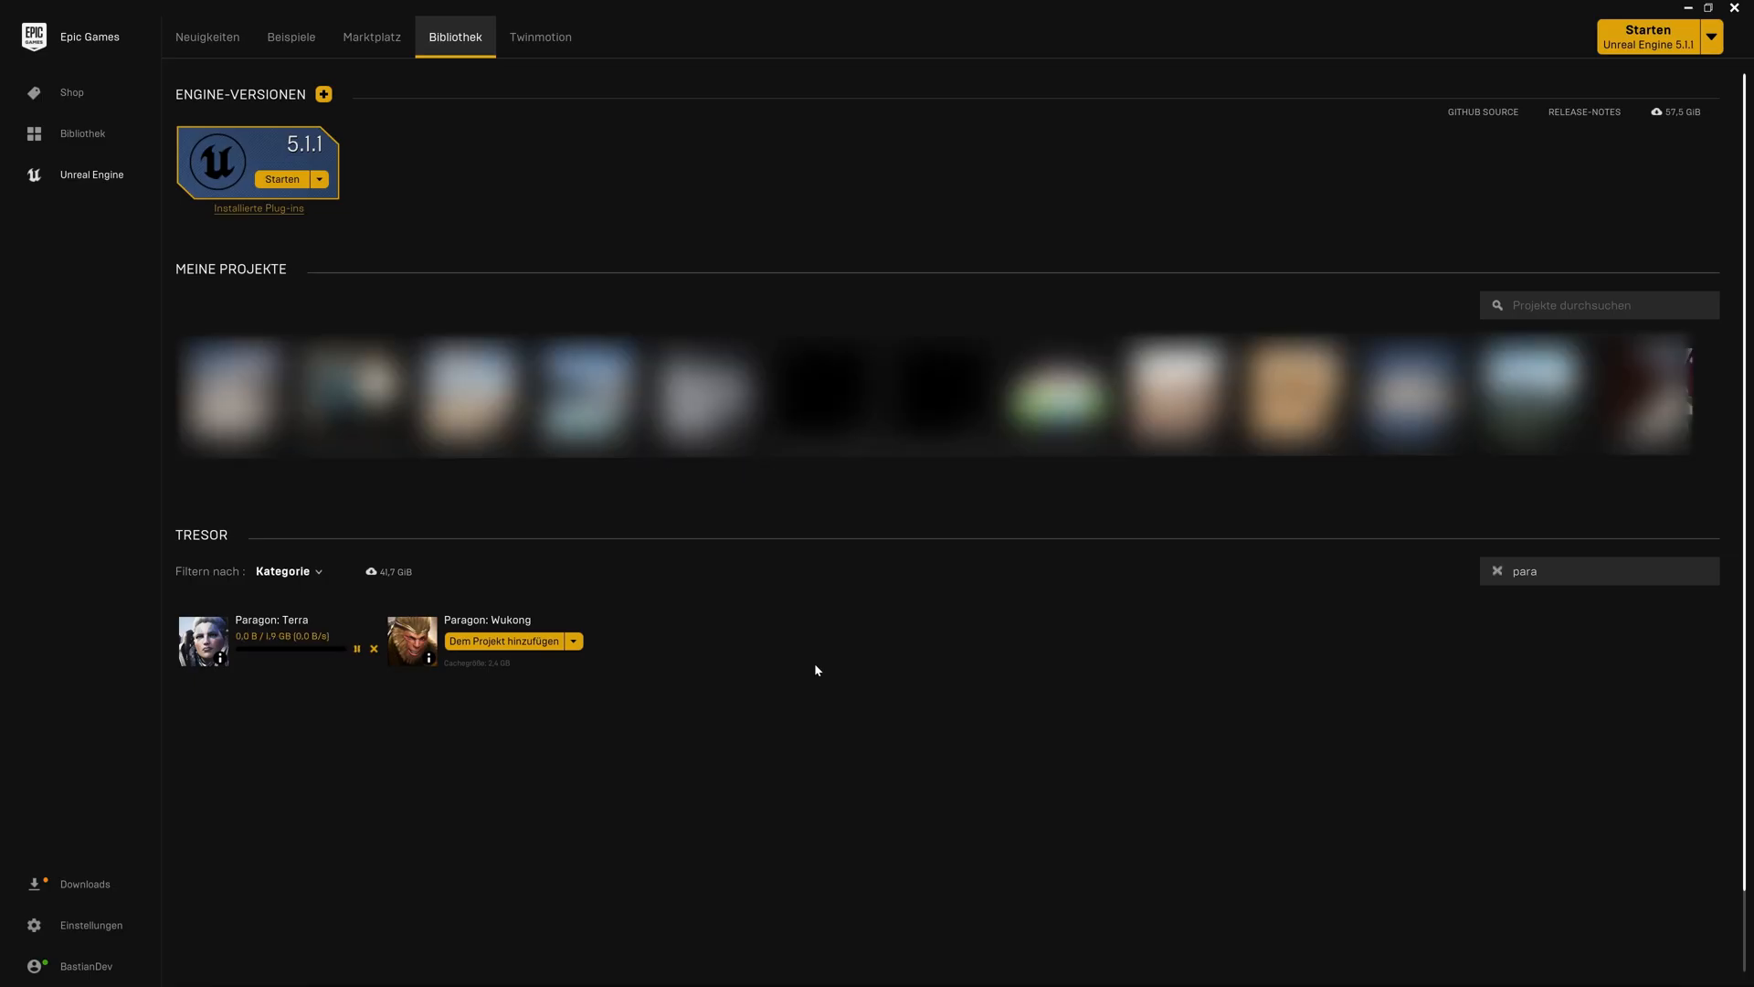
mouse_move(548, 777)
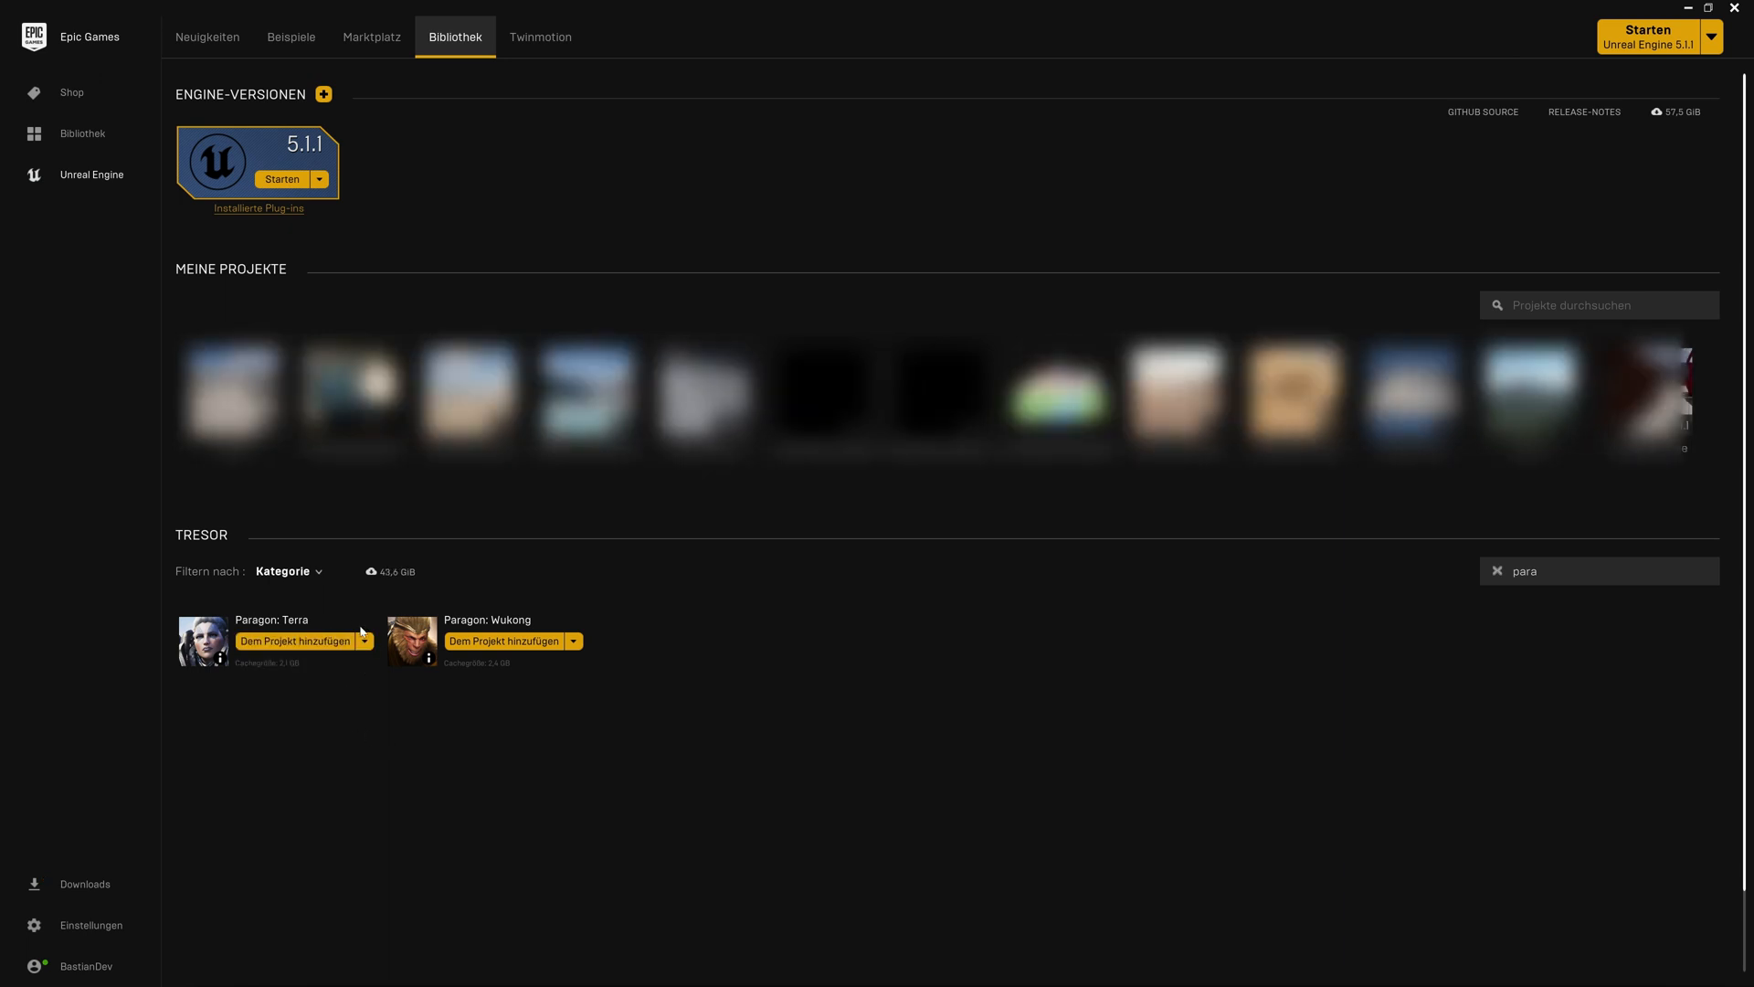
mouse_move(702, 746)
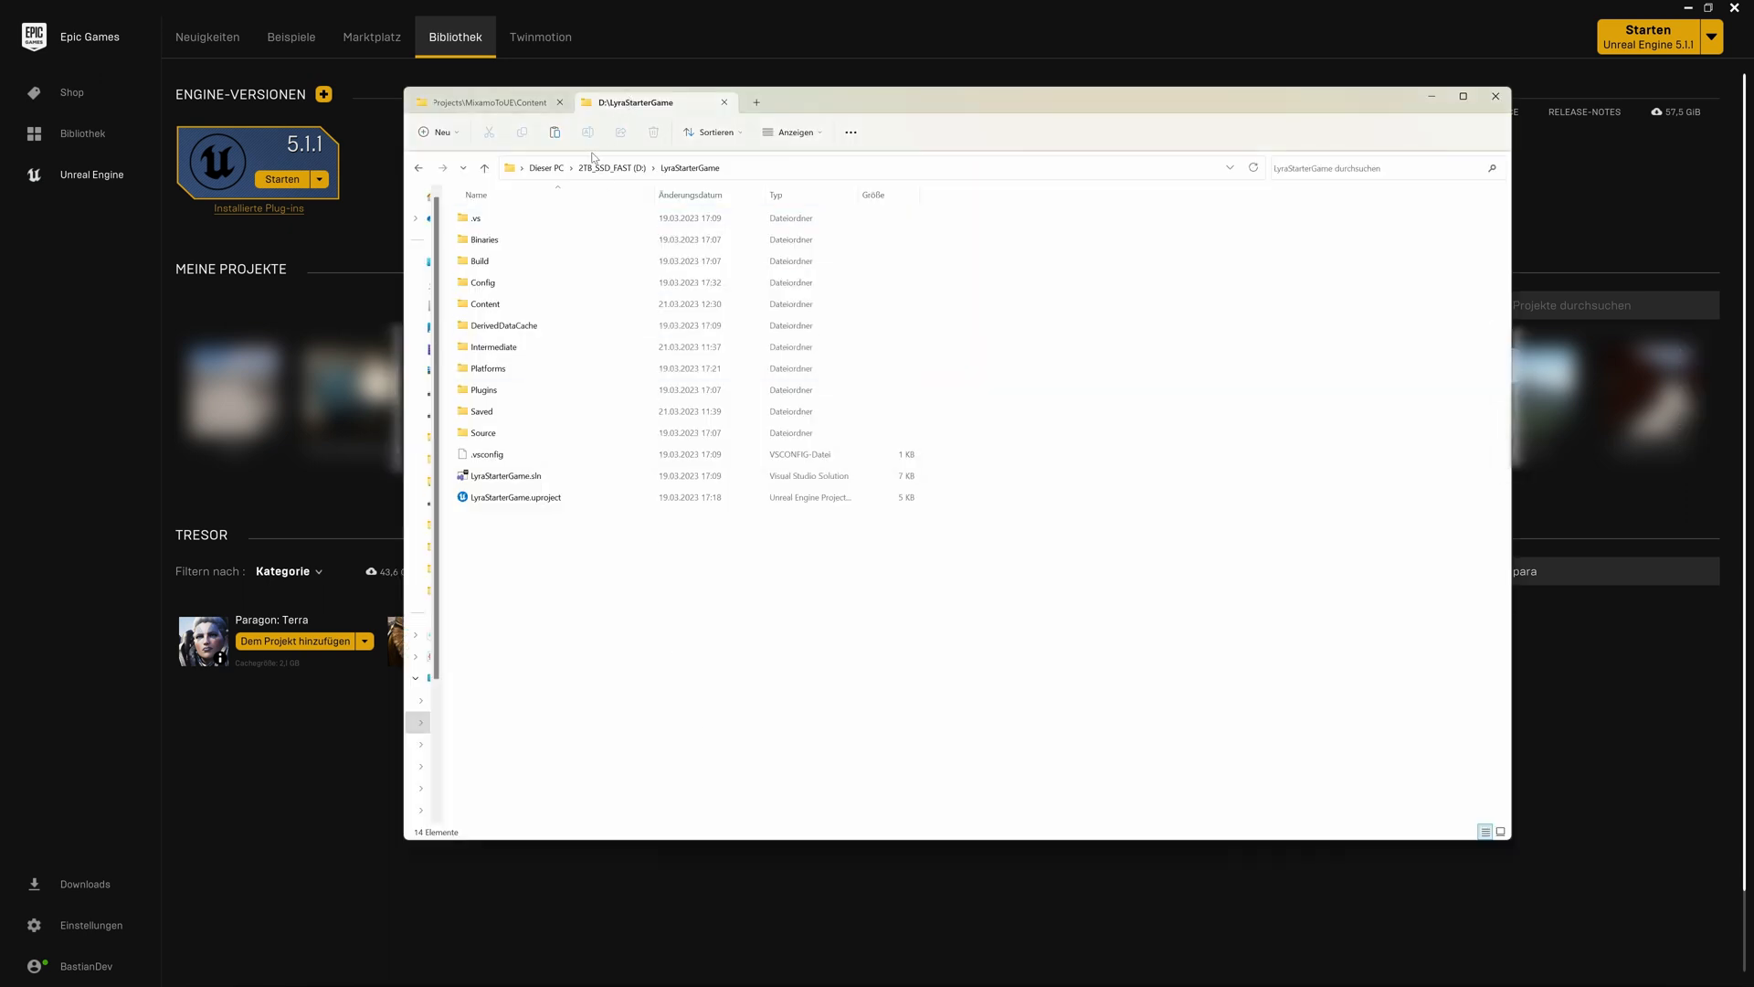
Copy the ParagonTerra folder from MixamoToUE Content into LyraStarterGame Content
click(484, 304)
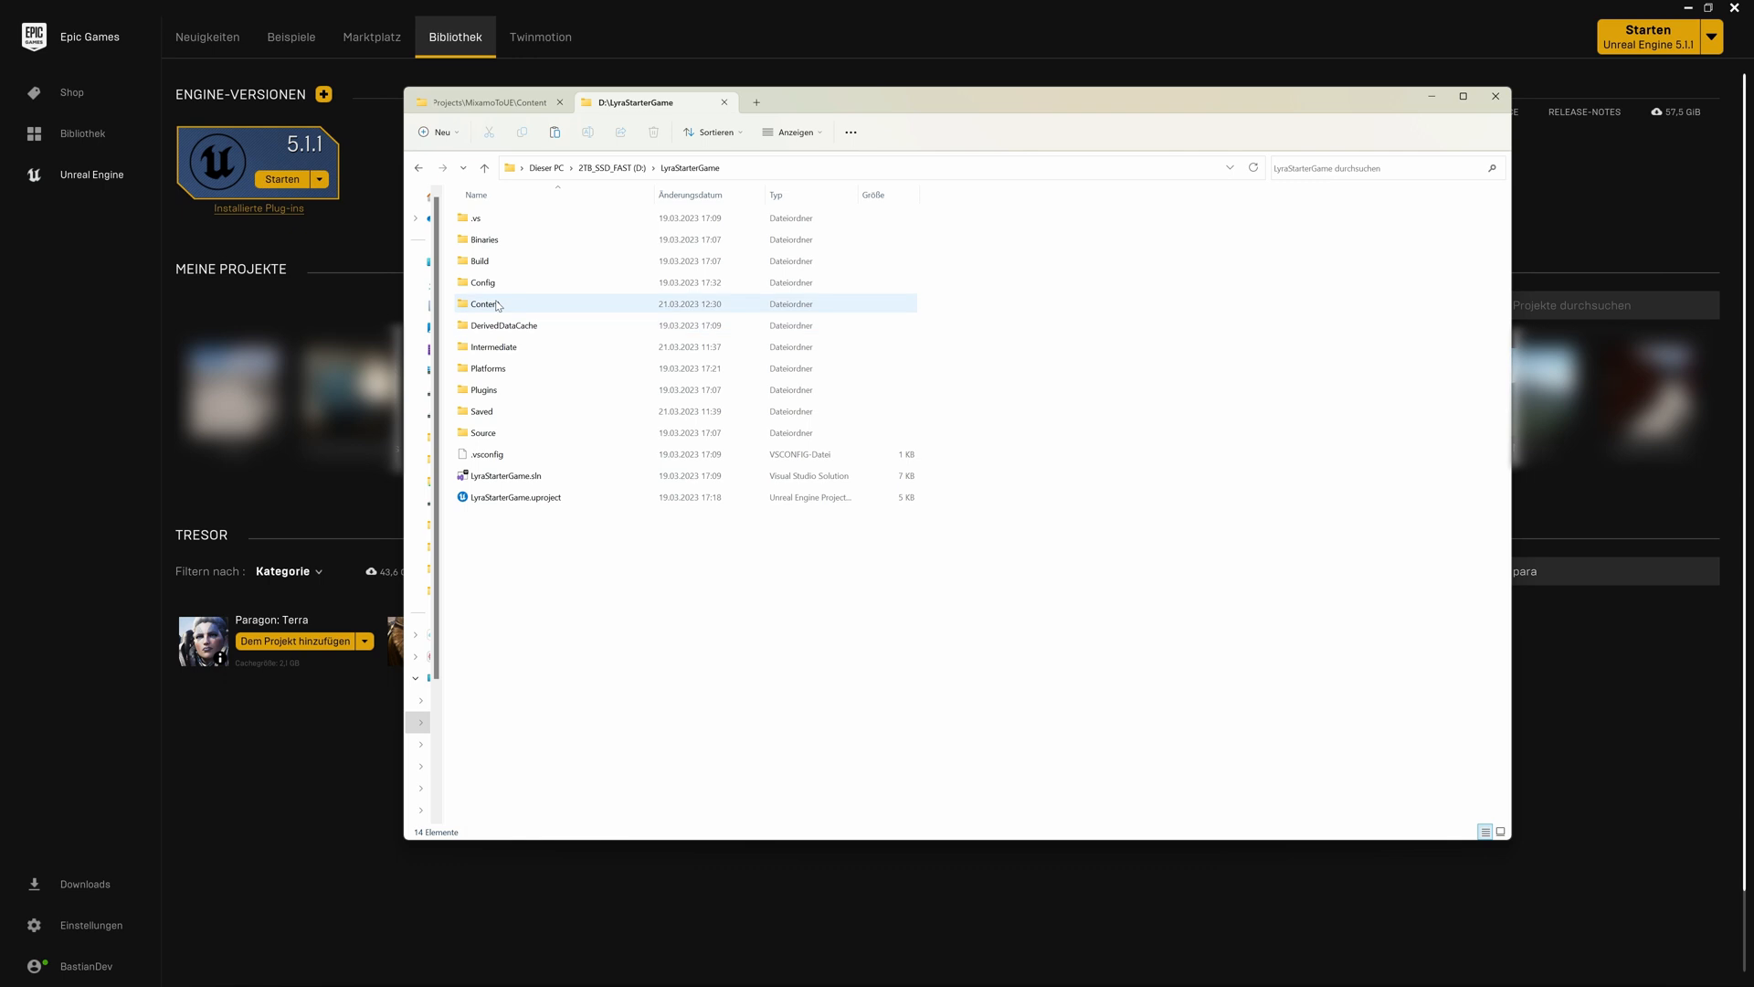
double_click(484, 303)
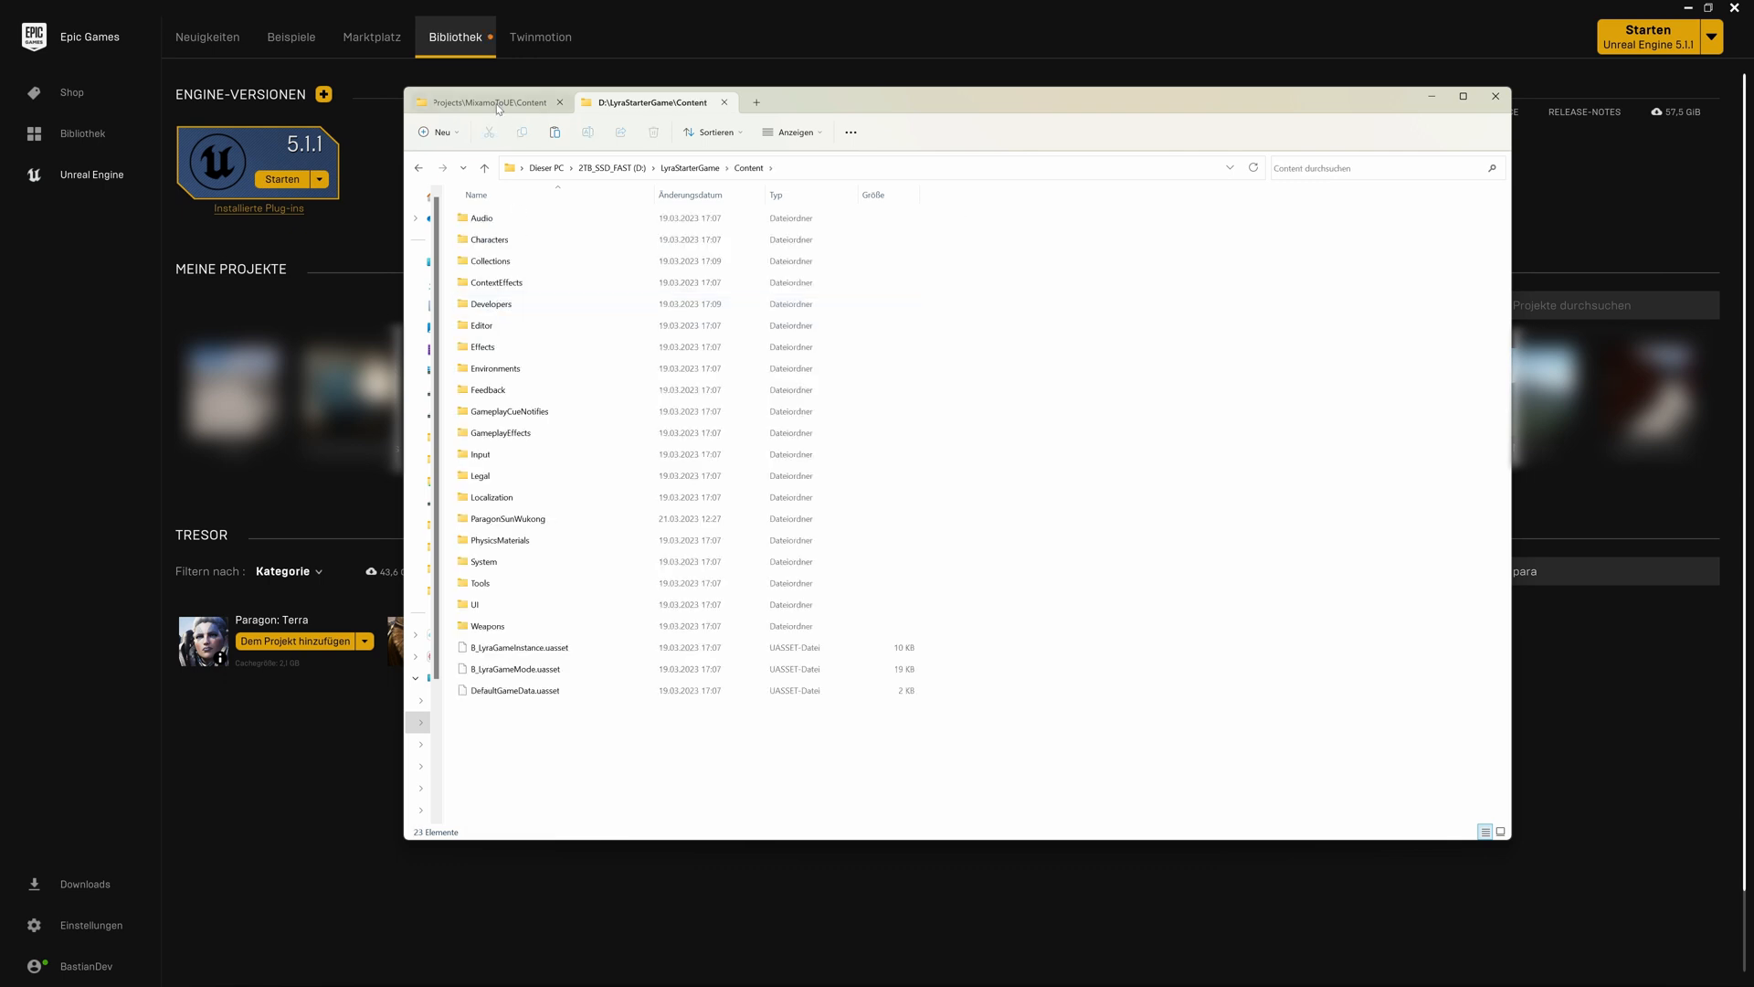
click(487, 102)
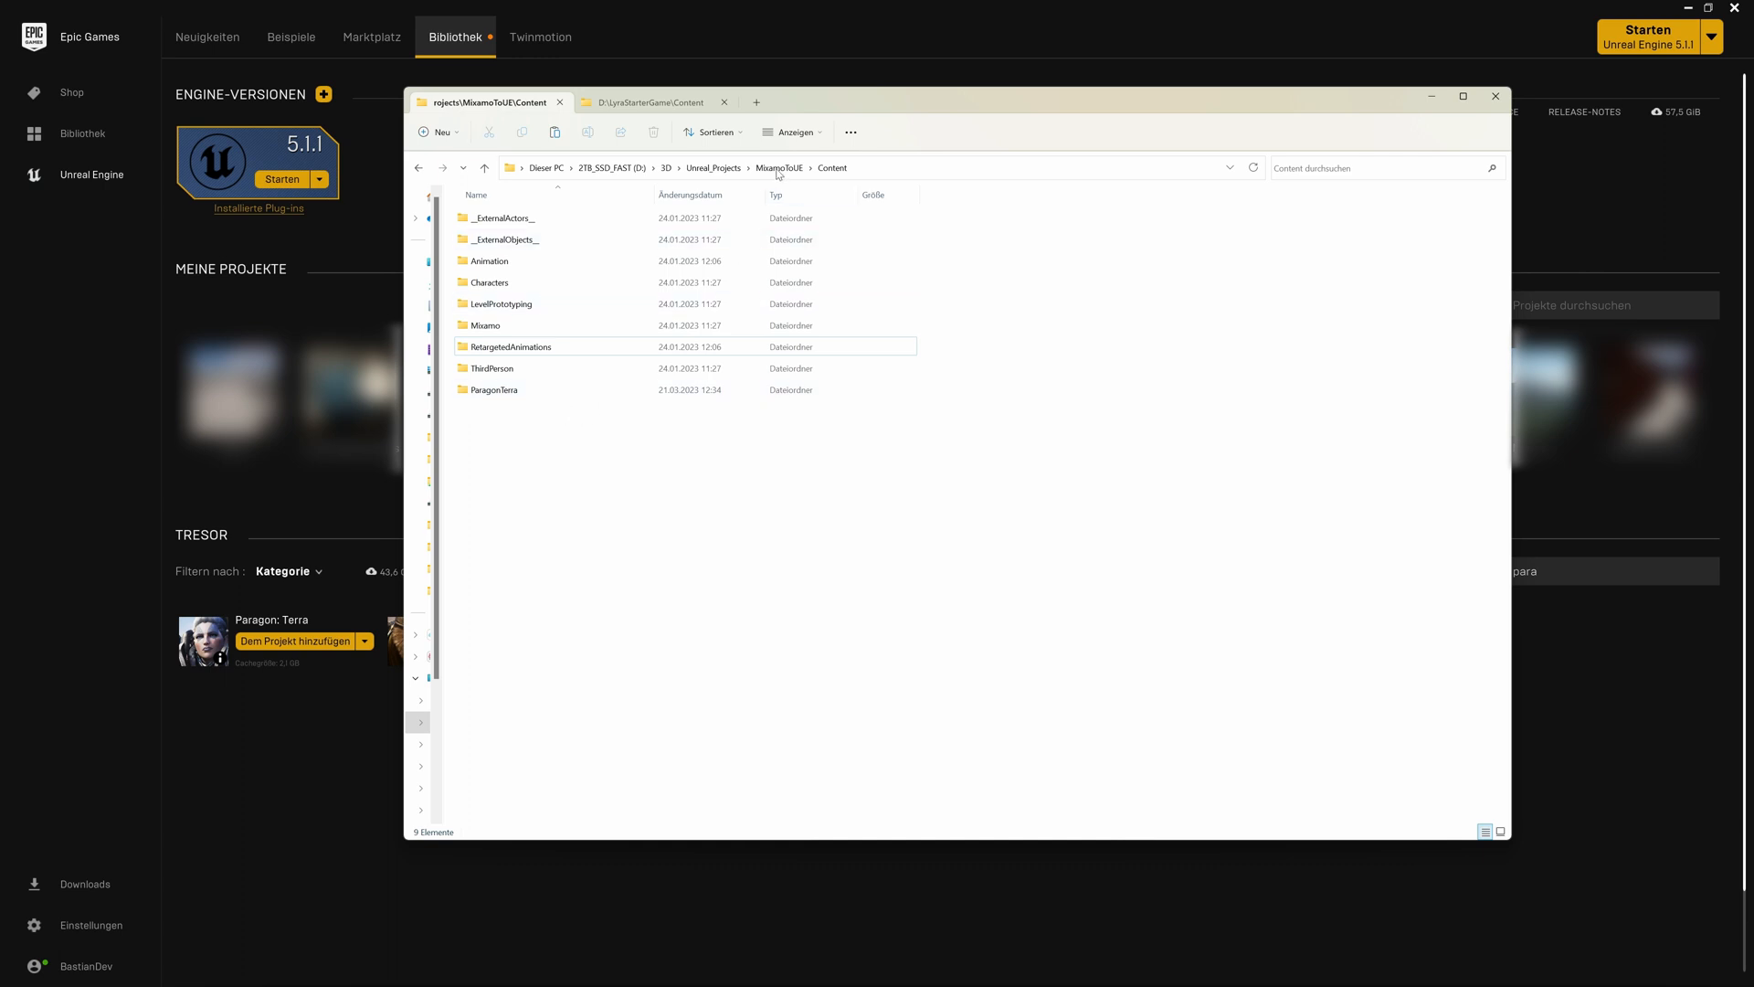
click(489, 282)
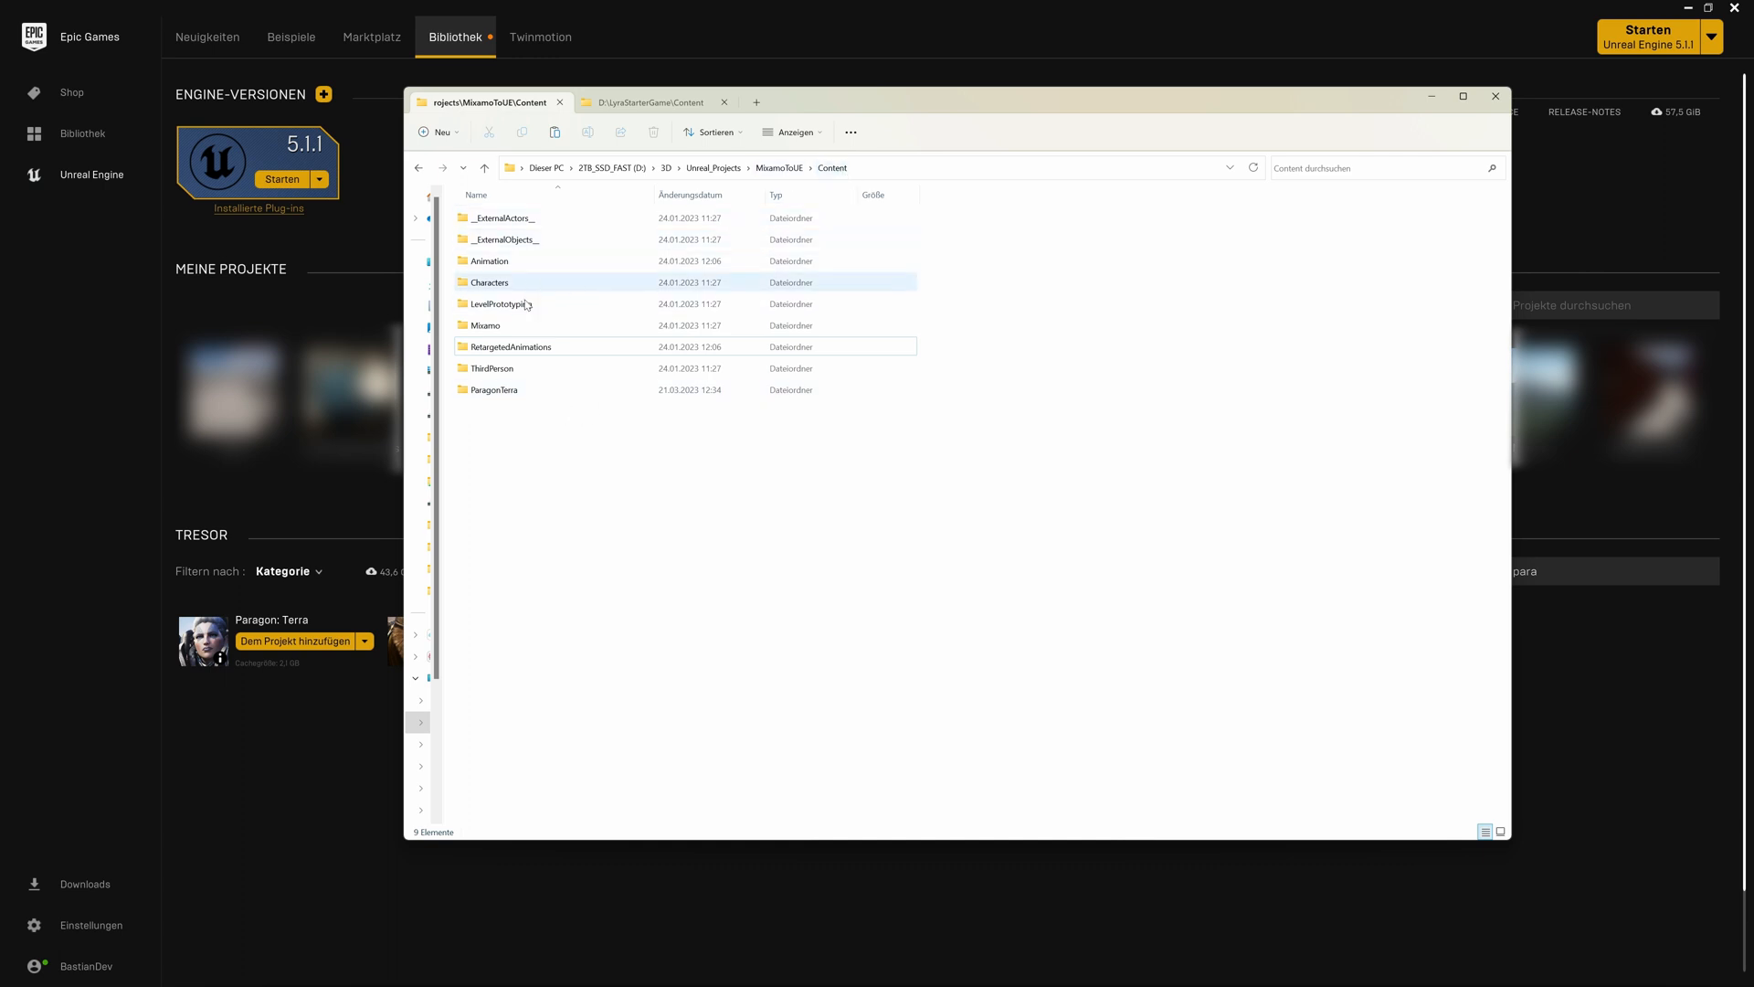
double_click(494, 389)
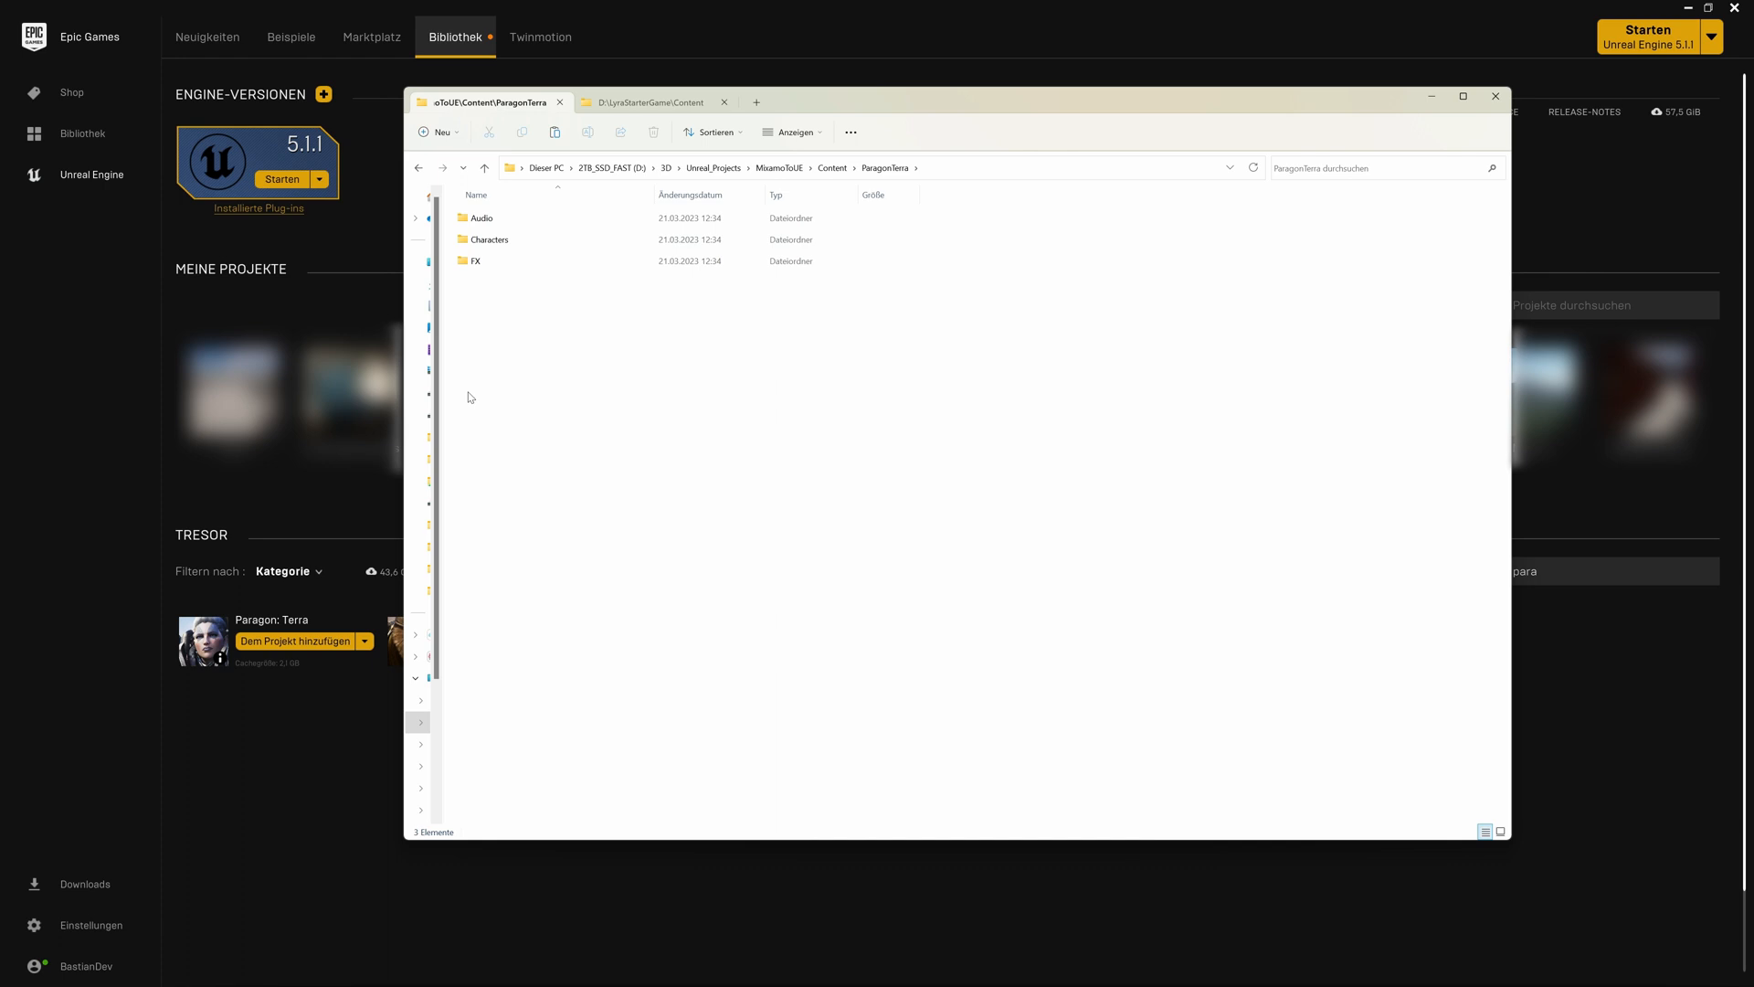
double_click(479, 218)
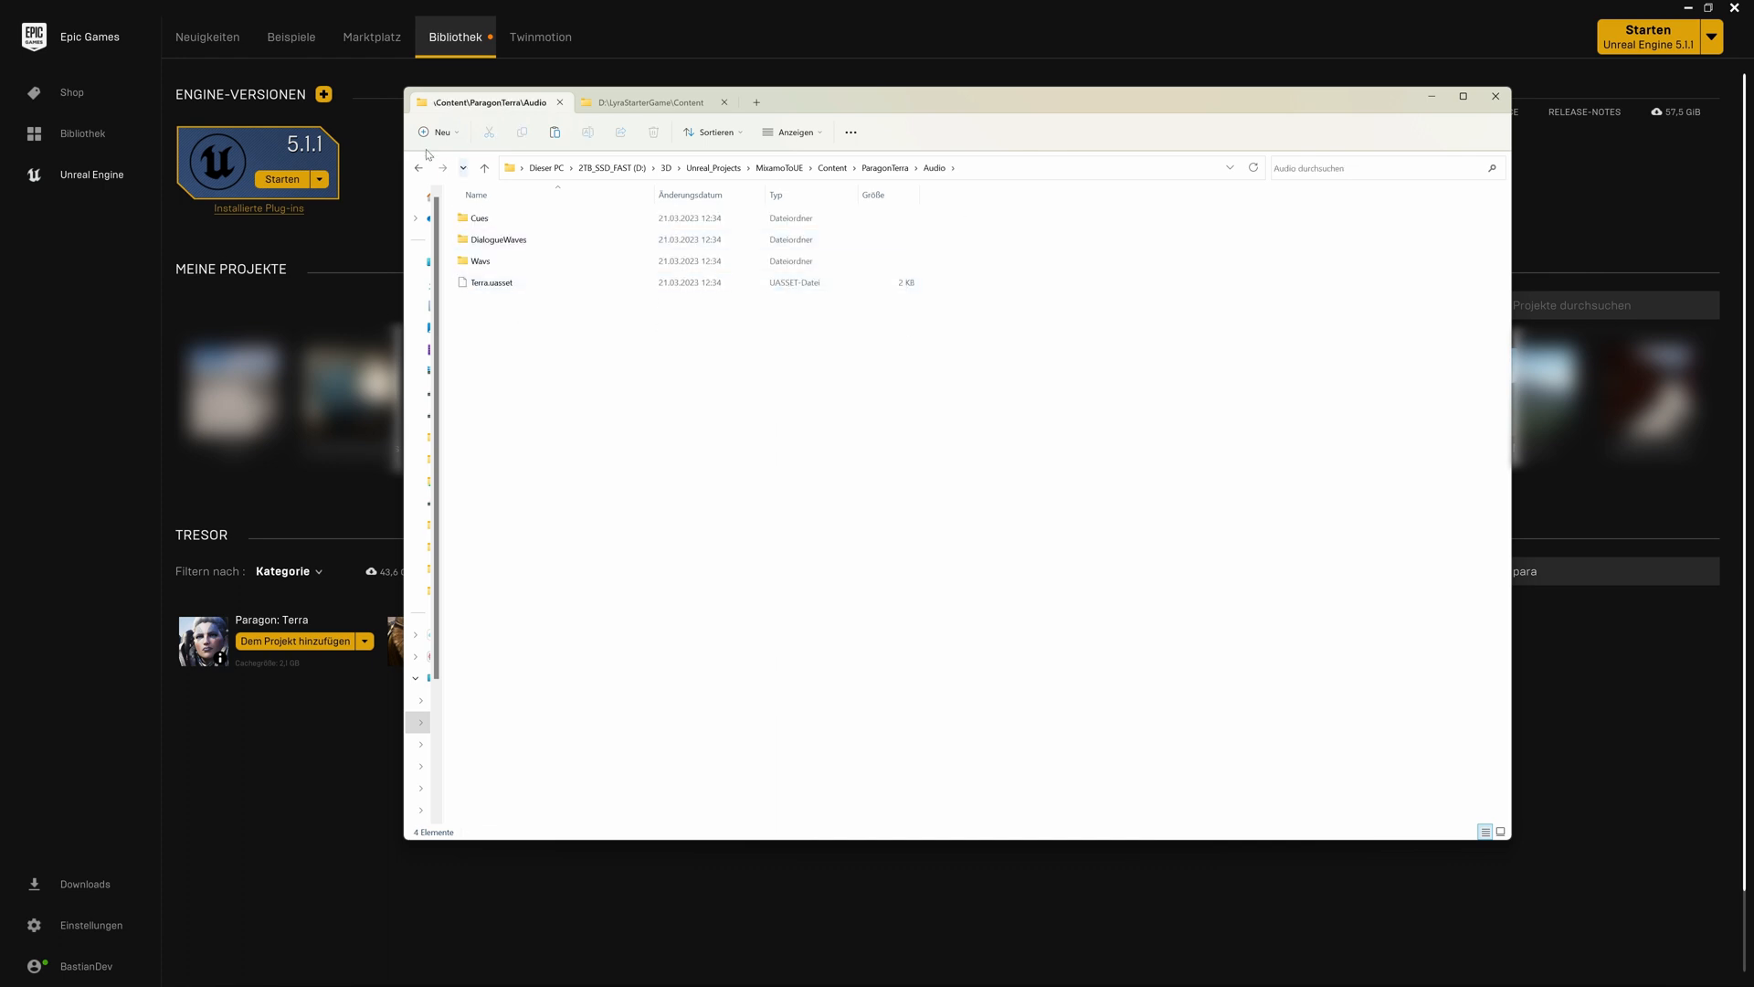
click(419, 168)
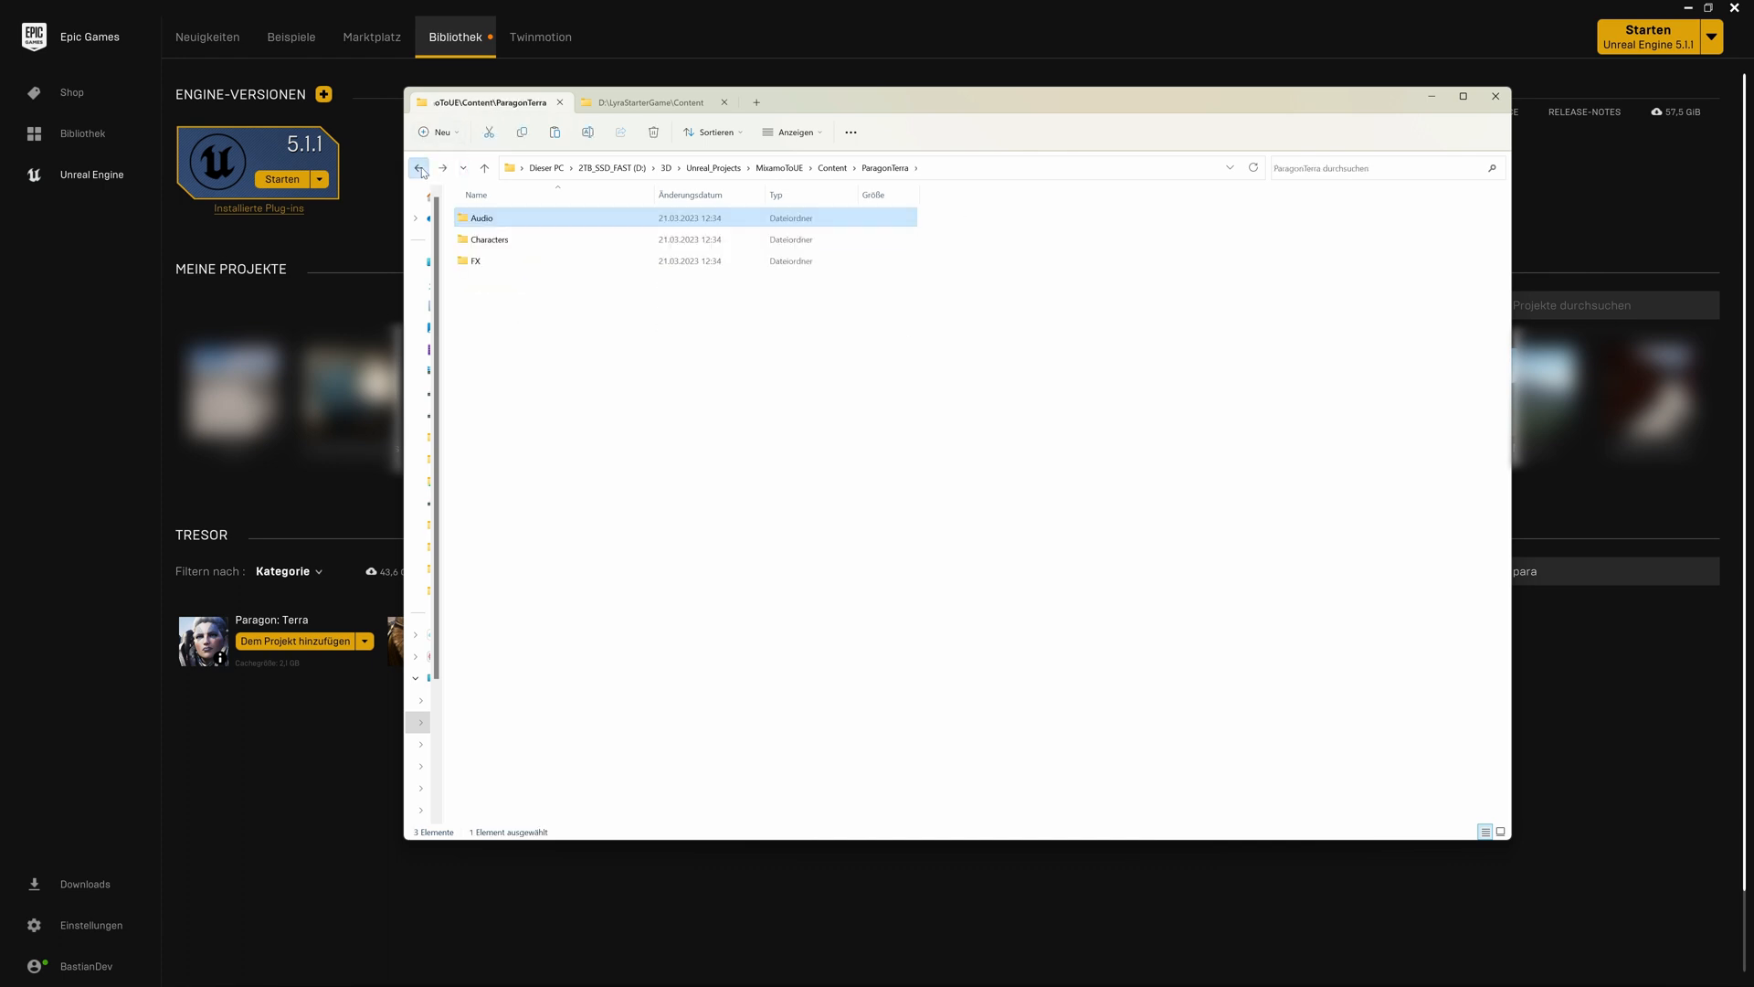
click(420, 168)
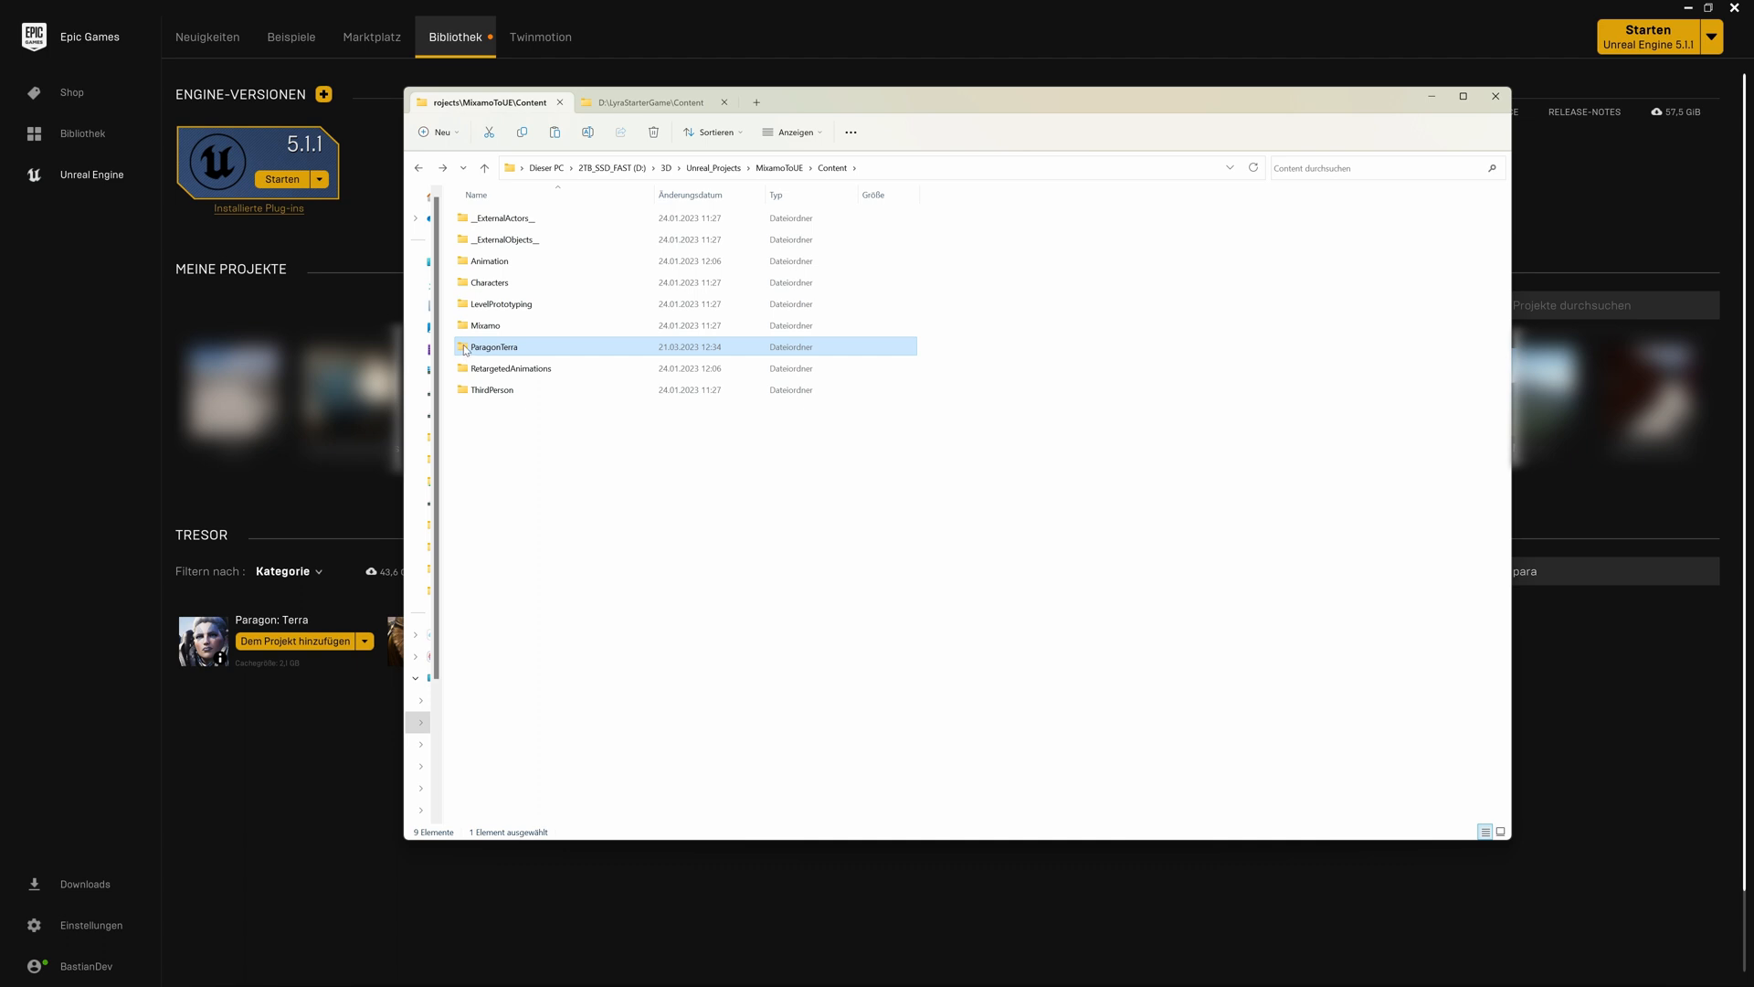
click(649, 102)
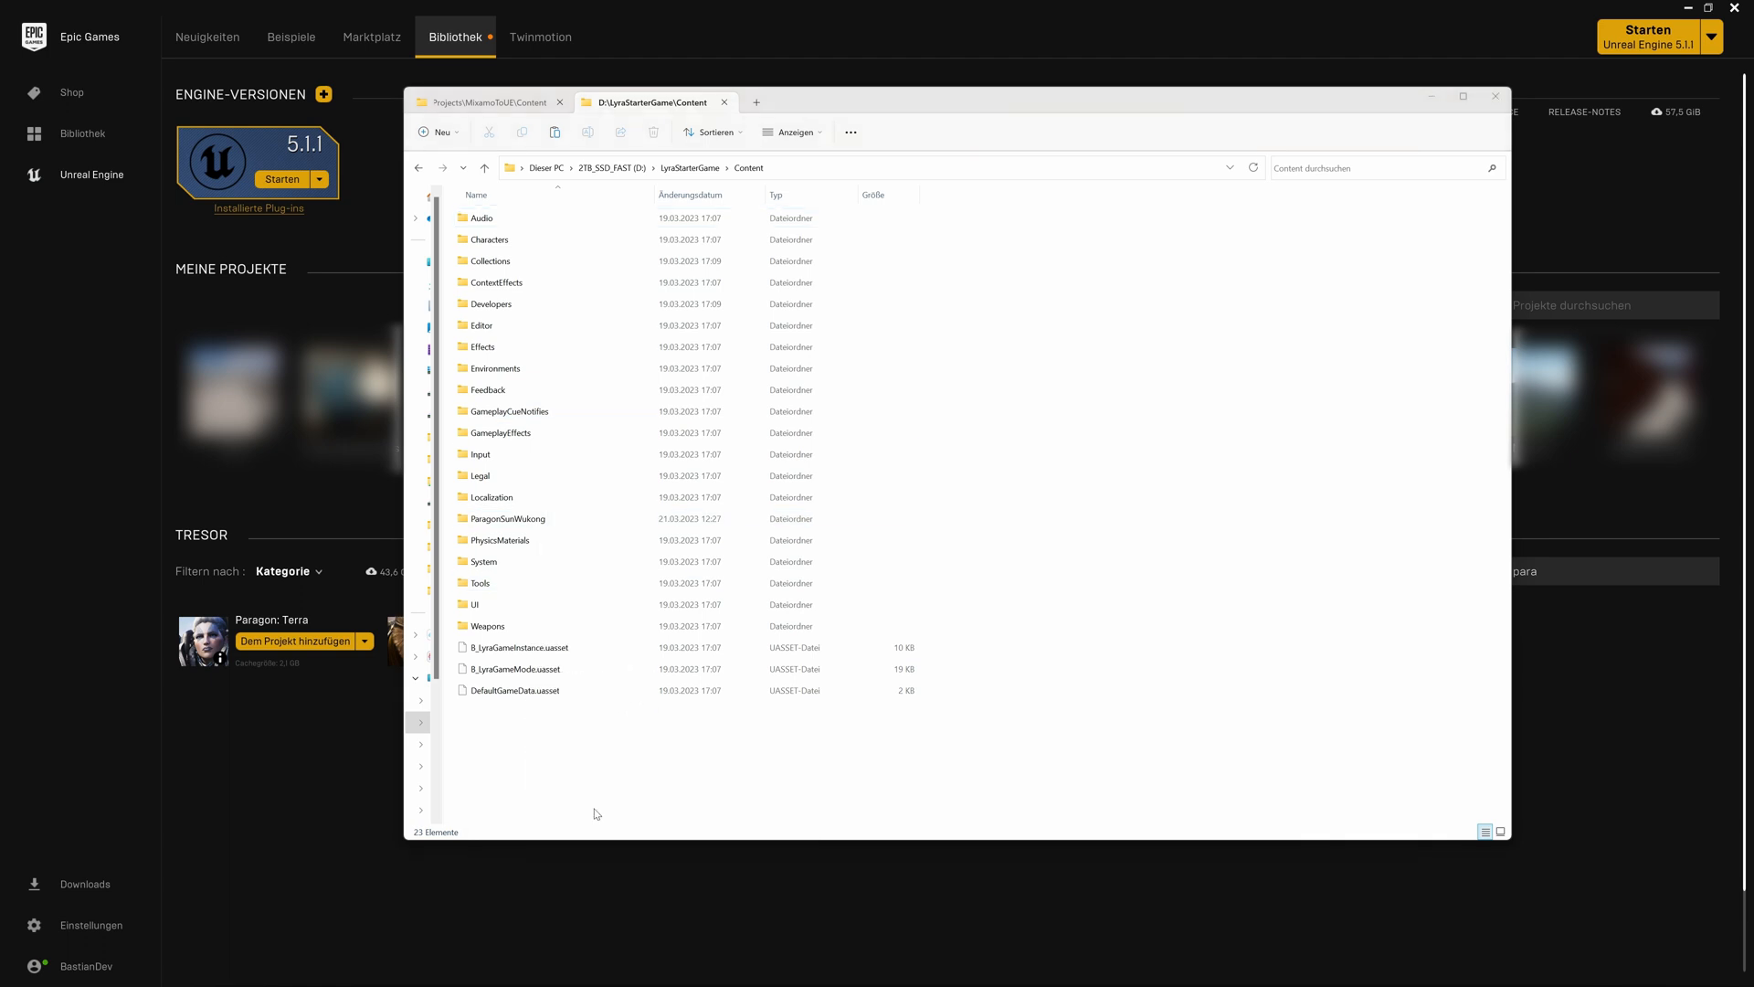
Launch LyraStarterGame.uproject from the LyraStarterGame project folder
click(493, 540)
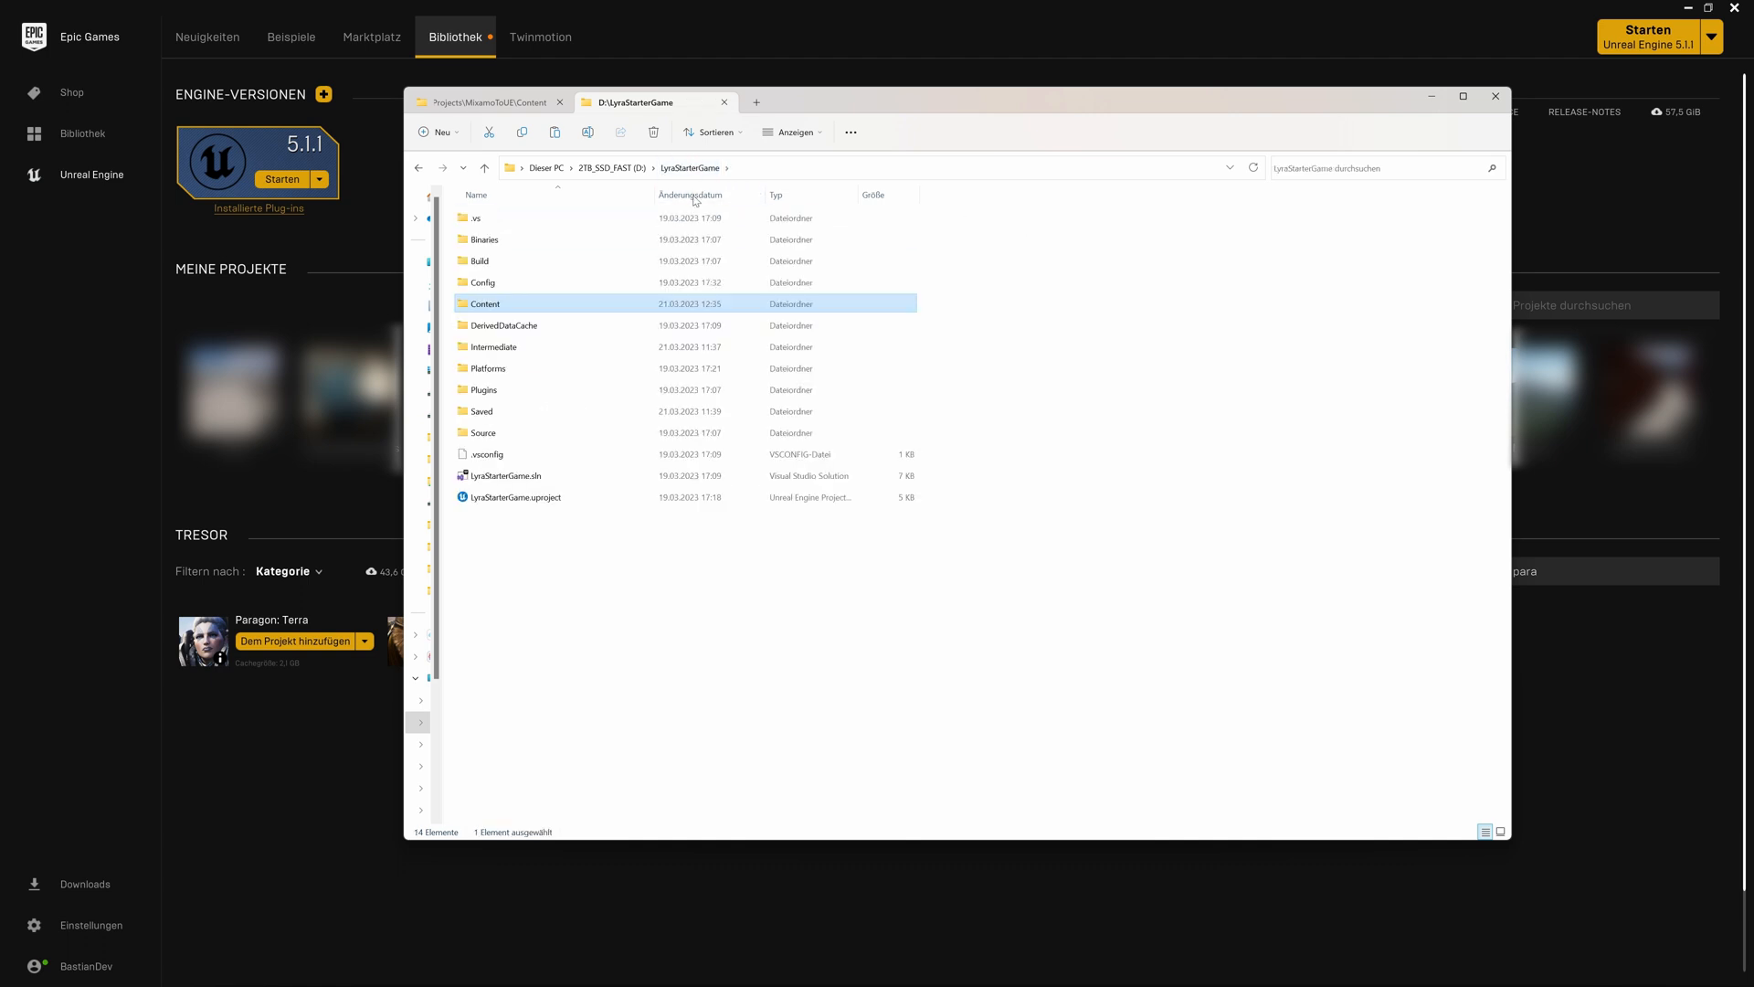
click(515, 497)
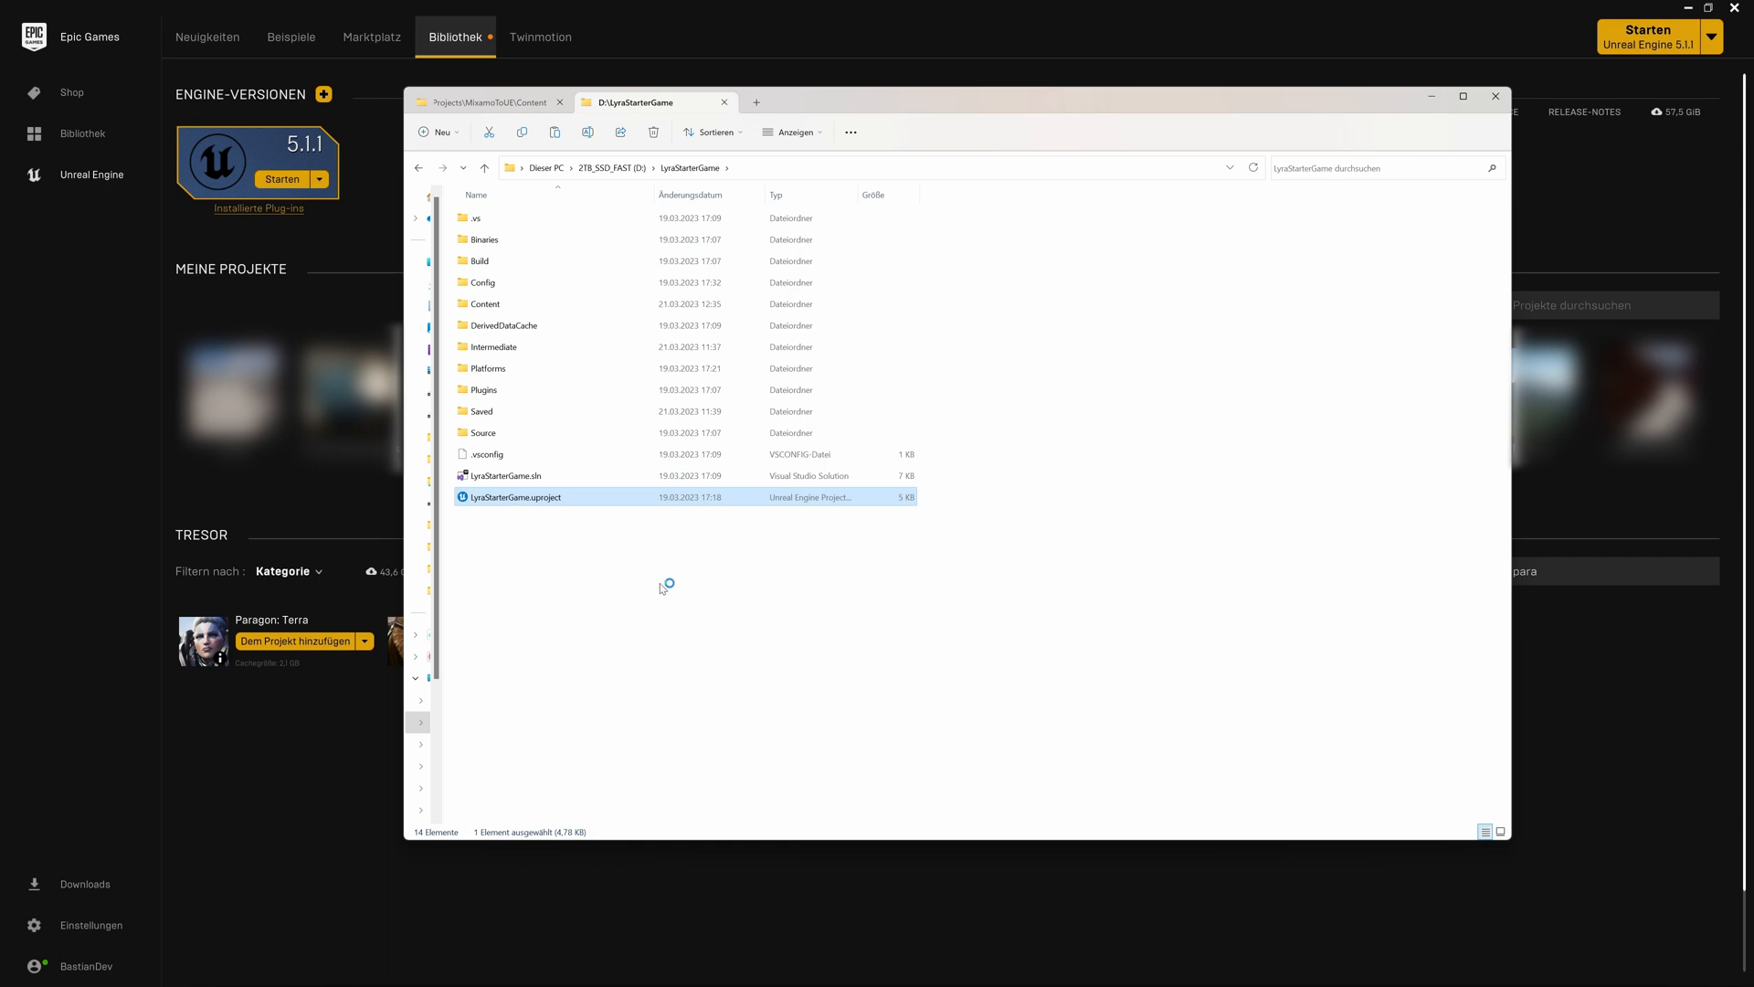
double_click(517, 497)
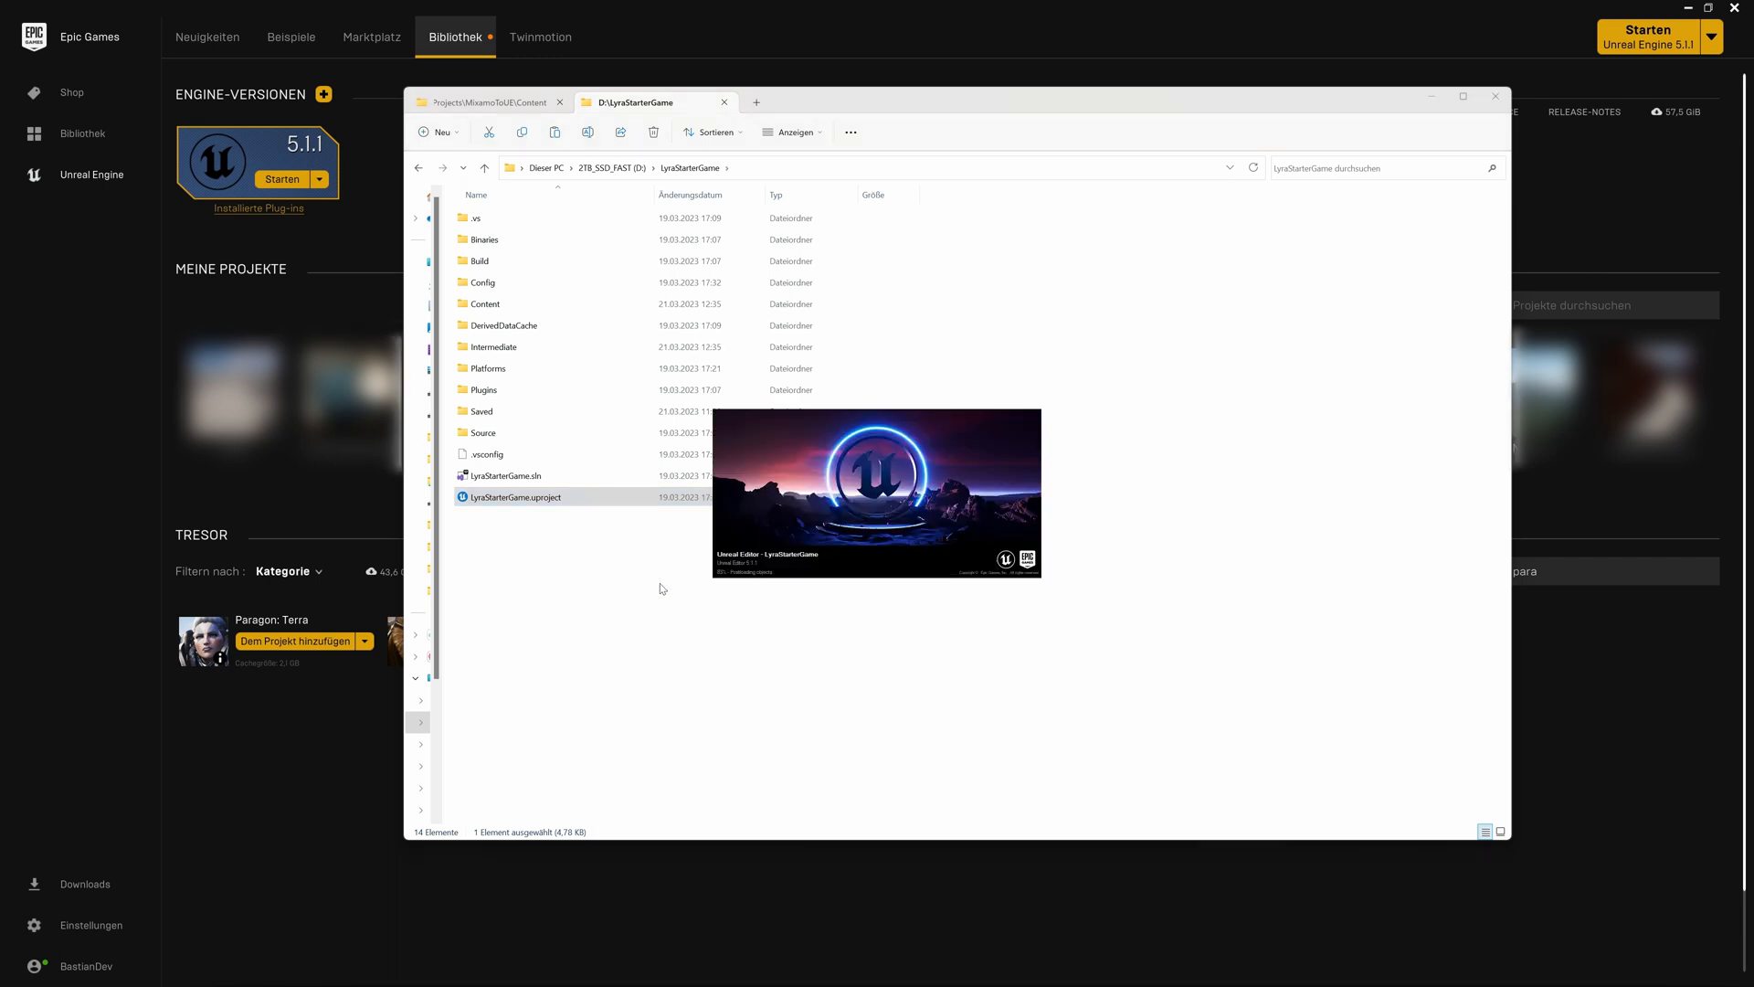
double_click(515, 495)
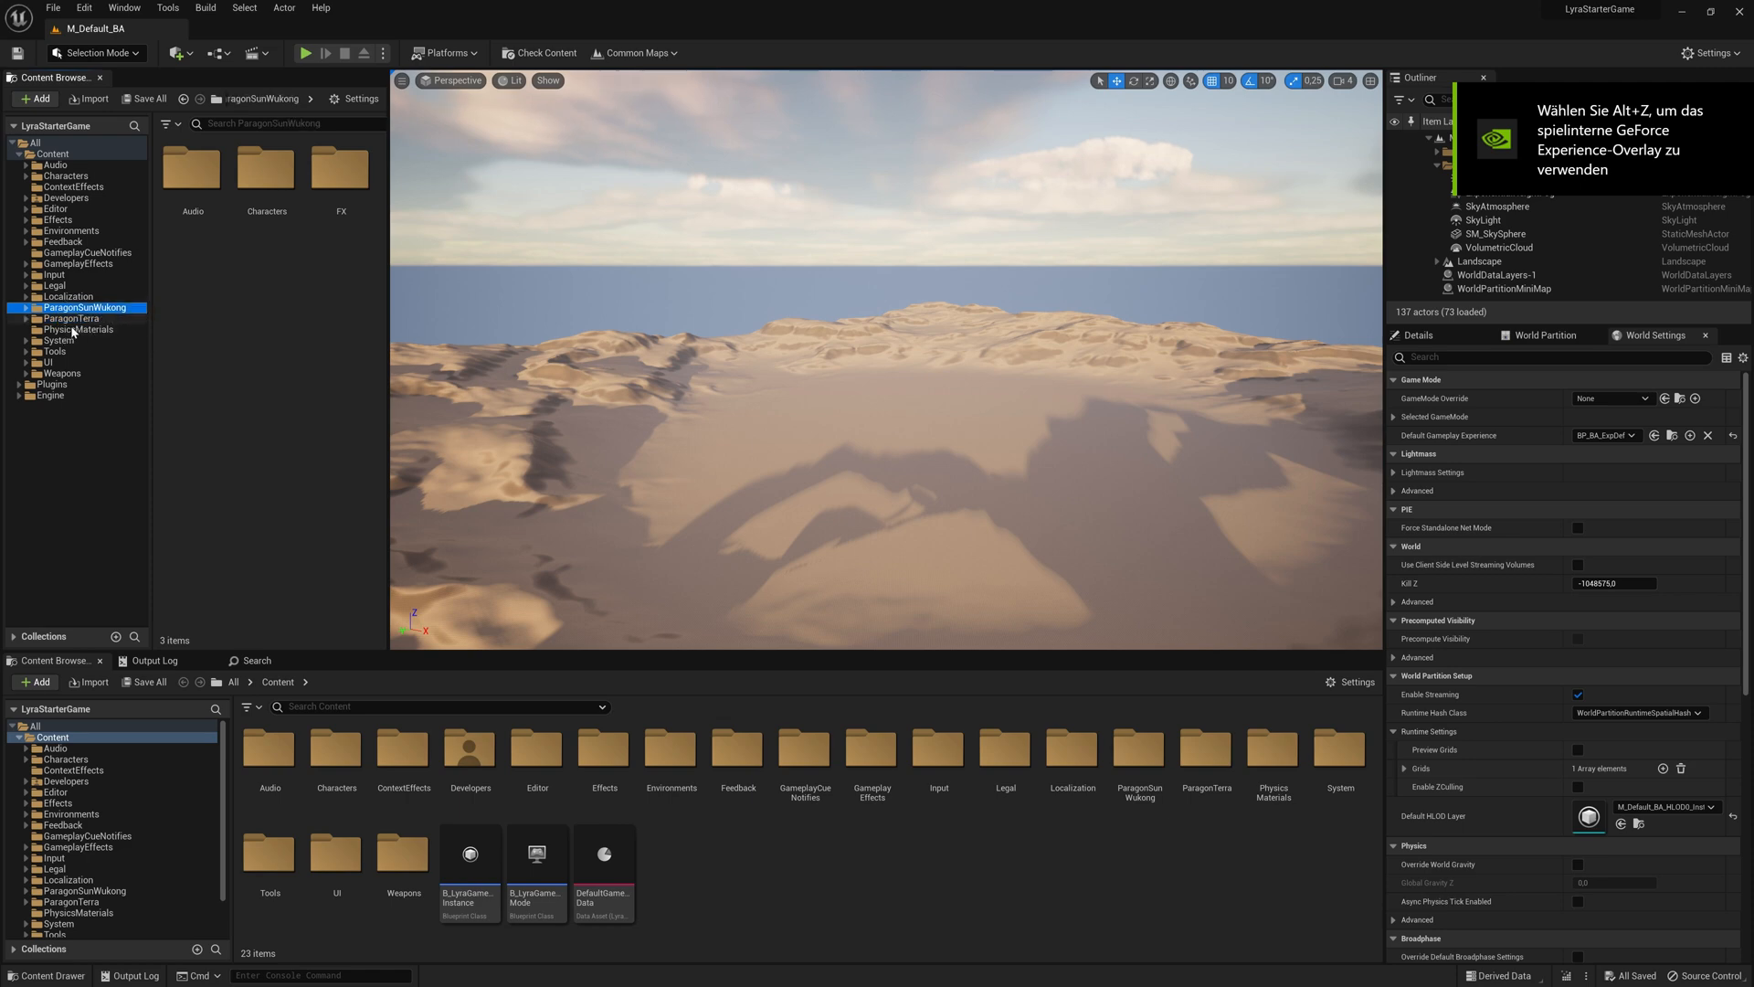
Select ParagonTerra in the Content Browser, then select the retarget blueprint name in the PDF guide
click(69, 318)
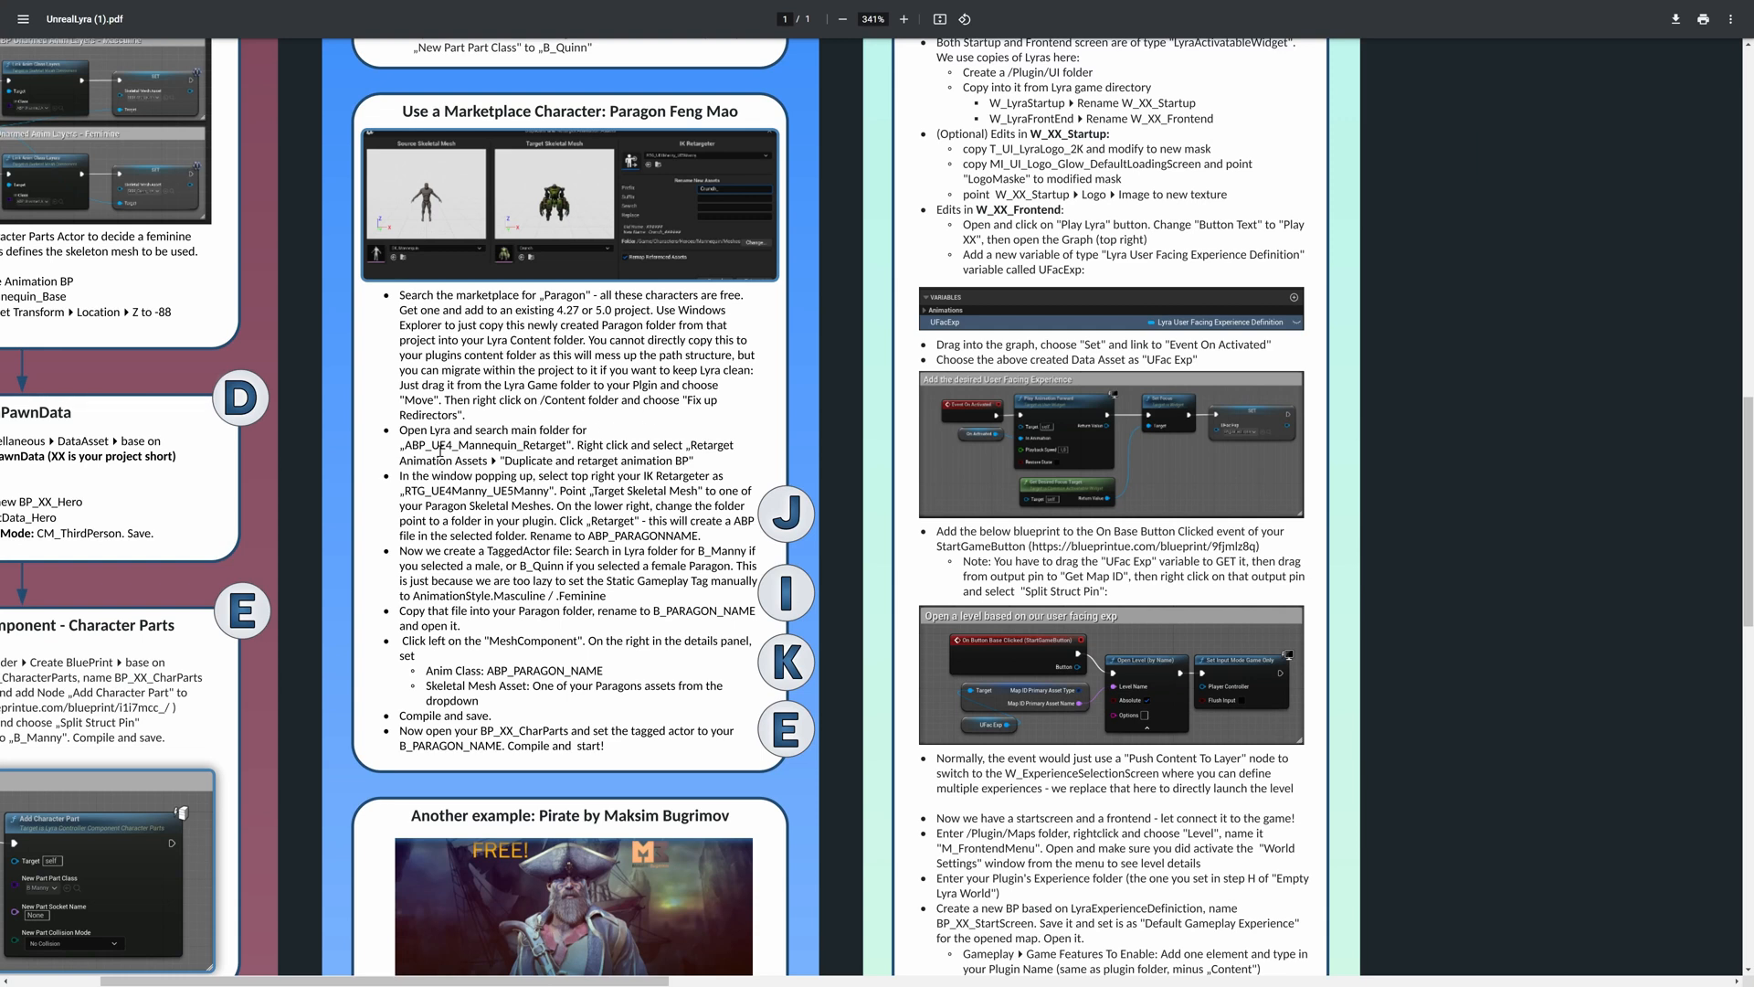
double_click(481, 444)
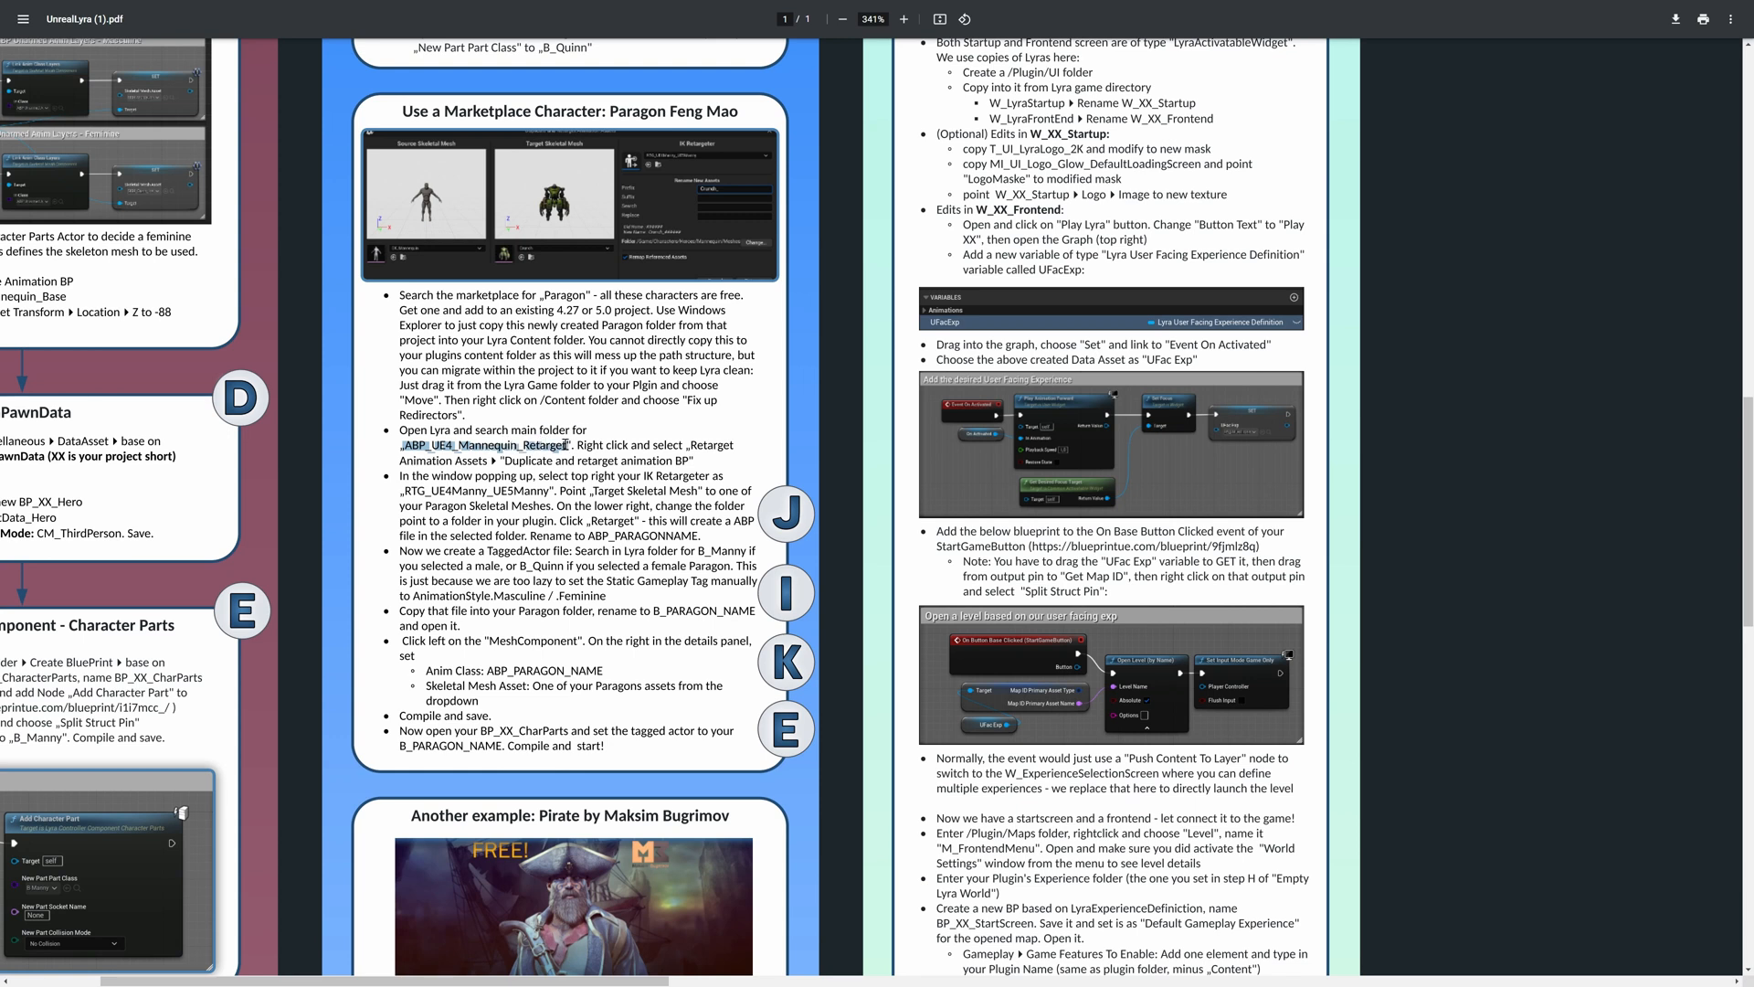
mouse_move(804, 360)
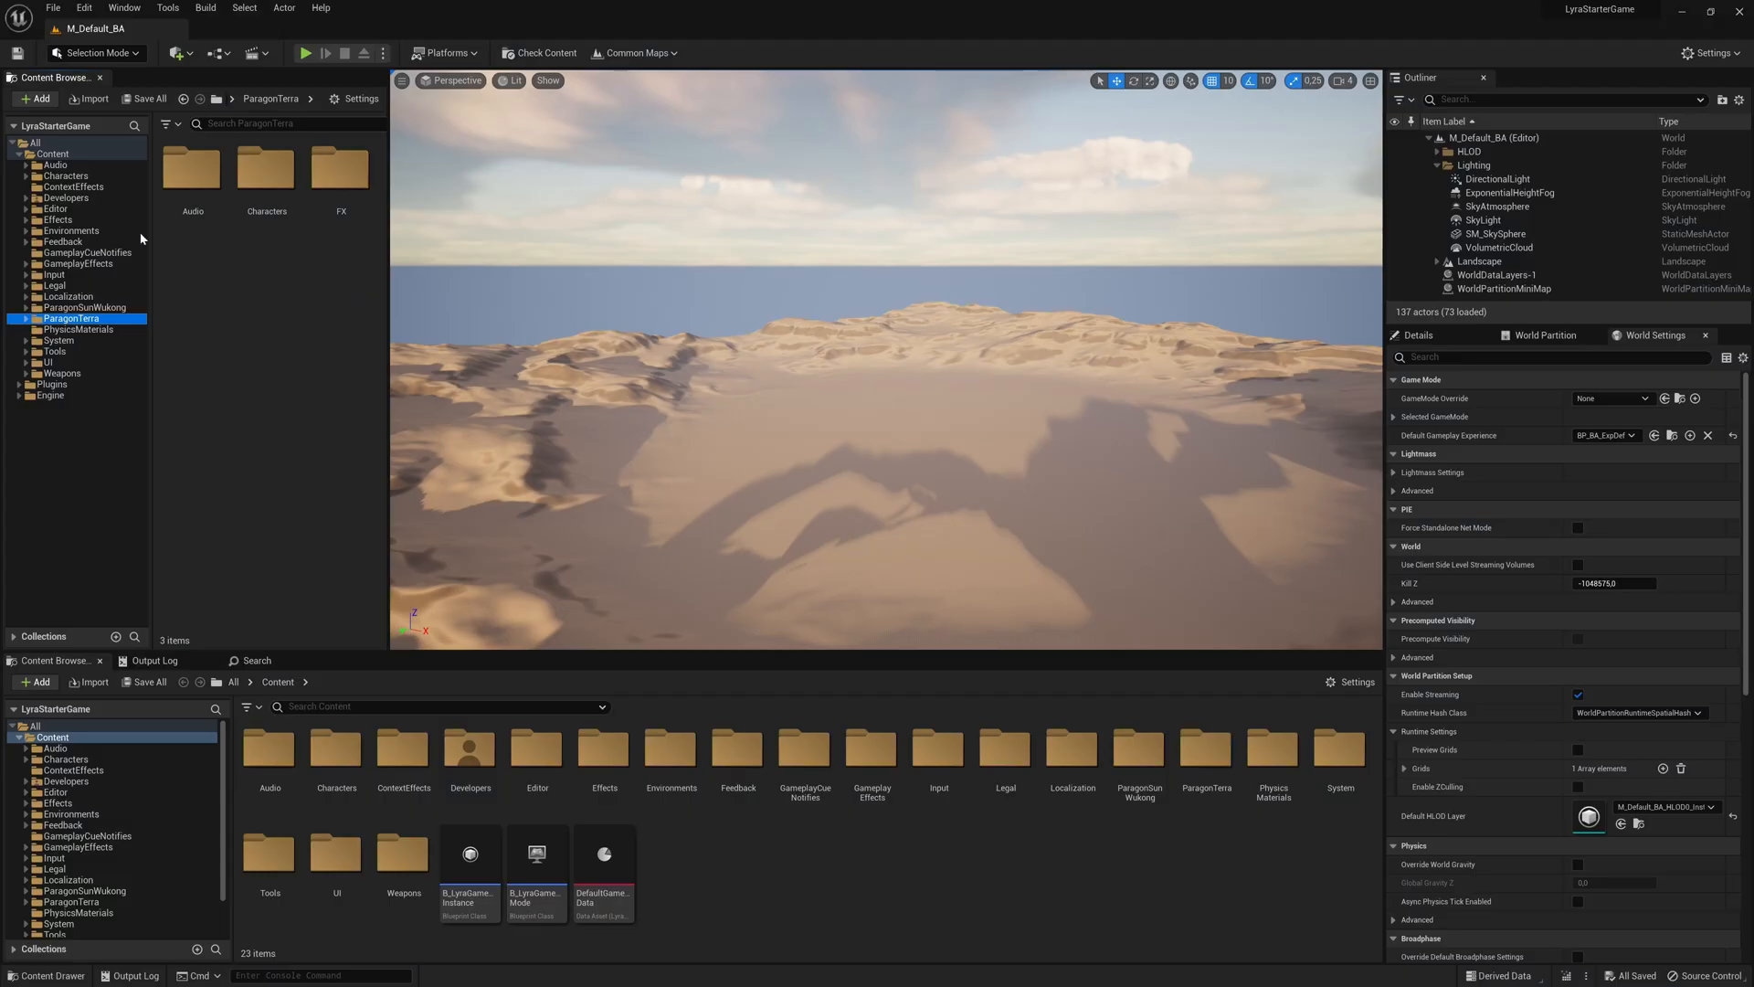
Duplicate and Retarget ABP_UE4_Mannequin_Retarget with RTG_UE4Manny_UE5Manny onto Terra_GryphonKnight
right_click(53, 154)
text(ABP_UE4_Mannequin_Retarget)
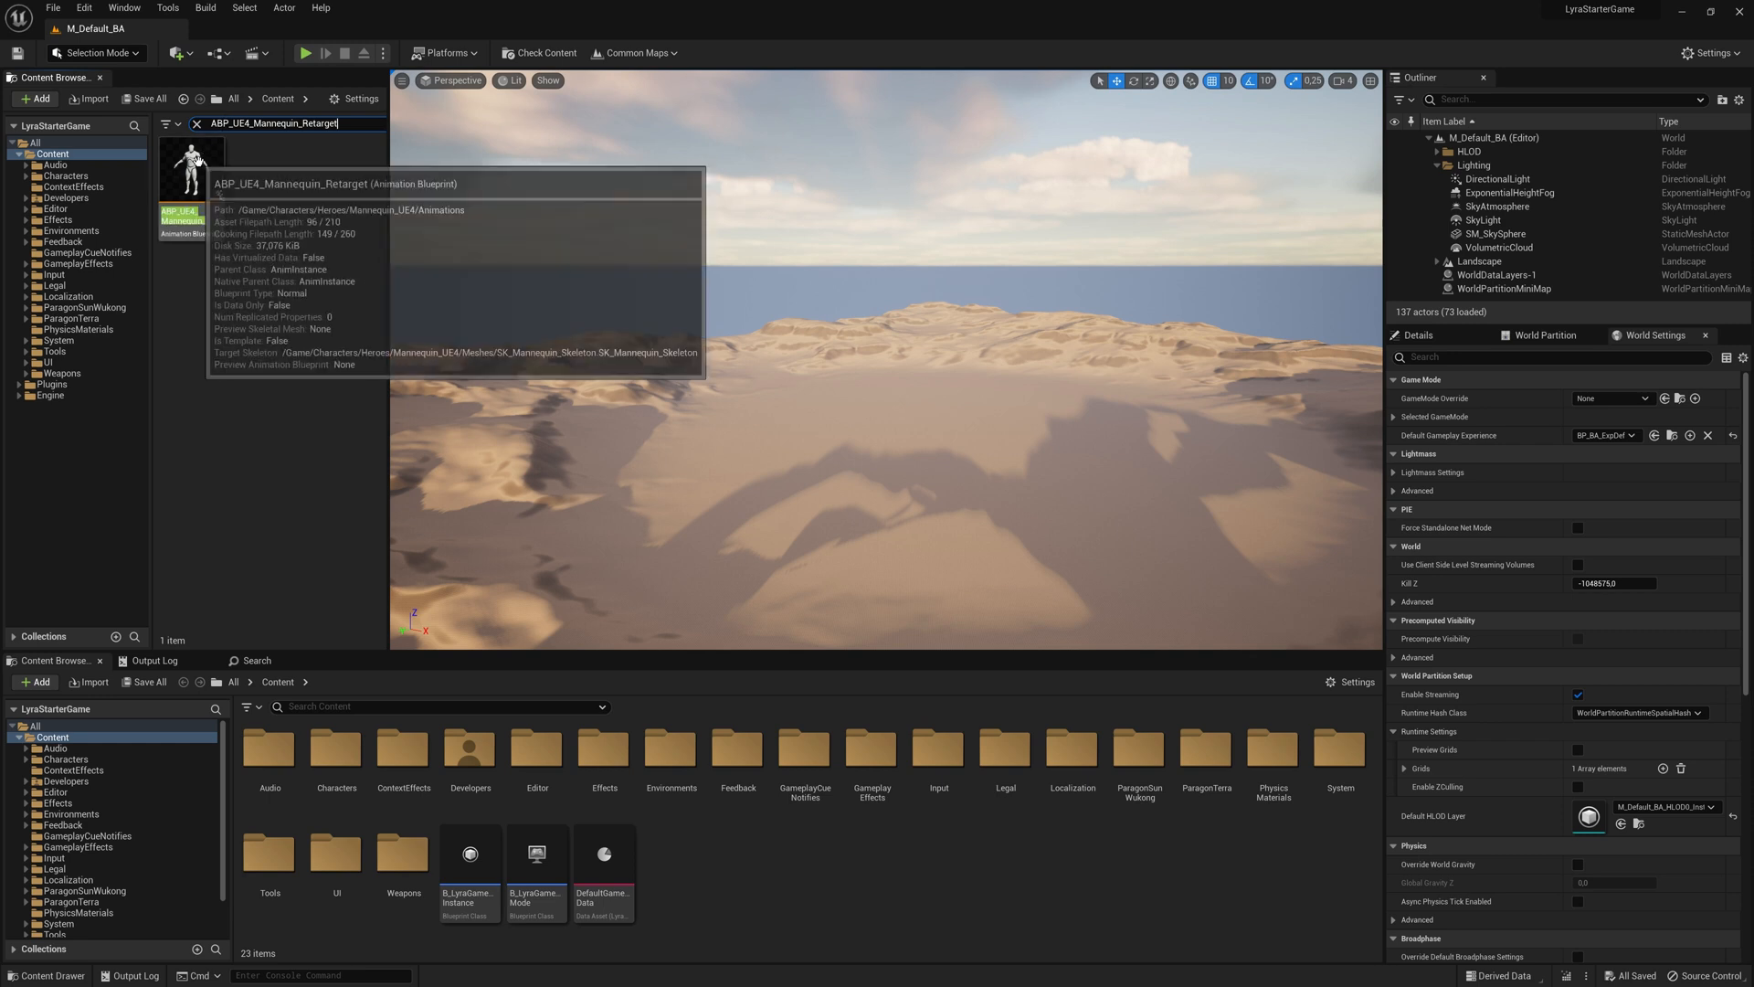
right_click(179, 190)
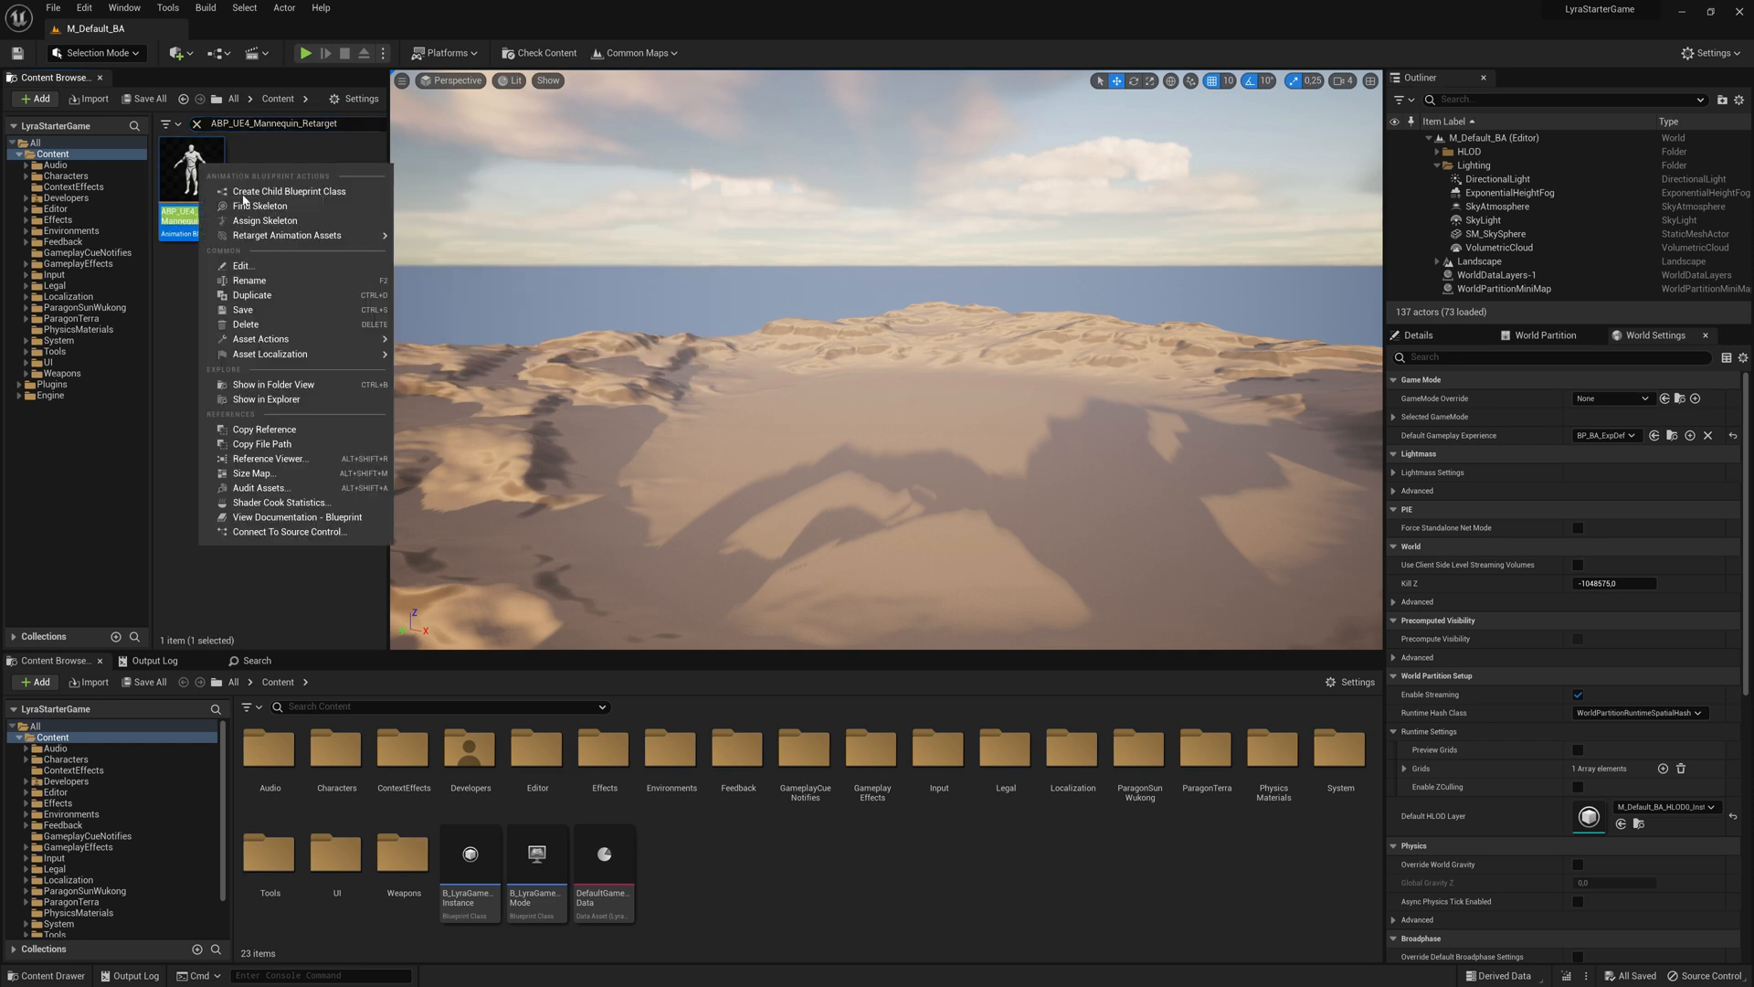
mouse_move(296, 235)
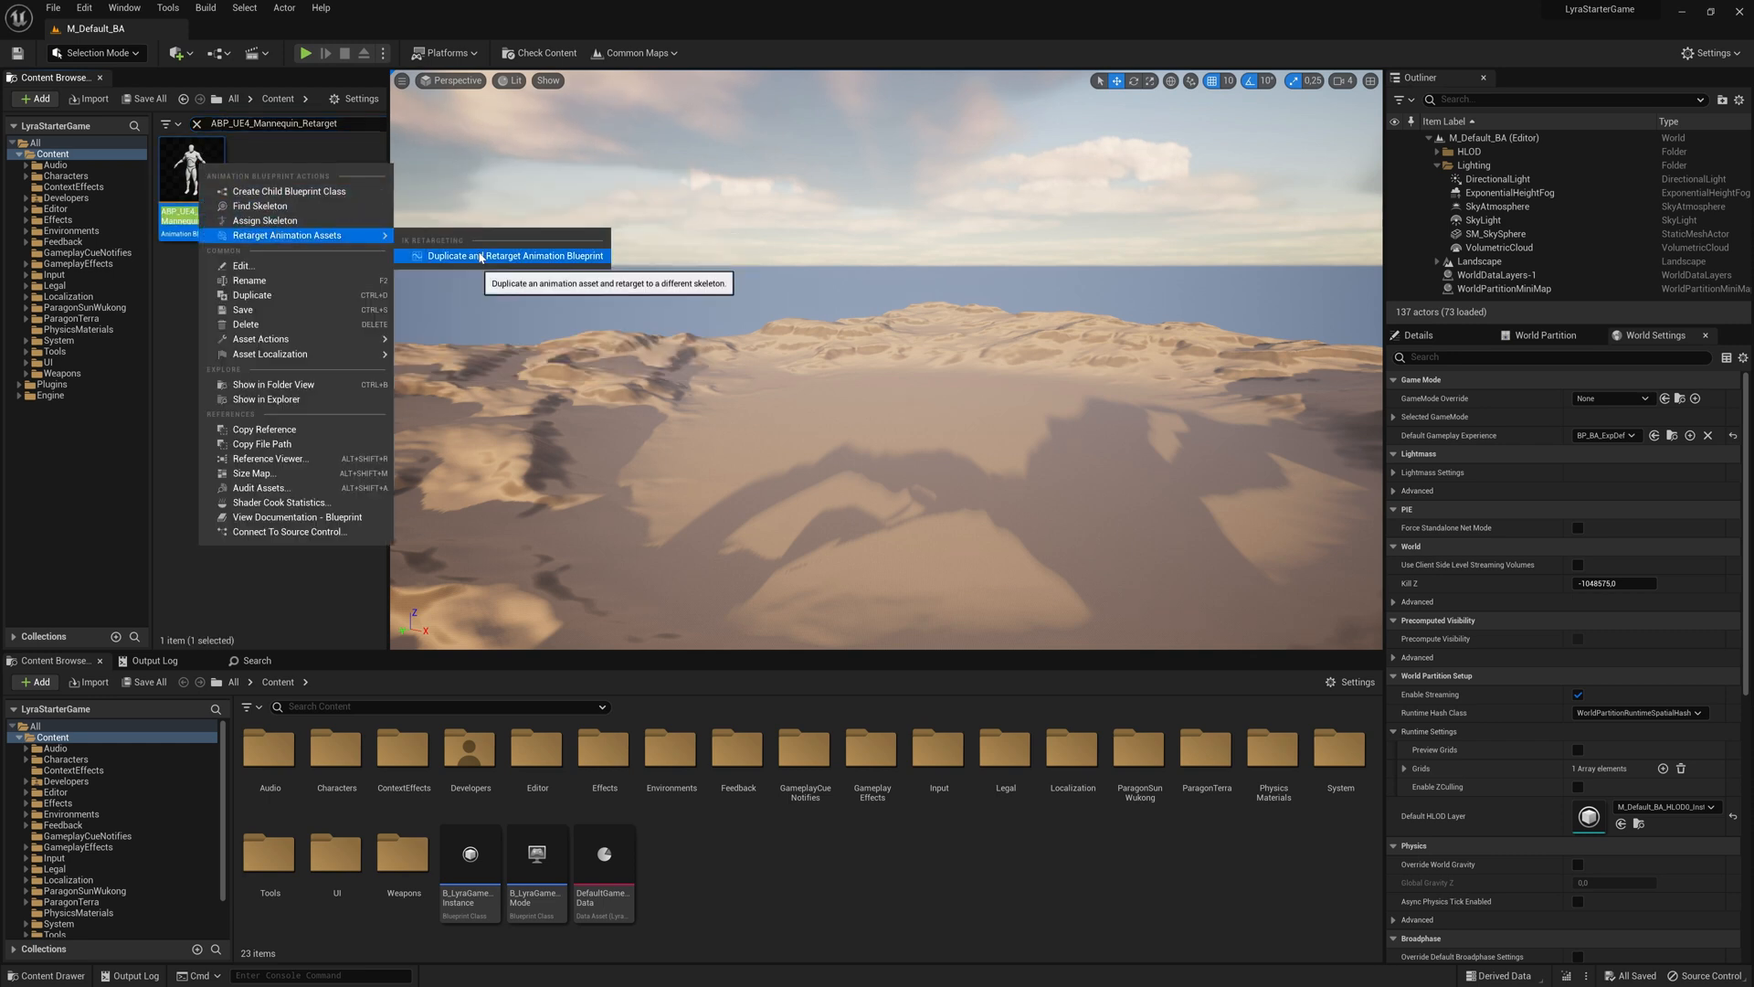
click(515, 255)
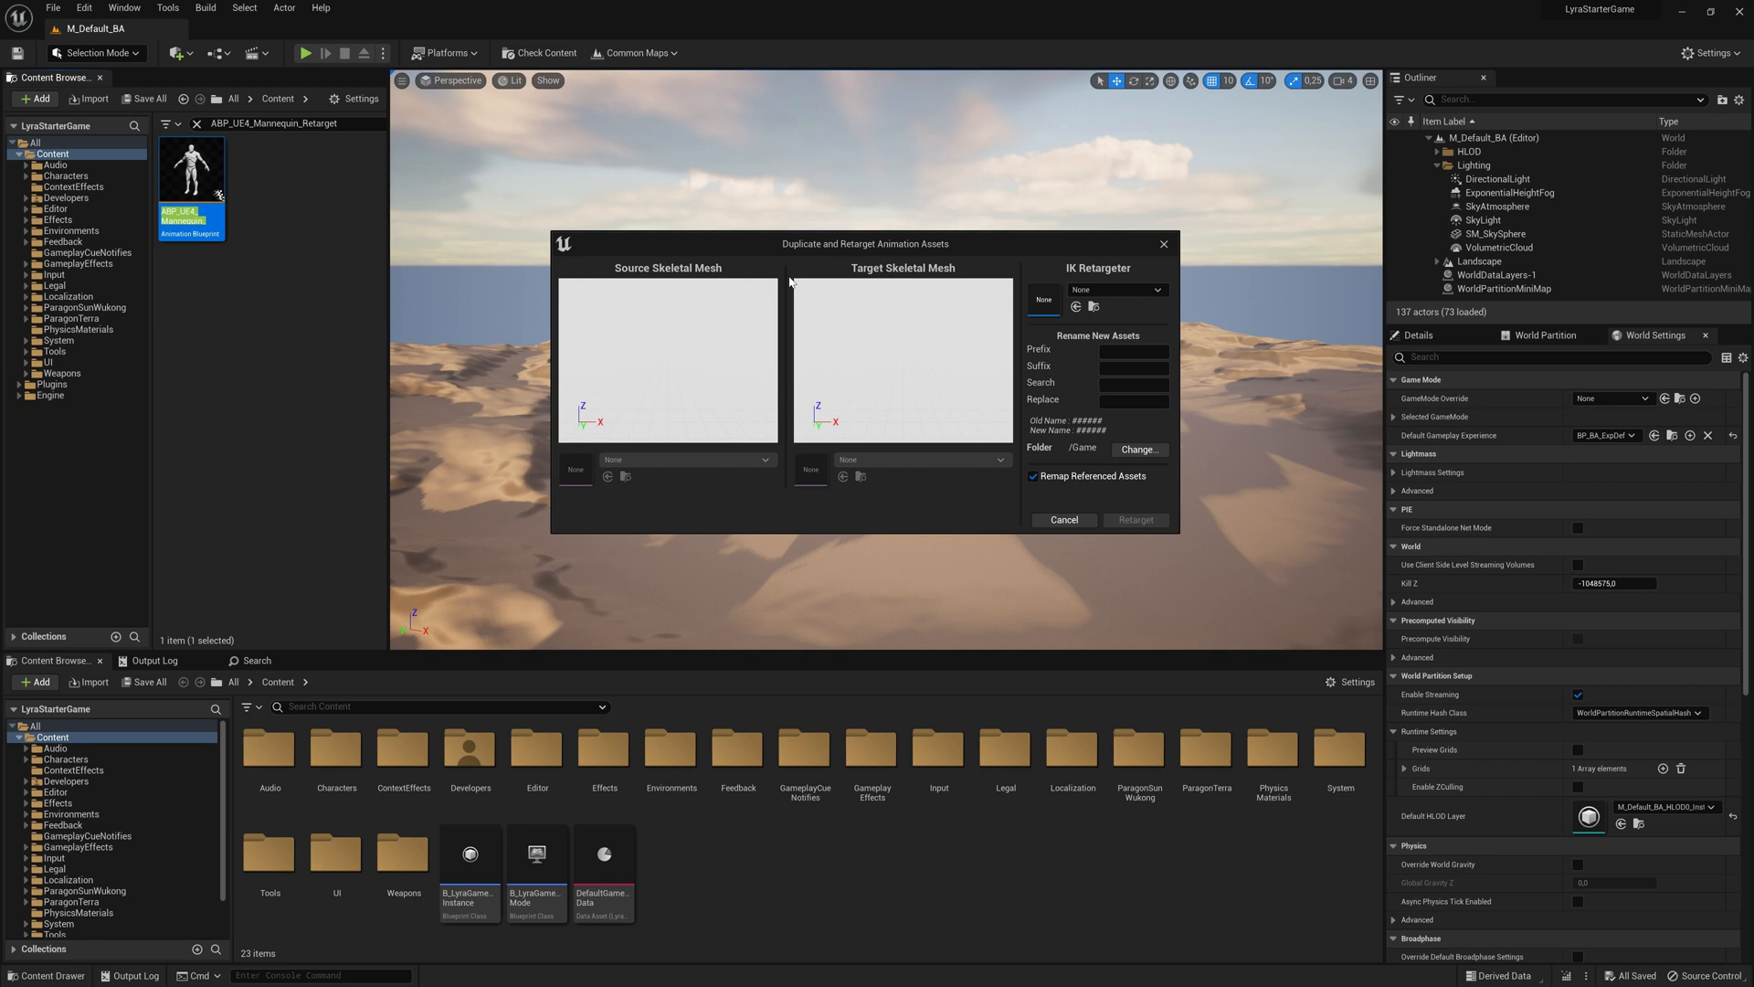
click(1154, 290)
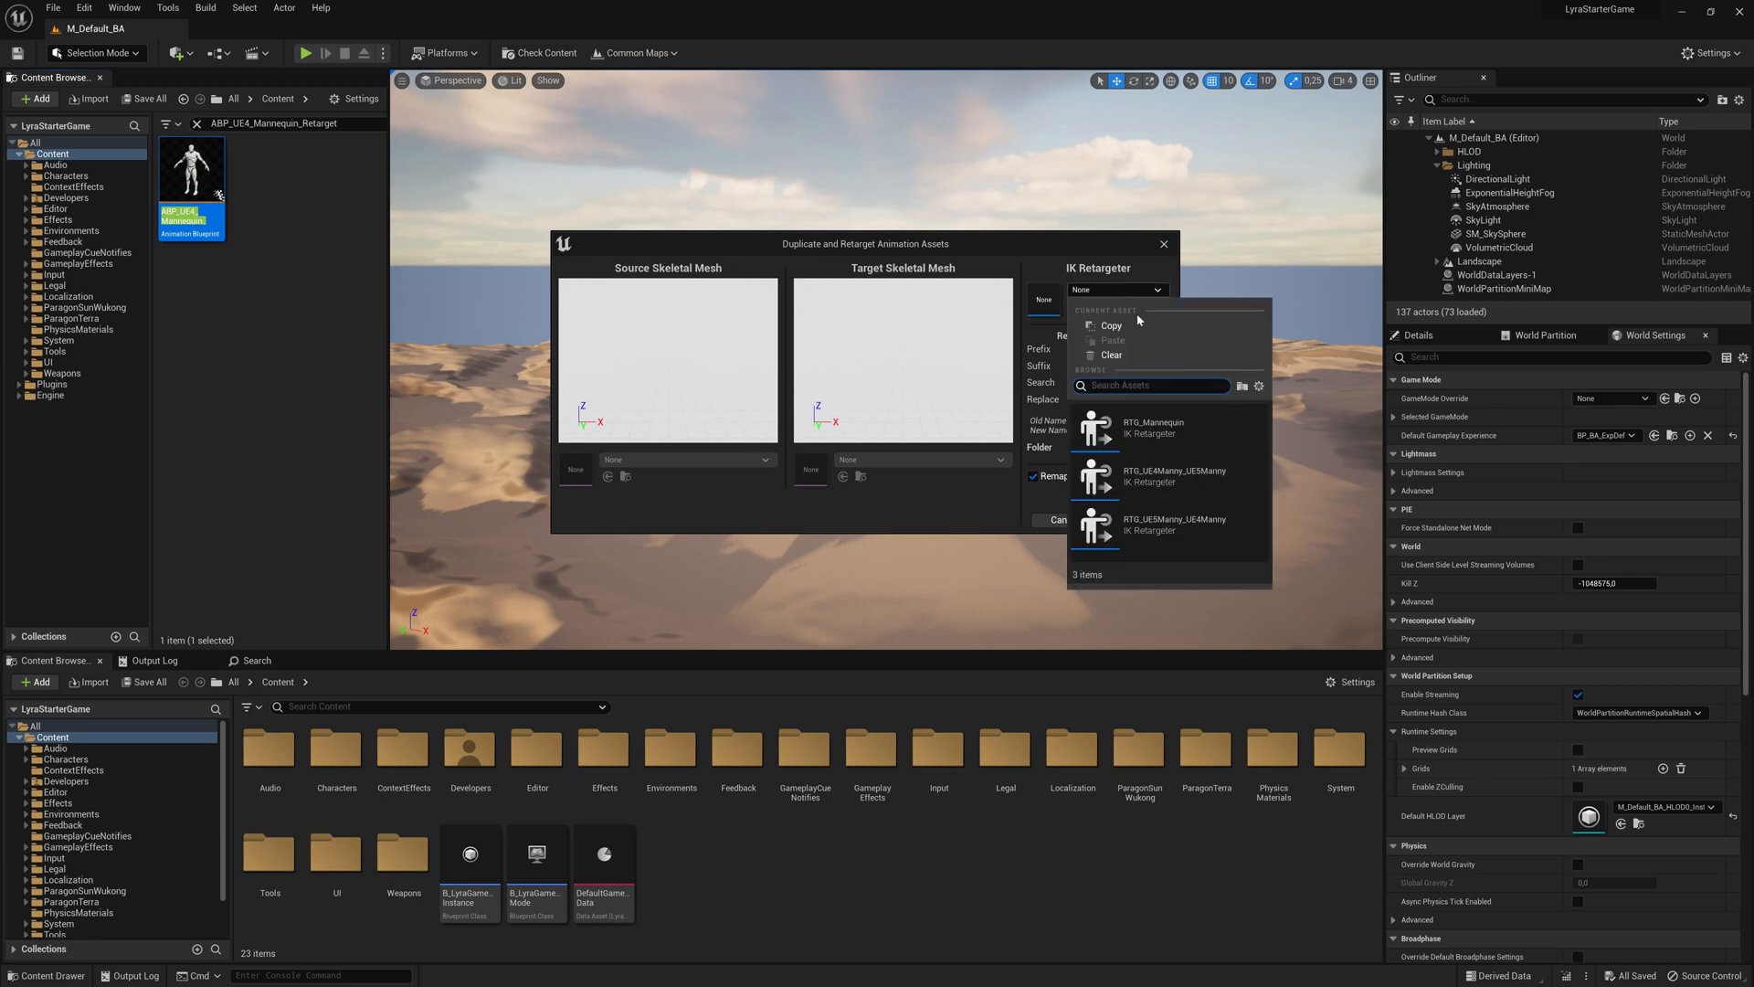
mouse_move(1175, 475)
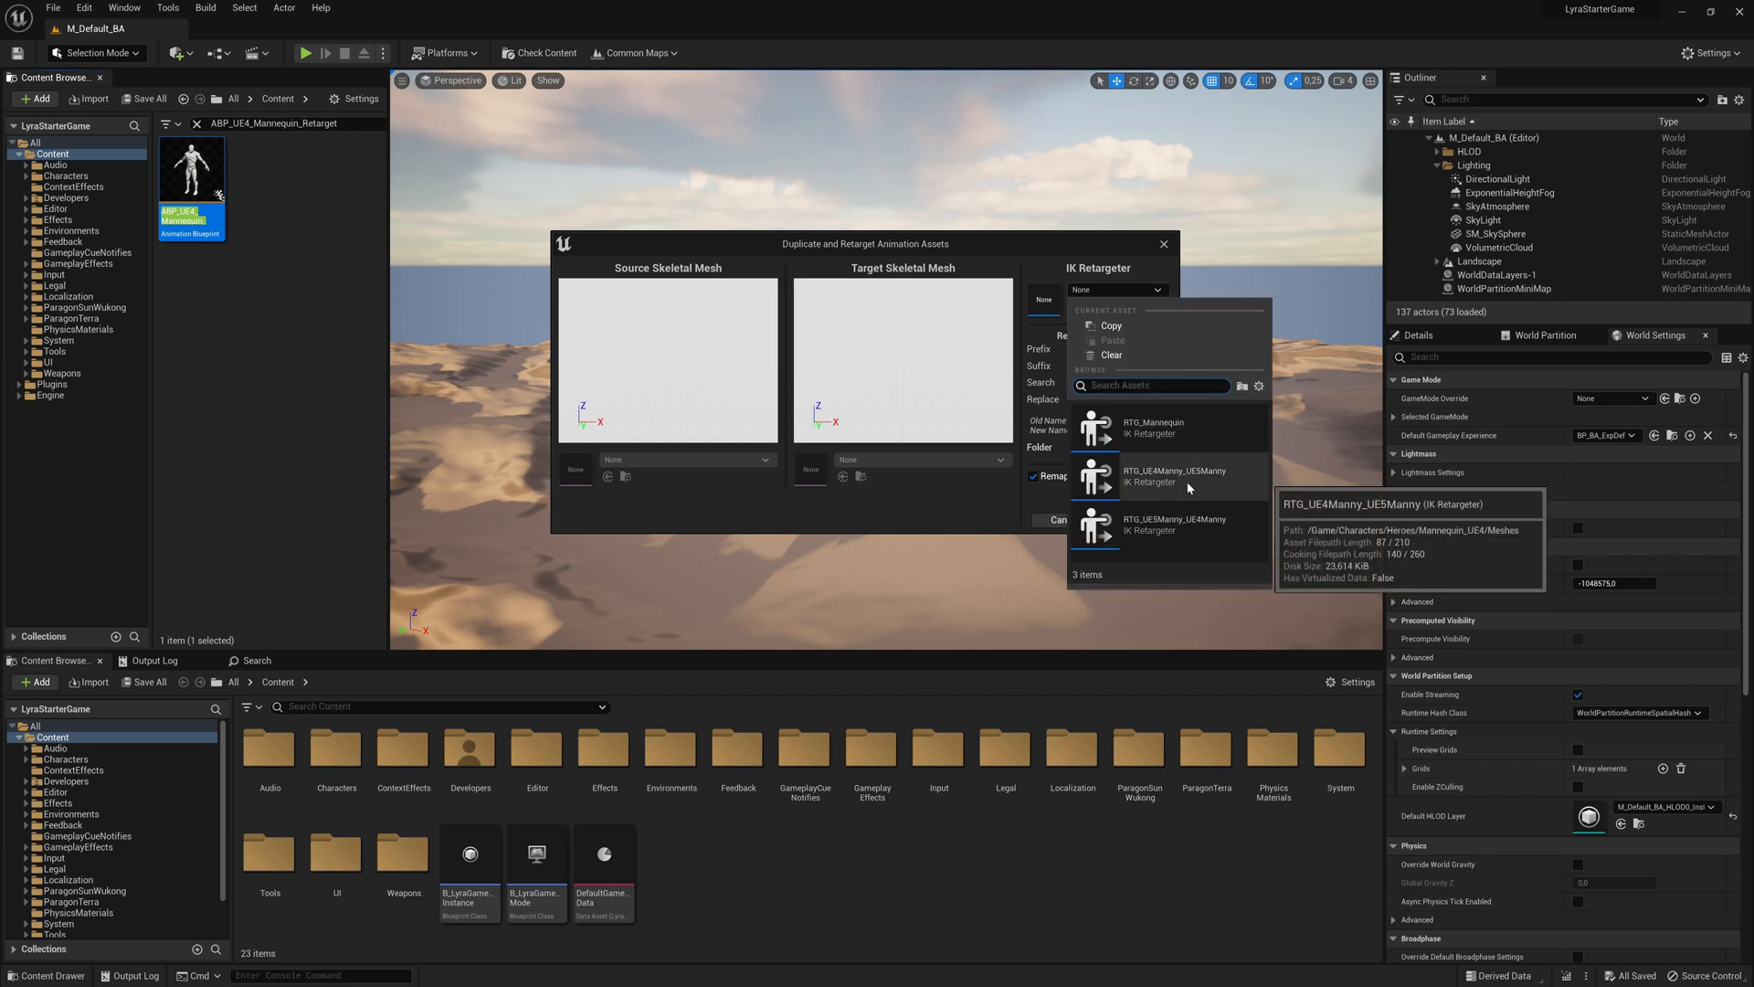
click(1175, 476)
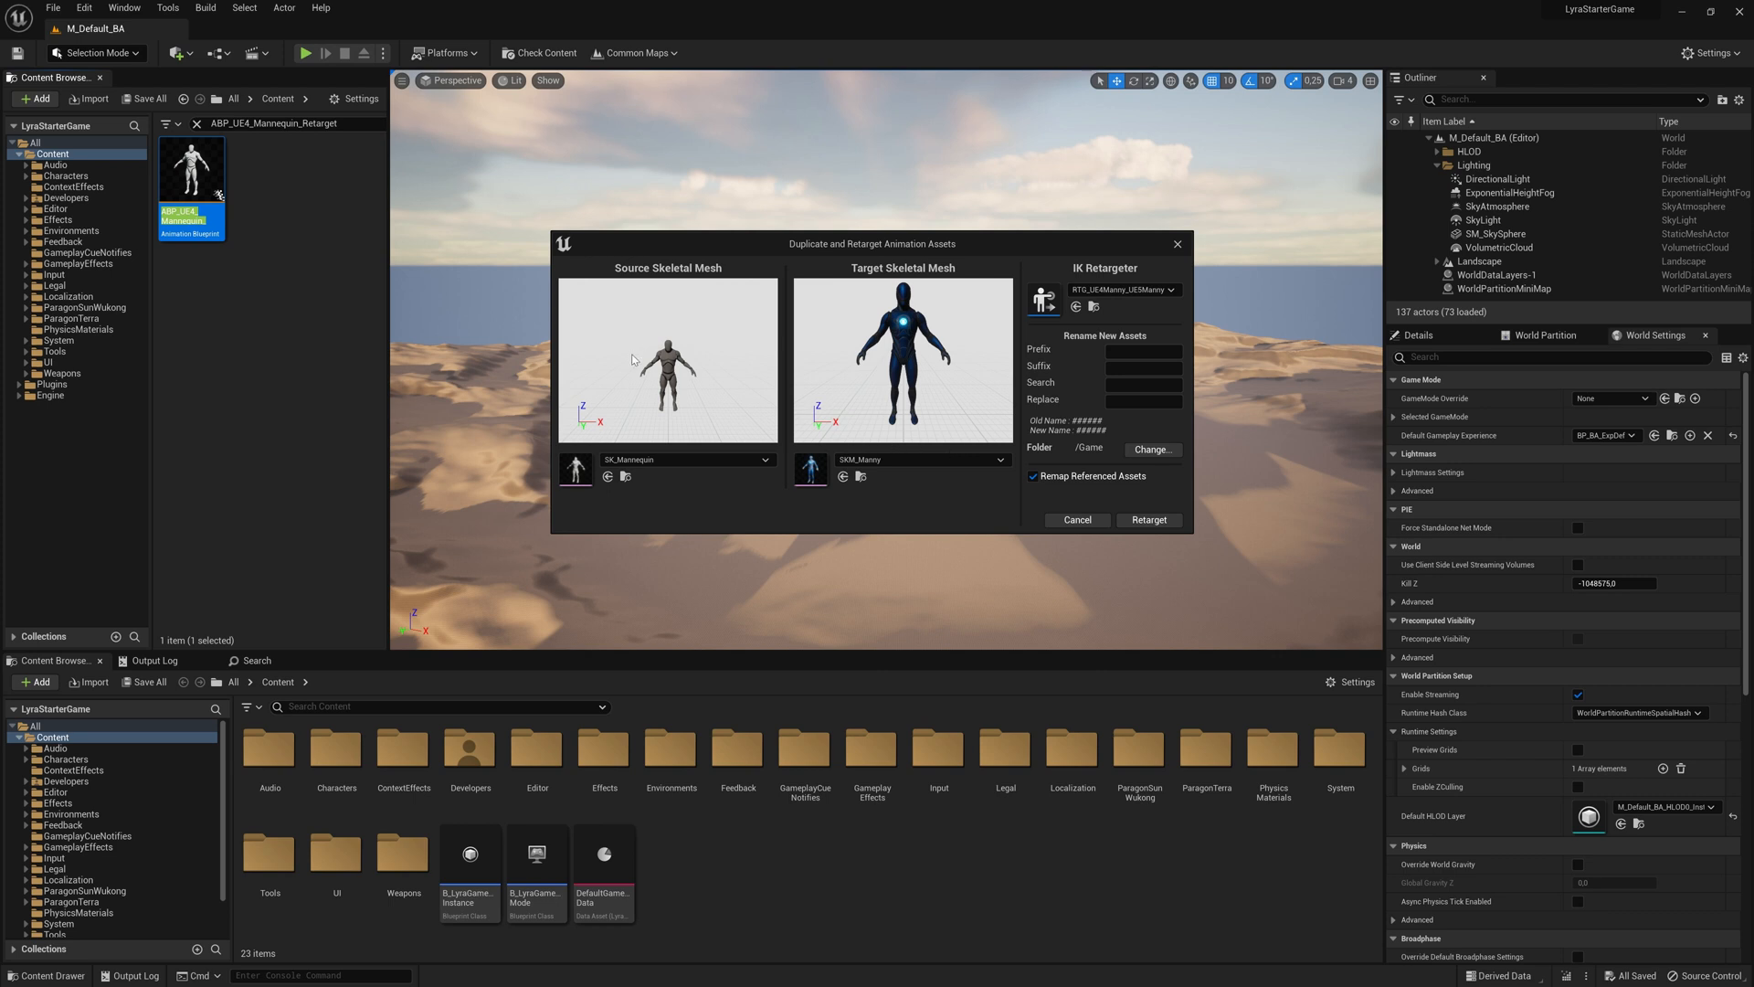
click(1004, 460)
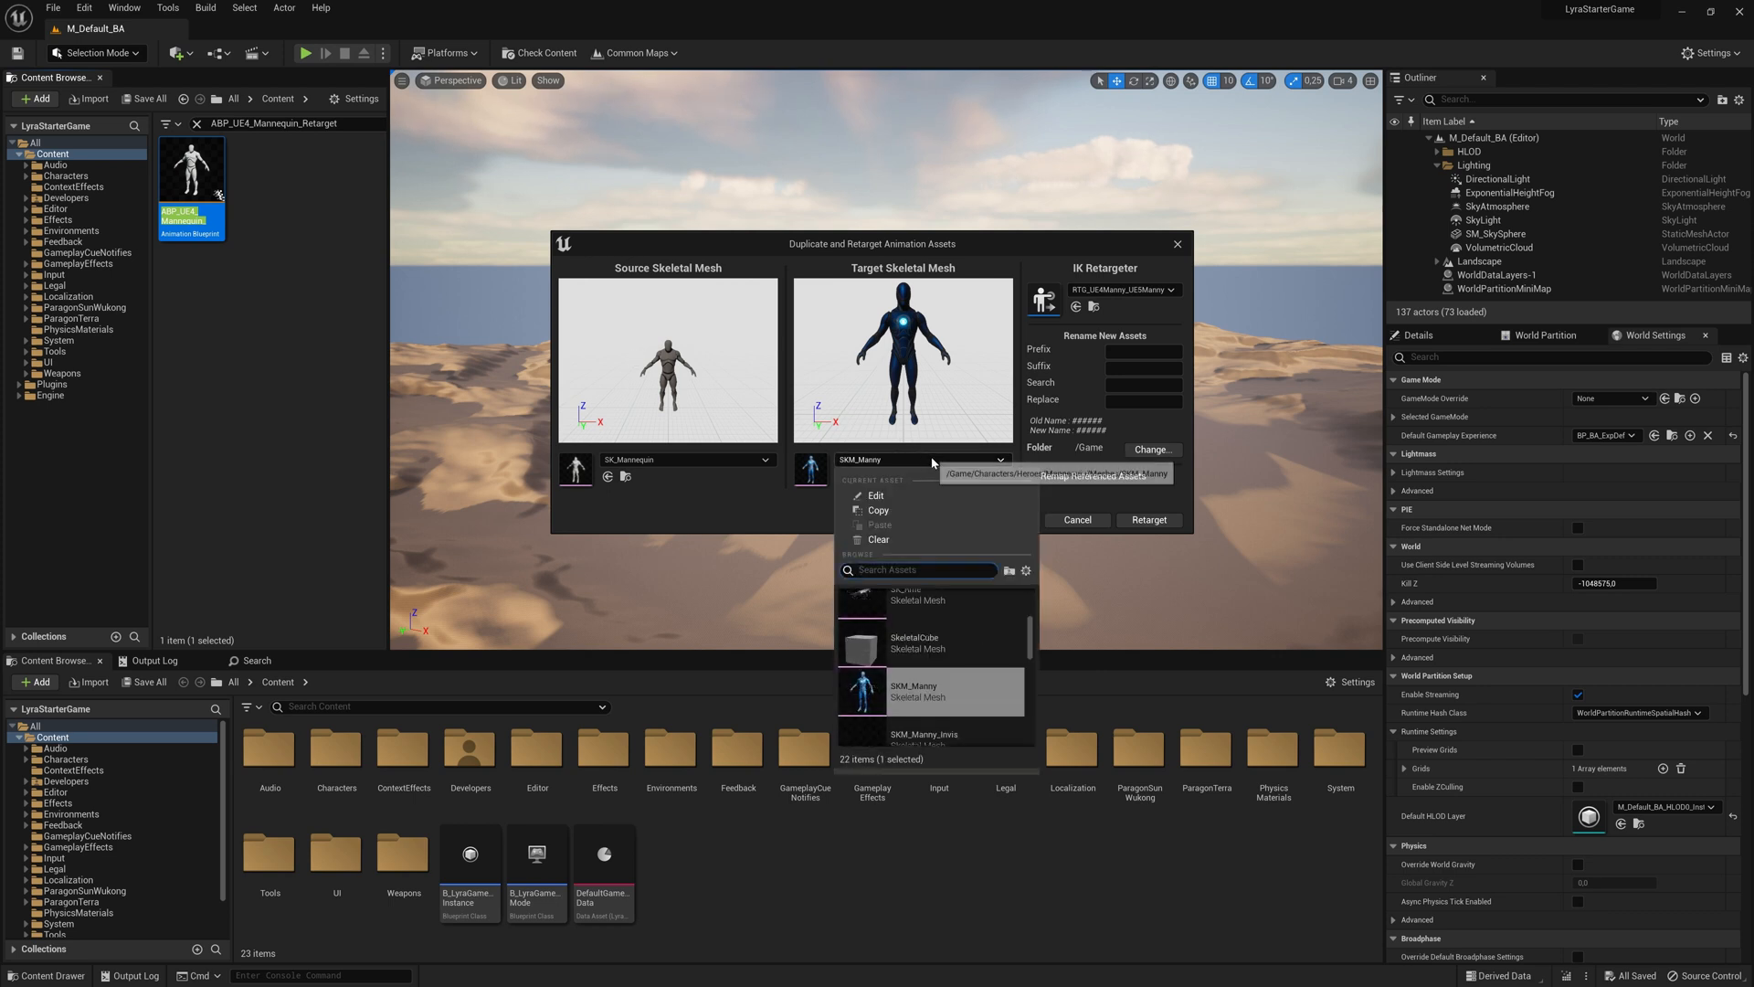
scroll(down, 3)
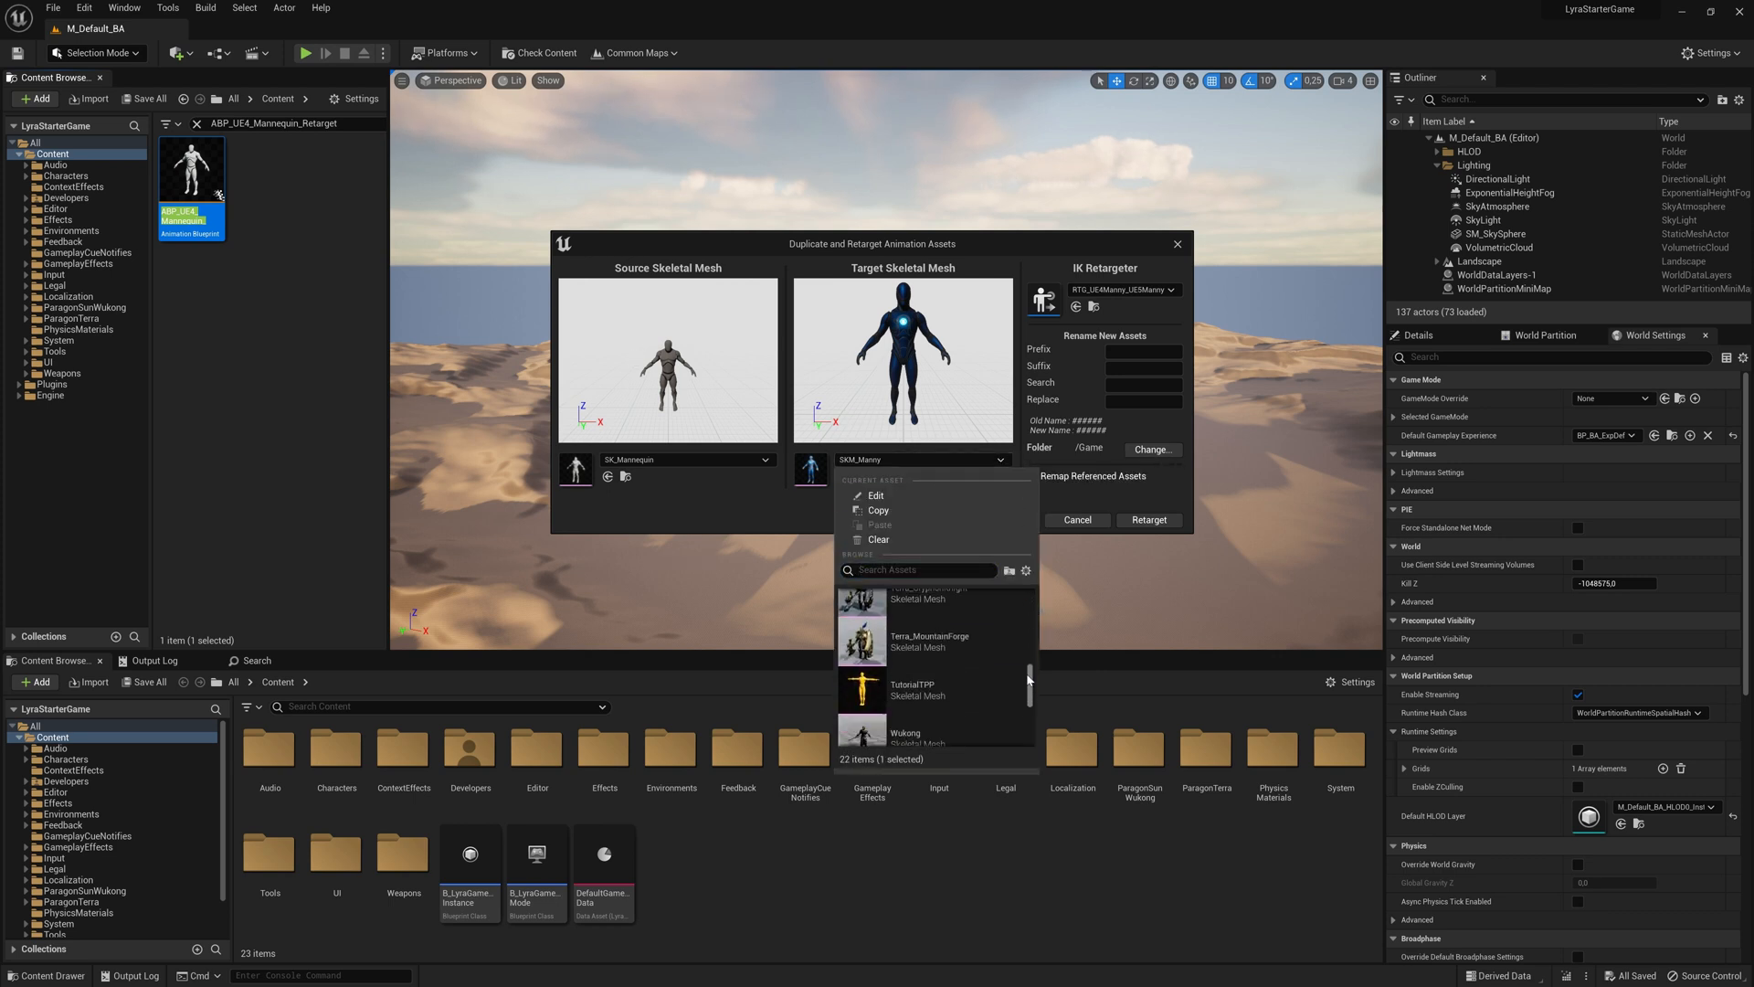
mouse_move(929, 656)
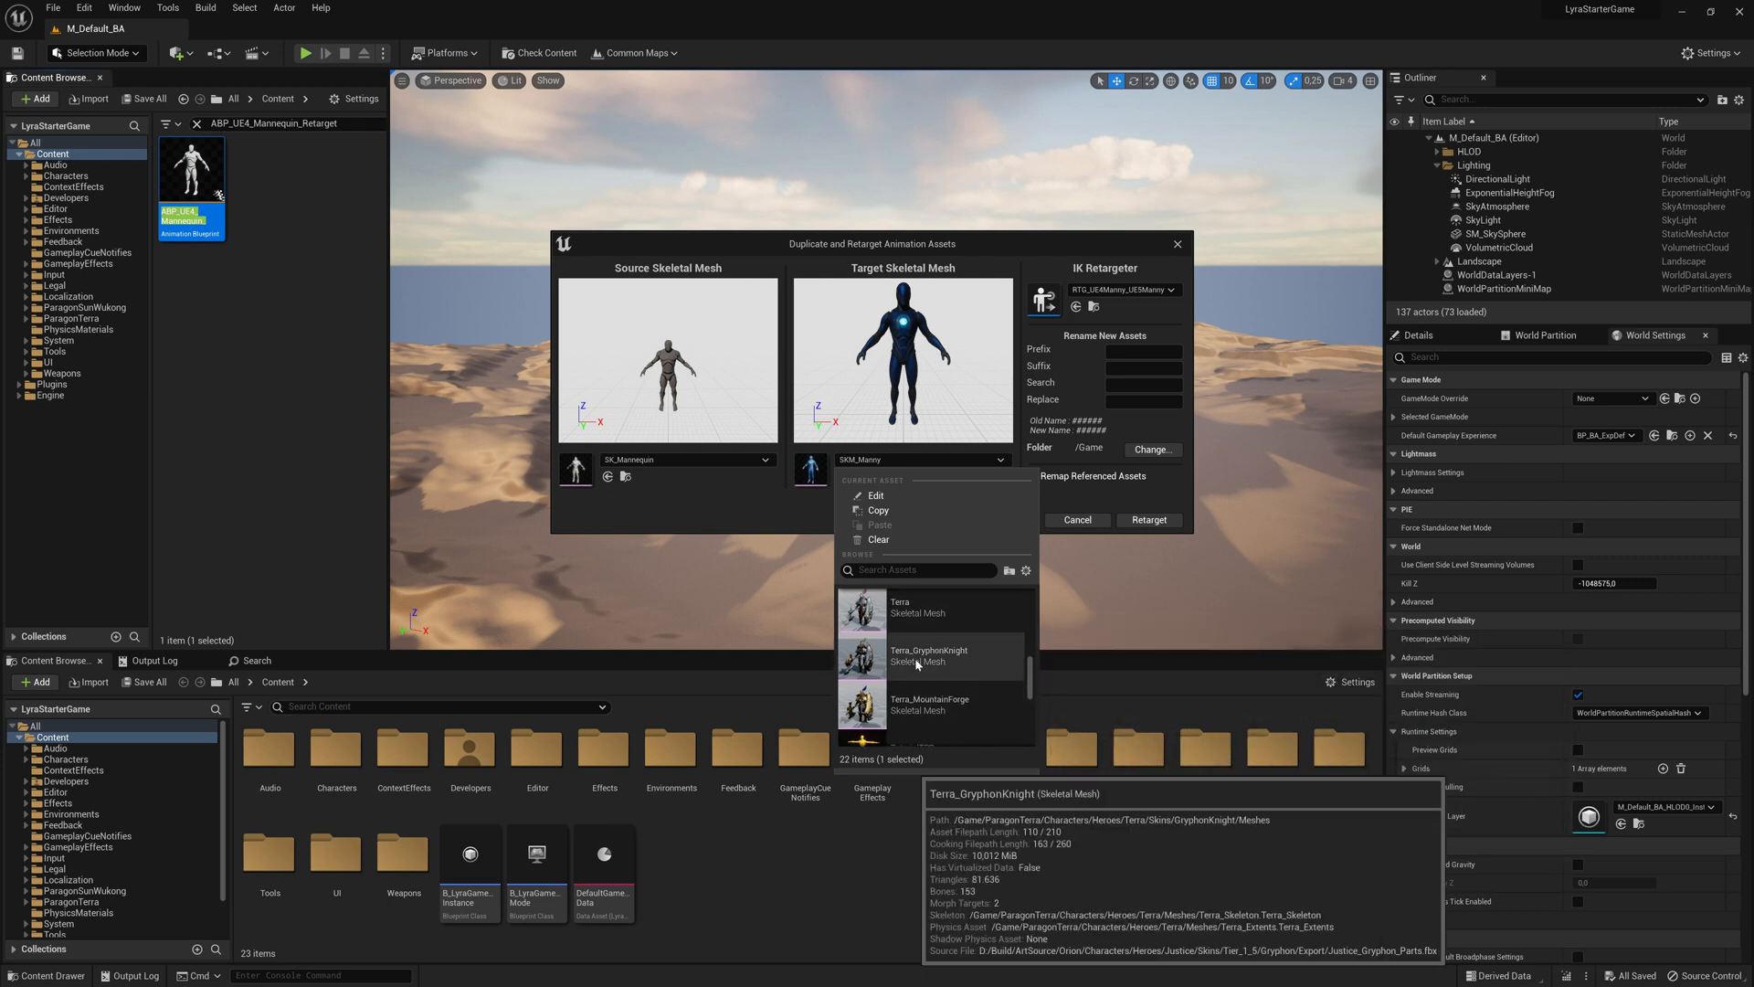
click(929, 656)
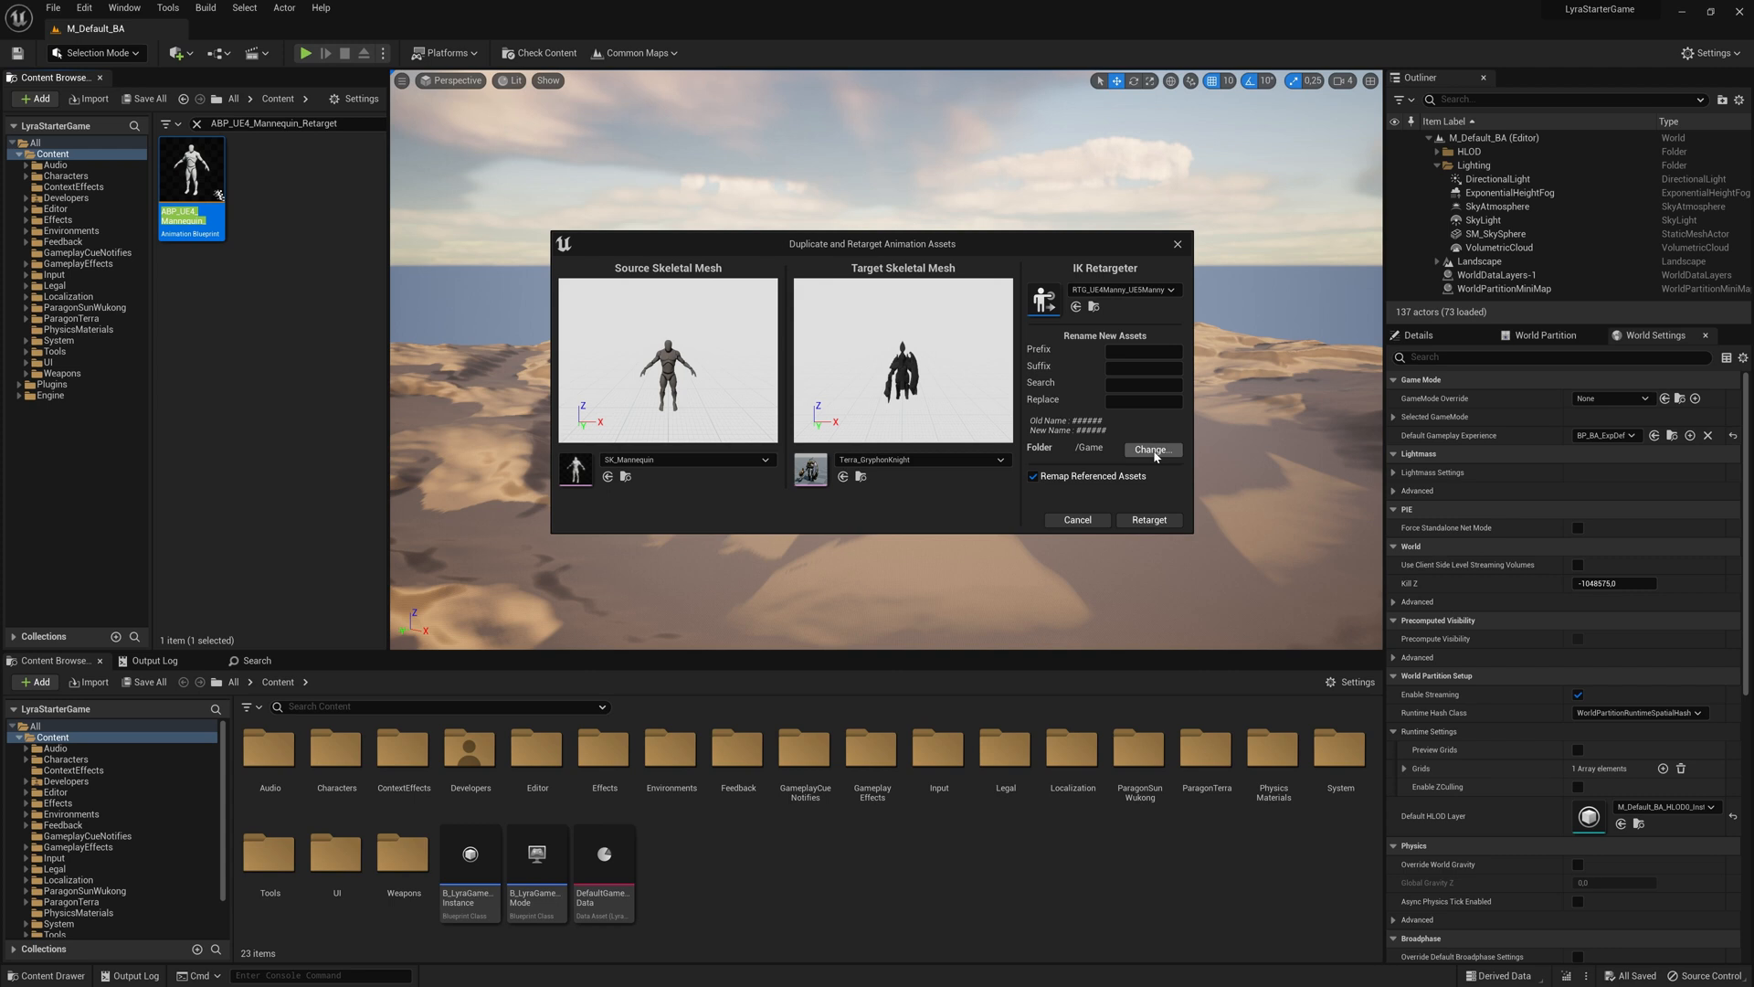
Set the retarget output folder to Plugins/Bastian Content/Characters
click(1152, 449)
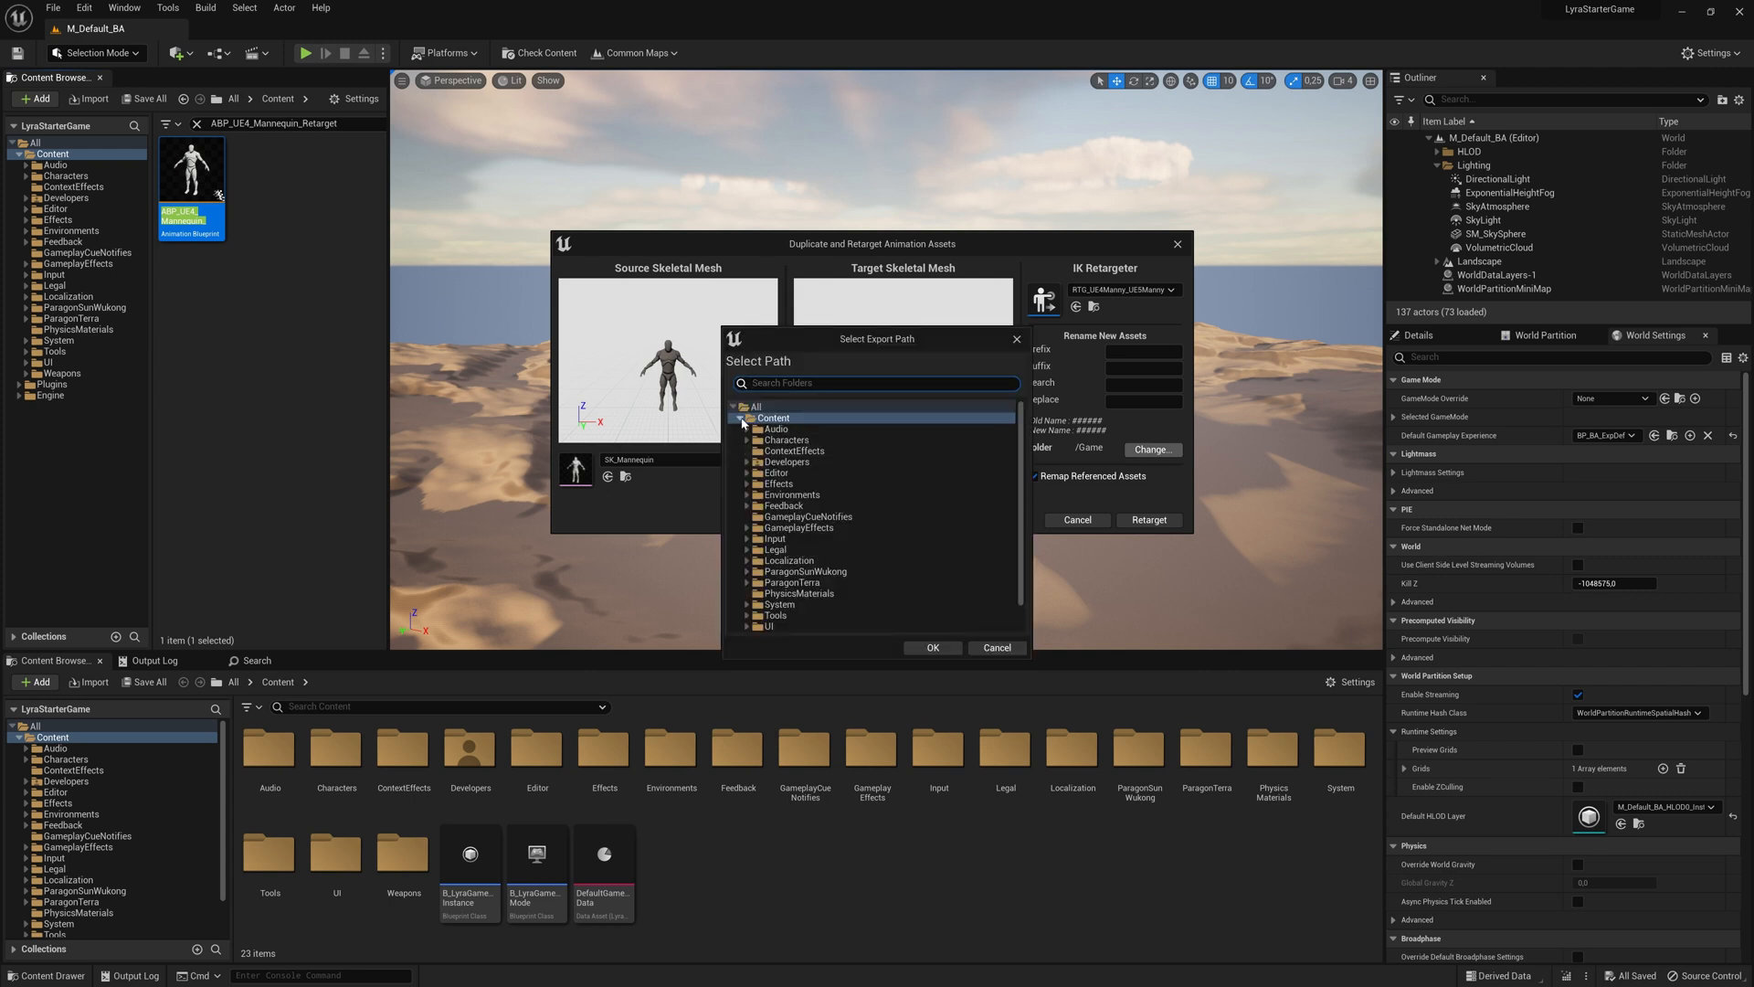
click(741, 417)
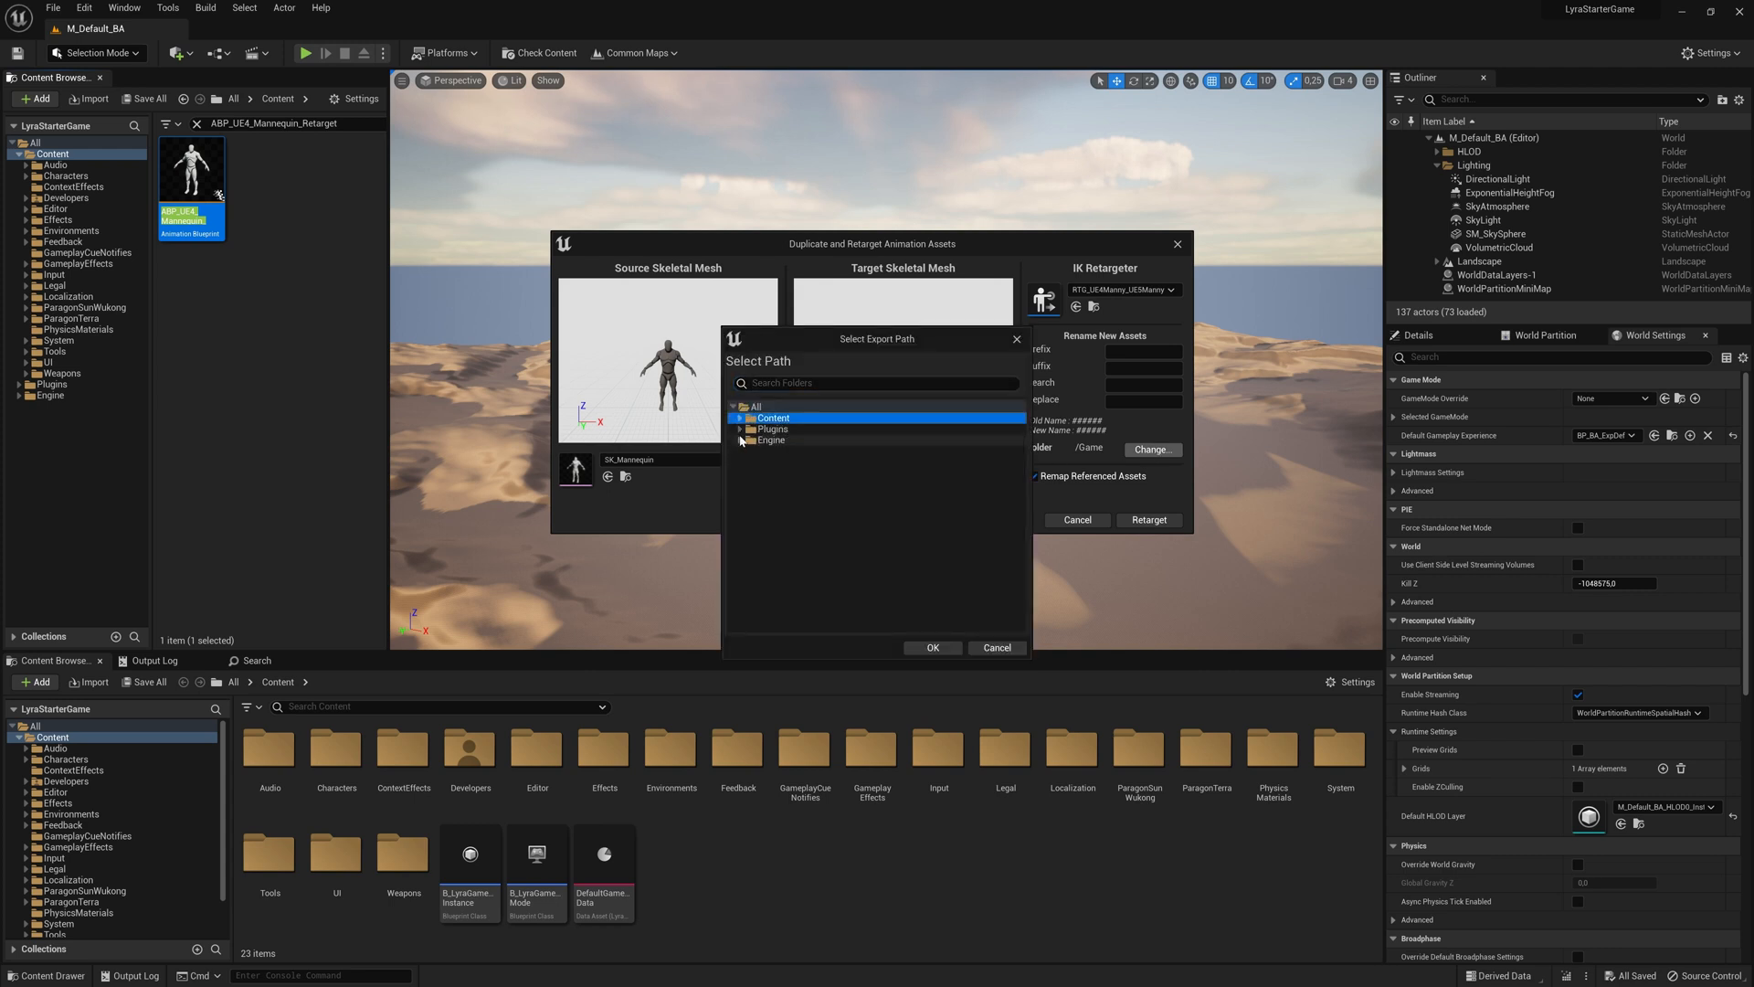
click(741, 428)
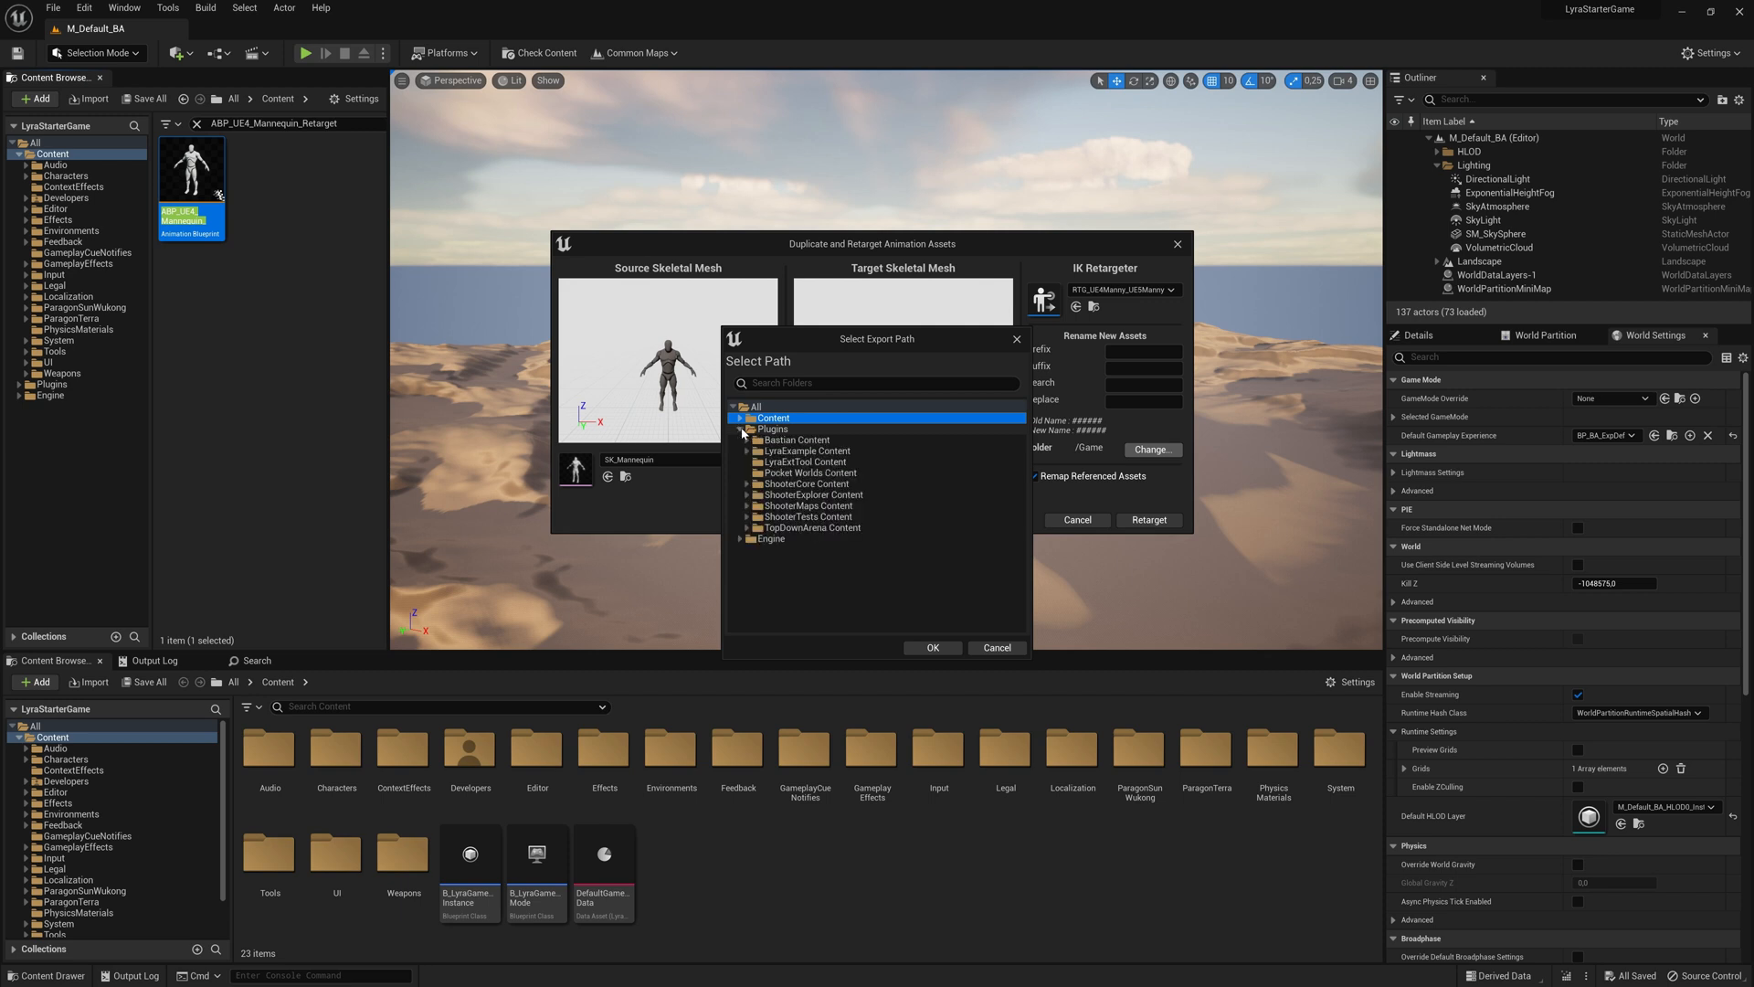
click(747, 439)
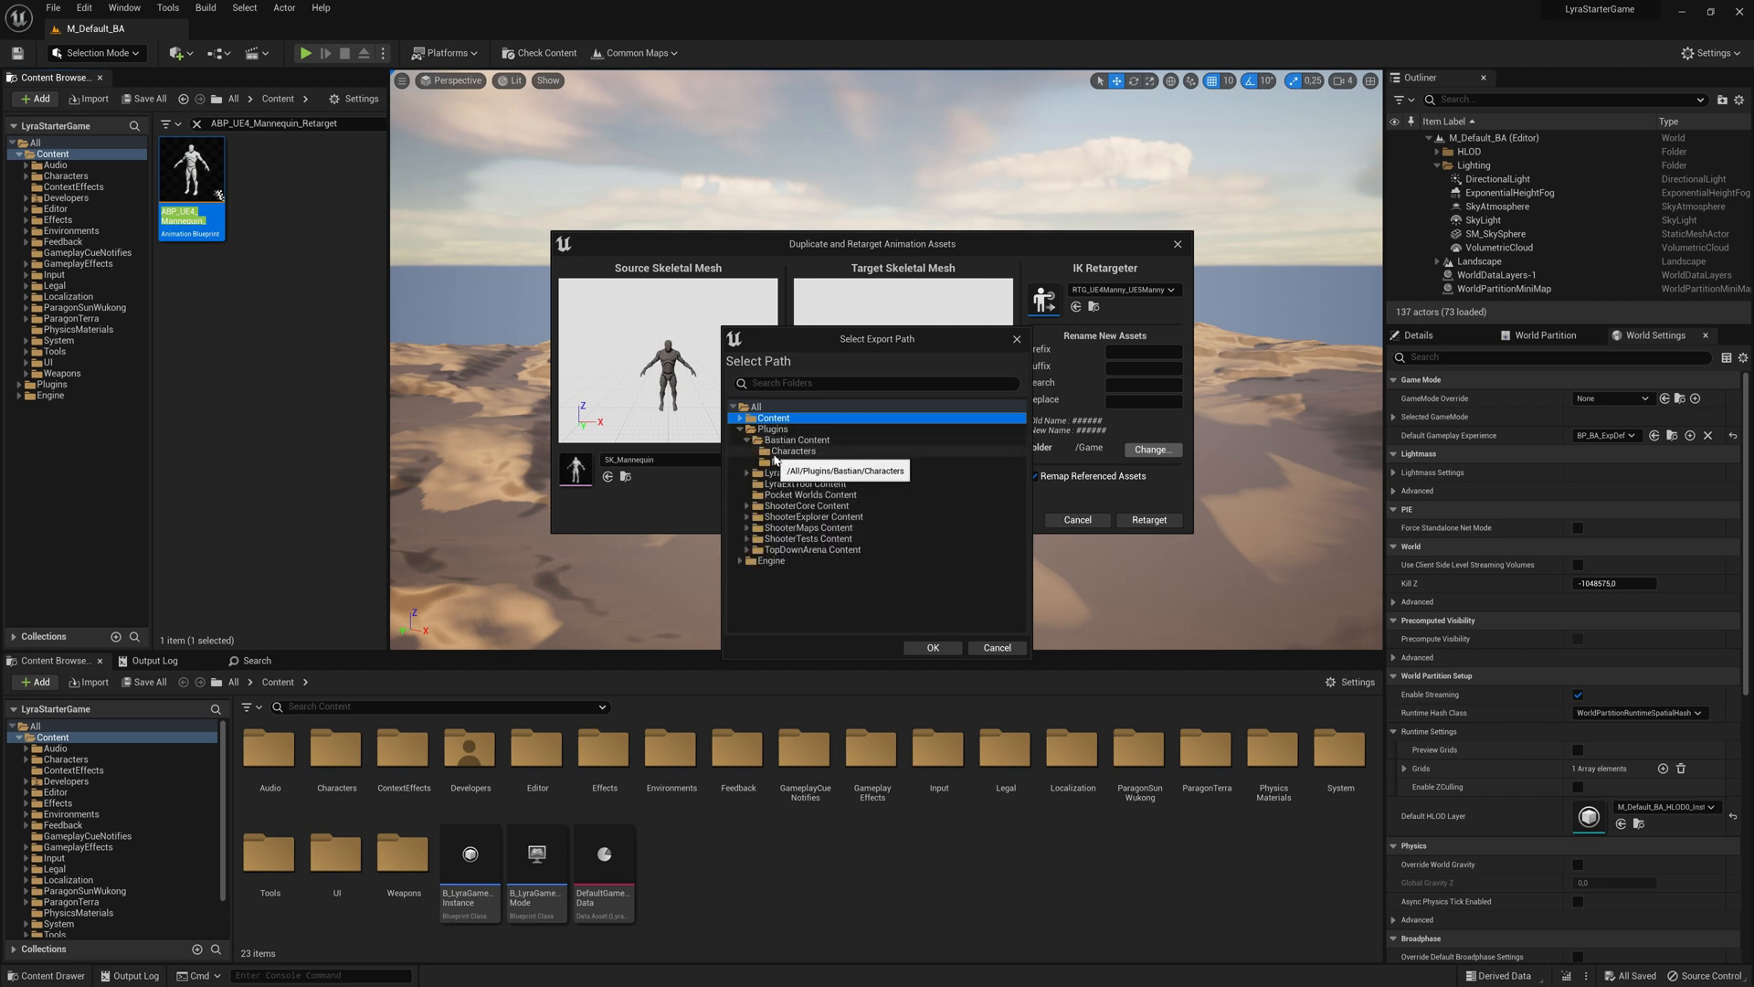
click(932, 647)
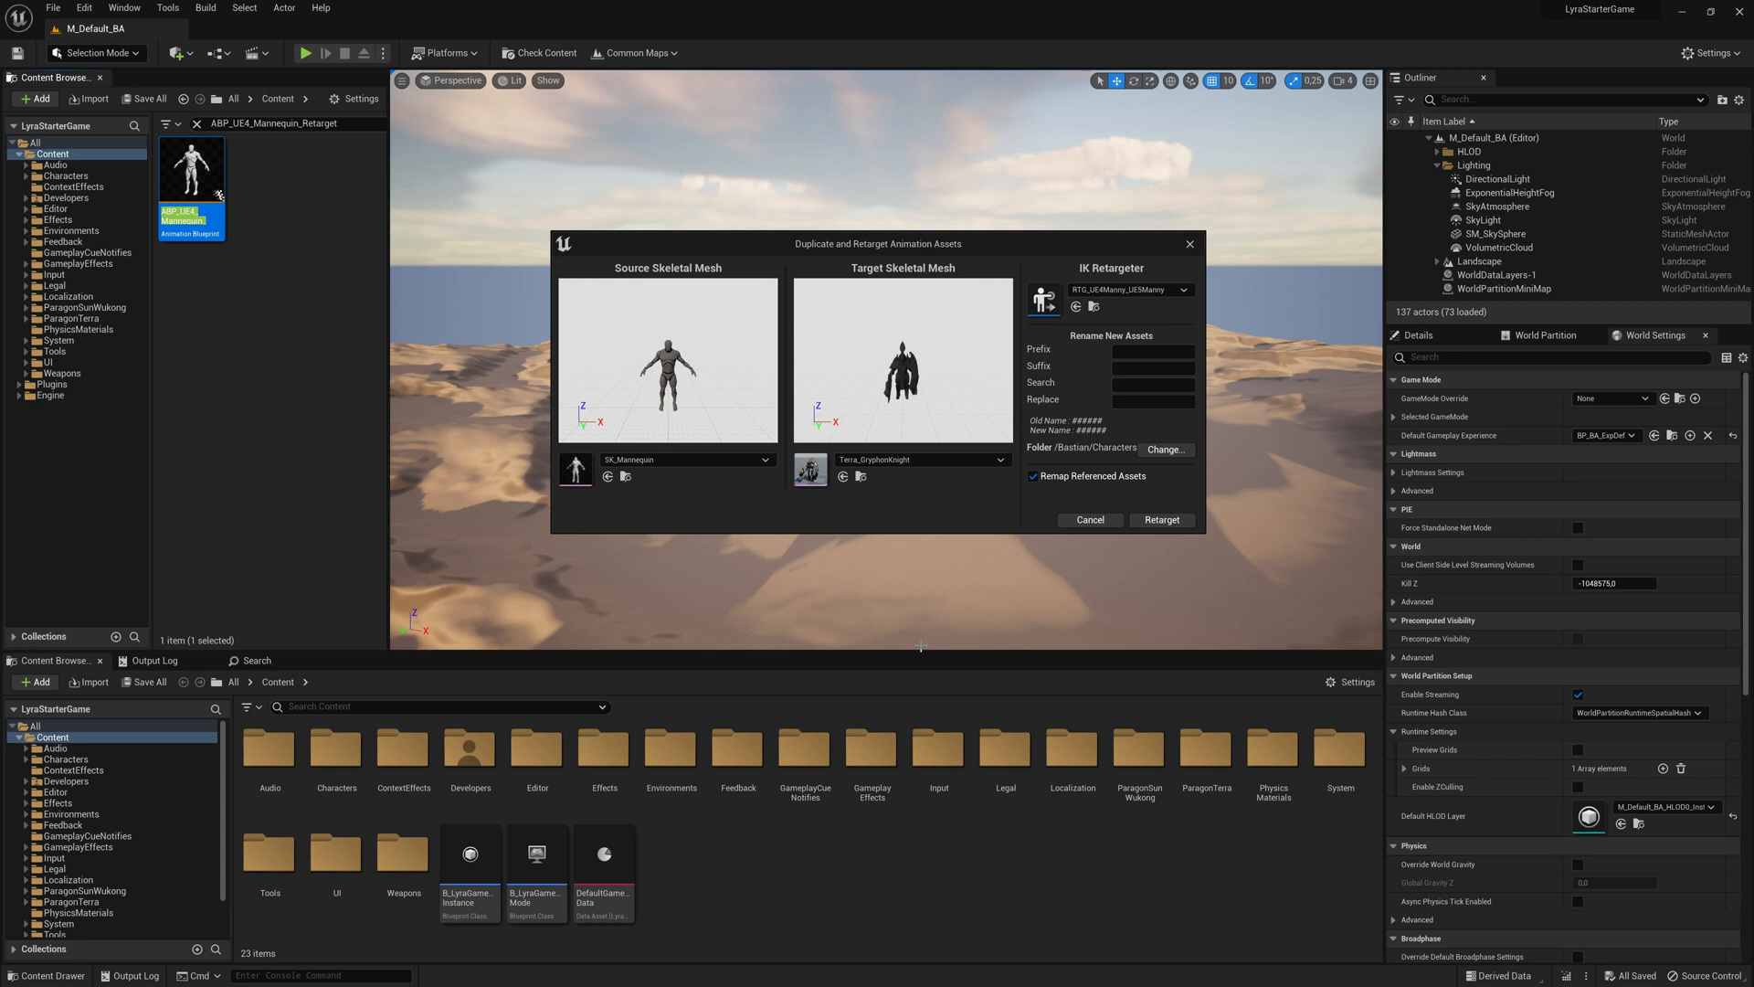
mouse_move(968, 341)
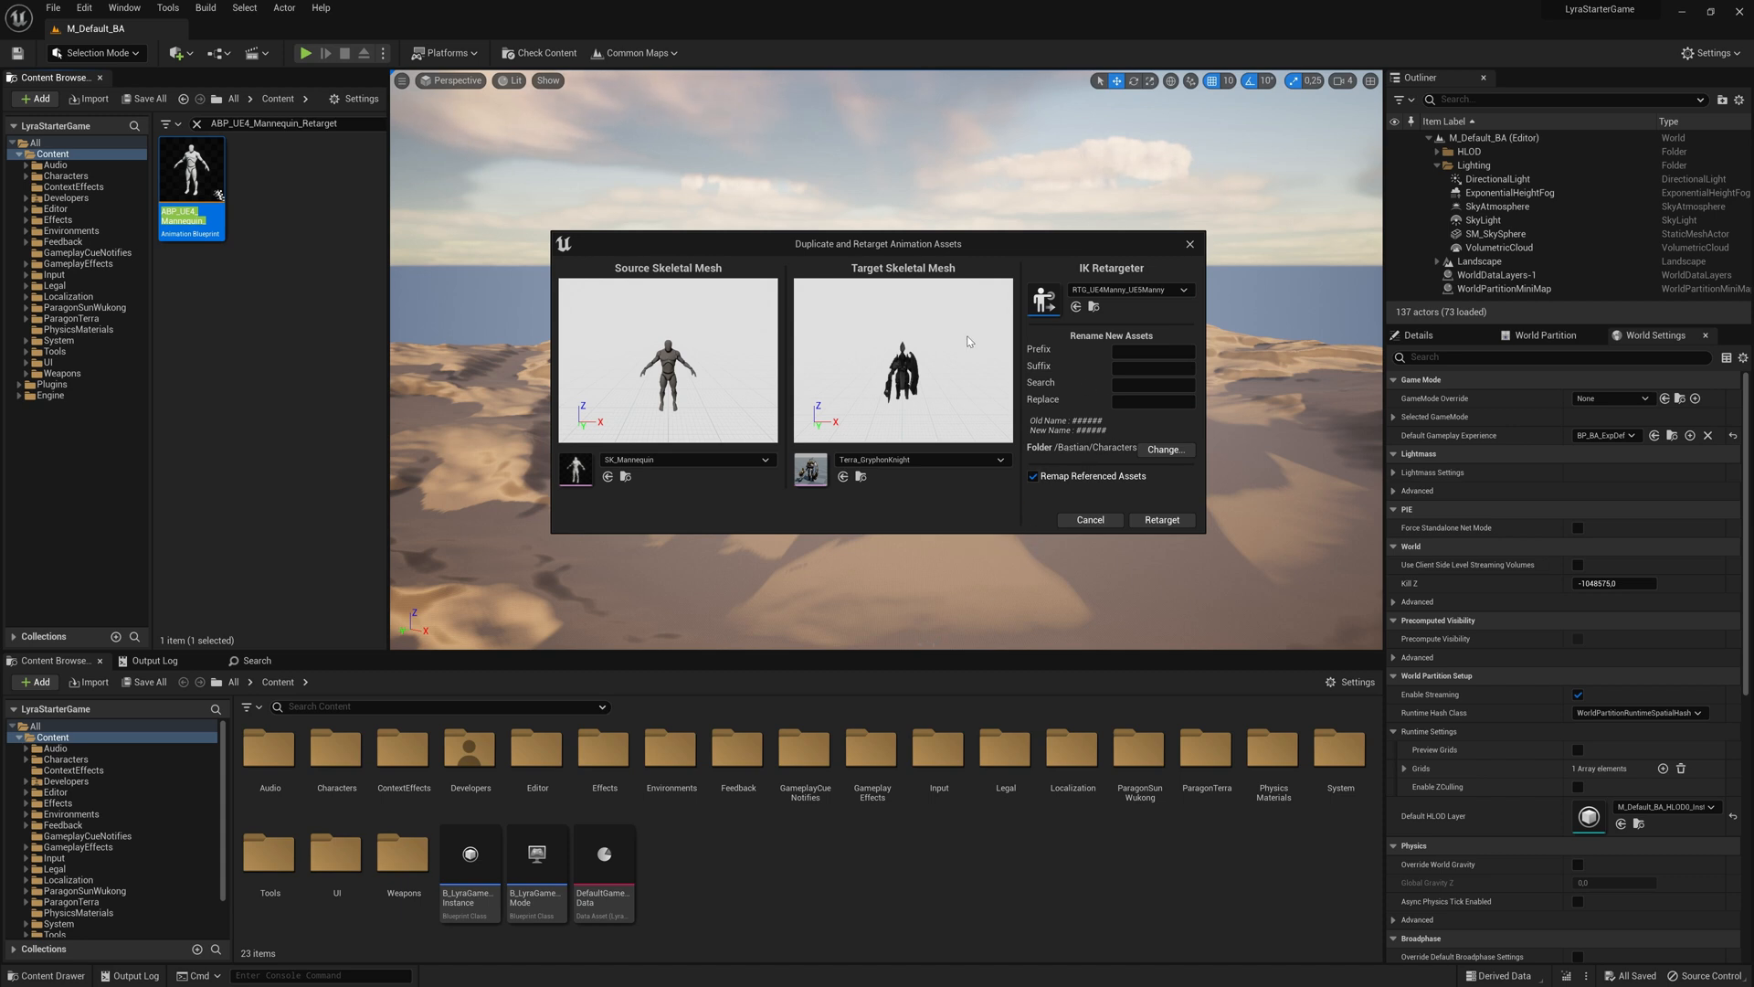
mouse_move(957, 504)
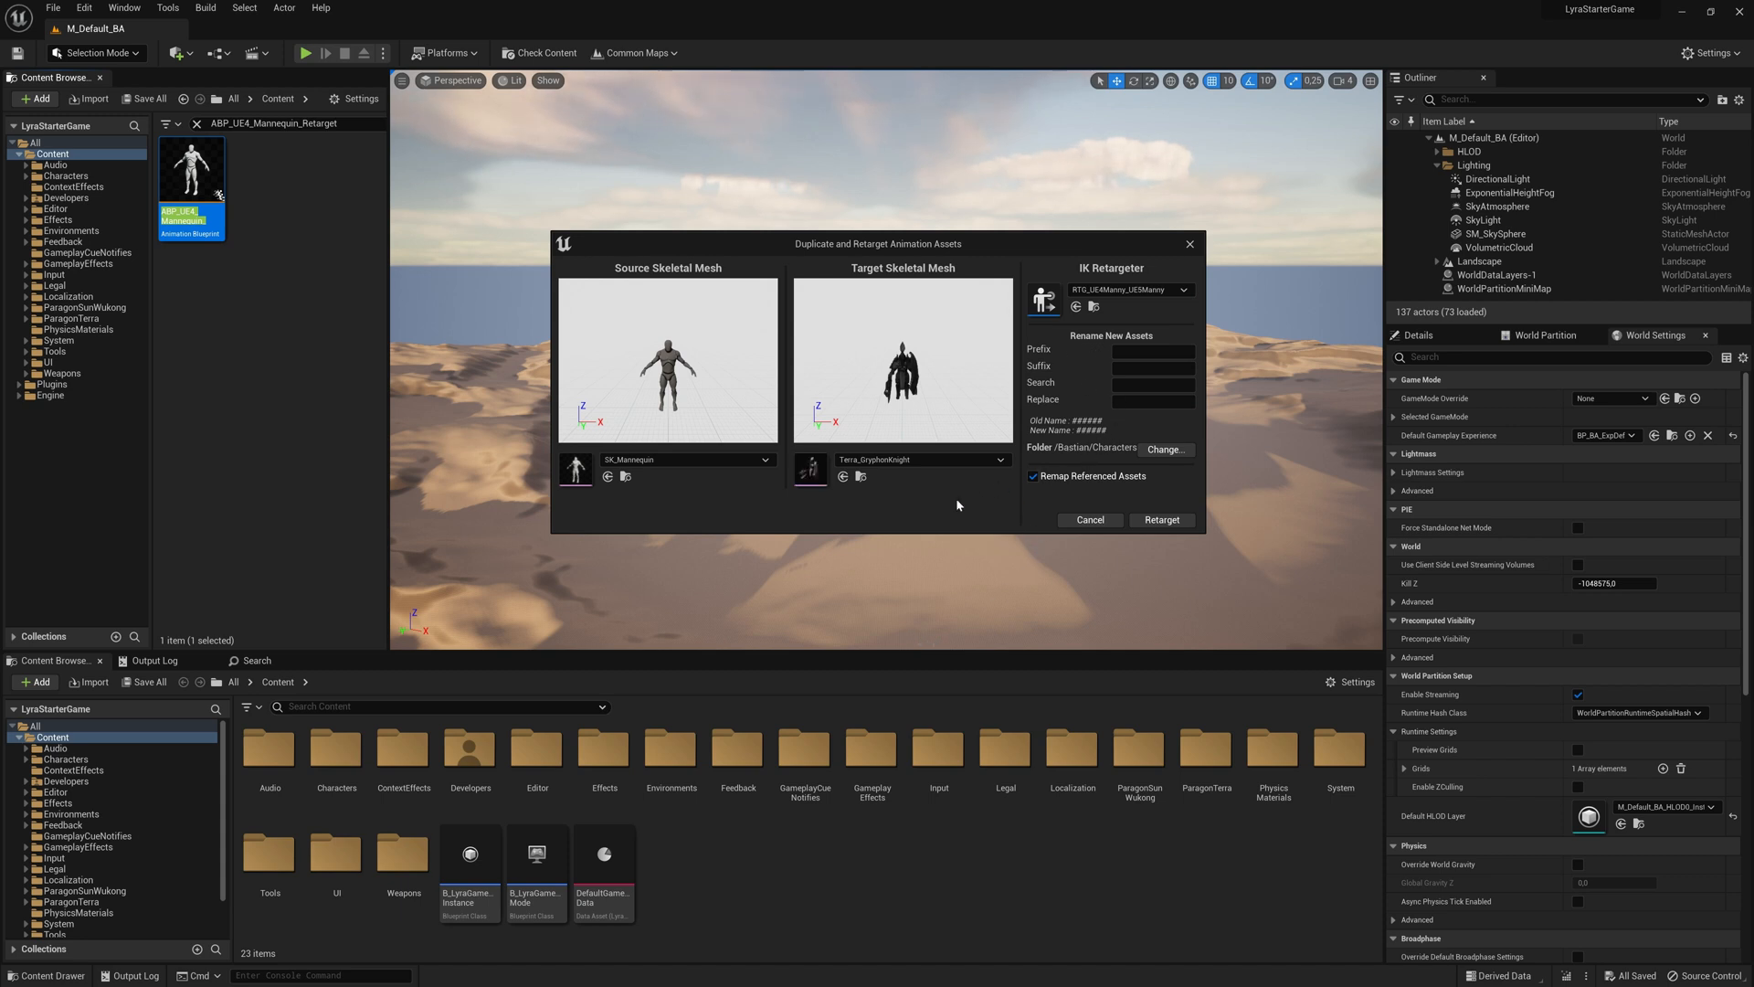
mouse_move(1161, 519)
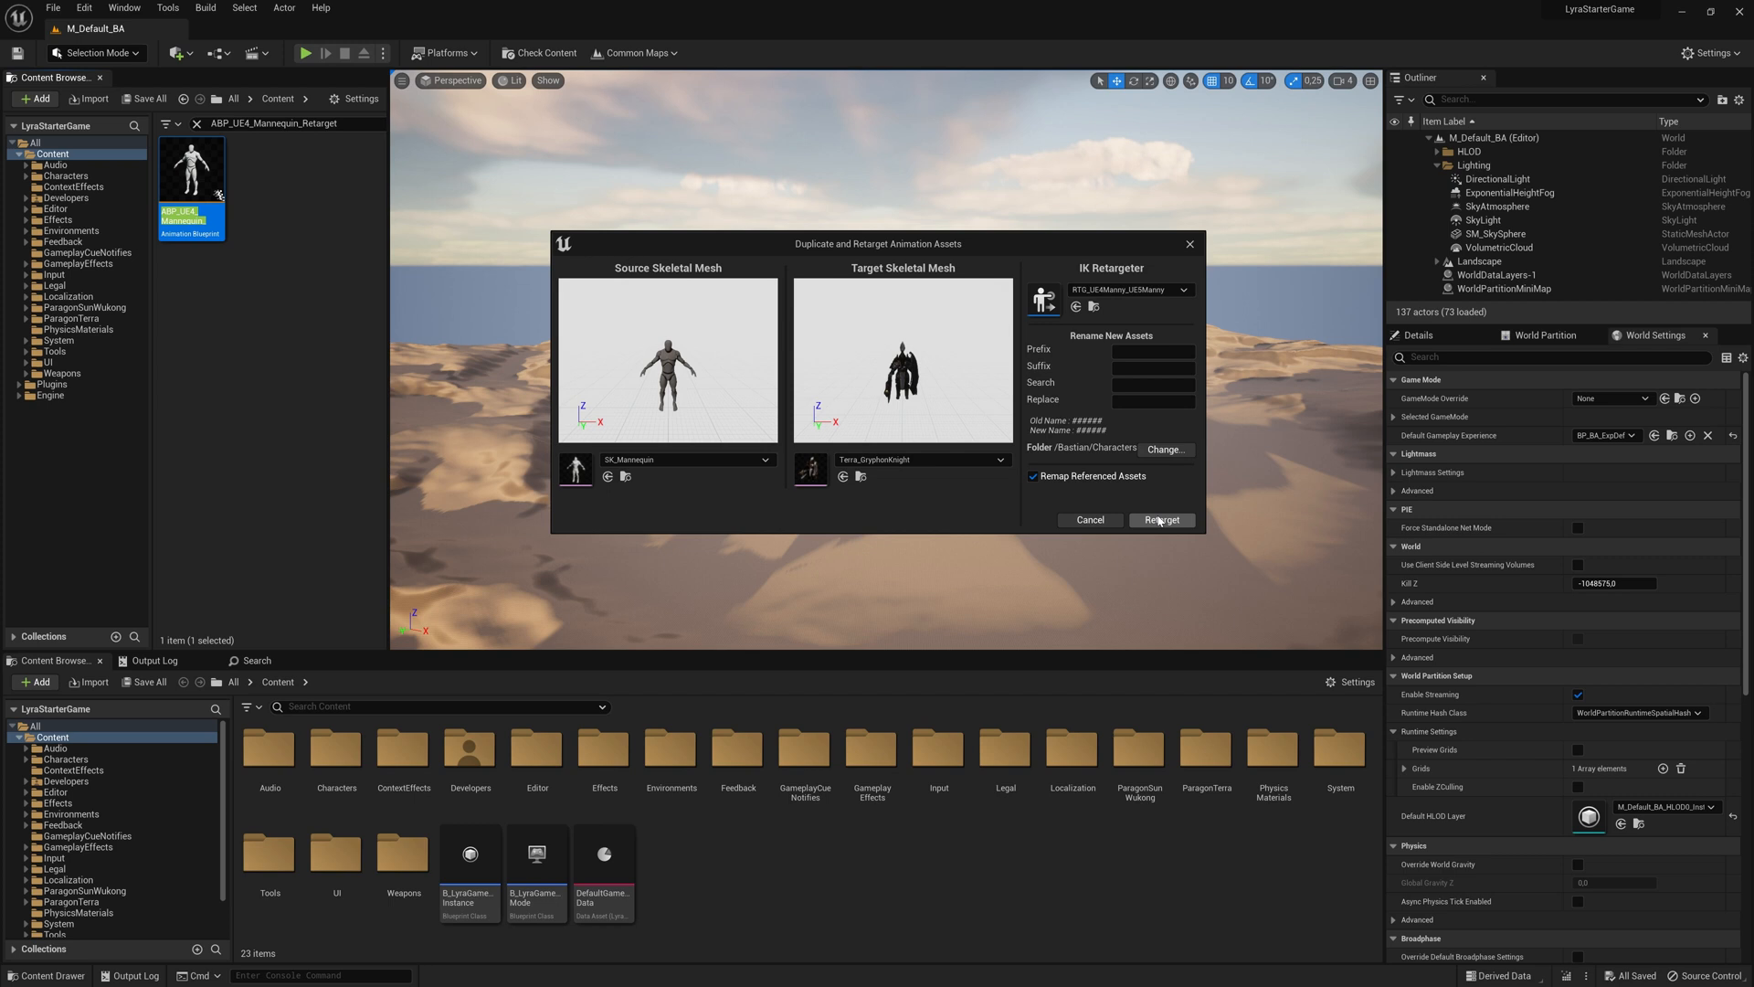
Run the retarget, then copy B_Quinn into the Bastian Characters folder
click(1160, 519)
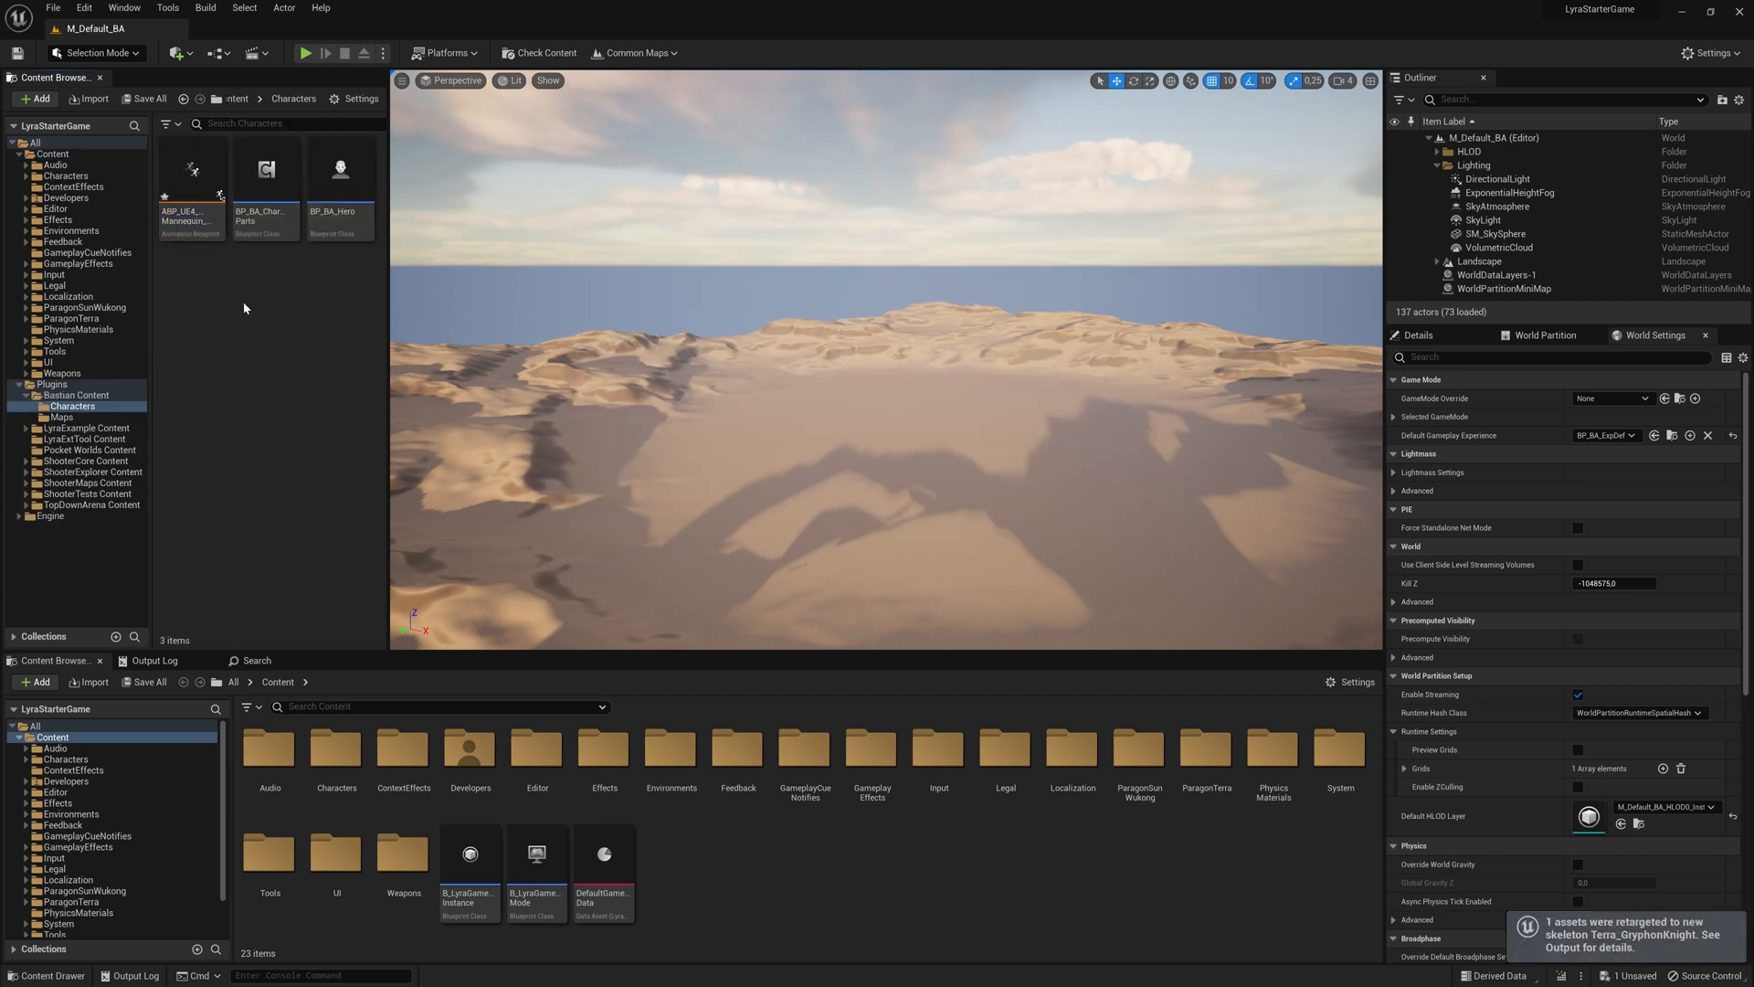
click(191, 179)
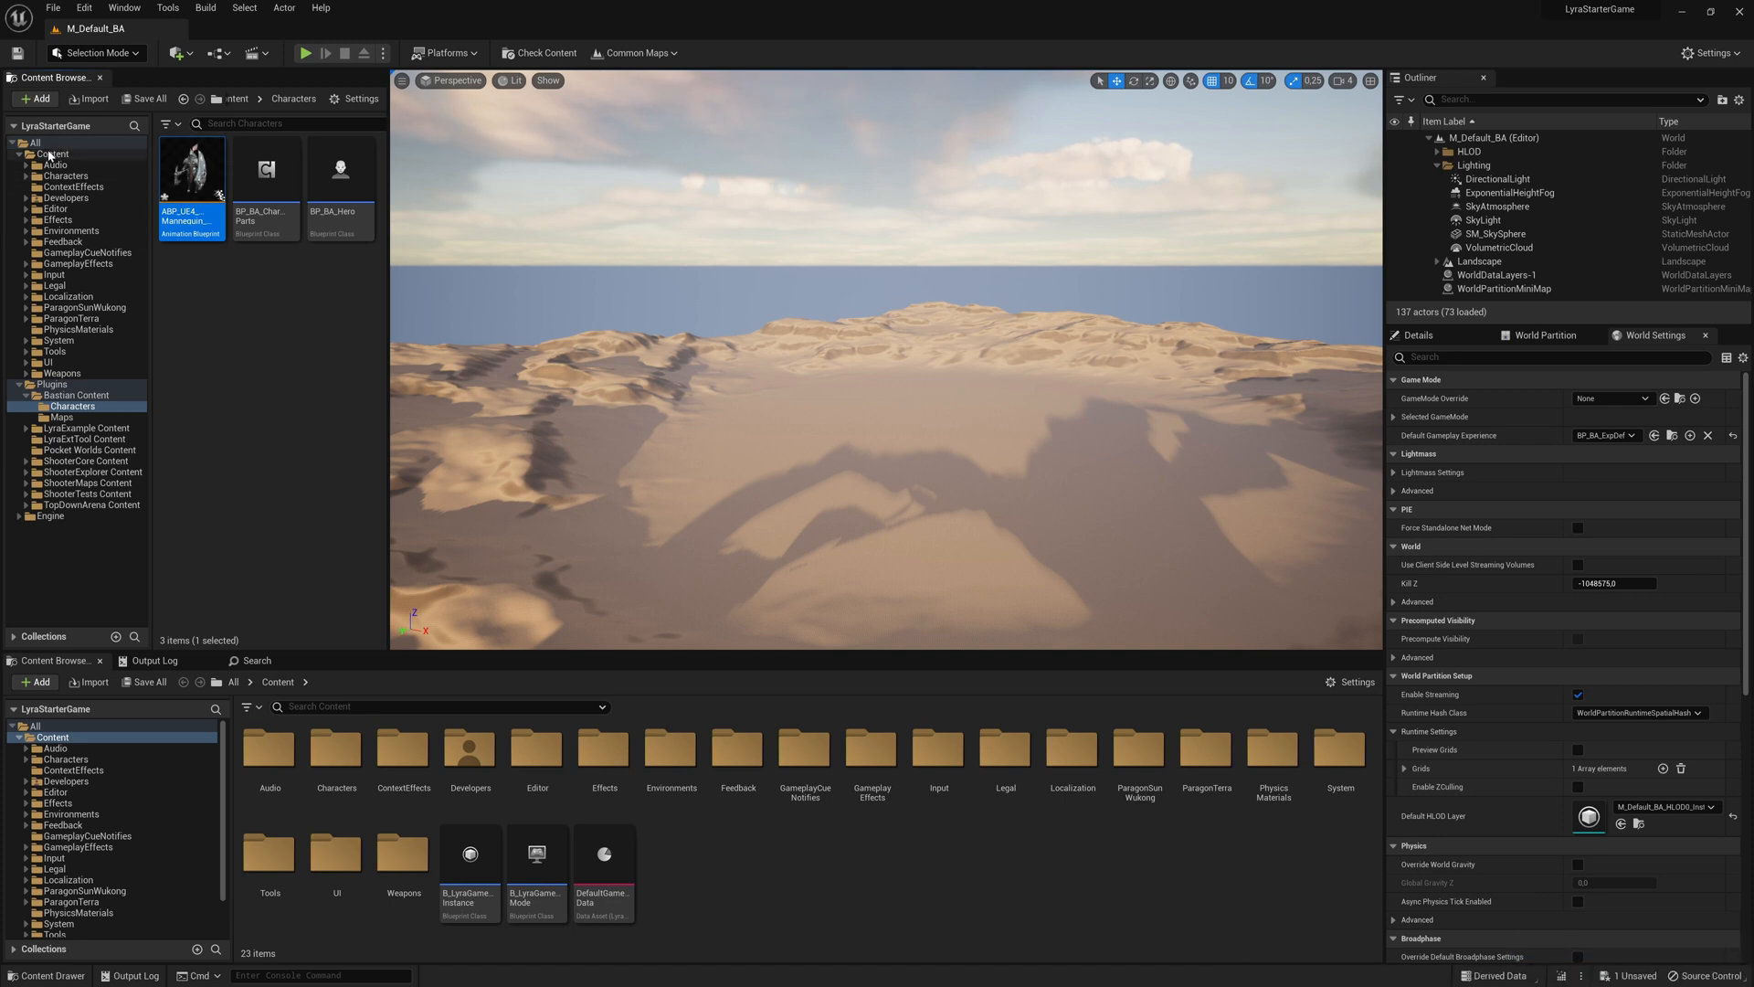
click(51, 154)
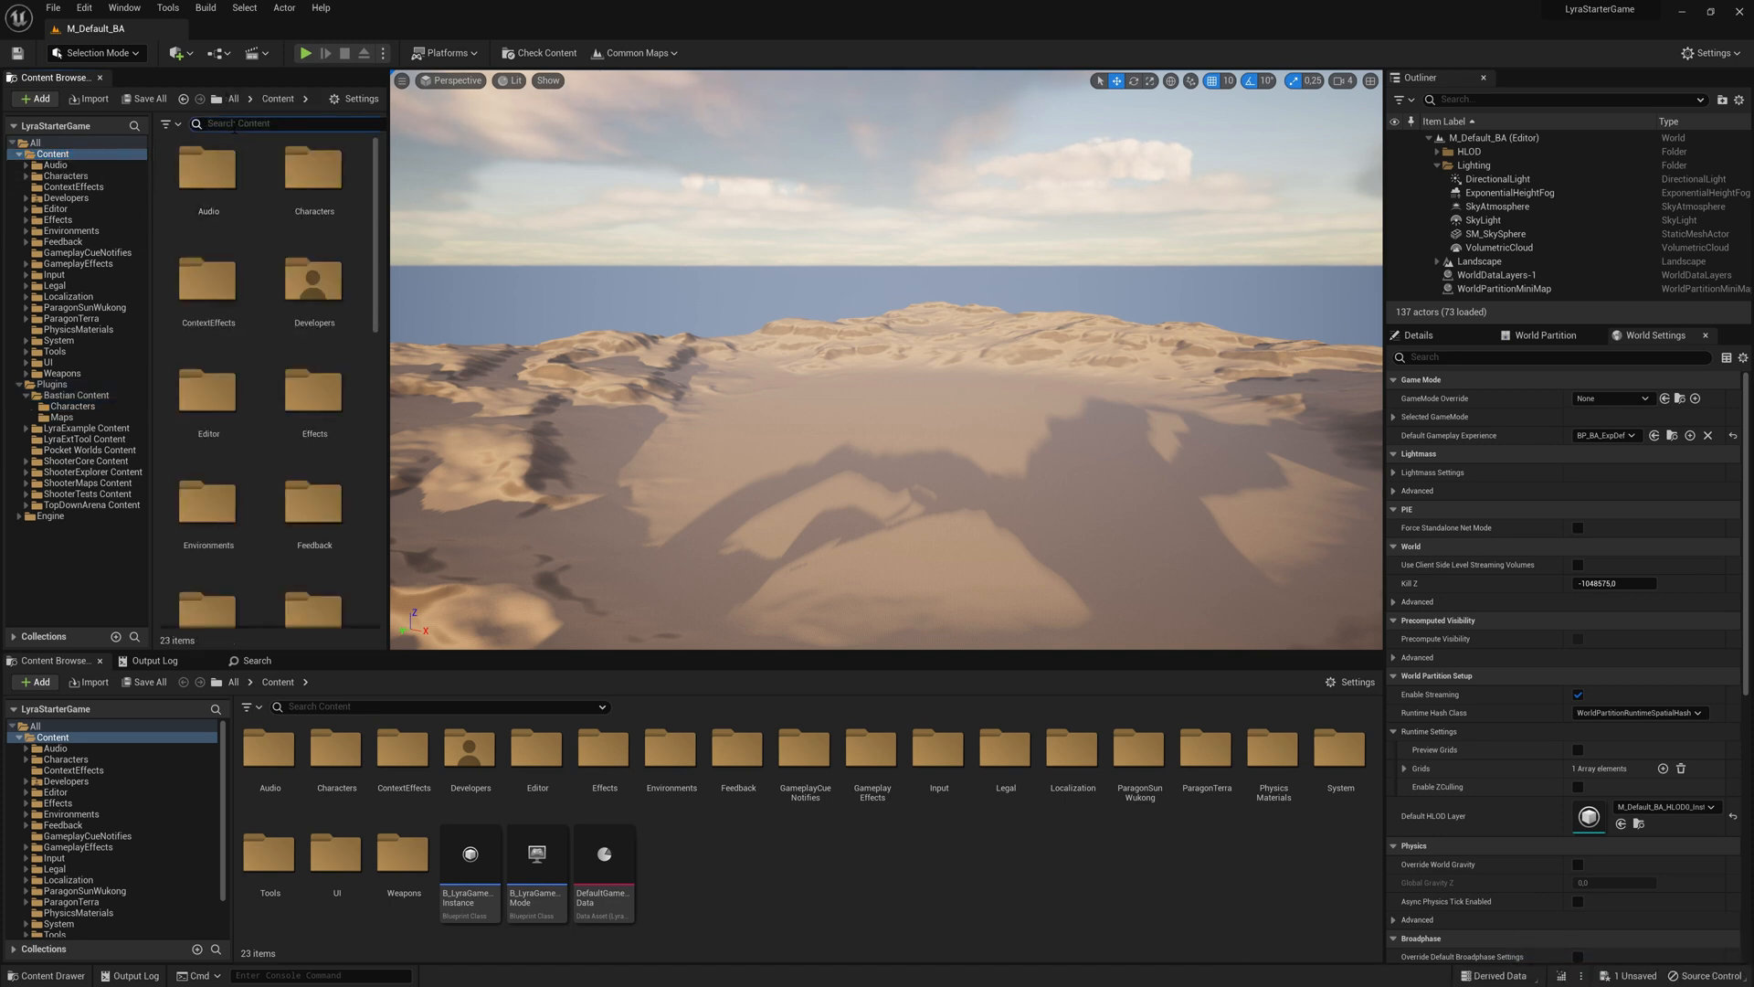
text(b.)
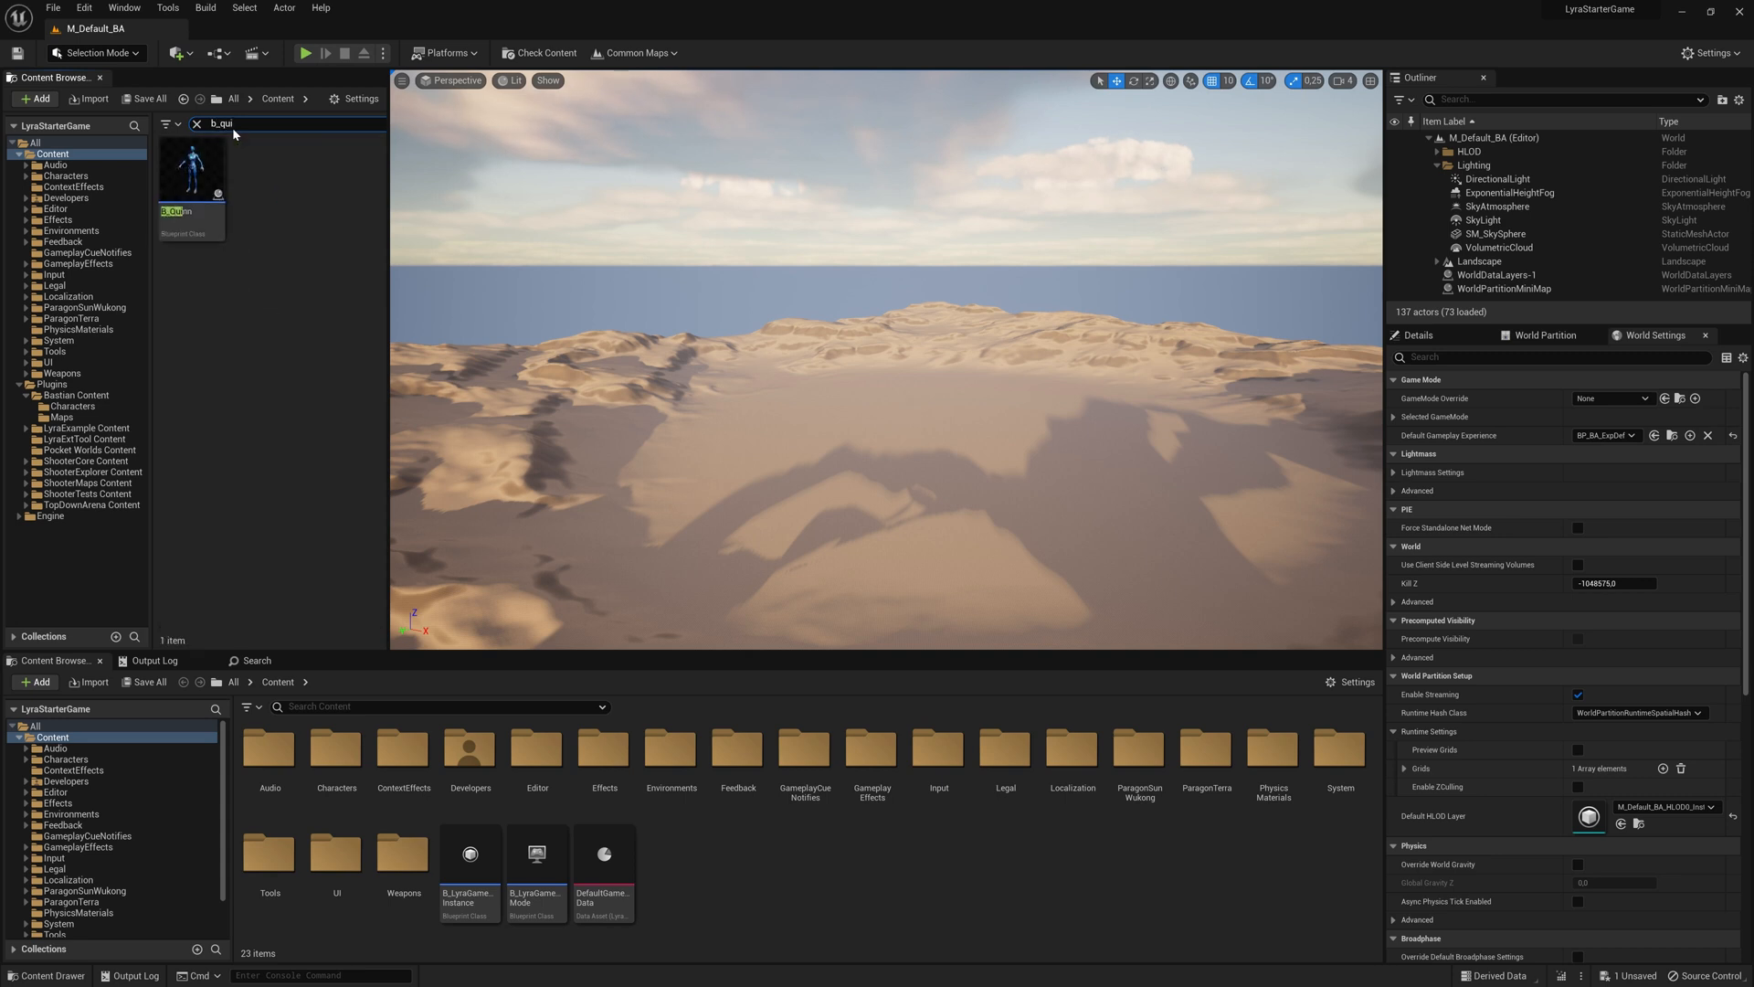
mouse_move(193, 168)
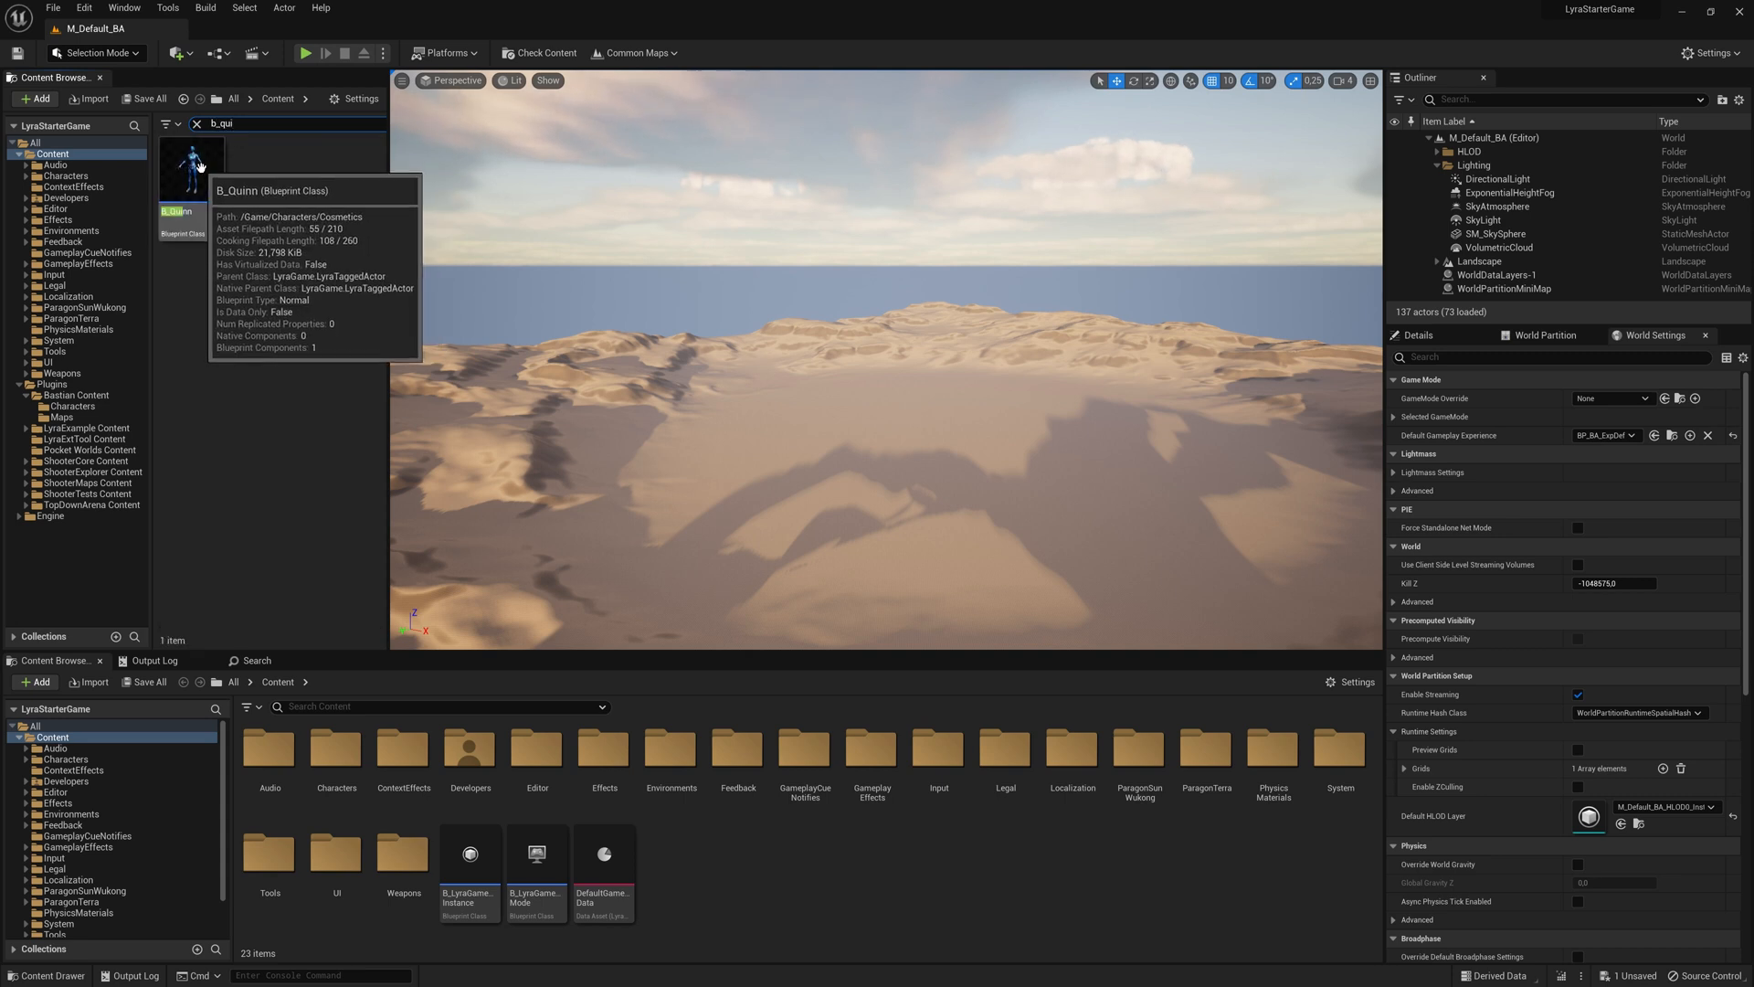
drag(191, 168, 73, 406)
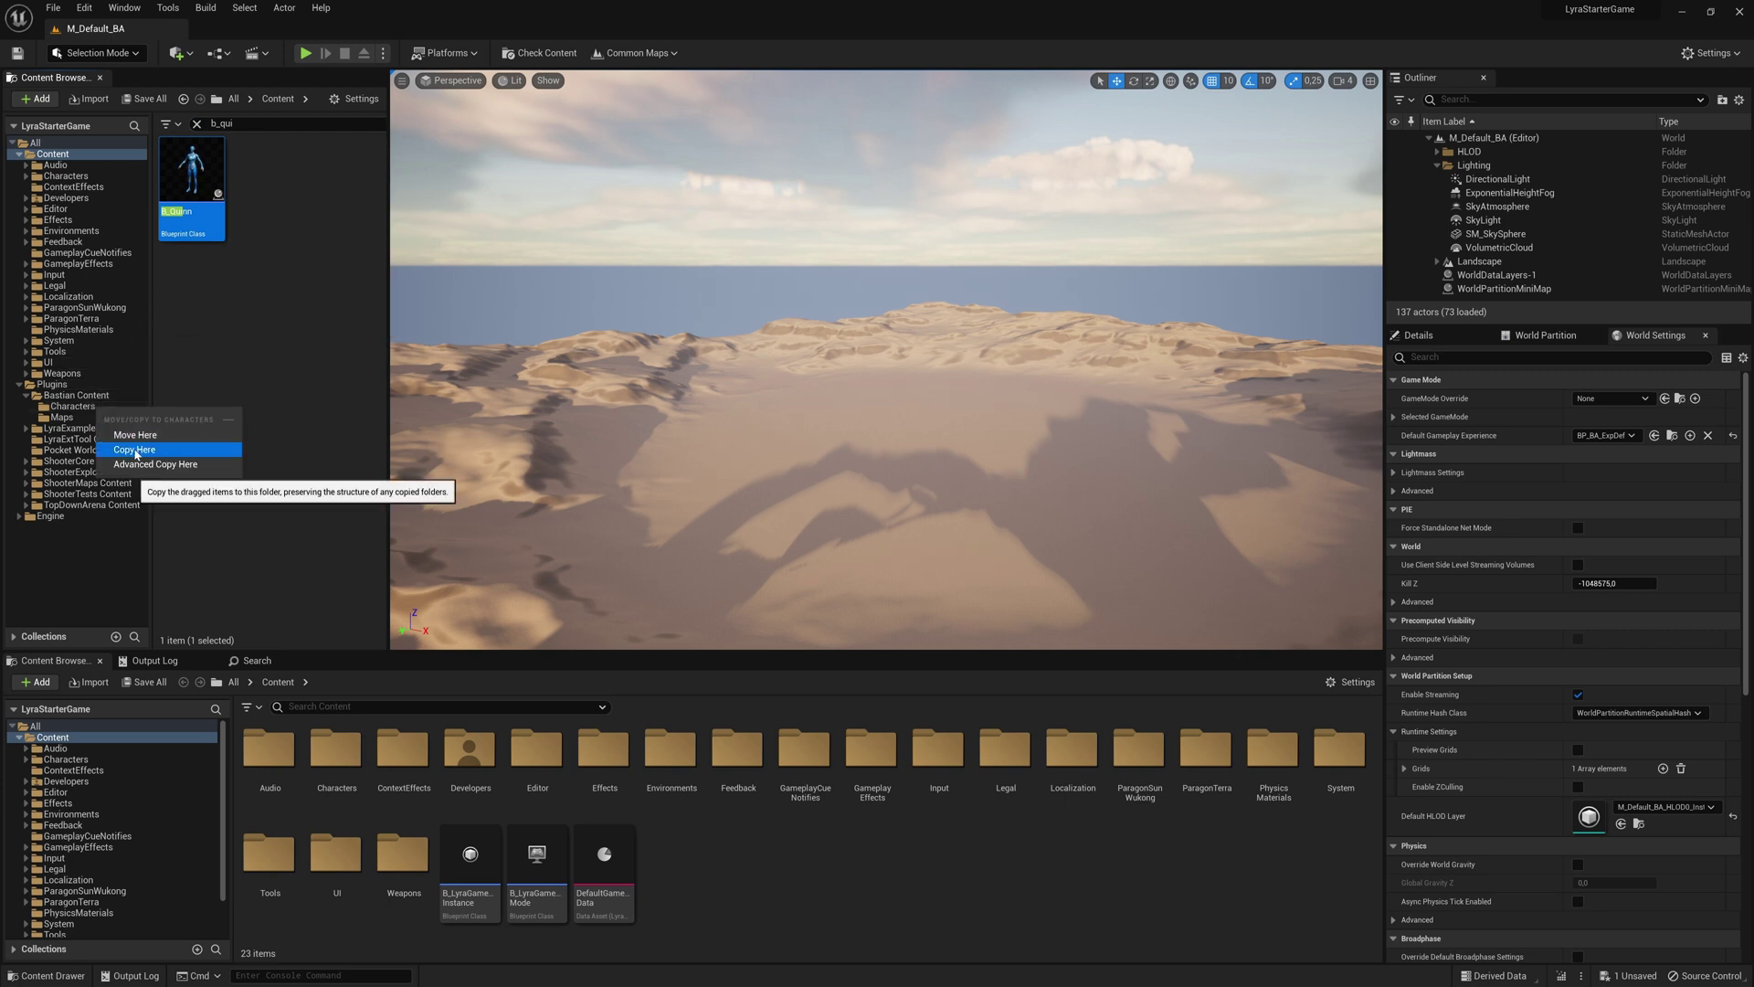
click(134, 449)
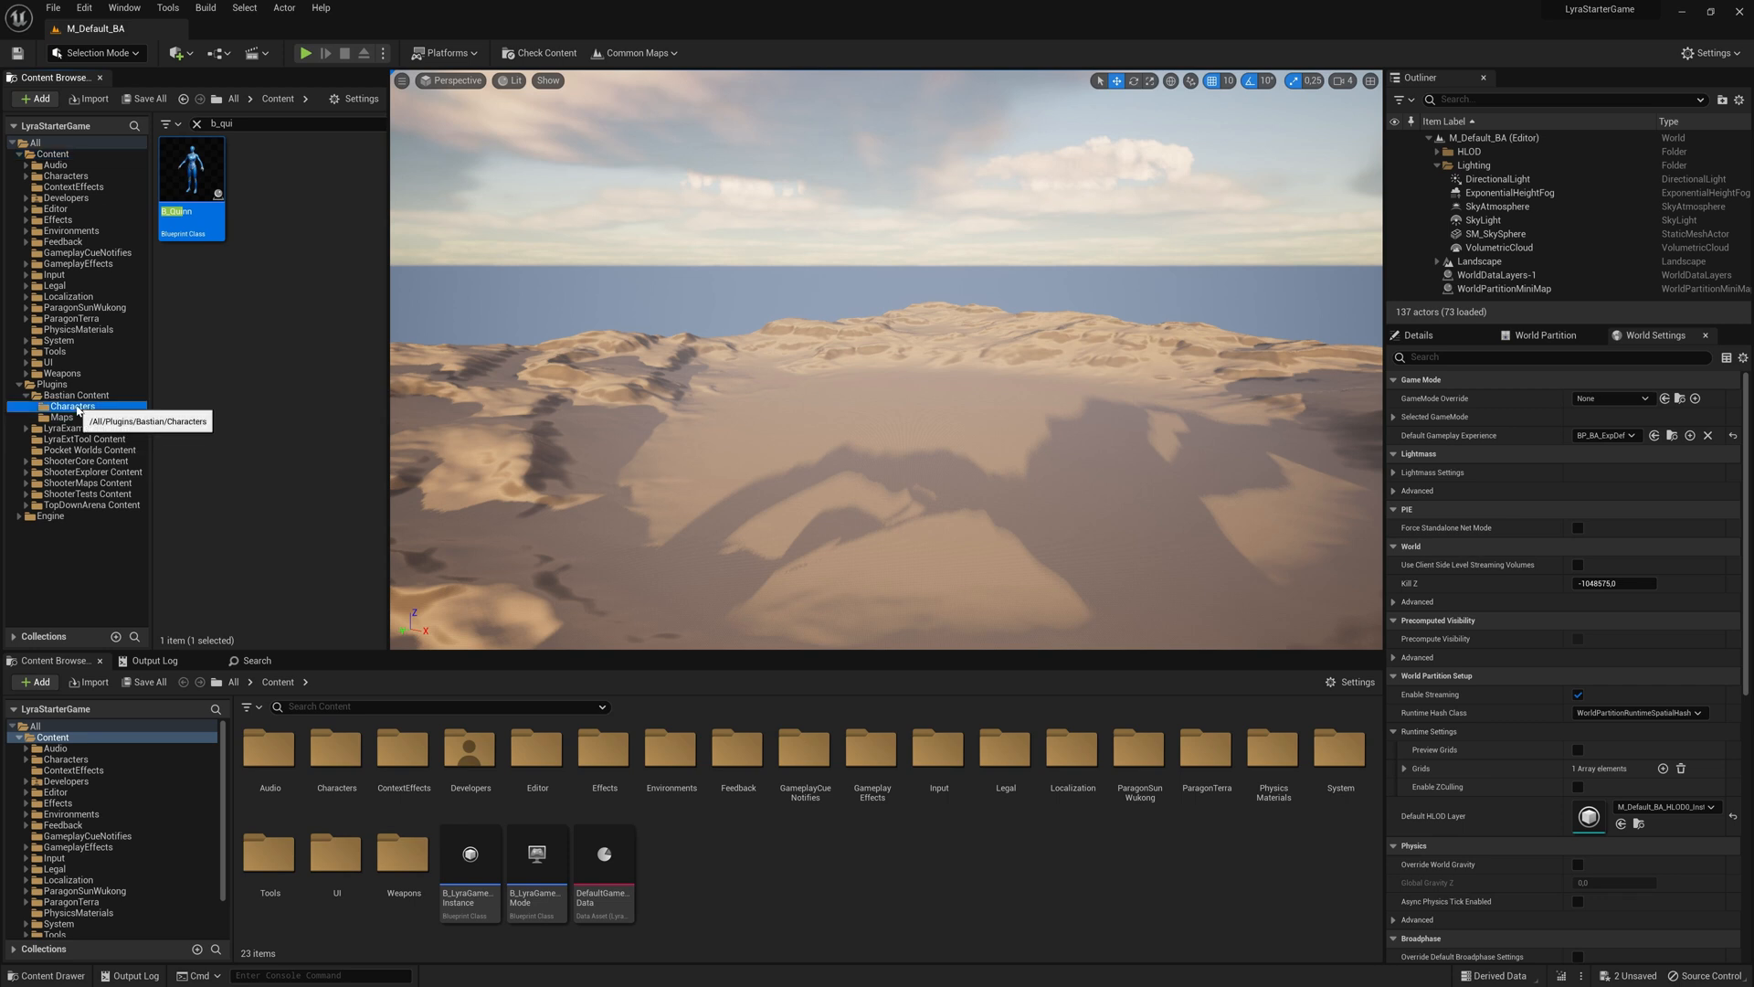
click(71, 405)
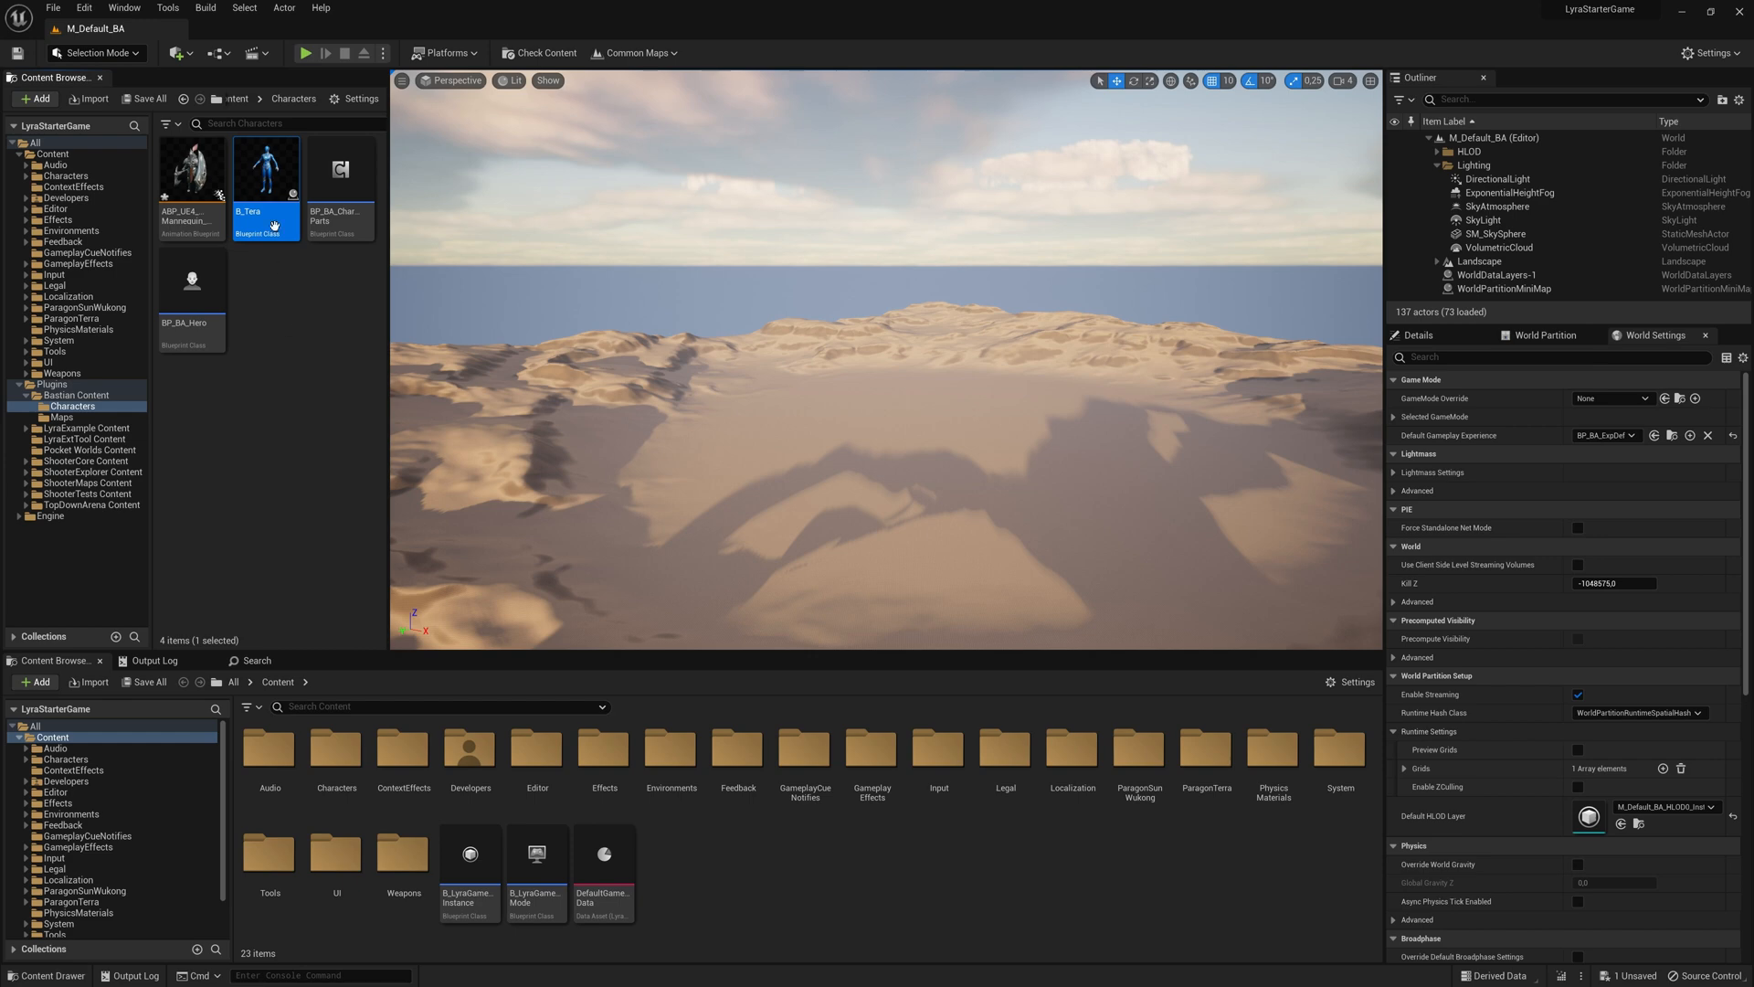
Open B_Tera and search its mesh component's Anim Class list for 'para'
double_click(265, 170)
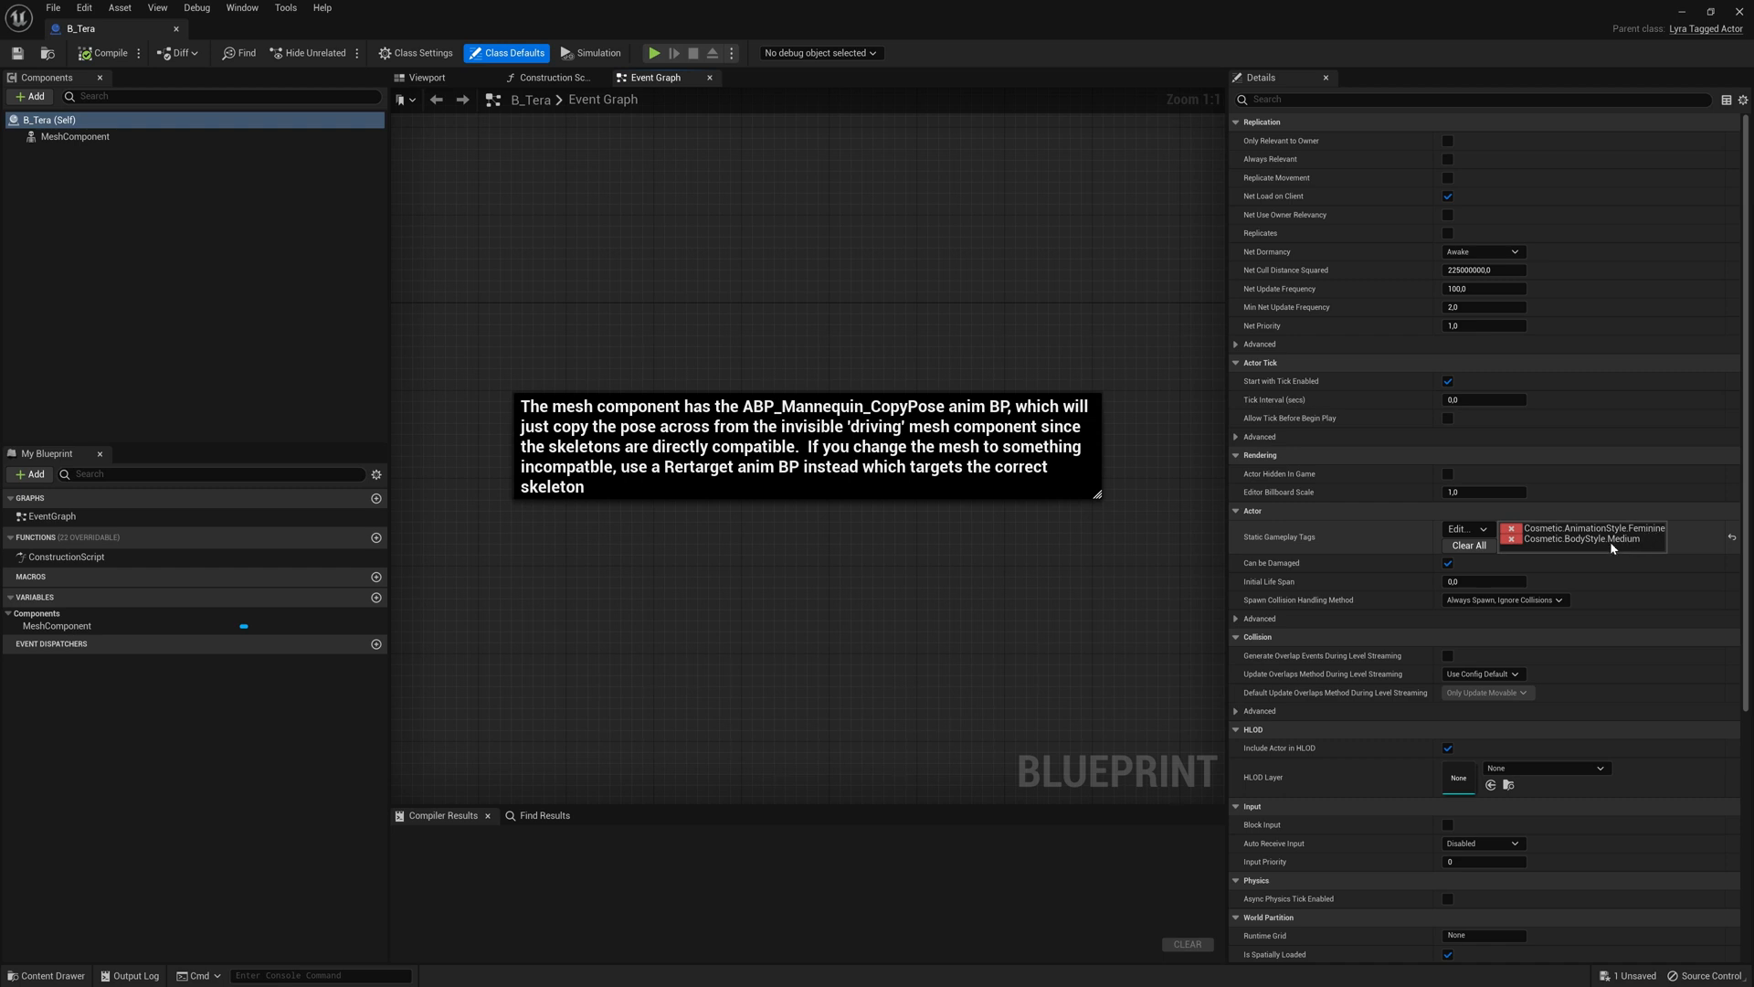
mouse_move(1617, 549)
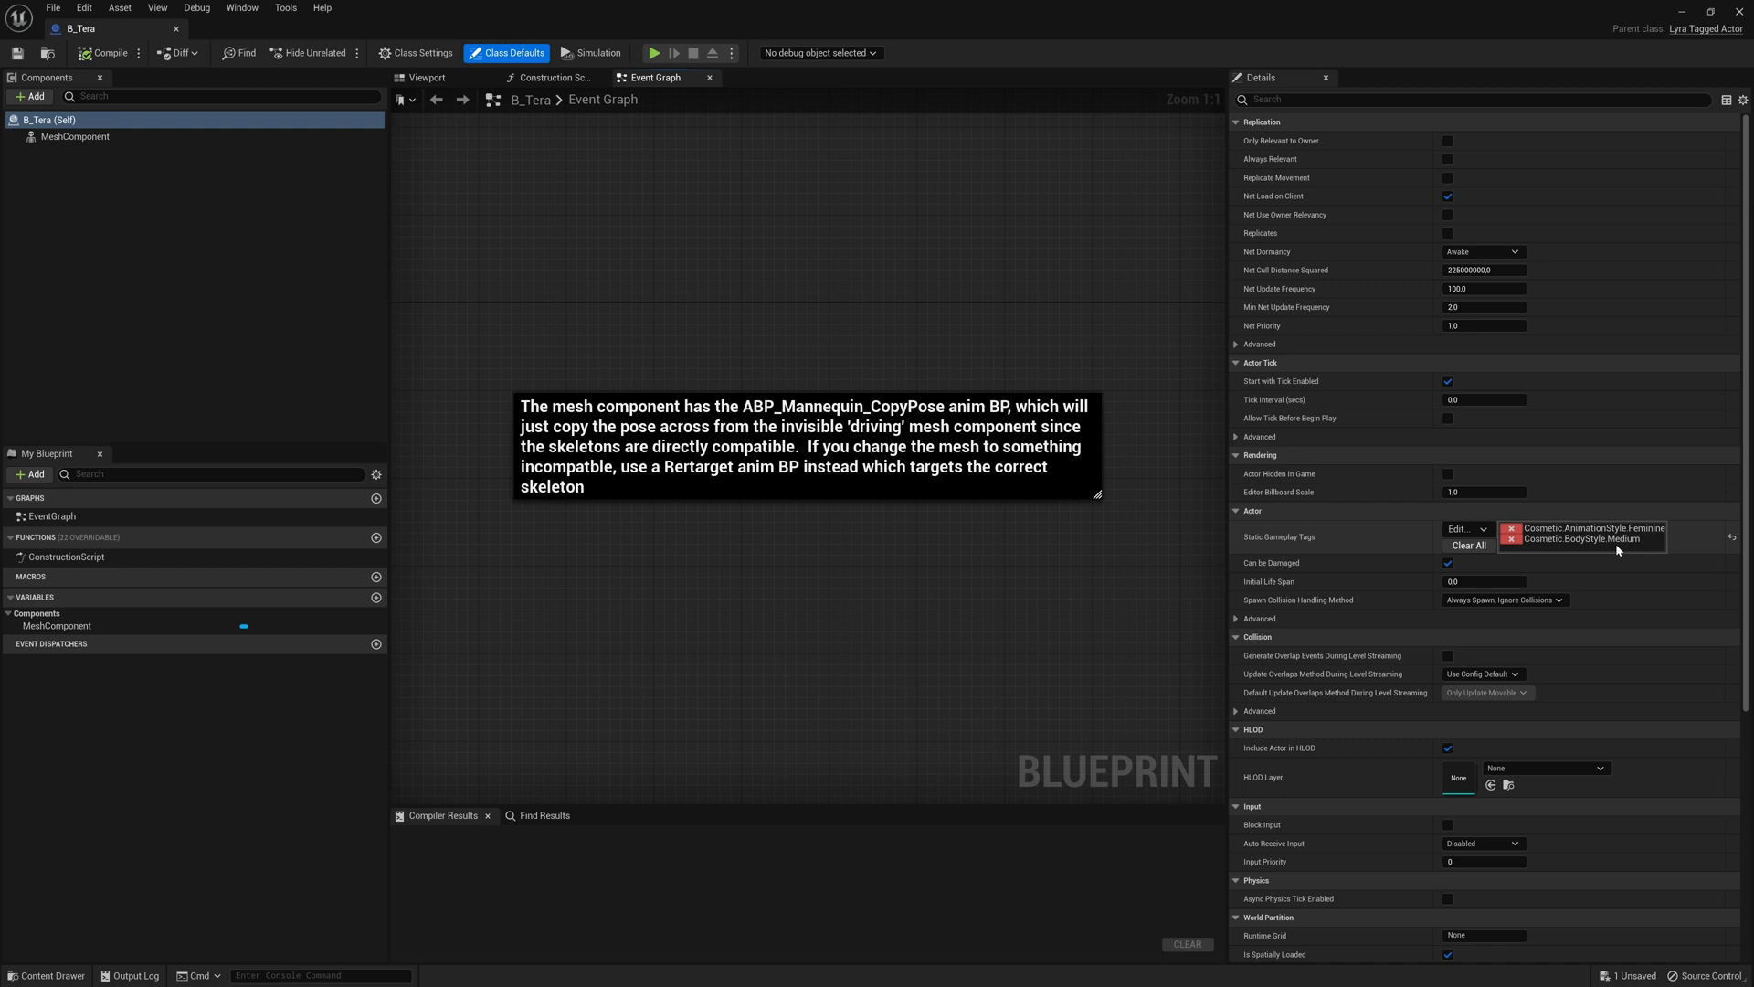
click(75, 136)
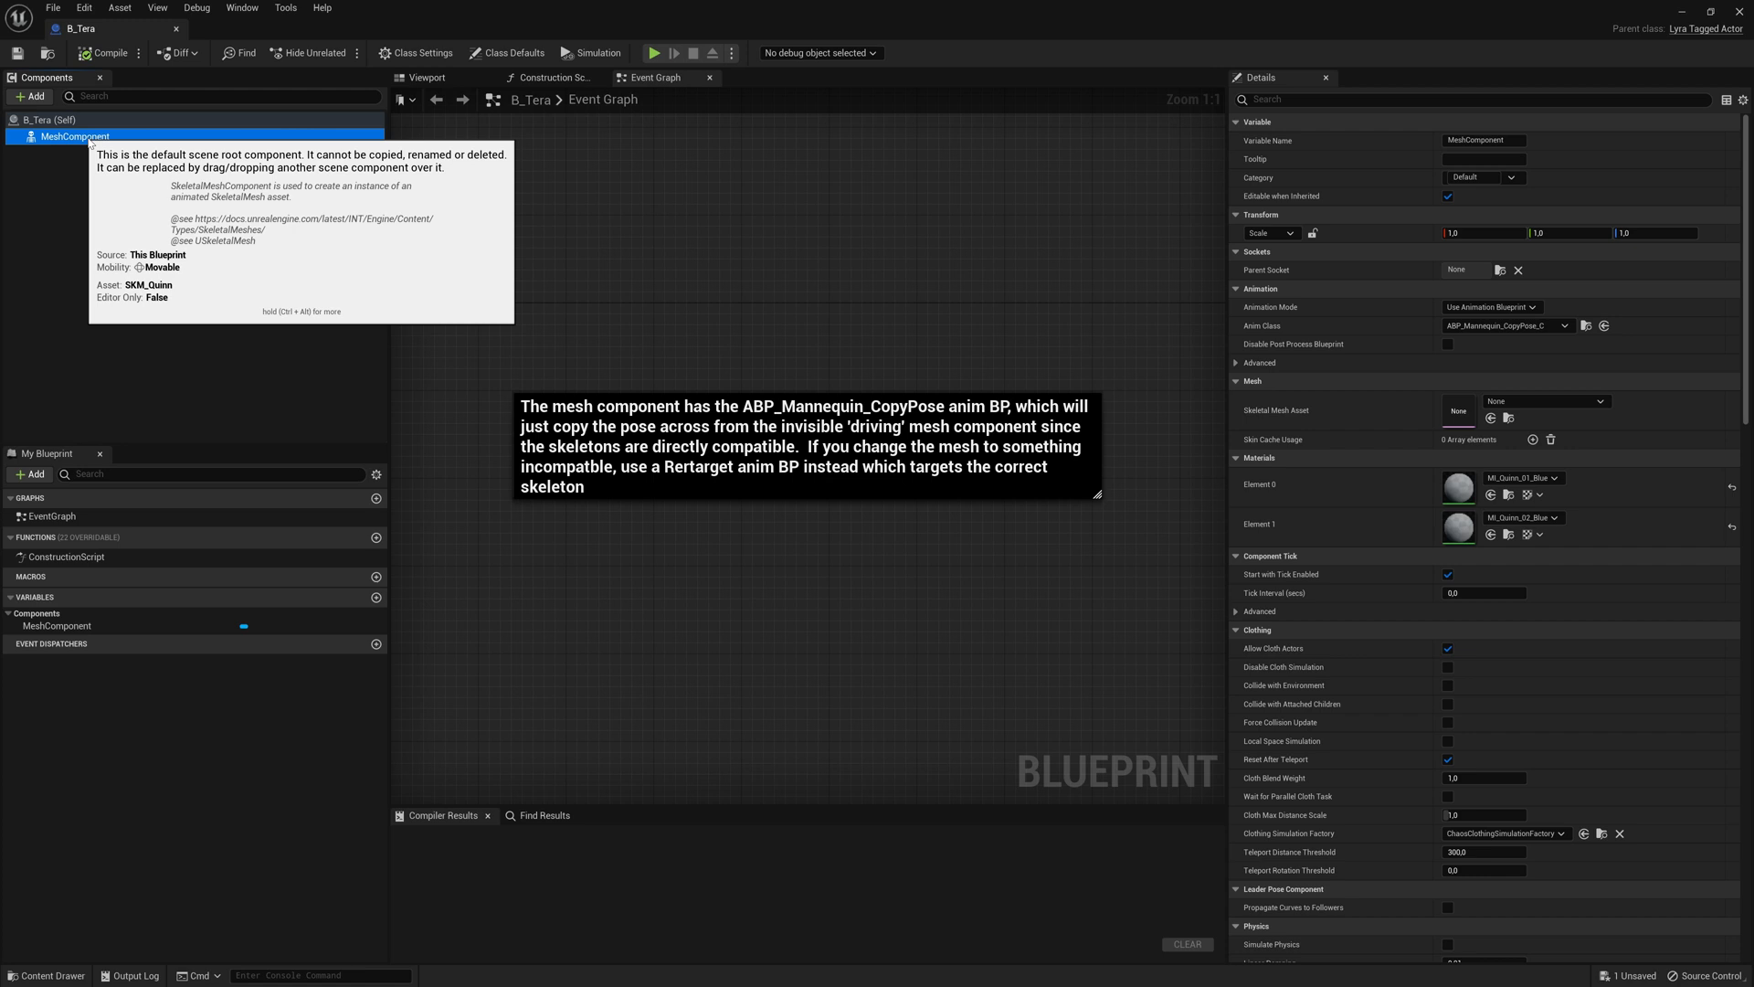
mouse_move(769, 296)
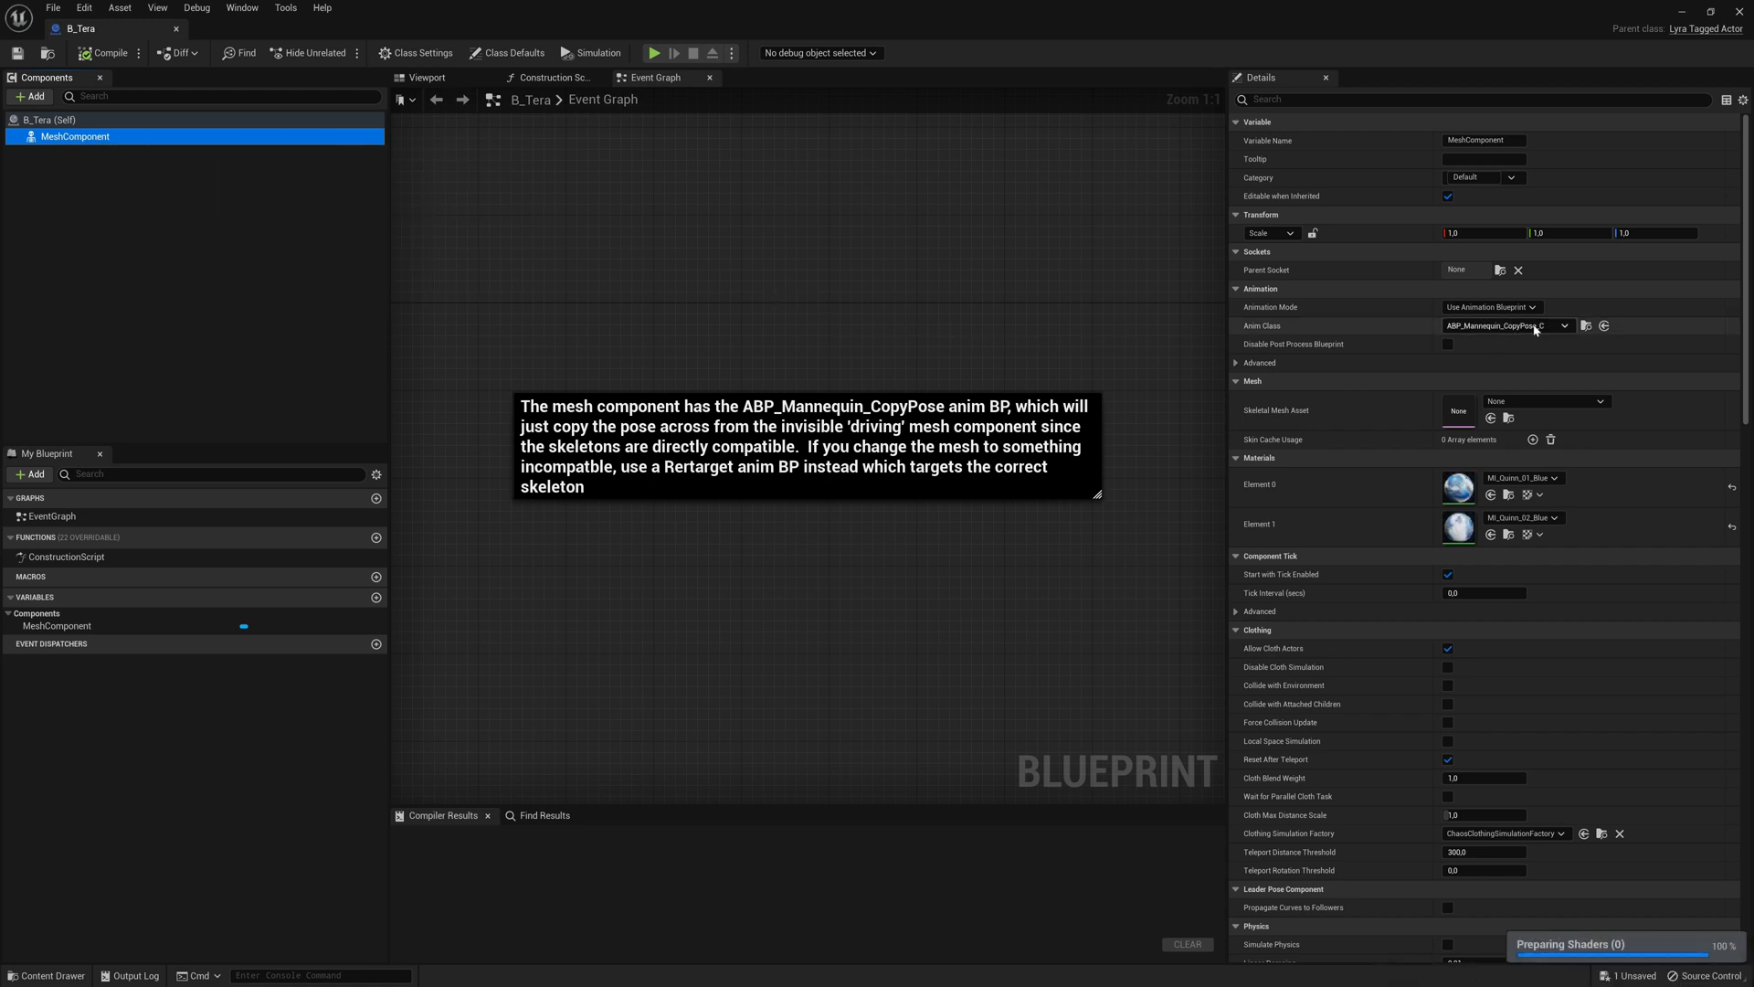
click(1565, 325)
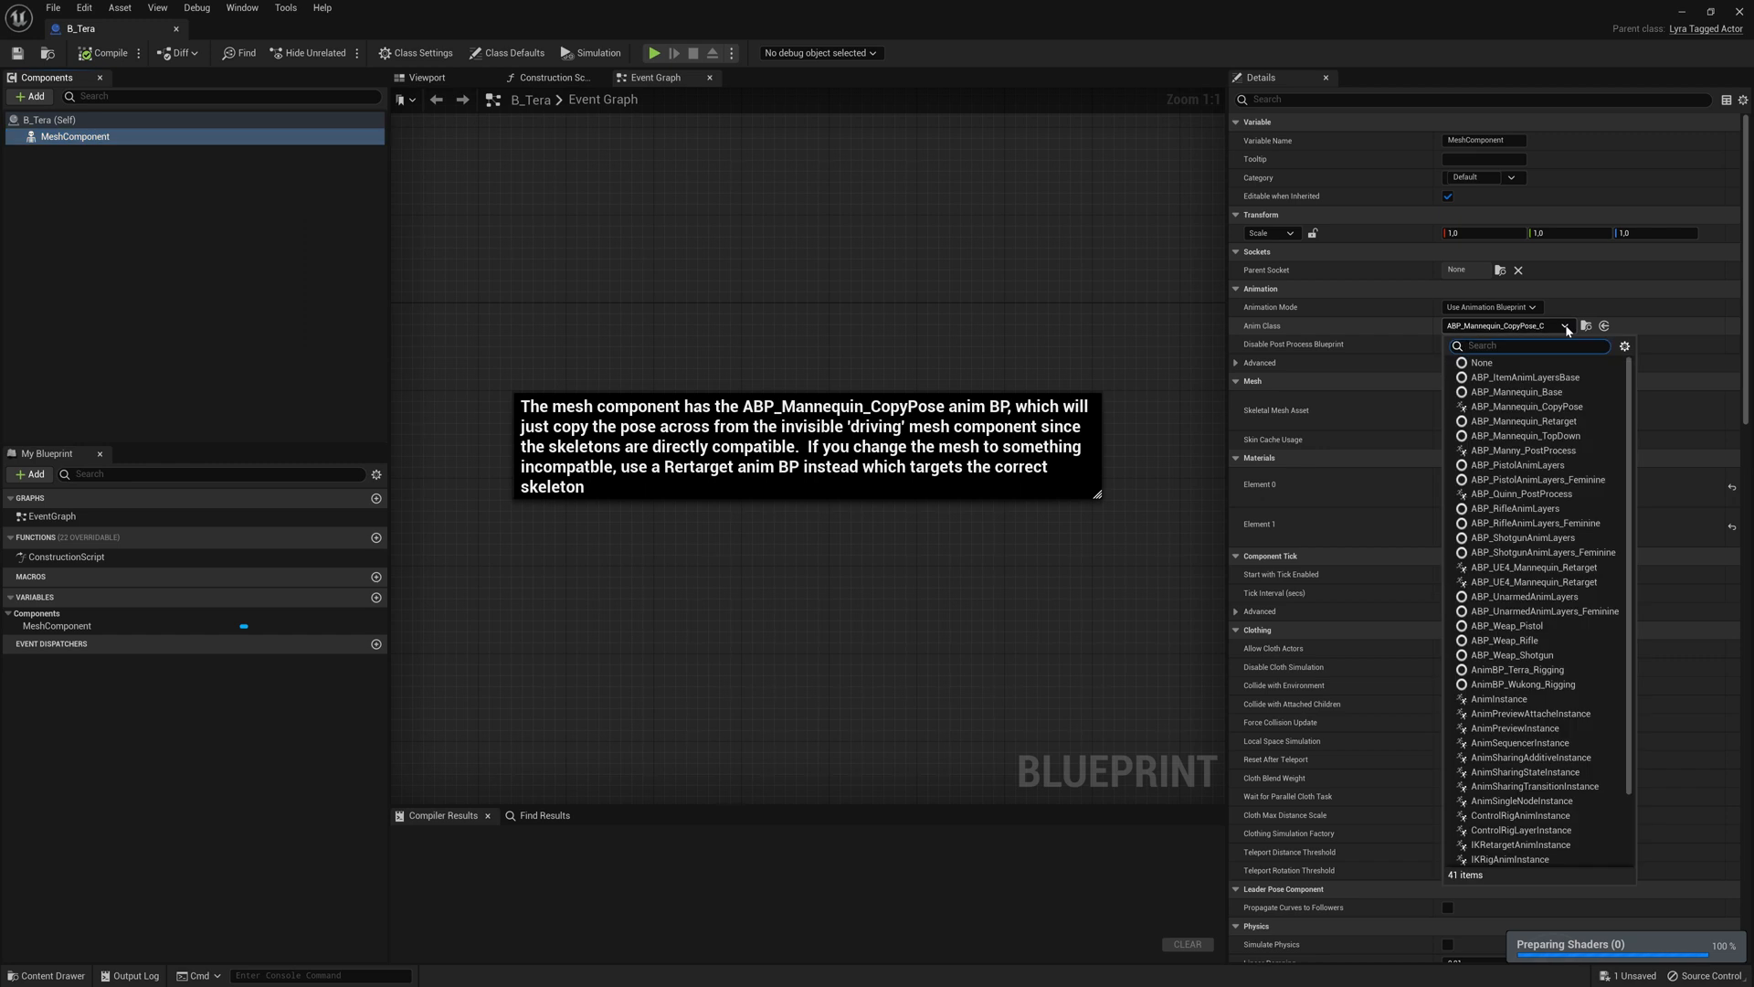
text(para)
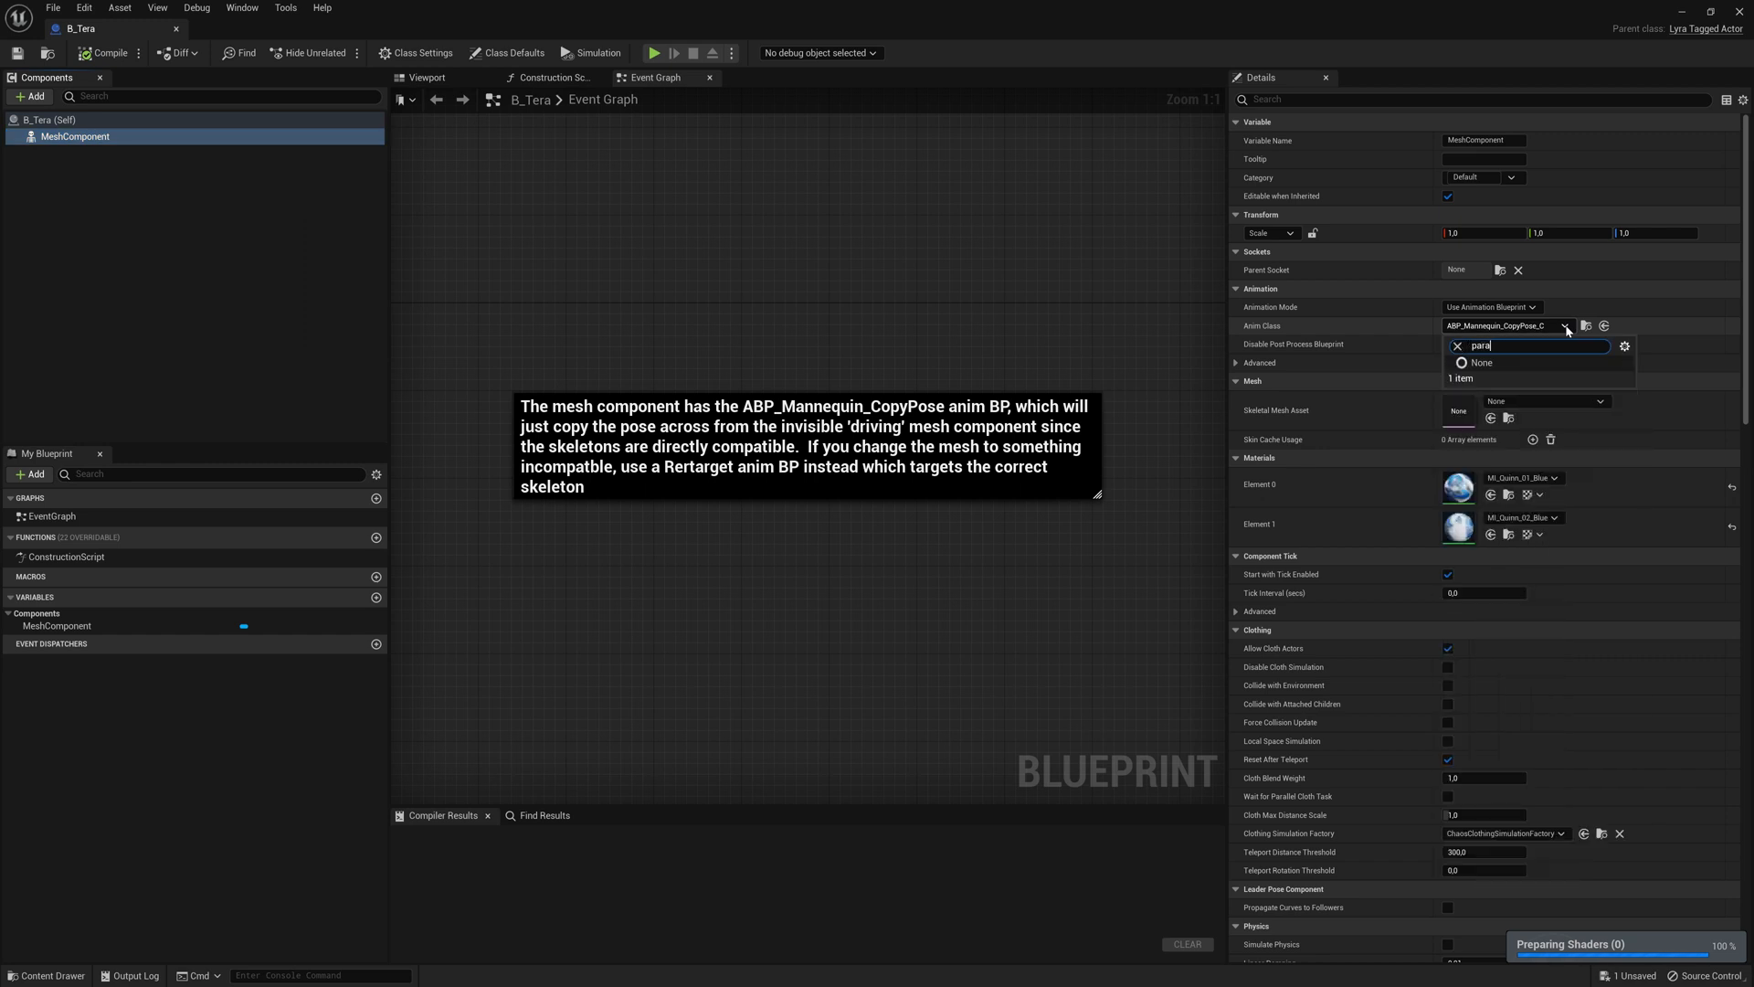
mouse_move(175, 30)
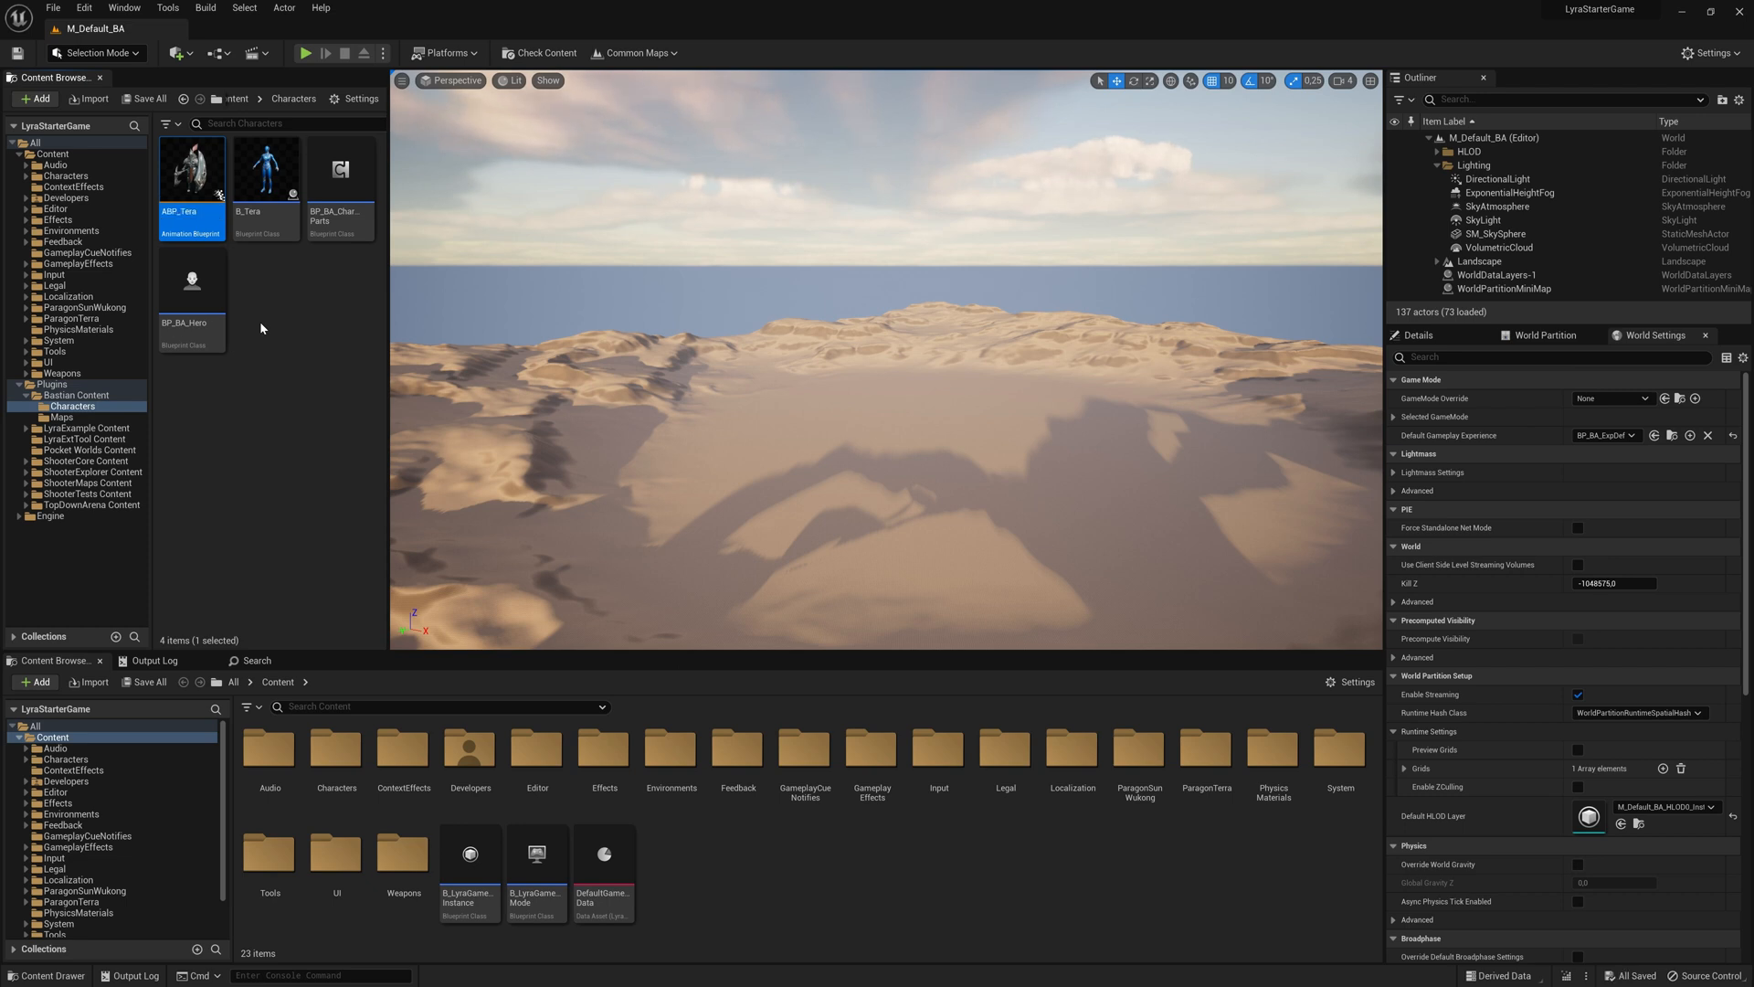
Give B_Tera's mesh the ABP_Tera anim class and Terra_GryphonKnight mesh, then compile
double_click(262, 168)
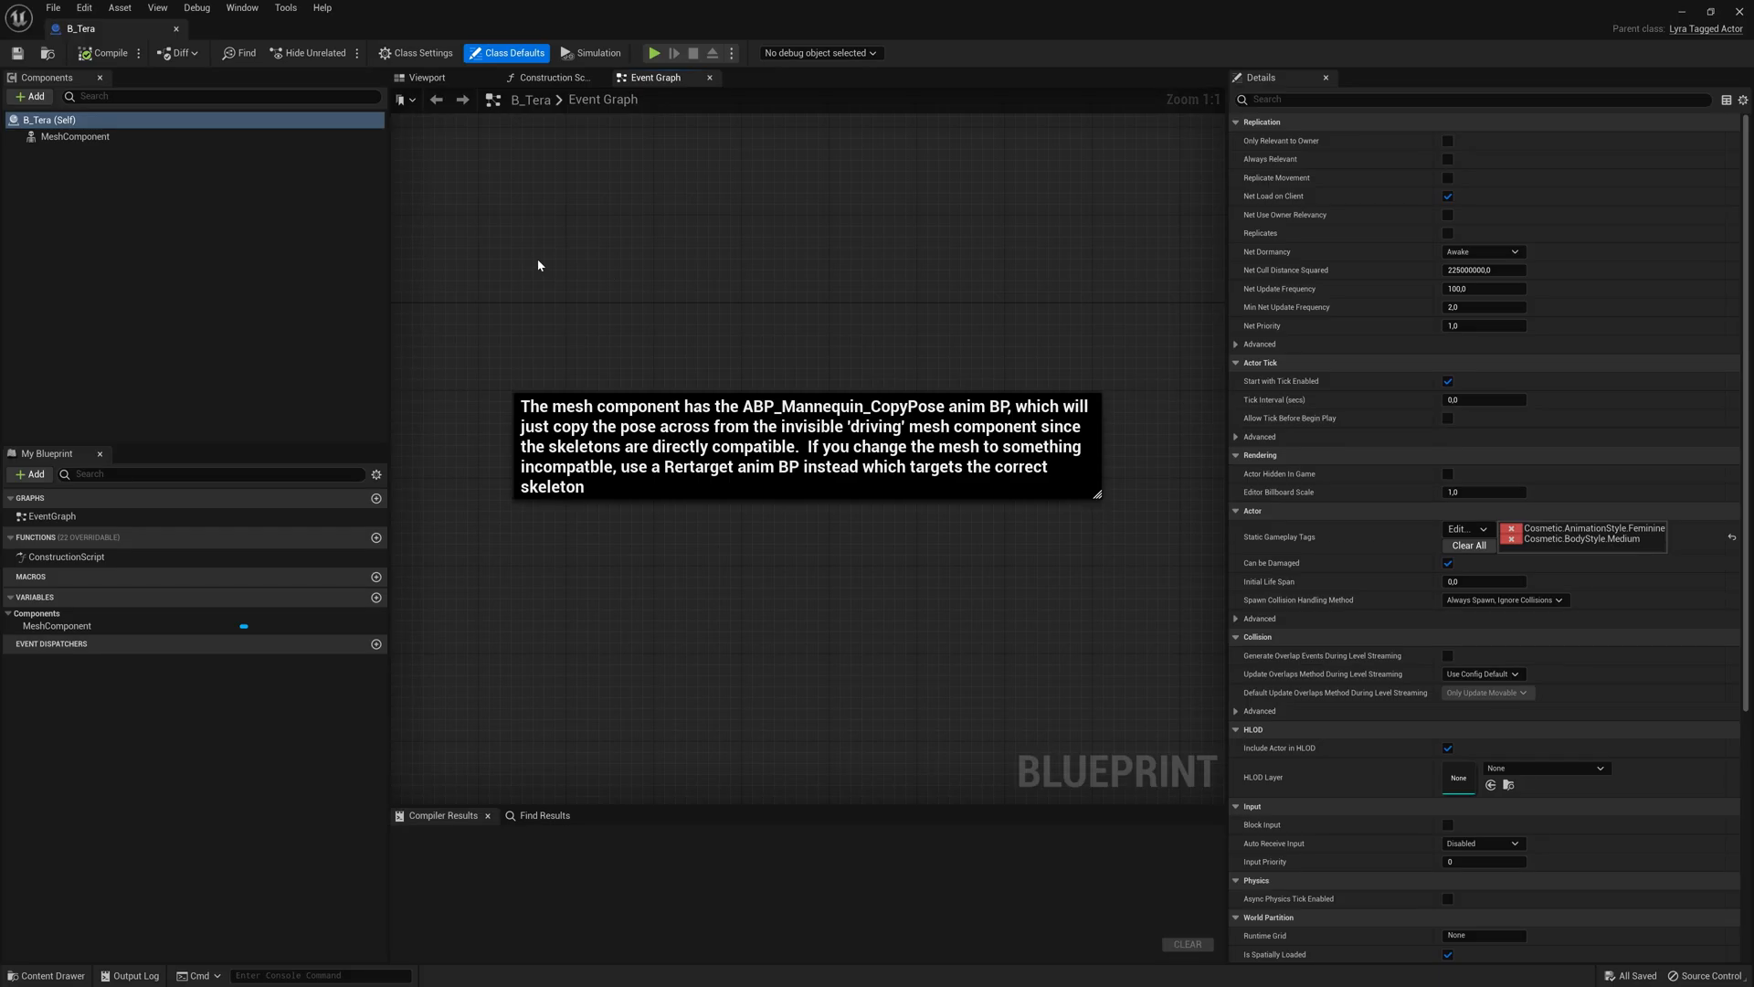
click(75, 136)
text(tera)
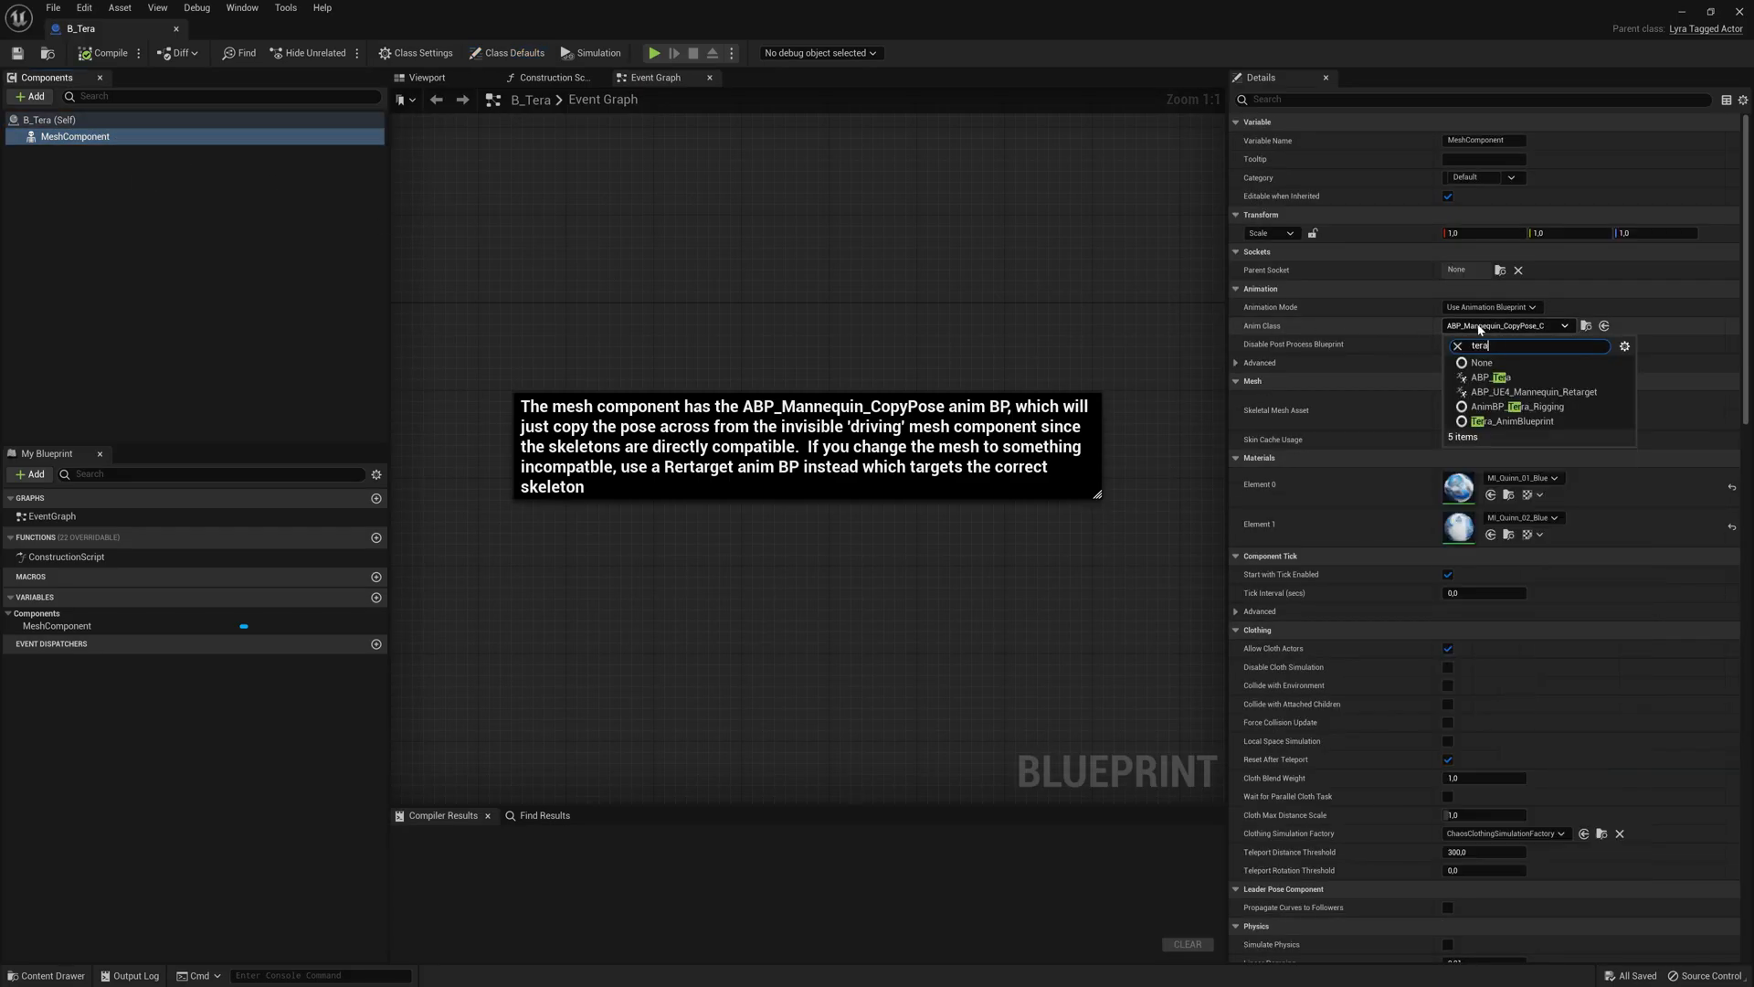
click(1489, 376)
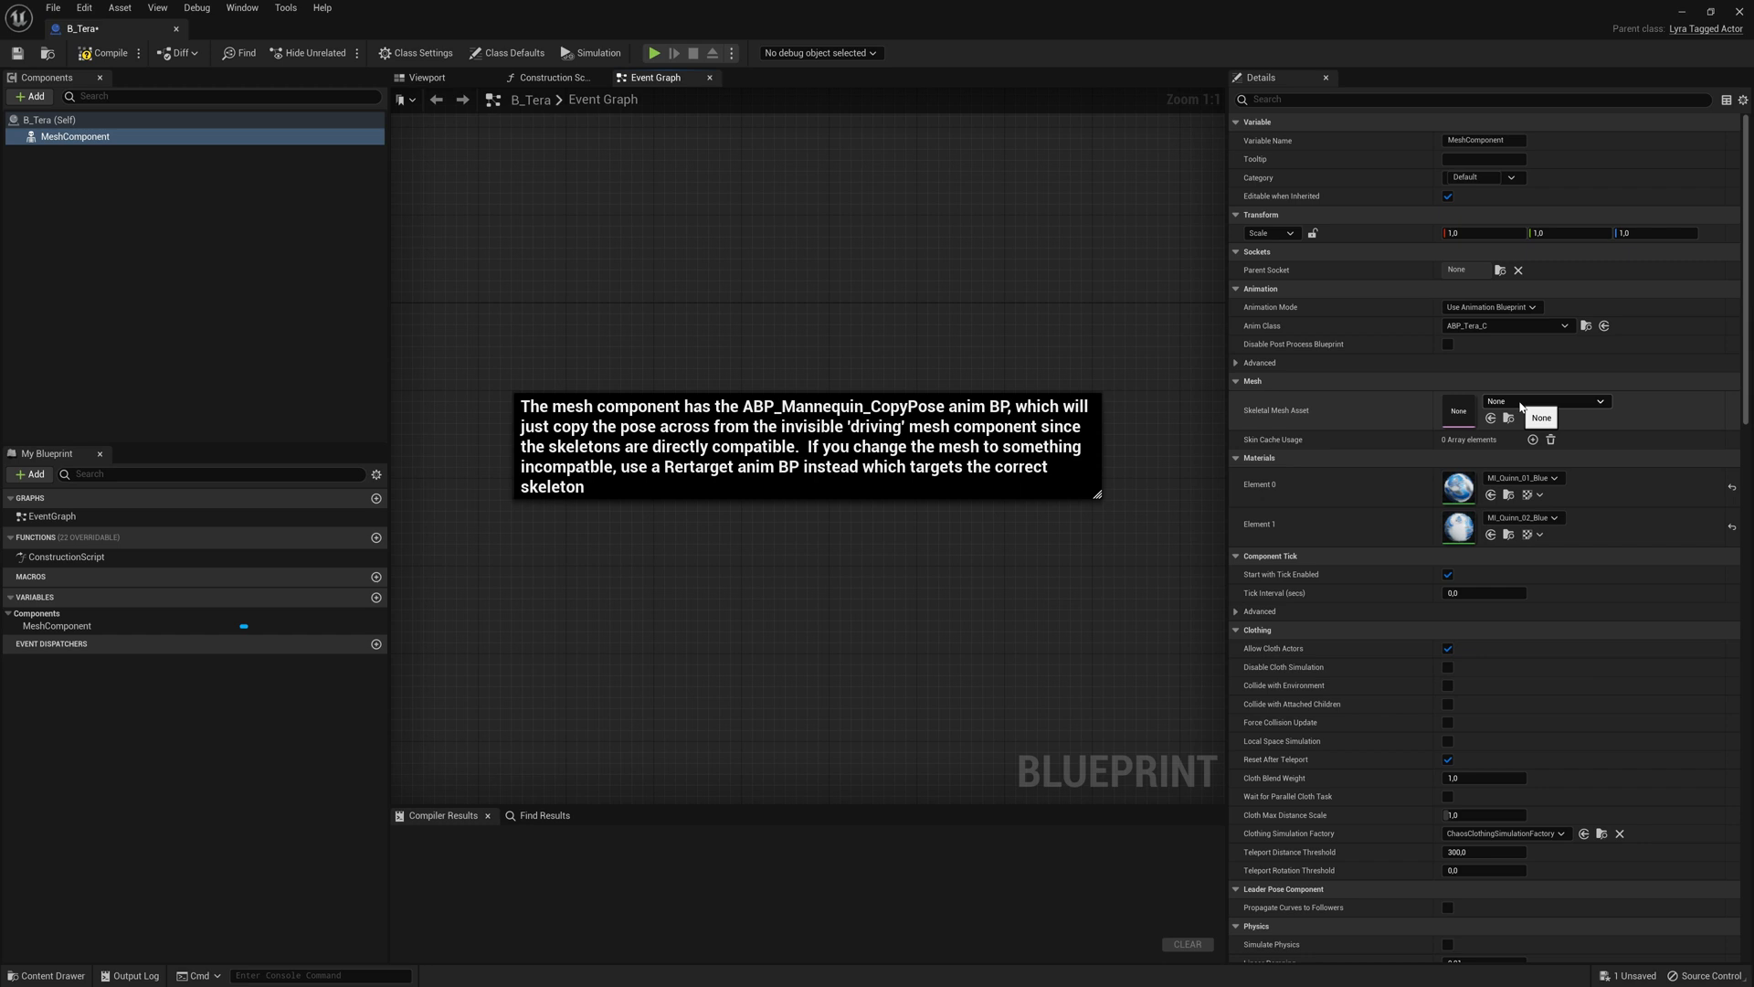
click(1600, 400)
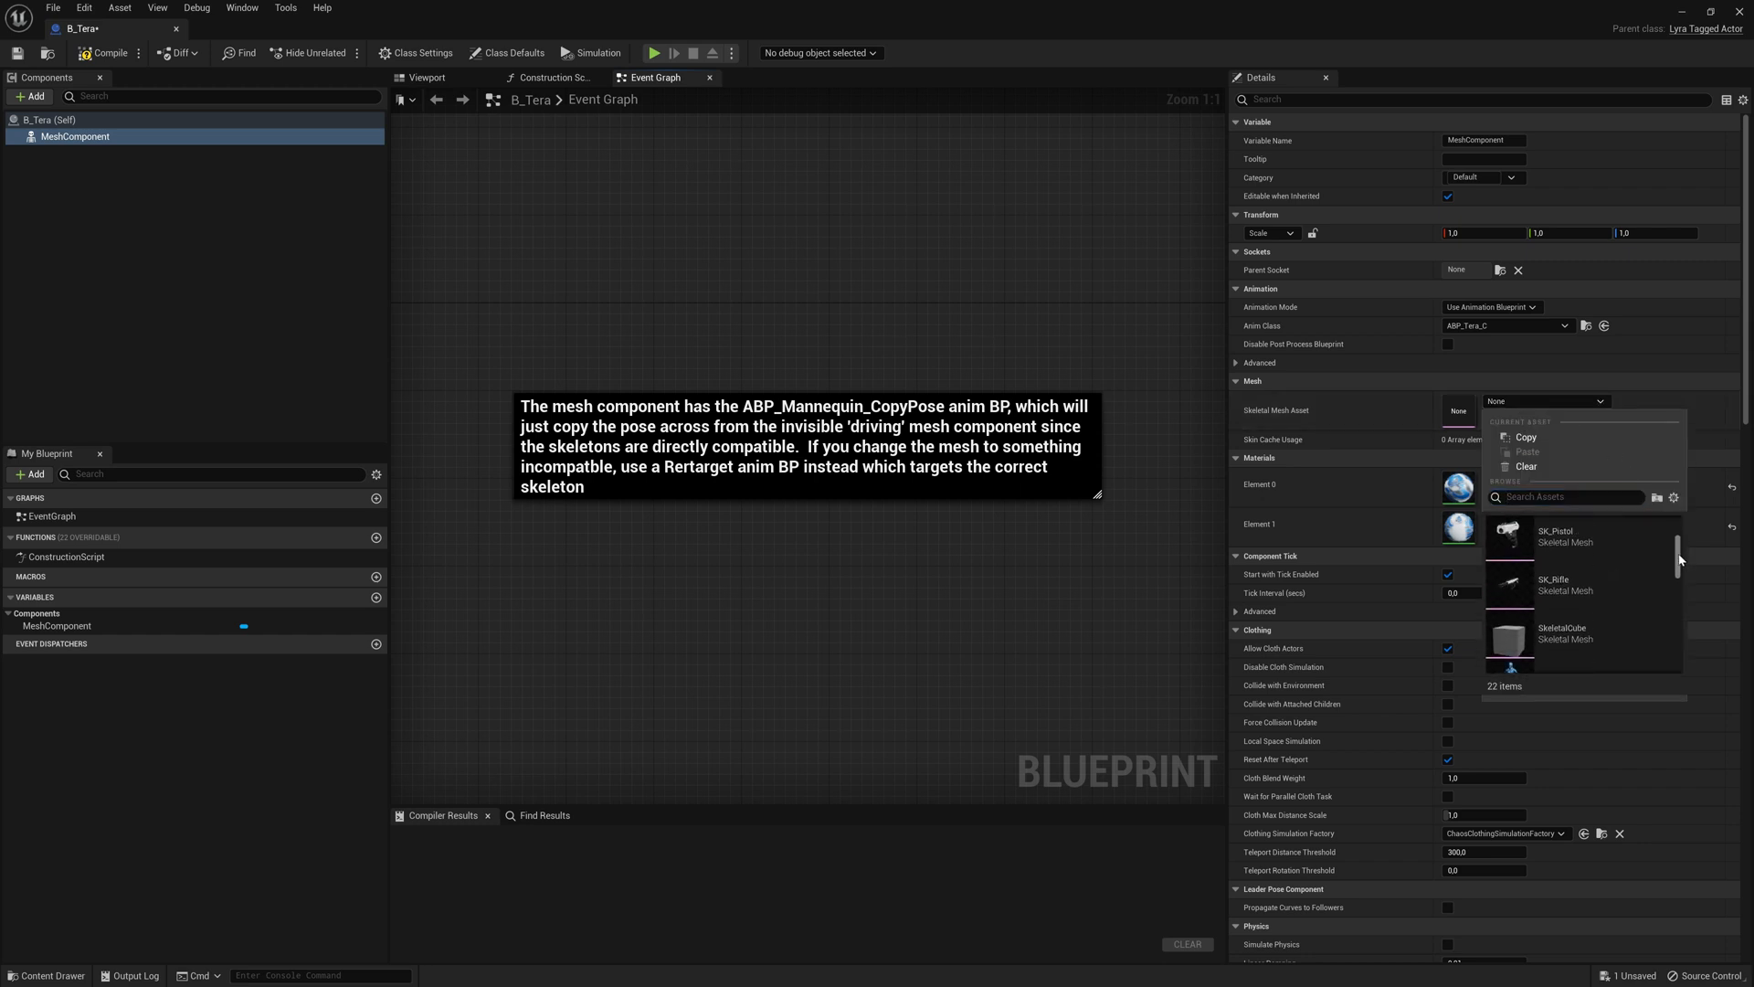
scroll(down, 3)
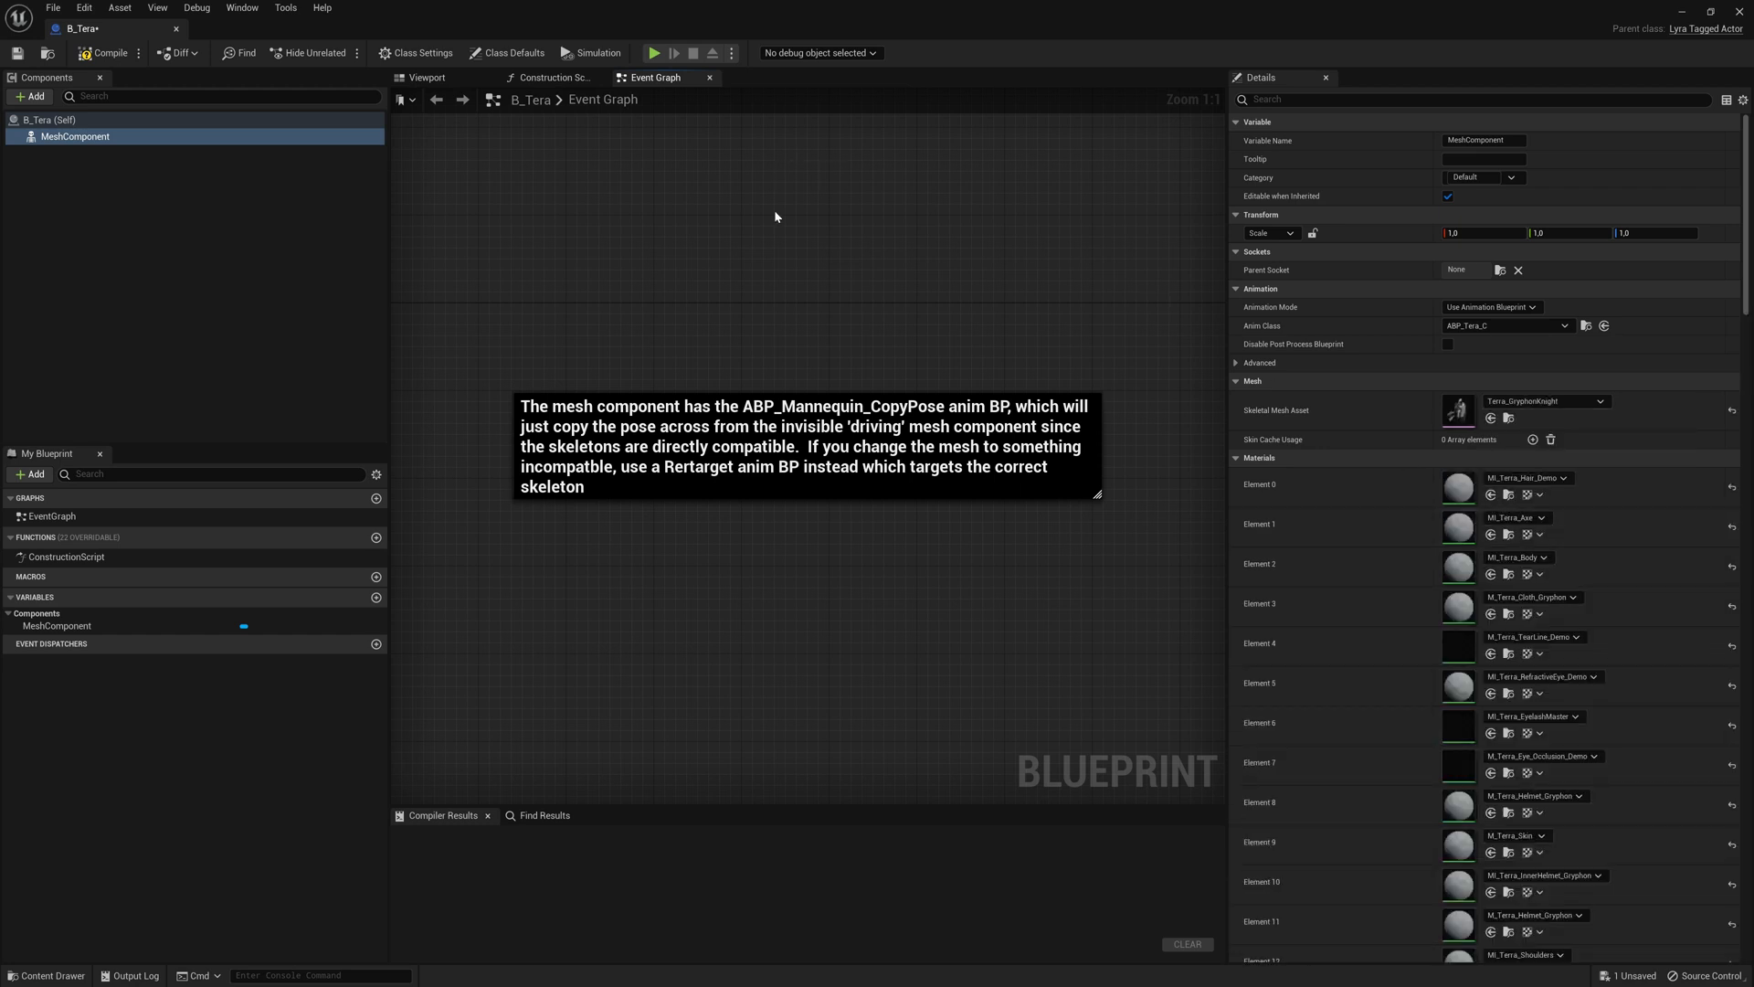
mouse_move(956, 205)
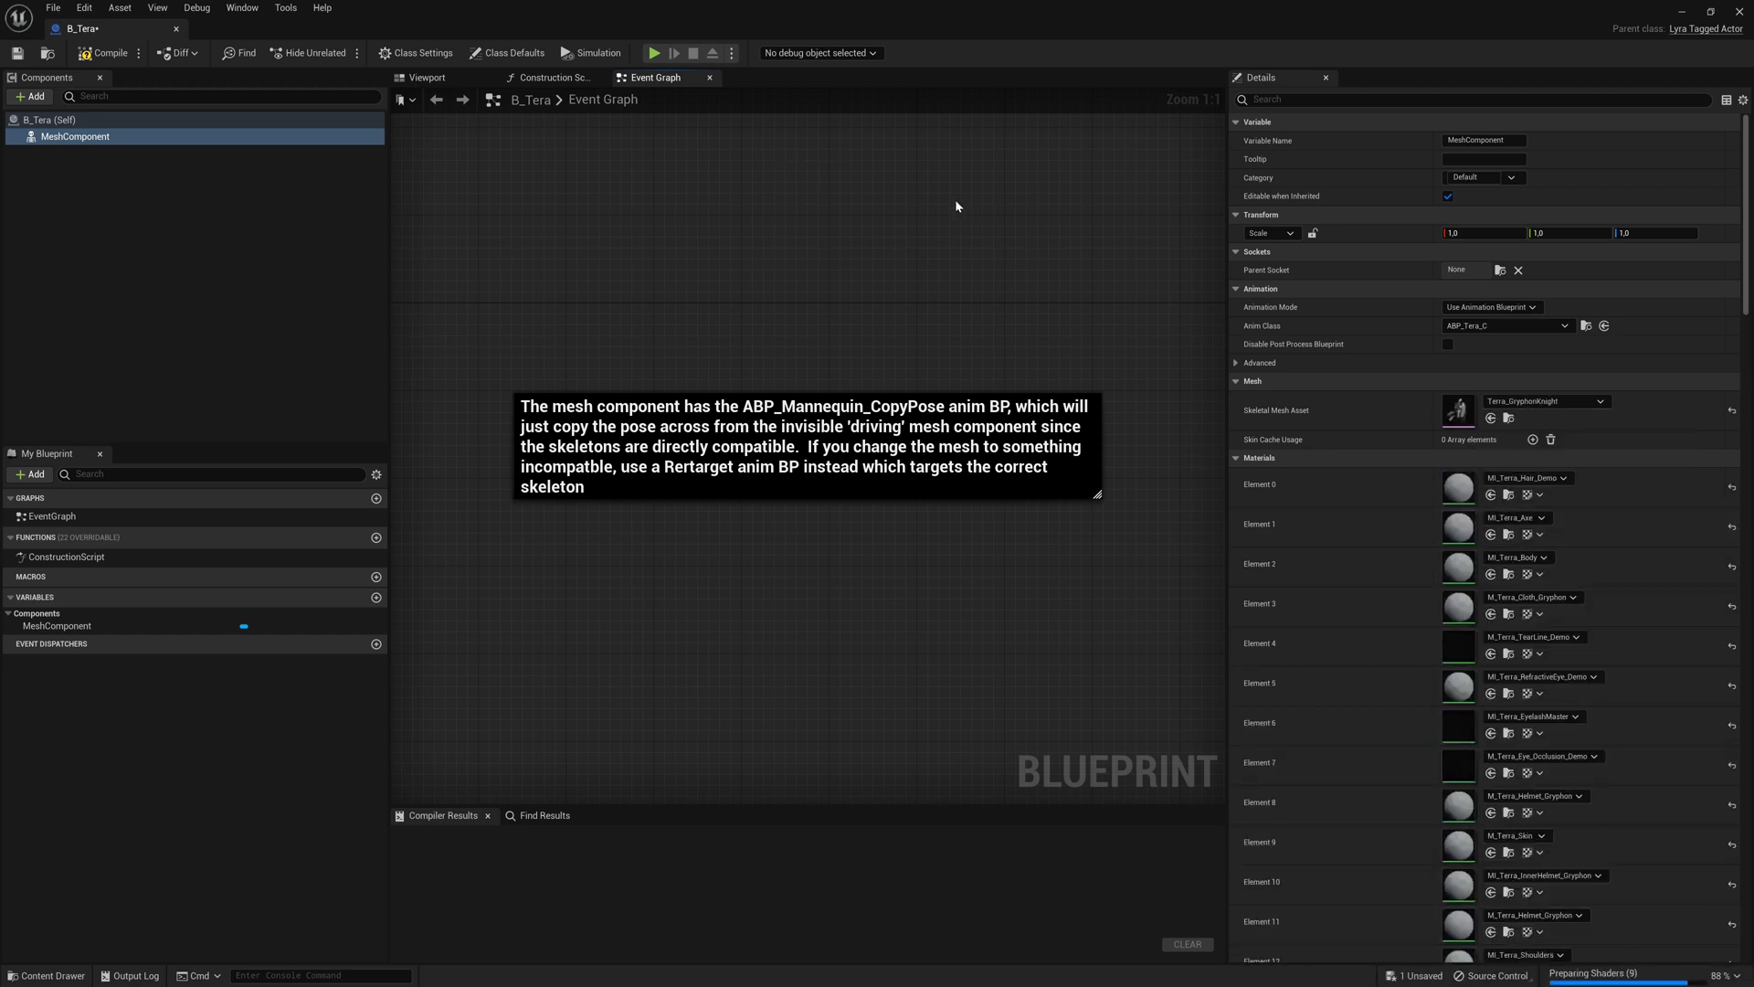
mouse_move(105, 53)
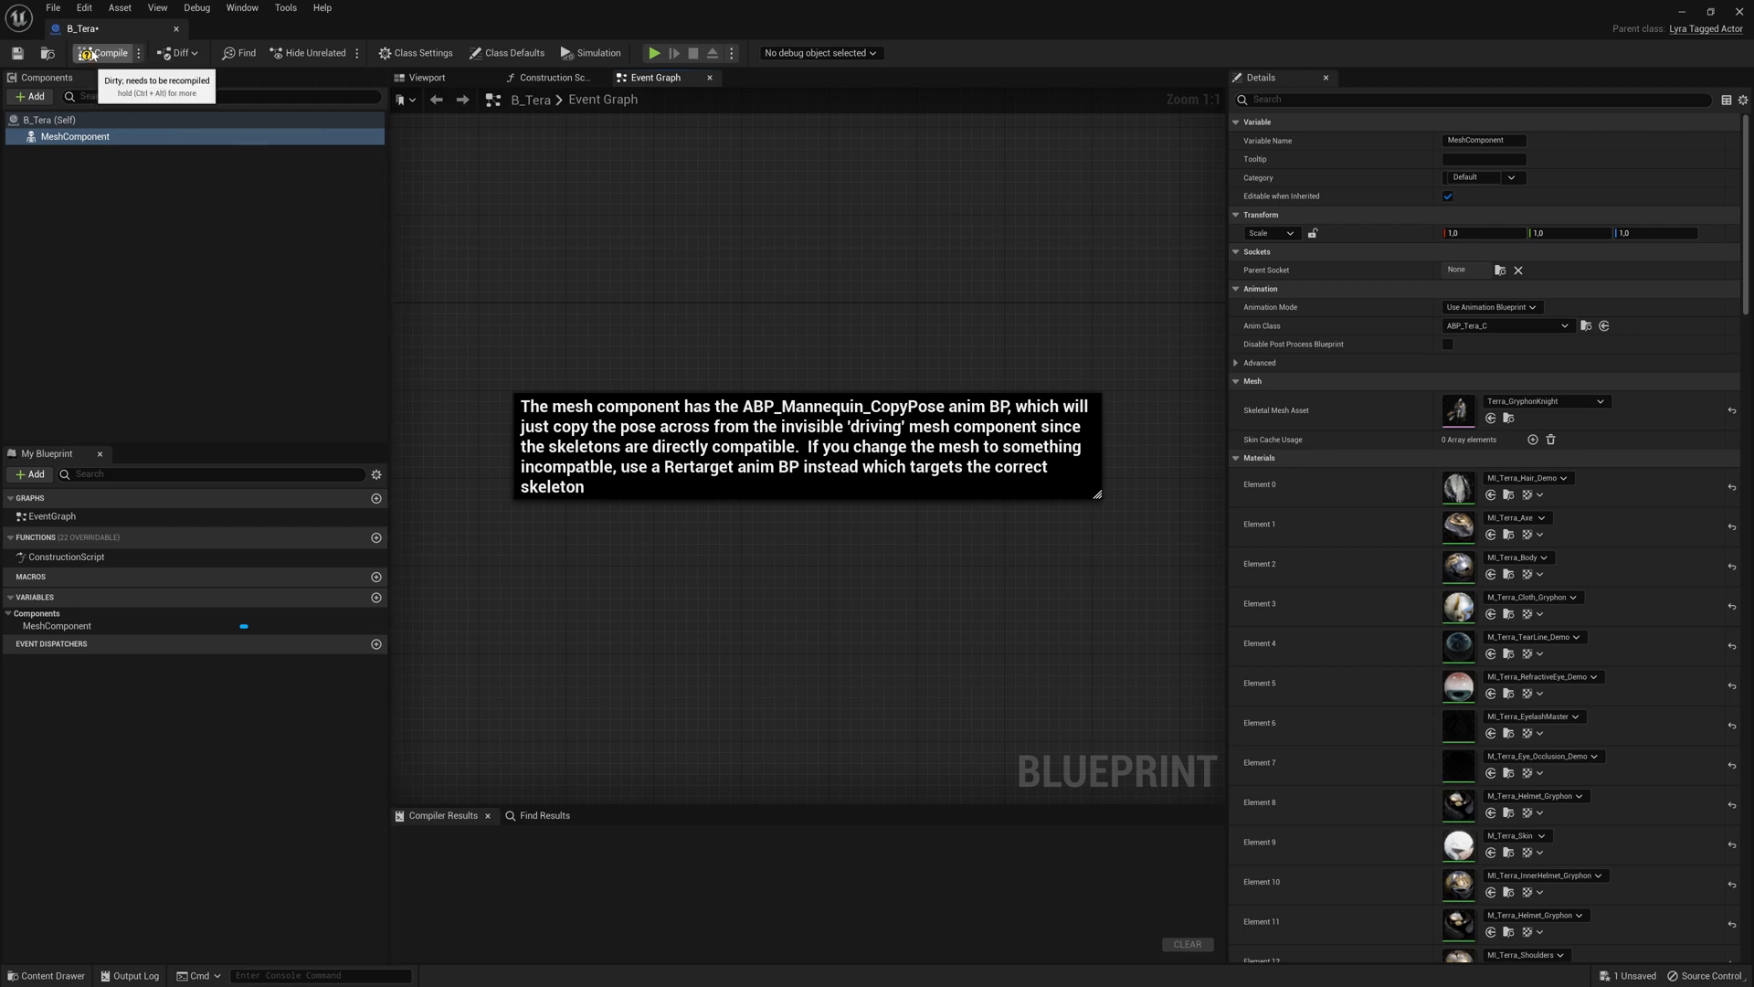
click(108, 53)
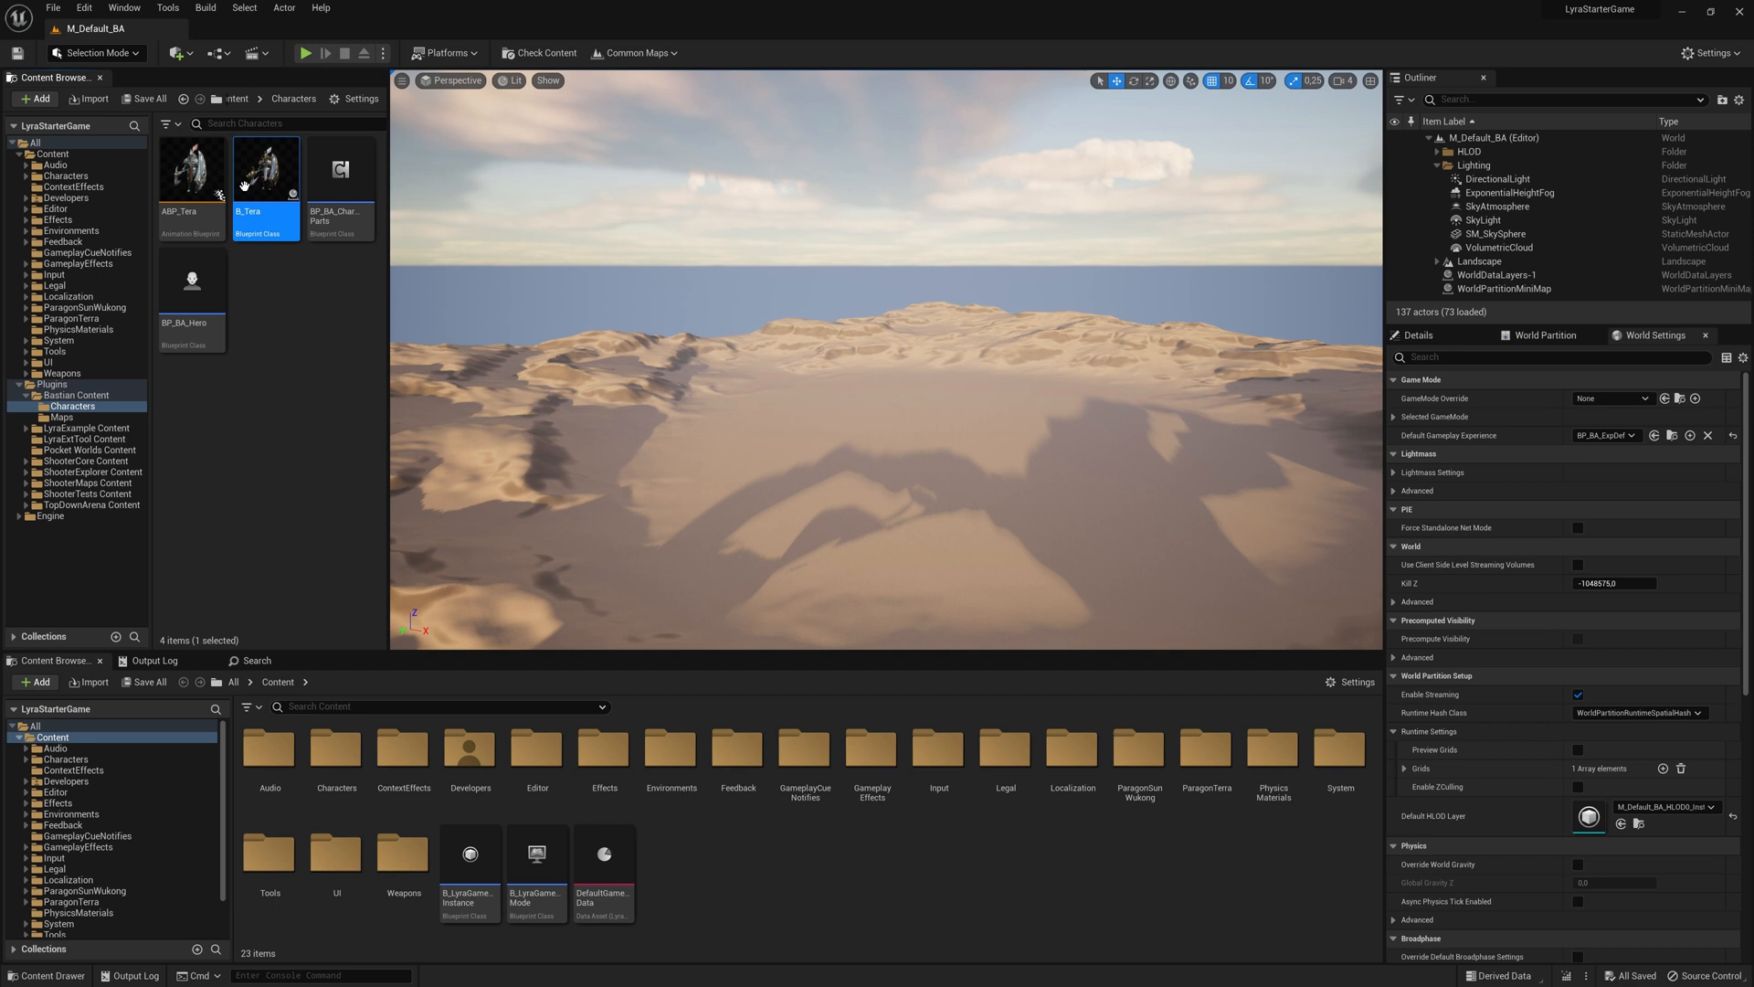
mouse_move(266, 174)
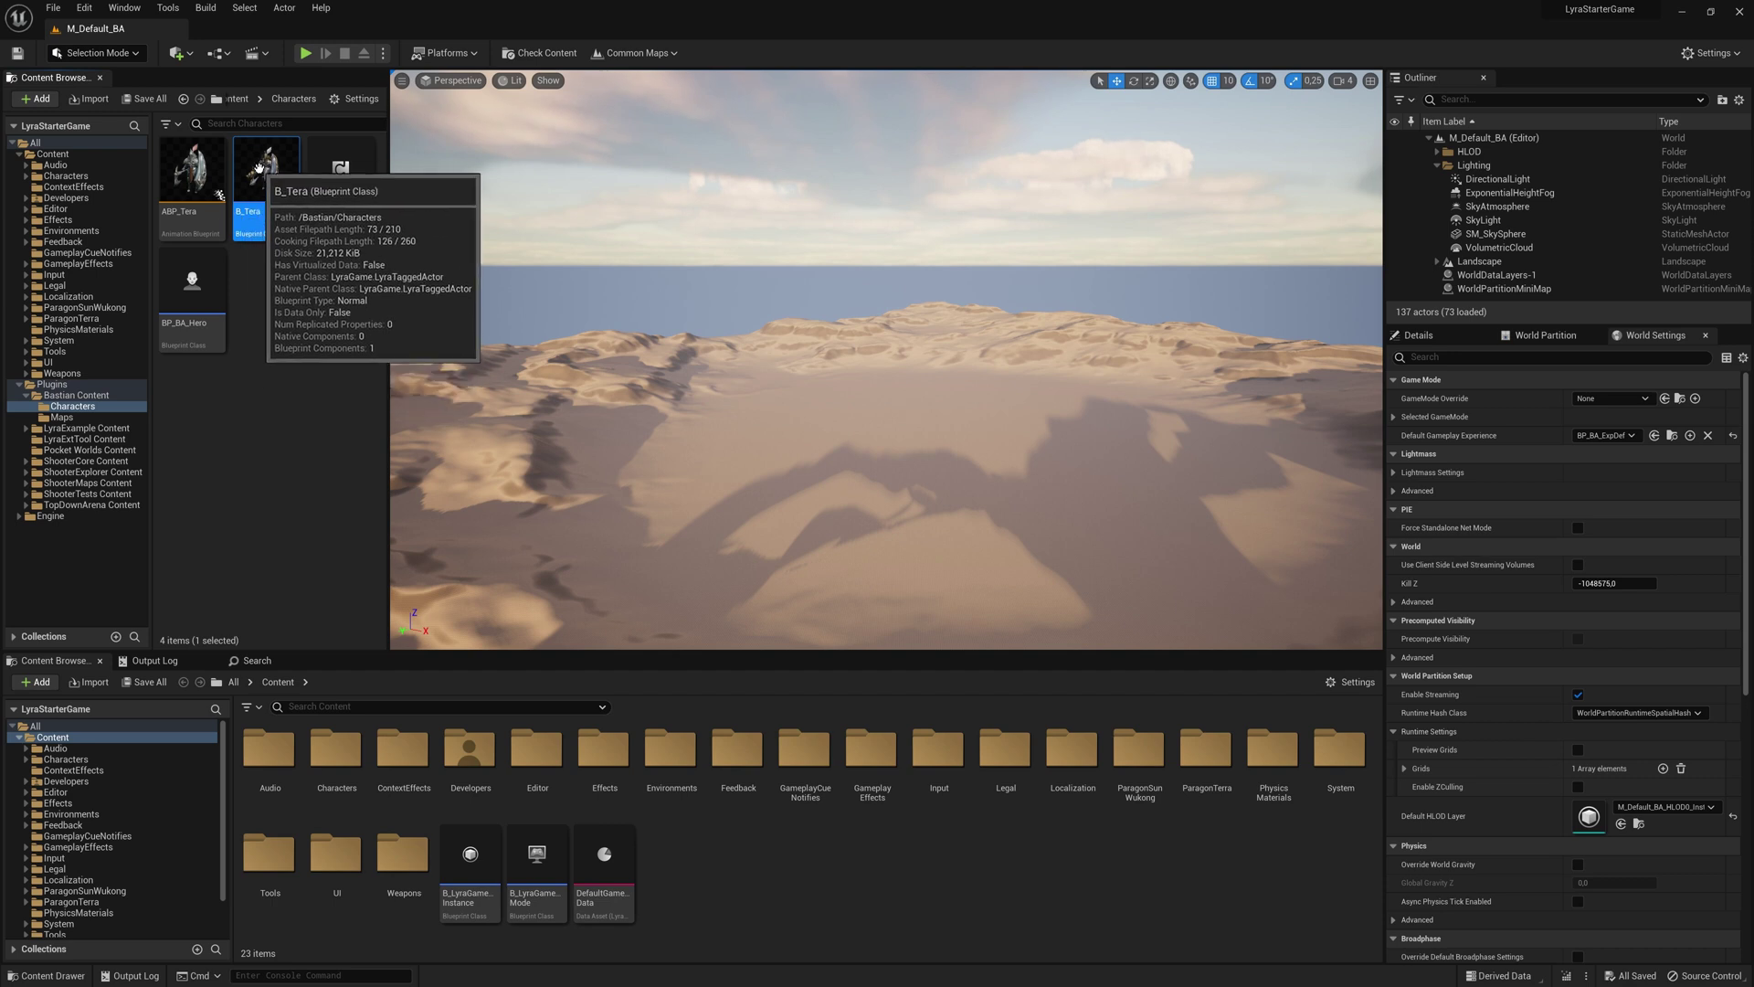
mouse_move(259, 273)
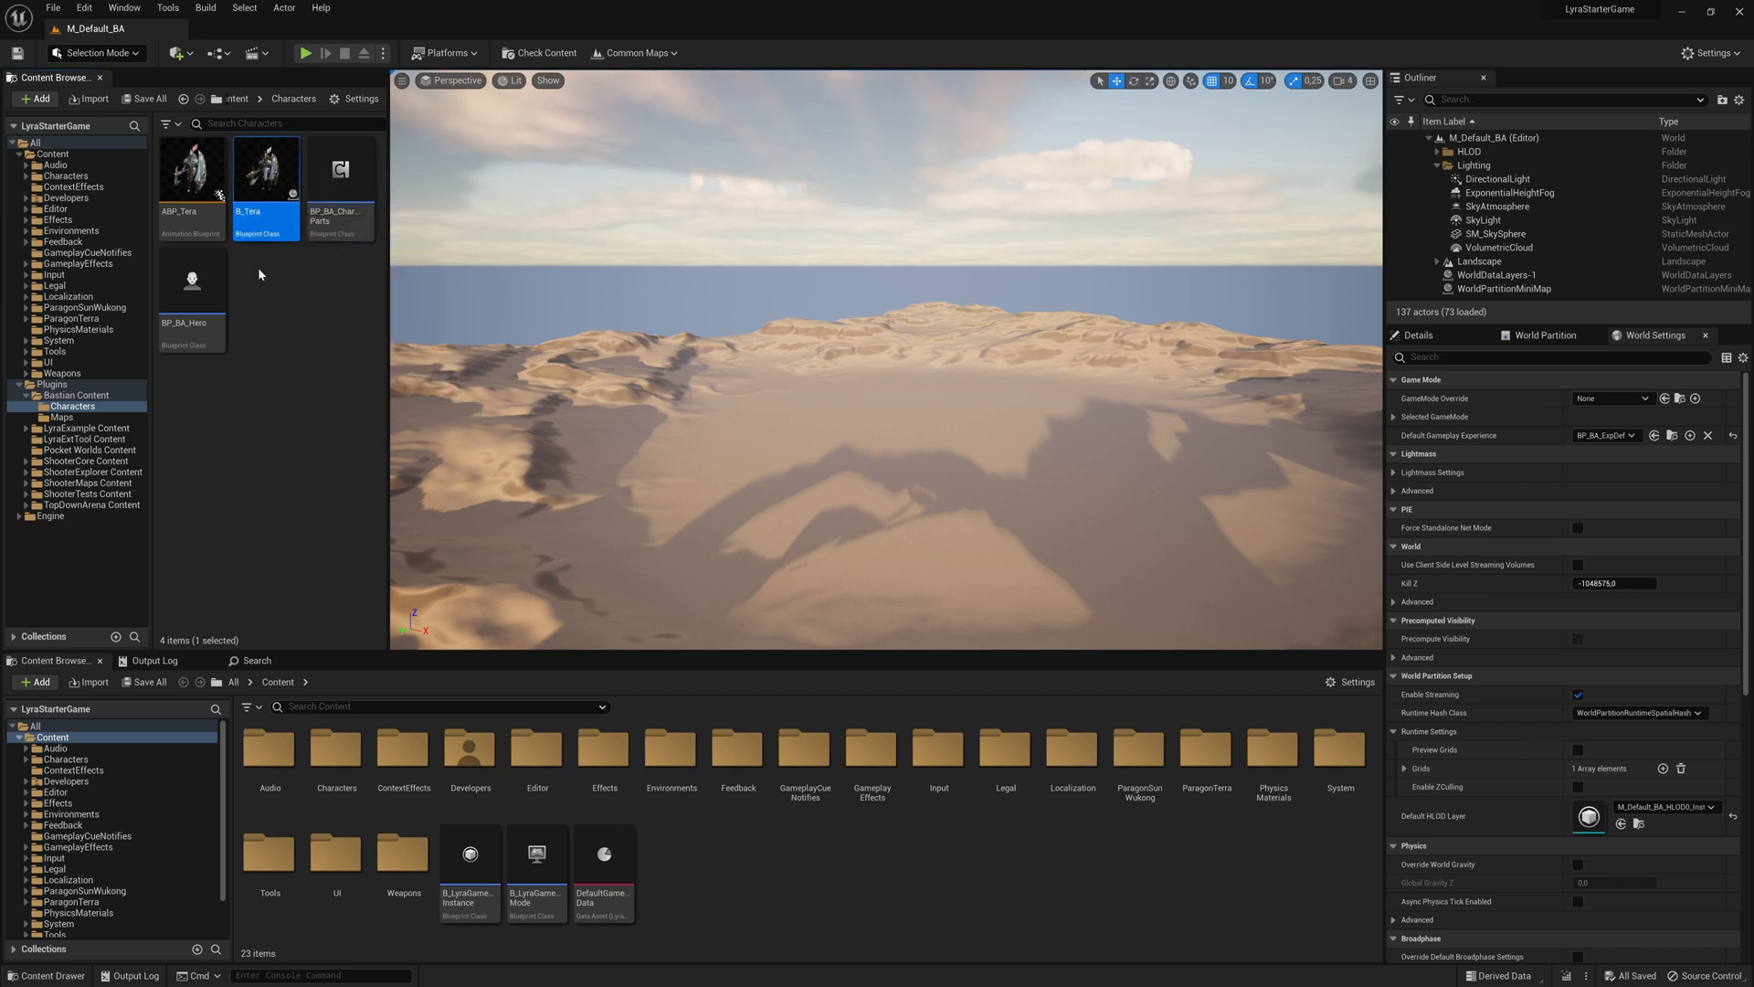
mouse_move(337, 168)
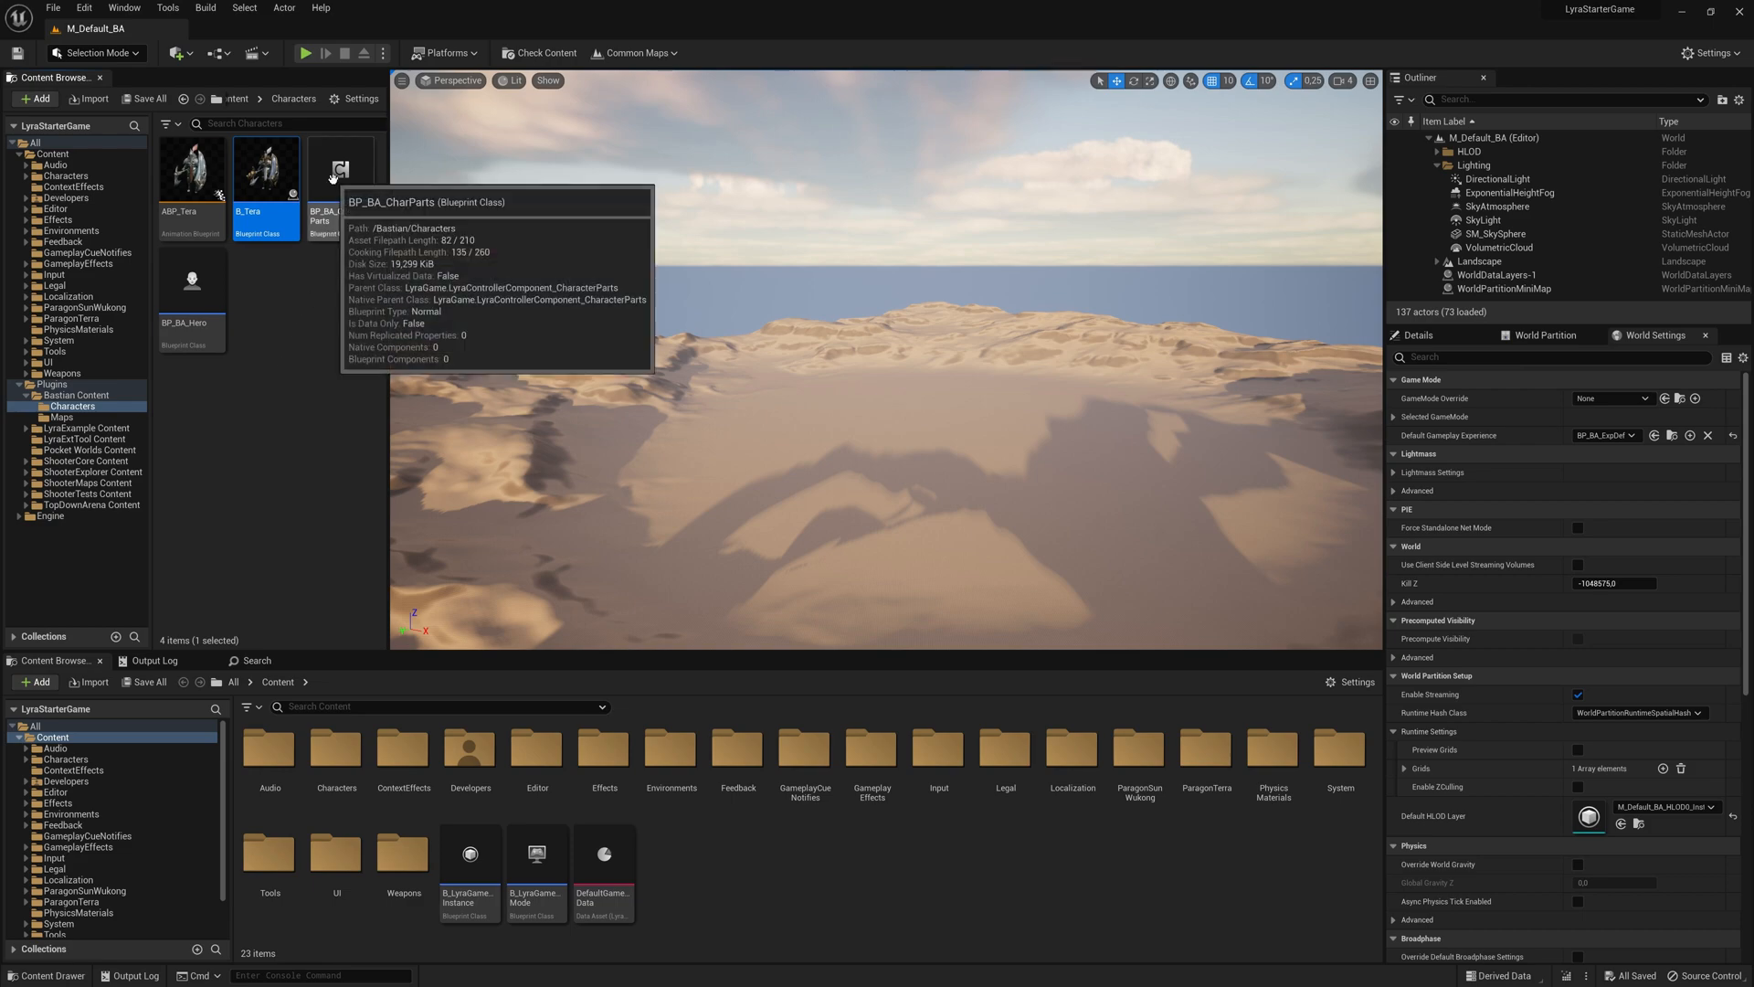
In BP_BA_CharParts, set the Add Character Part node's New Part Class to B_Tera
double_click(323, 170)
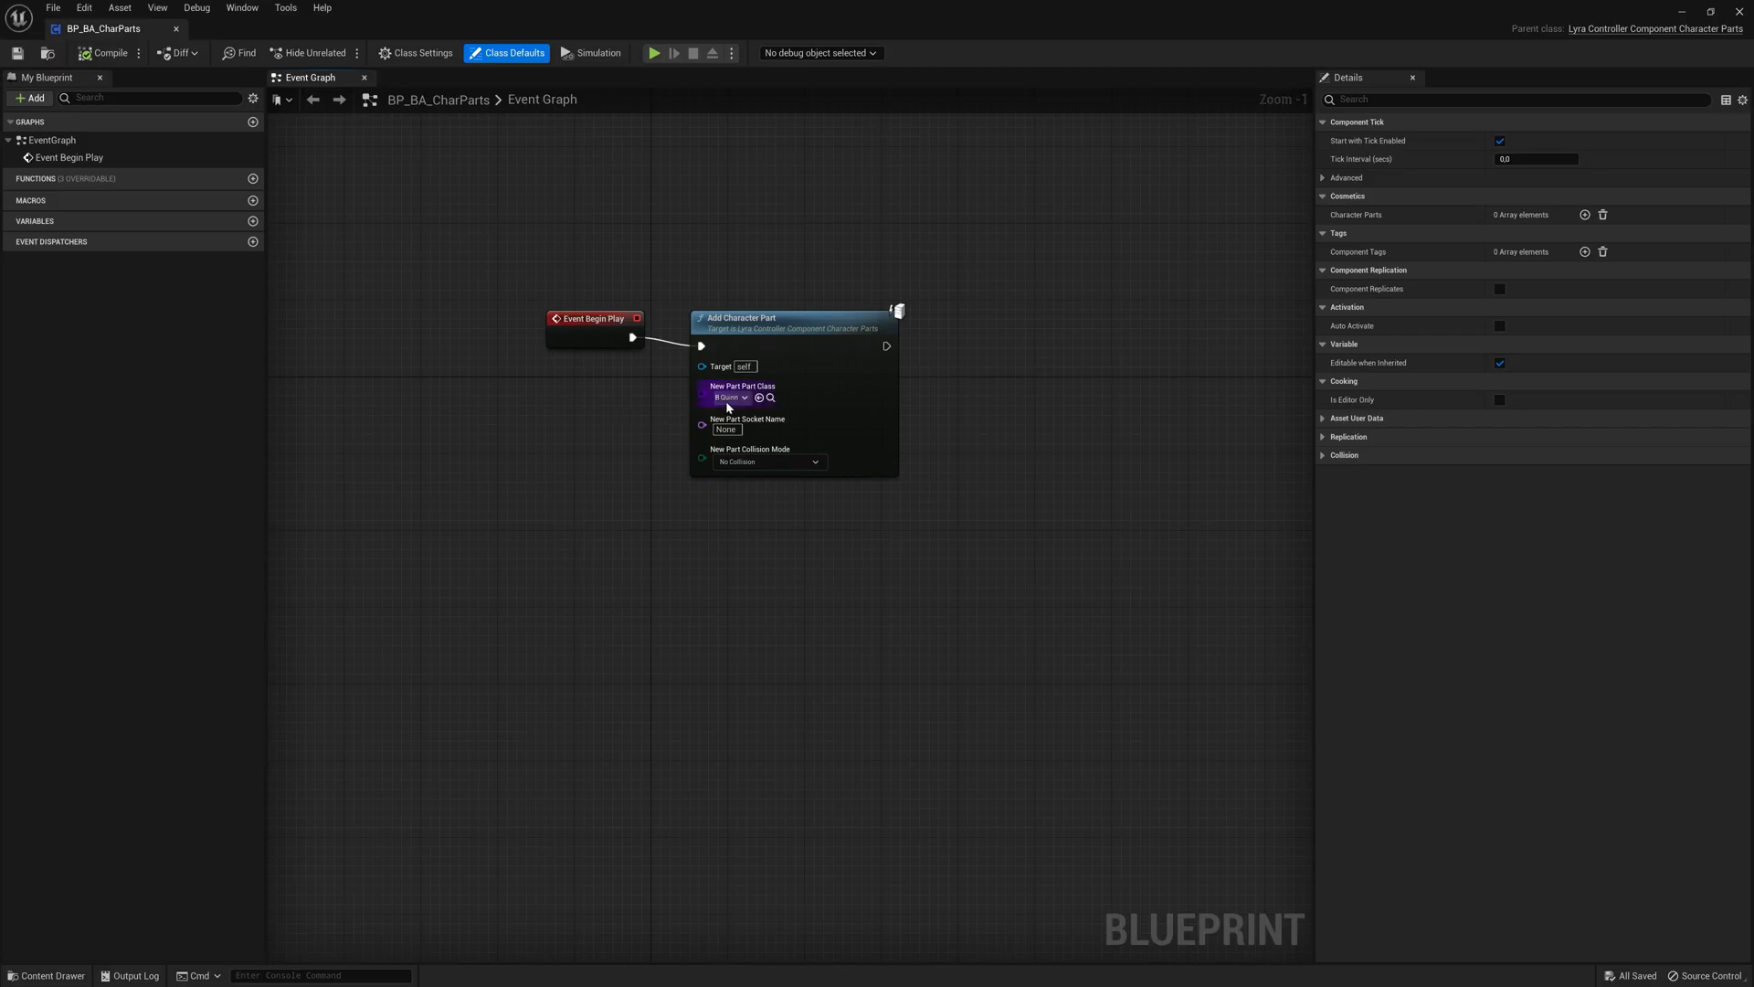
click(728, 397)
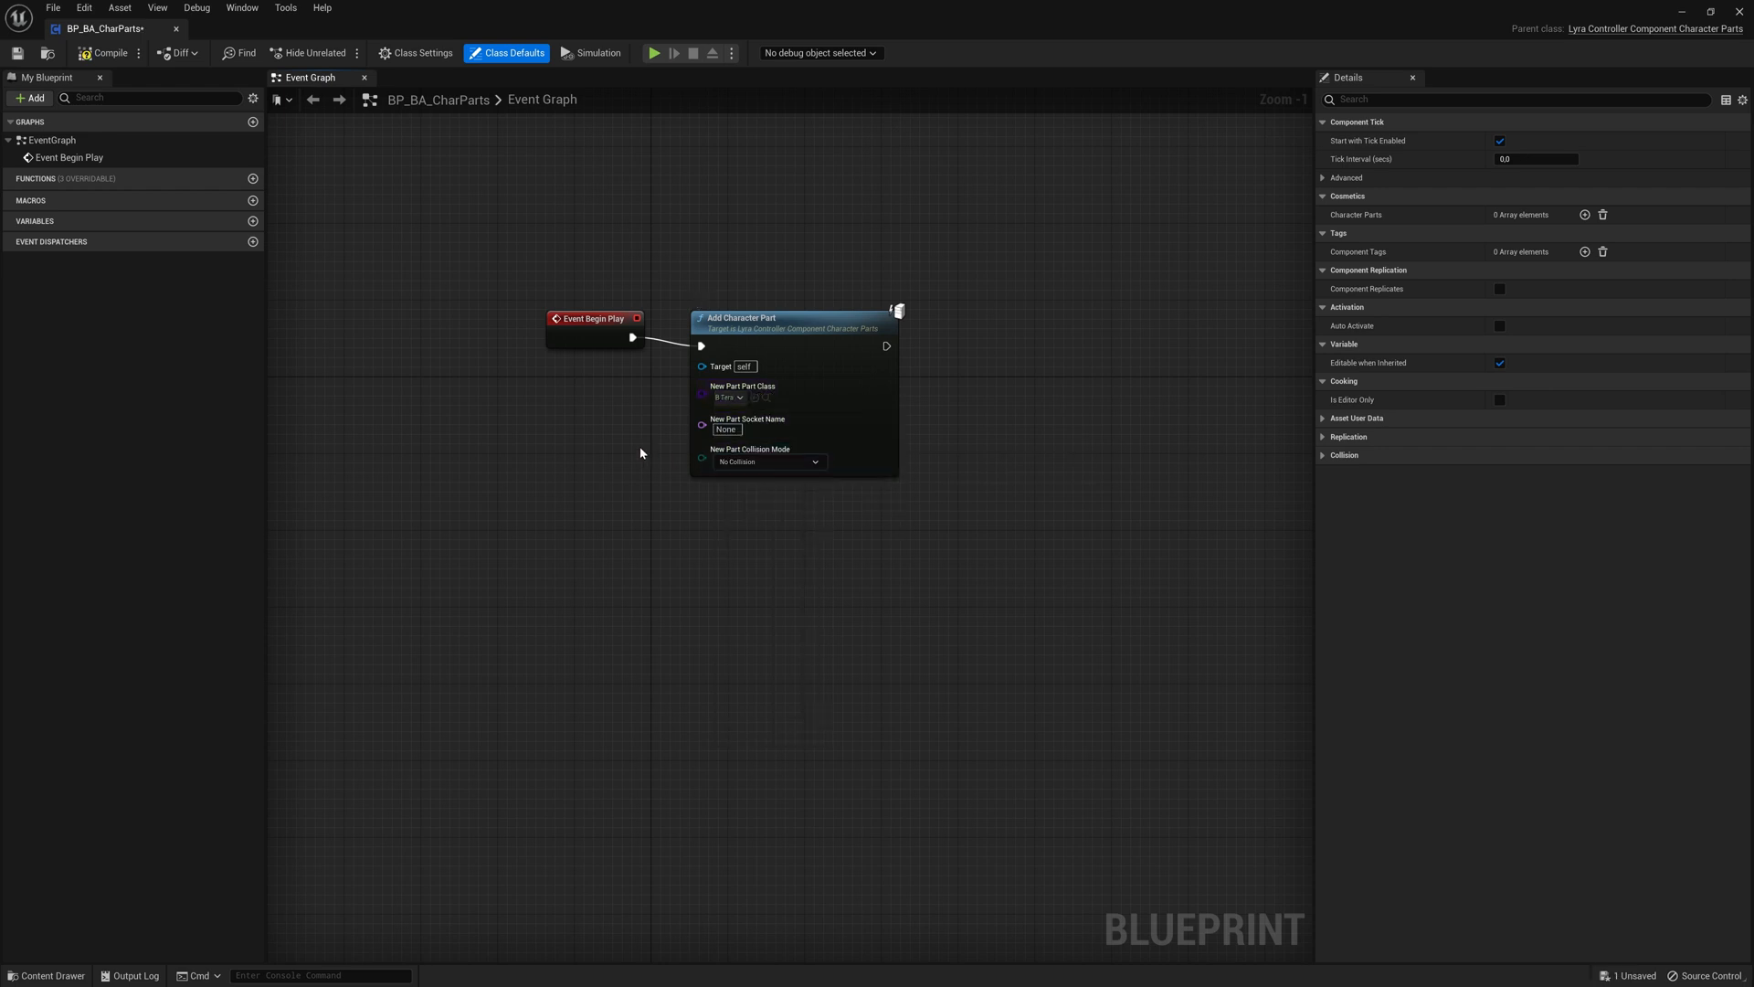
mouse_move(16, 53)
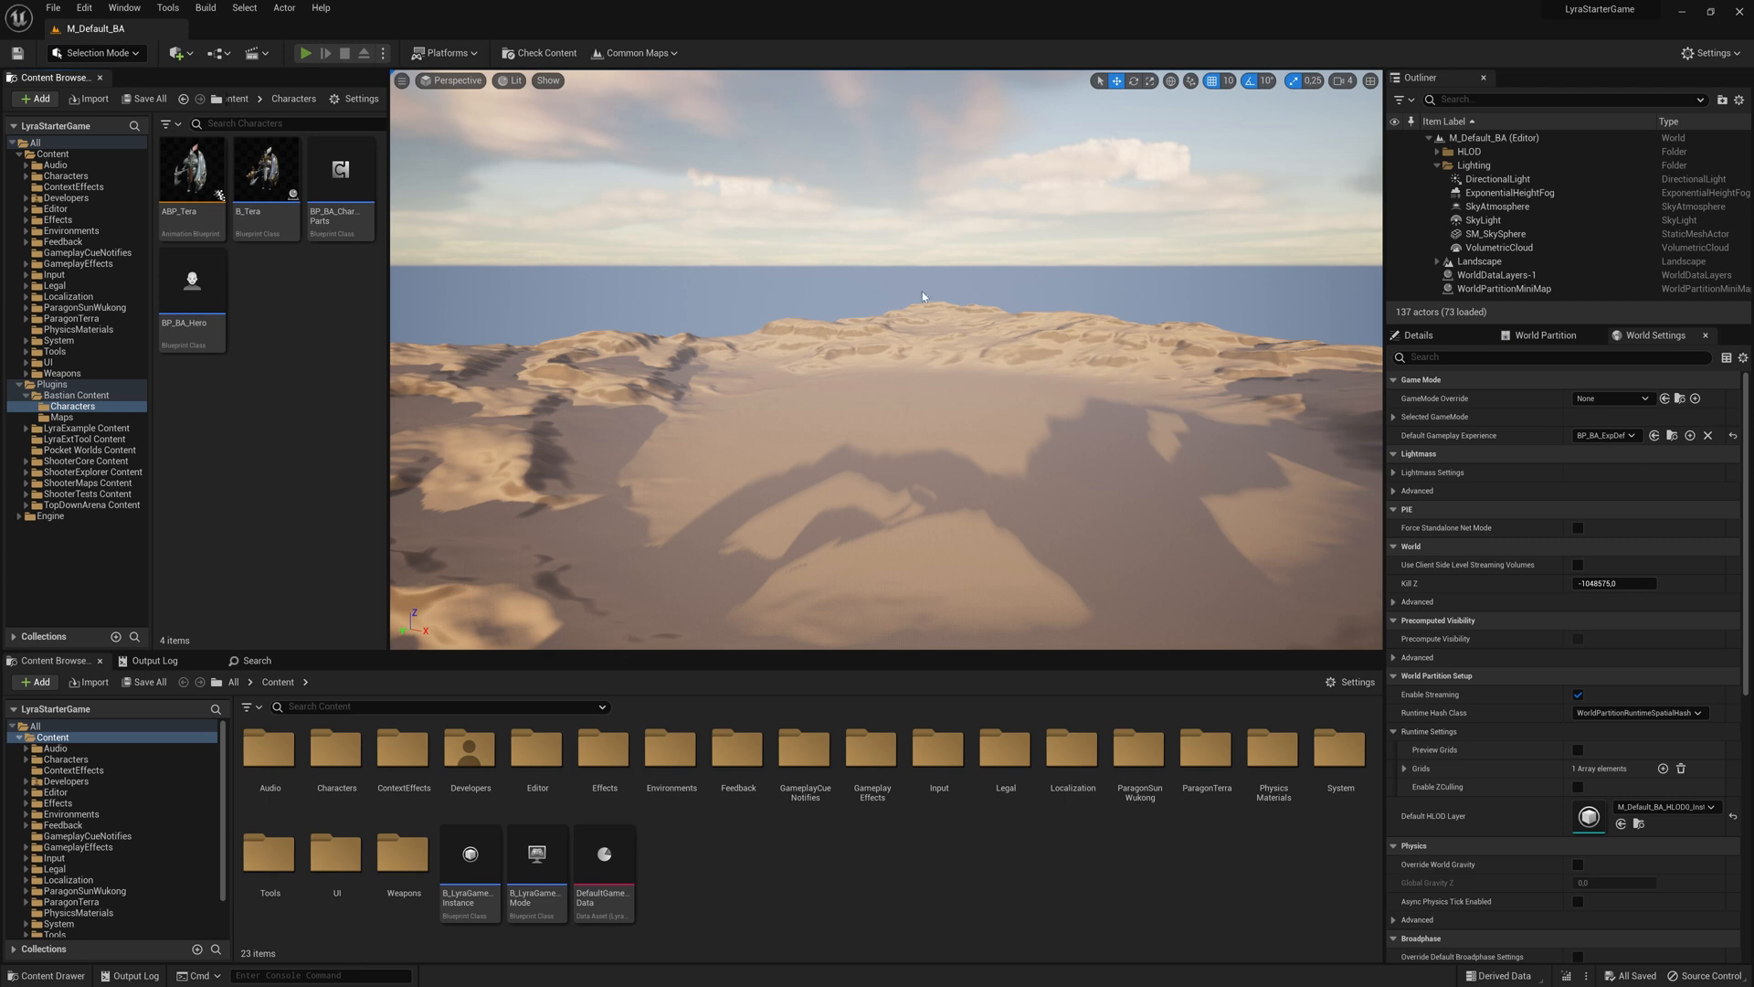
click(305, 53)
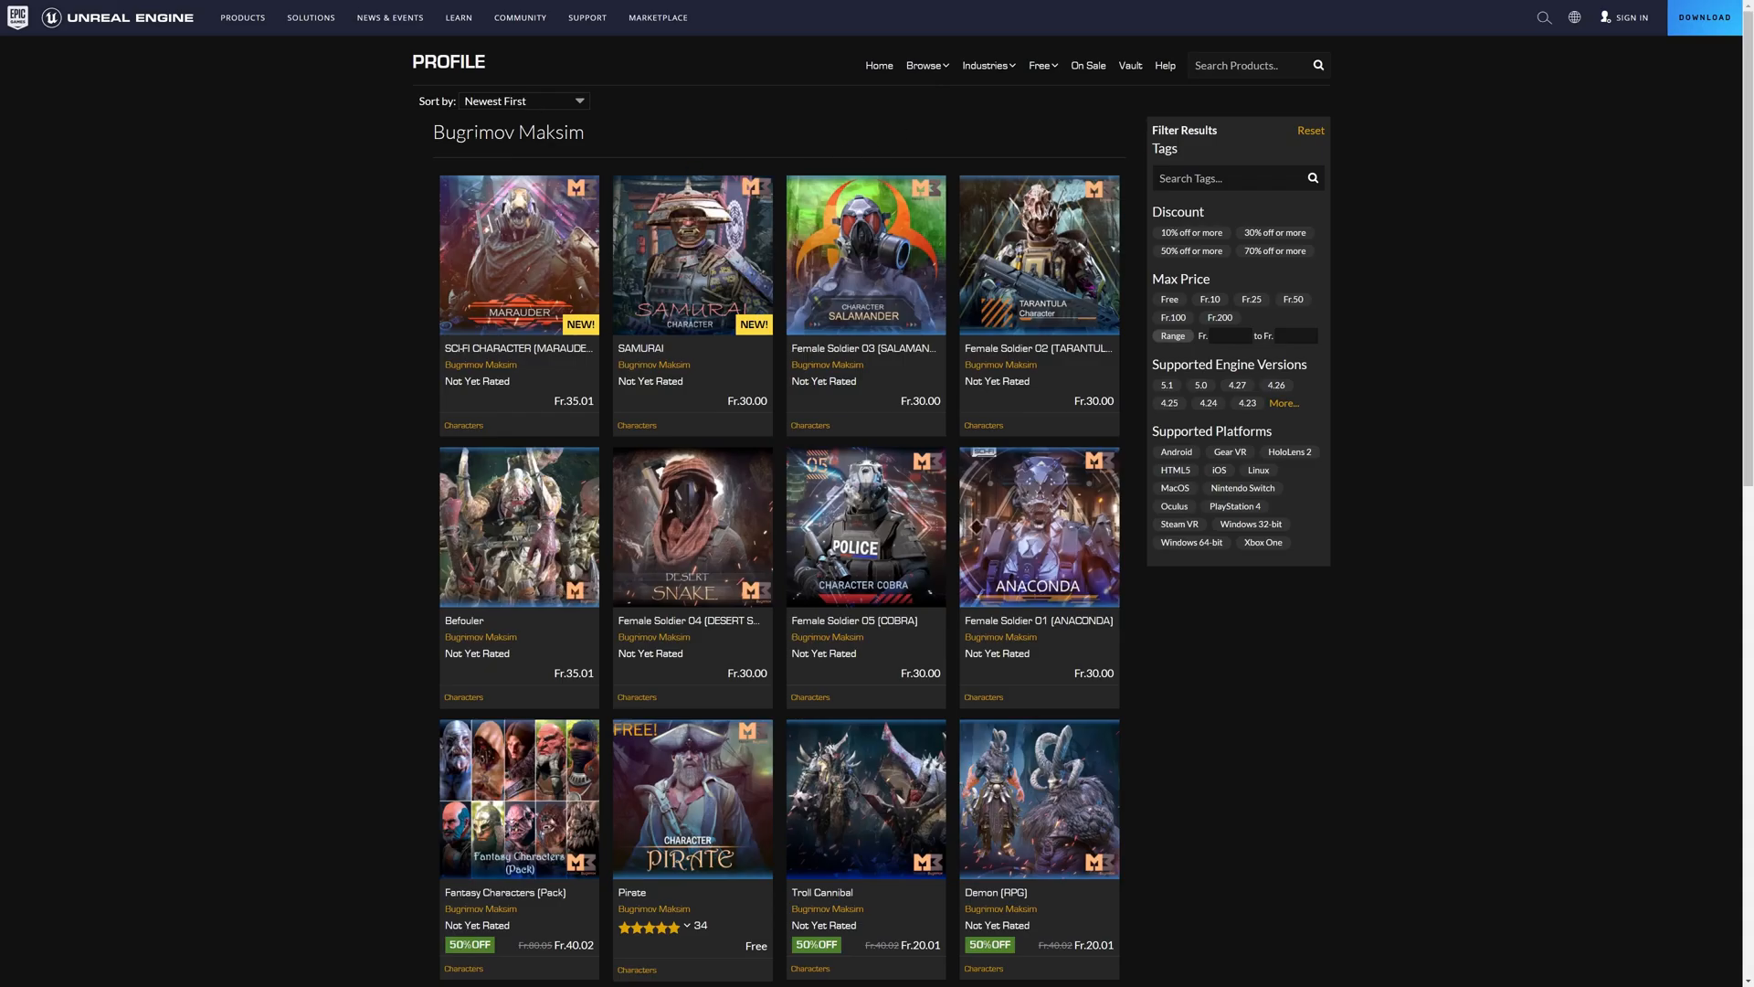
mouse_move(633, 412)
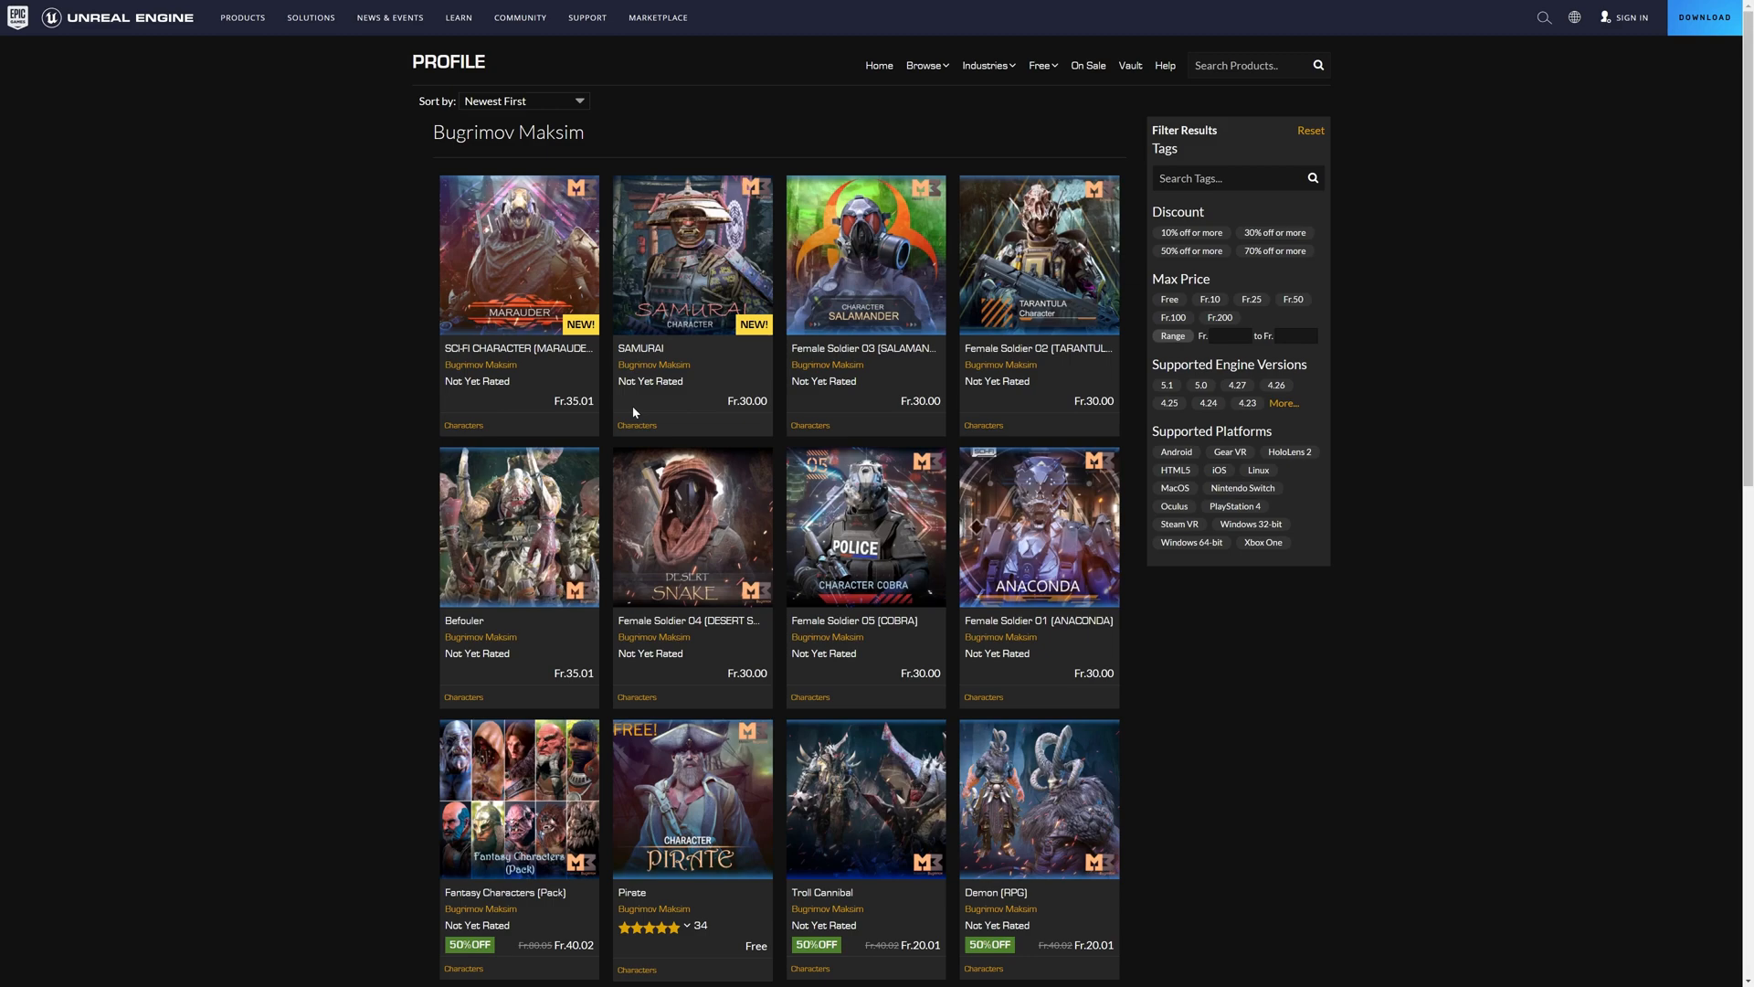
Open the free Pirate character's product page and highlight its gift notice
click(691, 798)
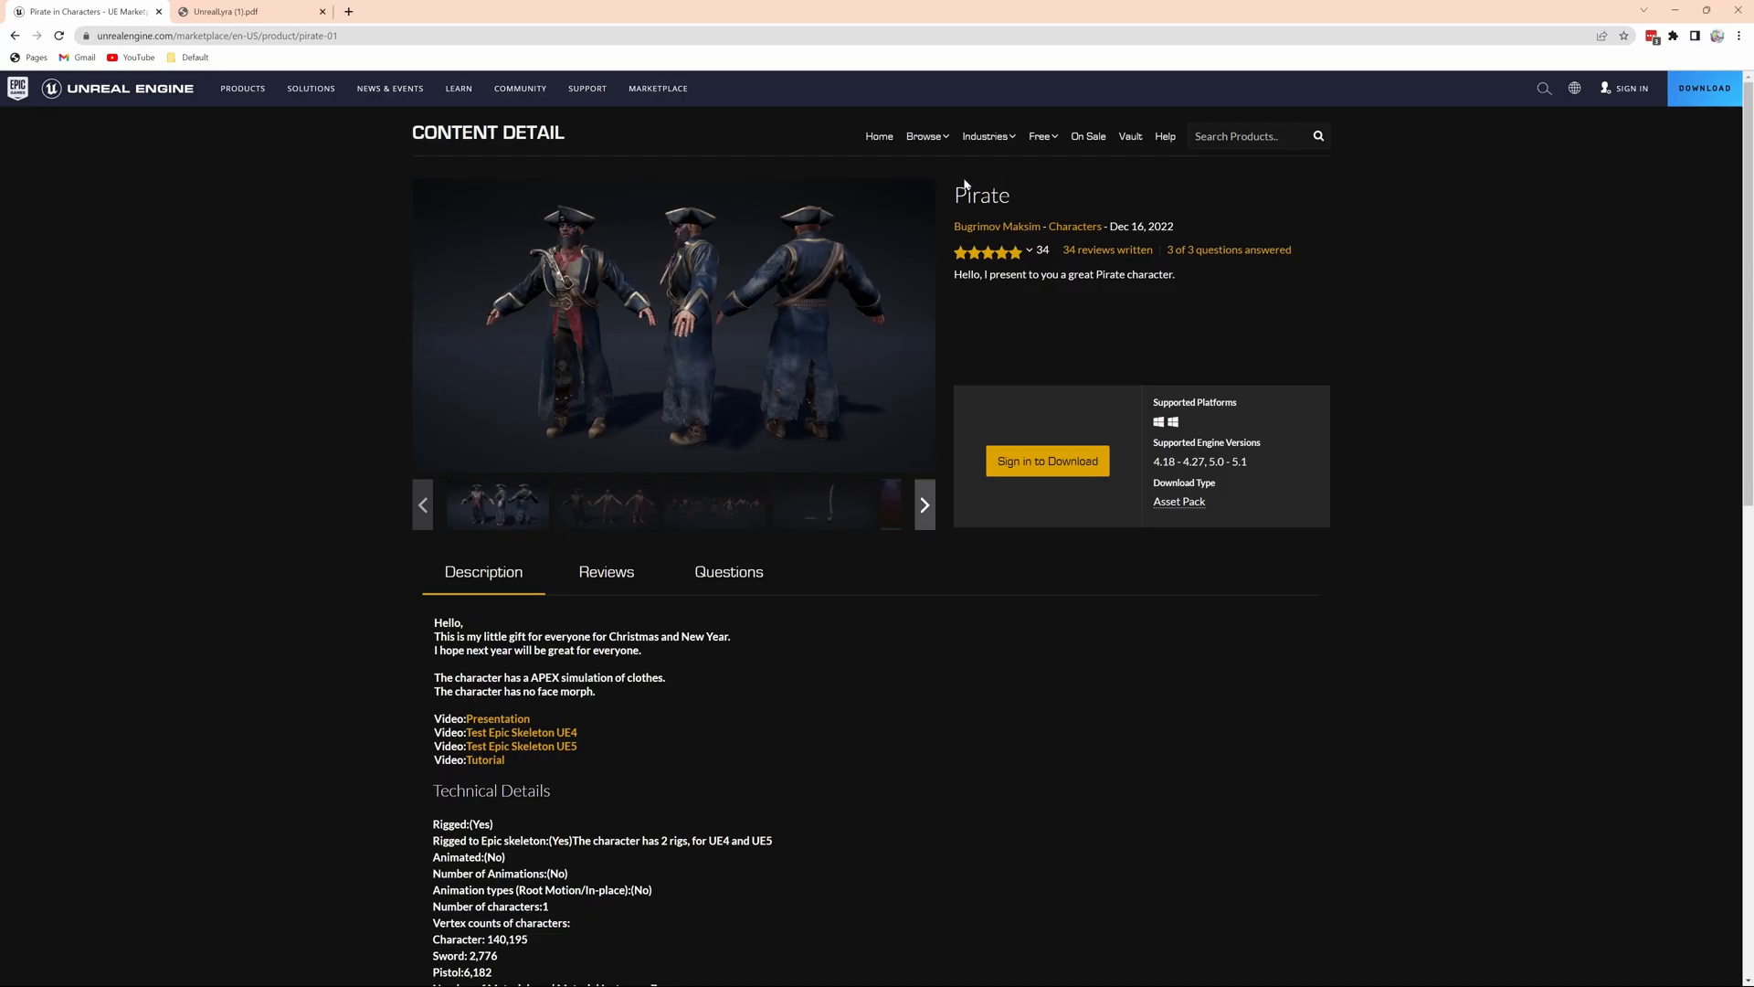
triple_click(581, 636)
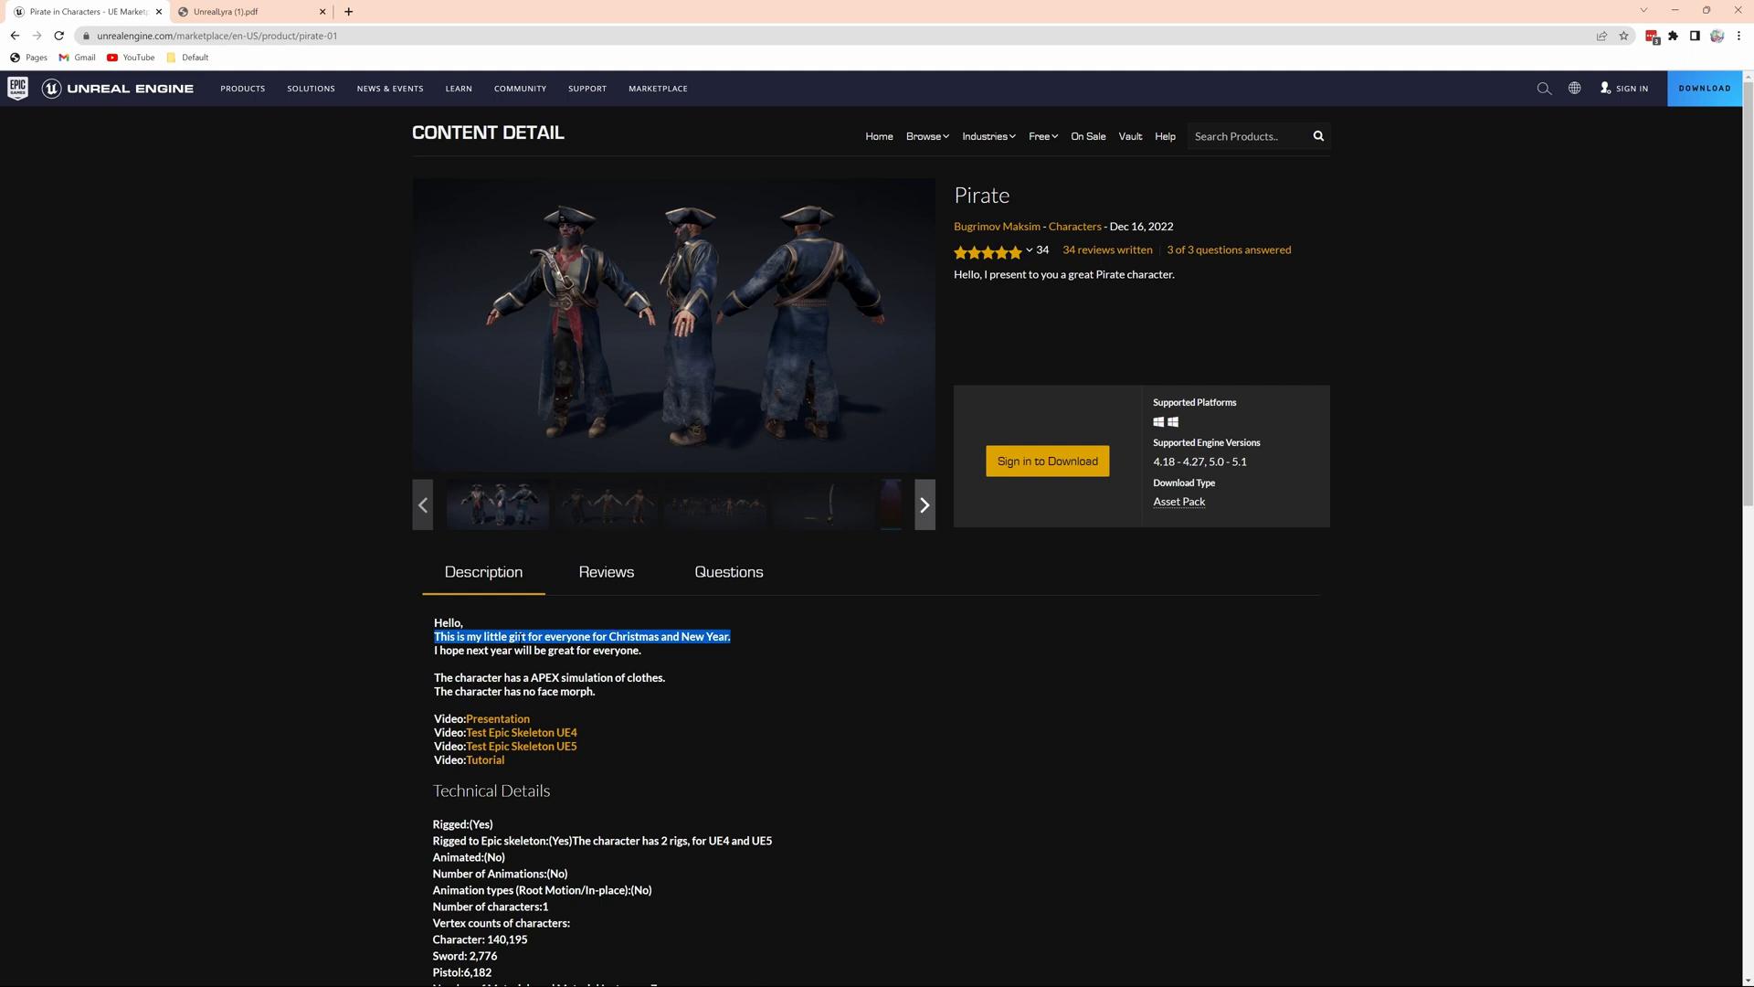
click(1027, 485)
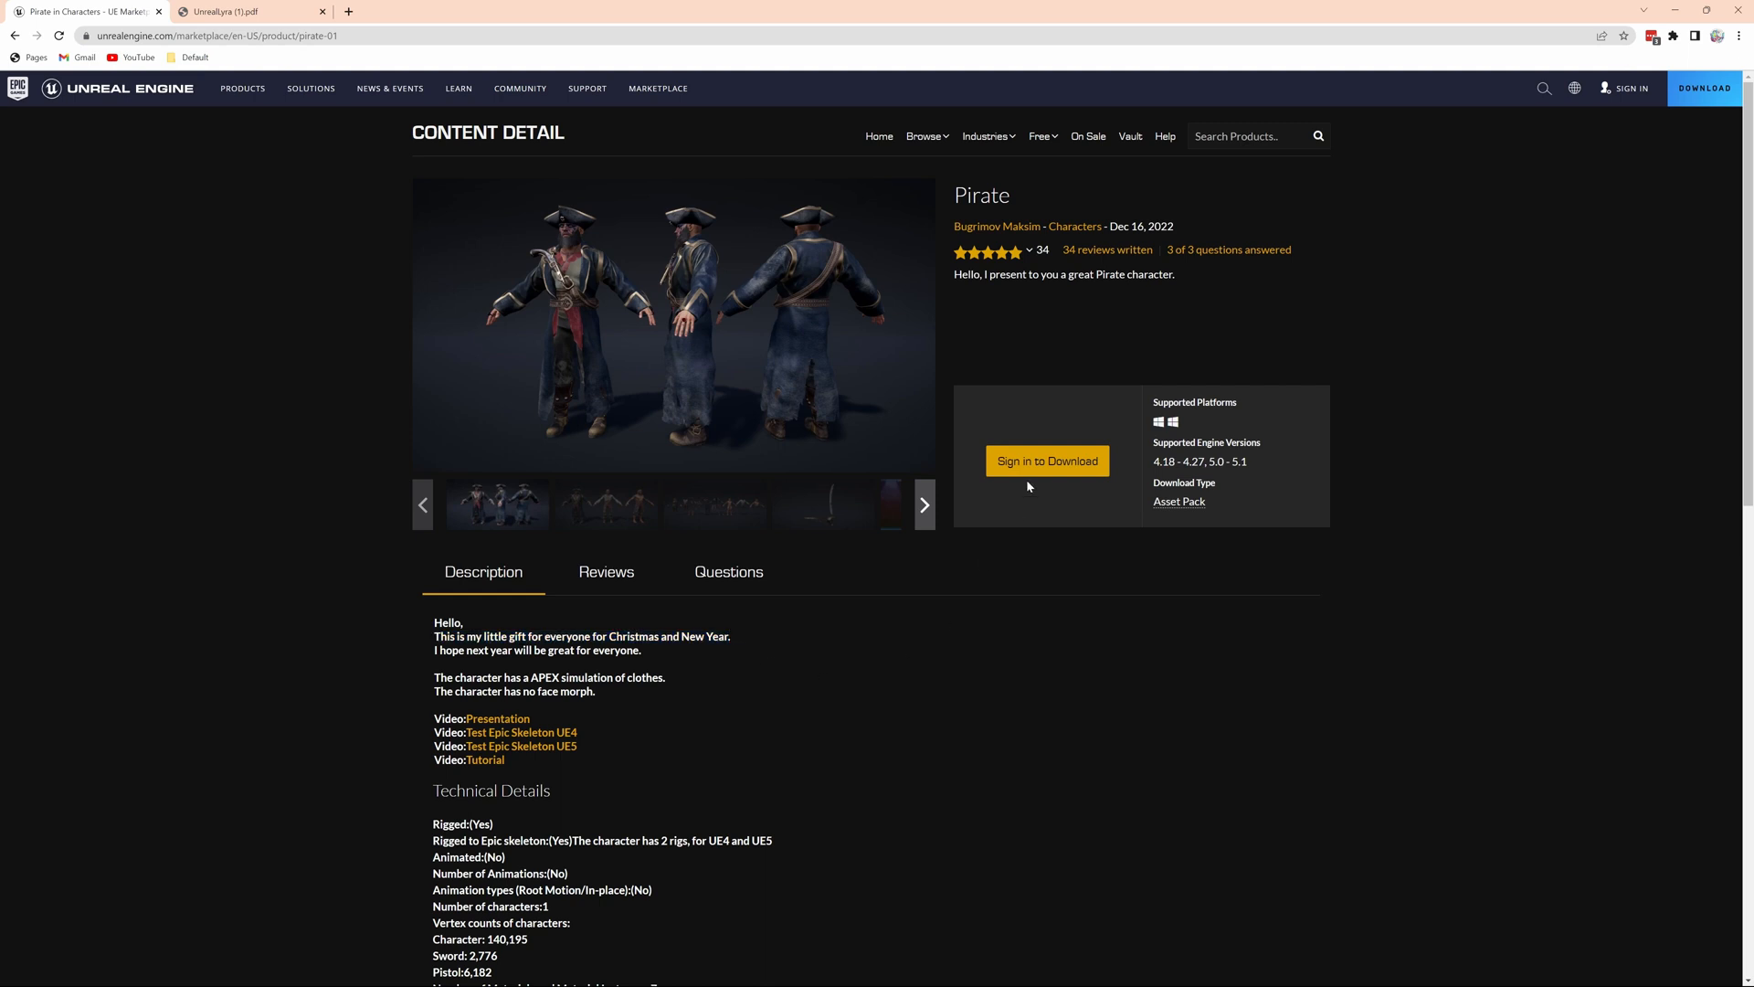
mouse_move(1062, 653)
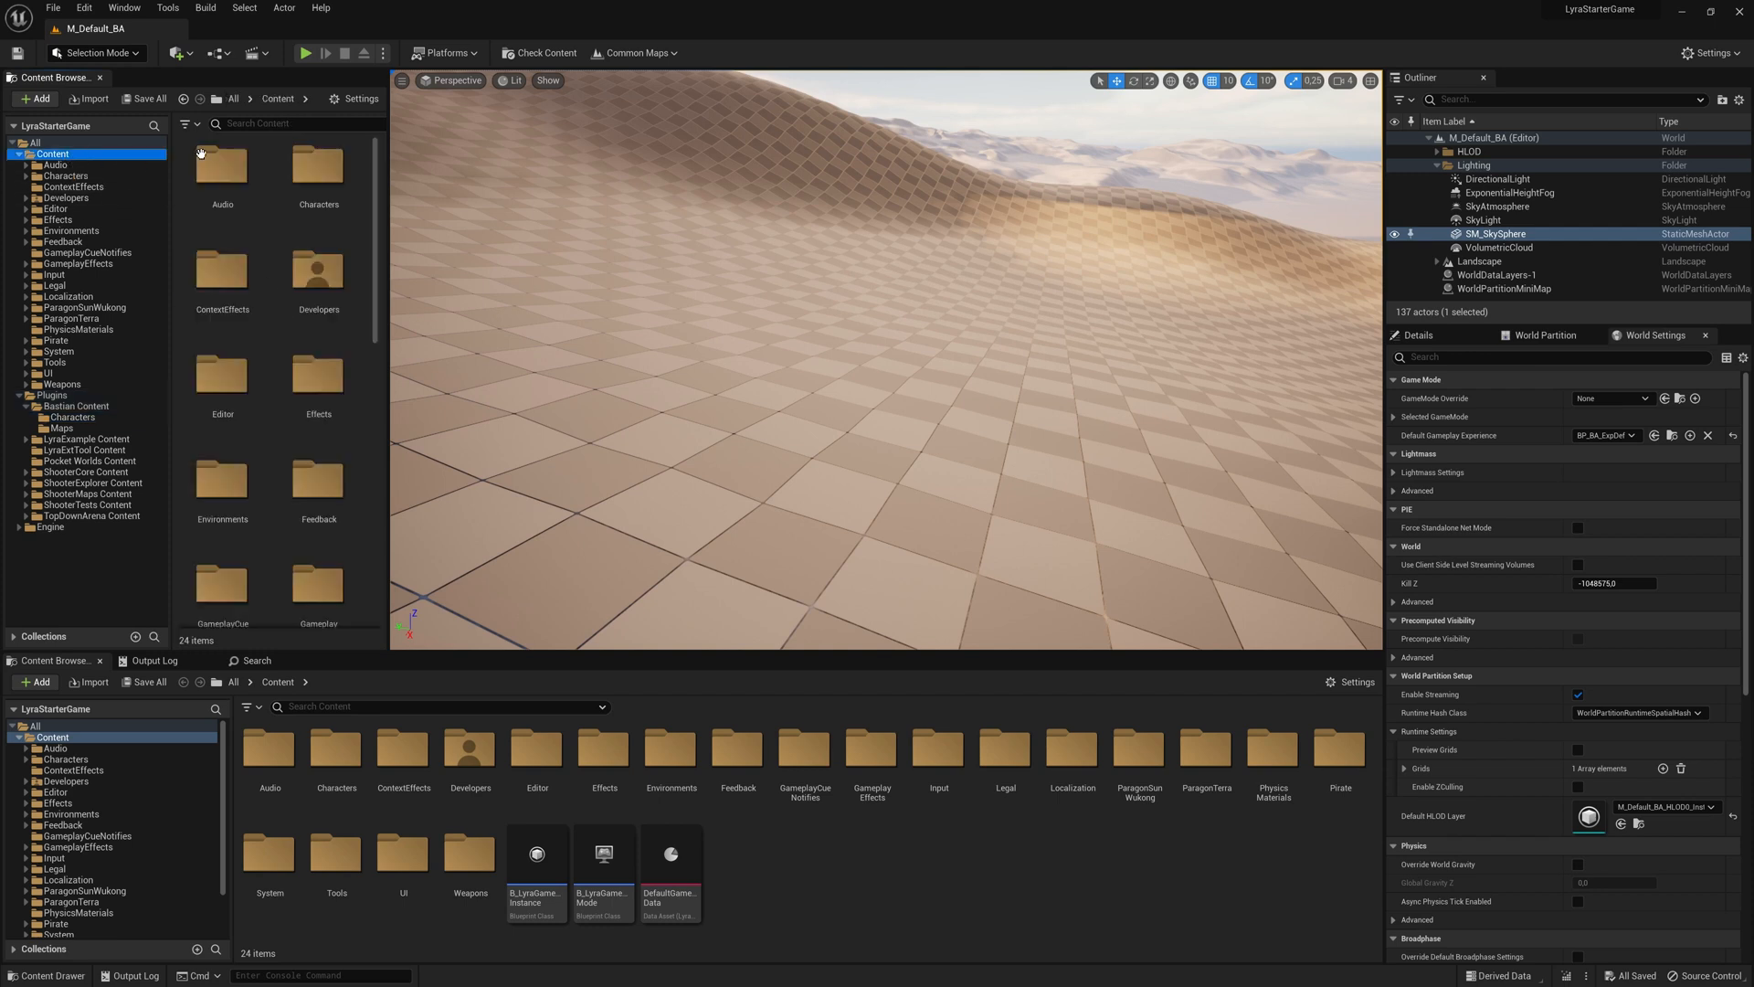
Duplicate and retarget the mannequin animation blueprint onto SKM_Pirate_Full_01
text(retar)
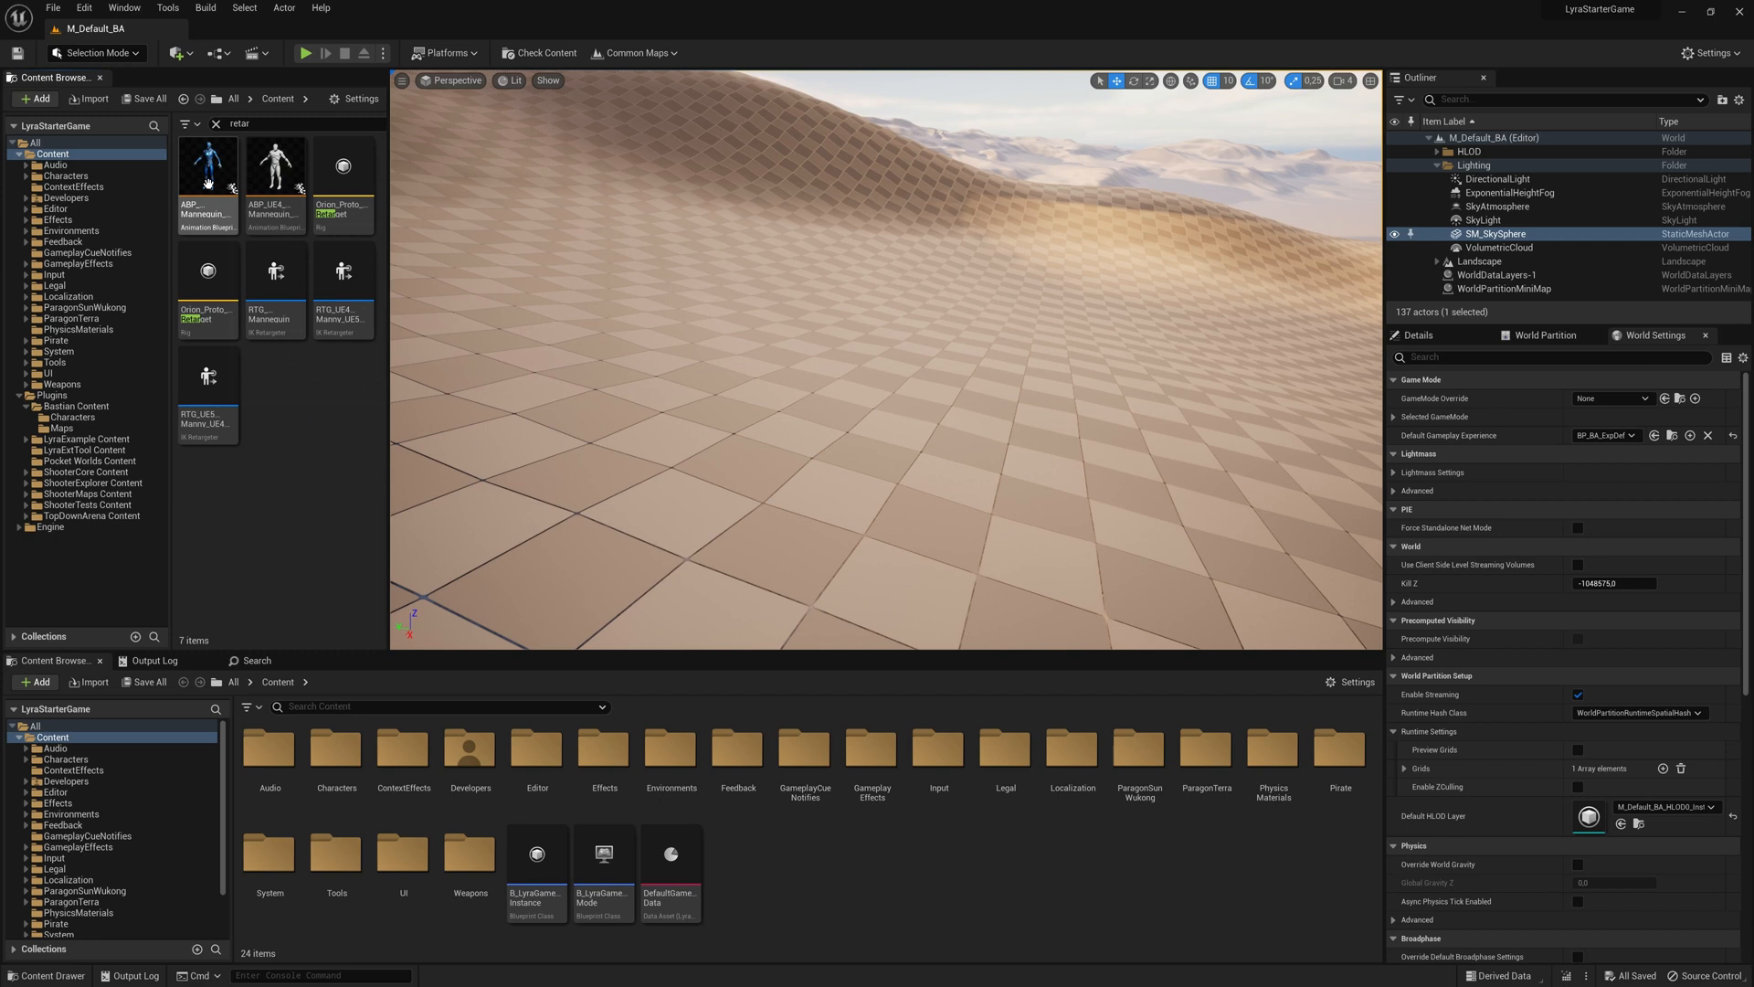
right_click(207, 168)
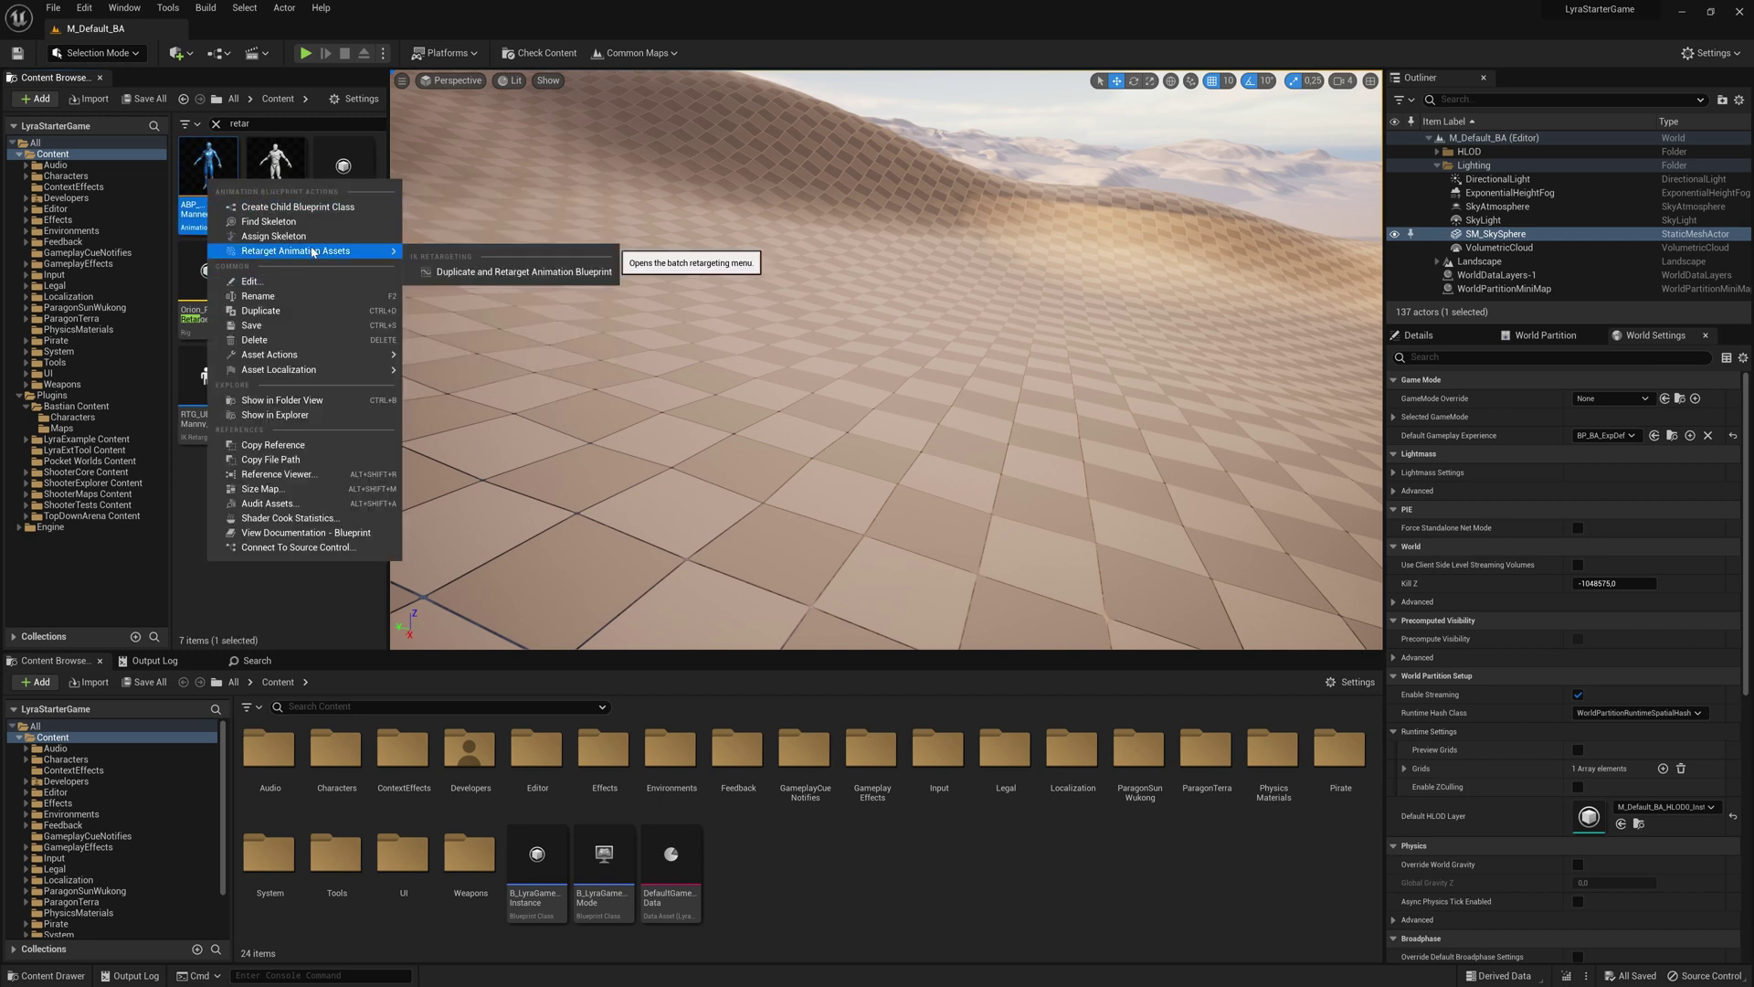
click(523, 270)
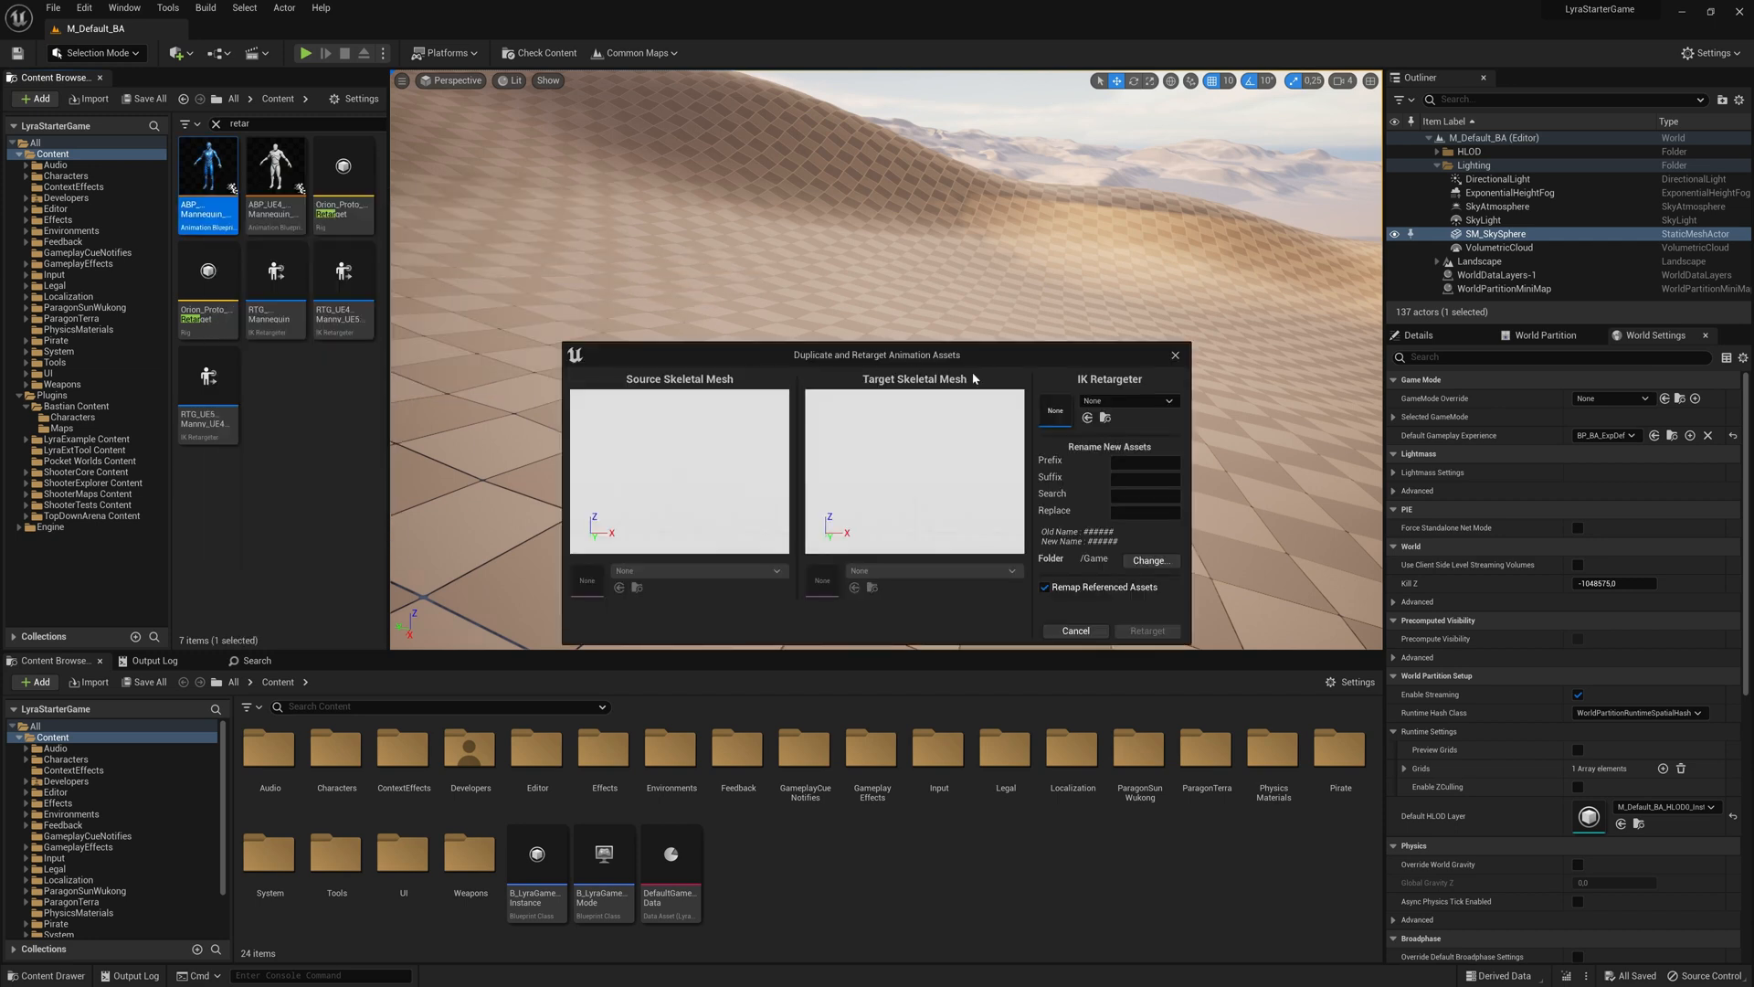
click(1167, 401)
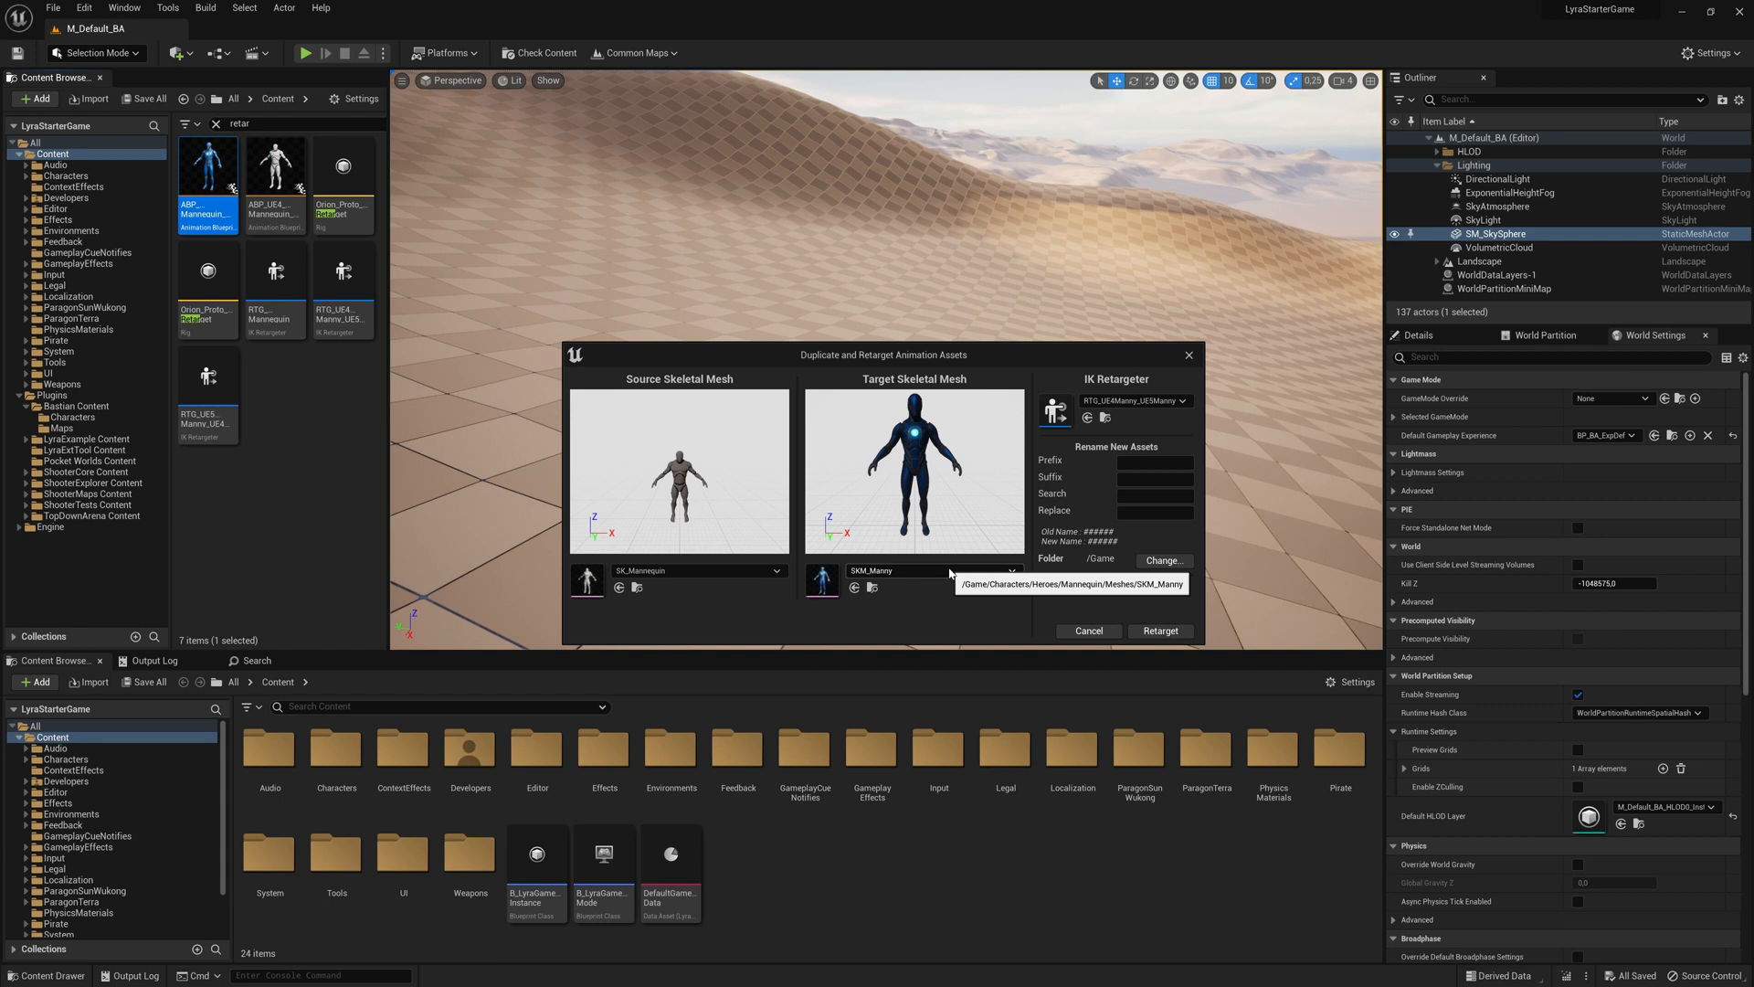
click(1011, 570)
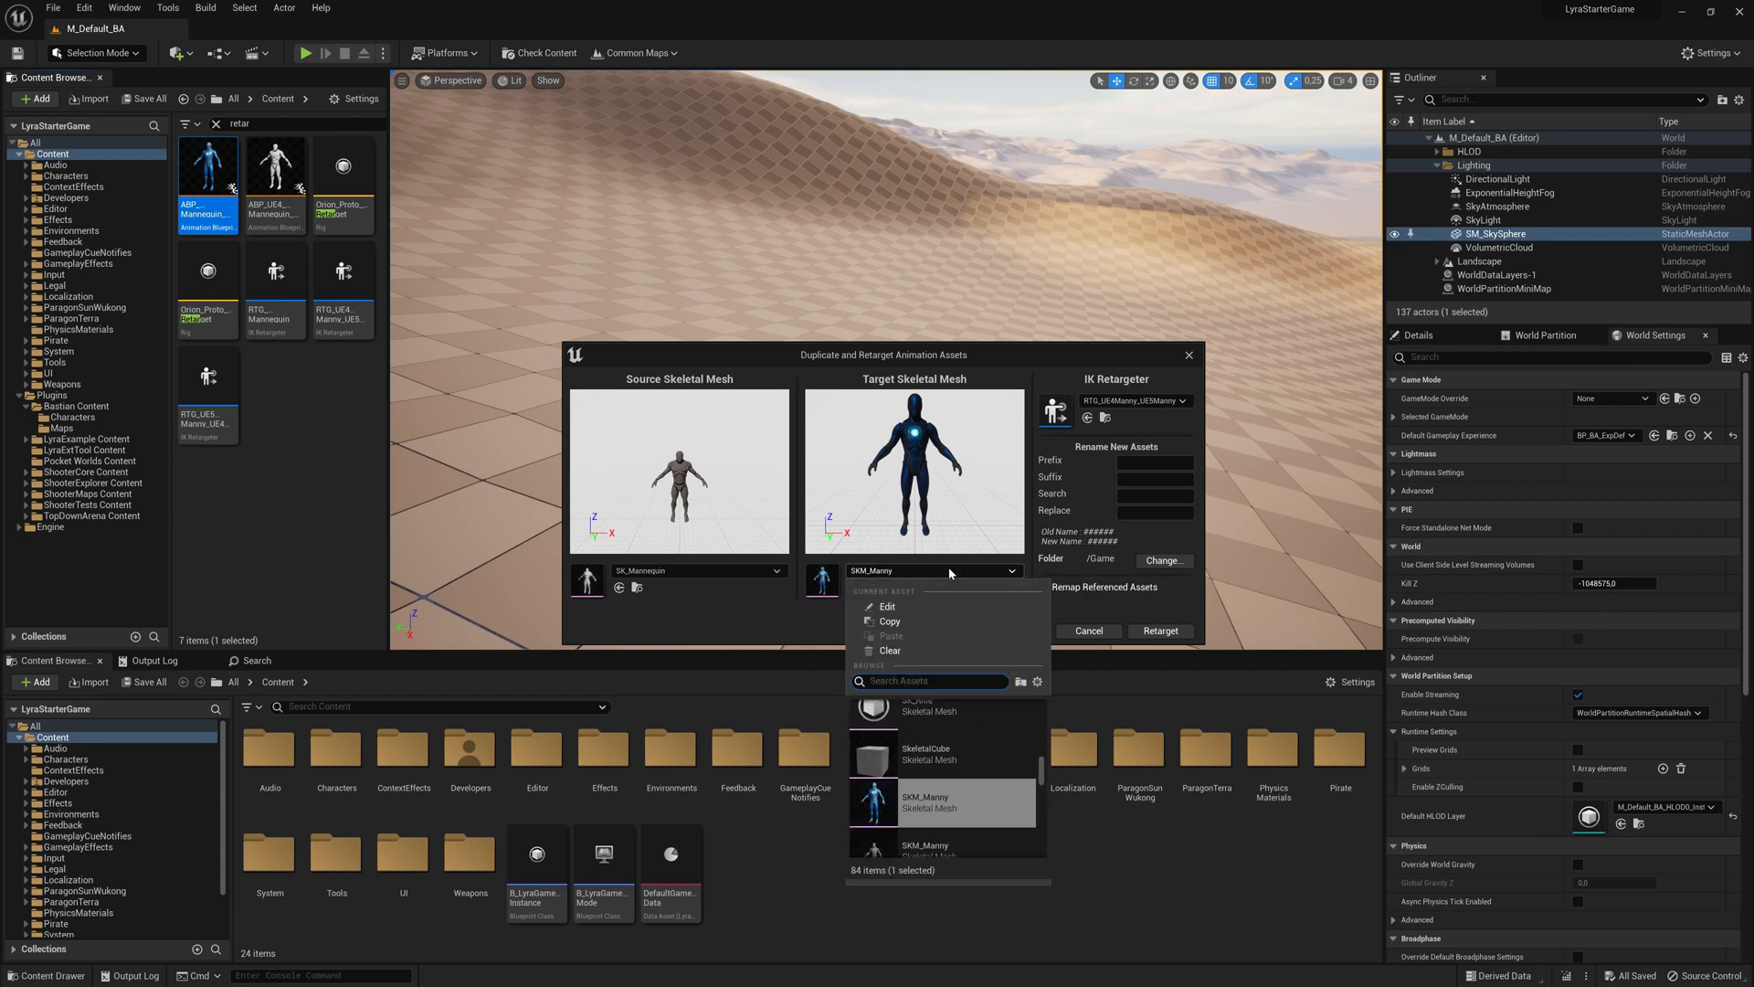
text(pirate_full)
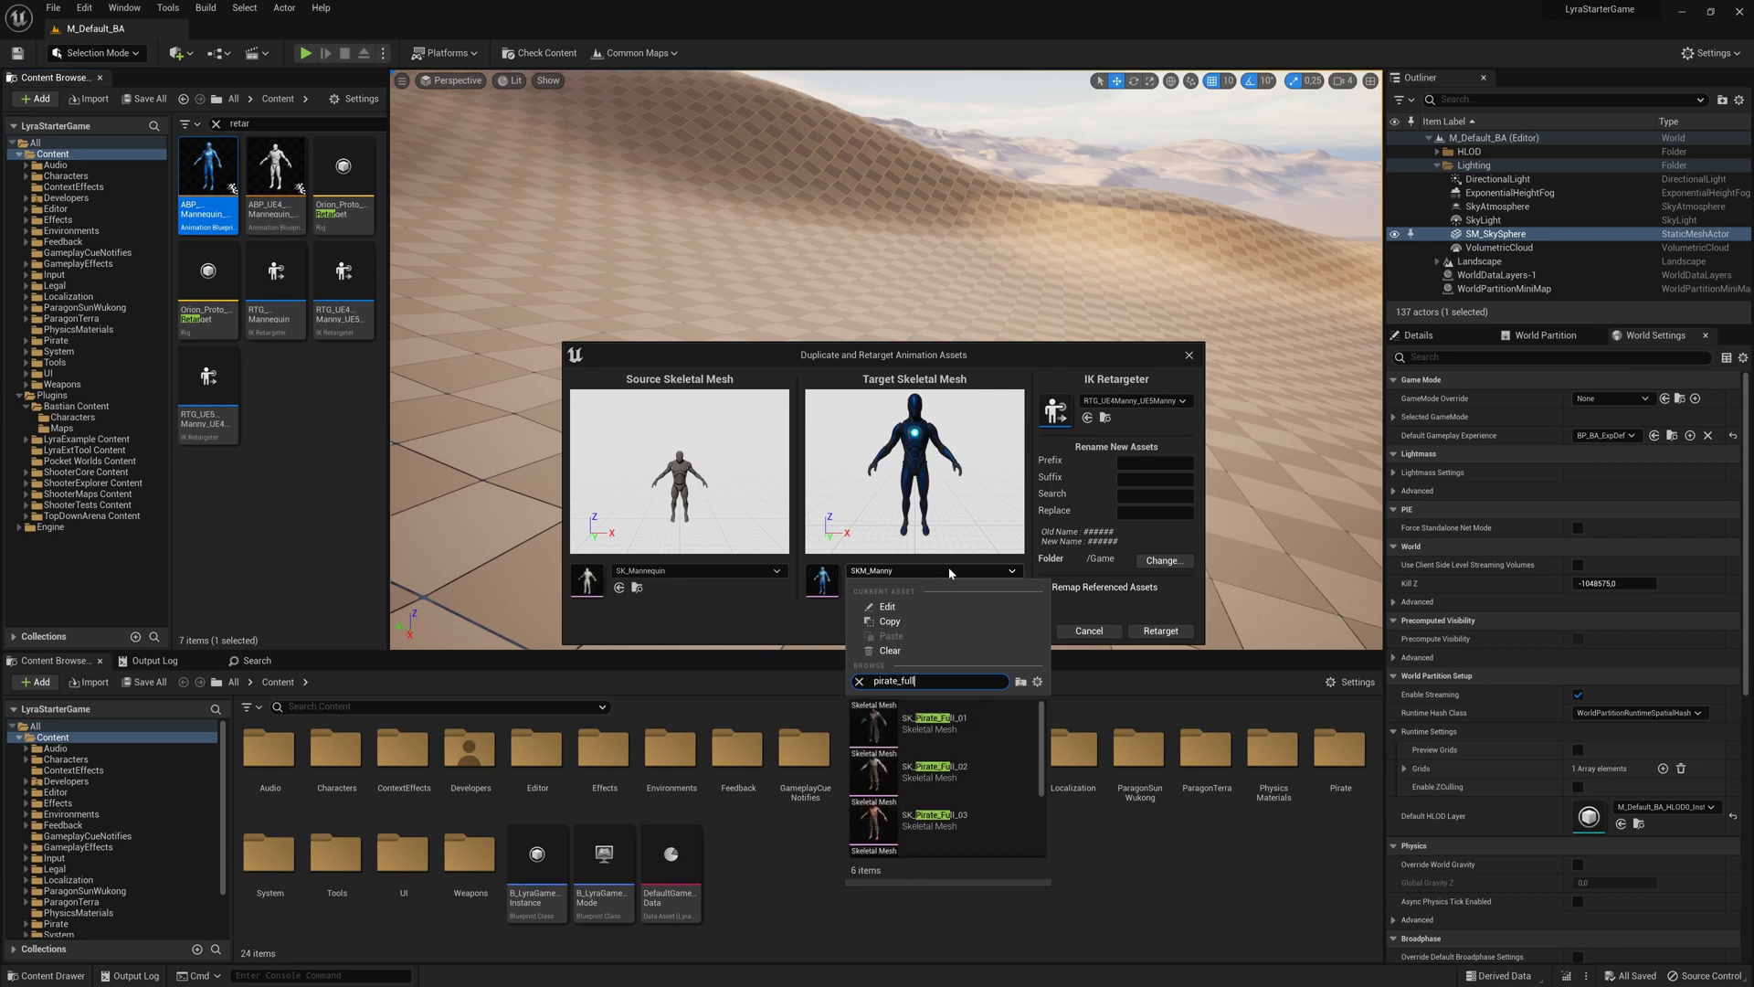
mouse_move(931, 719)
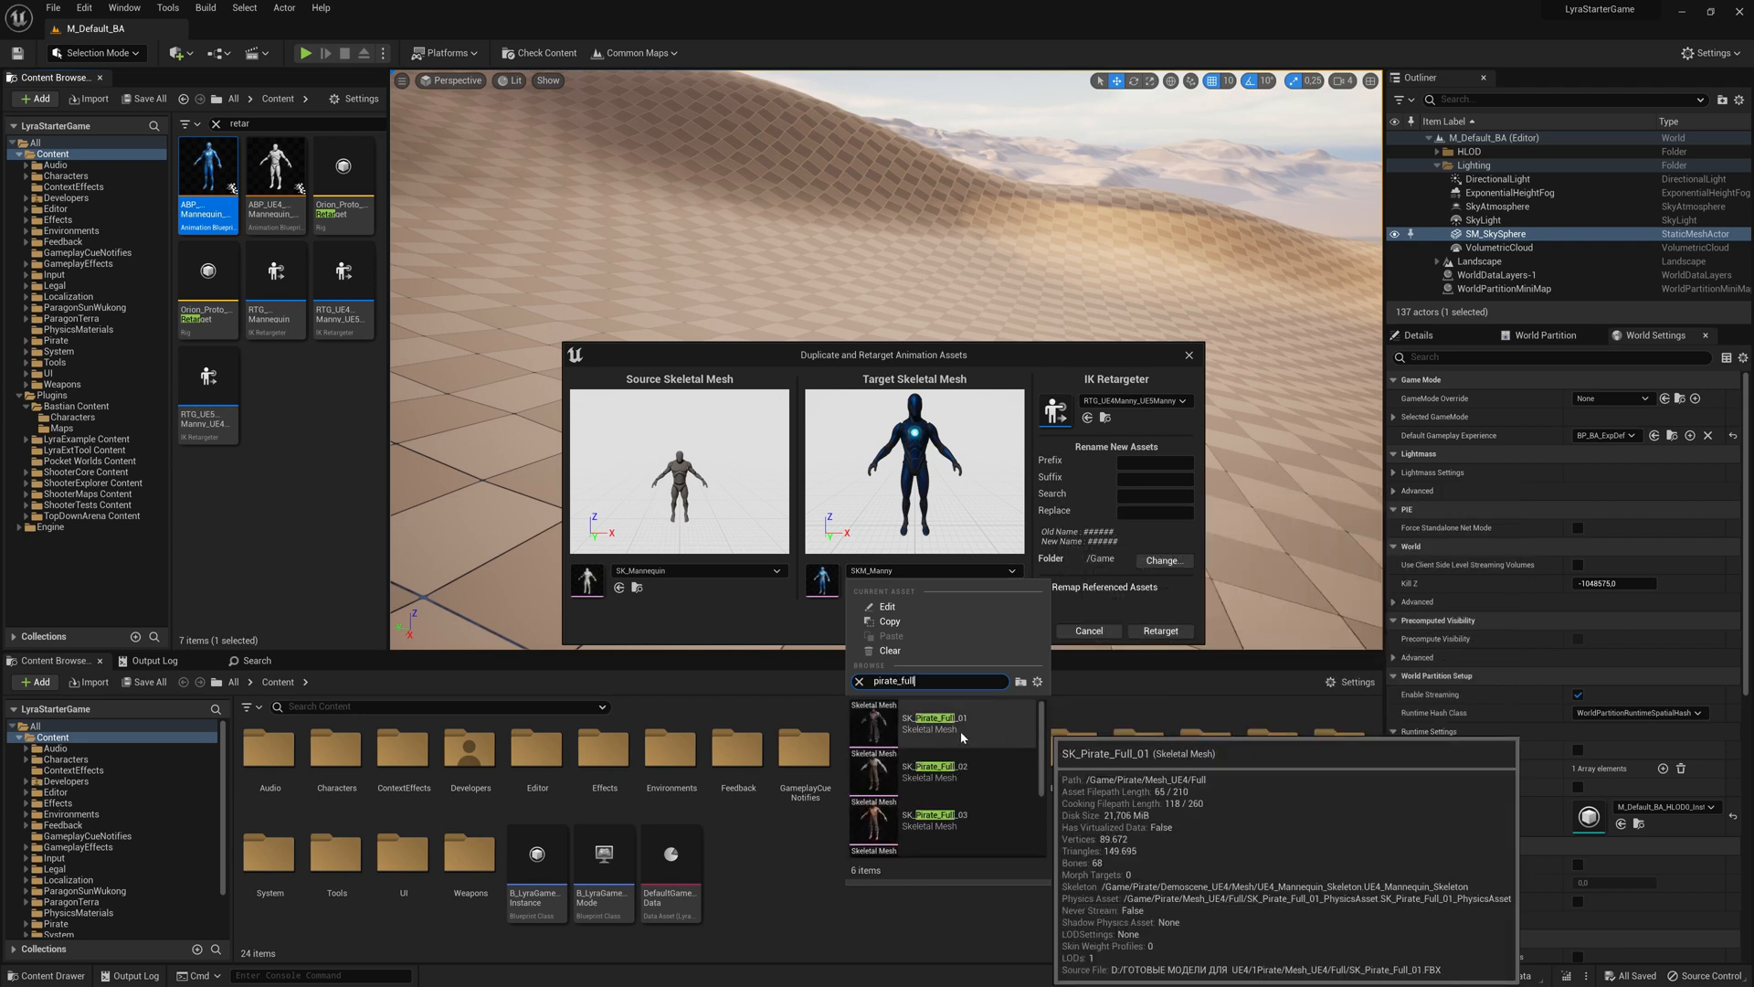
scroll(down, 3)
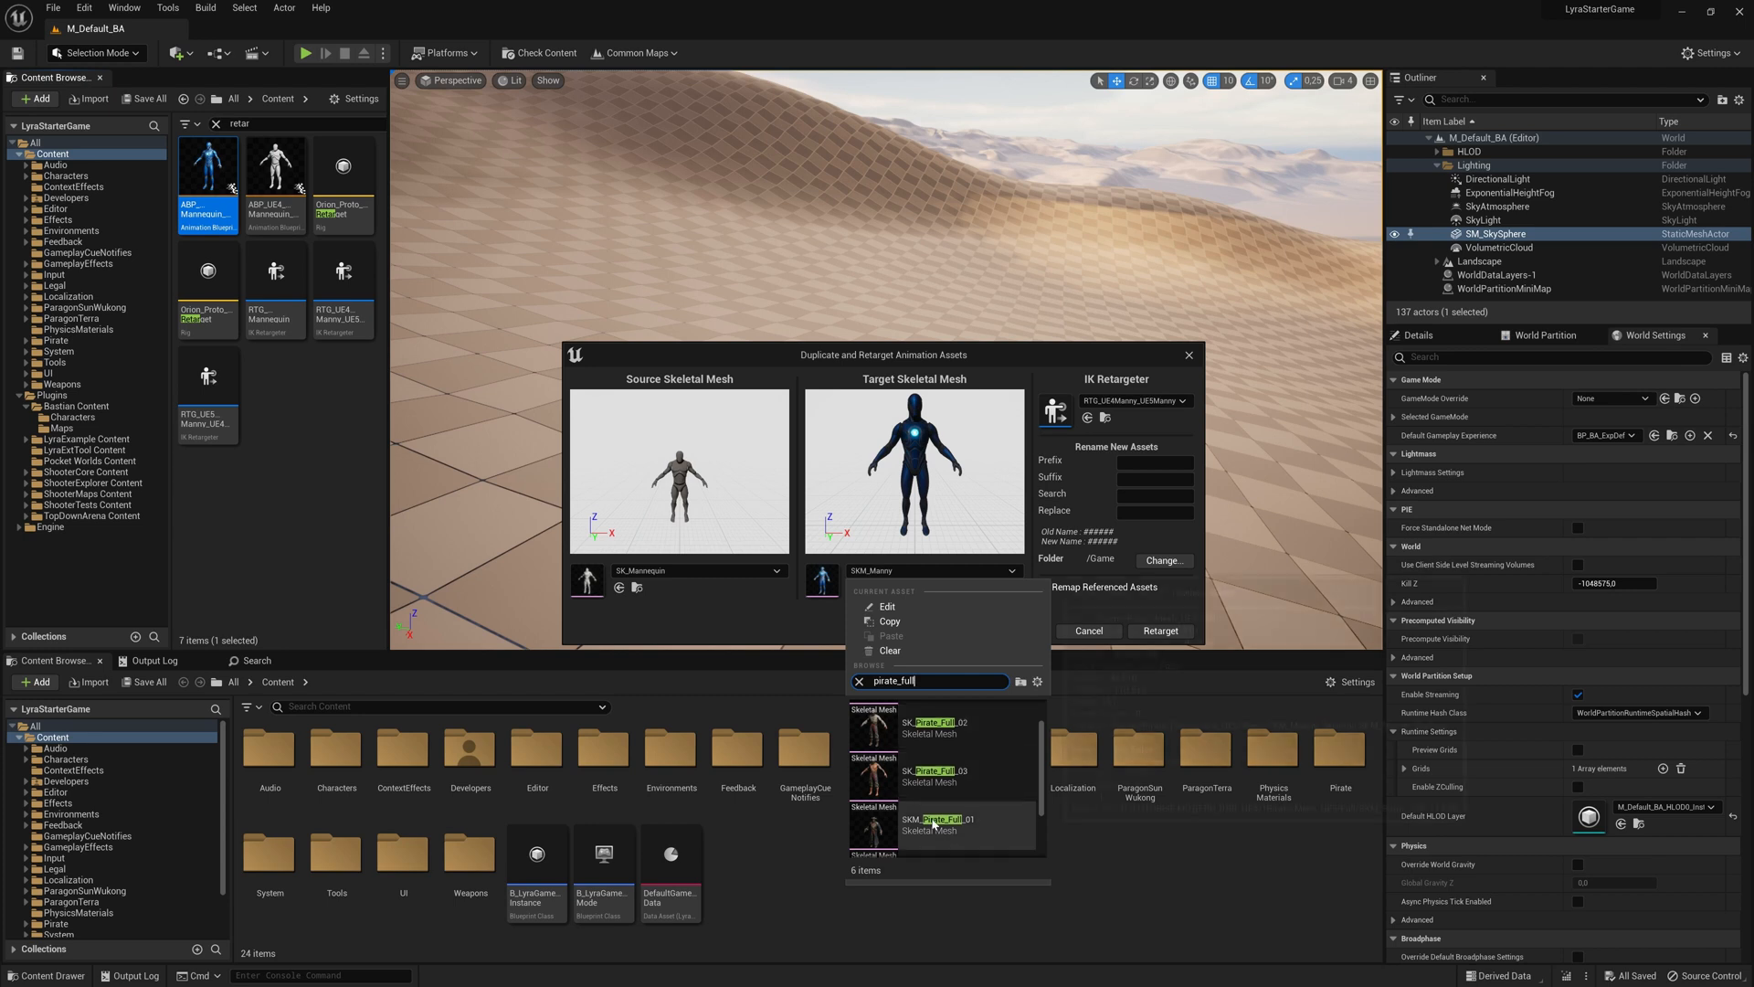
click(918, 823)
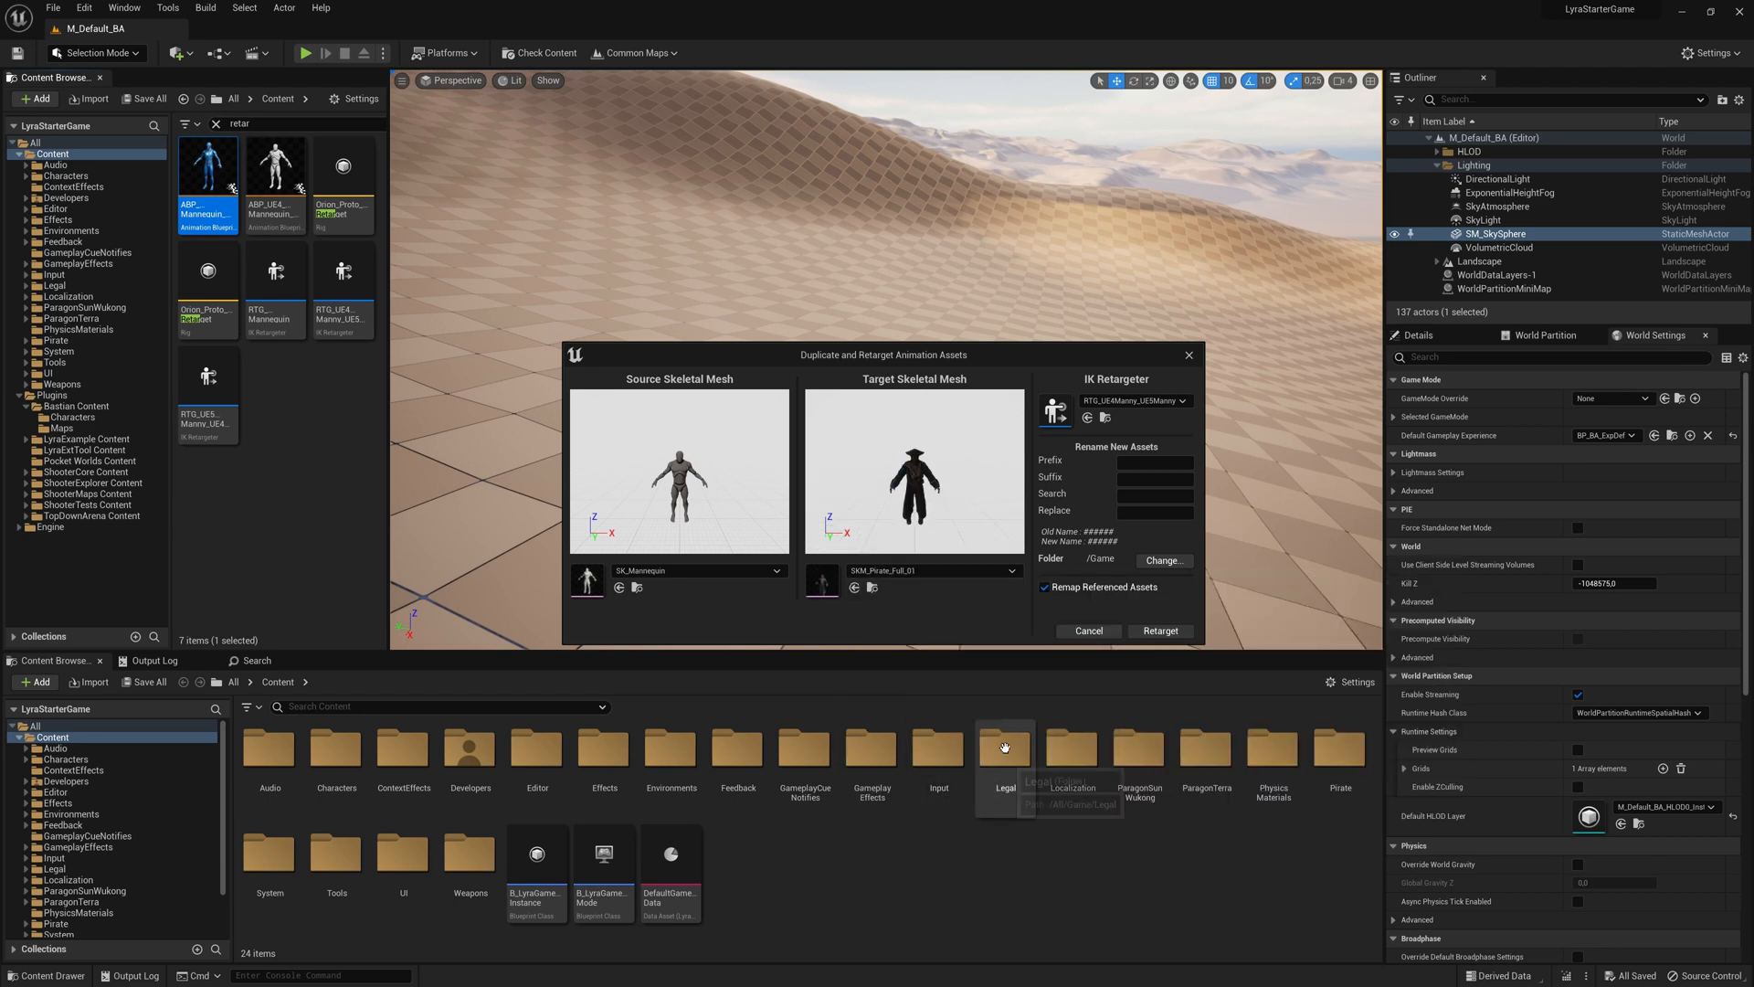
Save the retargeted animation blueprint into Bastian Characters and run the retarget
click(1163, 560)
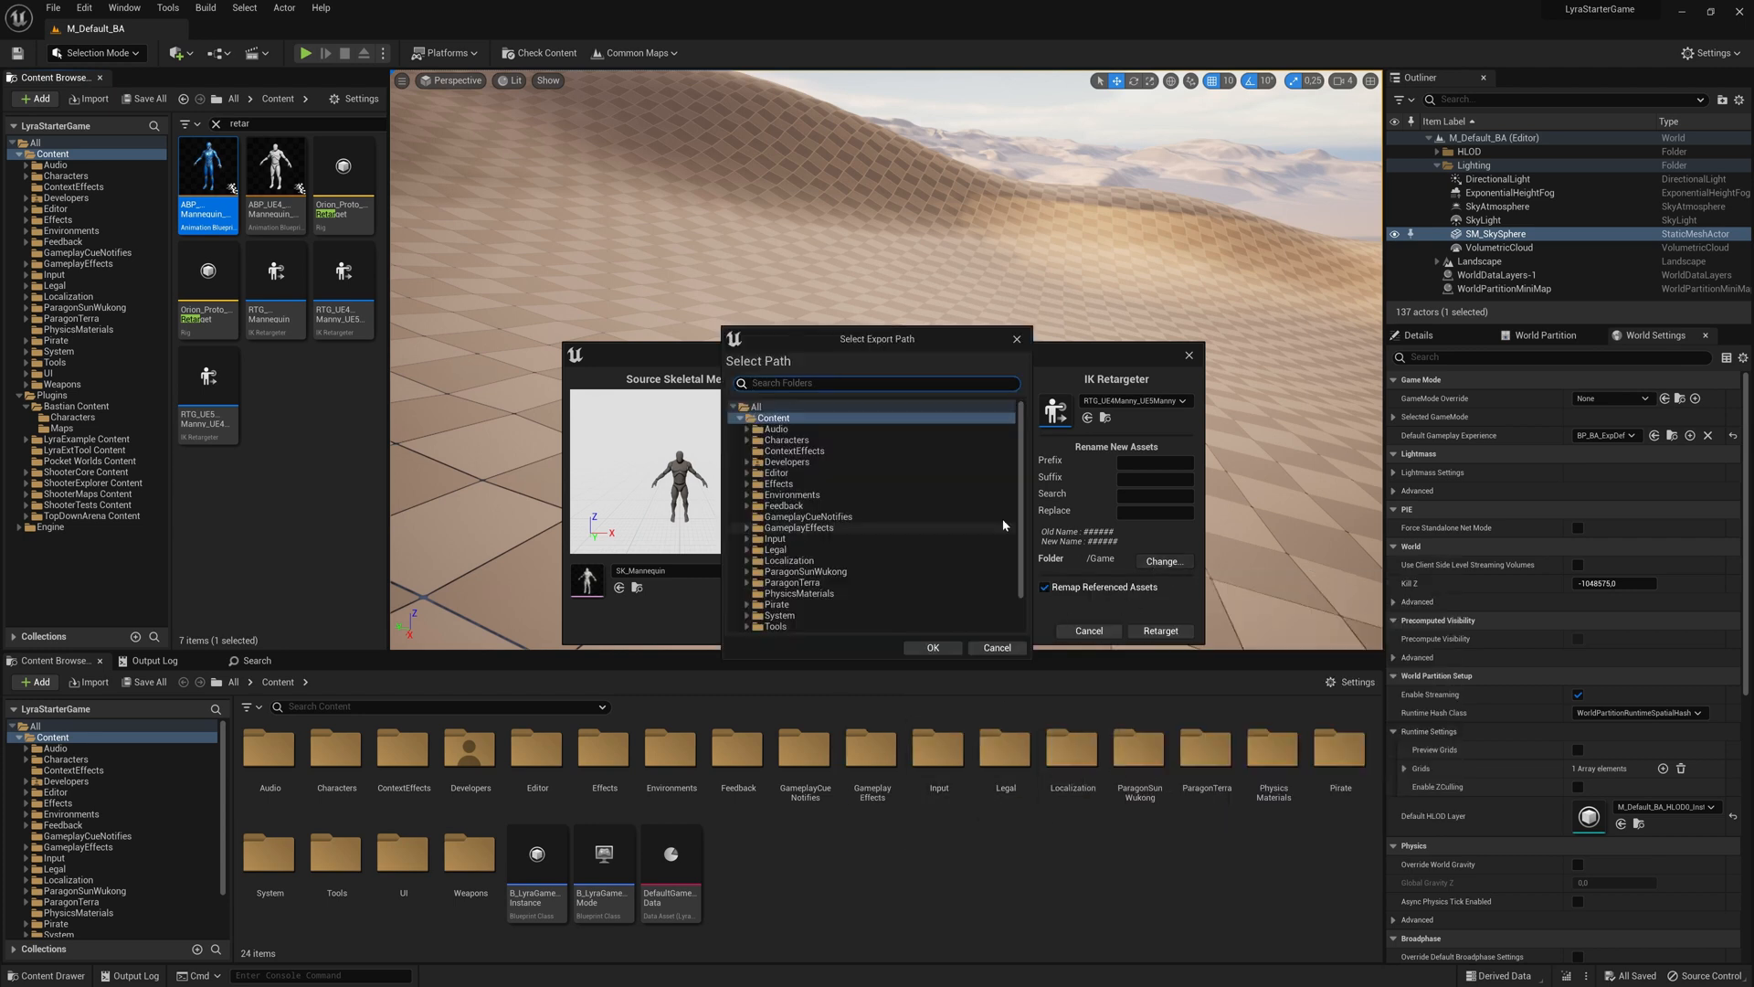
click(772, 417)
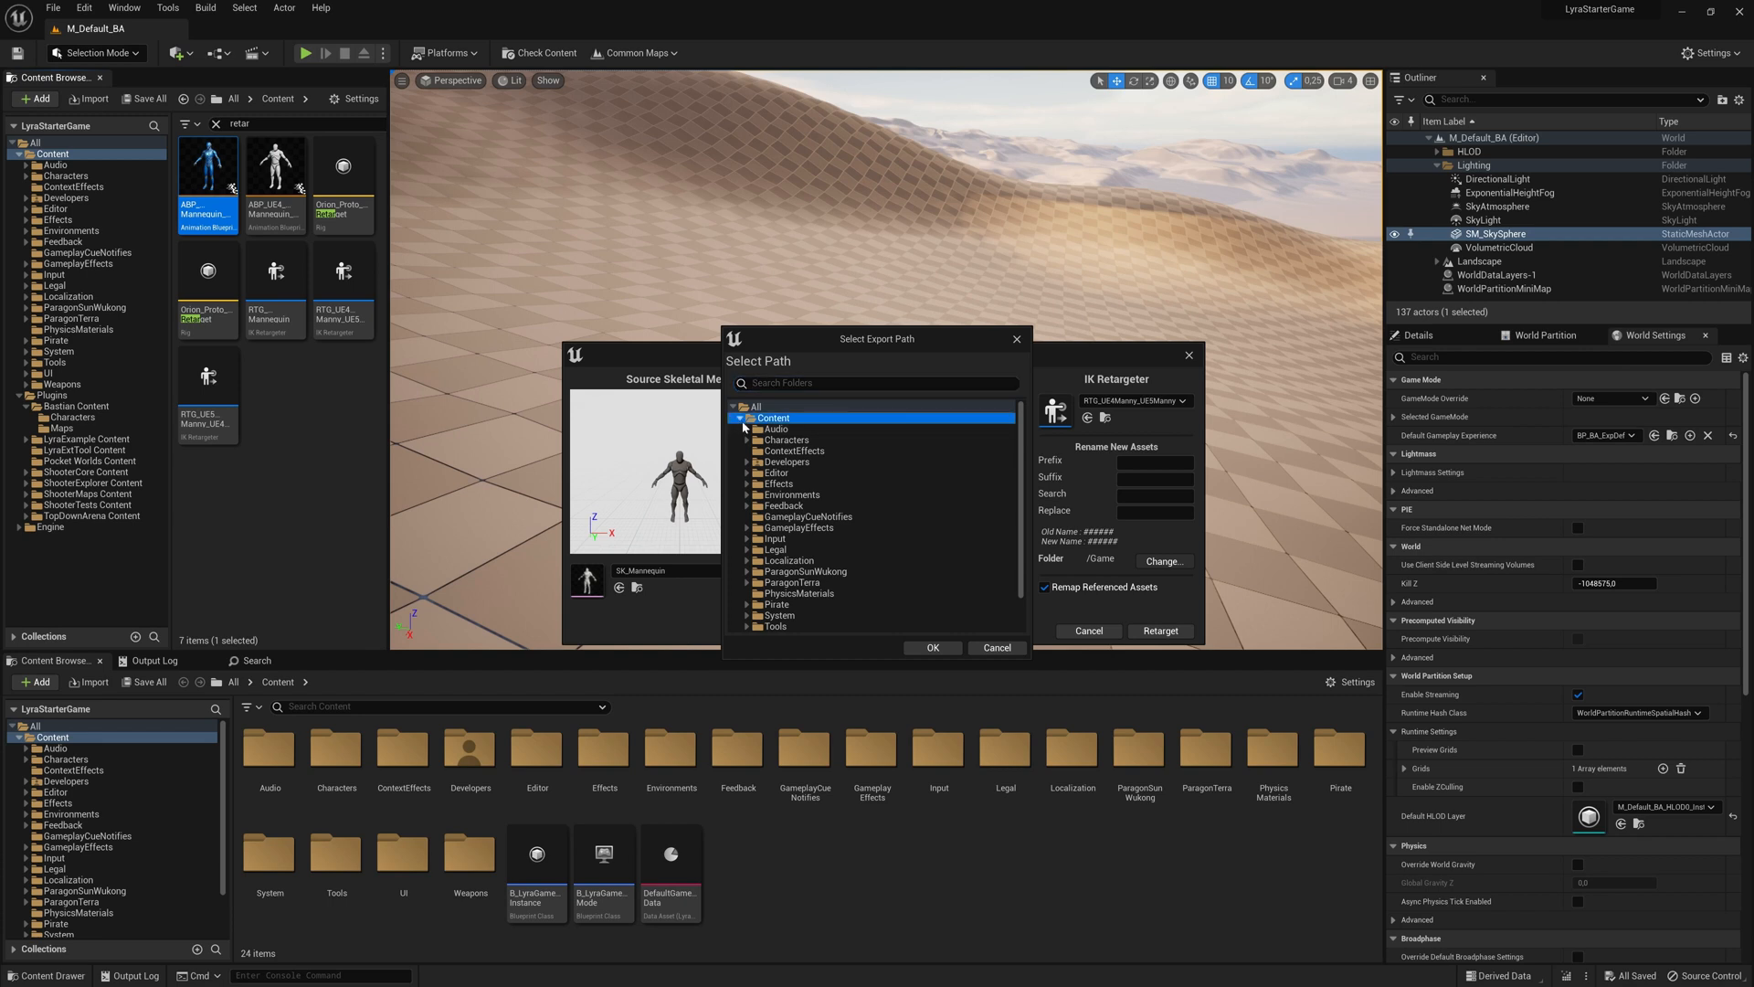
click(746, 428)
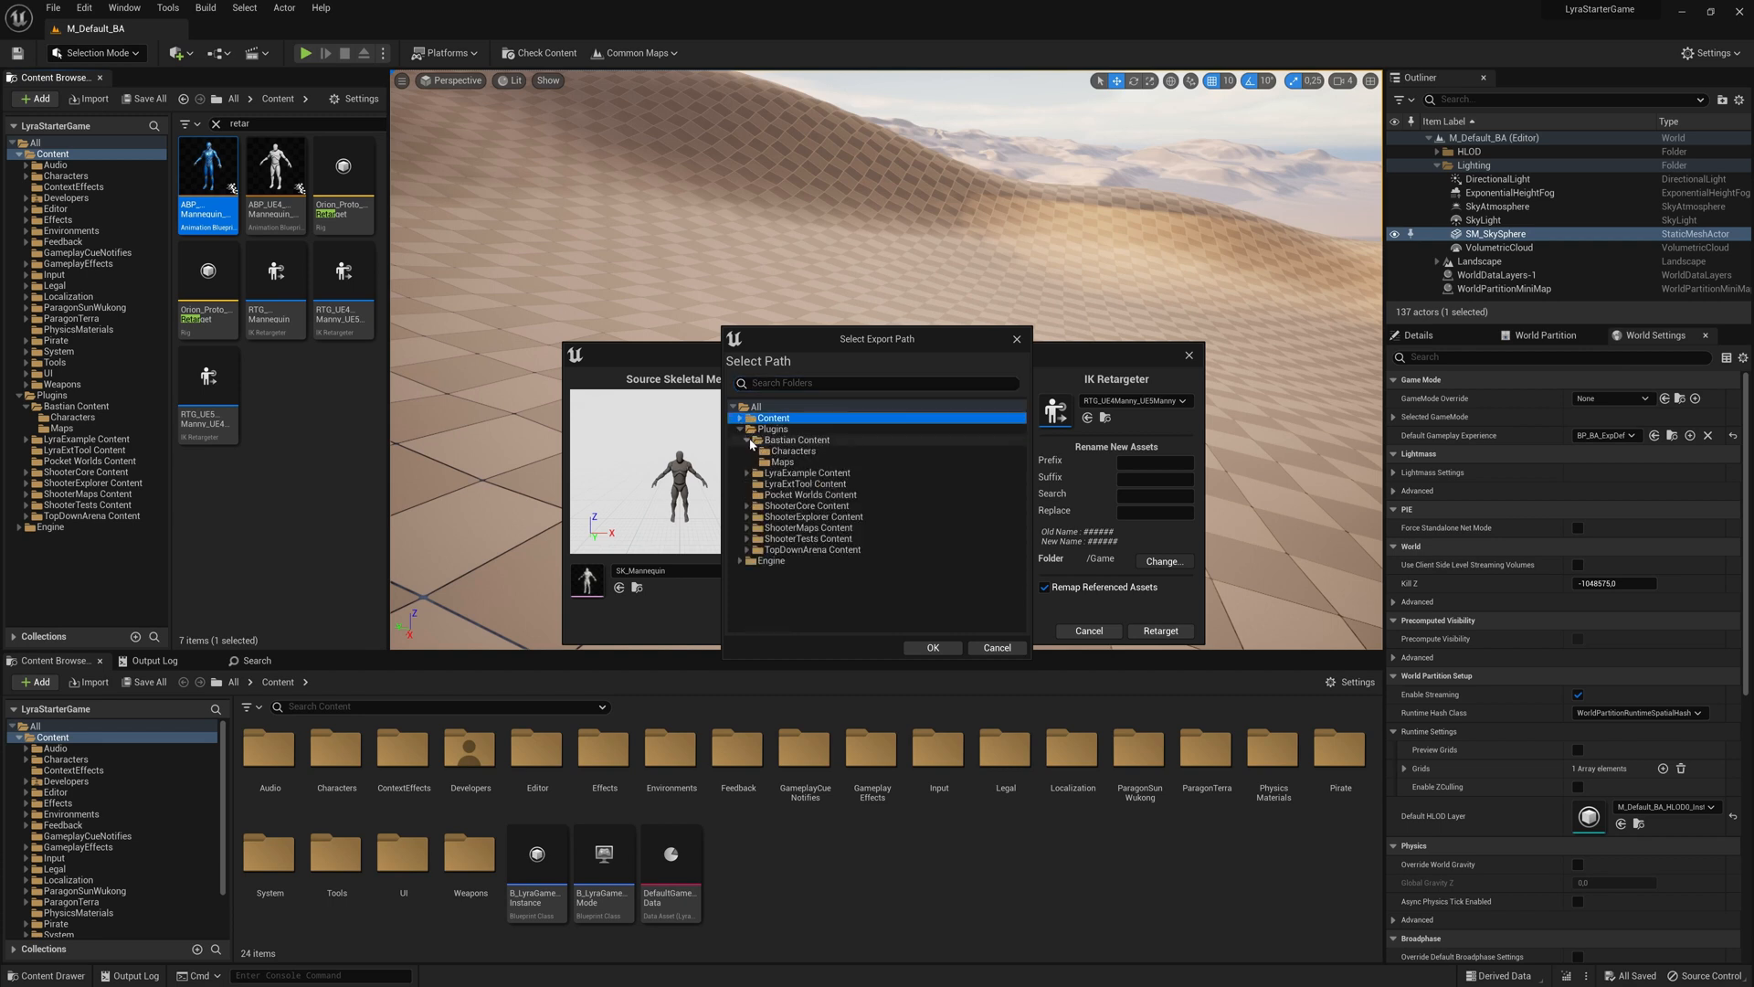
click(932, 648)
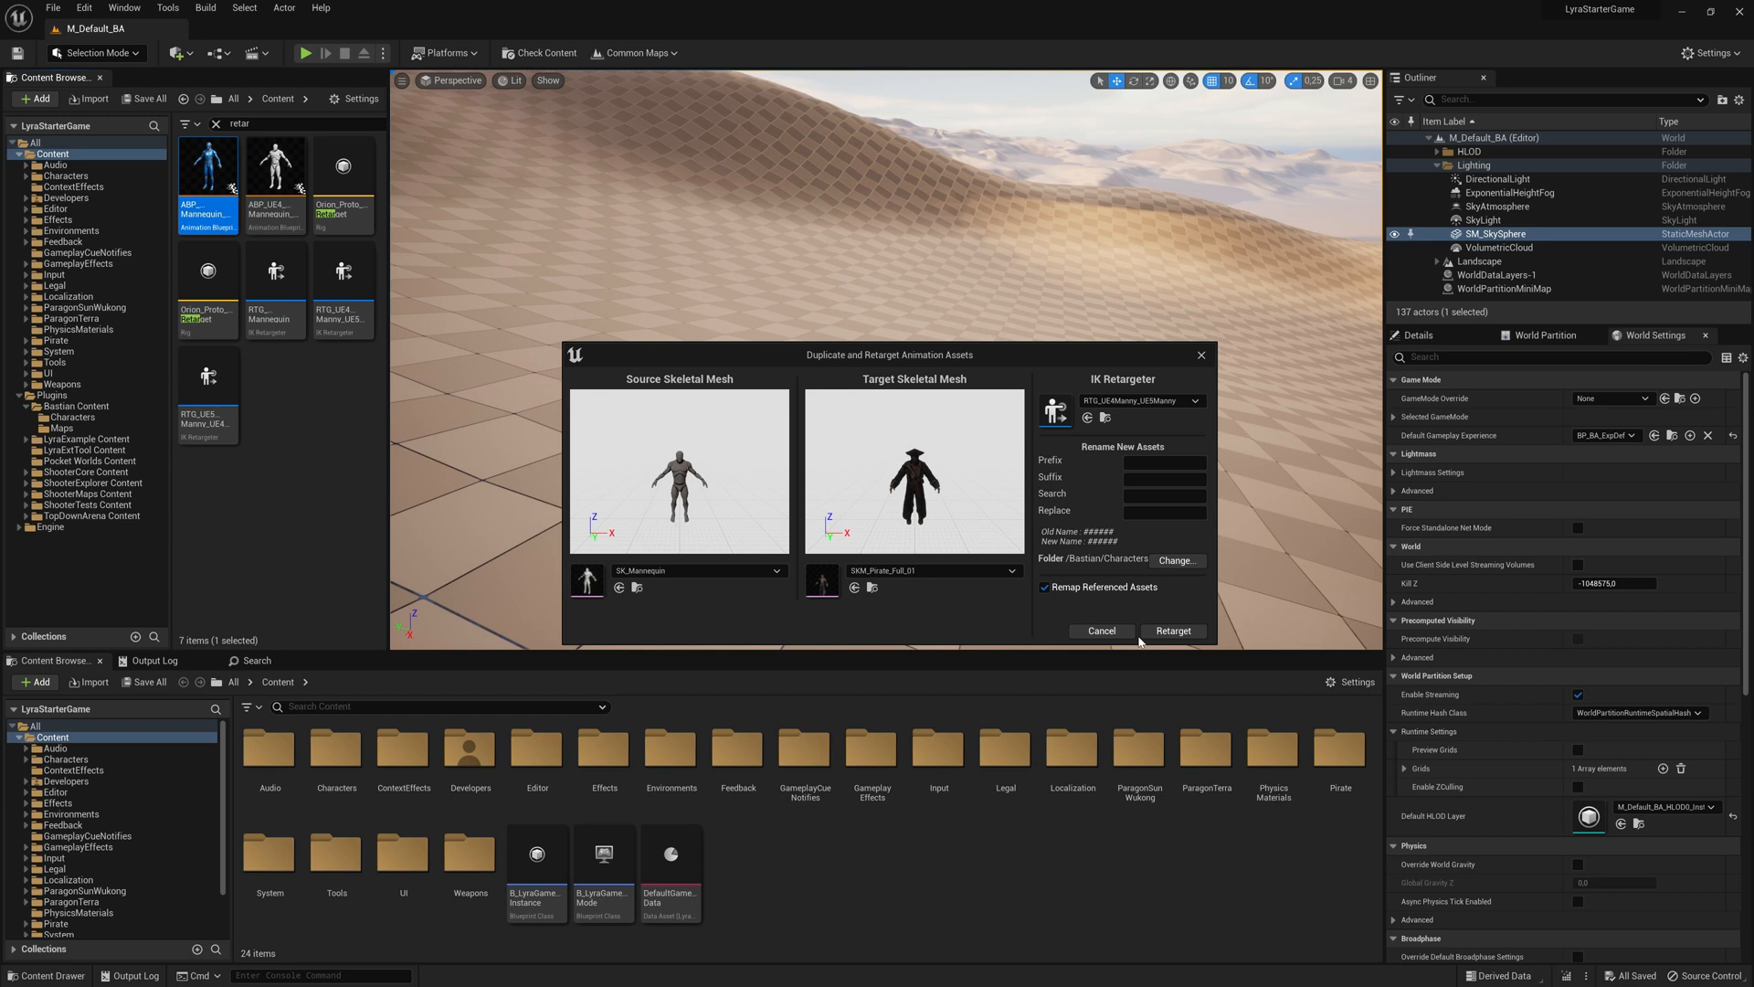
click(1172, 630)
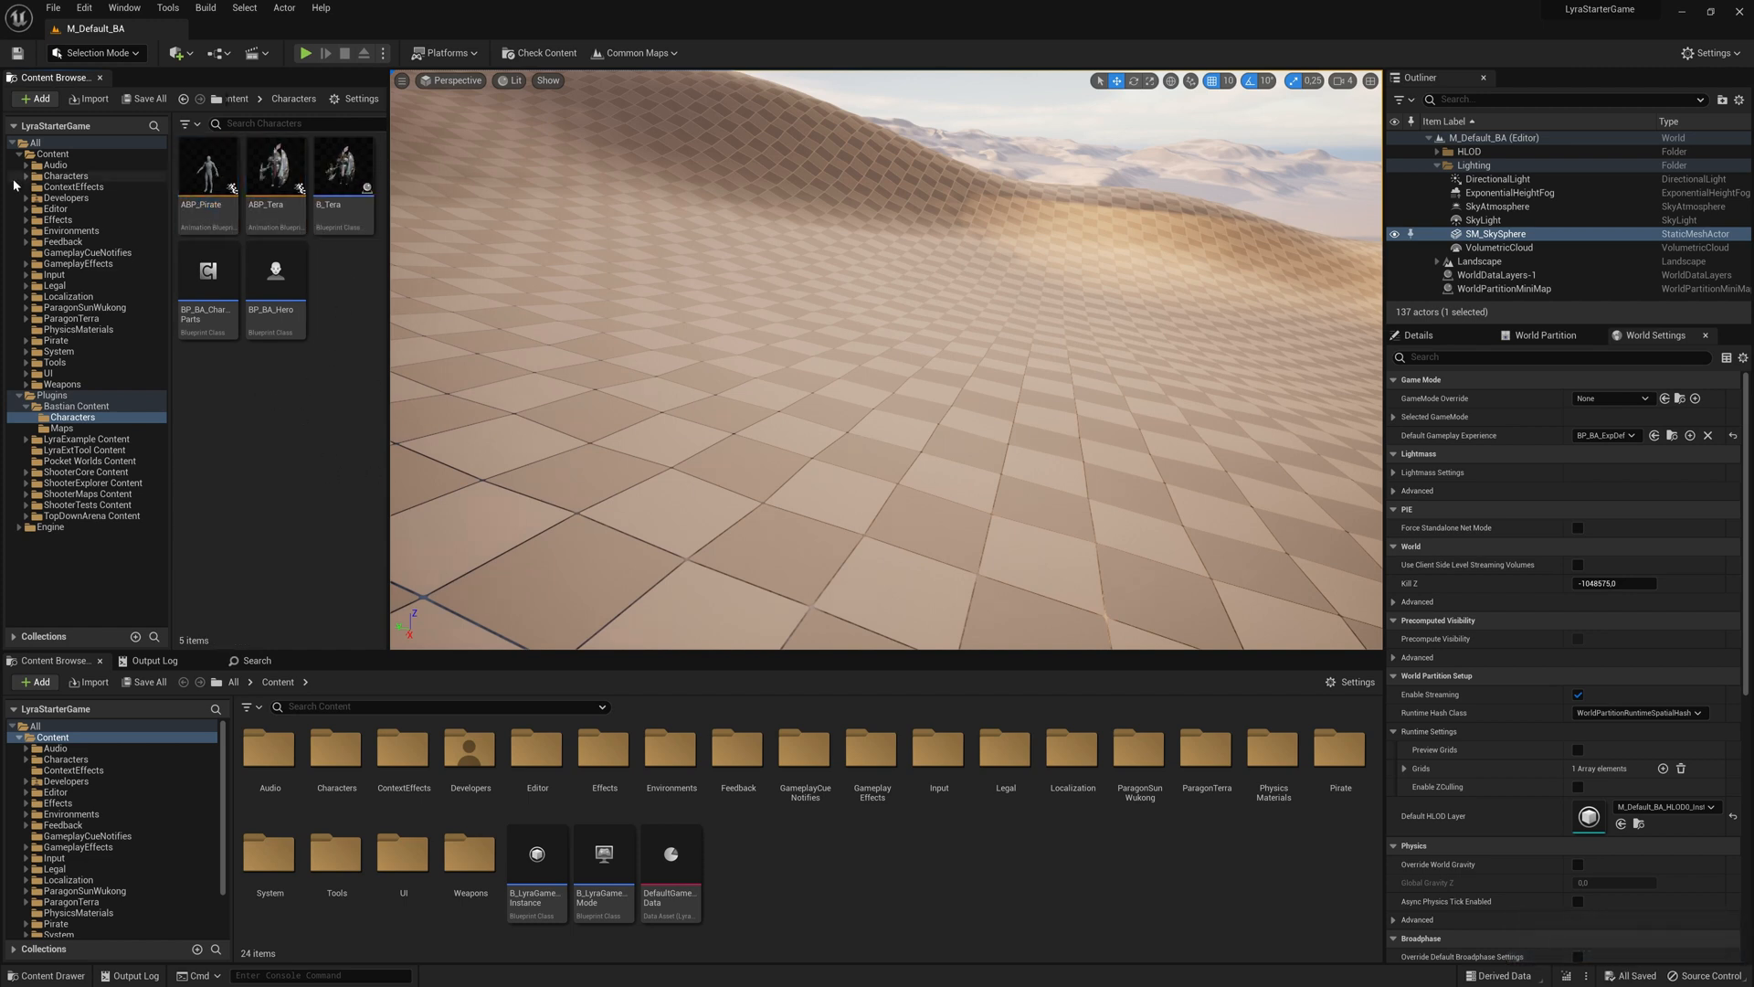
Copy B_Manny into Bastian Characters, name it B_Pirate, and clear the search filter
click(52, 153)
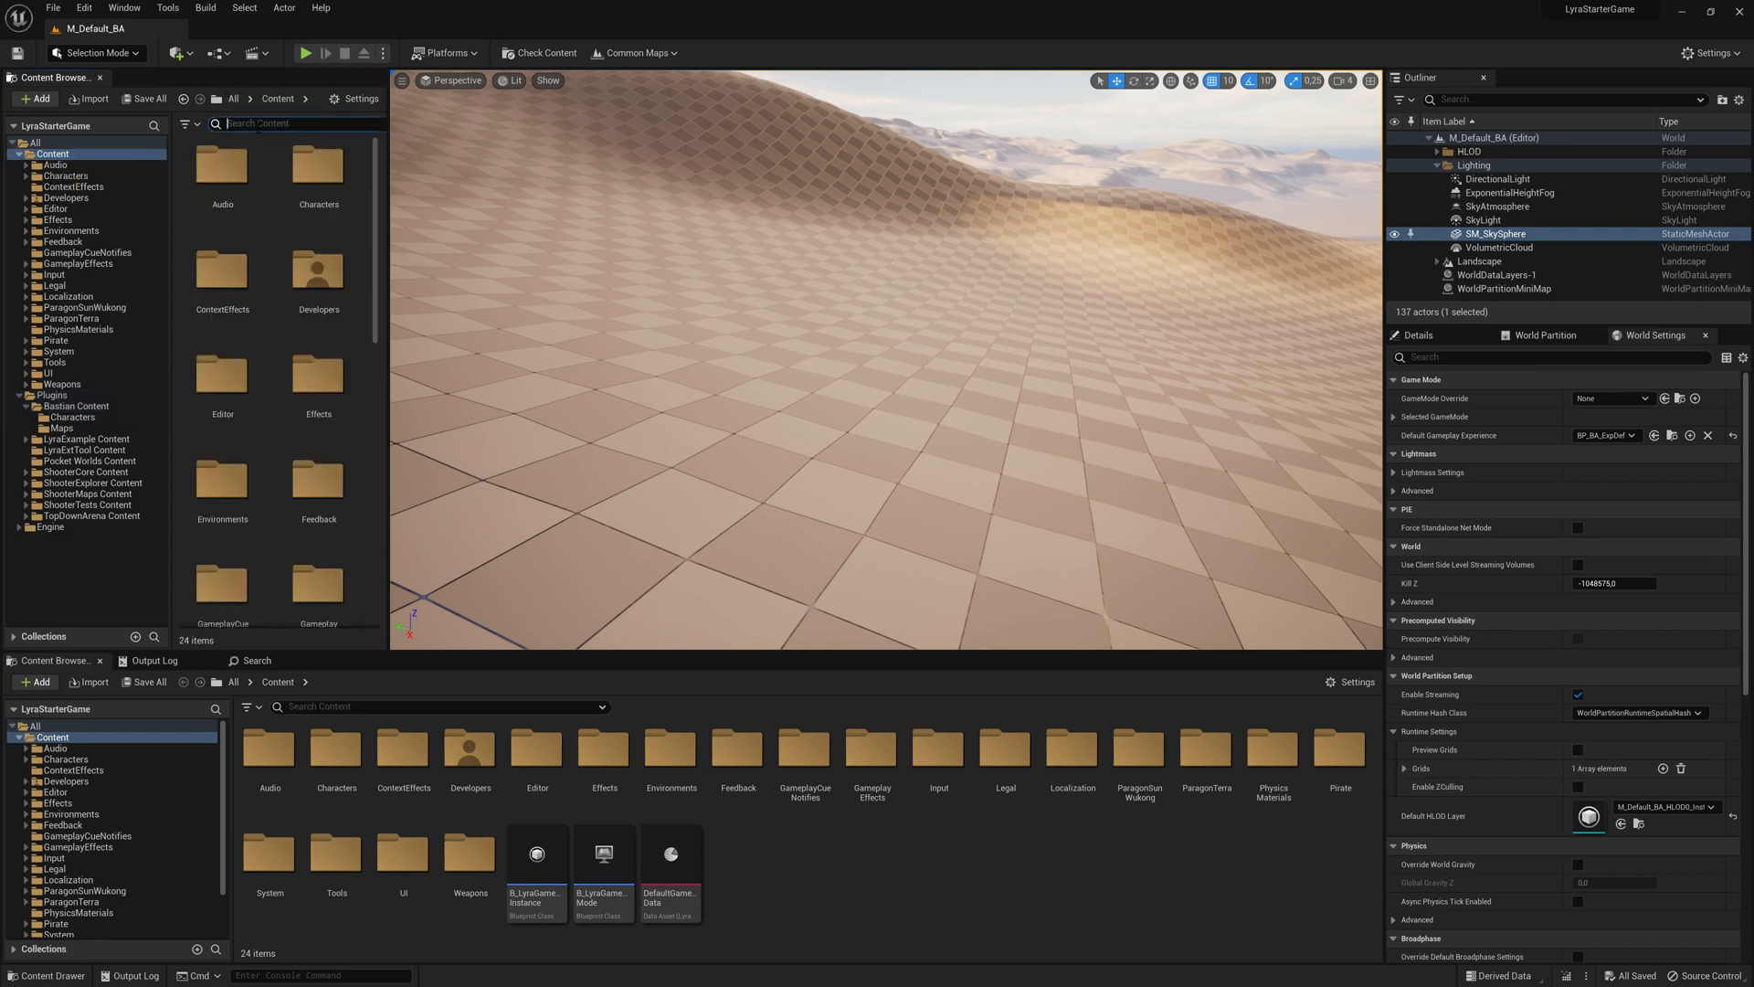
text(b_mann)
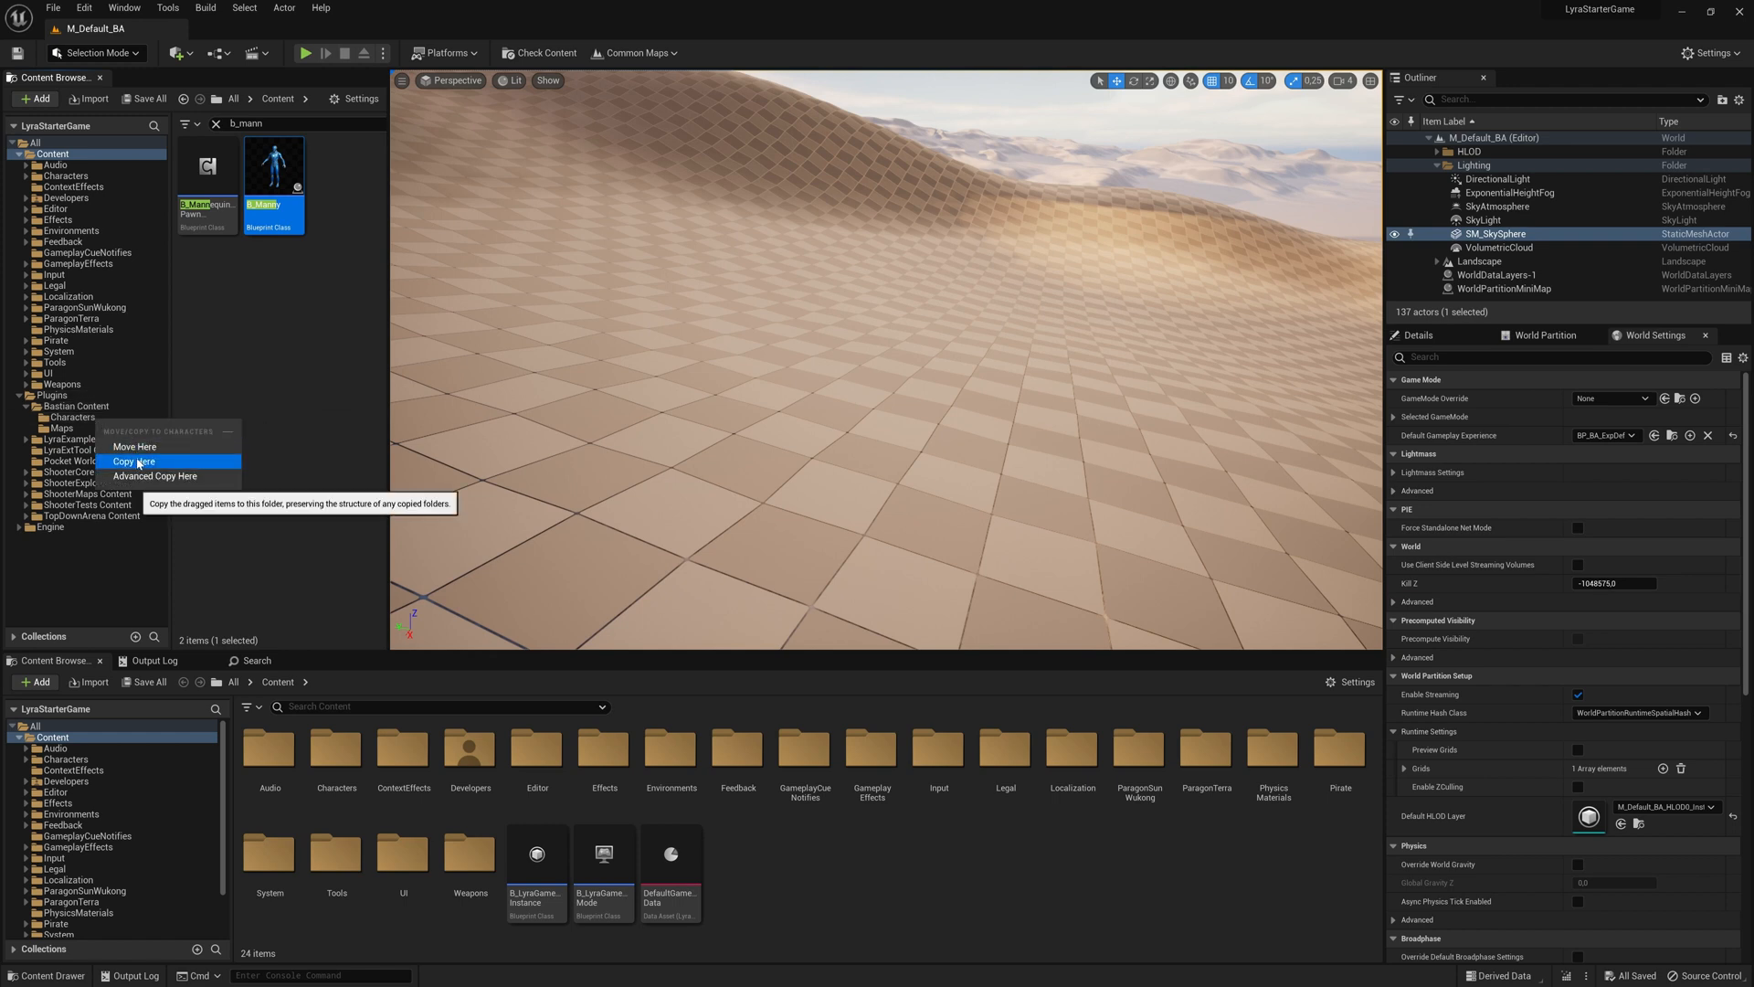
click(133, 461)
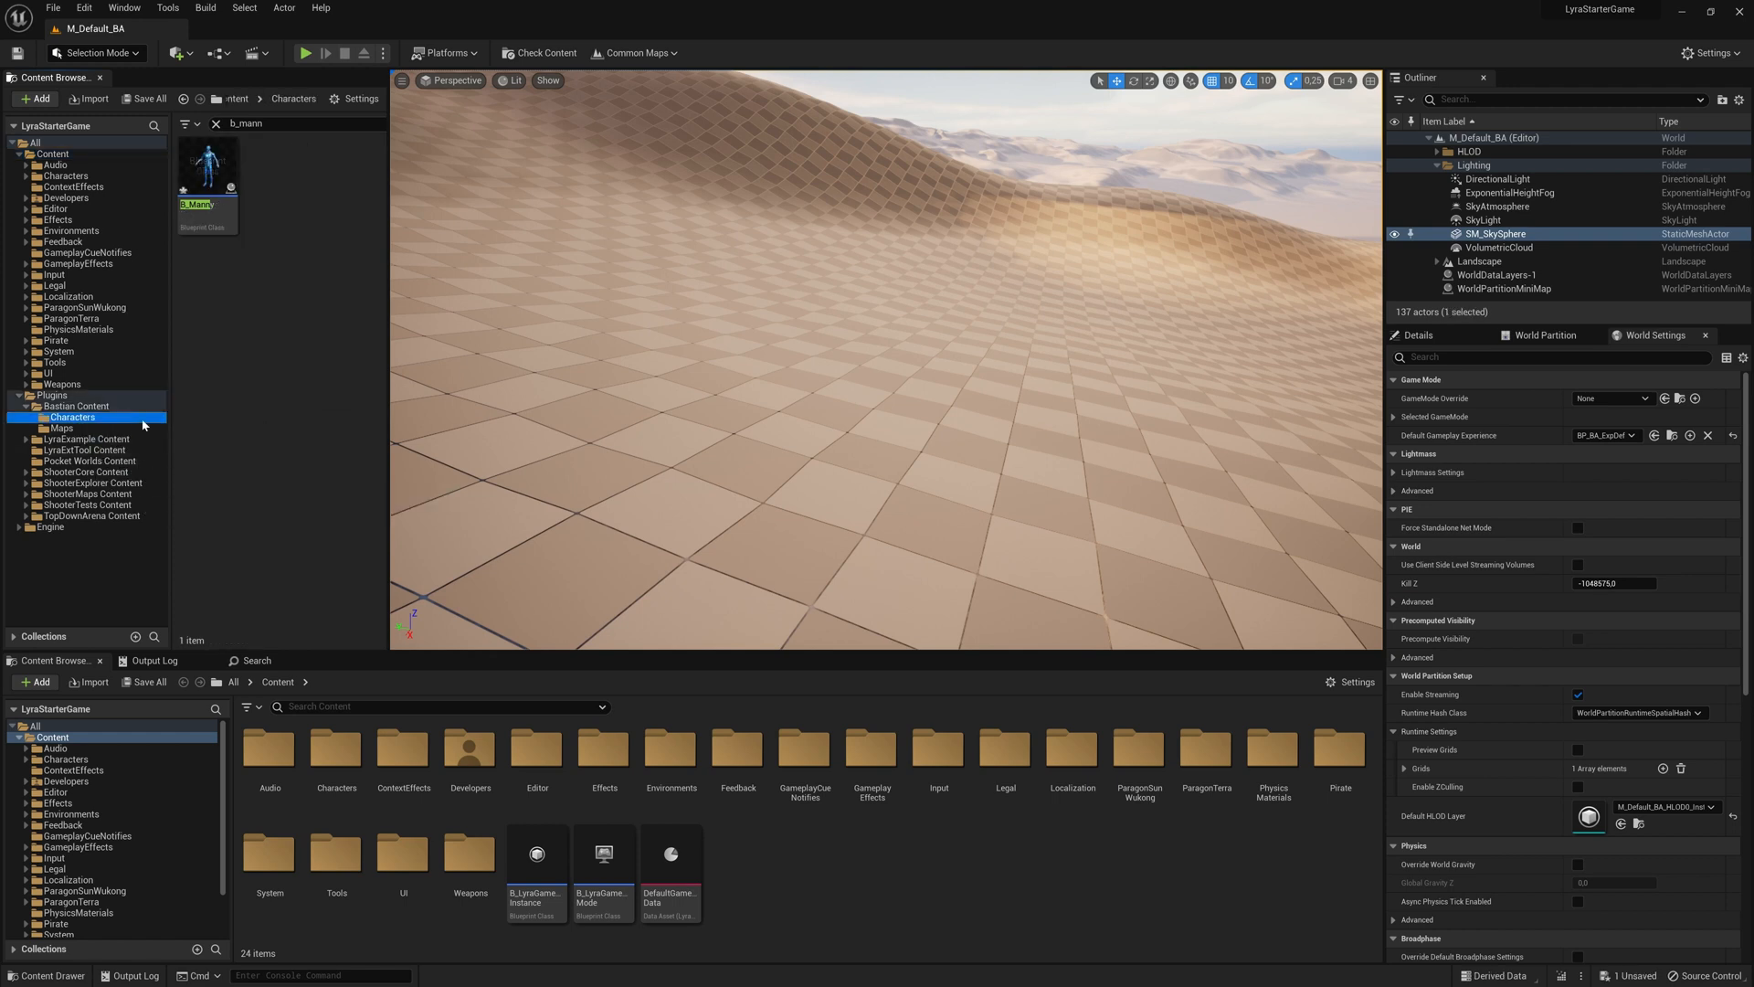
click(205, 162)
text(Pirate)
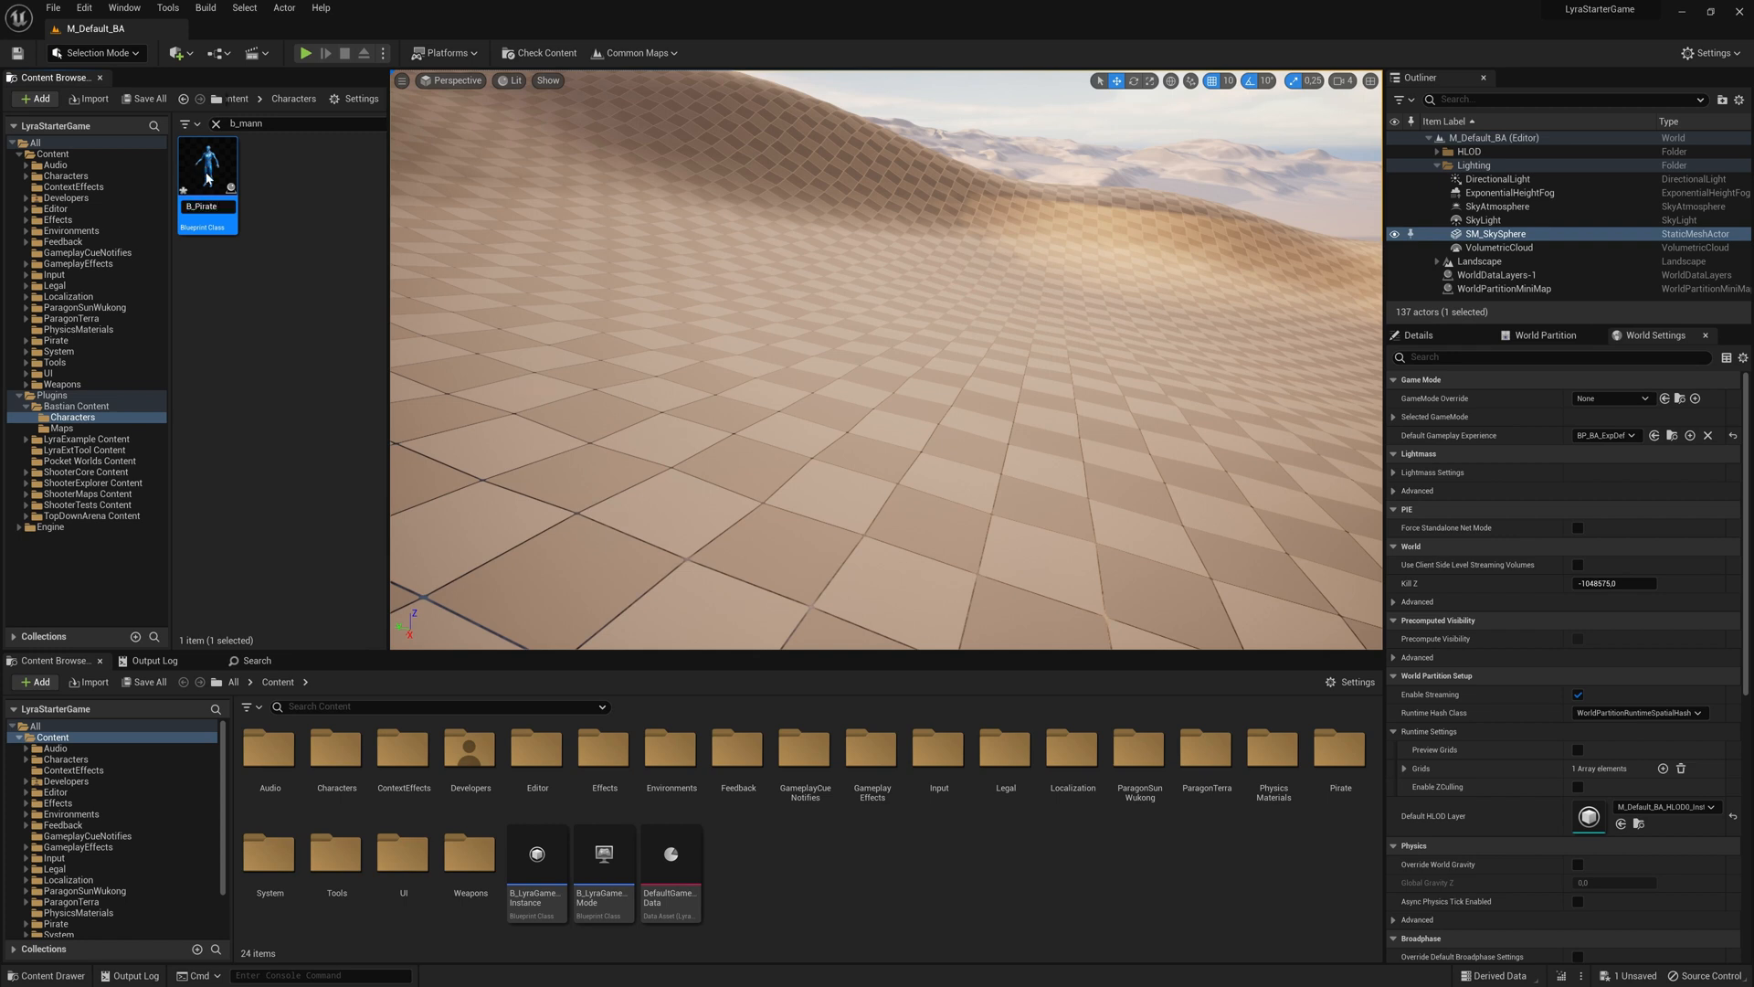
click(216, 124)
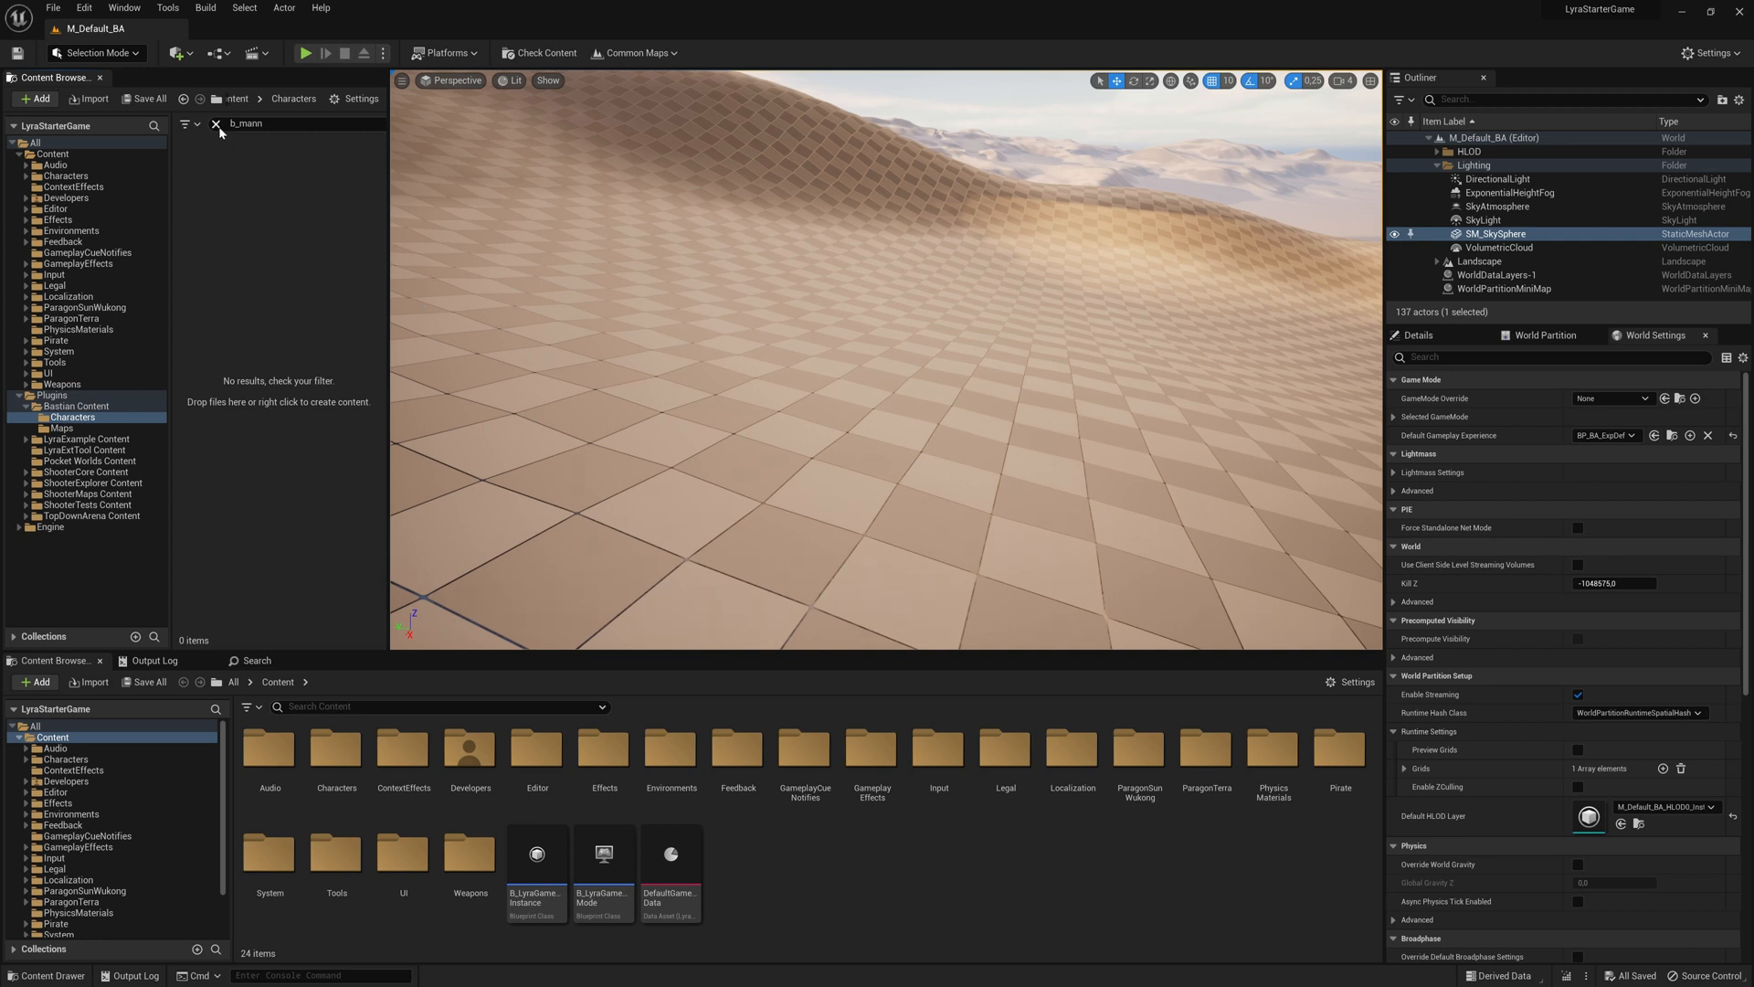
click(216, 123)
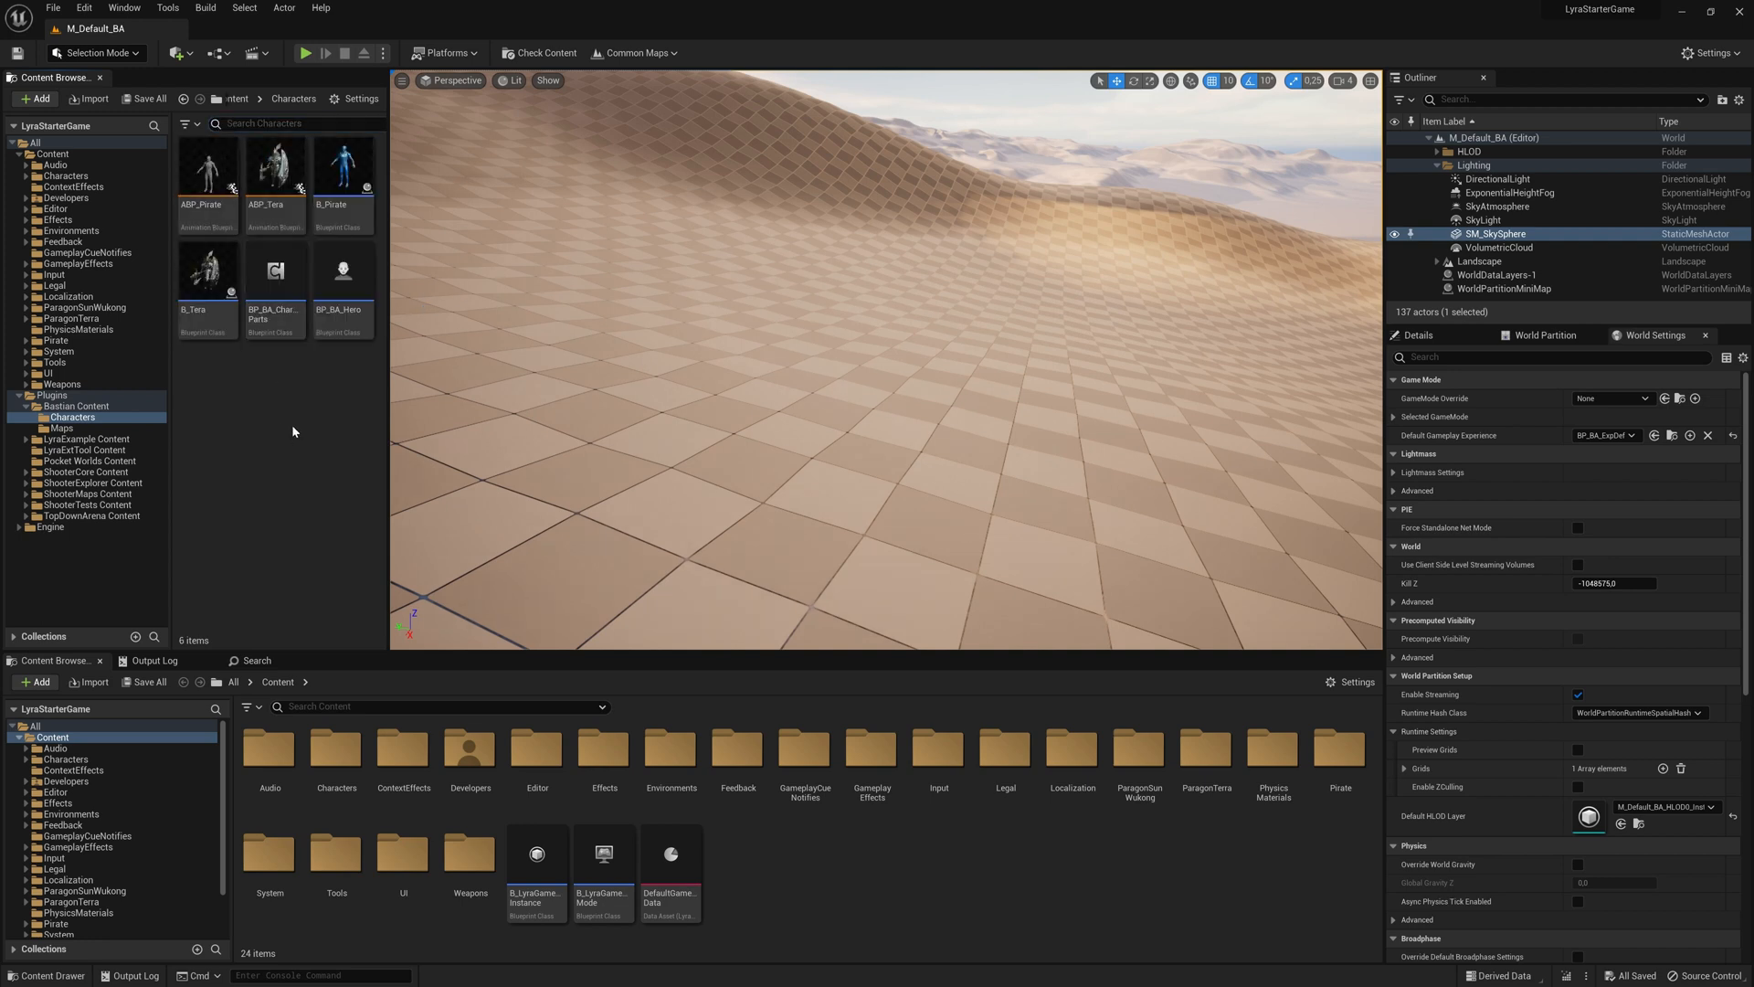
mouse_move(344, 164)
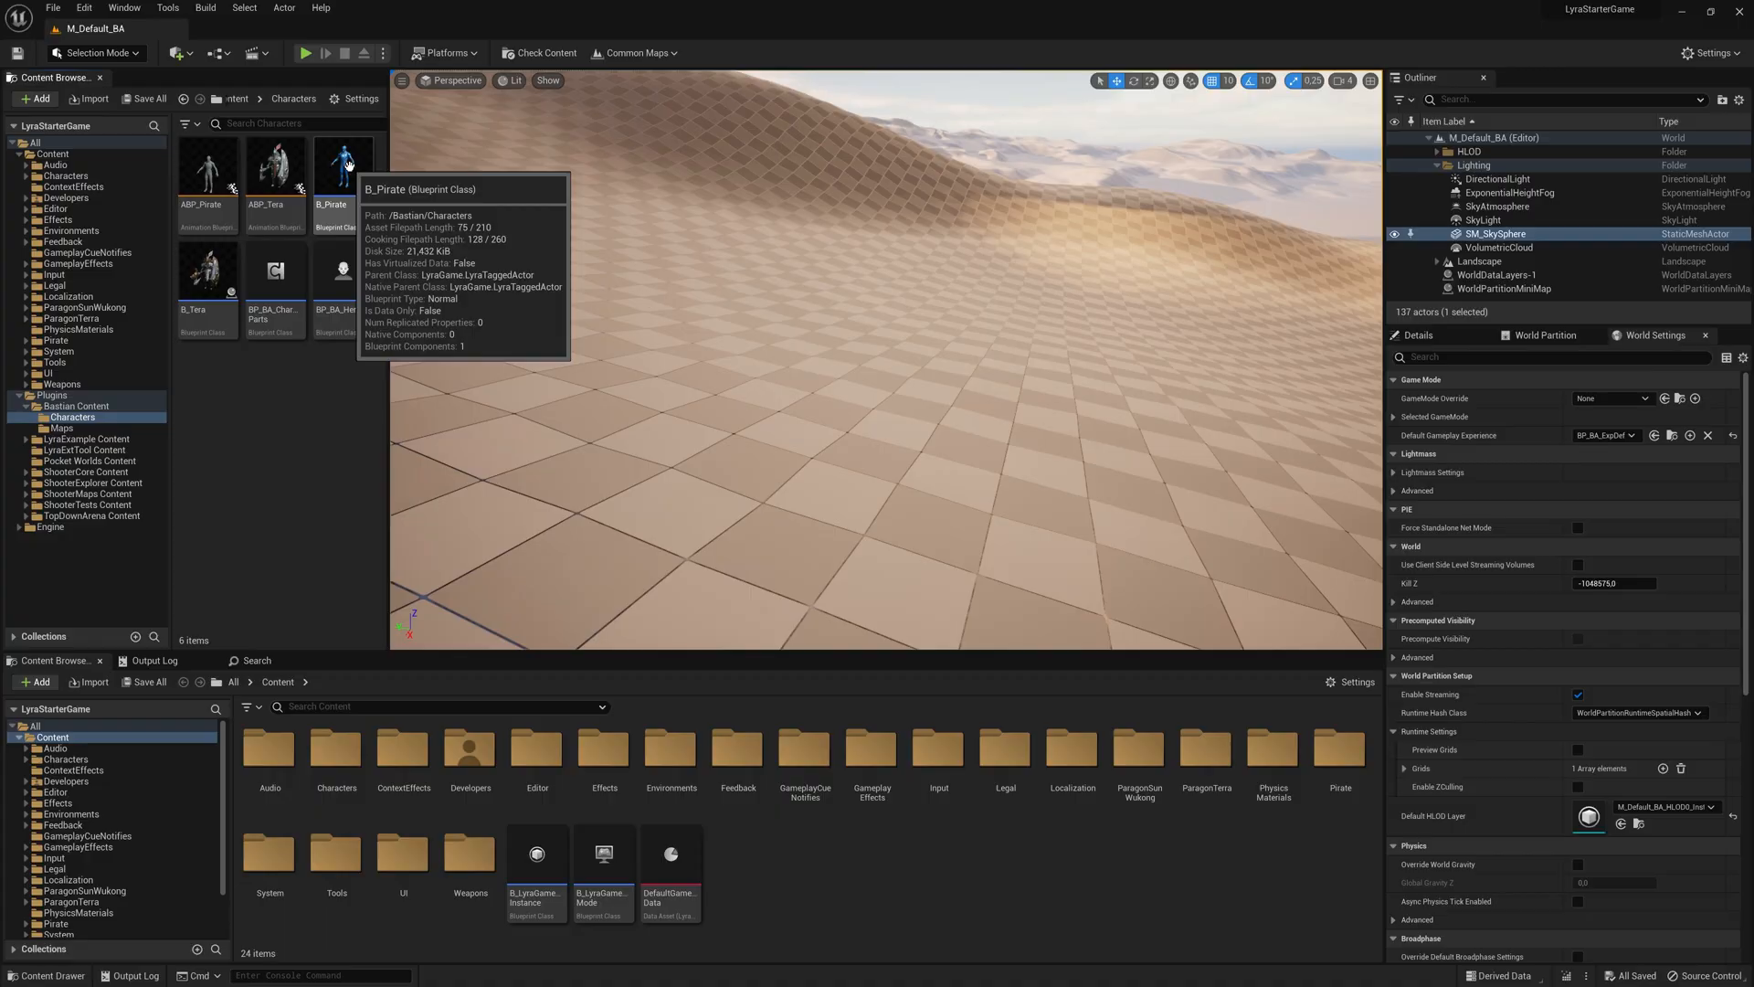
Set B_Pirate's mesh Anim Class to ABP_Pirate and Skeletal Mesh to SKM_Pirate_Full_01
double_click(344, 168)
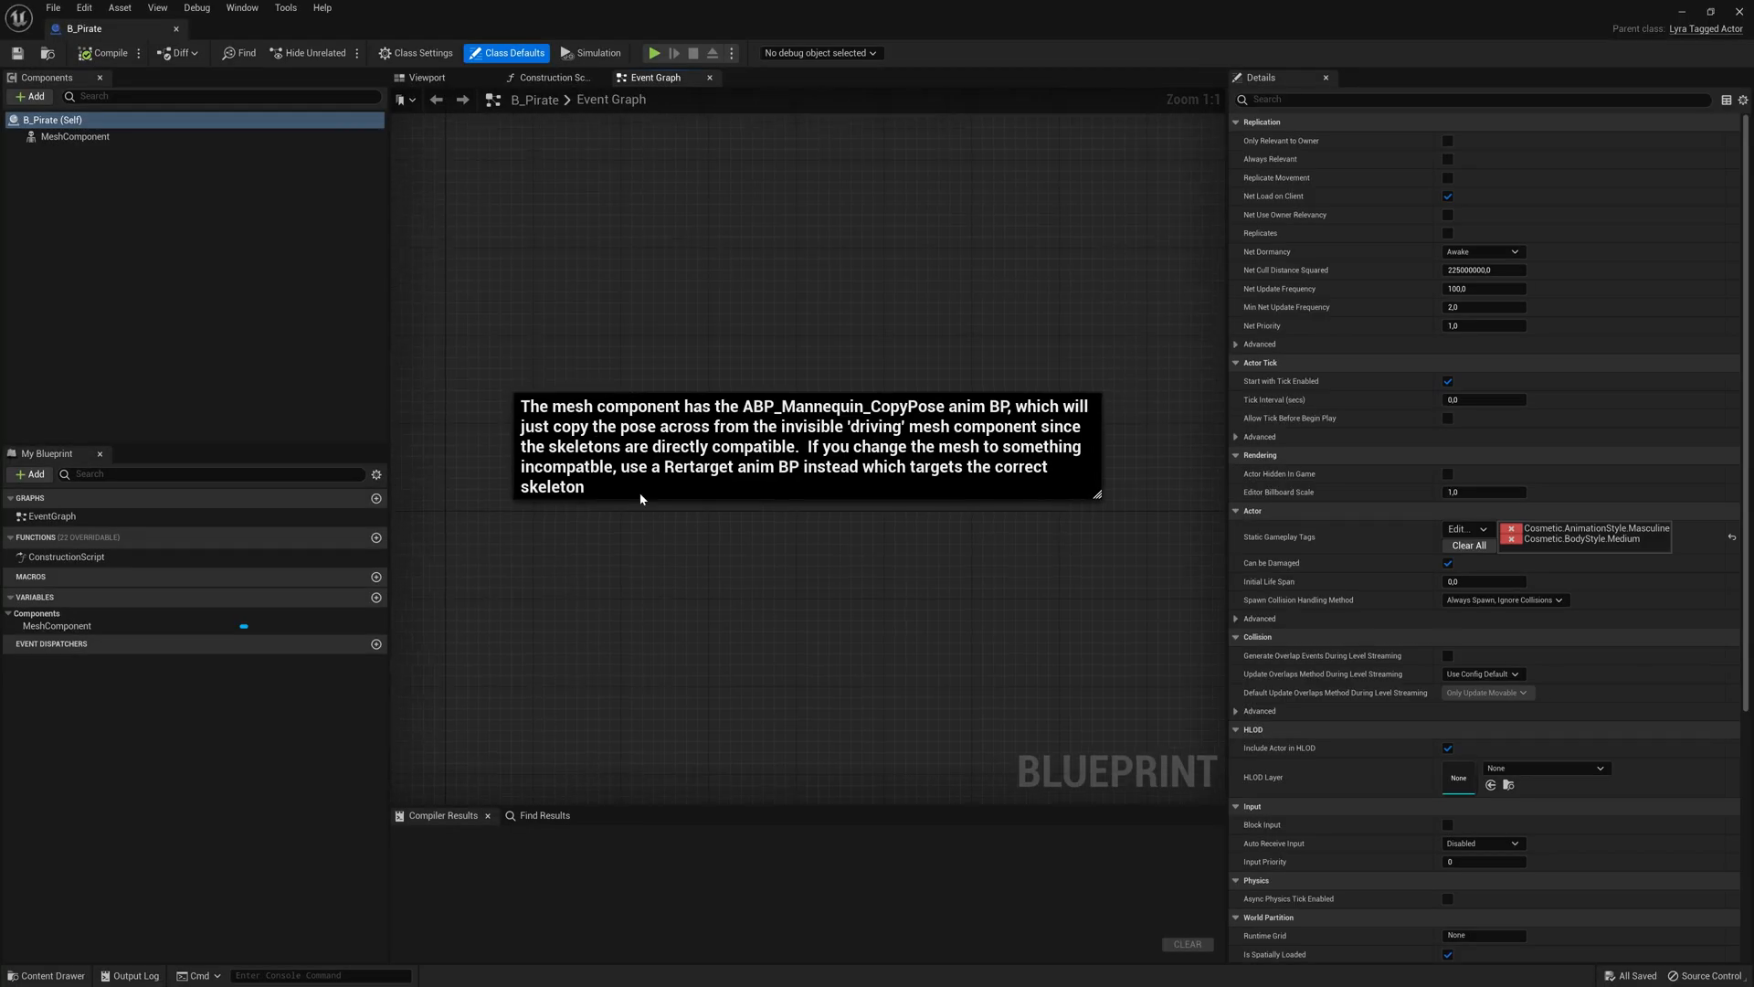
click(75, 136)
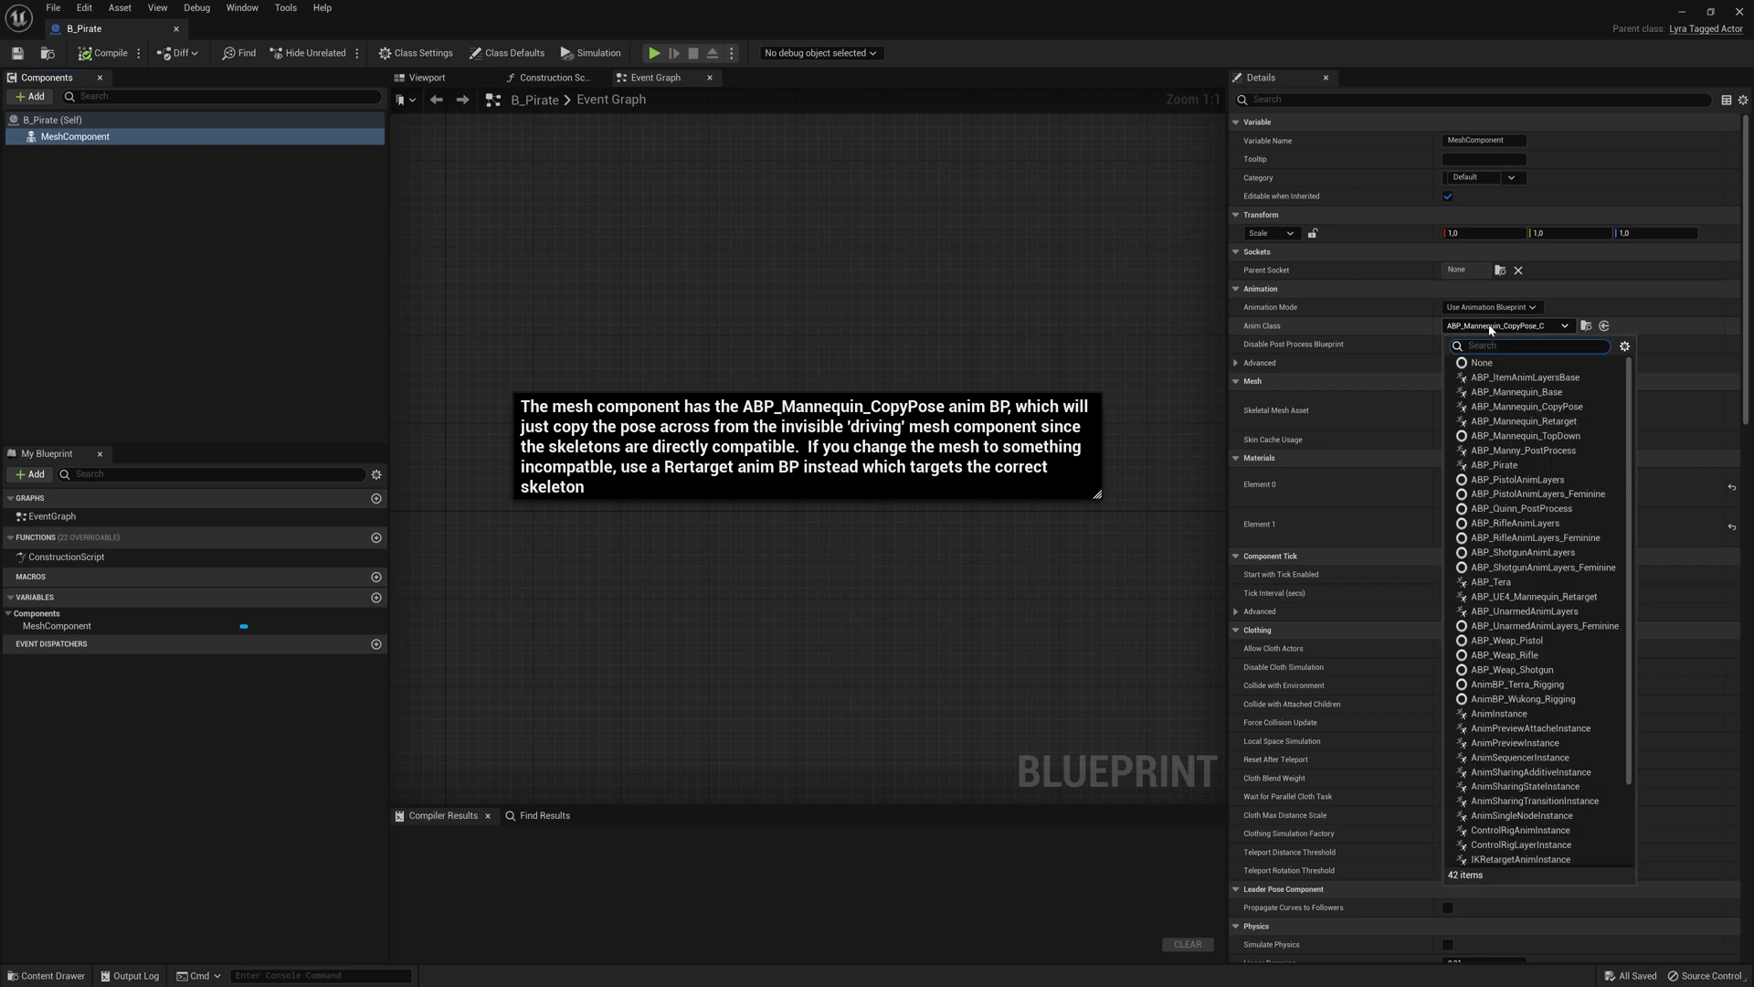
text(pirat)
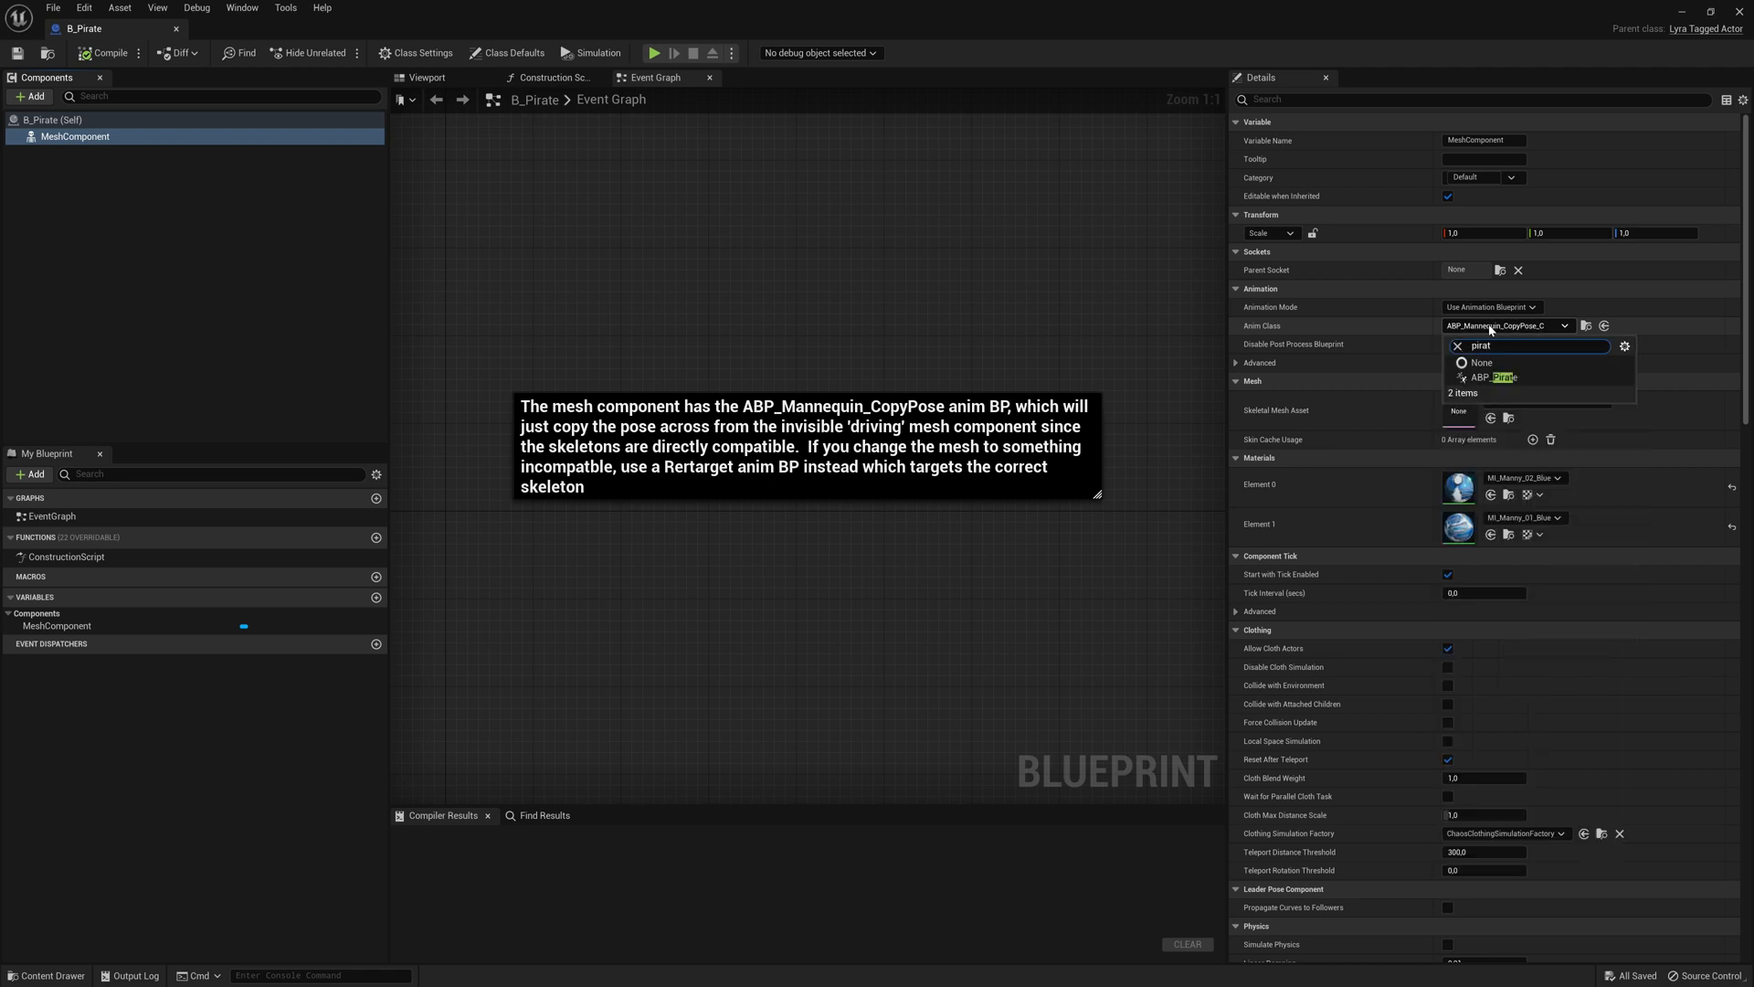
click(1494, 378)
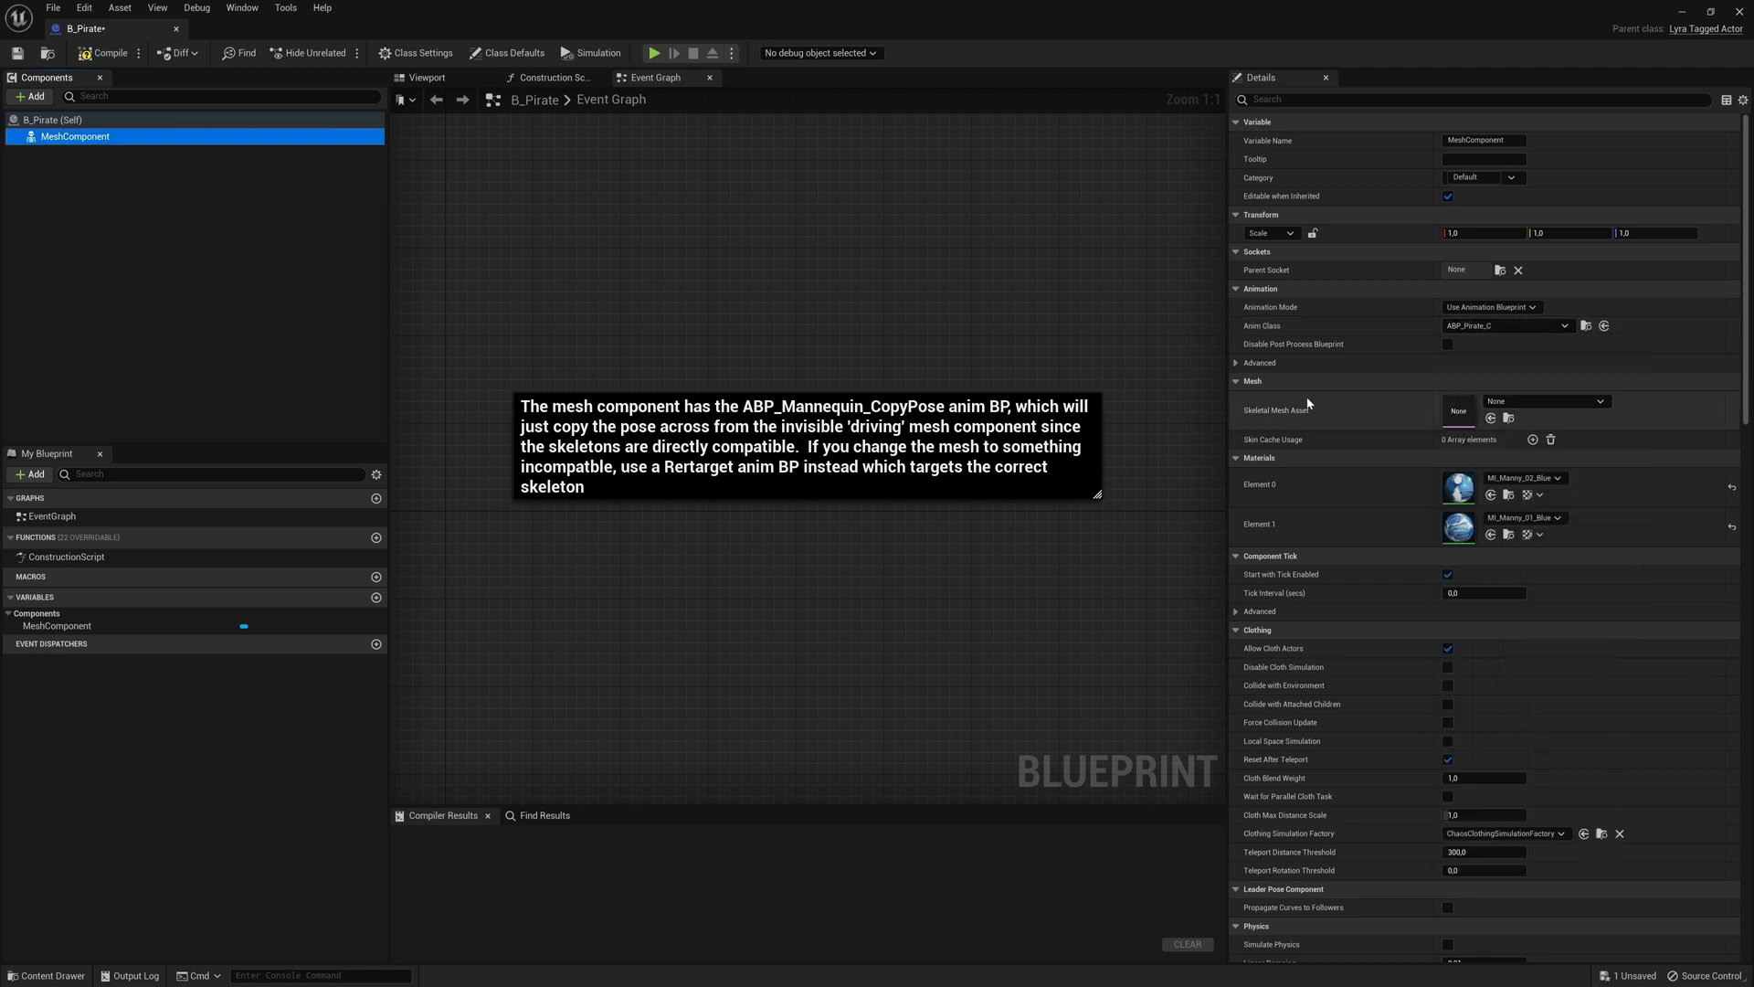
click(1598, 400)
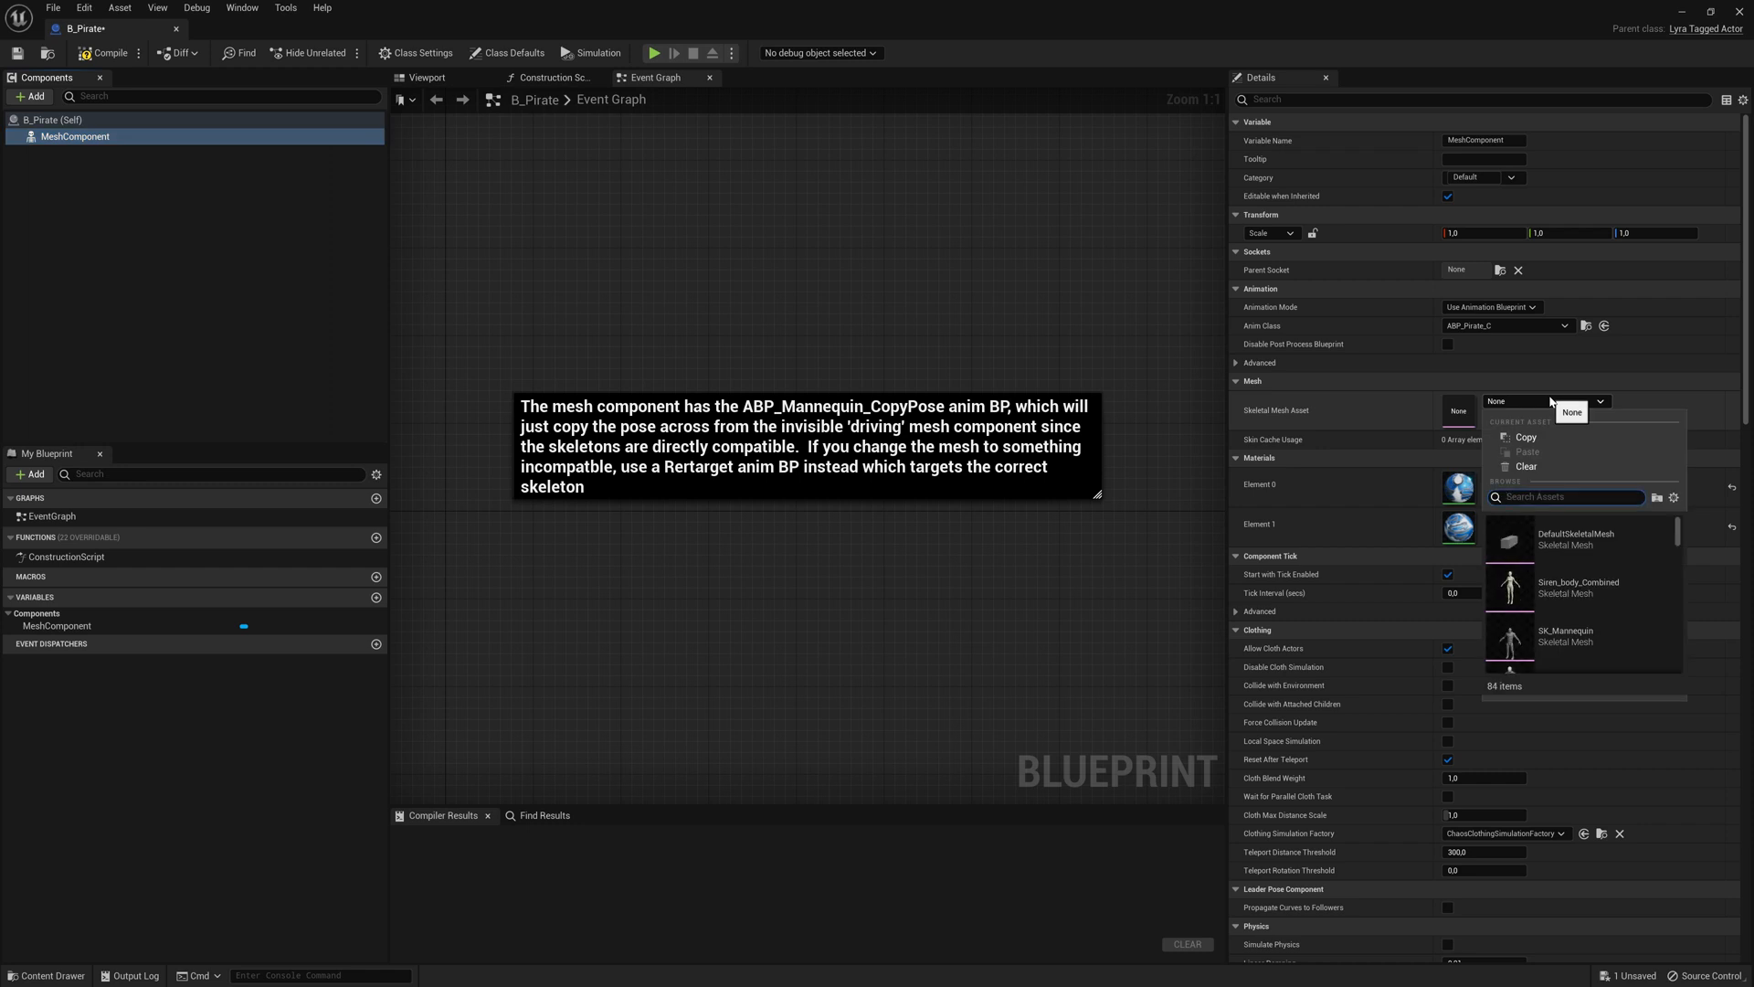
text(pirate_full)
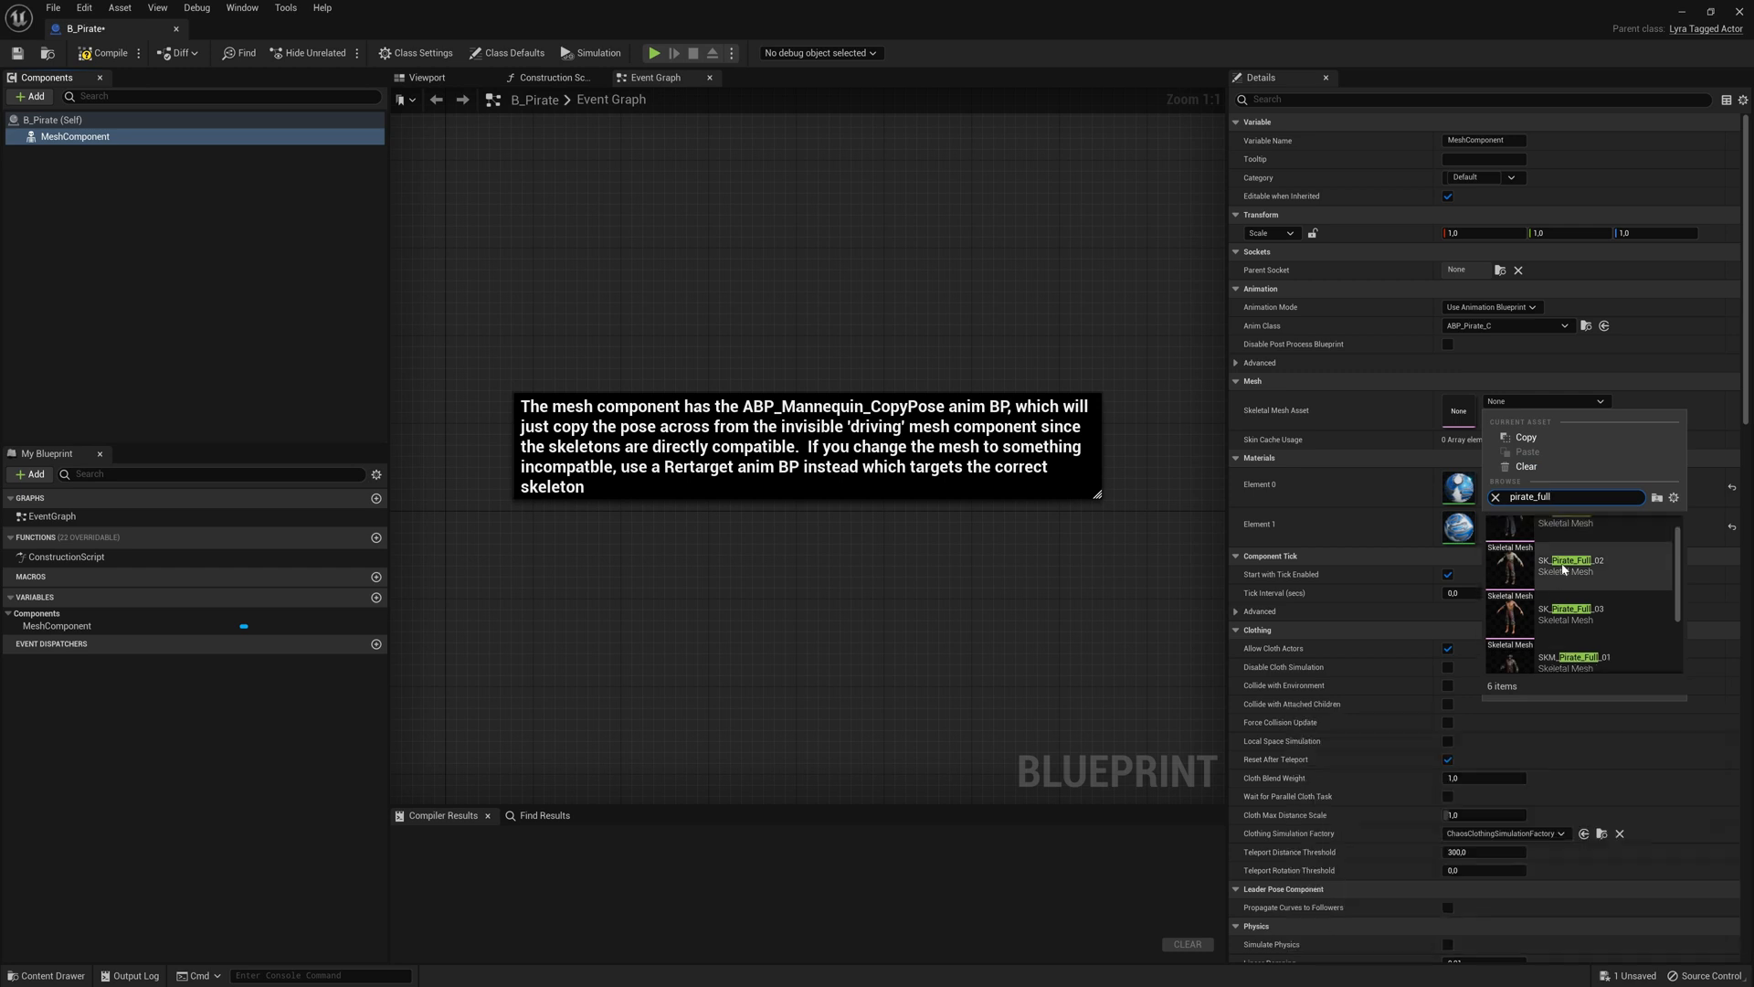
mouse_move(1566, 660)
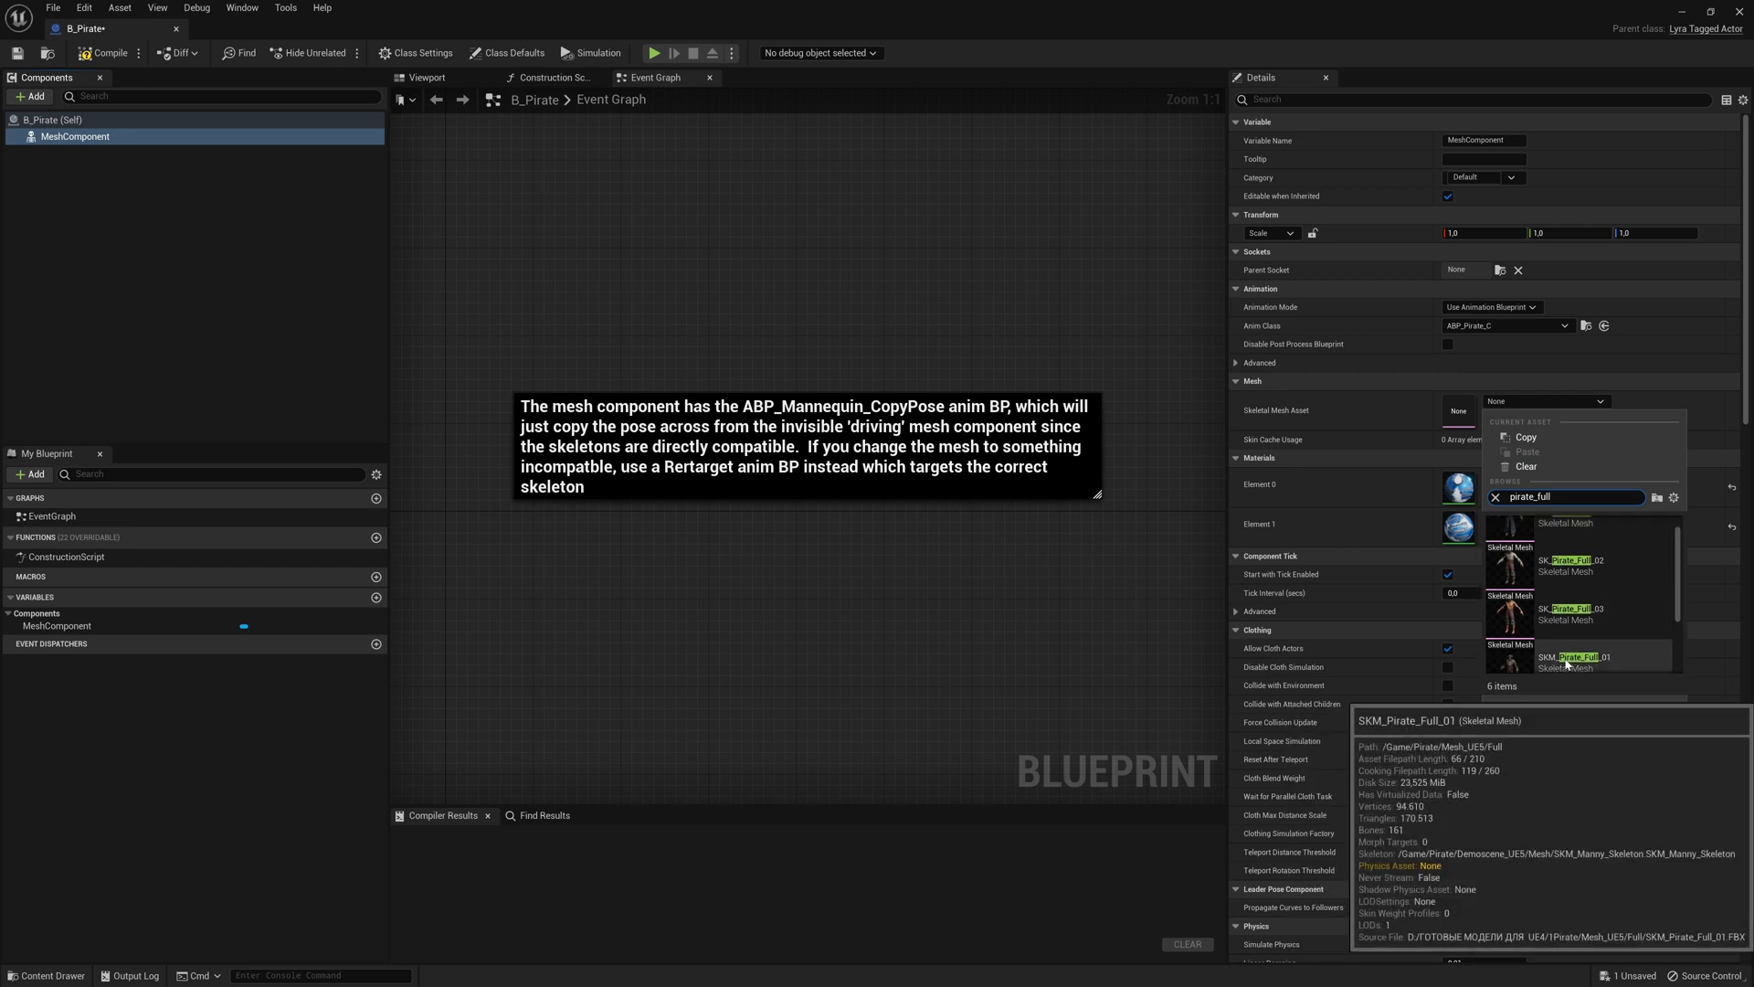
click(1564, 657)
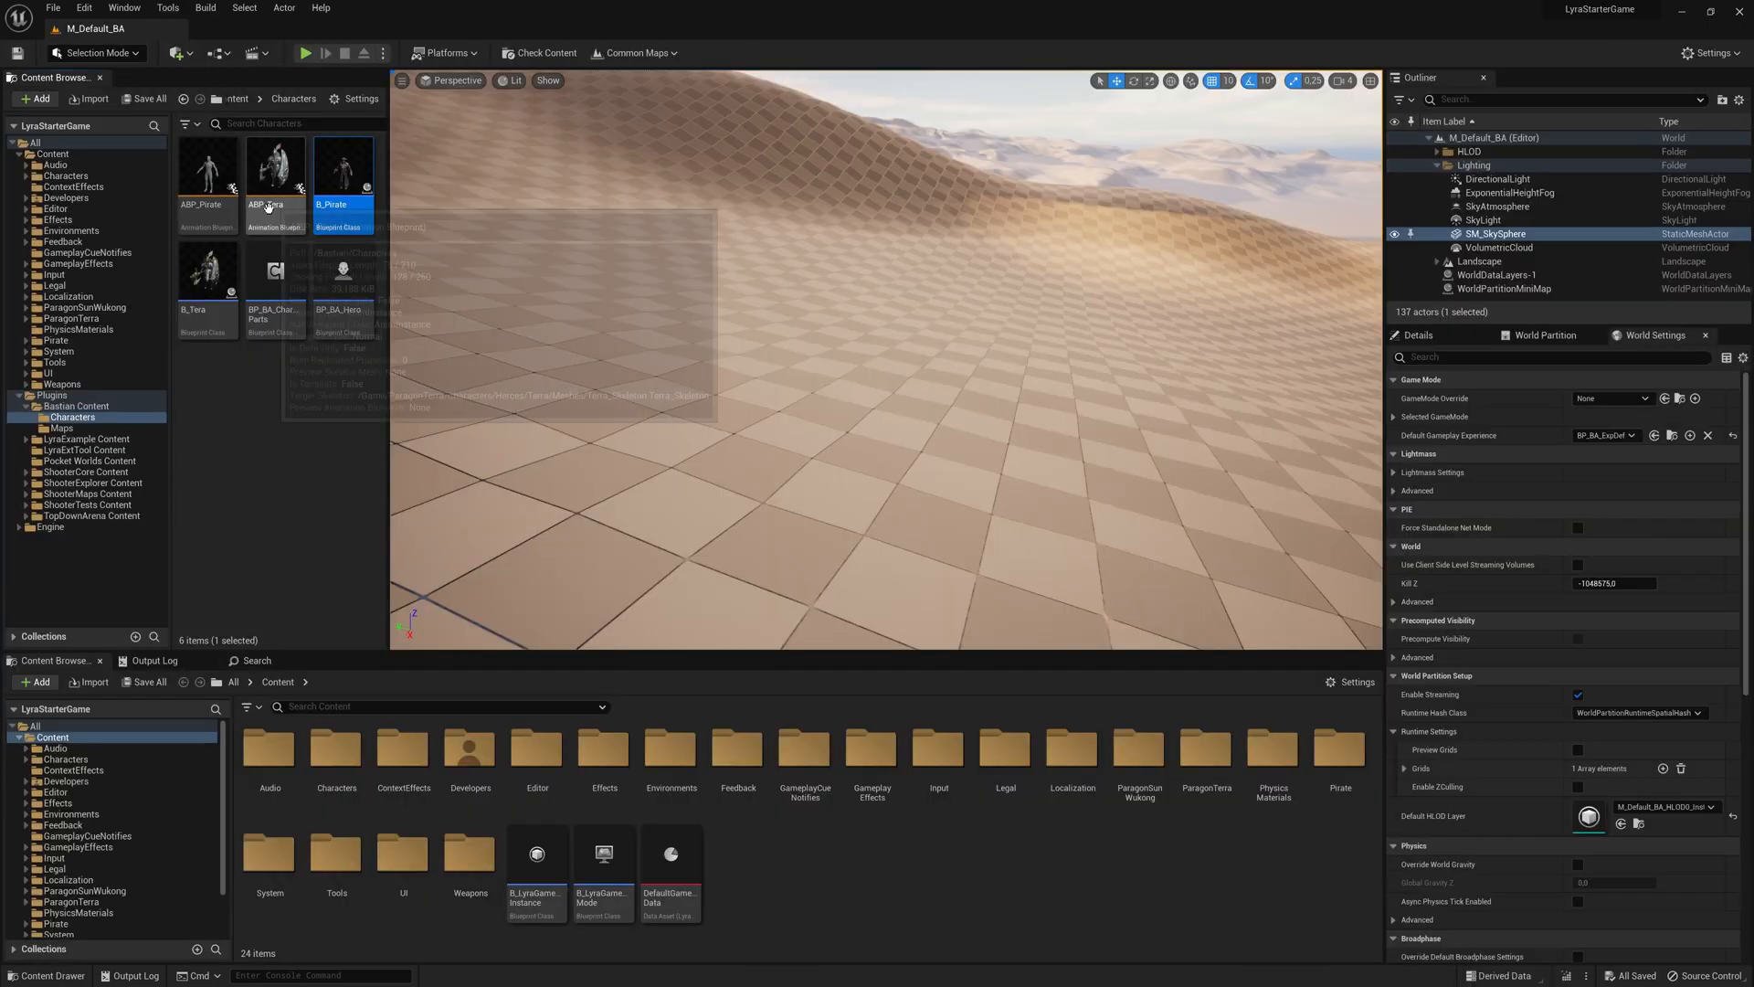
Switch BP_BA_CharParts' New Part Class to B_Pirate and close the blueprint
double_click(268, 269)
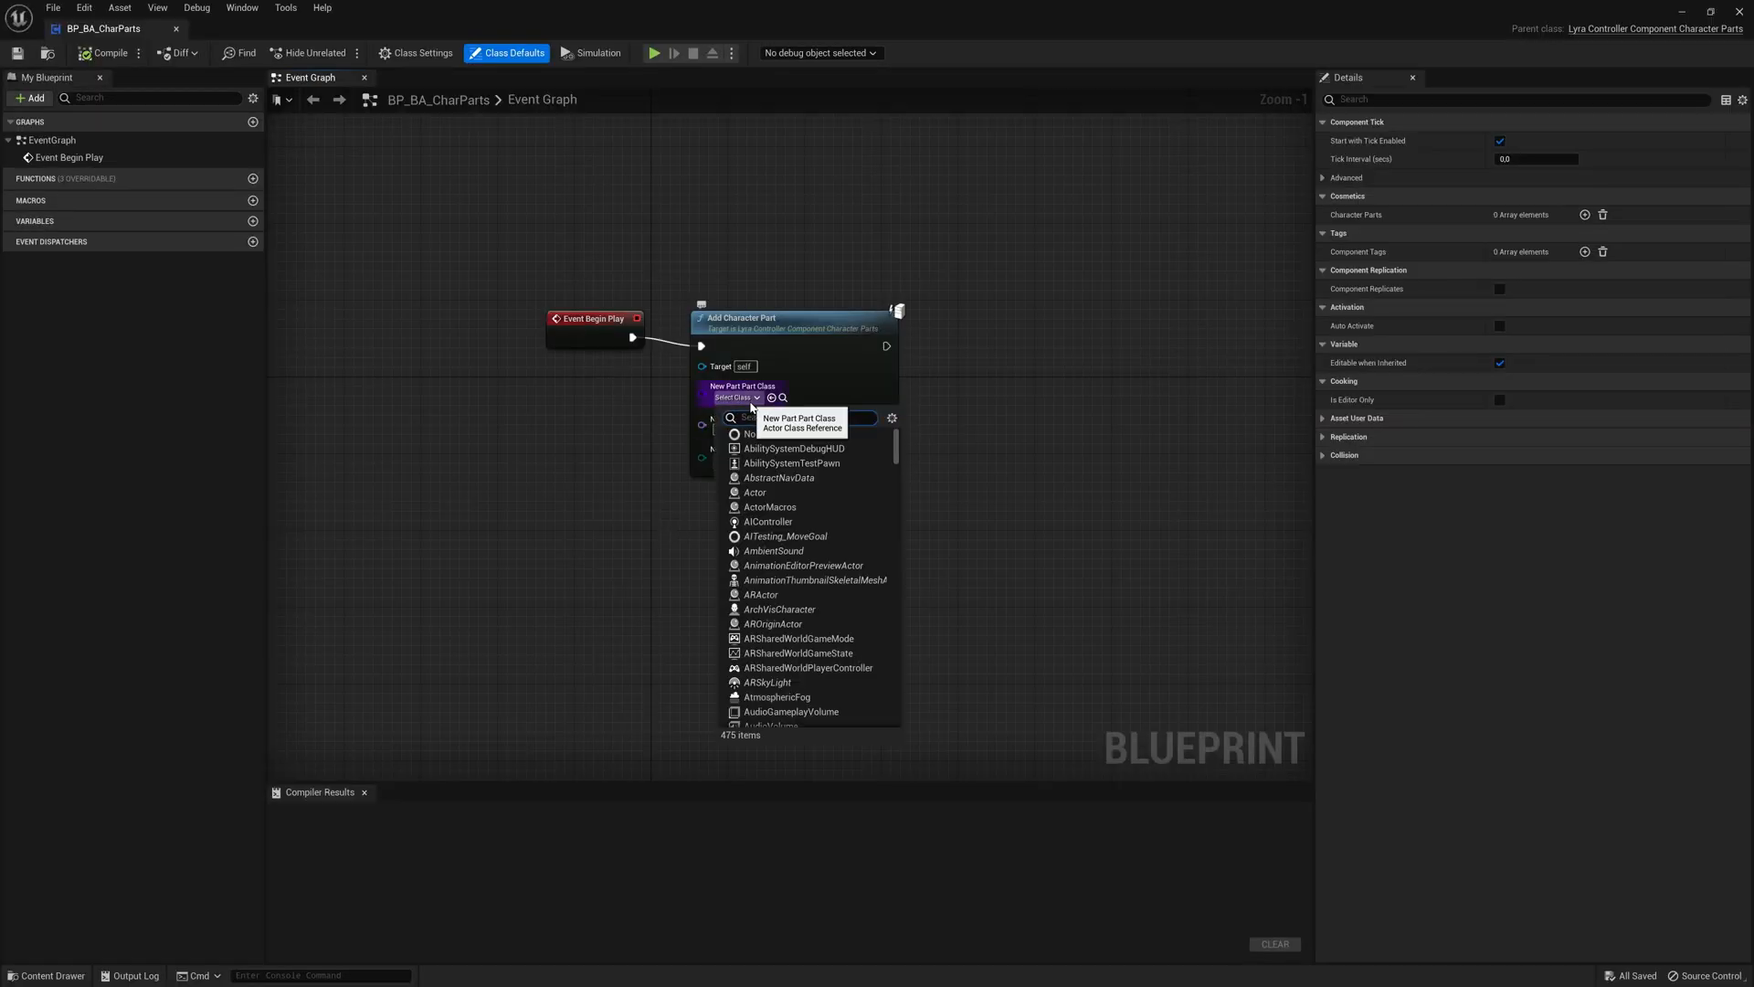
text(P)
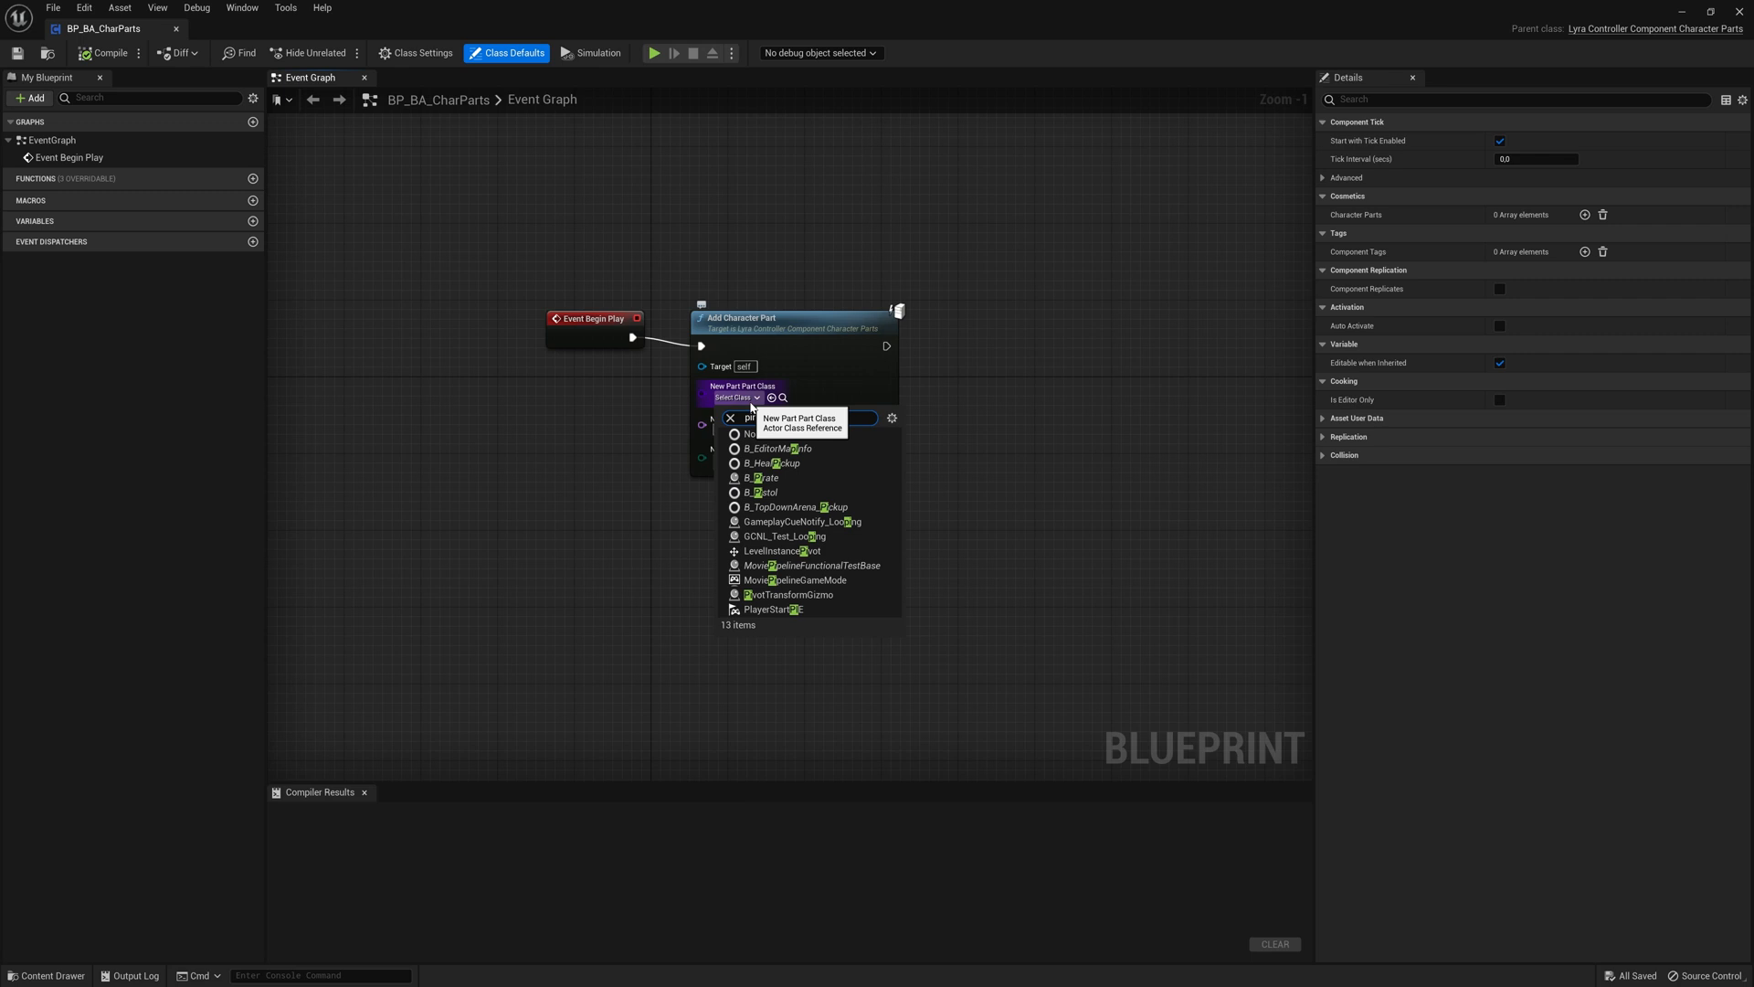
click(762, 478)
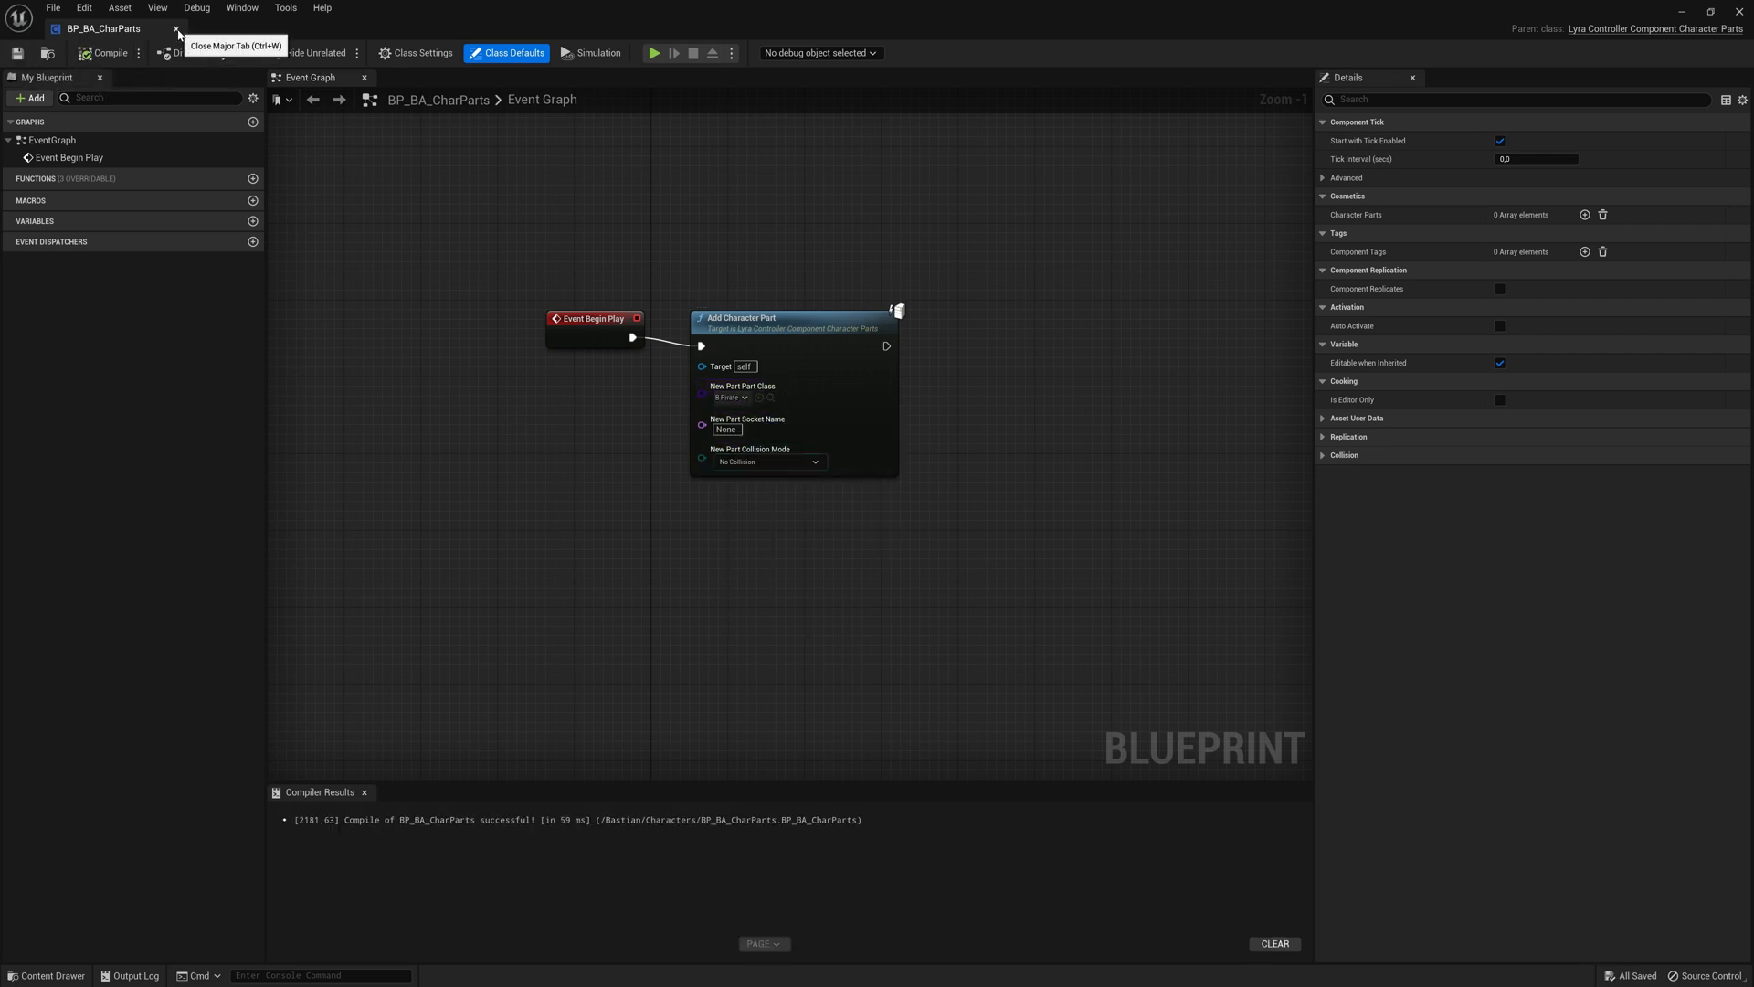
click(176, 29)
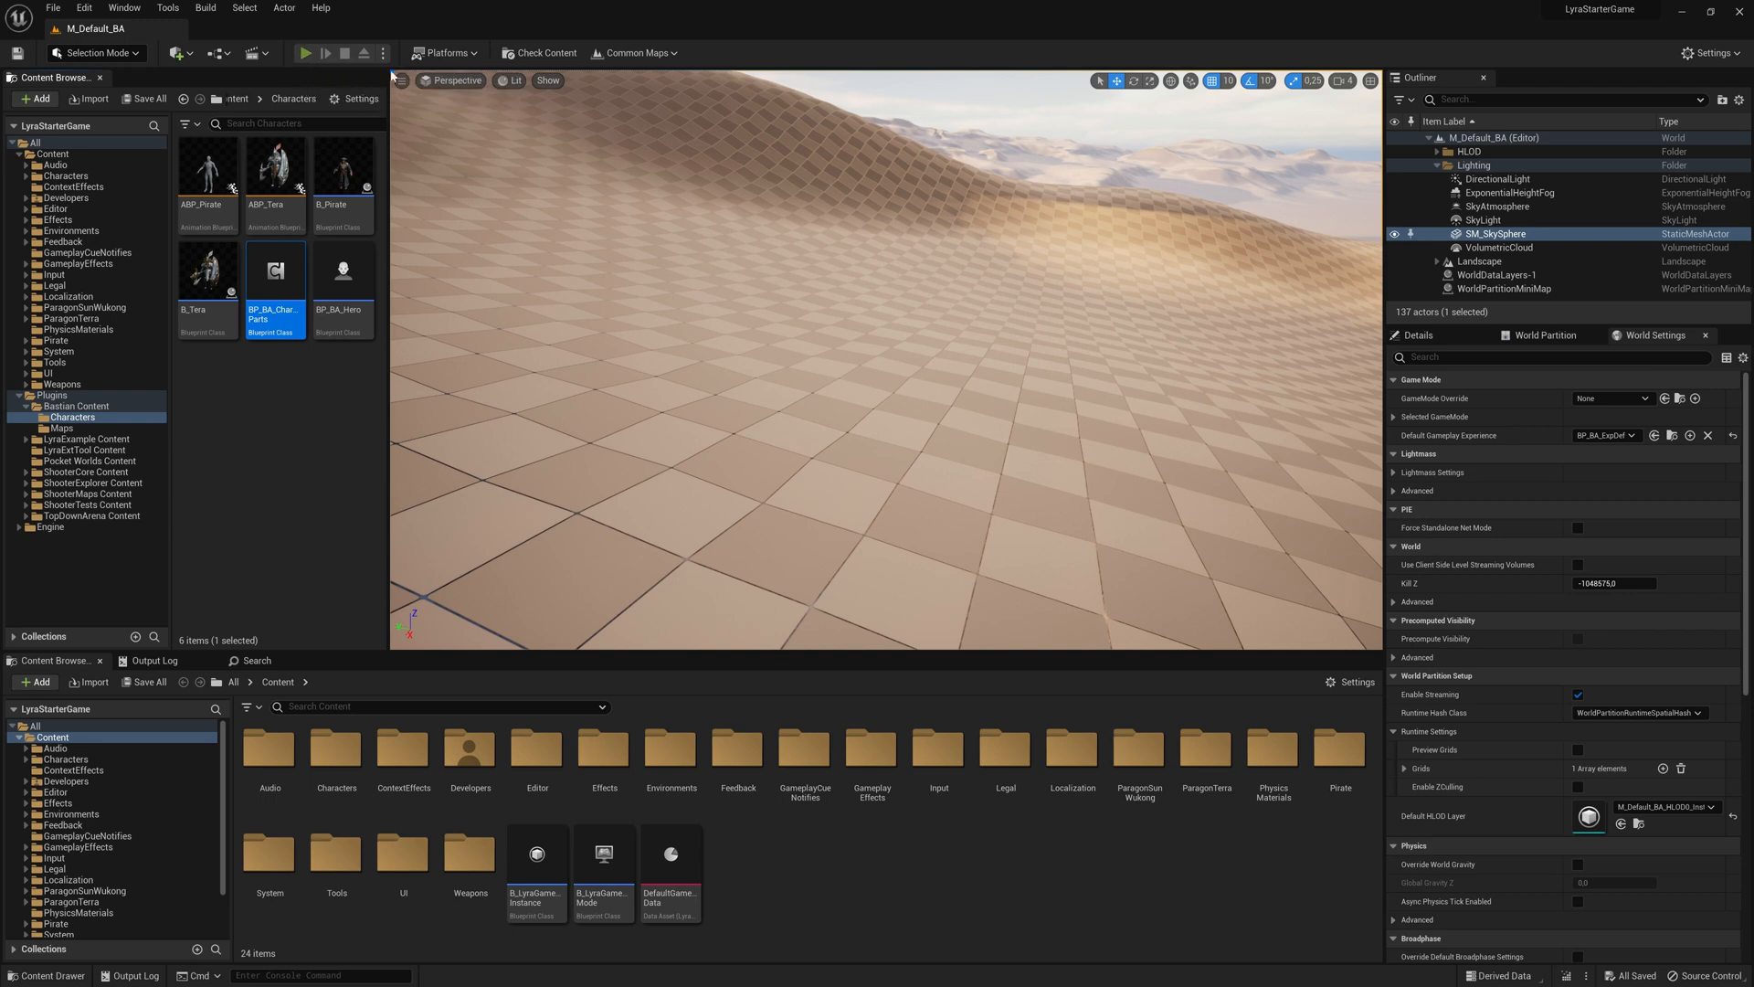
Review the MetaHuman PDF page and the MetaHuman Creator site, then return to Unreal
click(305, 53)
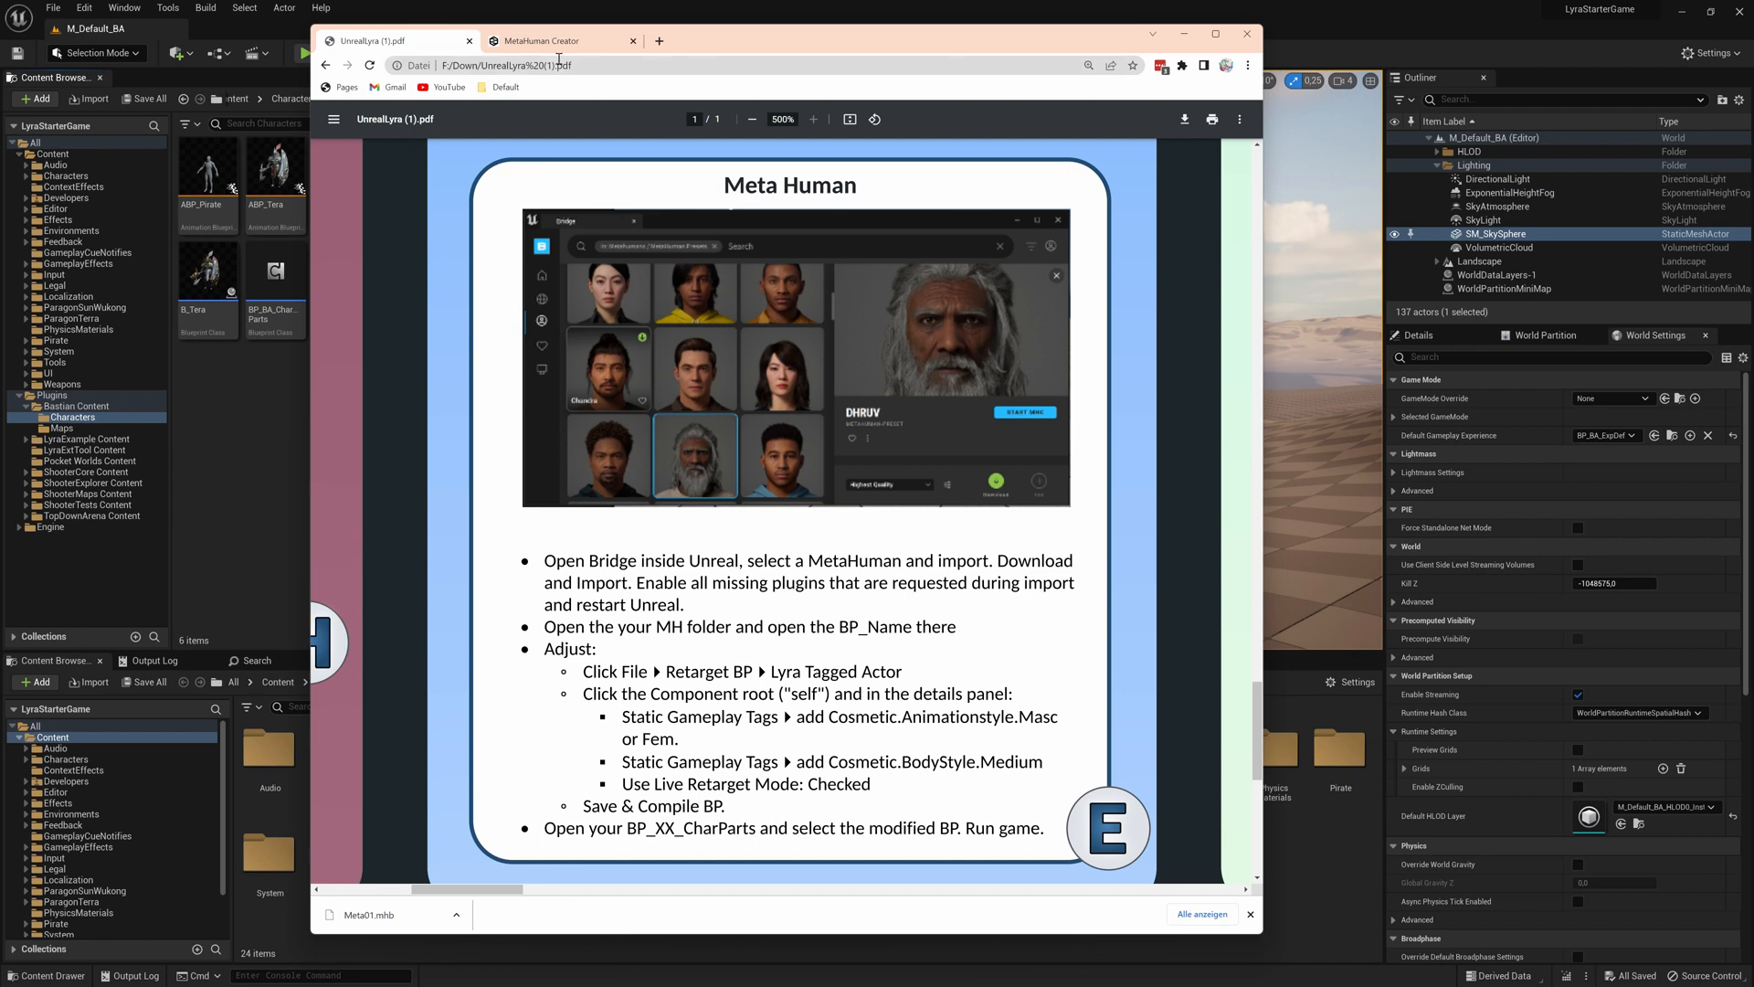
click(549, 40)
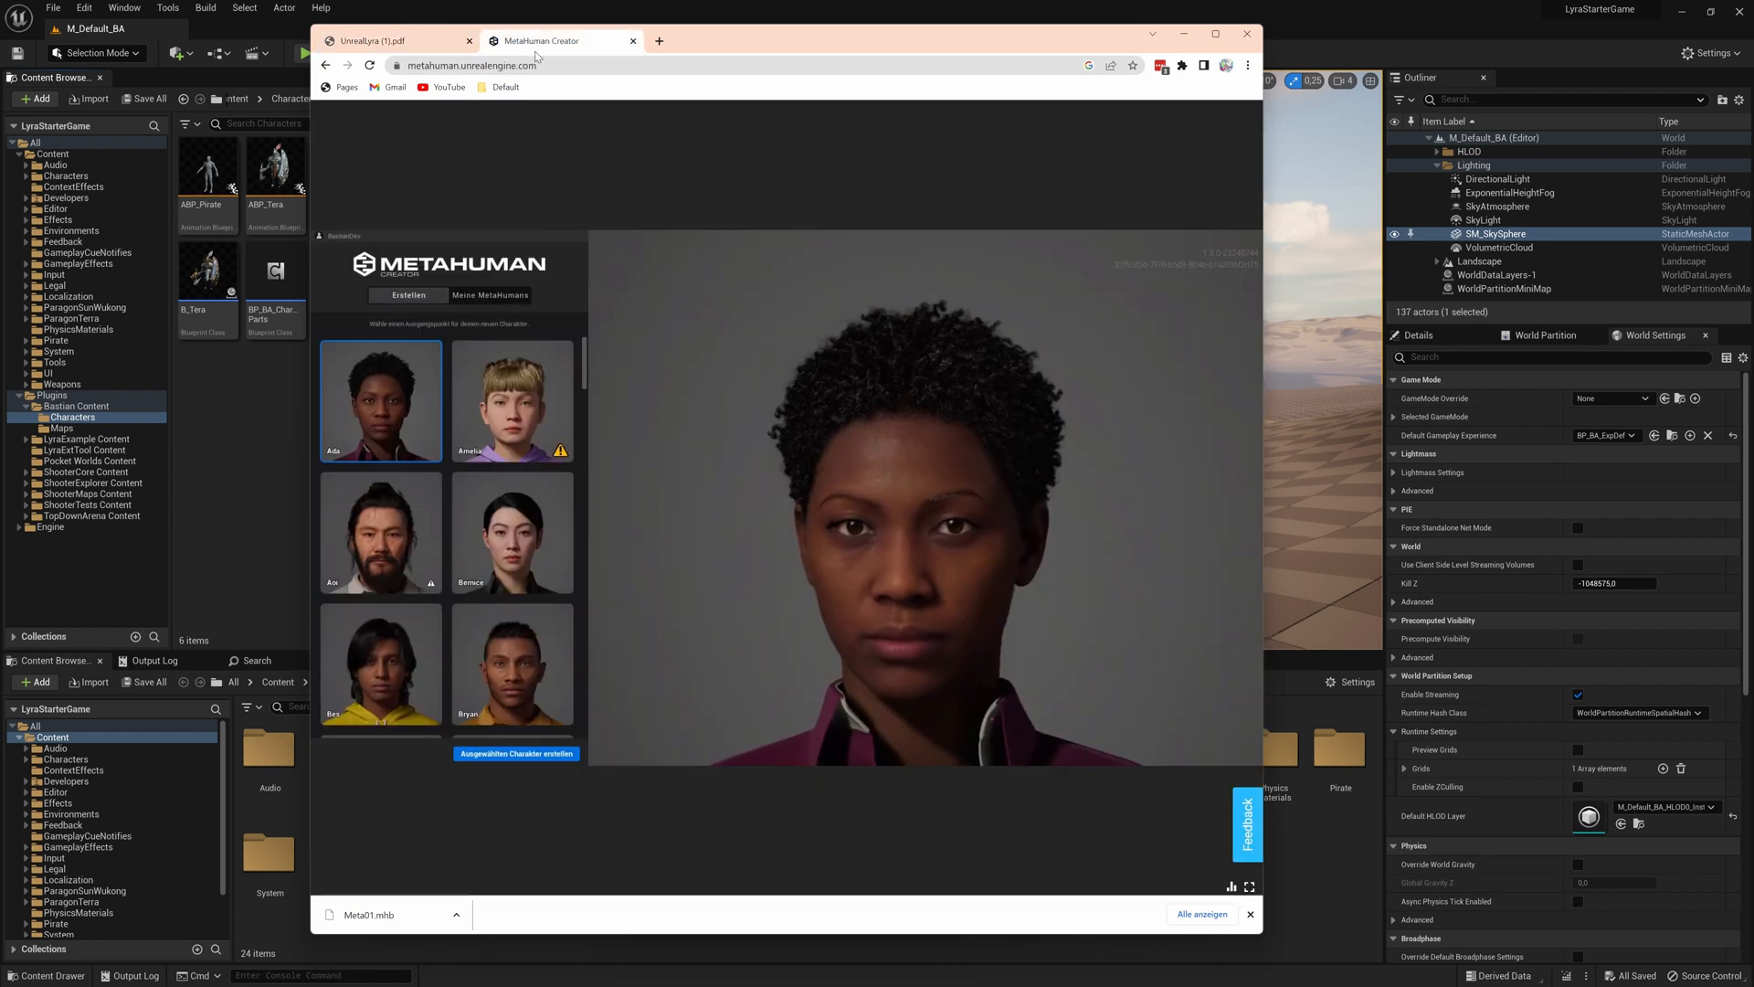
click(504, 64)
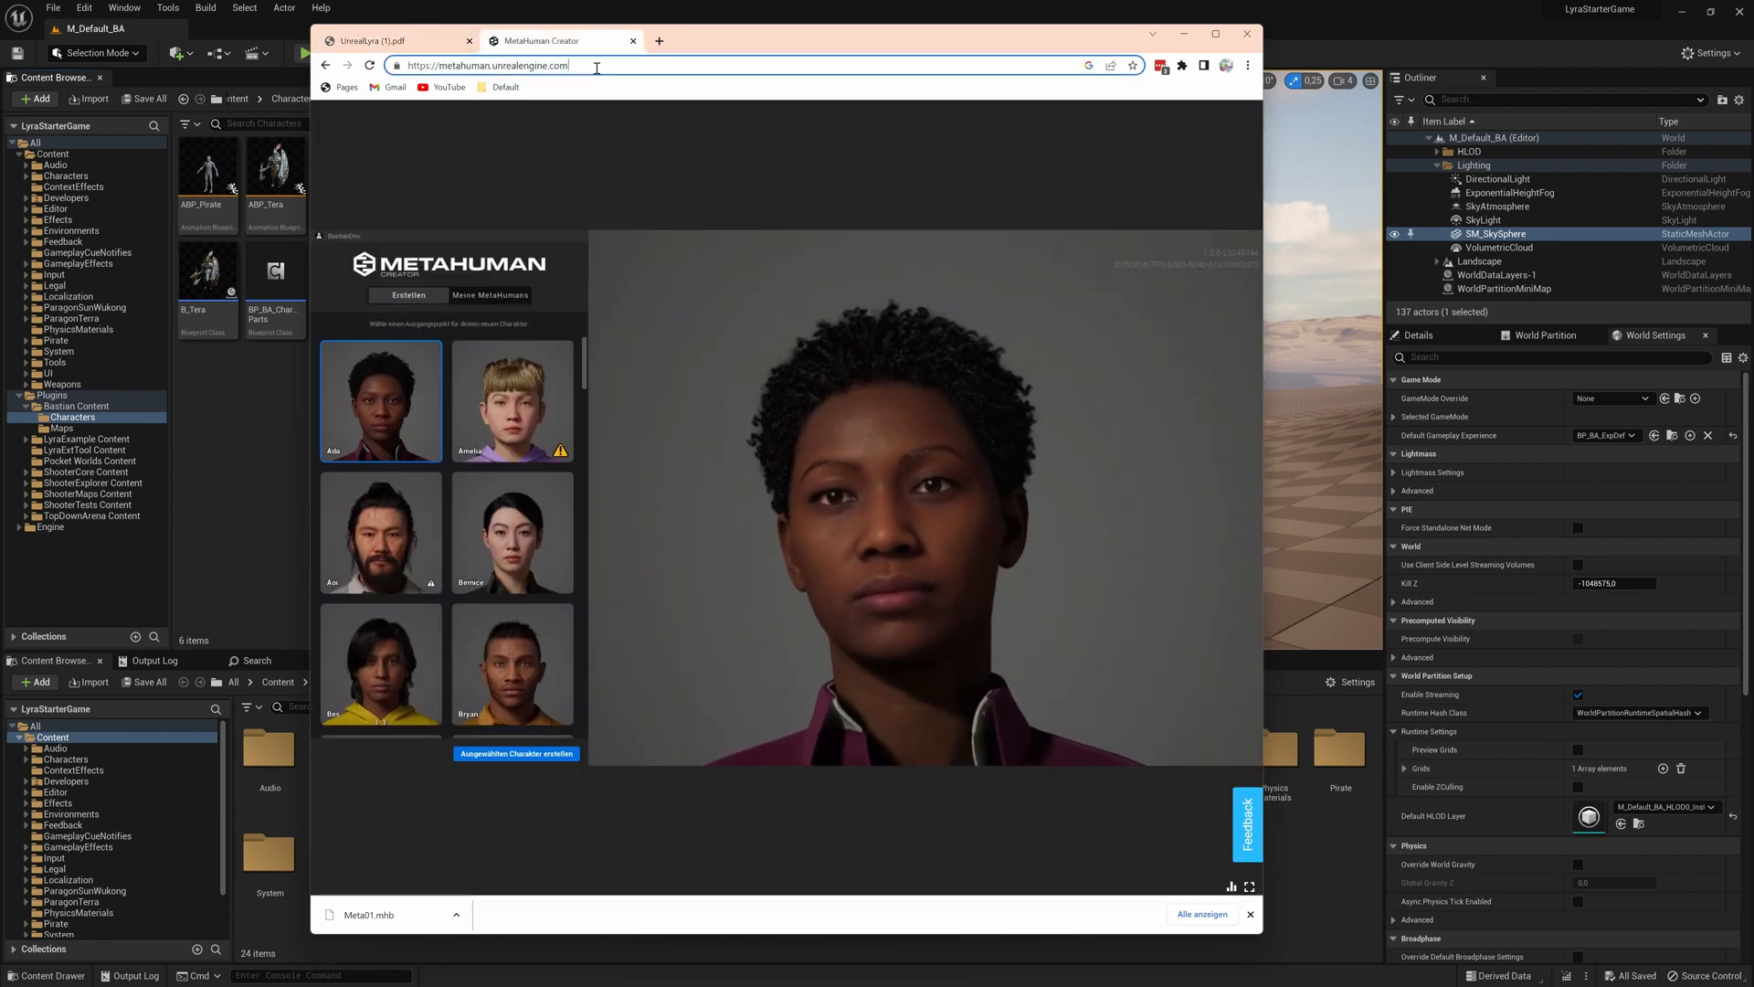
click(1245, 34)
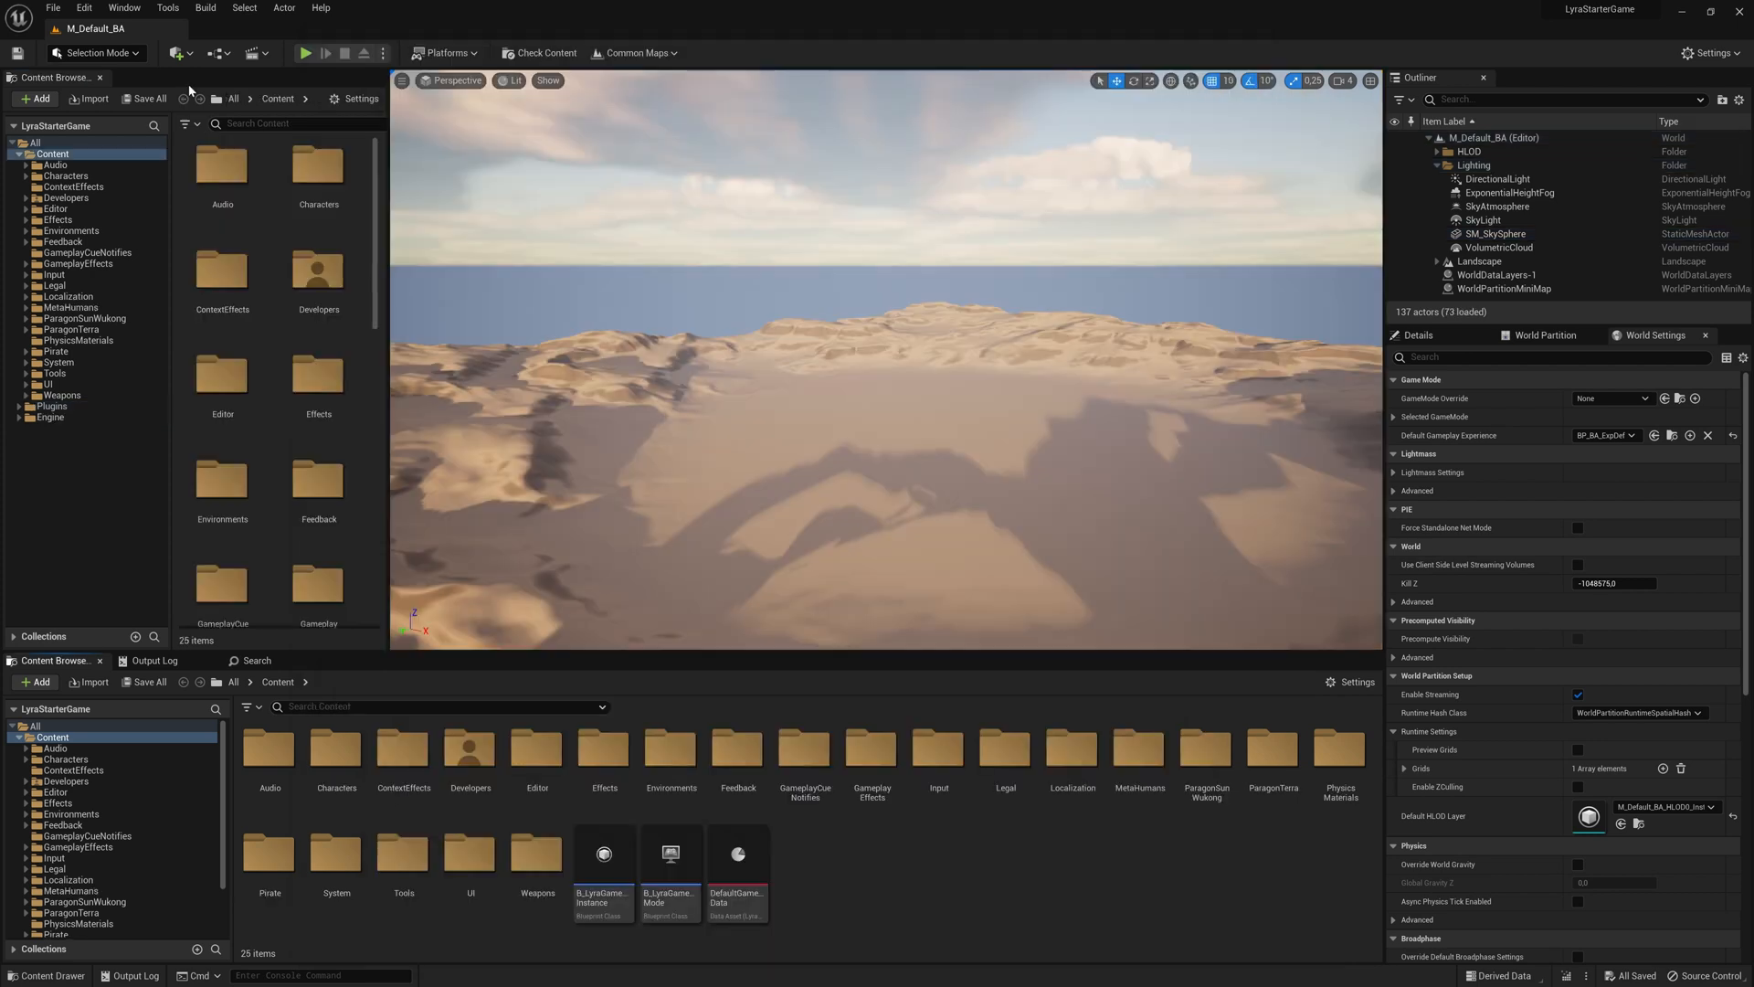
Add META02 from Quixel Bridge's My MetaHumans, accepting the common-asset overwrite
click(176, 53)
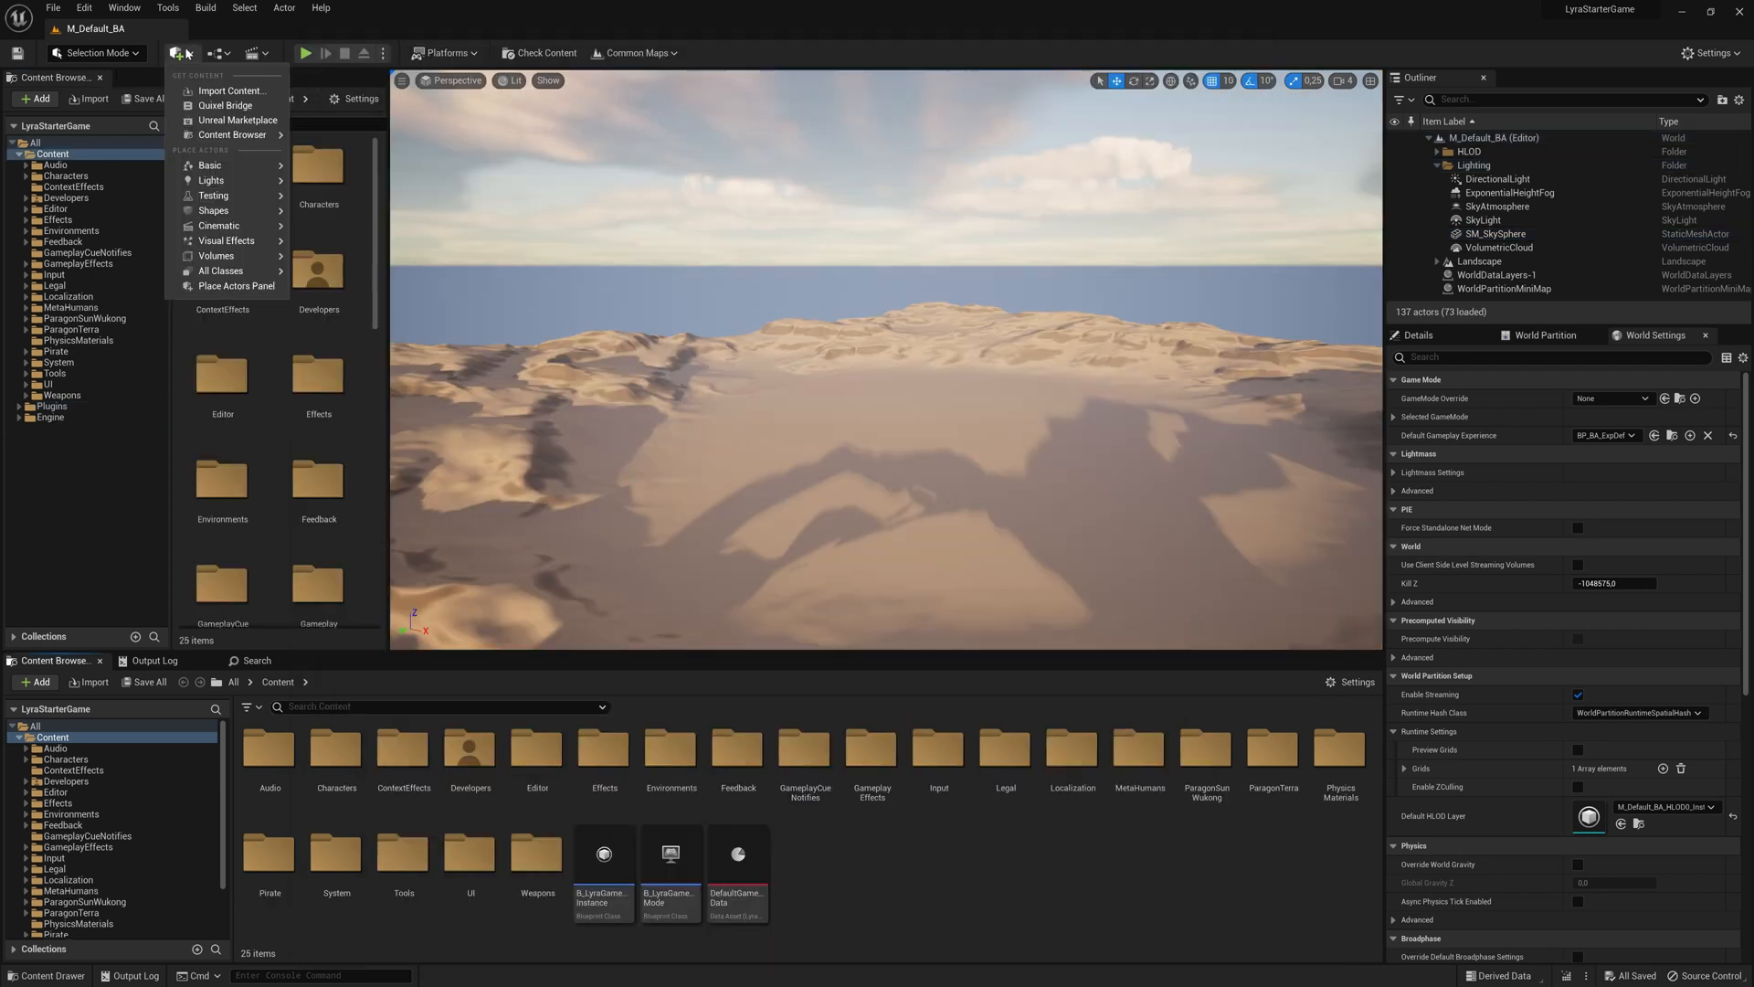
click(225, 105)
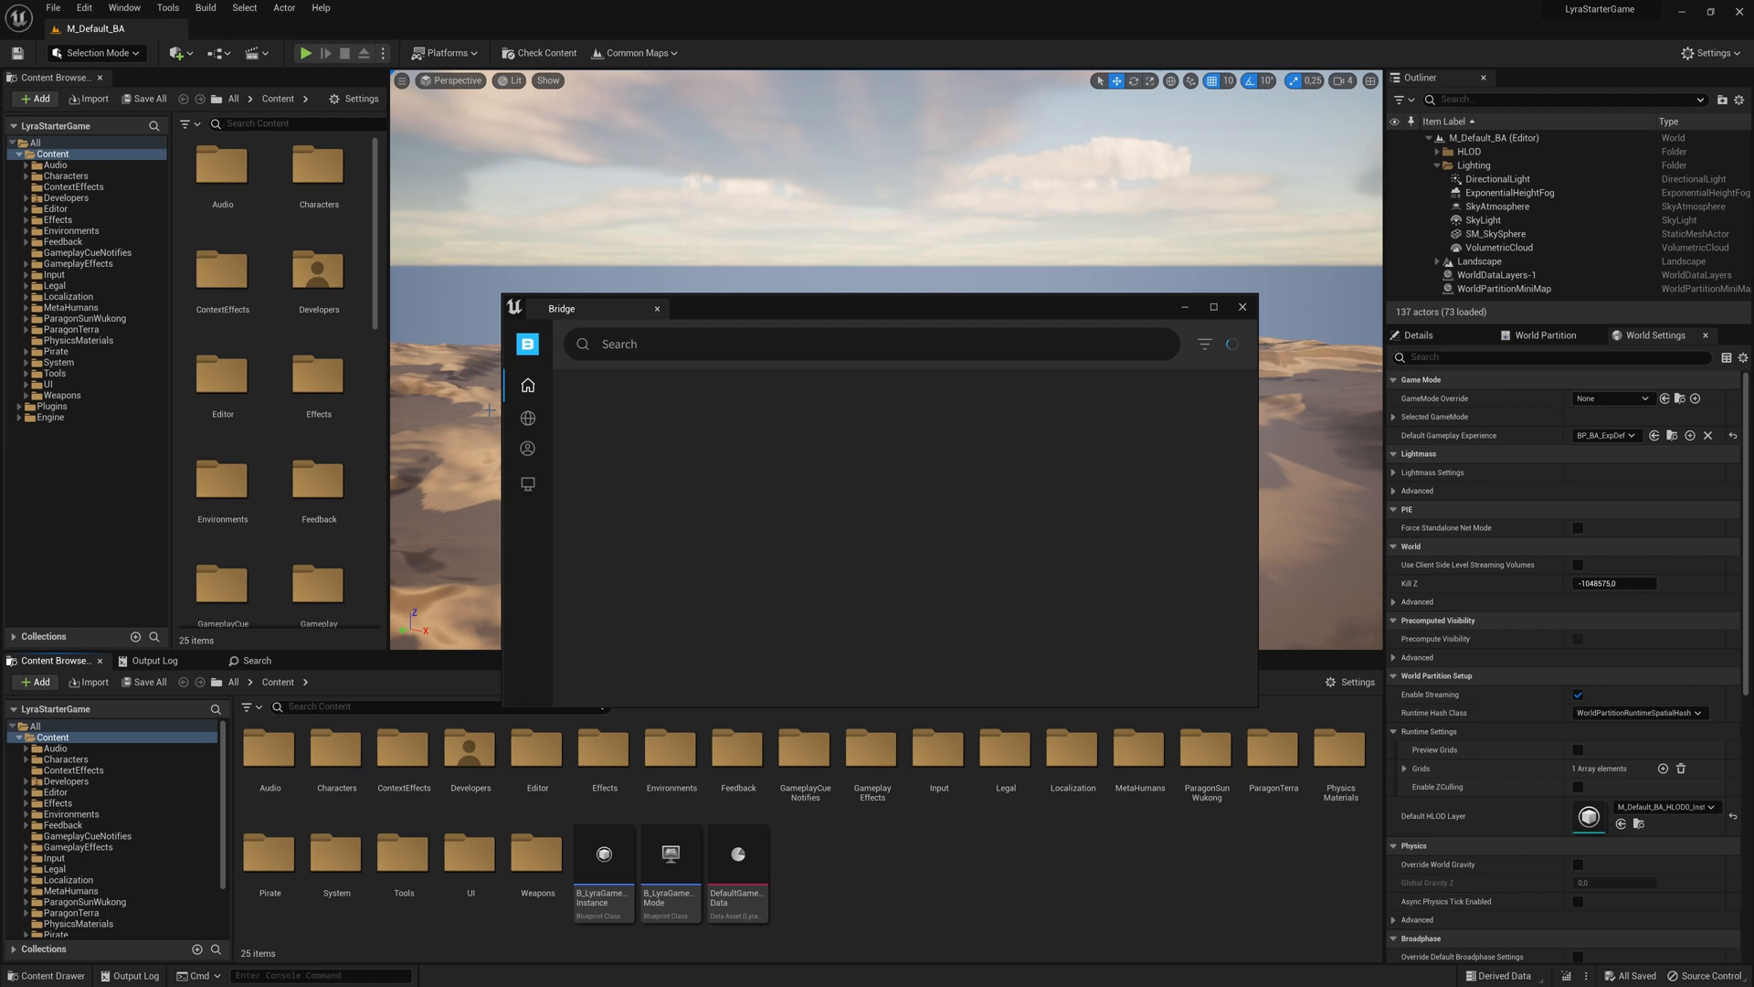
click(527, 448)
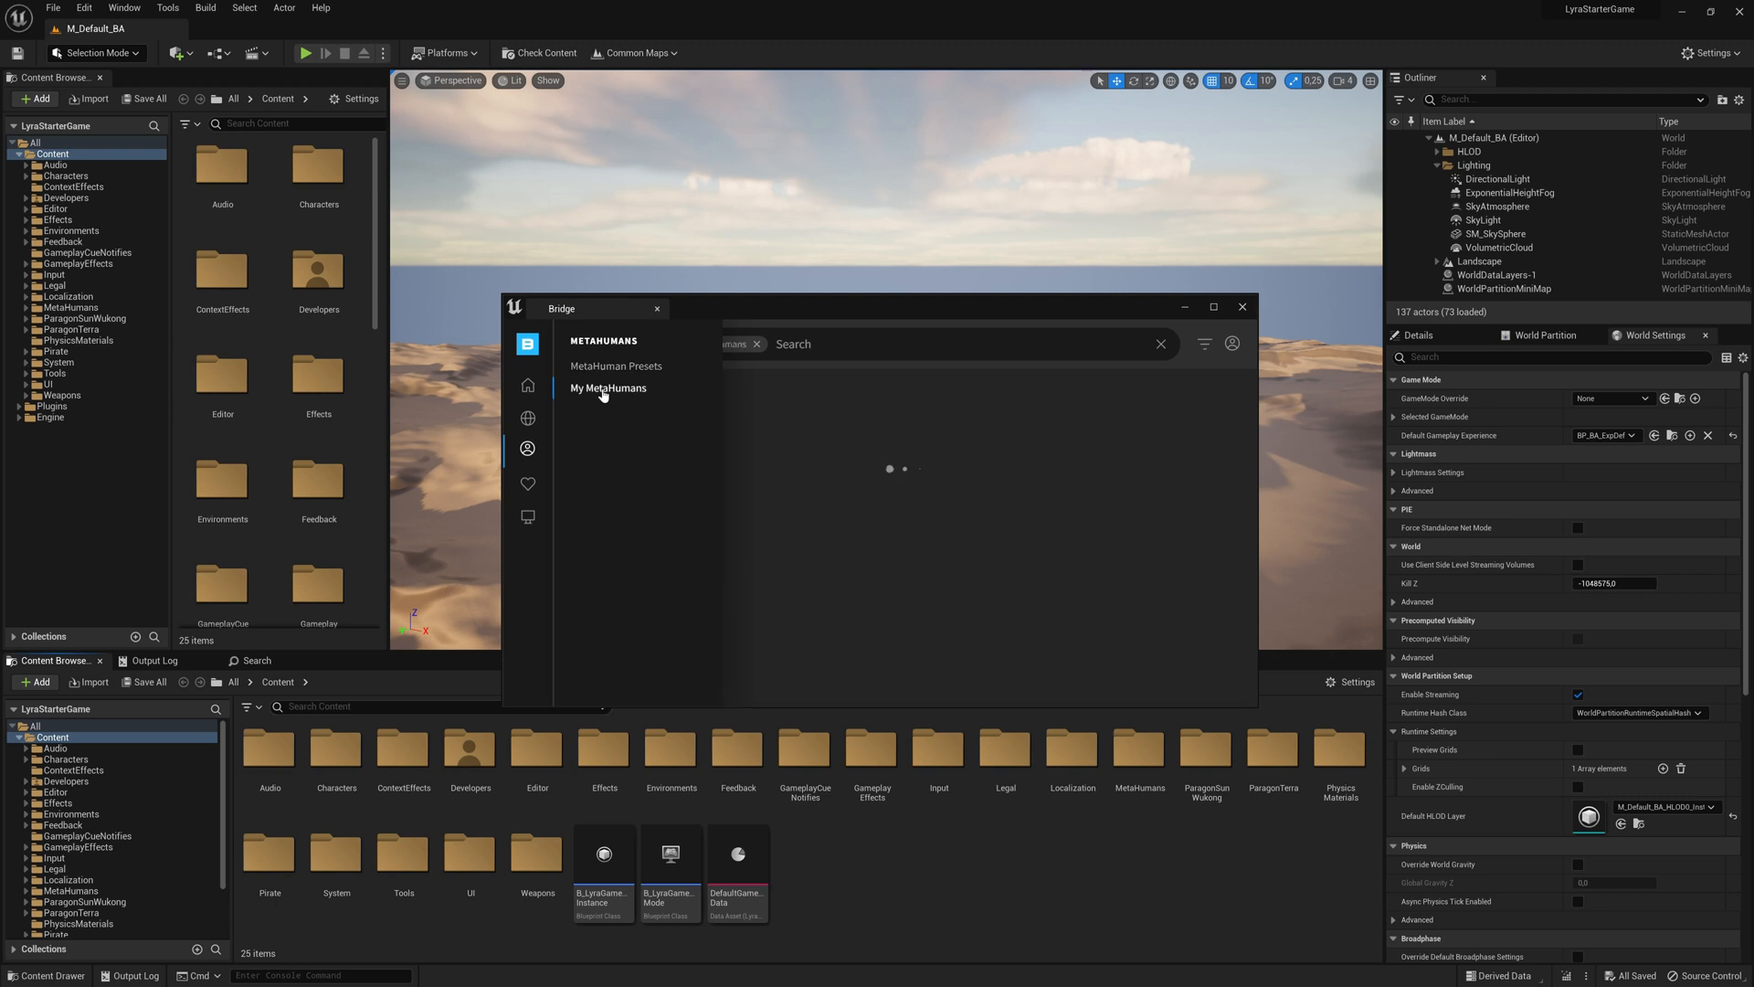
click(608, 389)
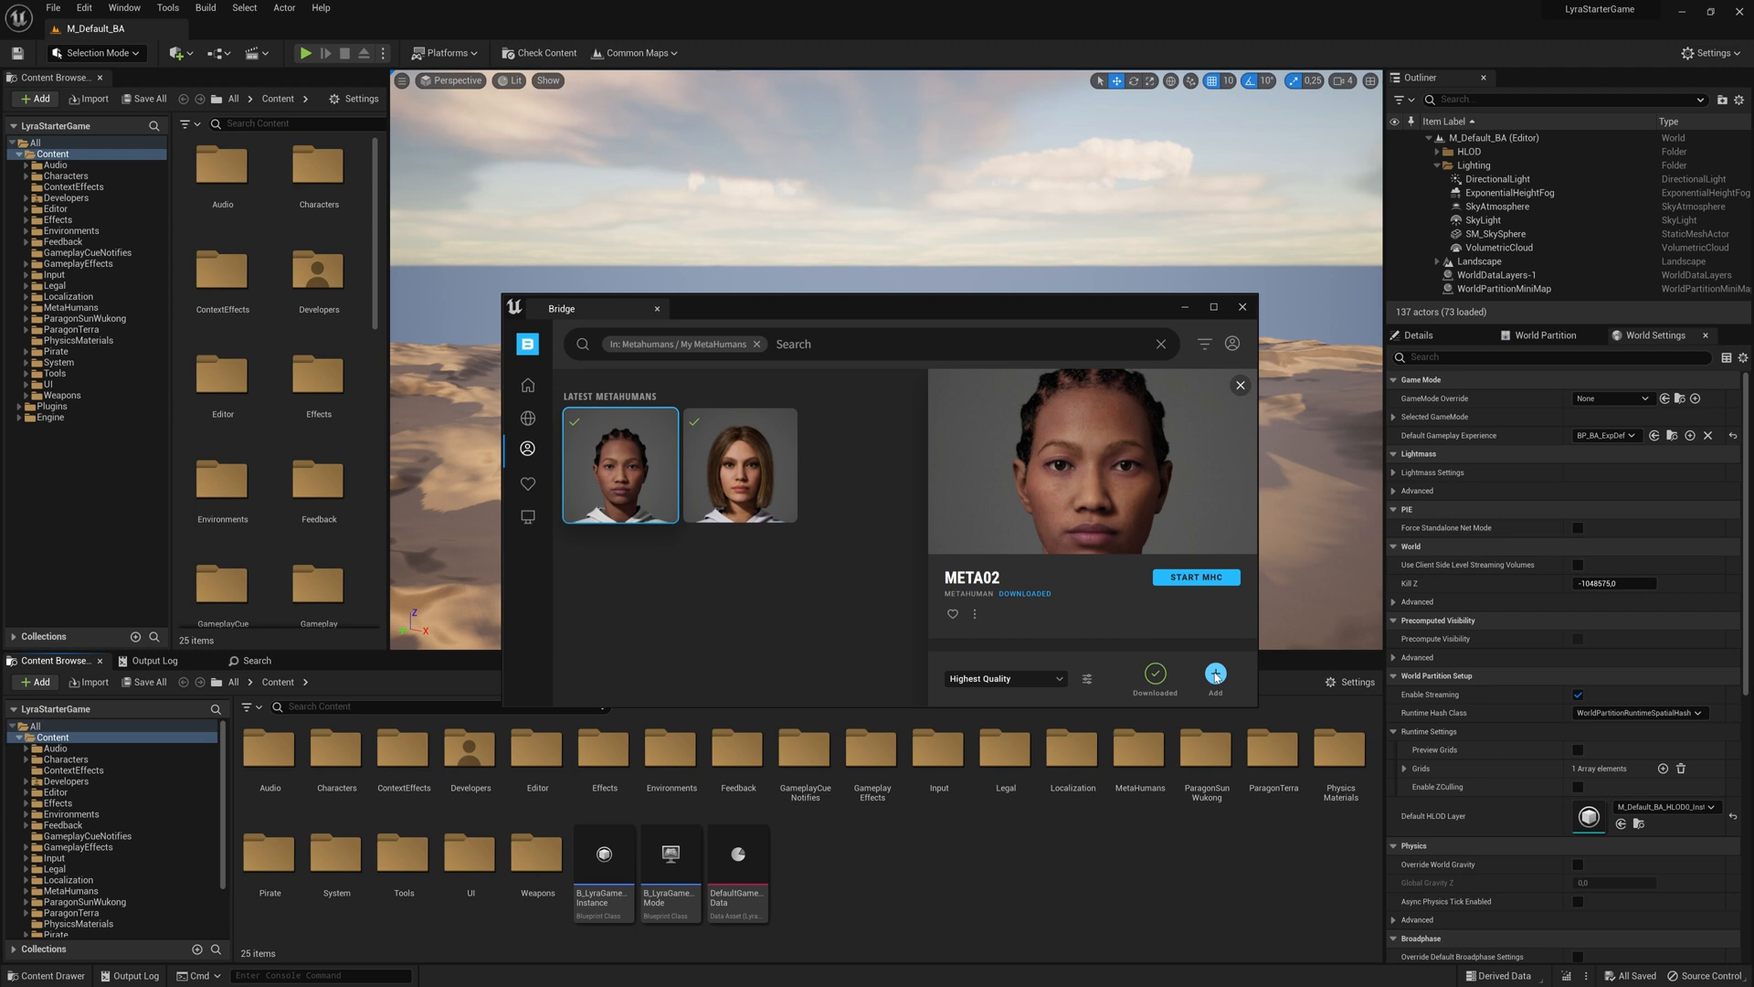
click(1215, 672)
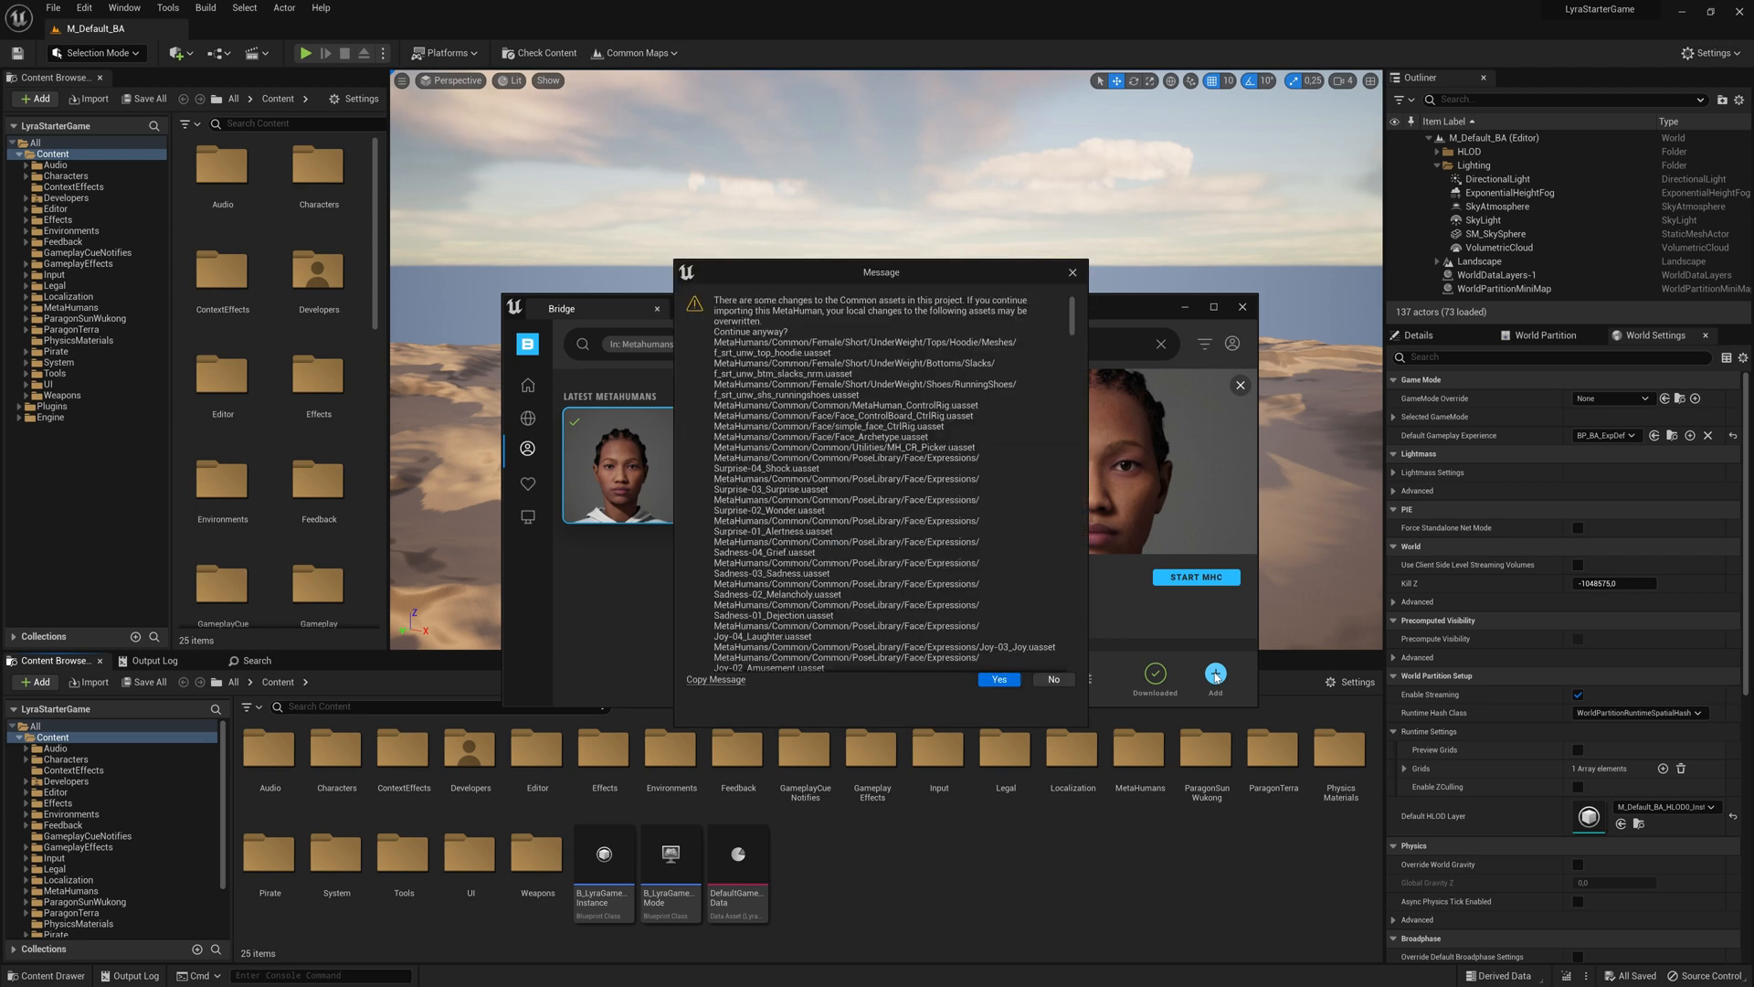
click(996, 679)
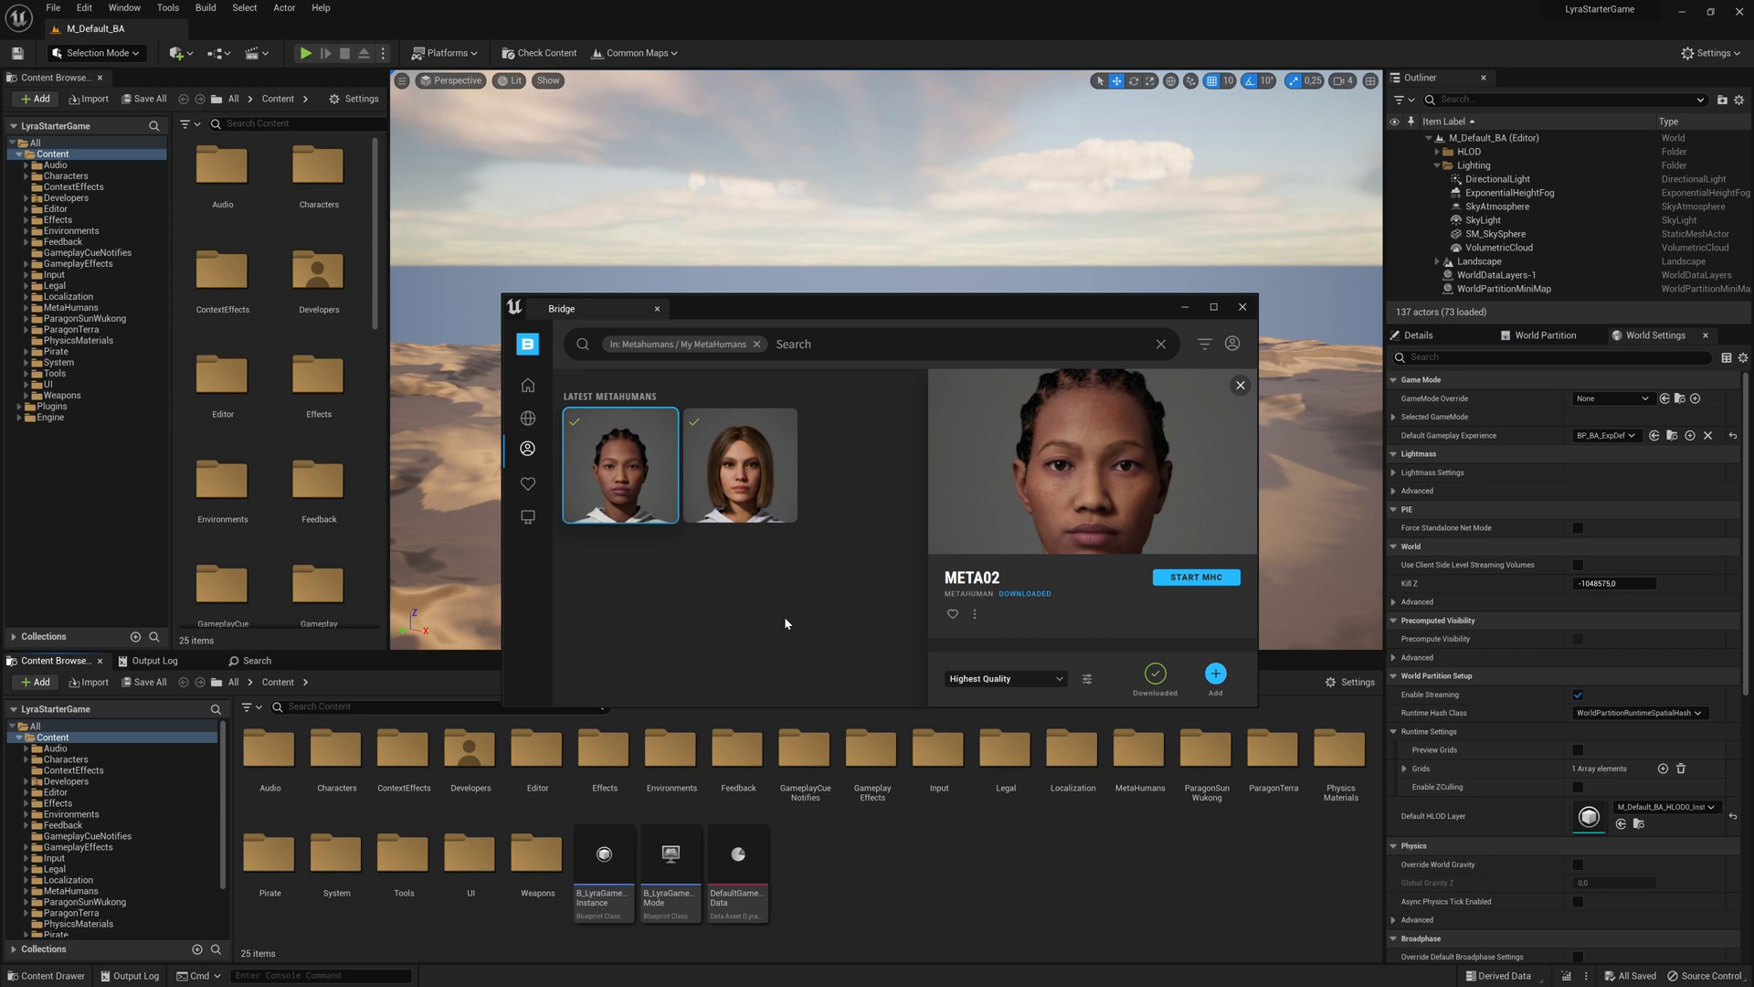
click(1240, 307)
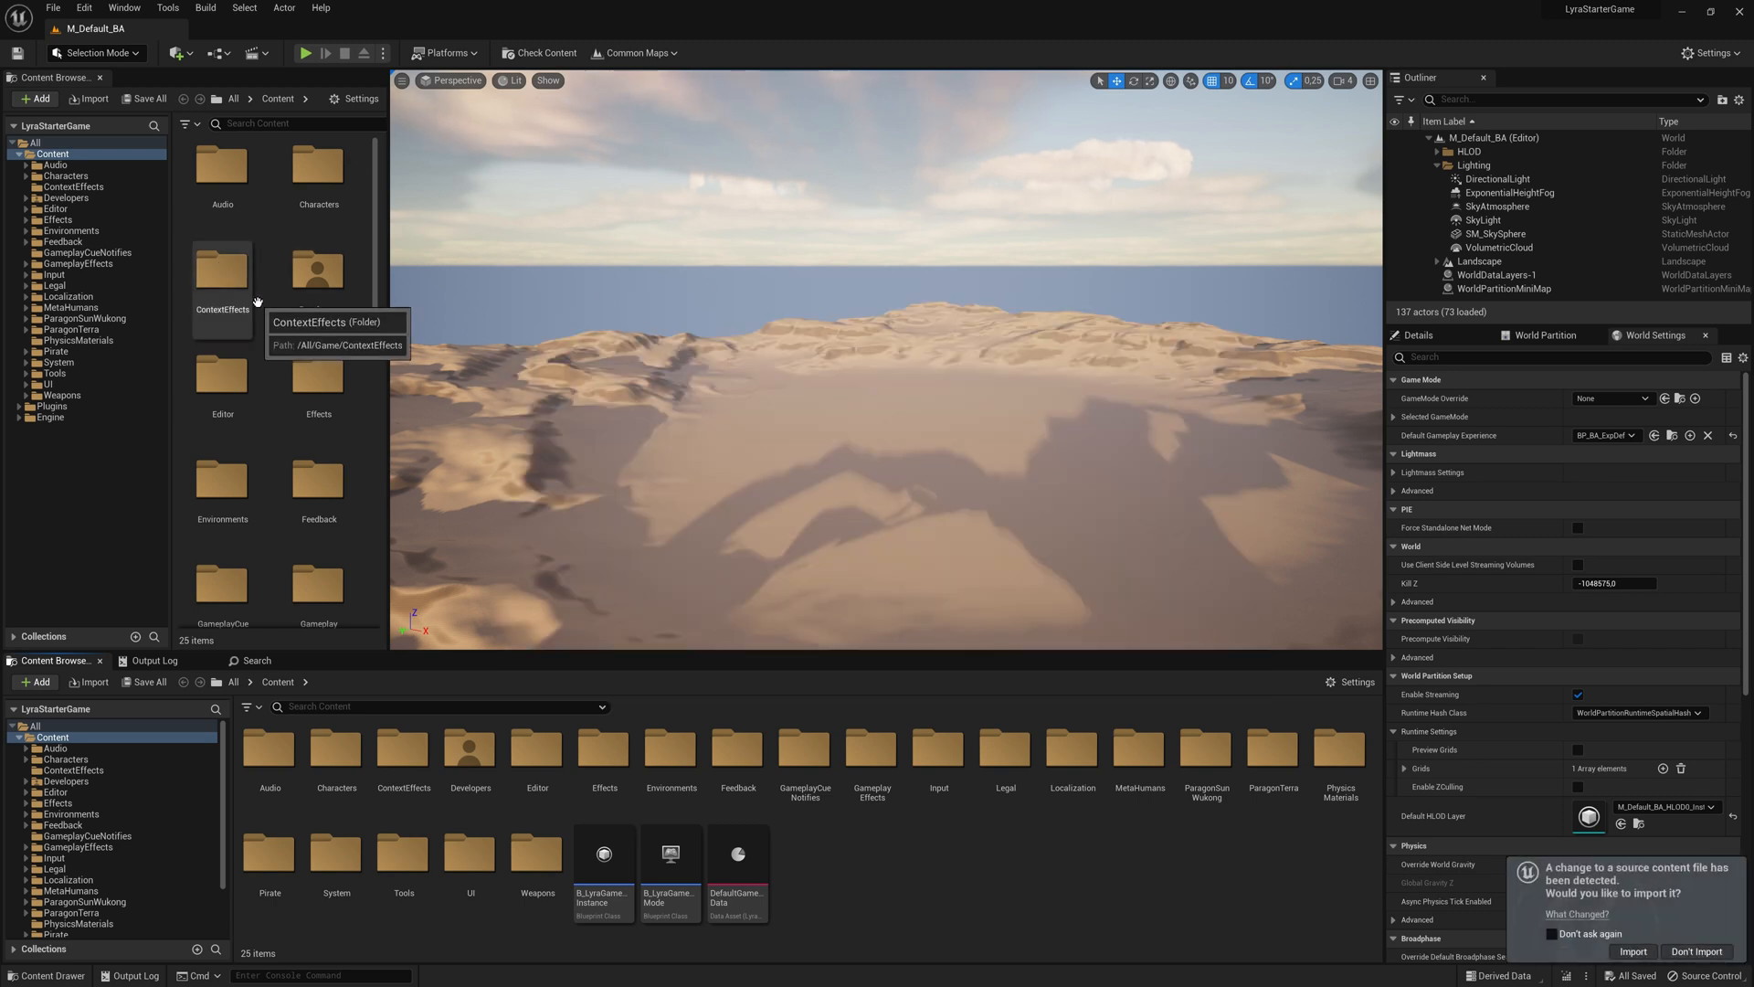
mouse_move(22, 310)
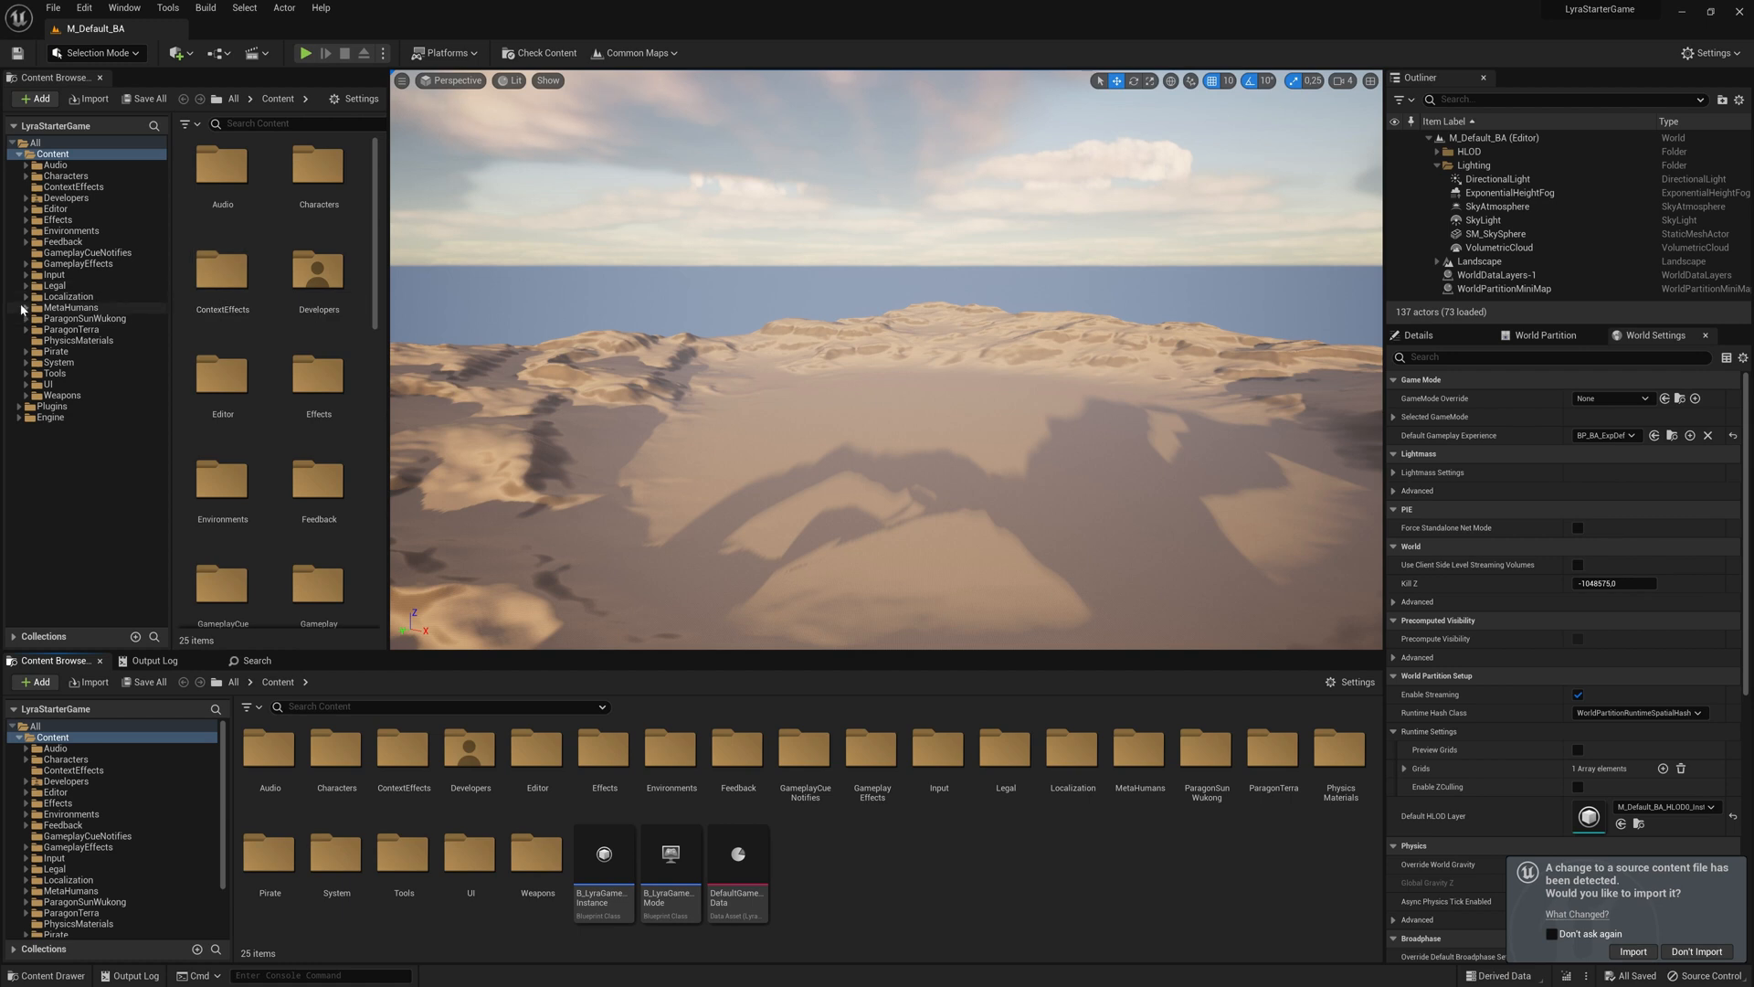
Open BP_Meta02 from the MetaHumans Meta02 folder in the Blueprint Editor
click(64, 329)
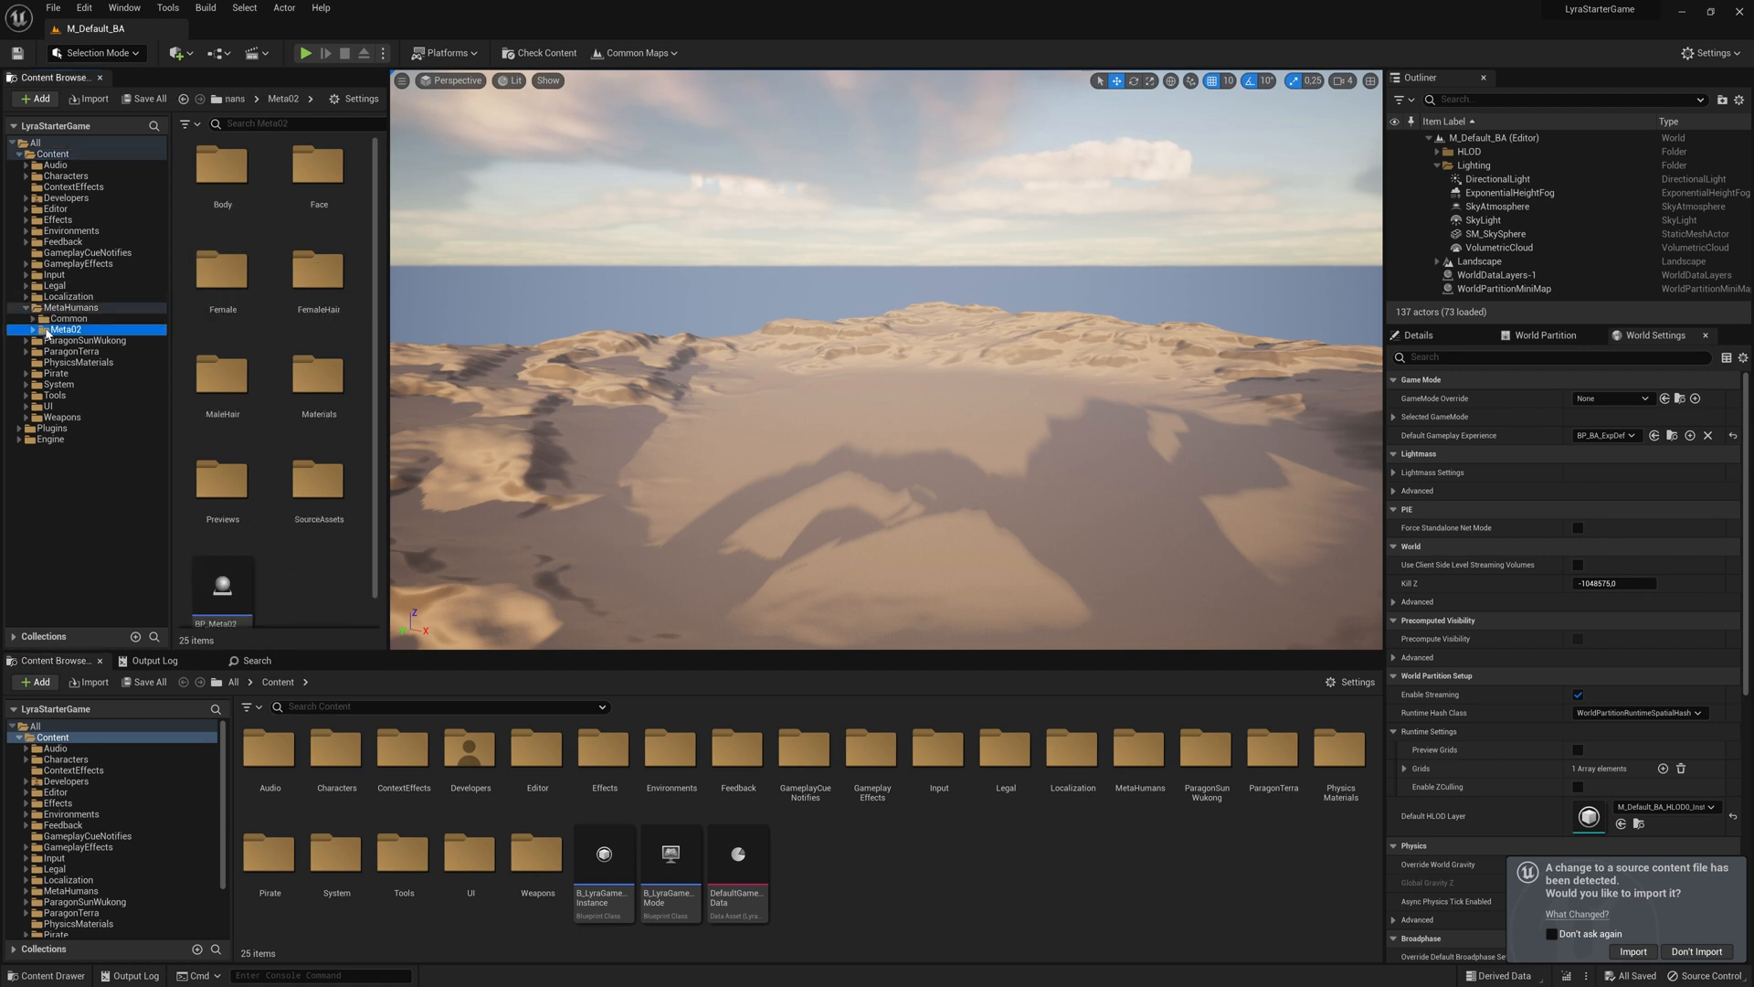
mouse_move(223, 587)
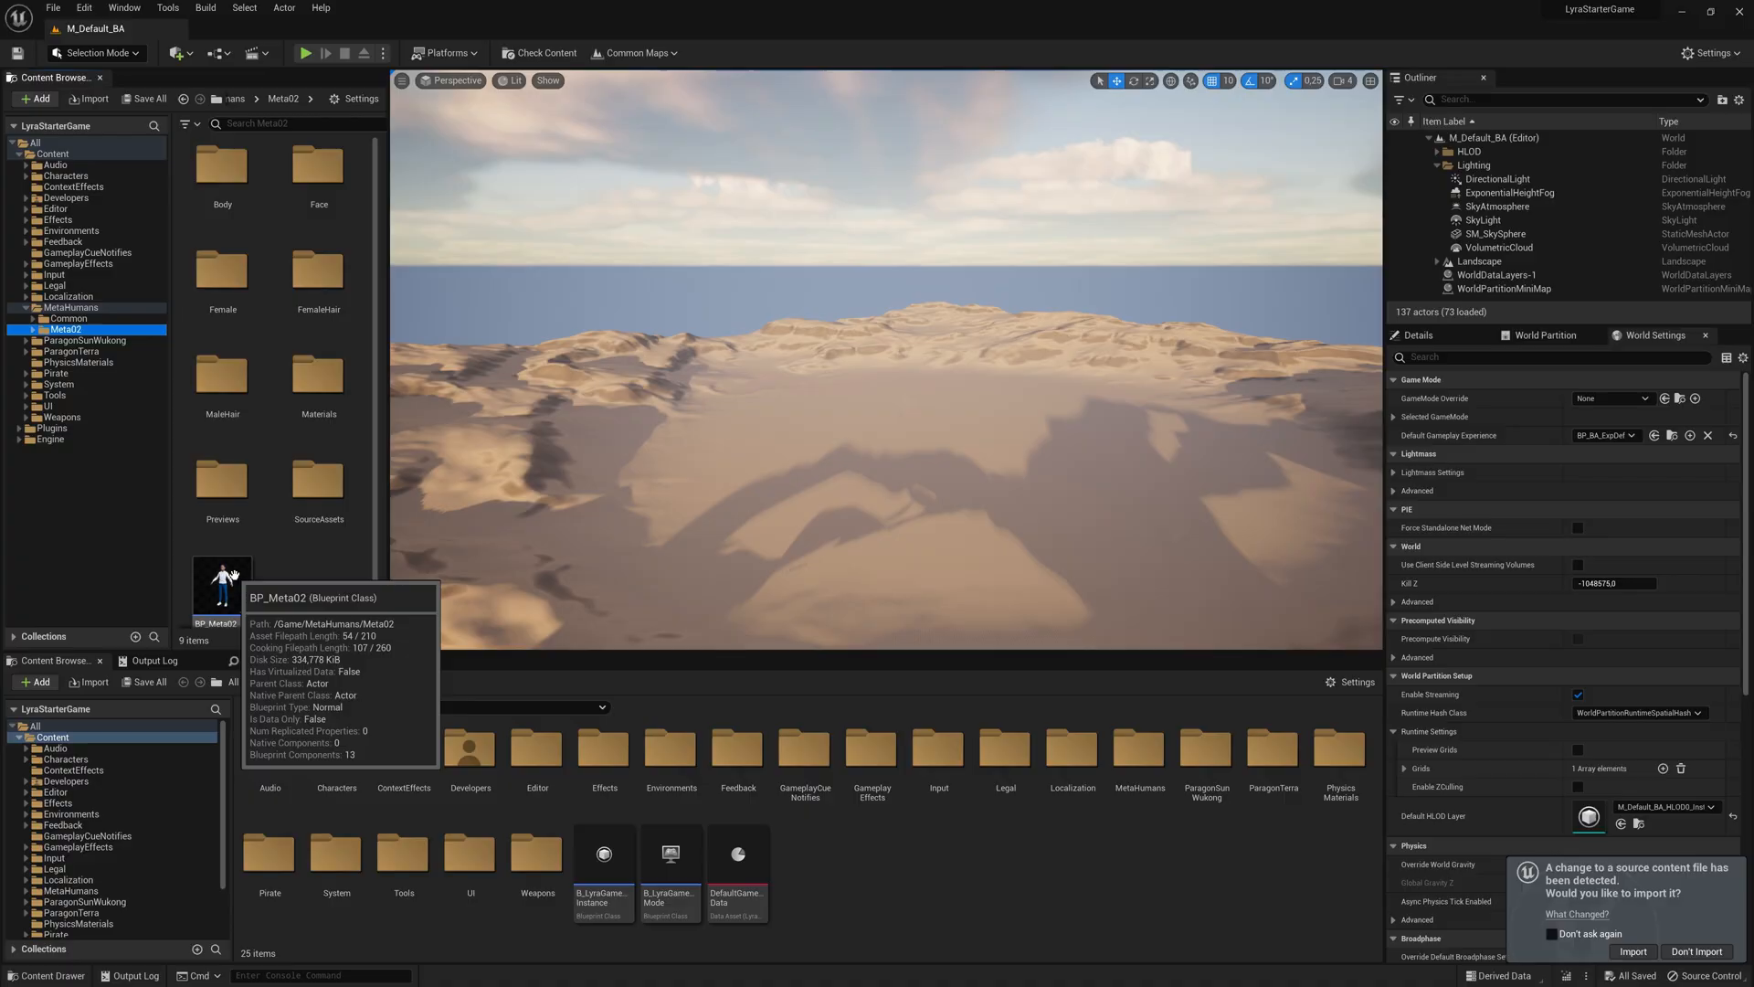
double_click(221, 585)
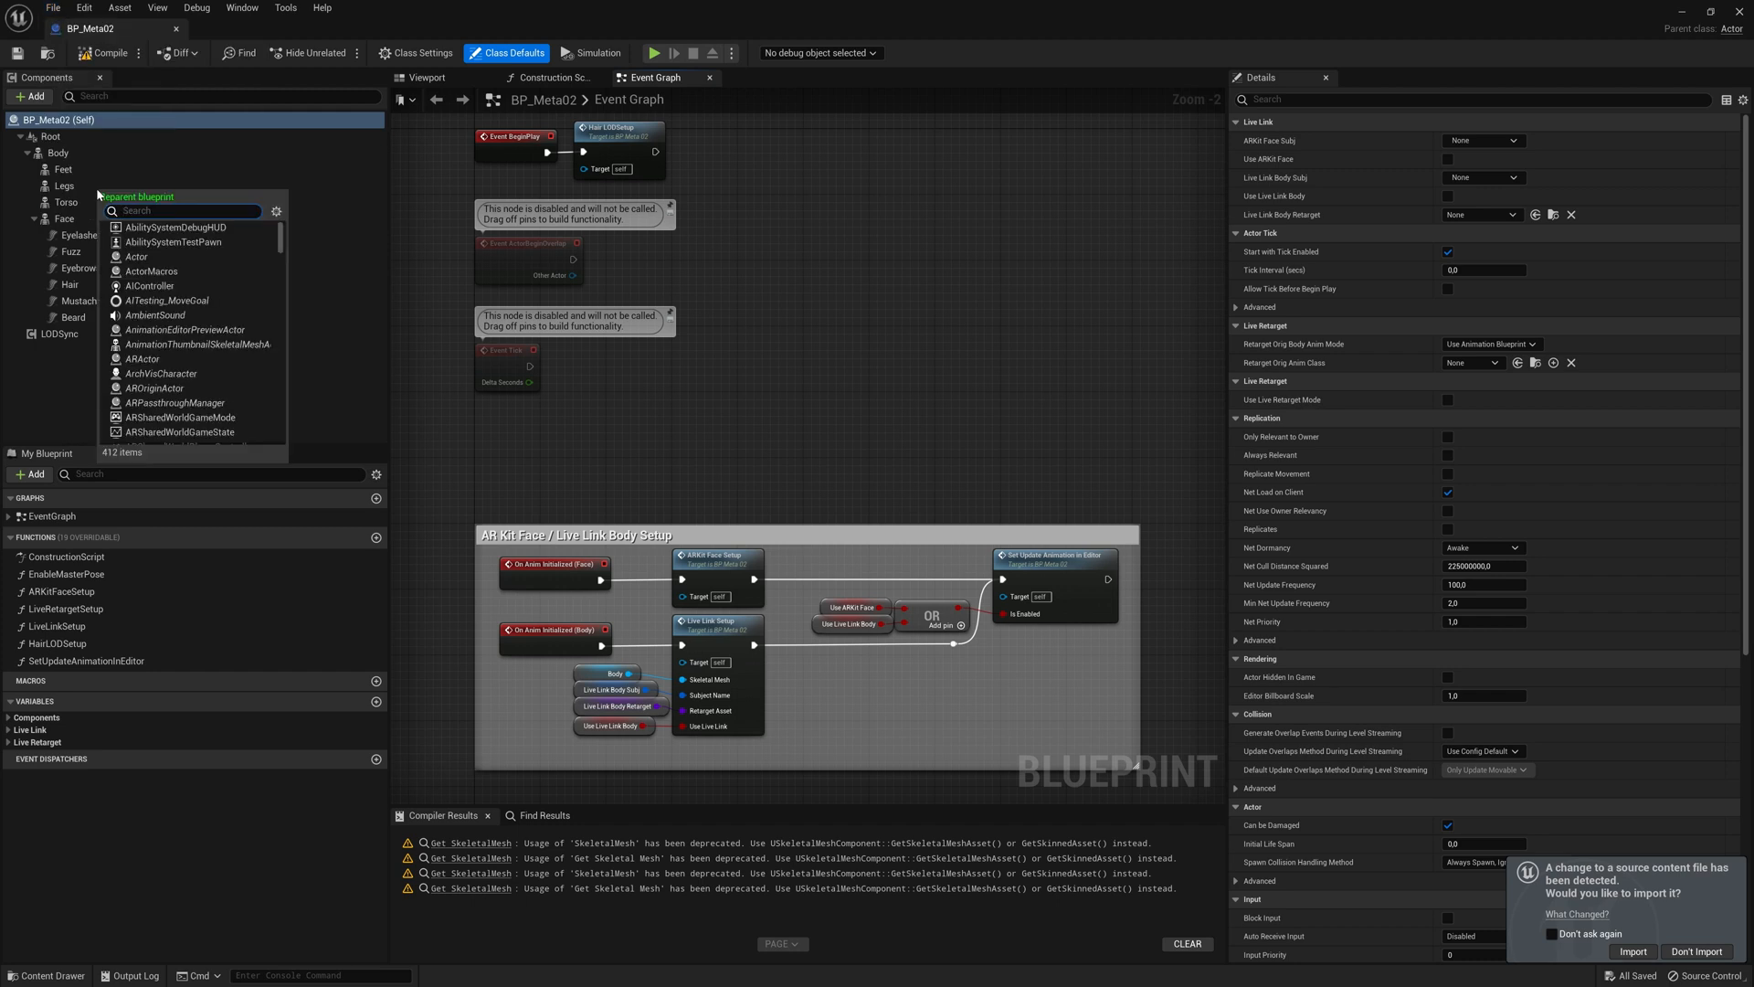
Reparent BP_Meta02 to LyraTaggedActor, then compile and save it
text(tagg)
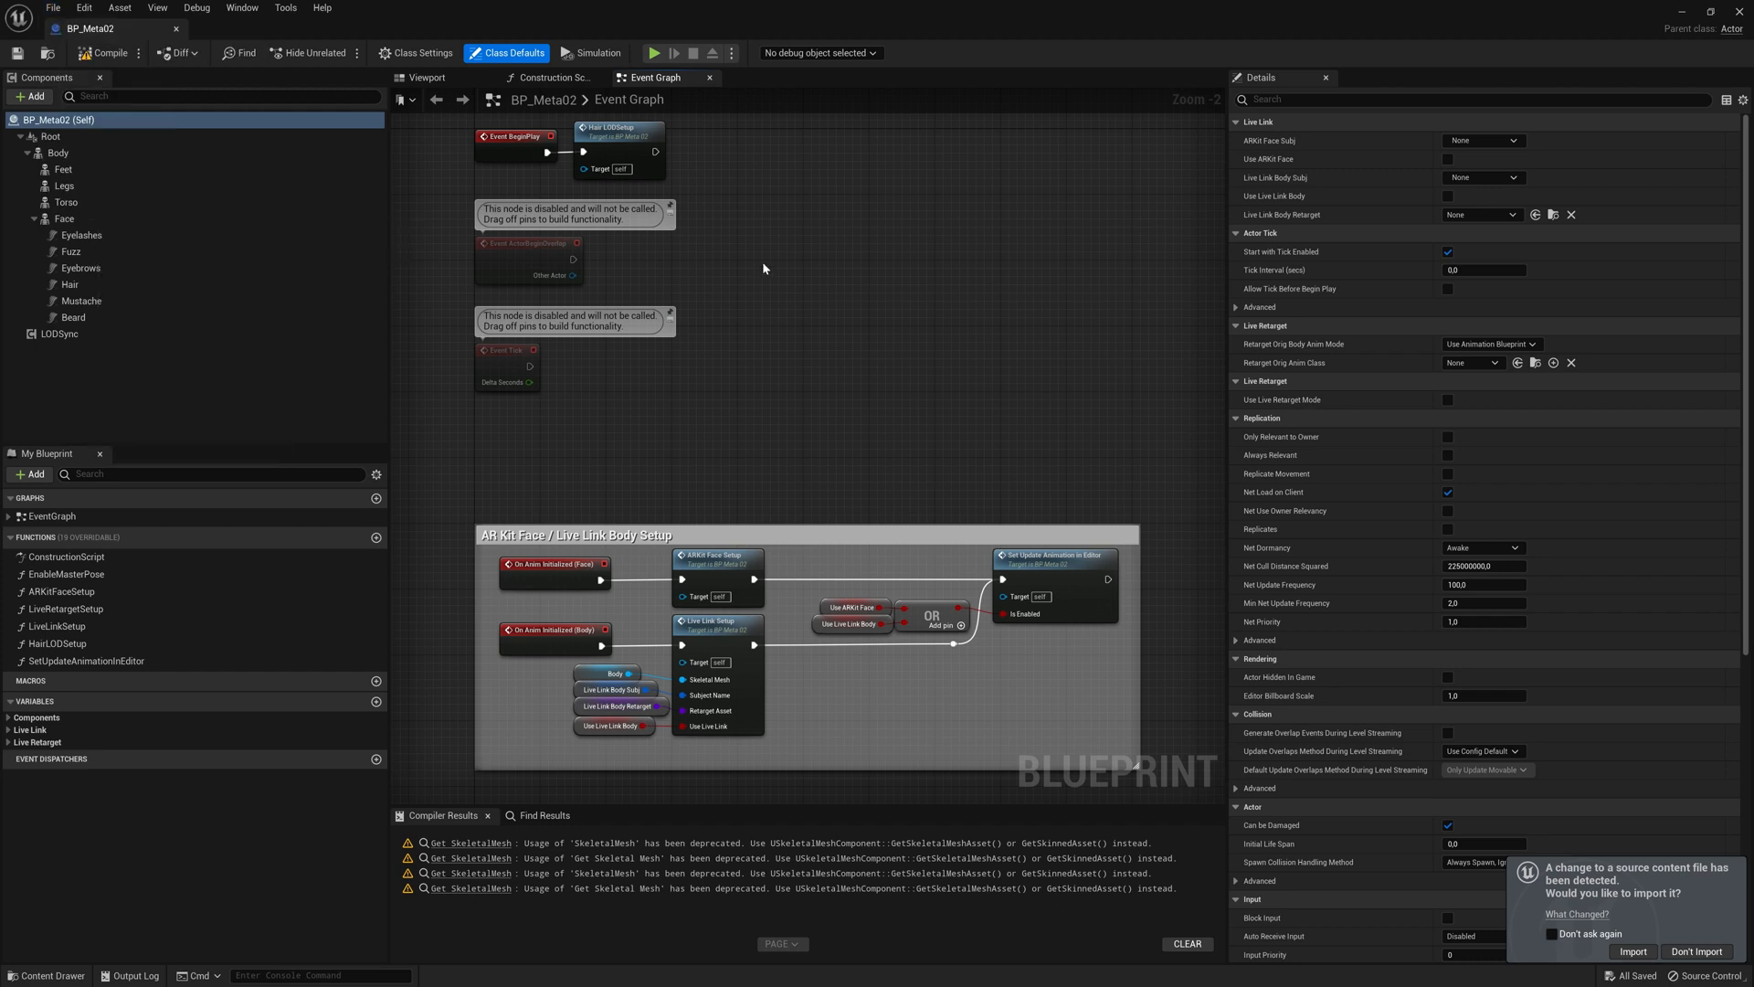
click(106, 53)
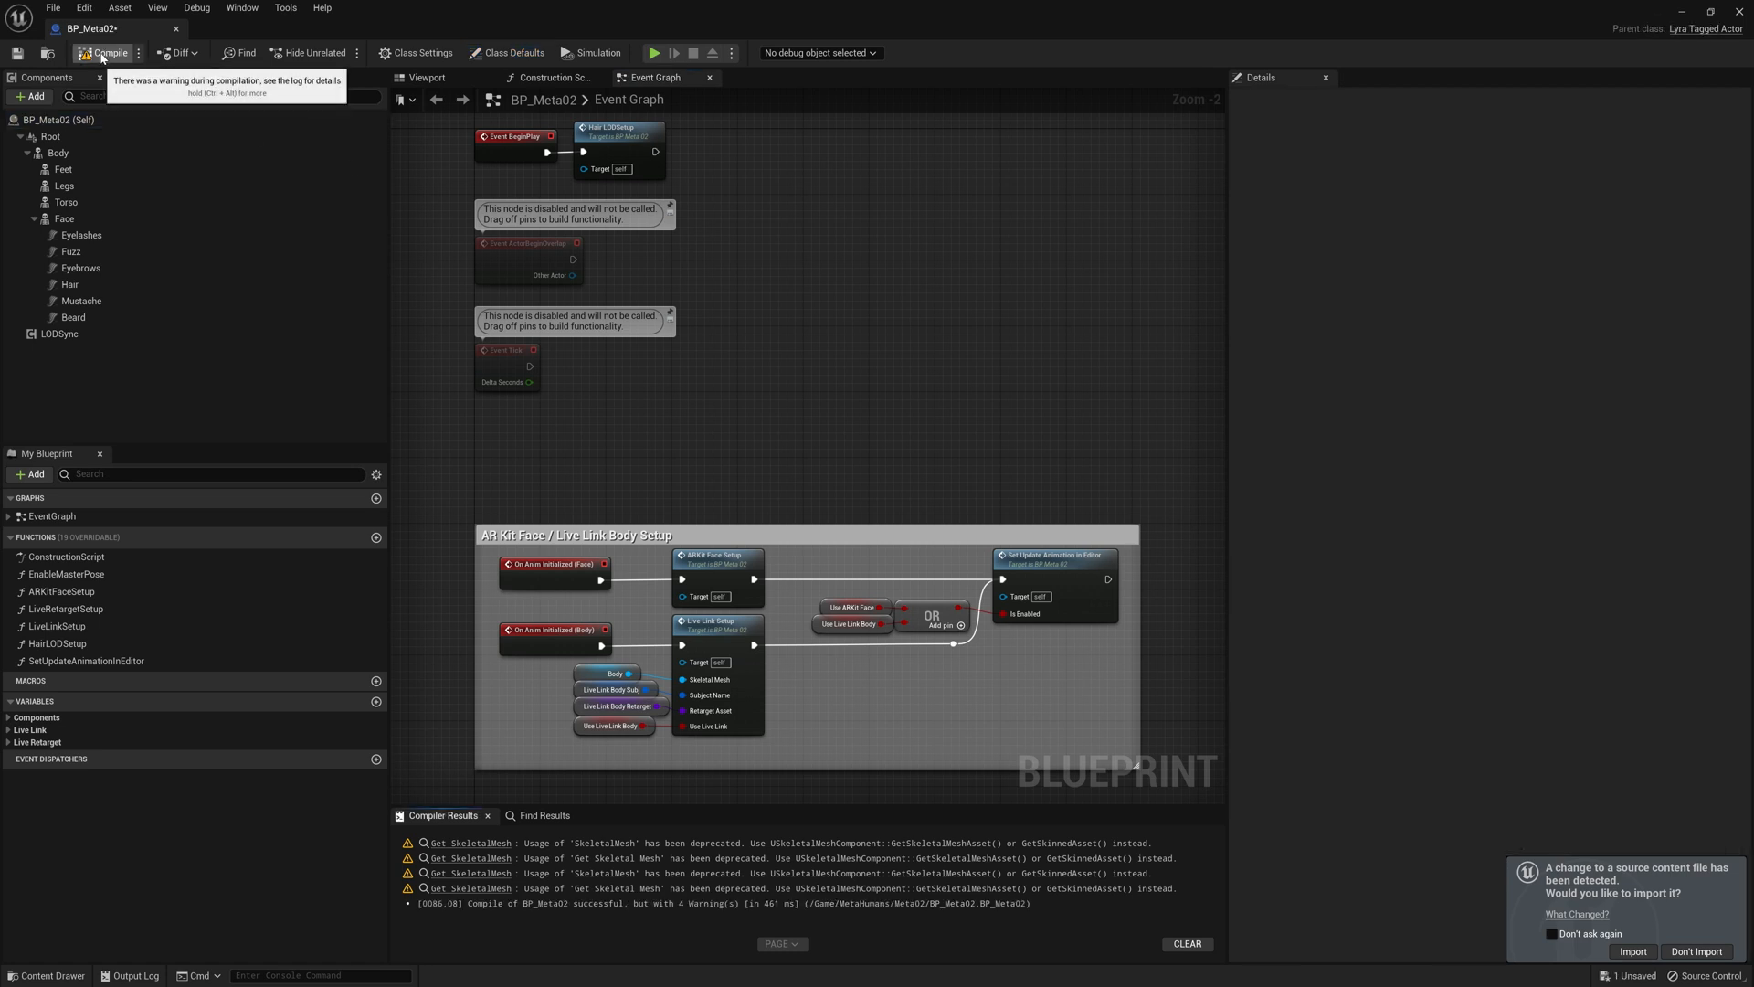
mouse_move(16, 53)
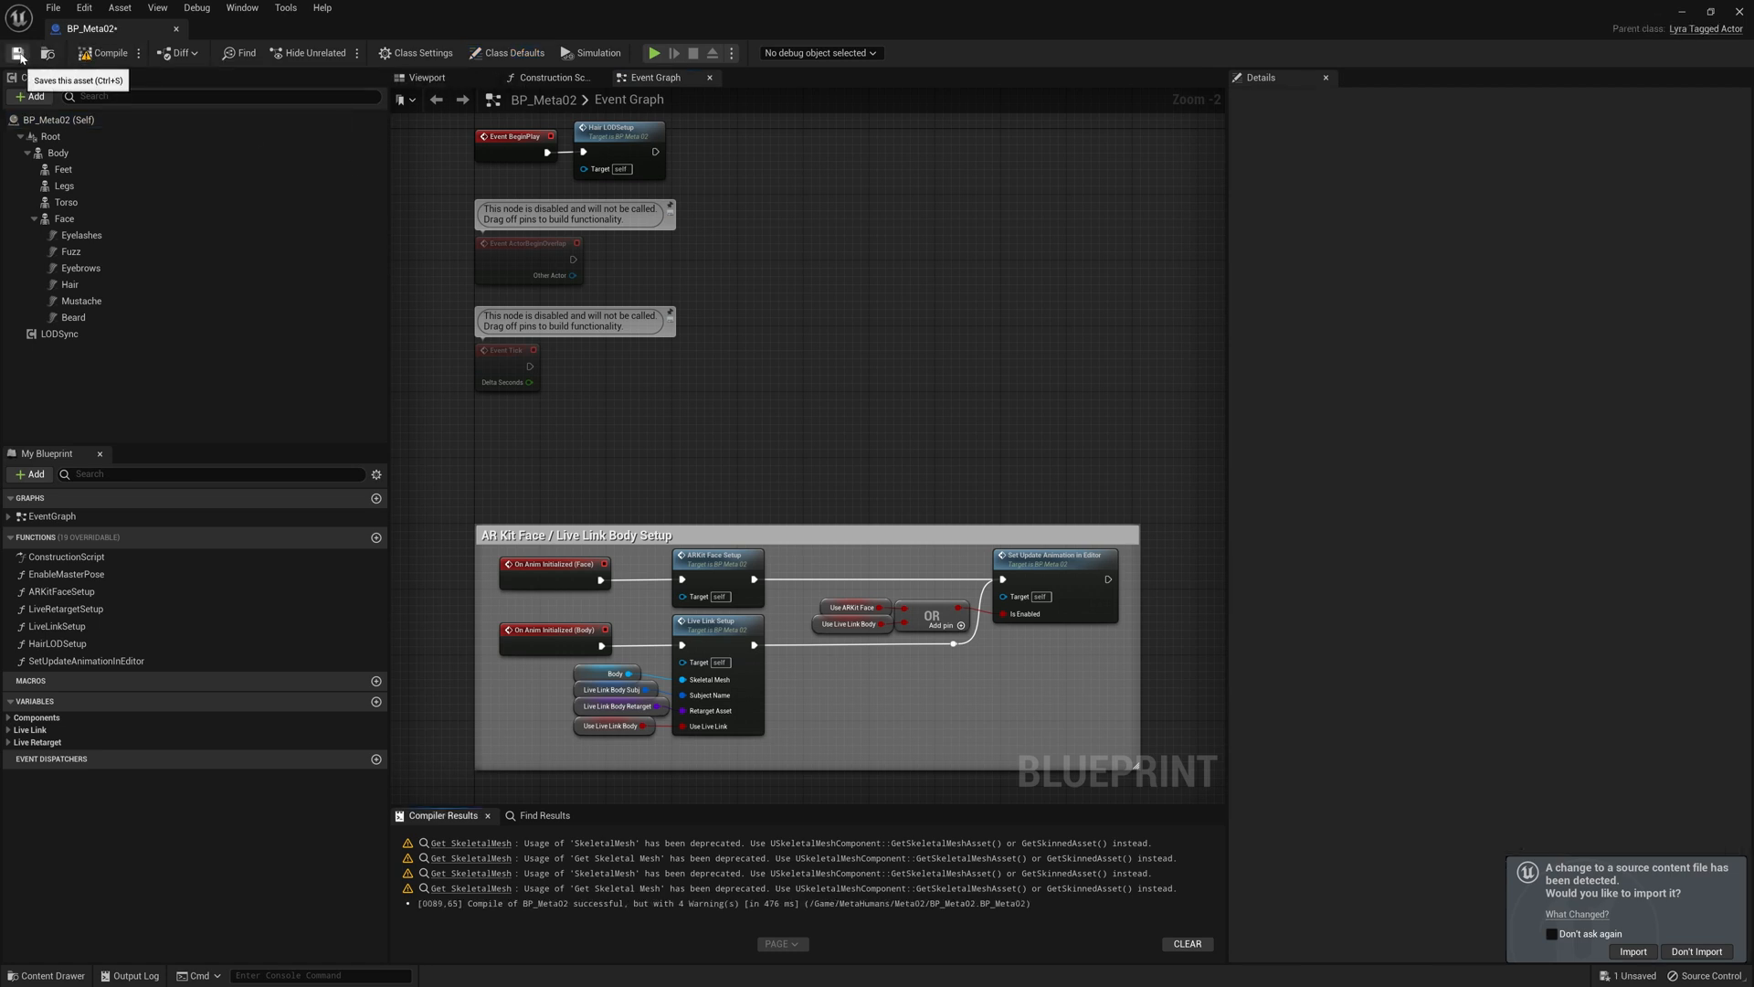
click(18, 53)
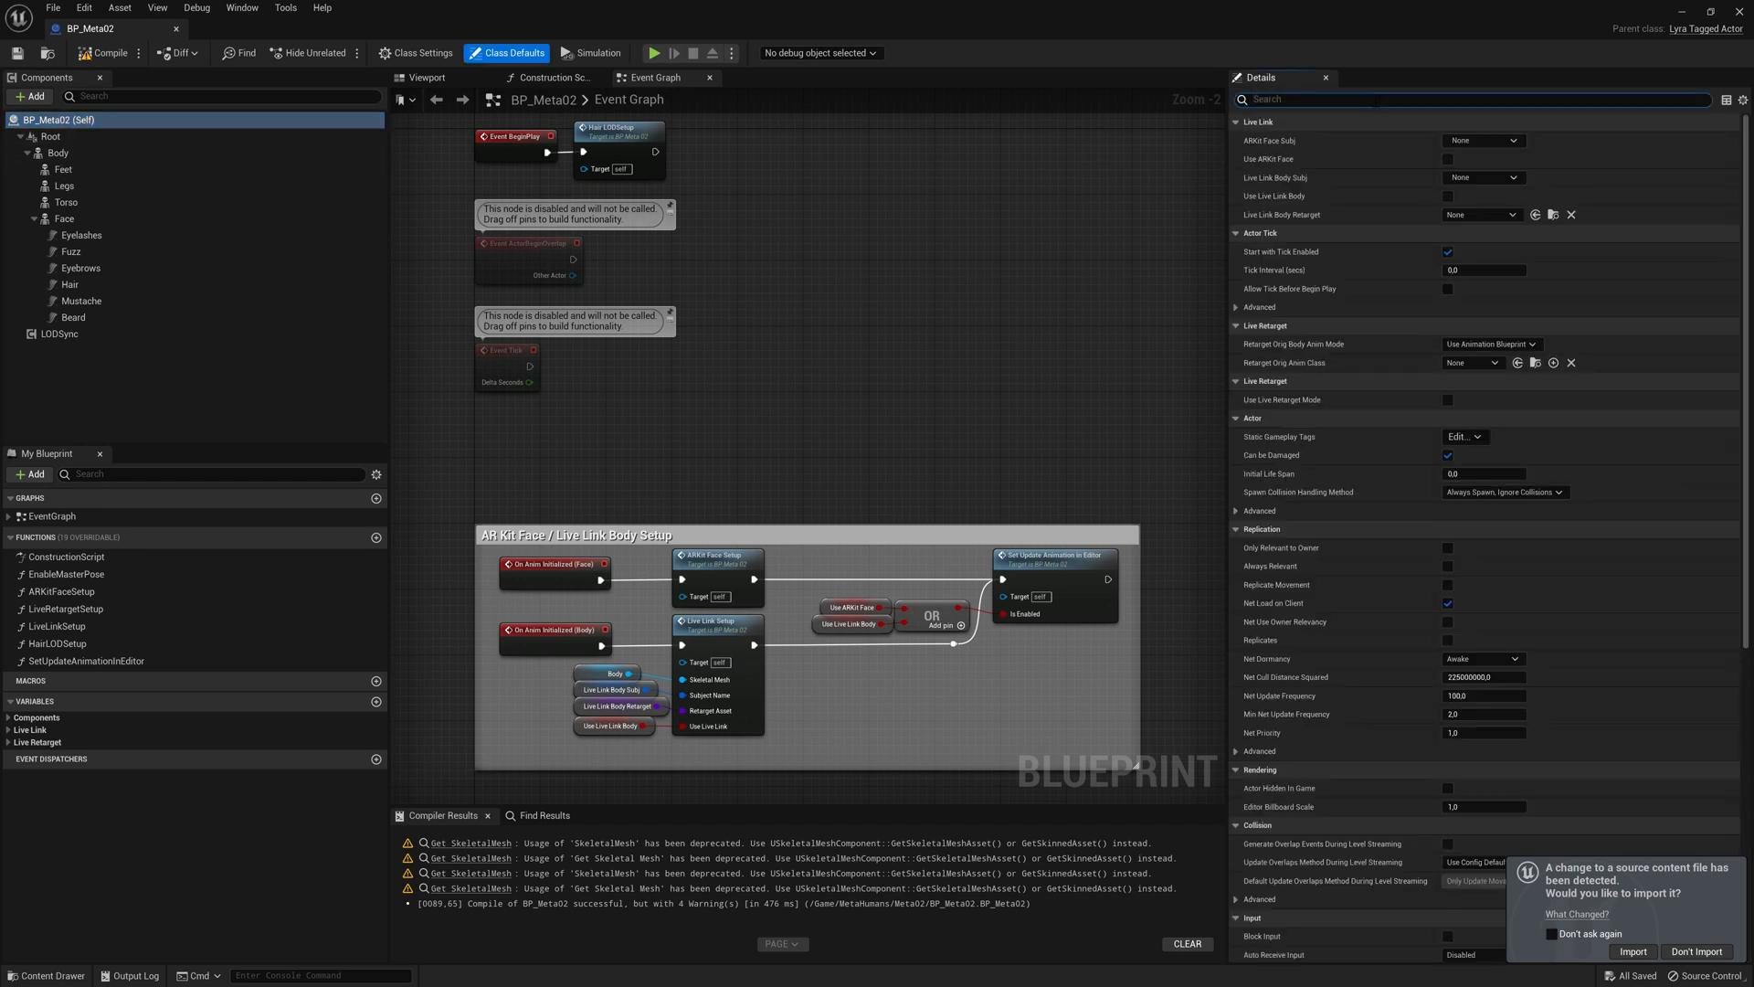
Toggle the live retarget mode setting and add the Cosmetic.AnimationStyle.Feminine gameplay tag
text(live)
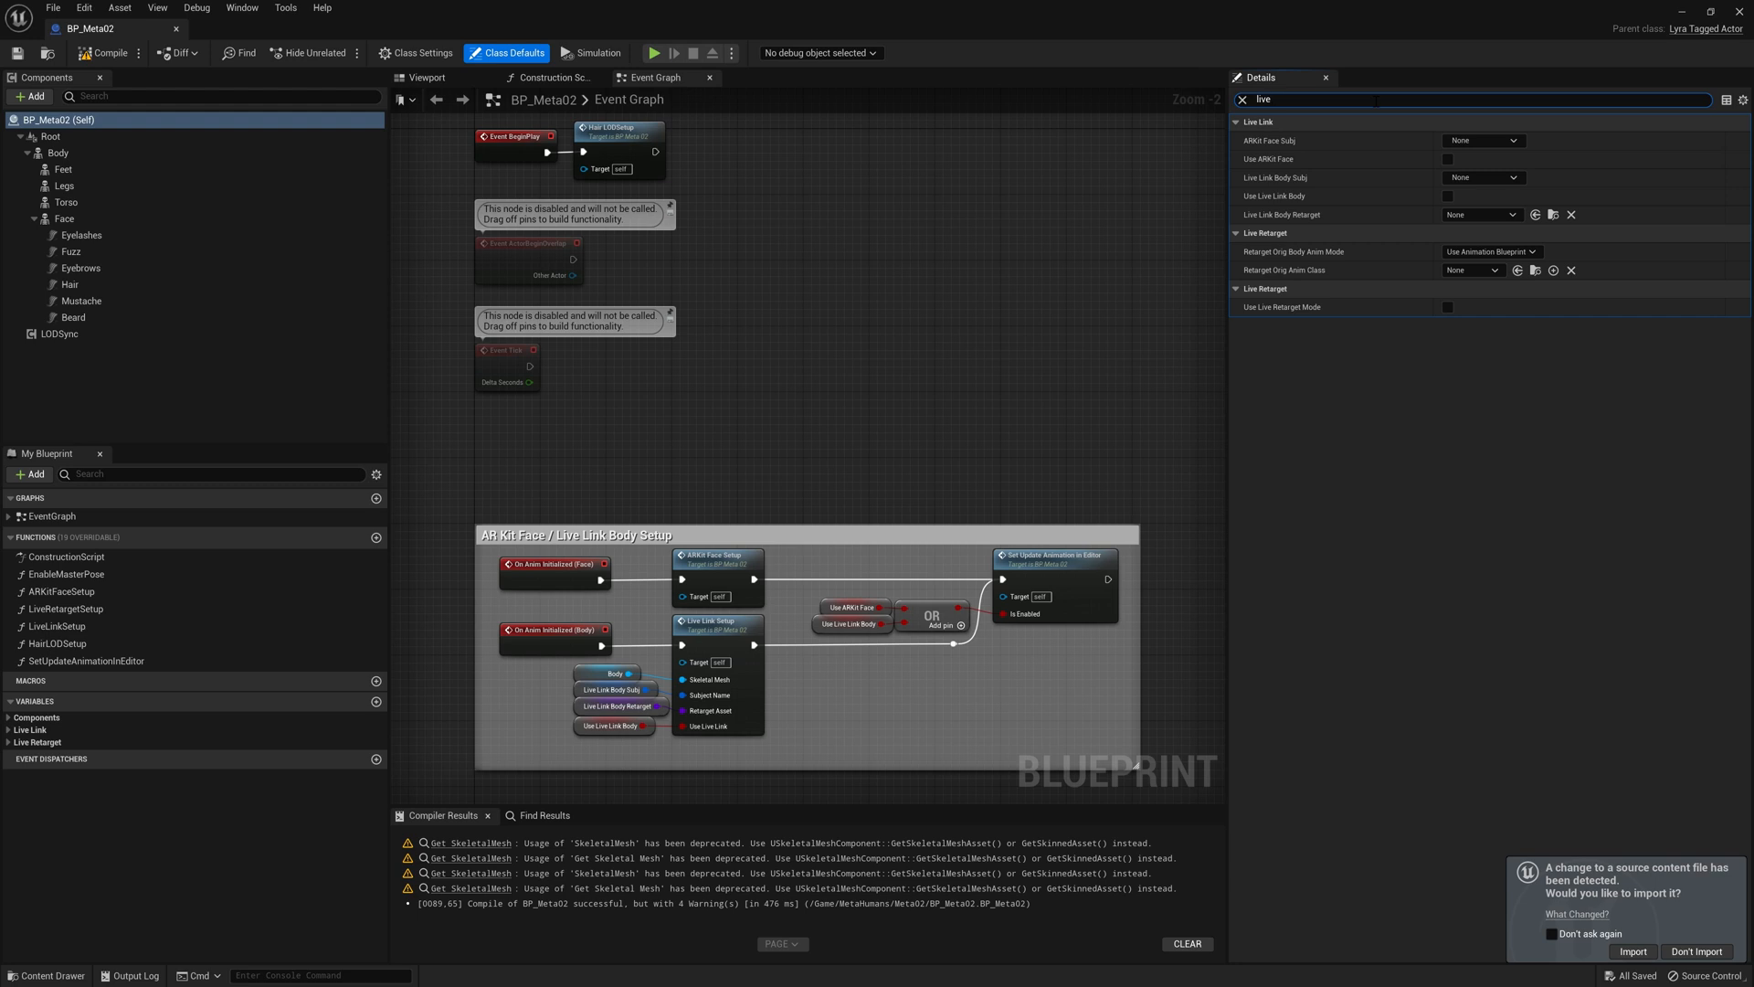
mouse_move(1454, 307)
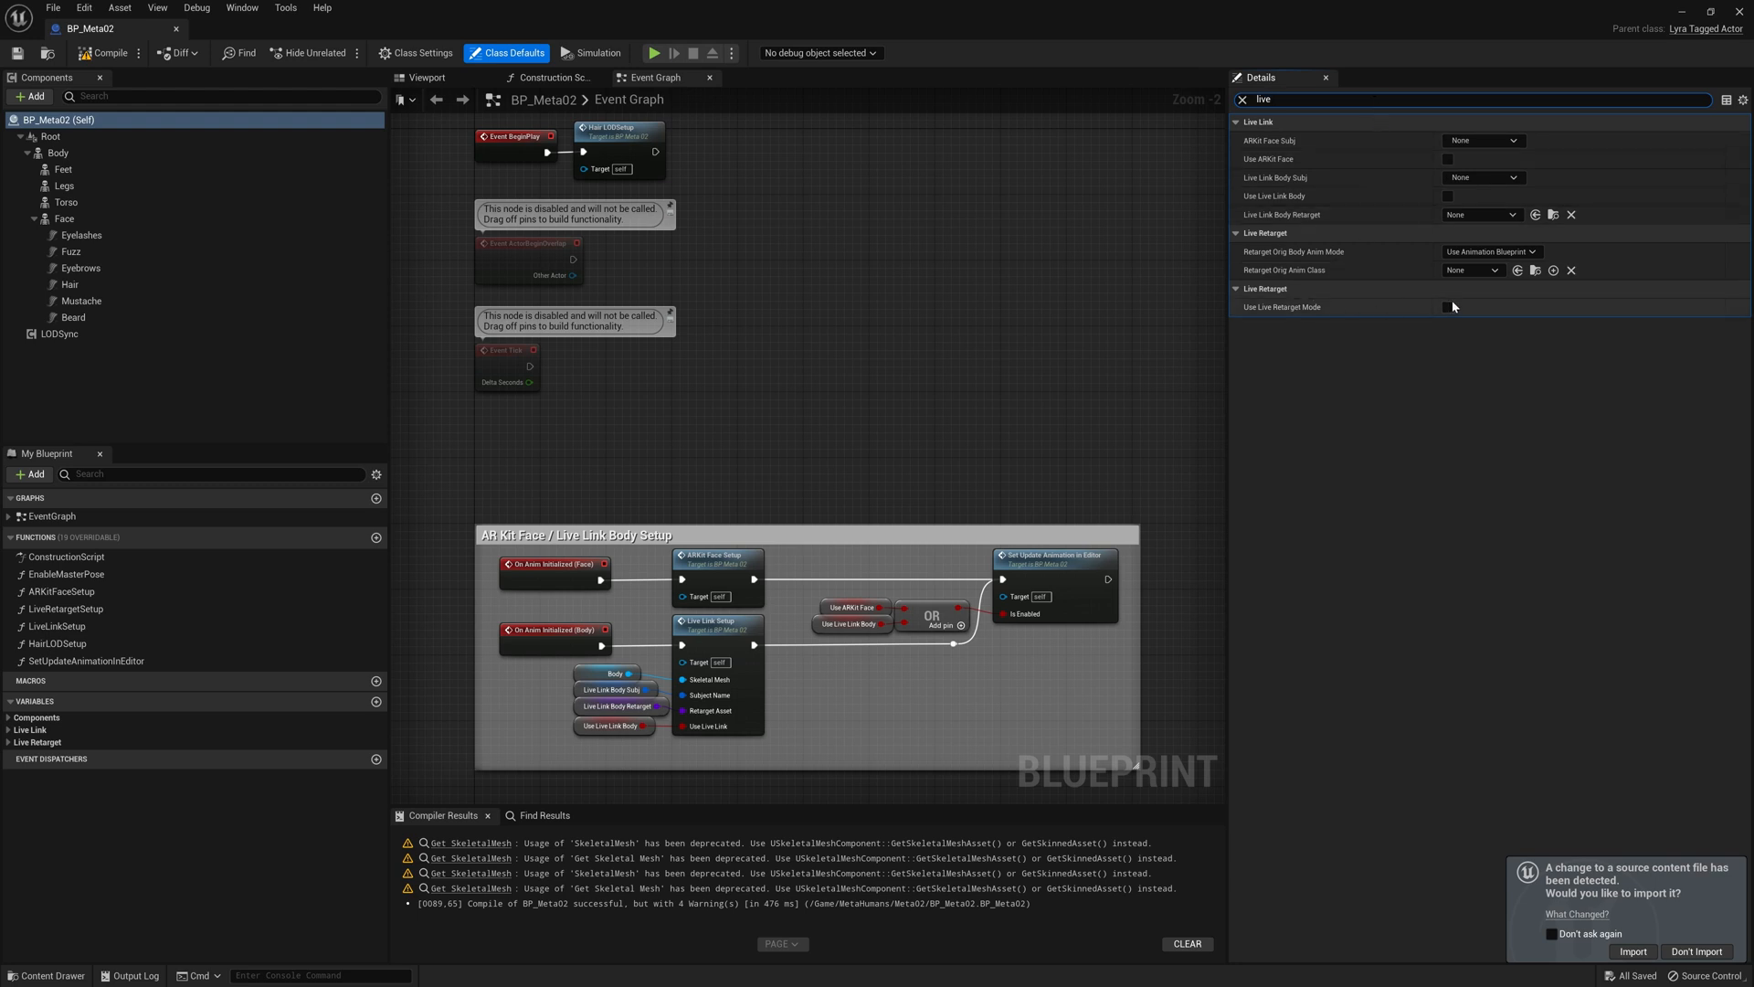
click(1447, 307)
text(tag)
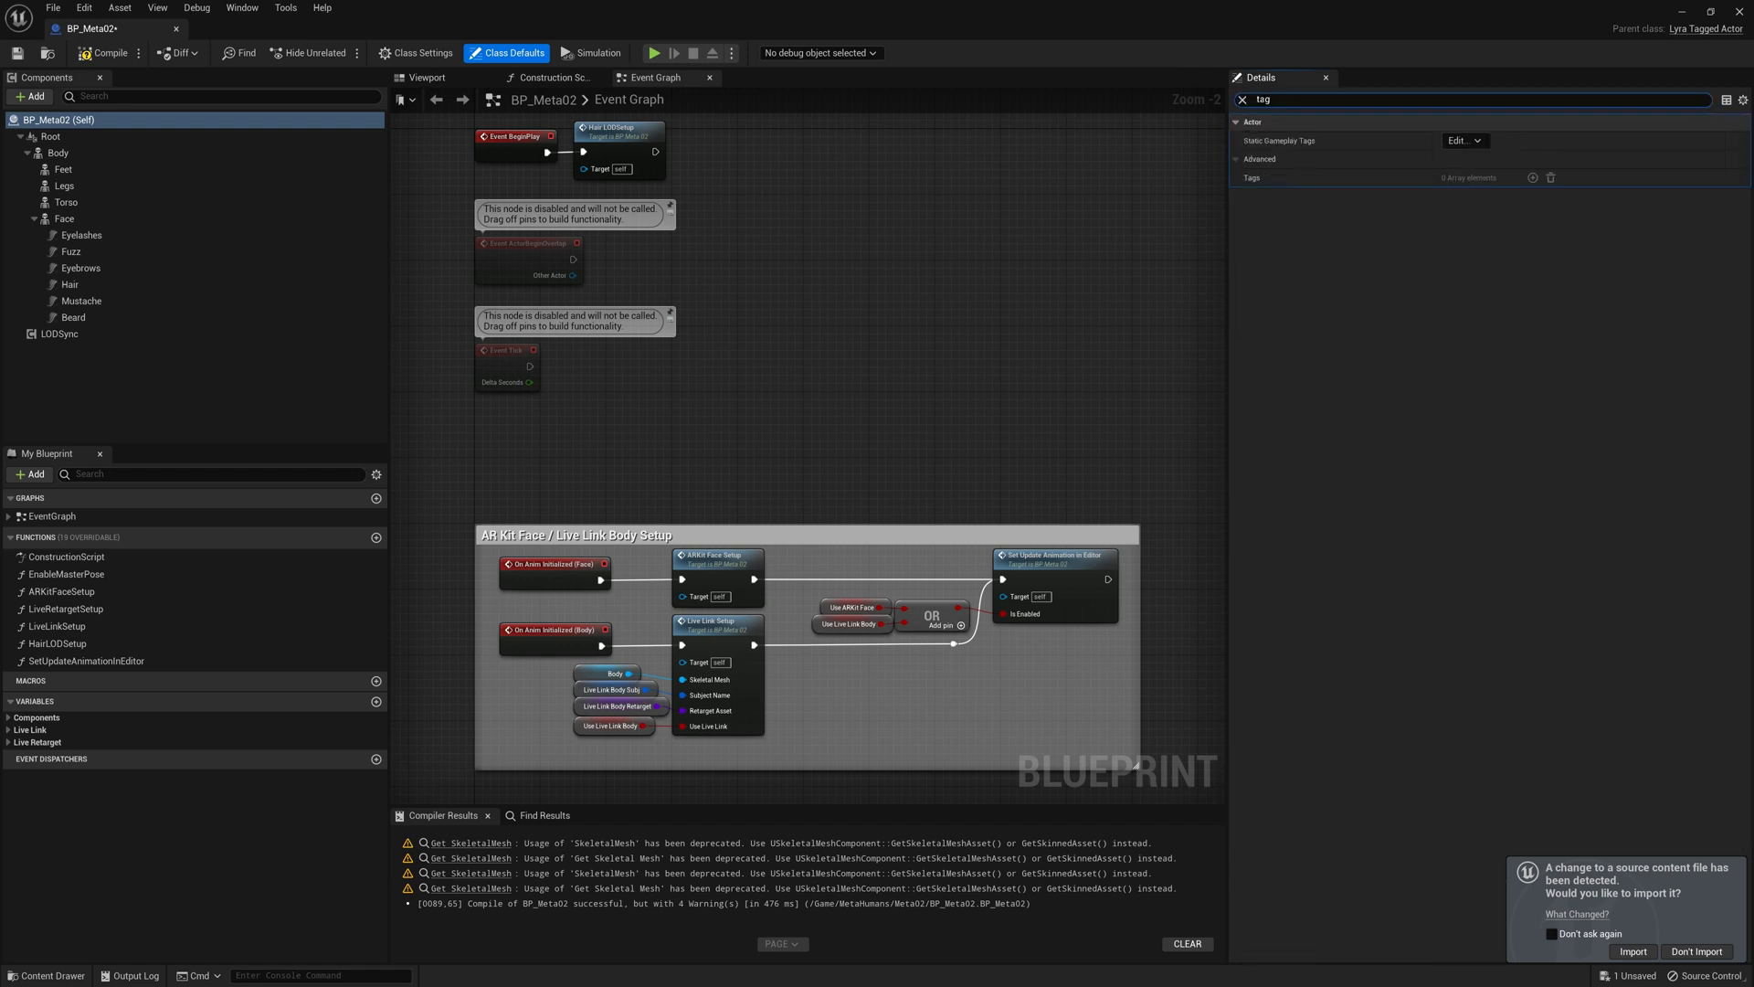
click(1462, 140)
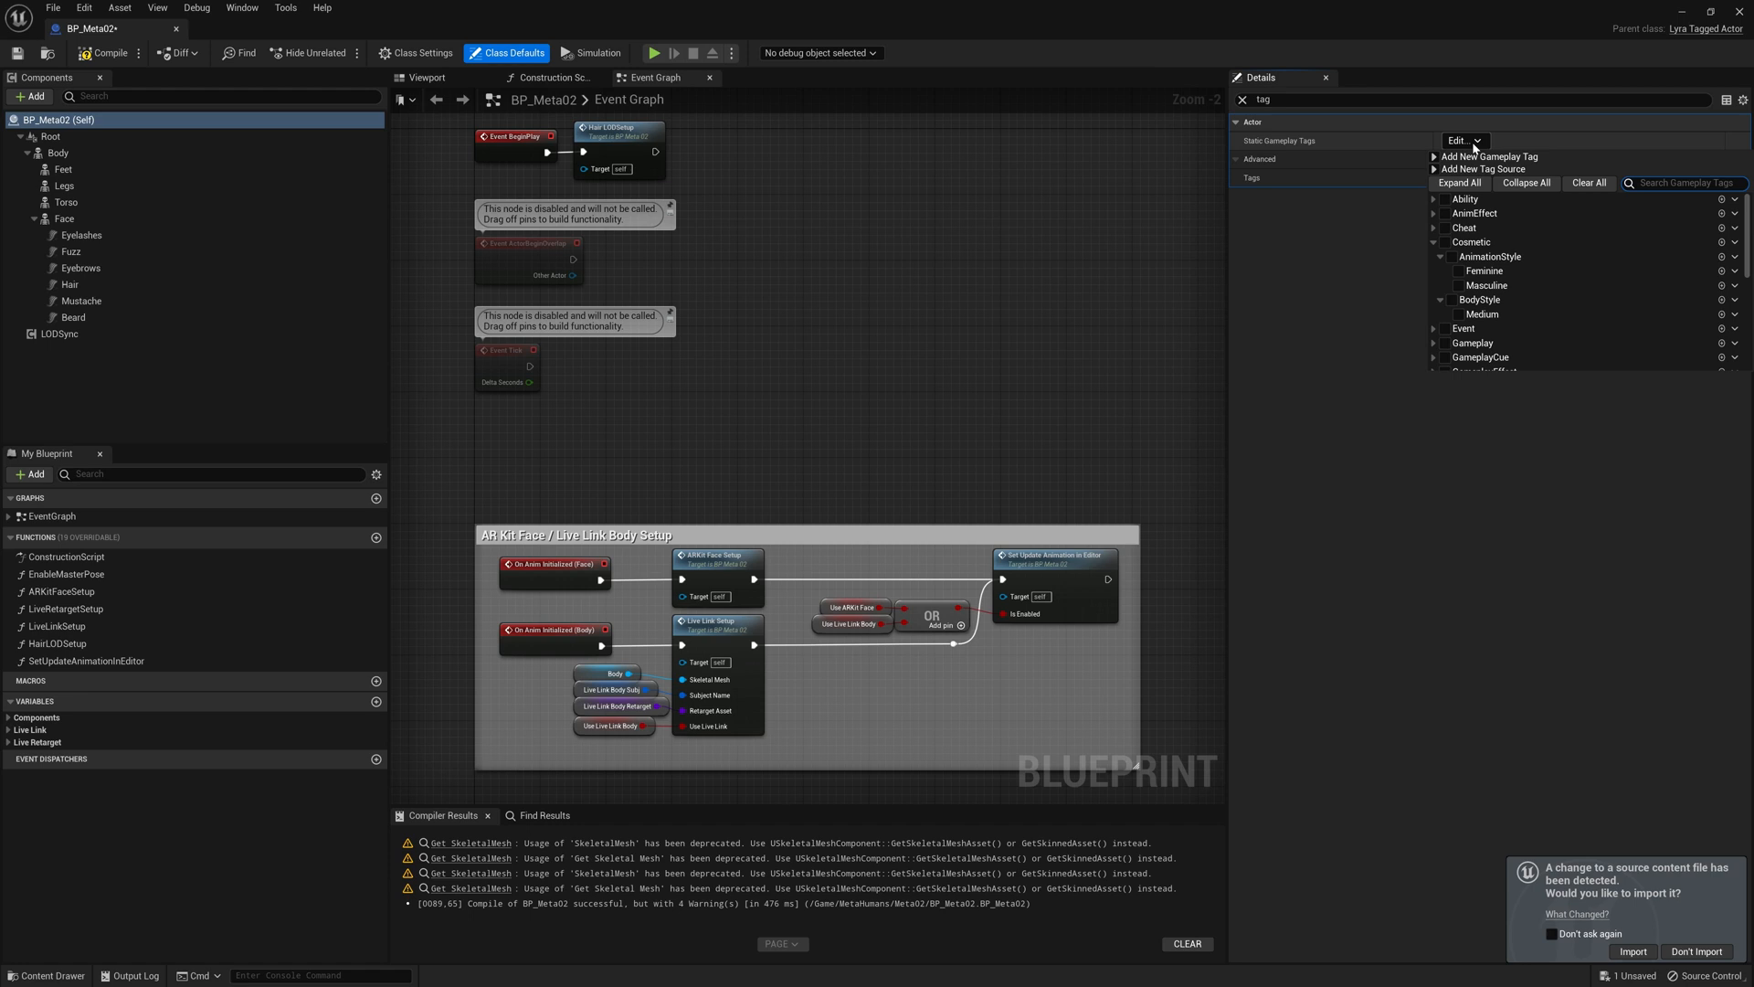
text(femi)
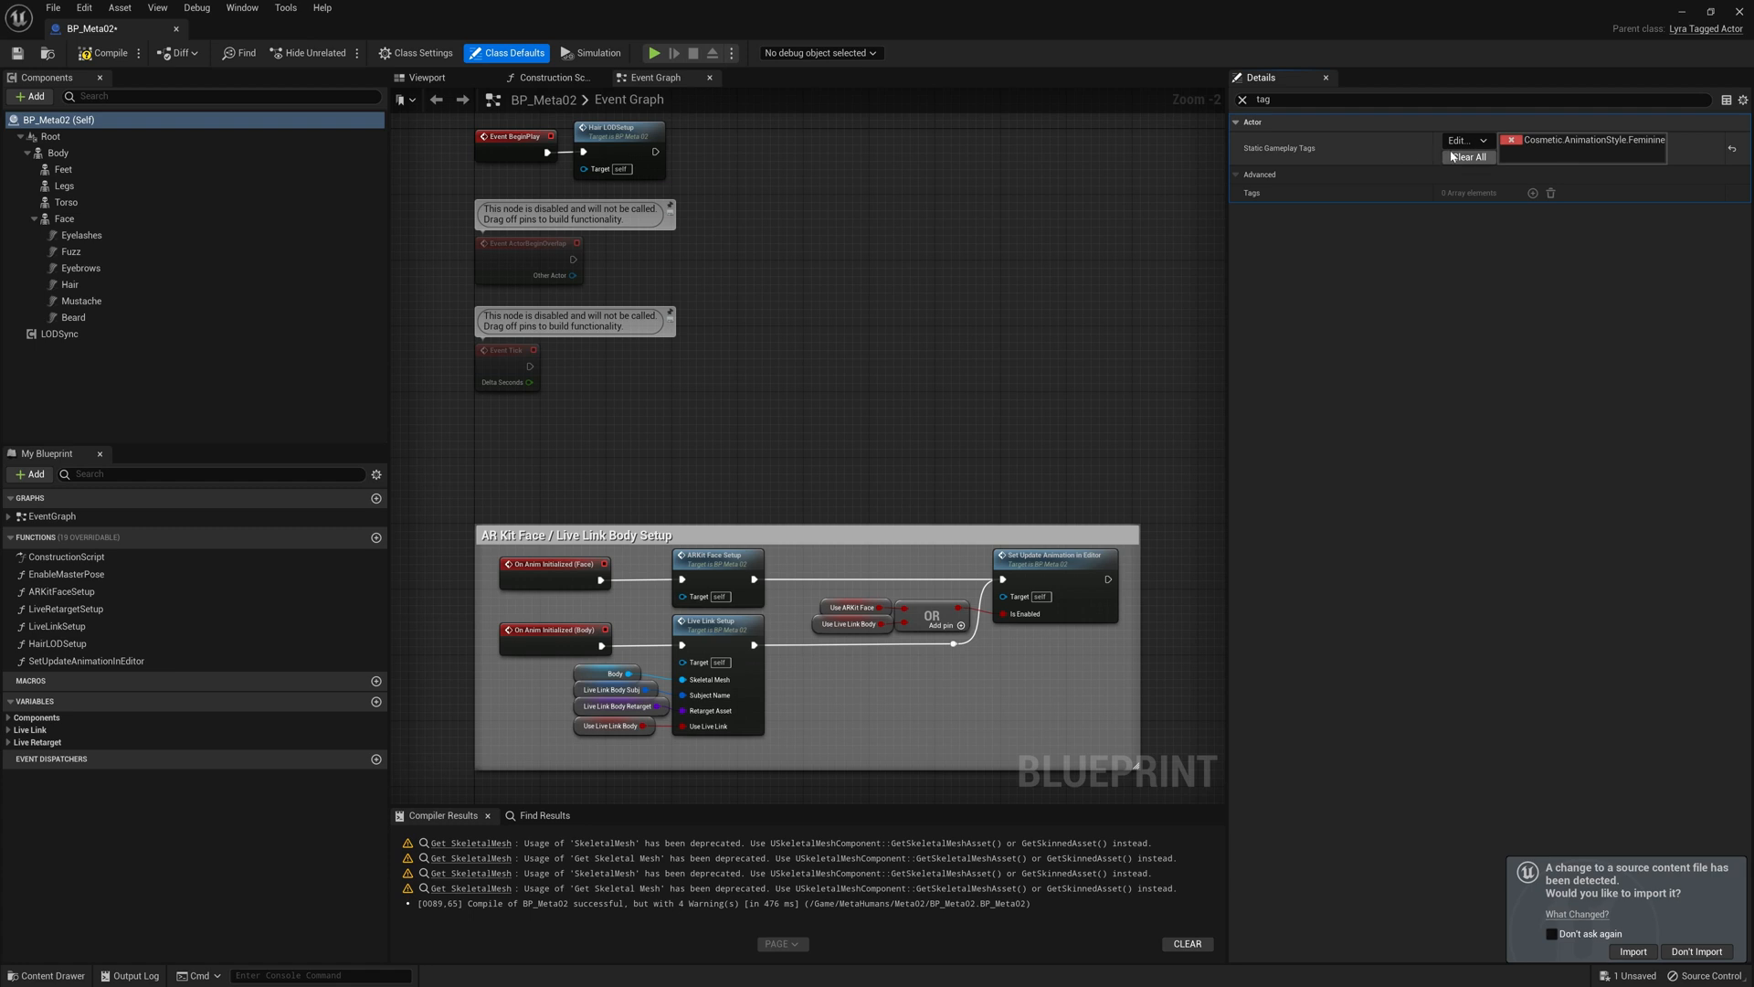
Add the Cosmetic.BodyStyle.Medium tag, then save and close BP_Meta02
click(1461, 139)
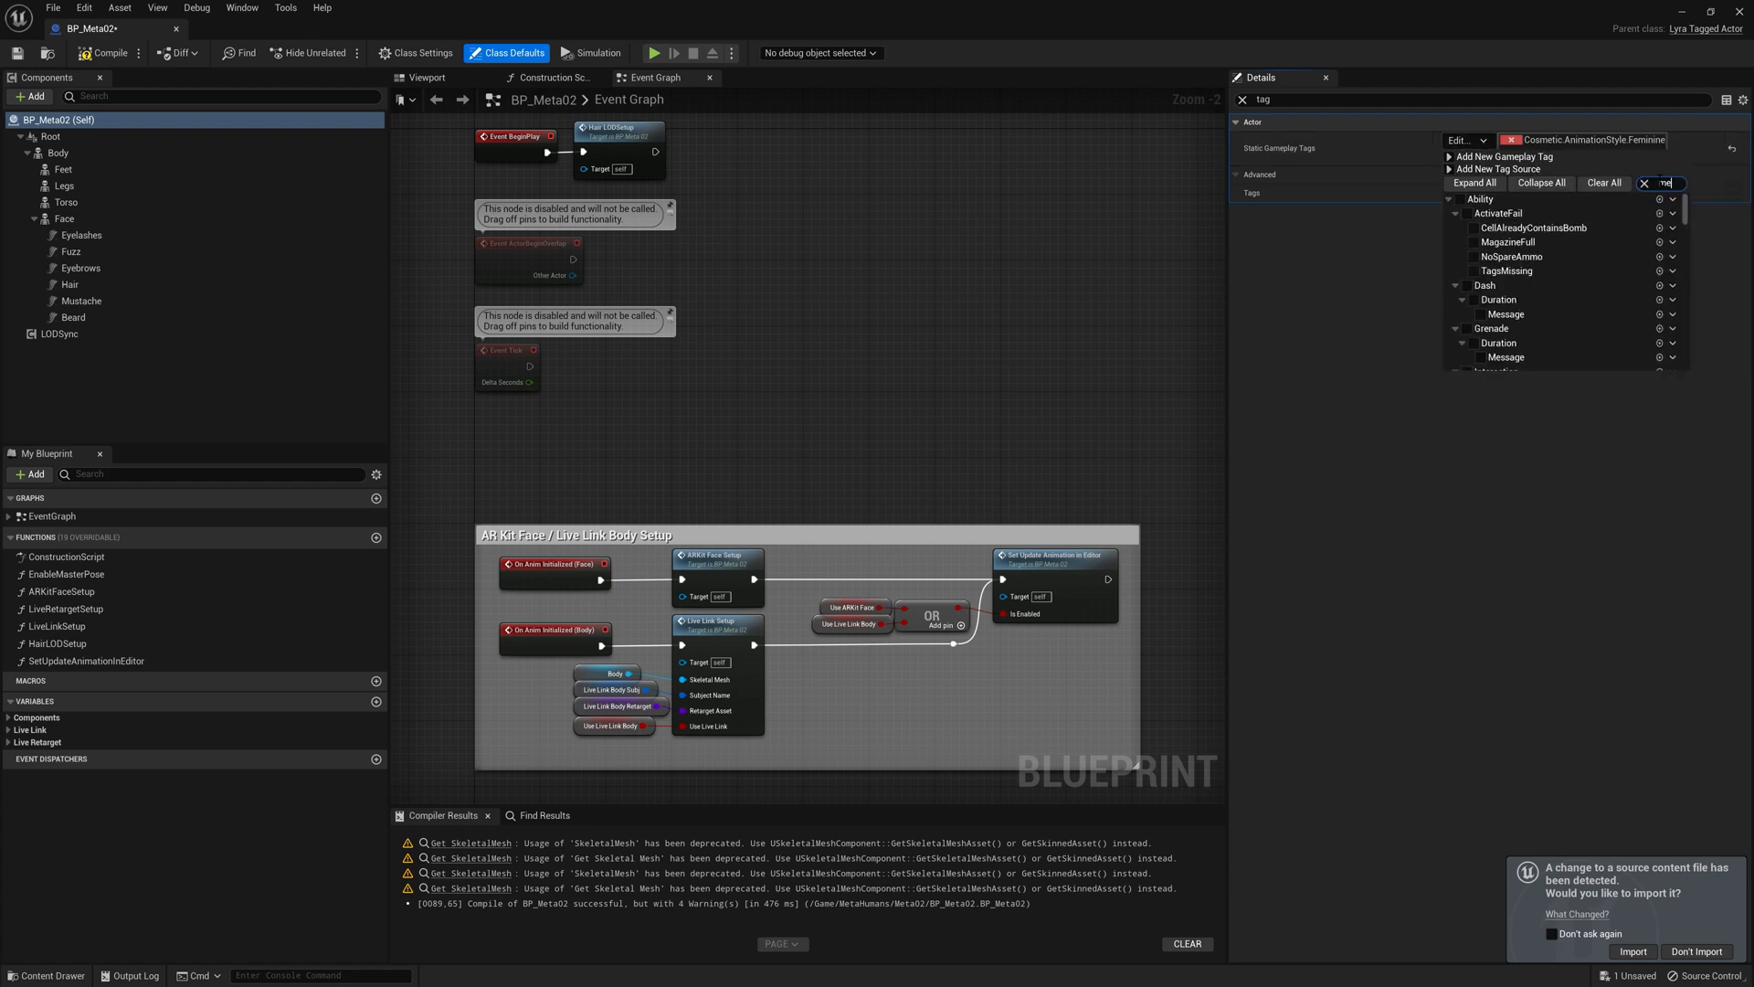
text(medium)
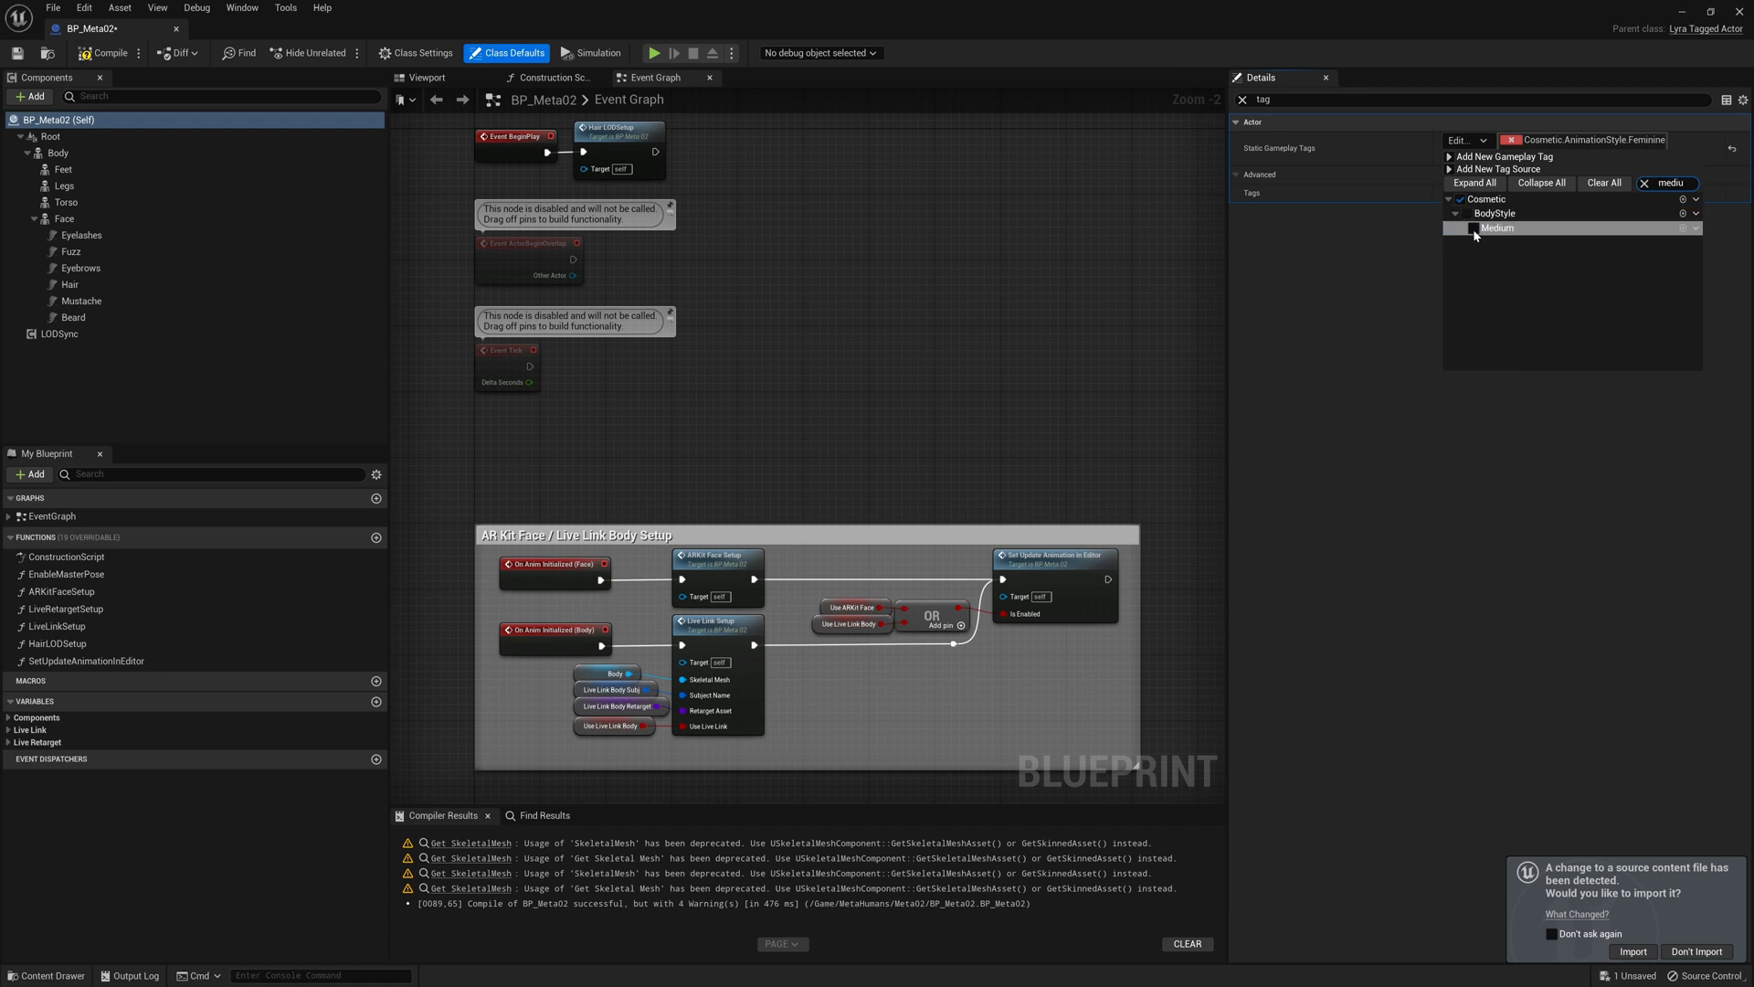
click(1472, 229)
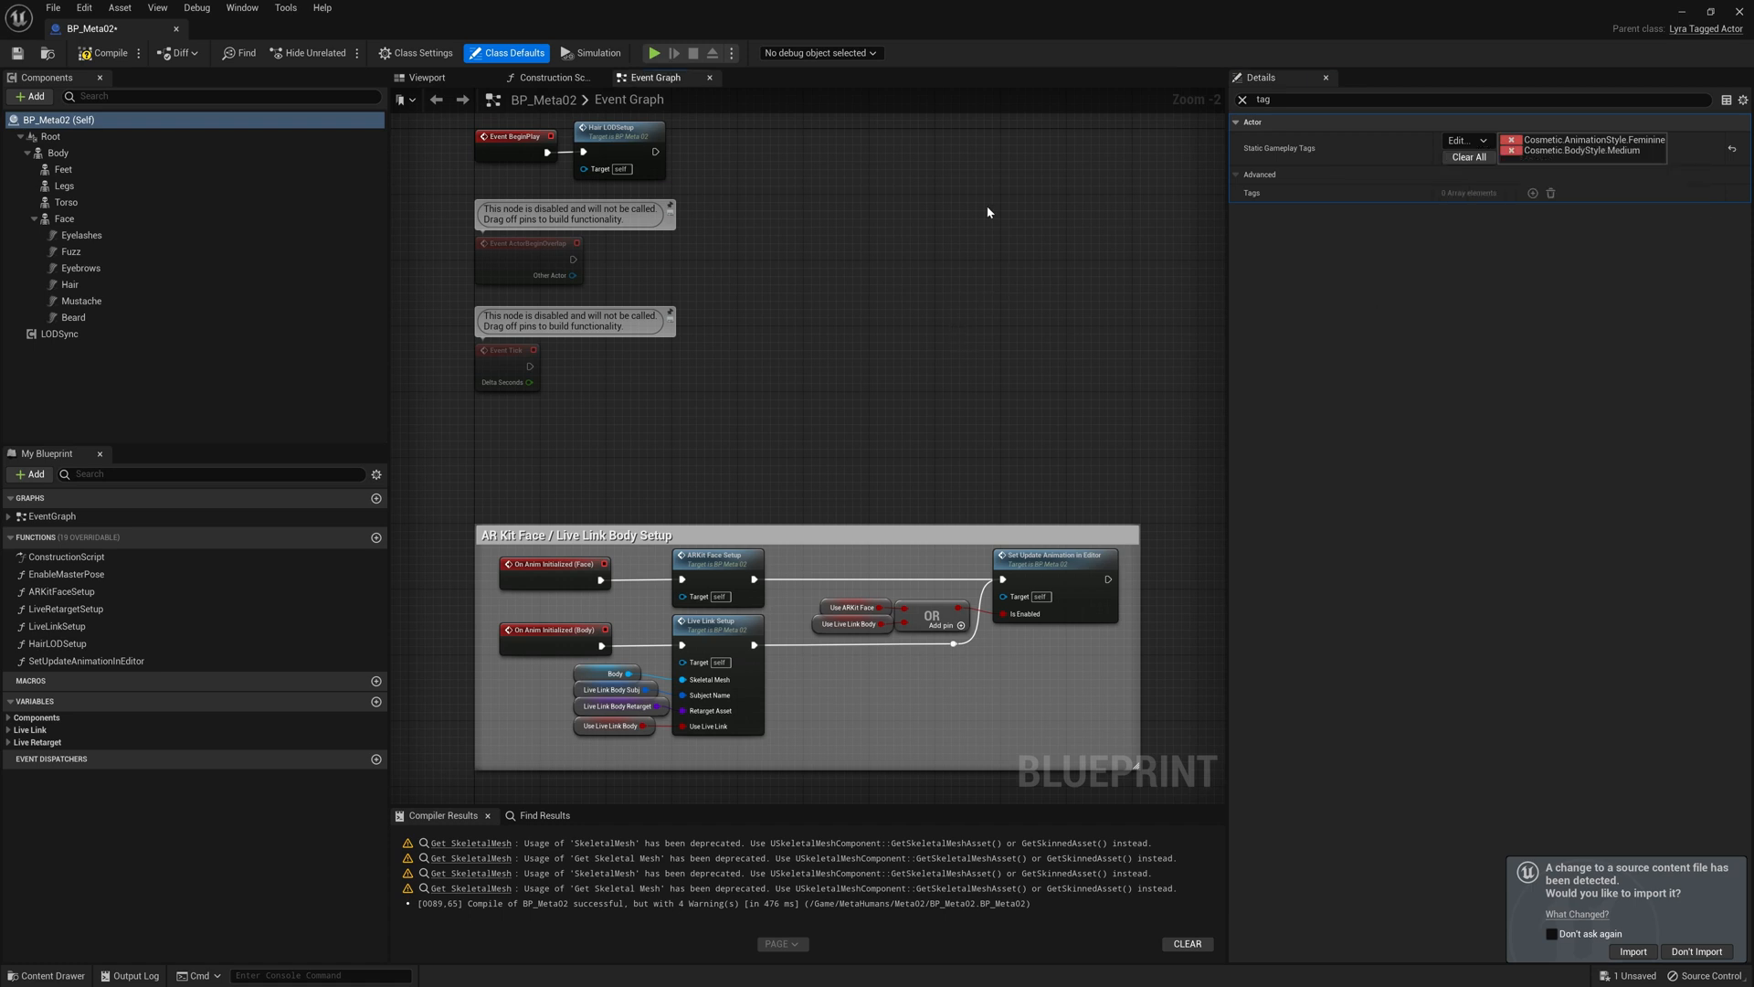
mouse_move(45, 61)
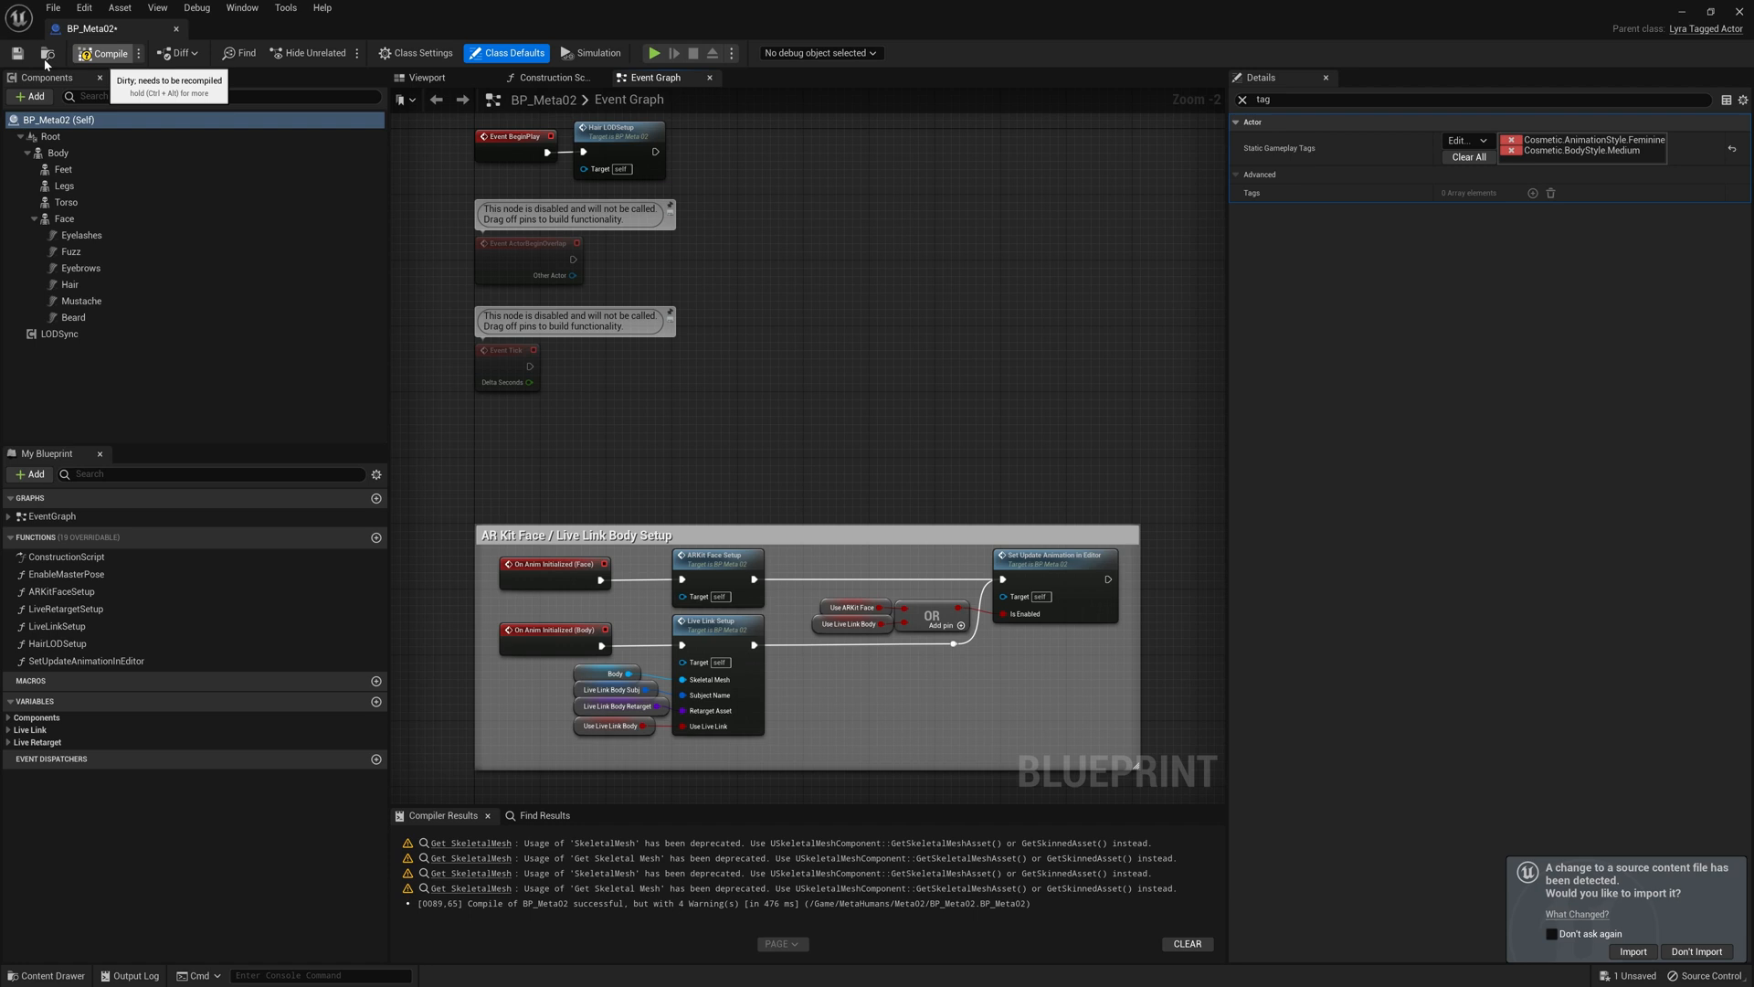
click(108, 53)
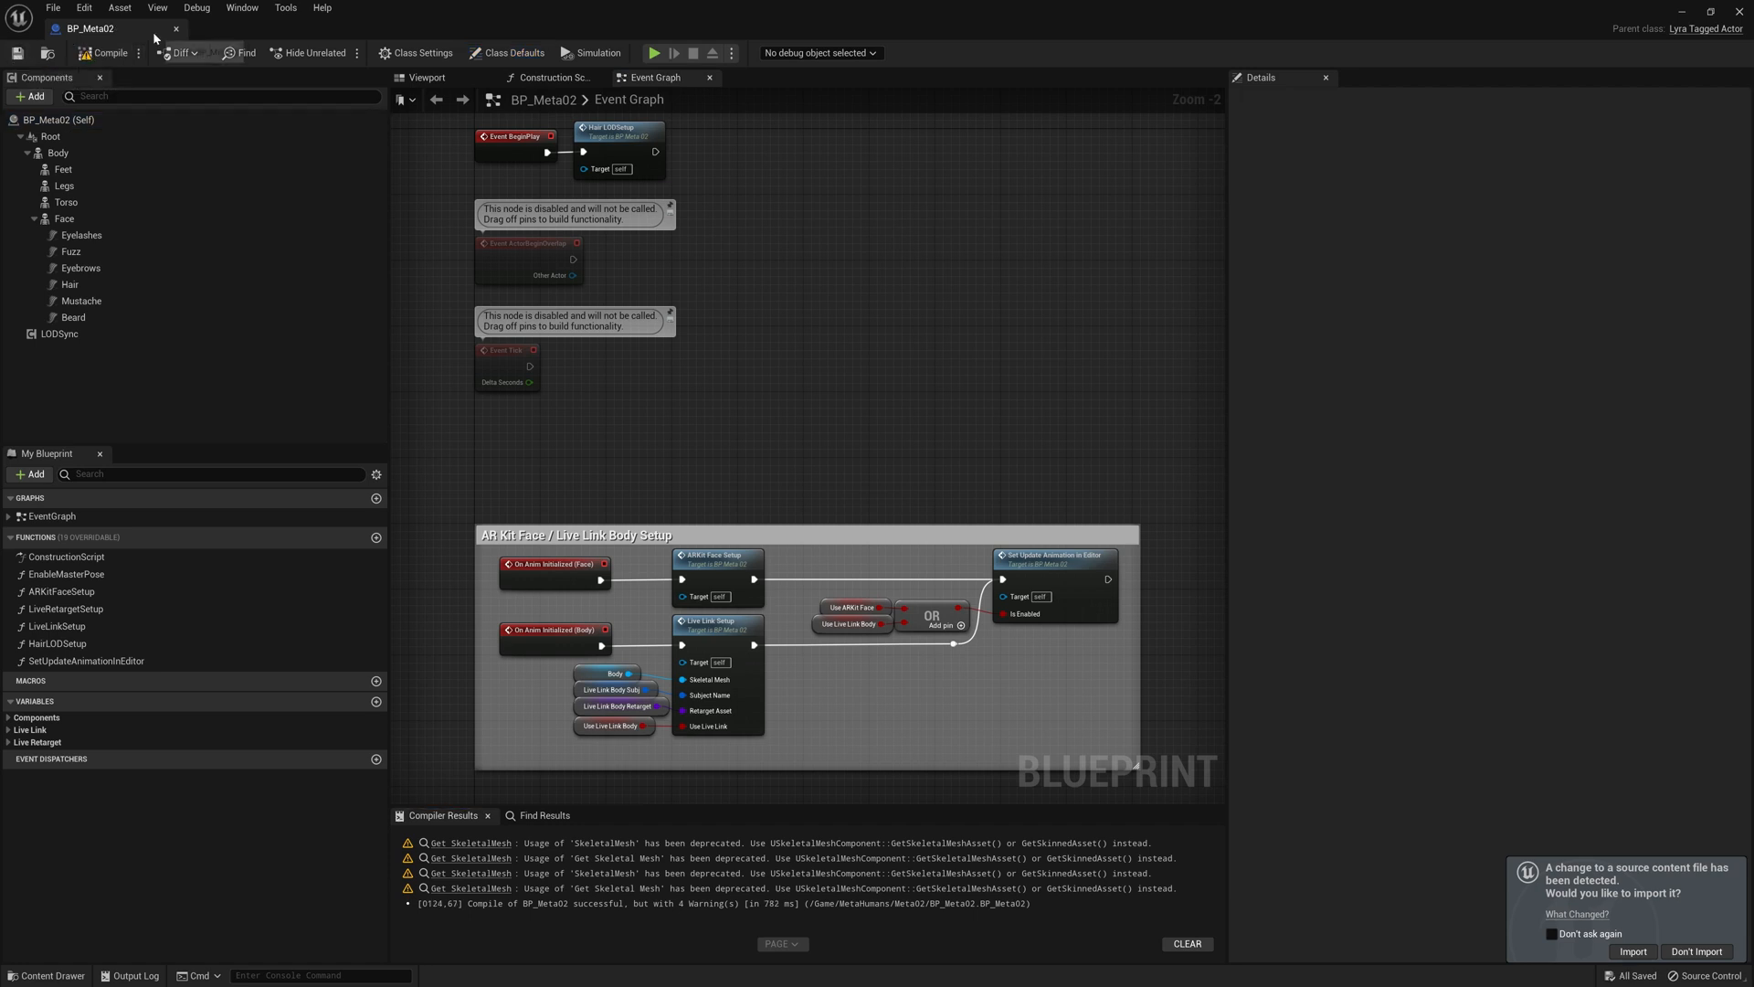
mouse_move(176, 30)
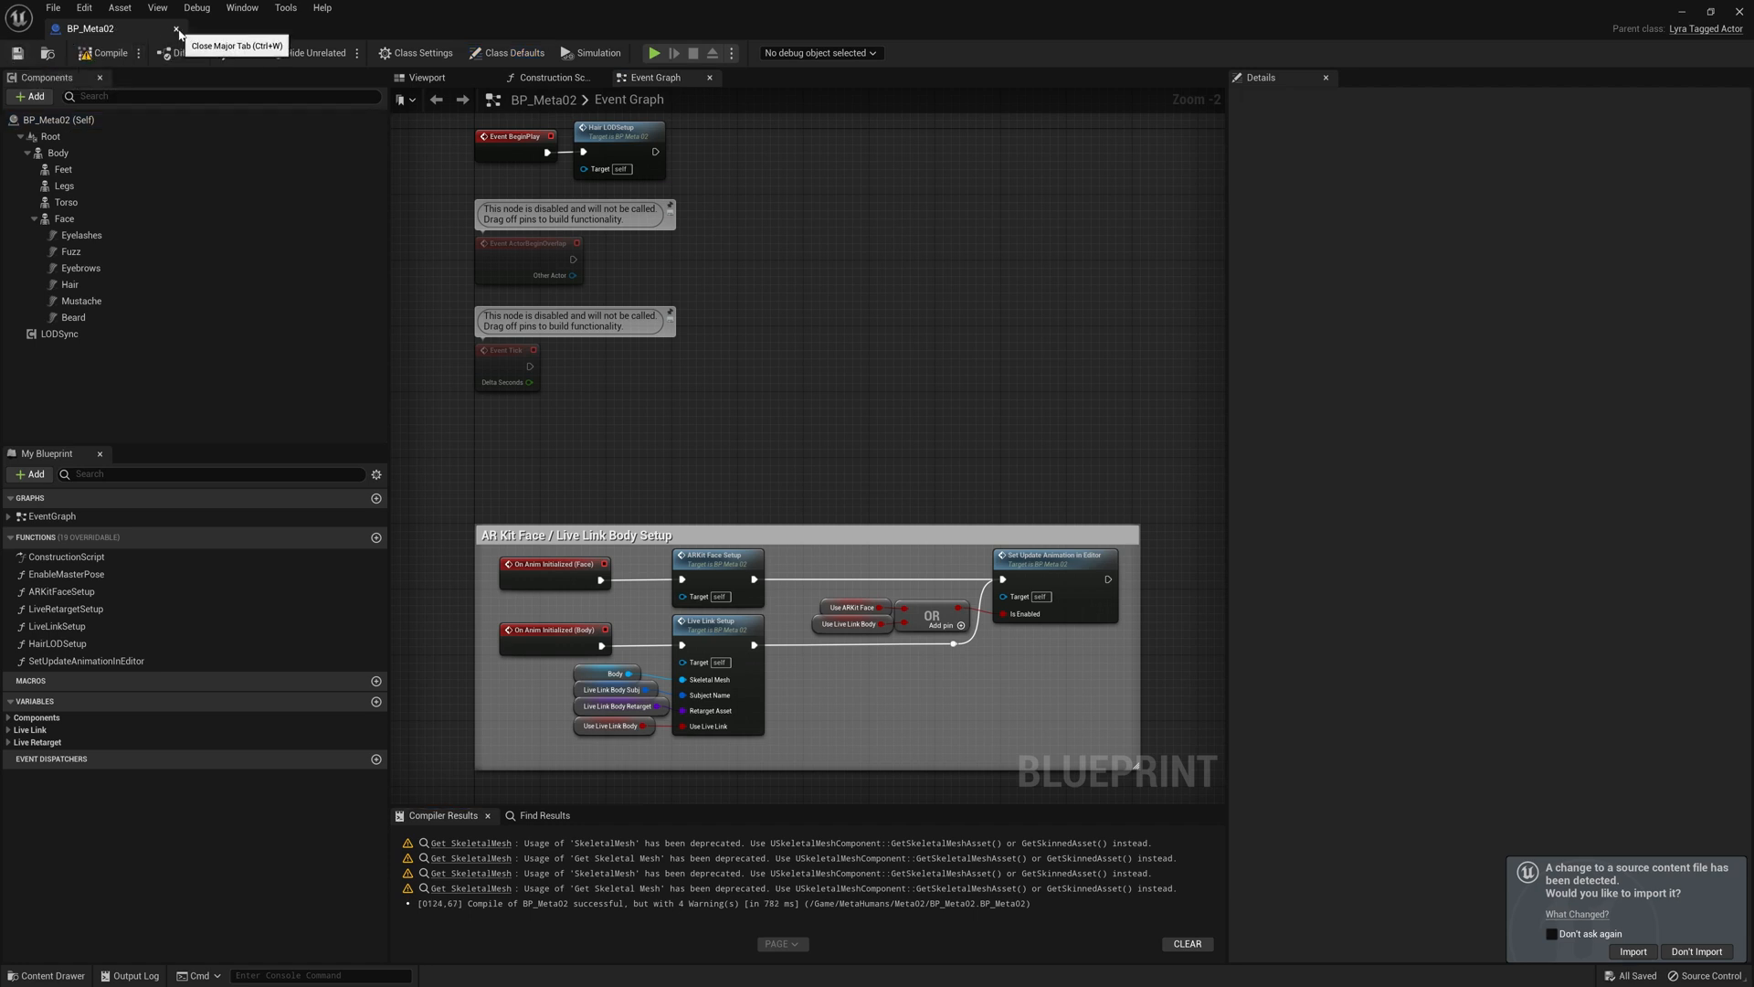
click(176, 28)
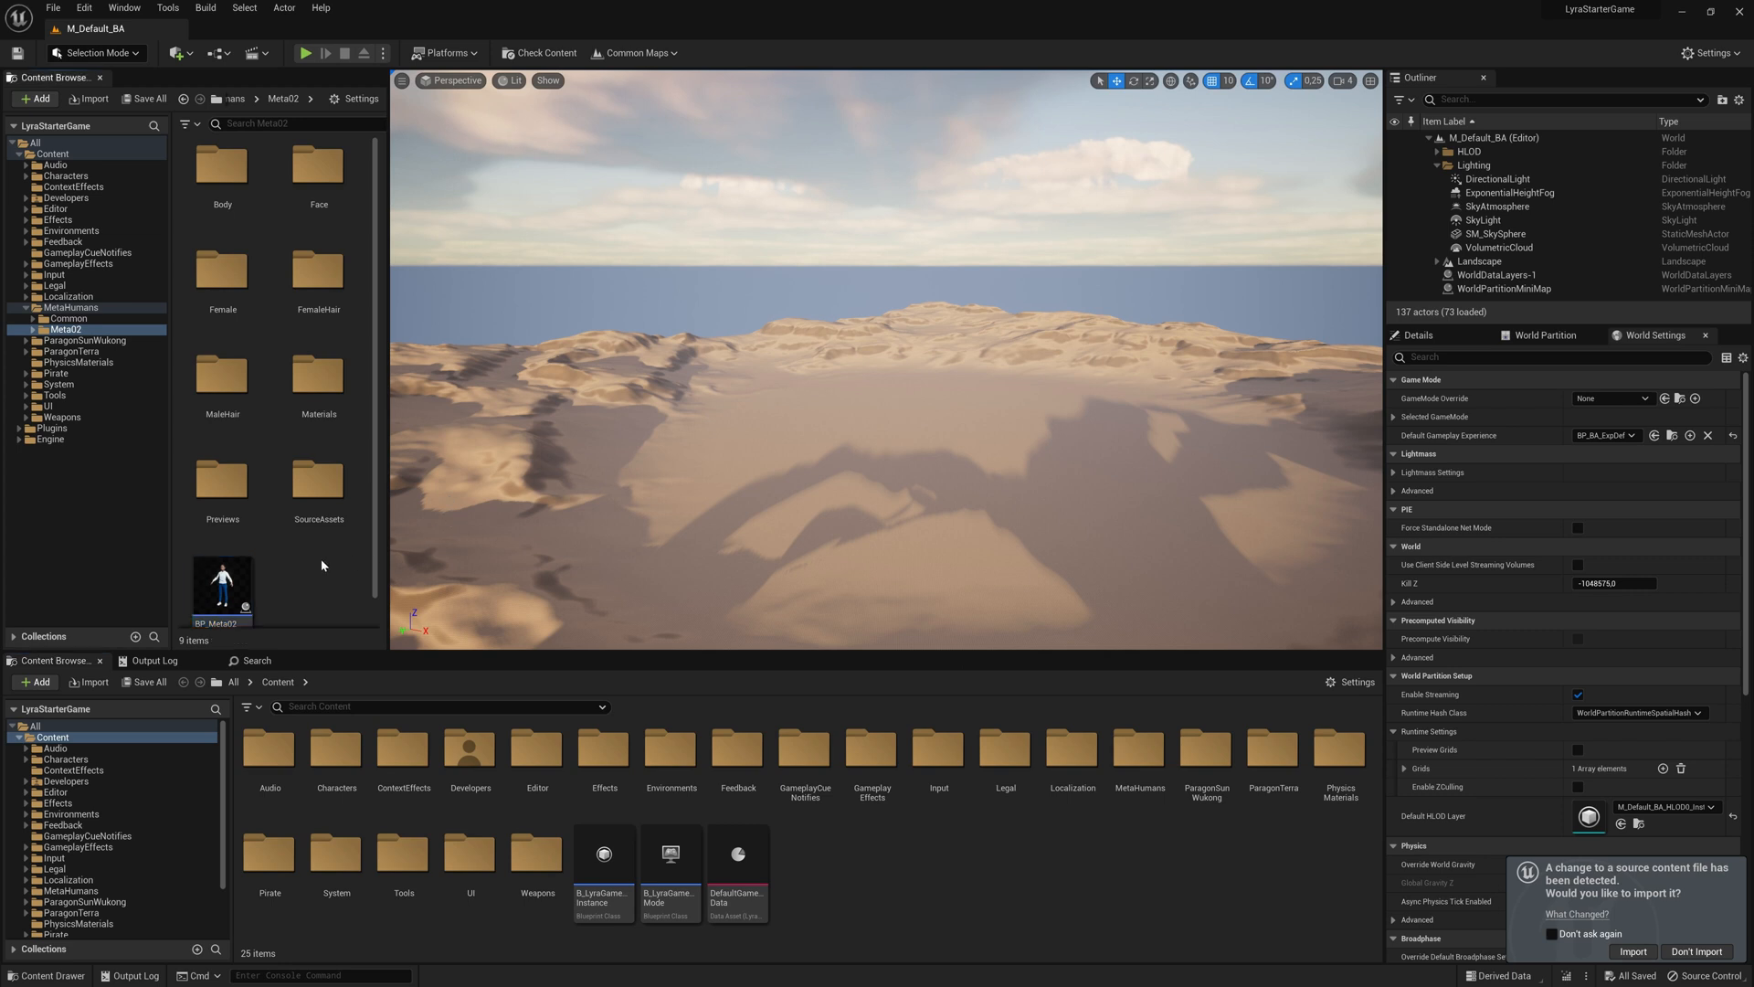
Open BP_BA_CharParts from Plugins > Bastian Content > Characters in the Content Browser
click(26, 428)
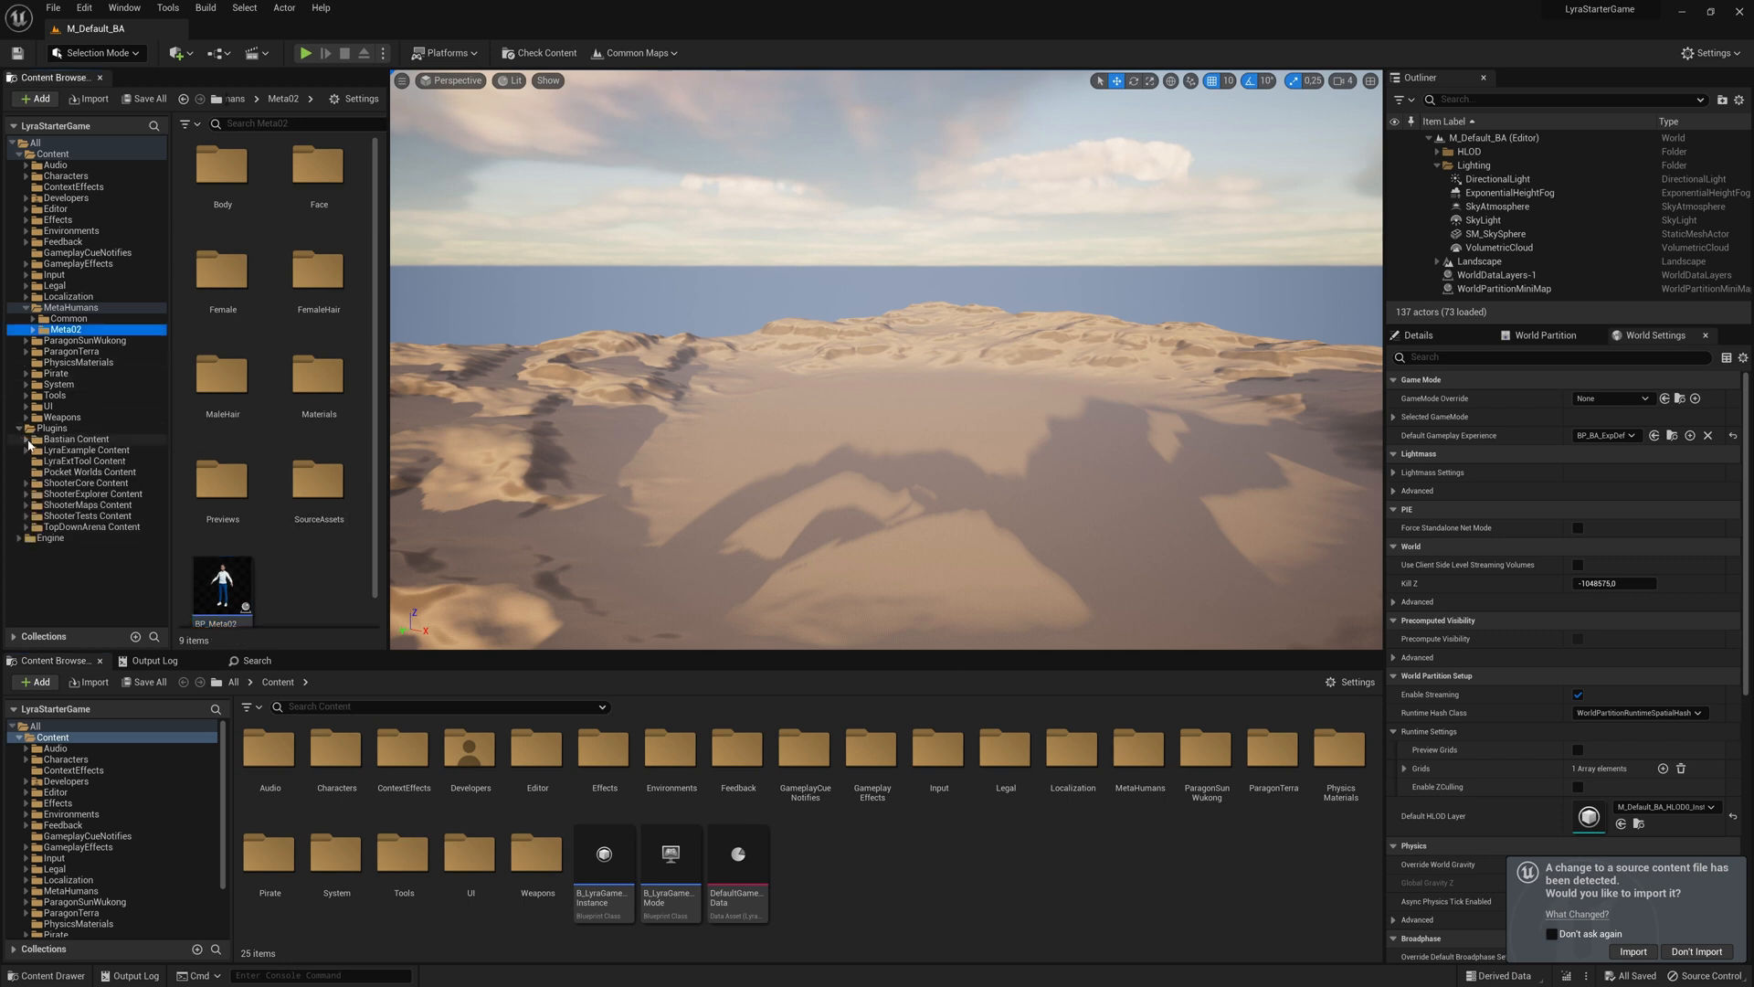
click(73, 450)
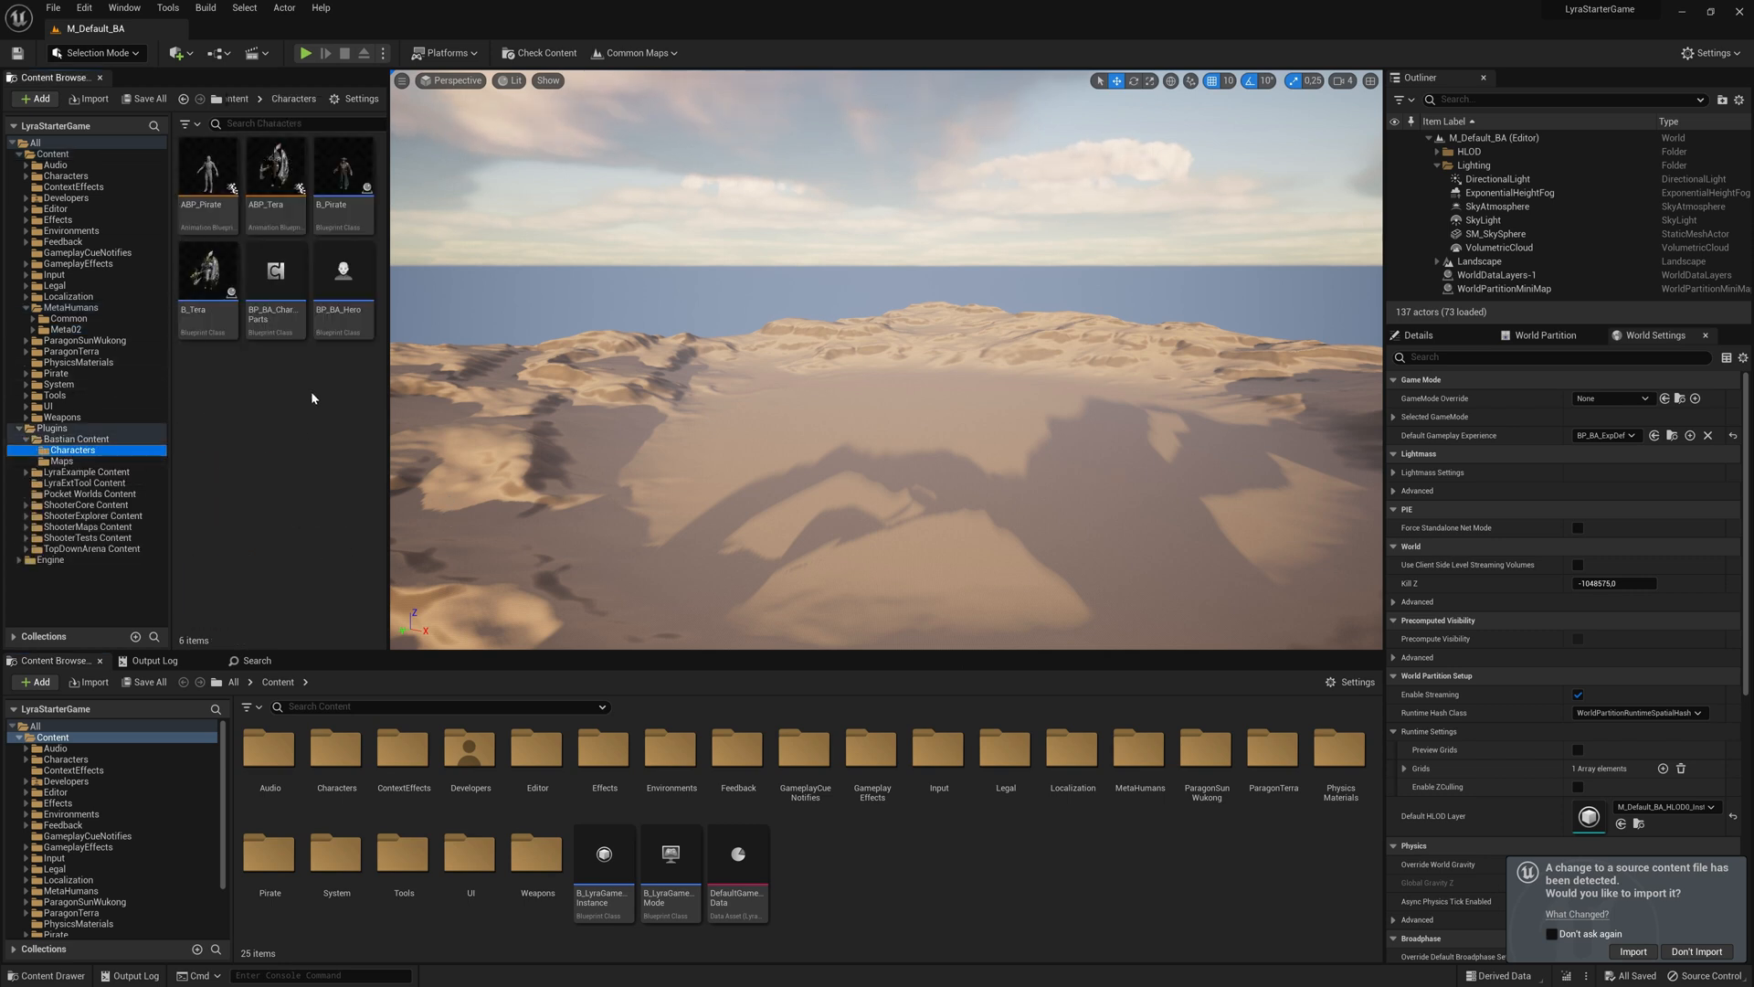
mouse_move(324, 389)
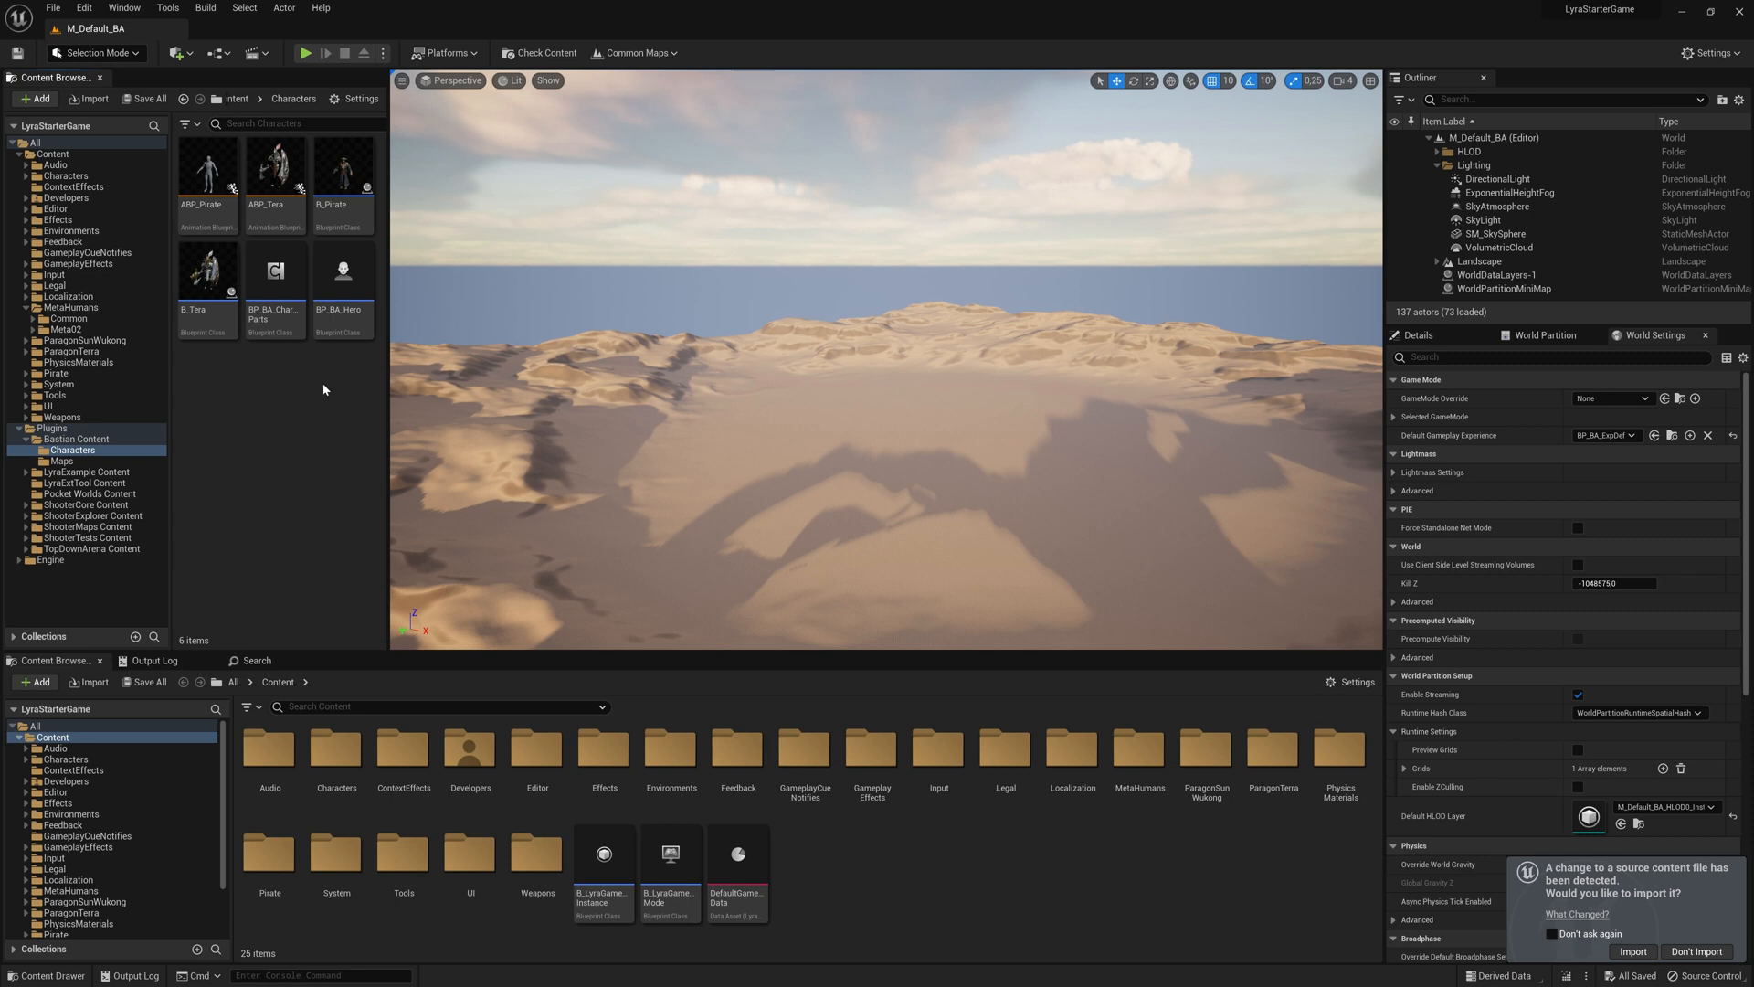
double_click(275, 272)
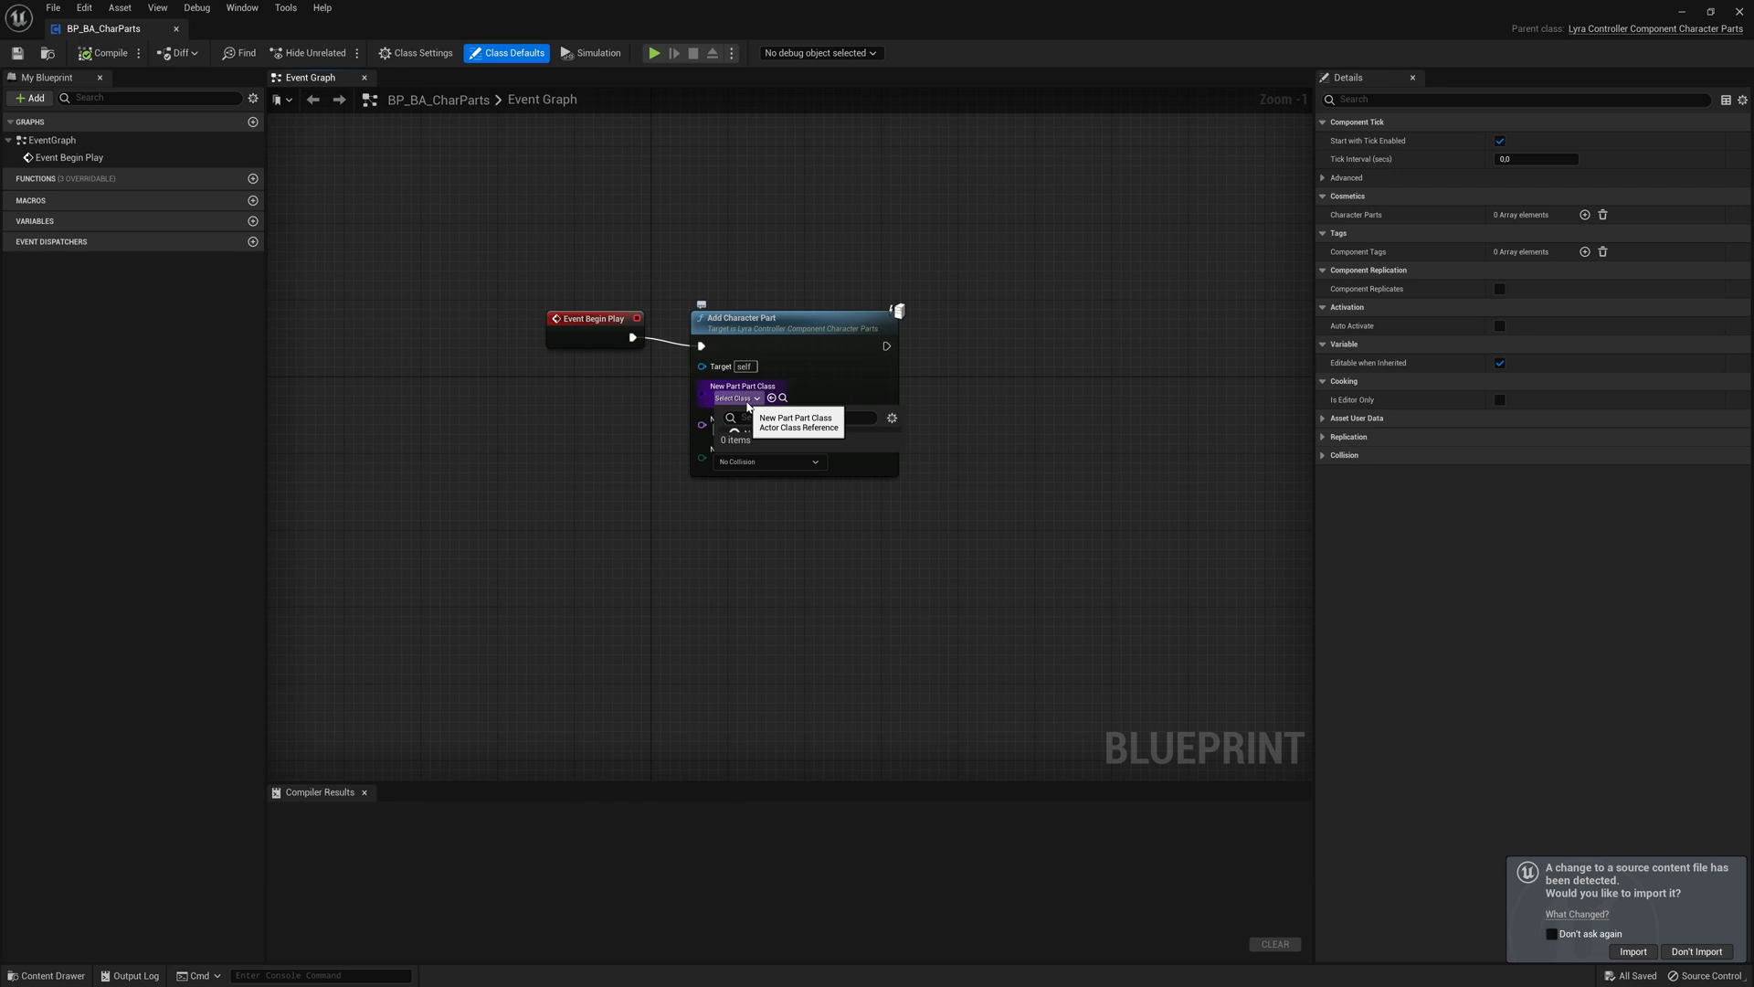
Set the Add Character Part class to BP_Meta02, close the blueprint, and start Play
click(736, 399)
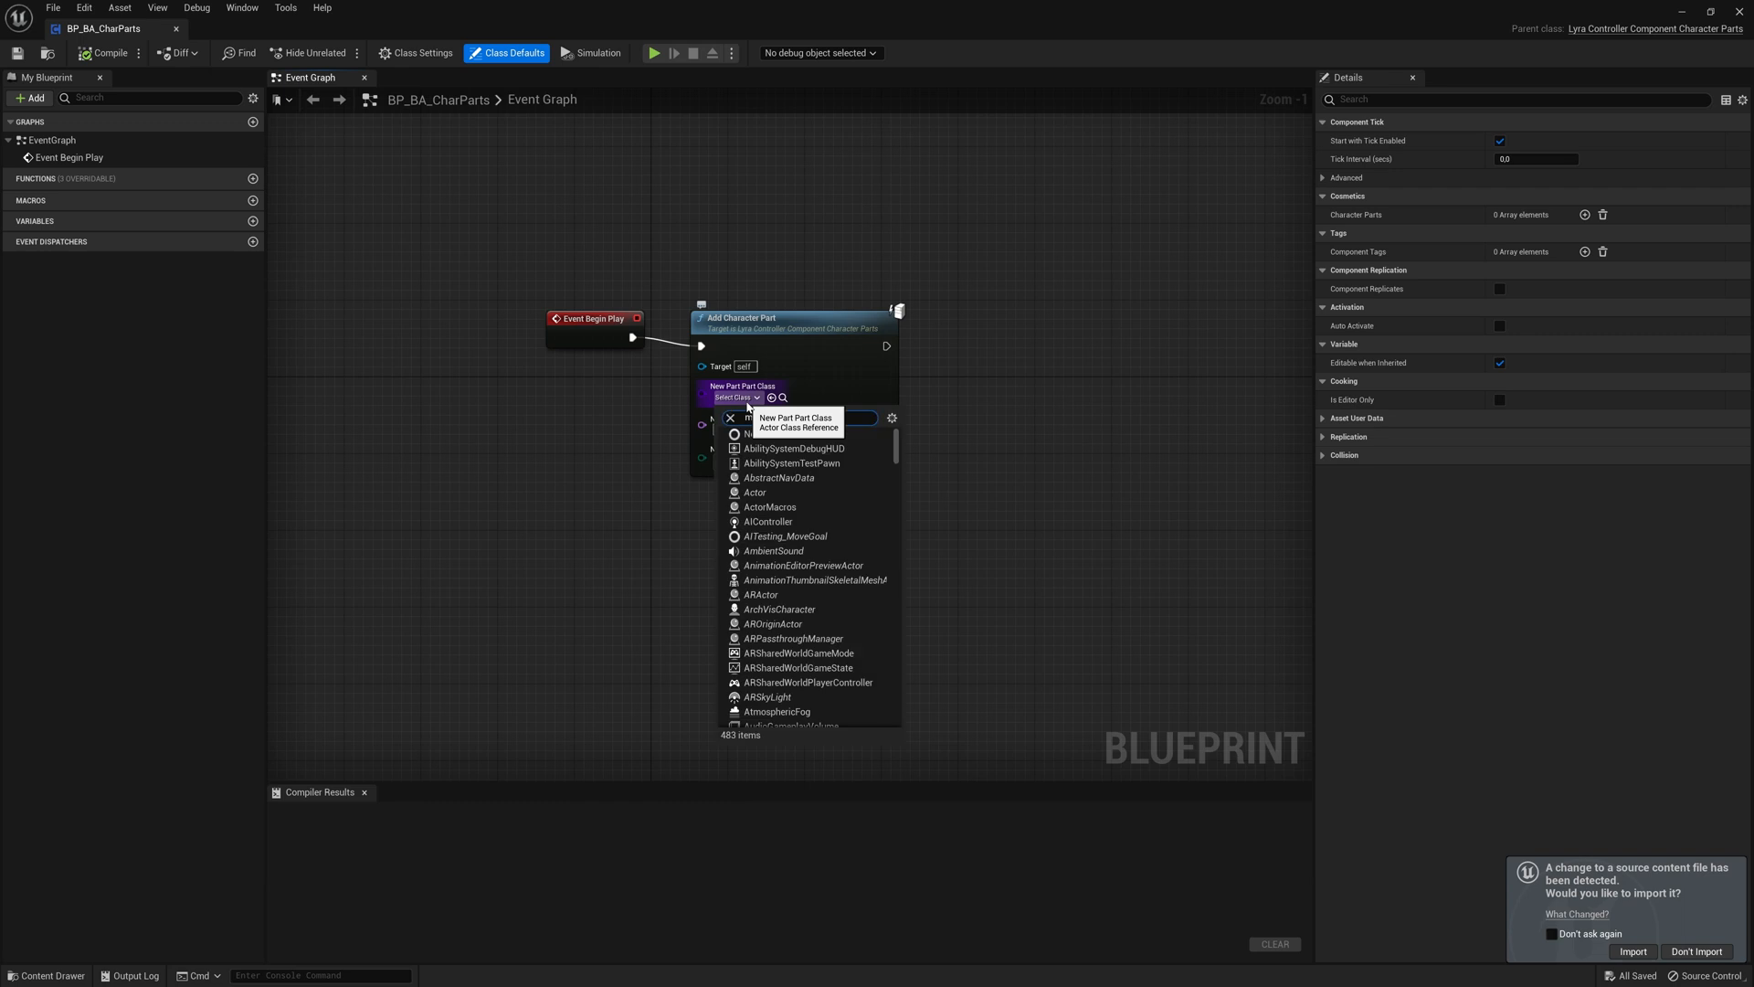
text(meta)
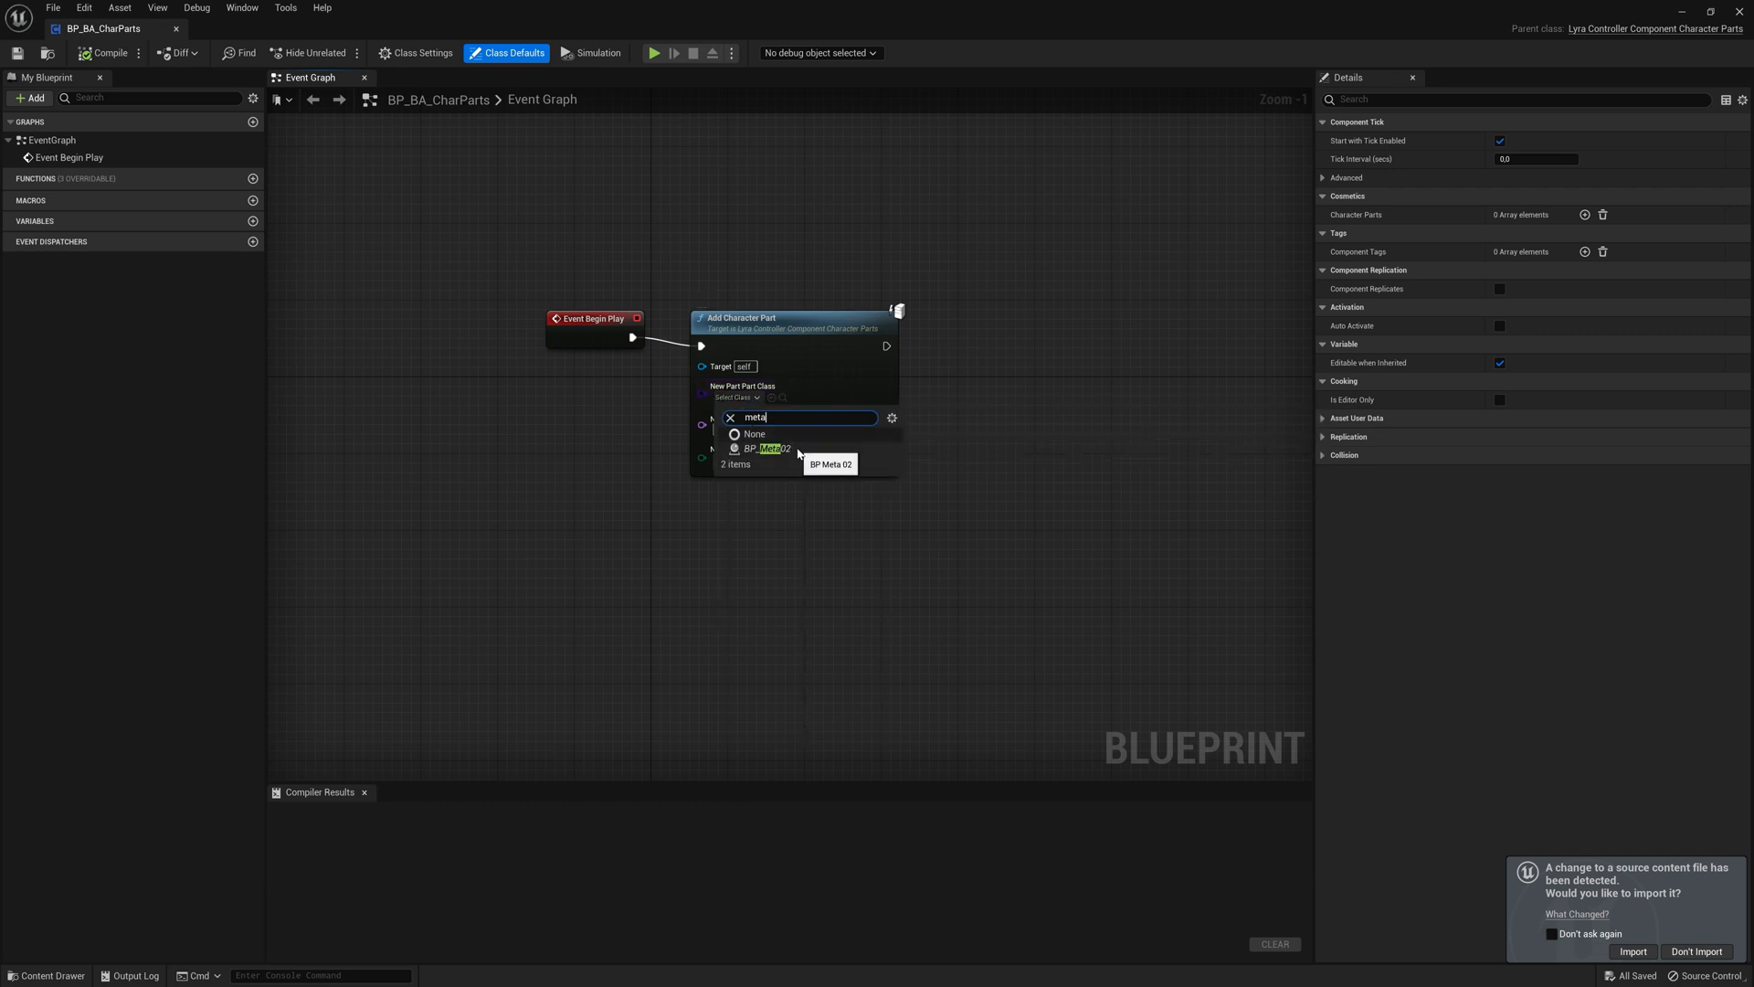
click(771, 448)
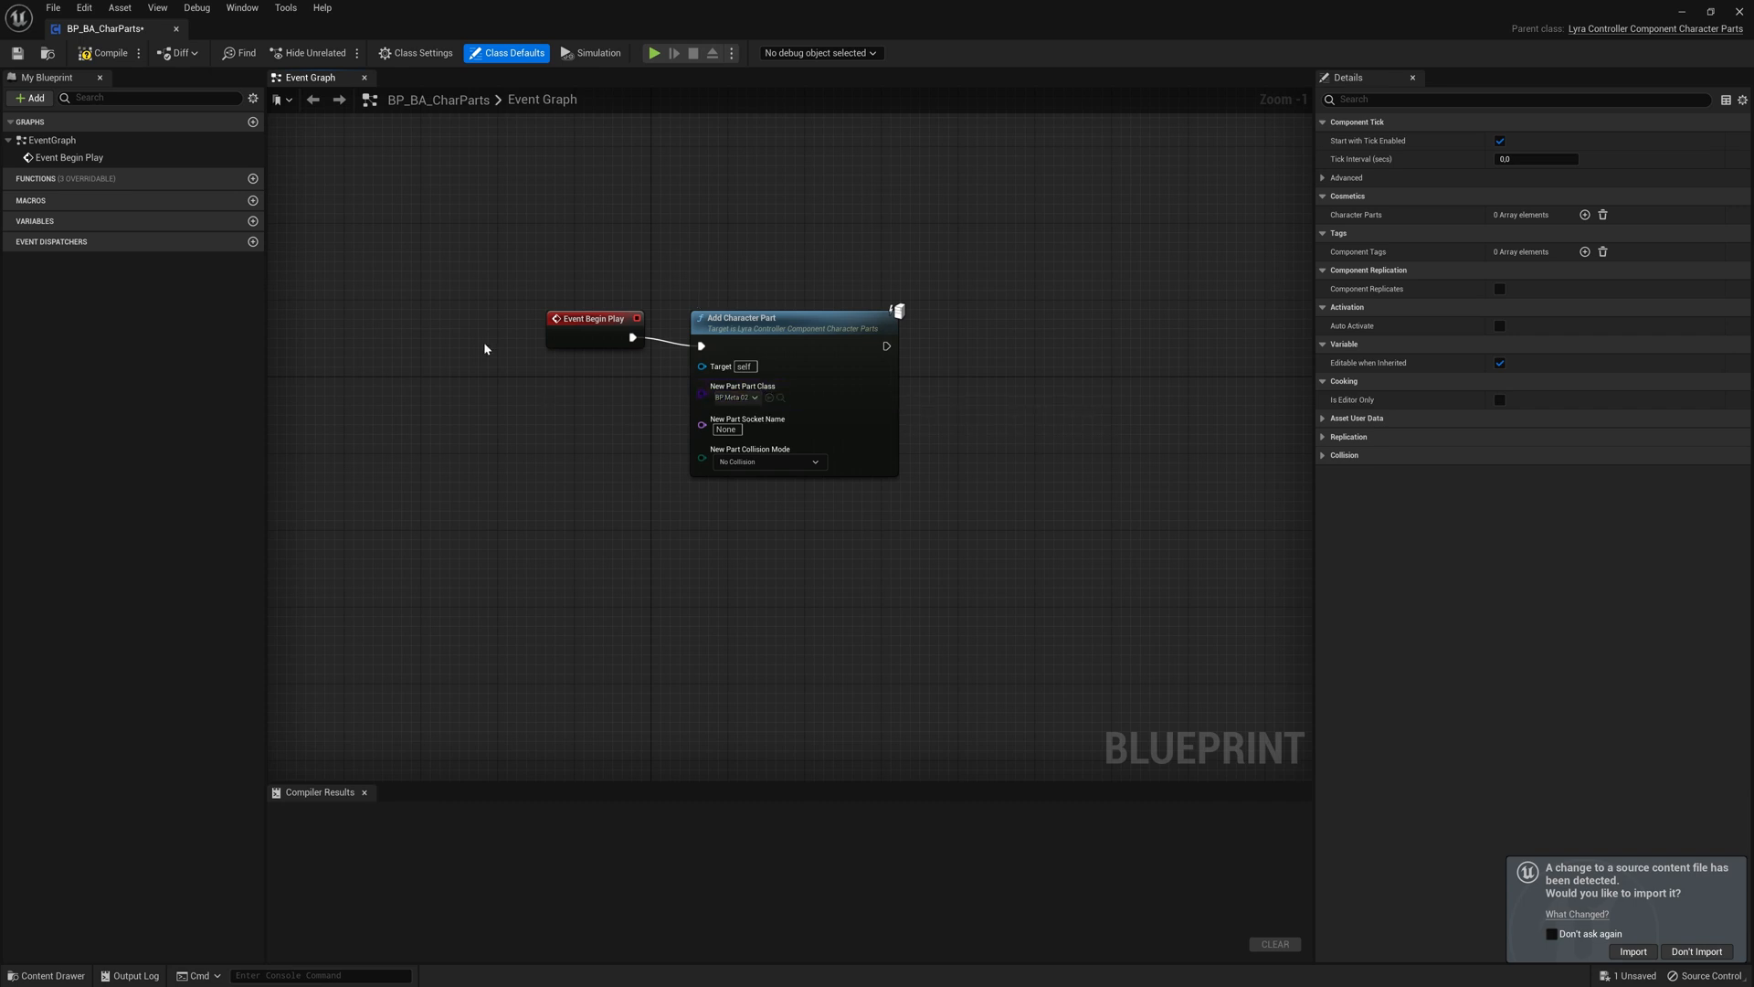
click(108, 53)
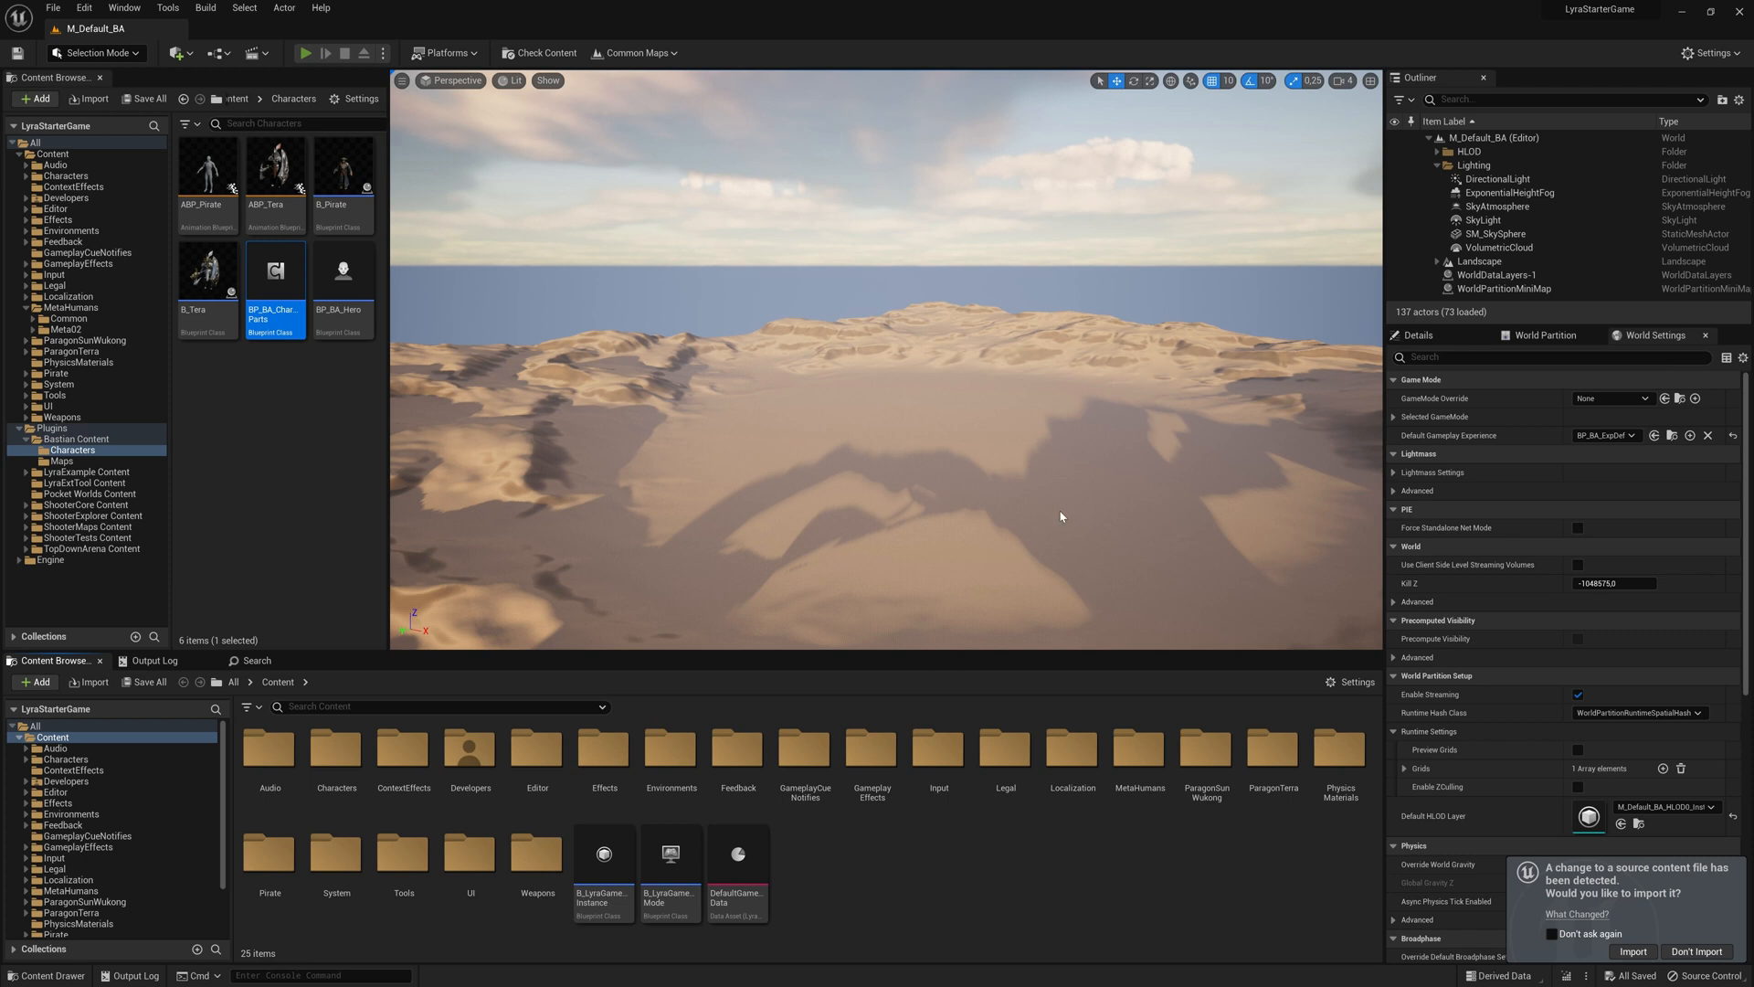
click(304, 53)
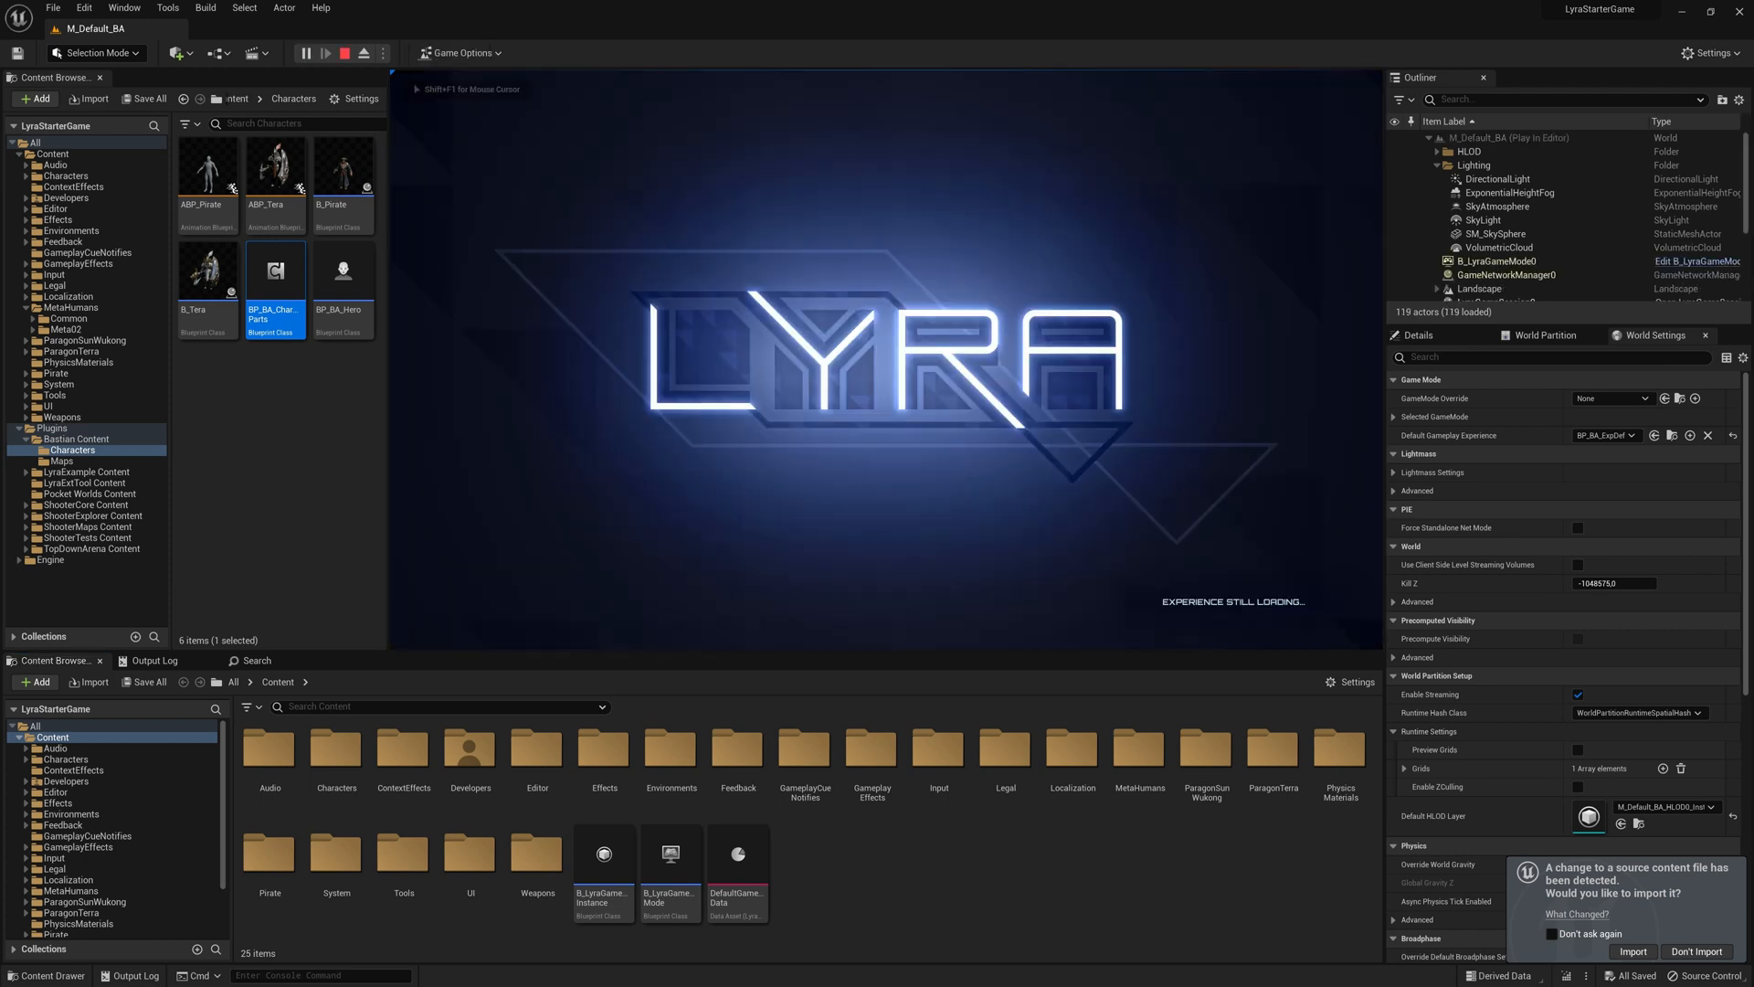